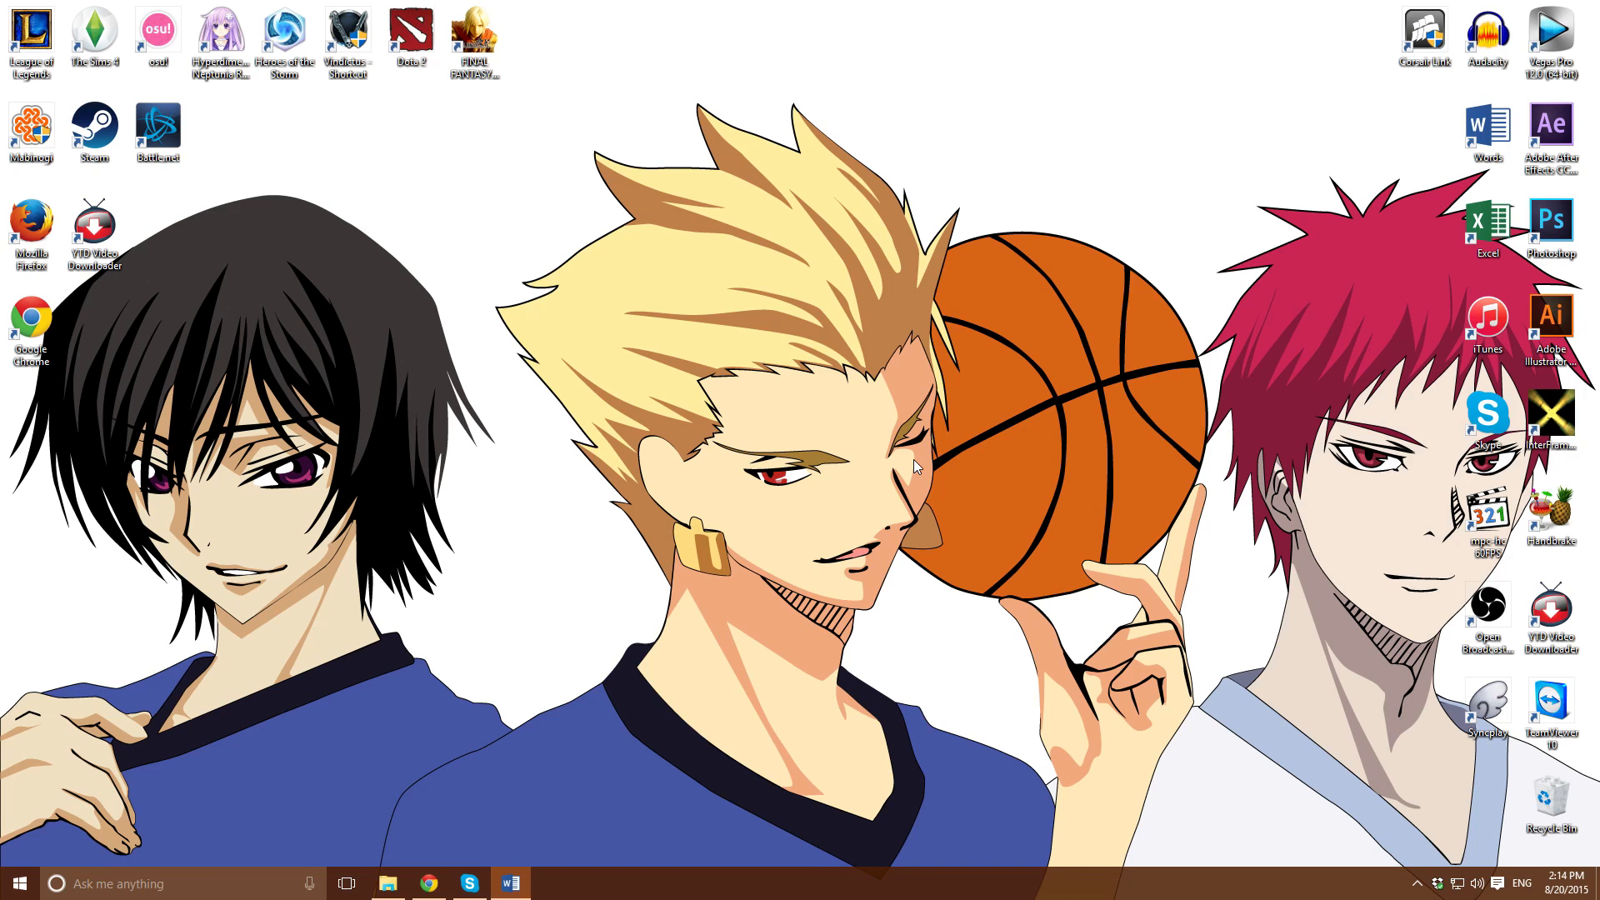
mouse_move(827, 596)
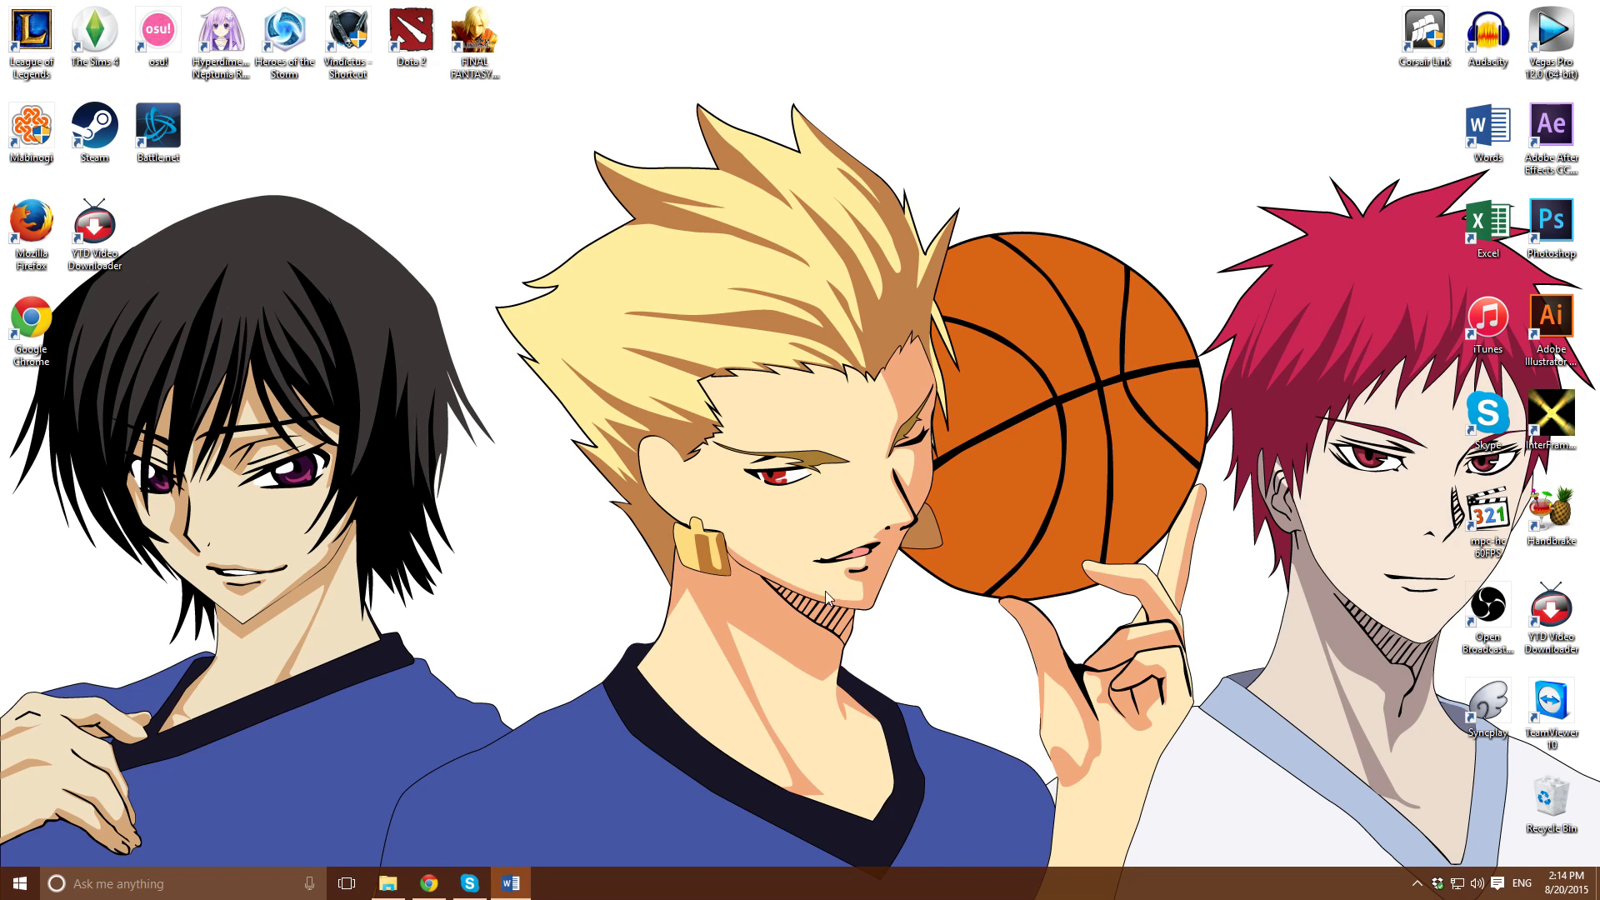
Open the Downloads folder holding the ffdshow, Livestreamer and SVP installers
left_click(387, 883)
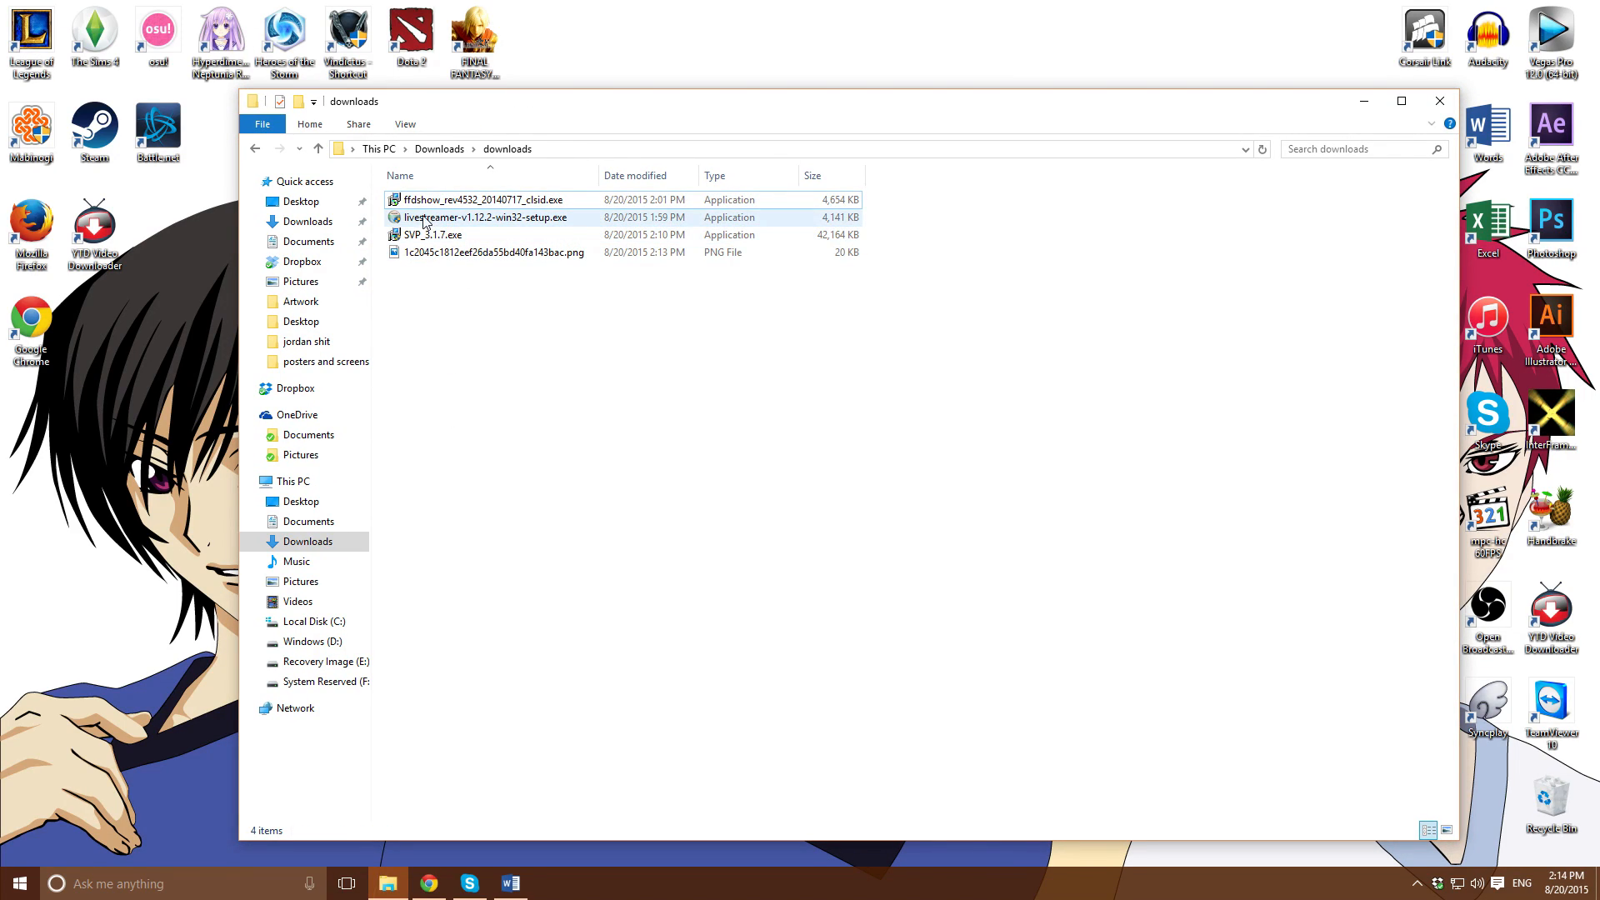
Launch Chrome and search Google for 'ffdshow'
left_click(433, 235)
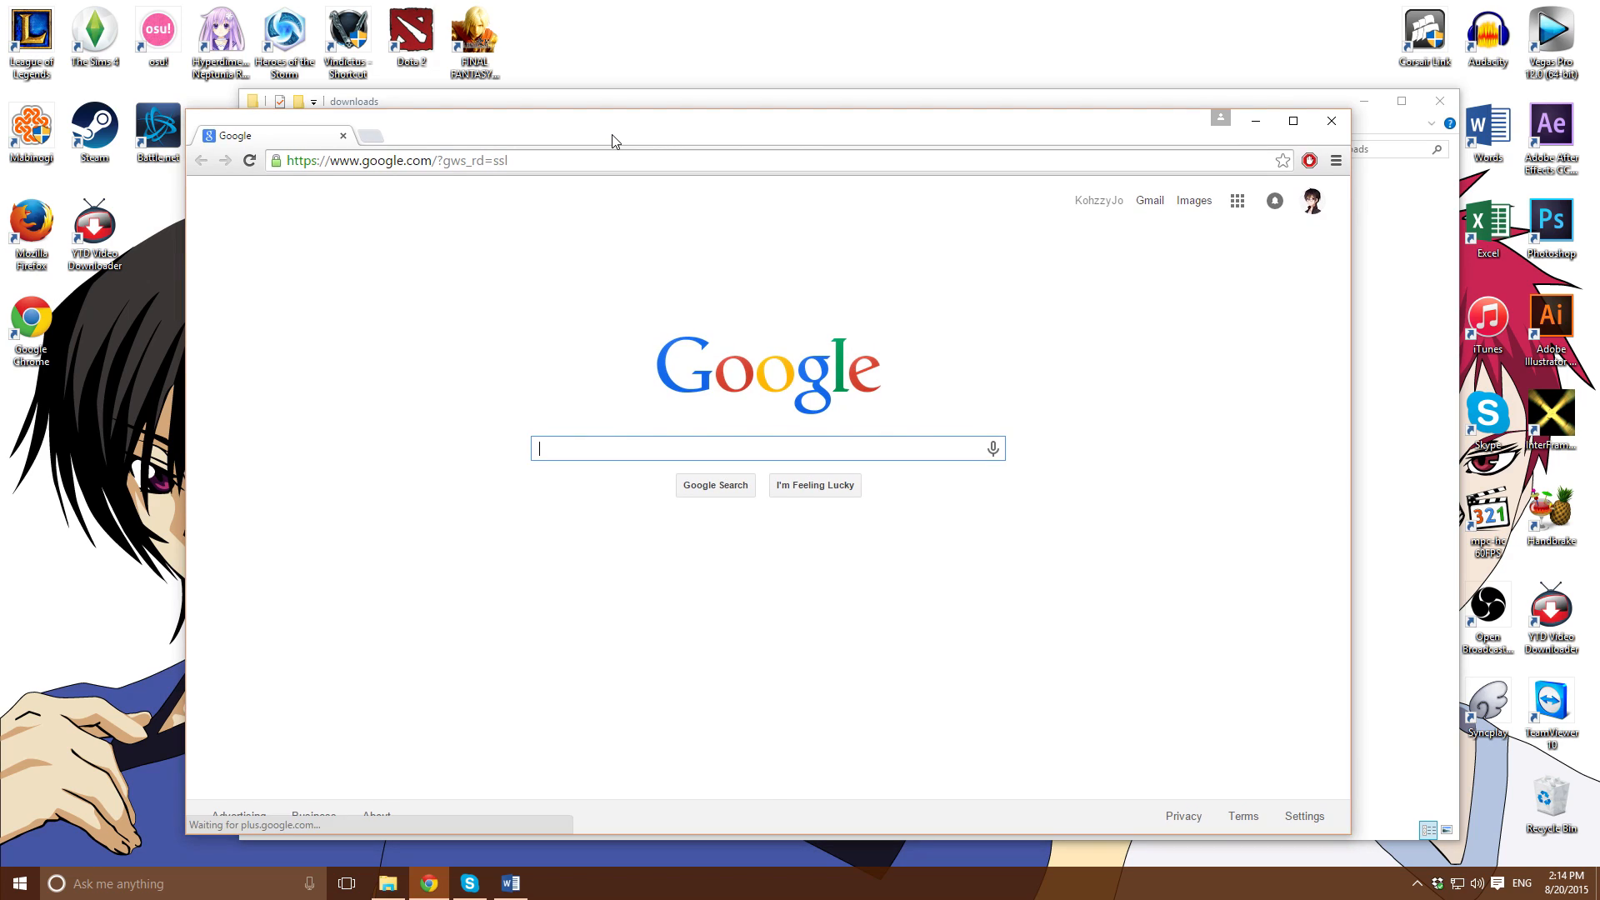
left_click_drag(611, 120, 645, 120)
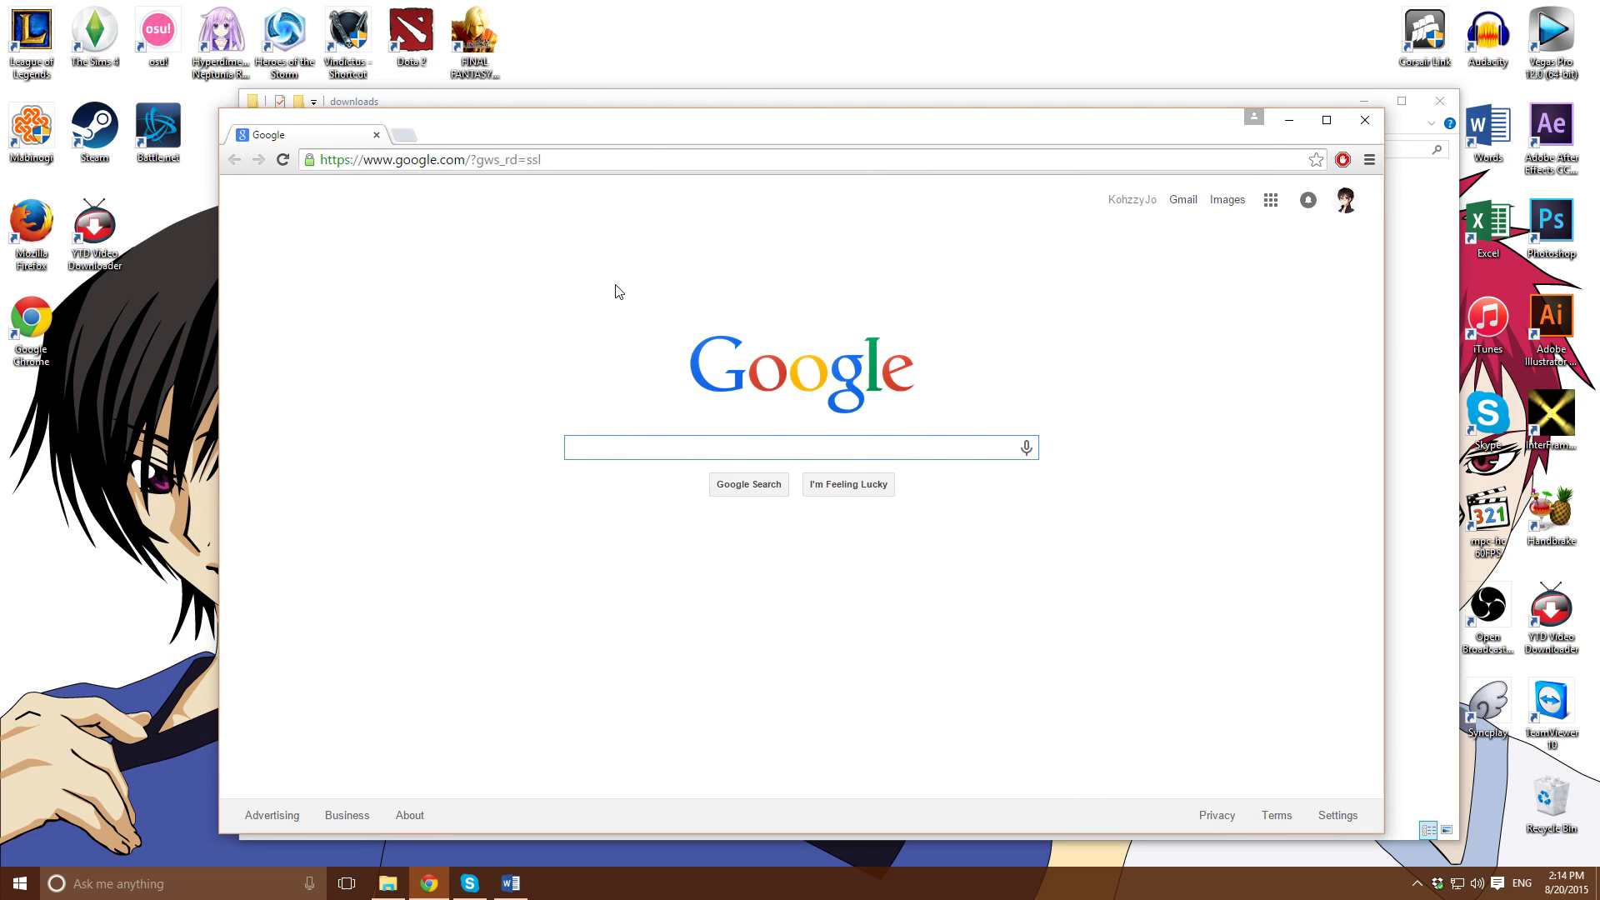
type("ffdshow")
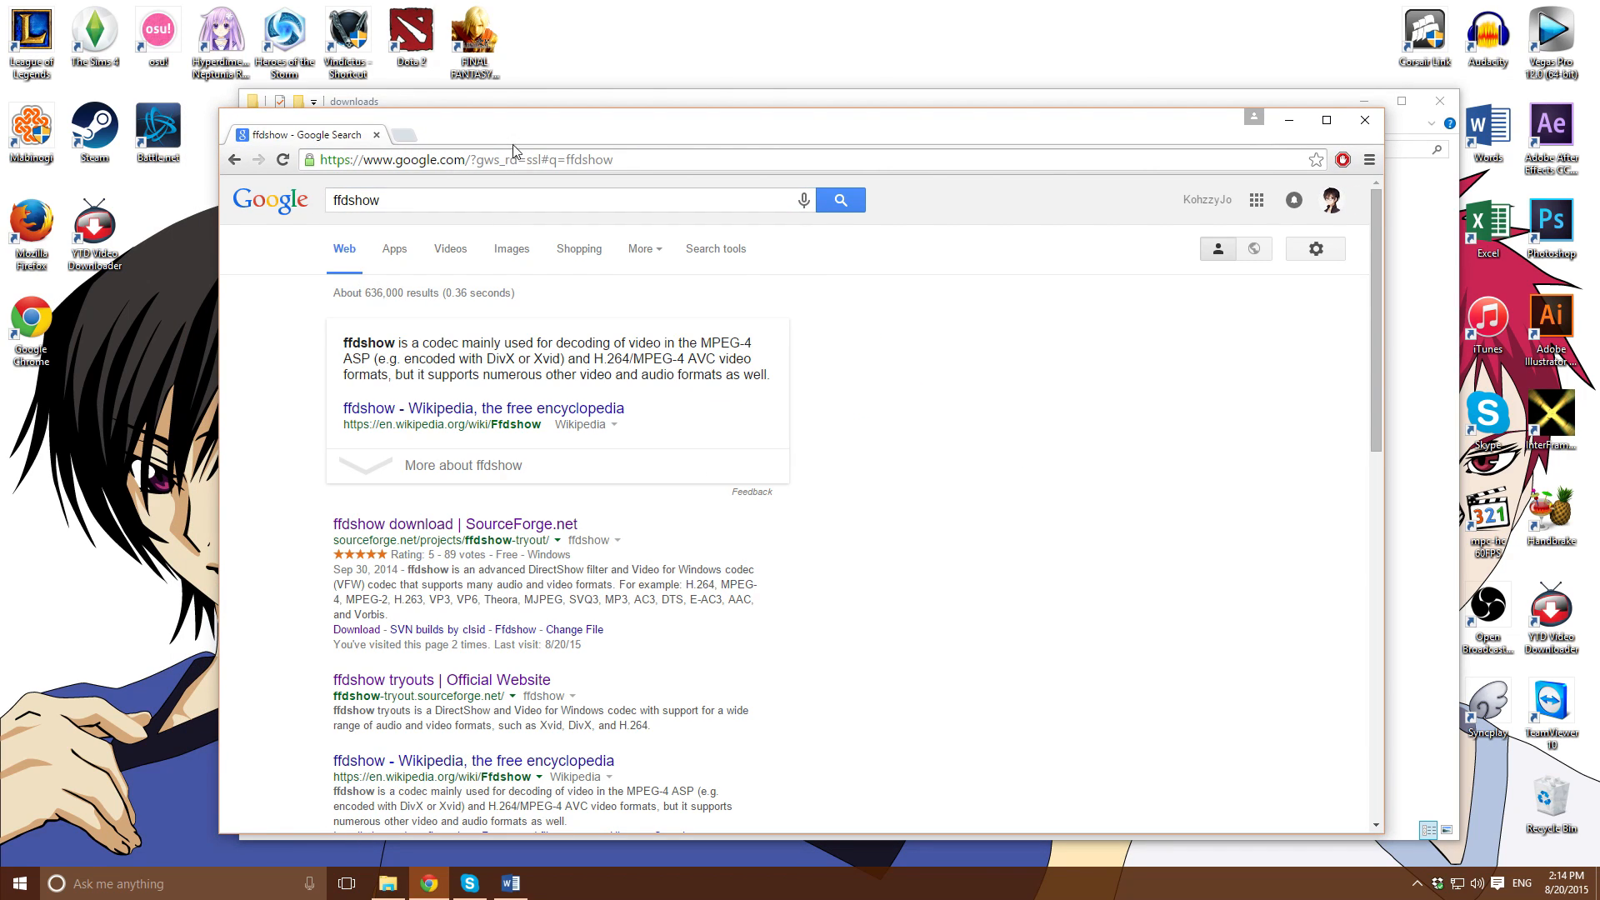
Search for 'svp', view the SVP 3.1.7 download page on svp-team.com, then return to the results
left_click_drag(515, 120, 529, 105)
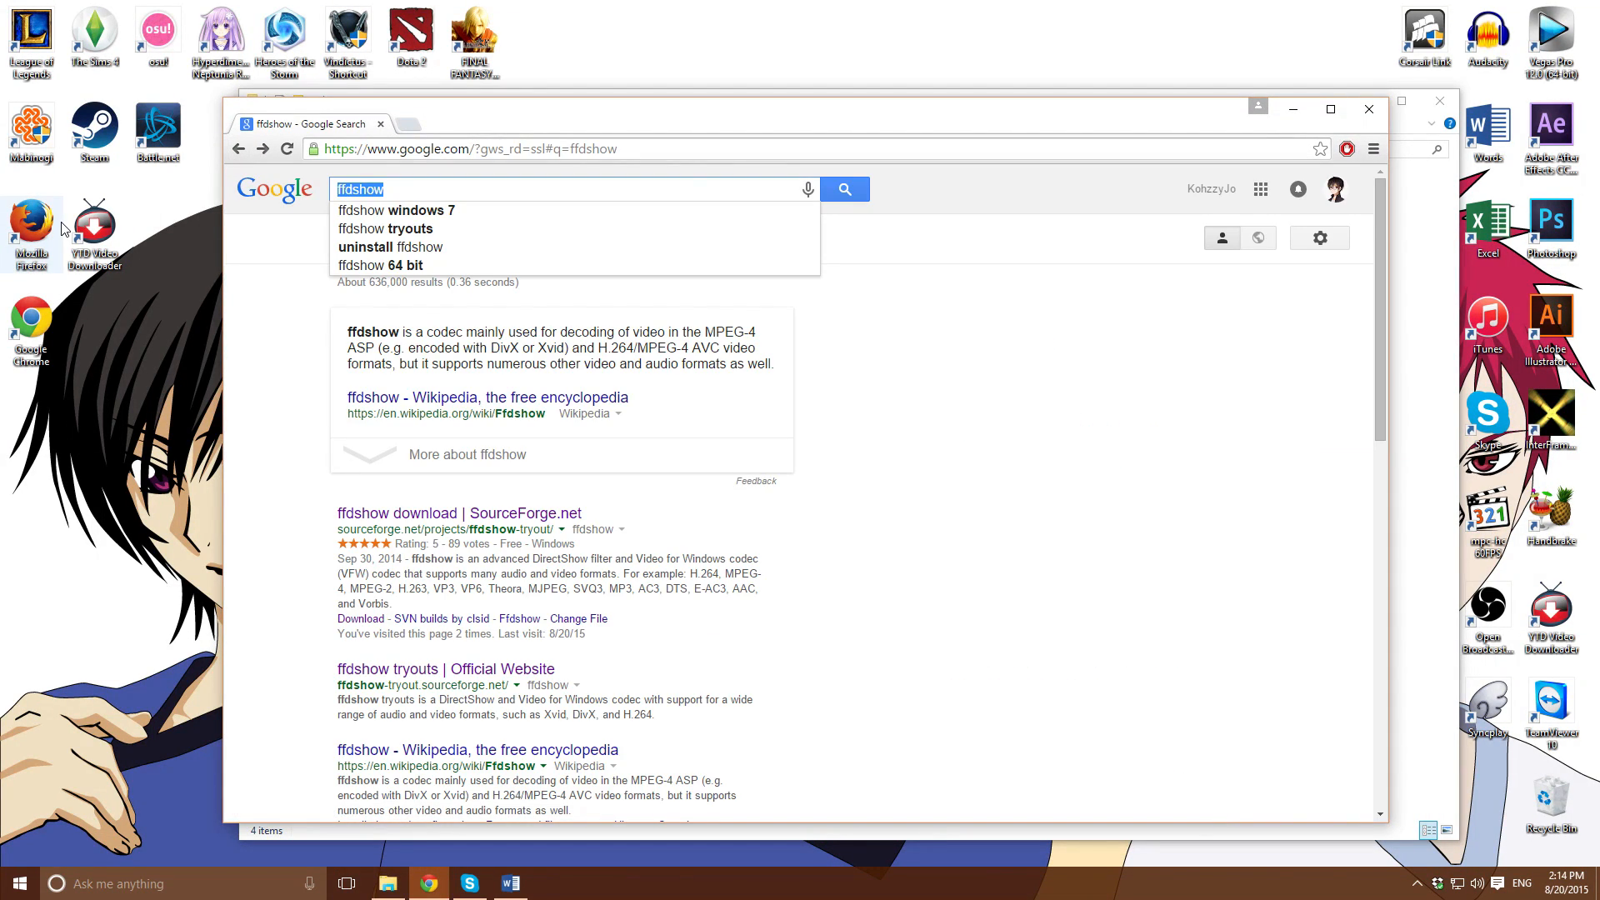
type("svp-team.com")
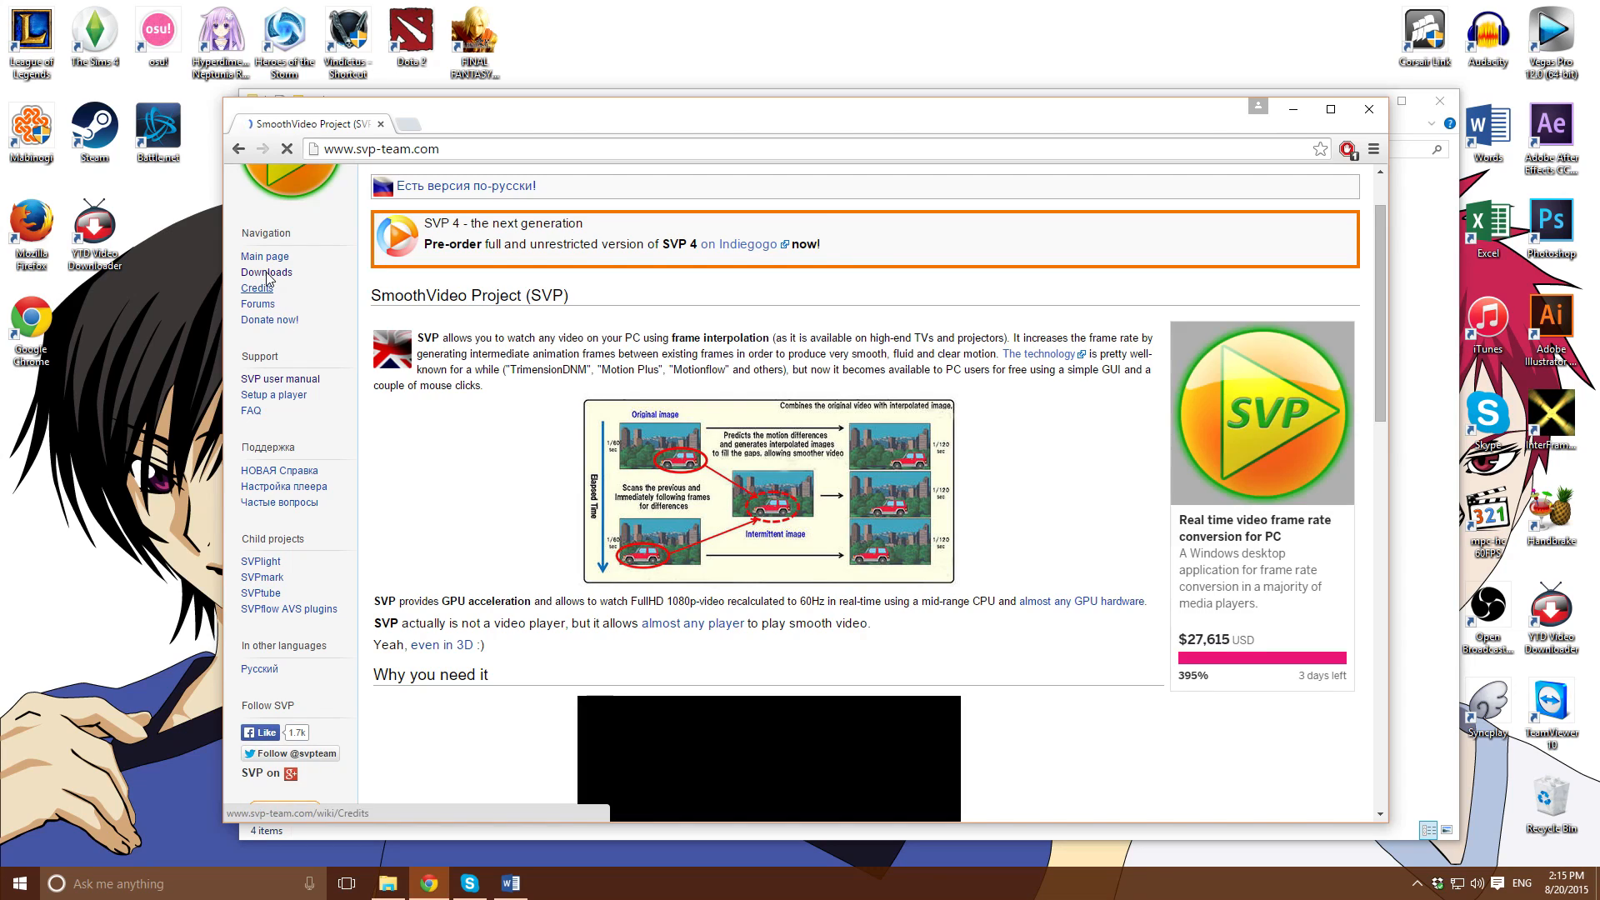
left_click(267, 272)
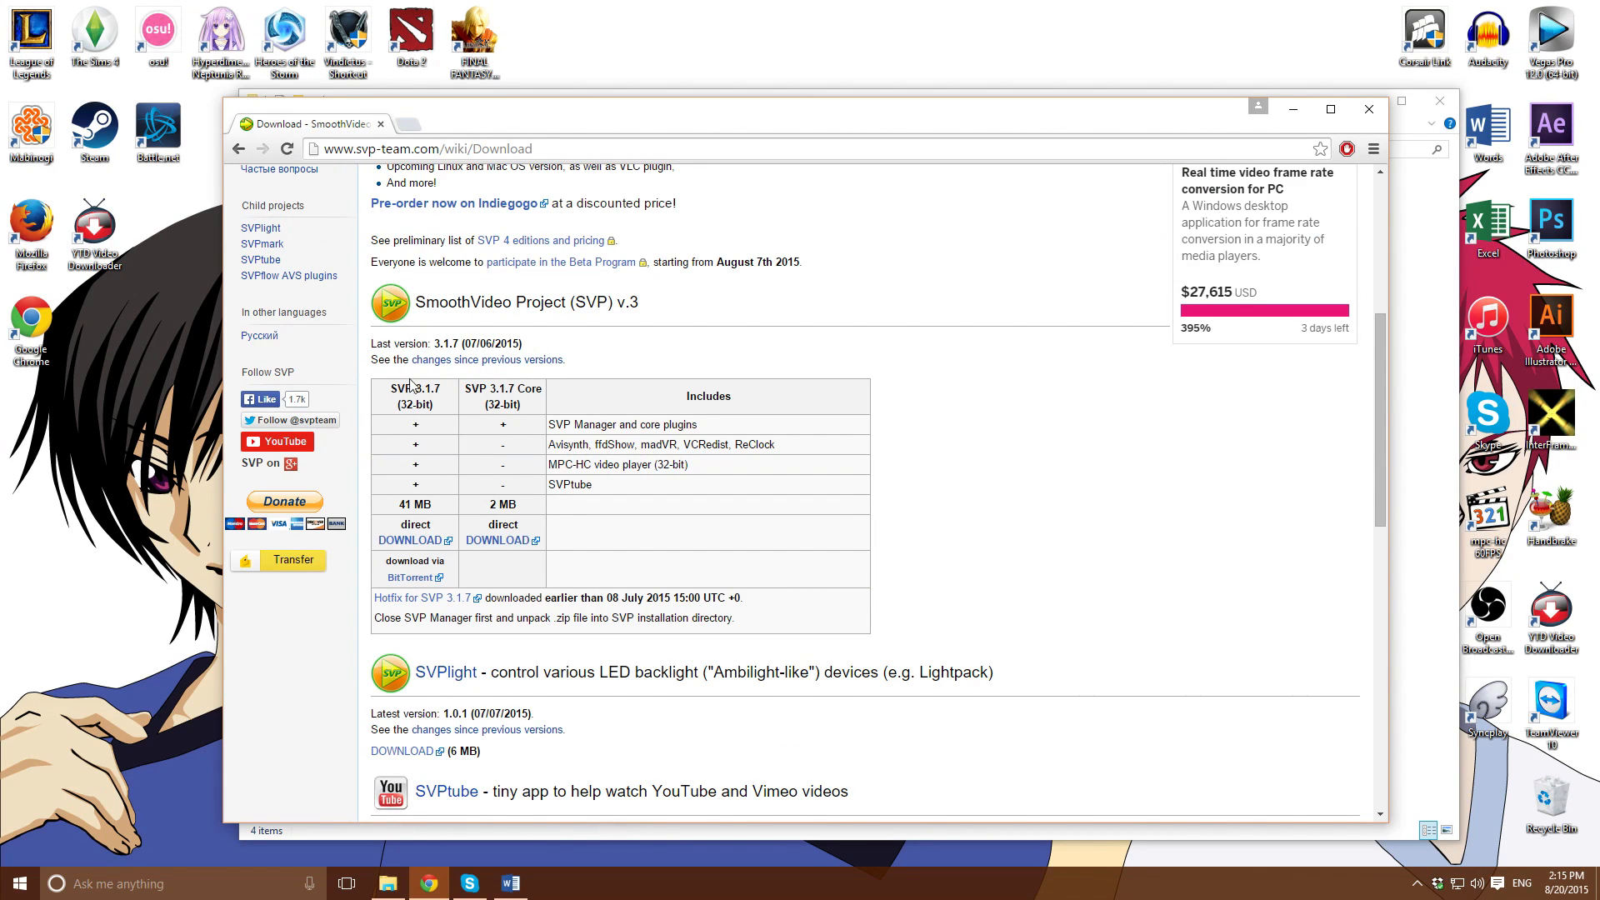
scroll("down", 3)
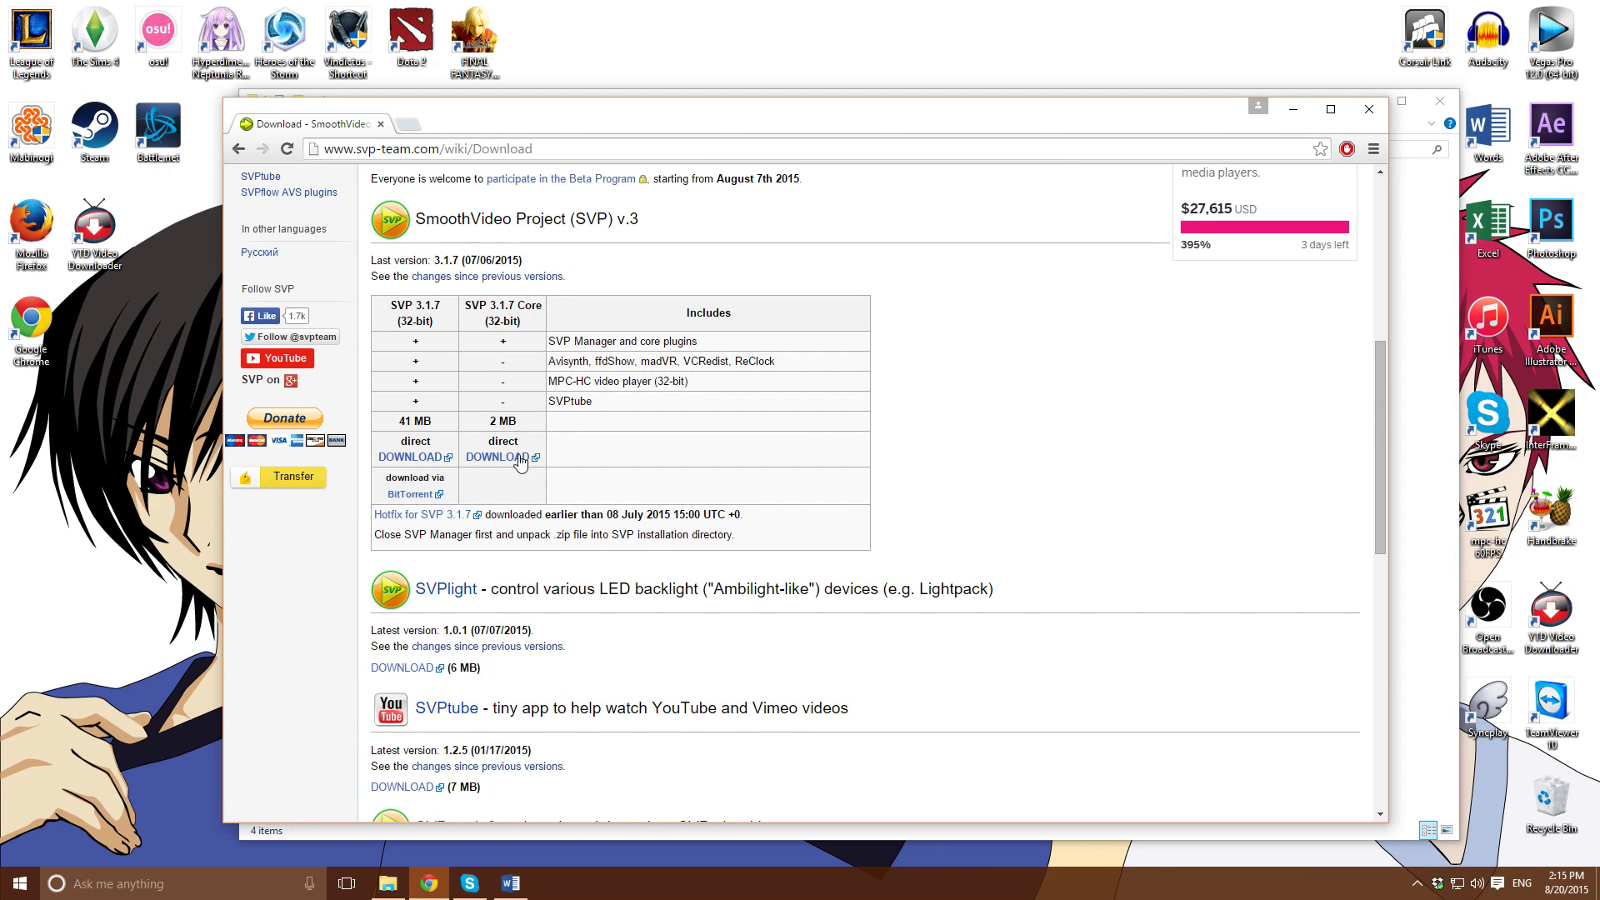
mouse_move(510, 325)
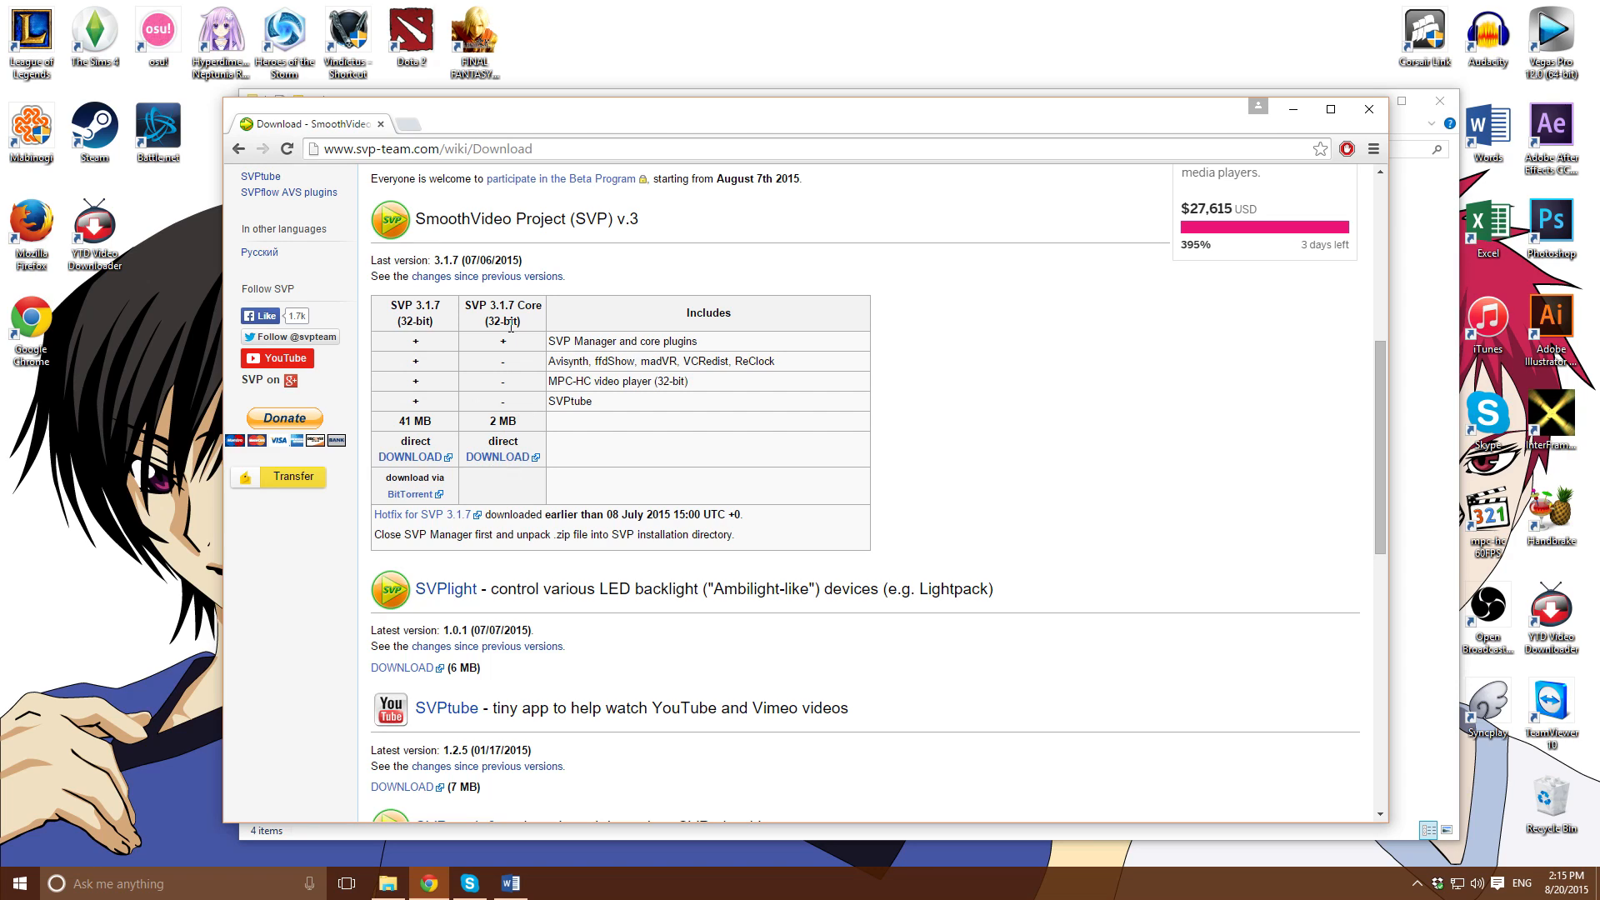
mouse_move(412, 446)
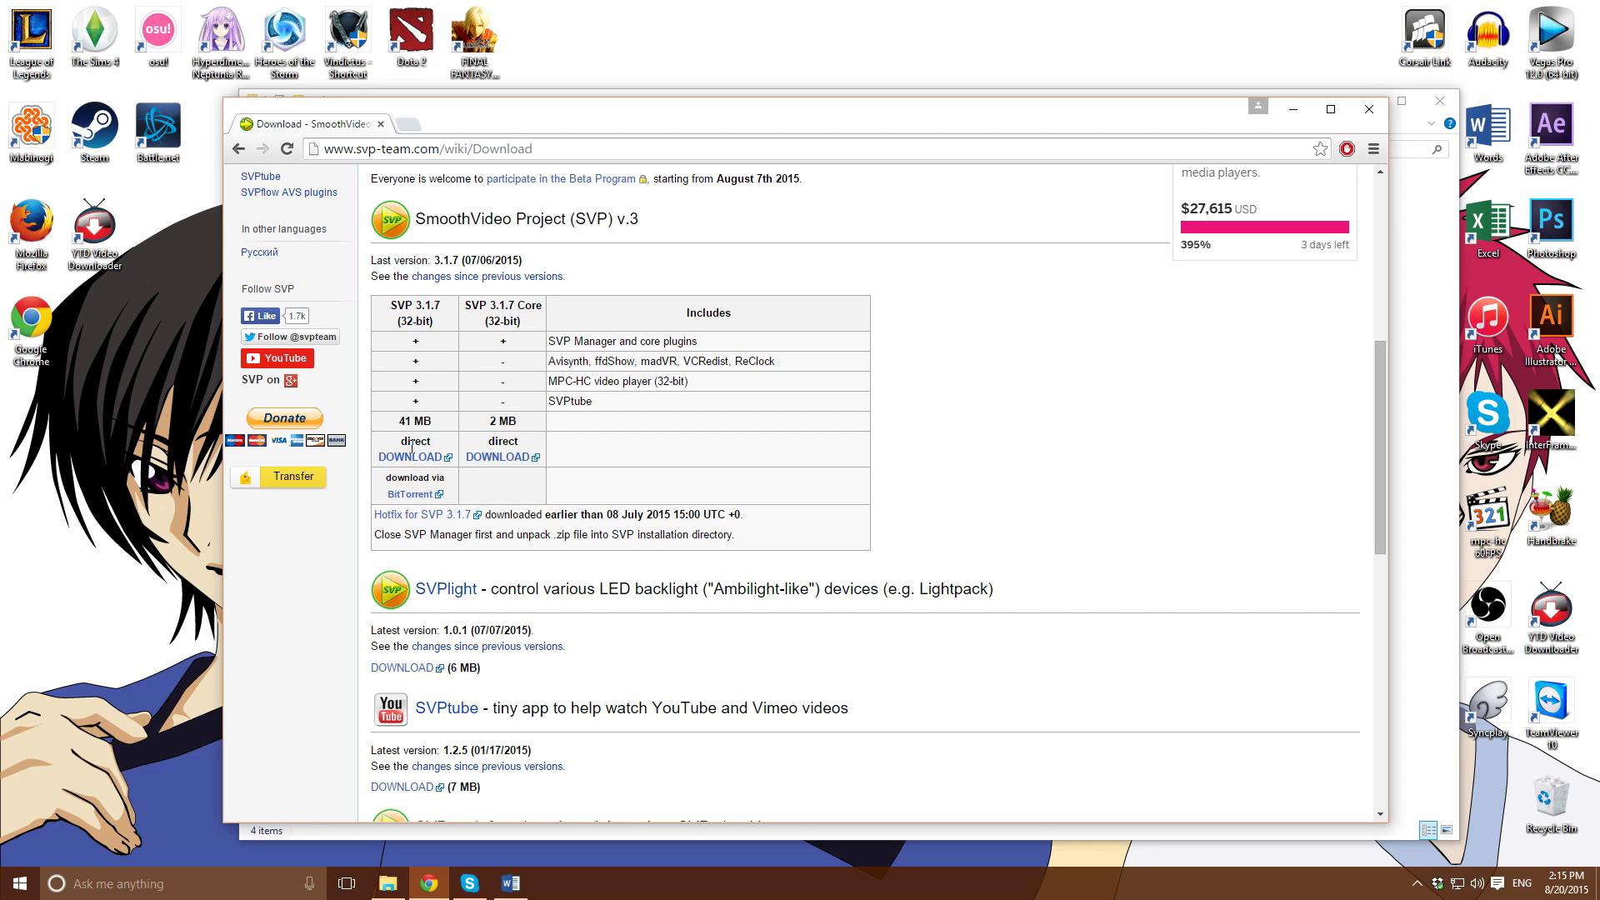
left_click(238, 149)
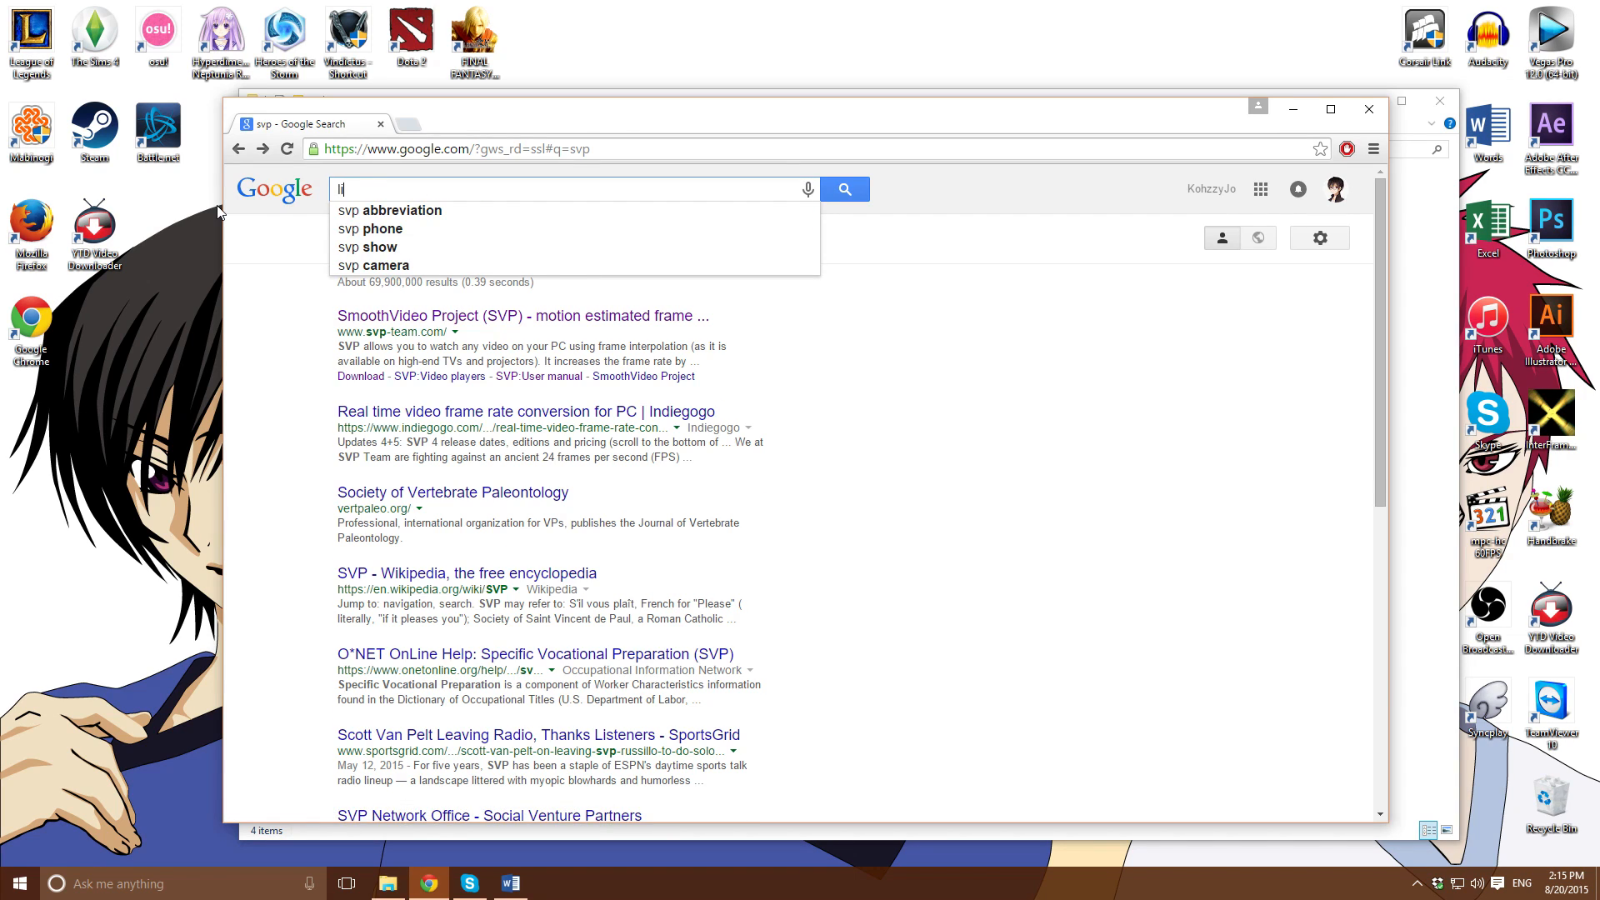
Search 'live streamer', view its installation docs down to the Windows installer, then close Chrome
type("ivestreamer")
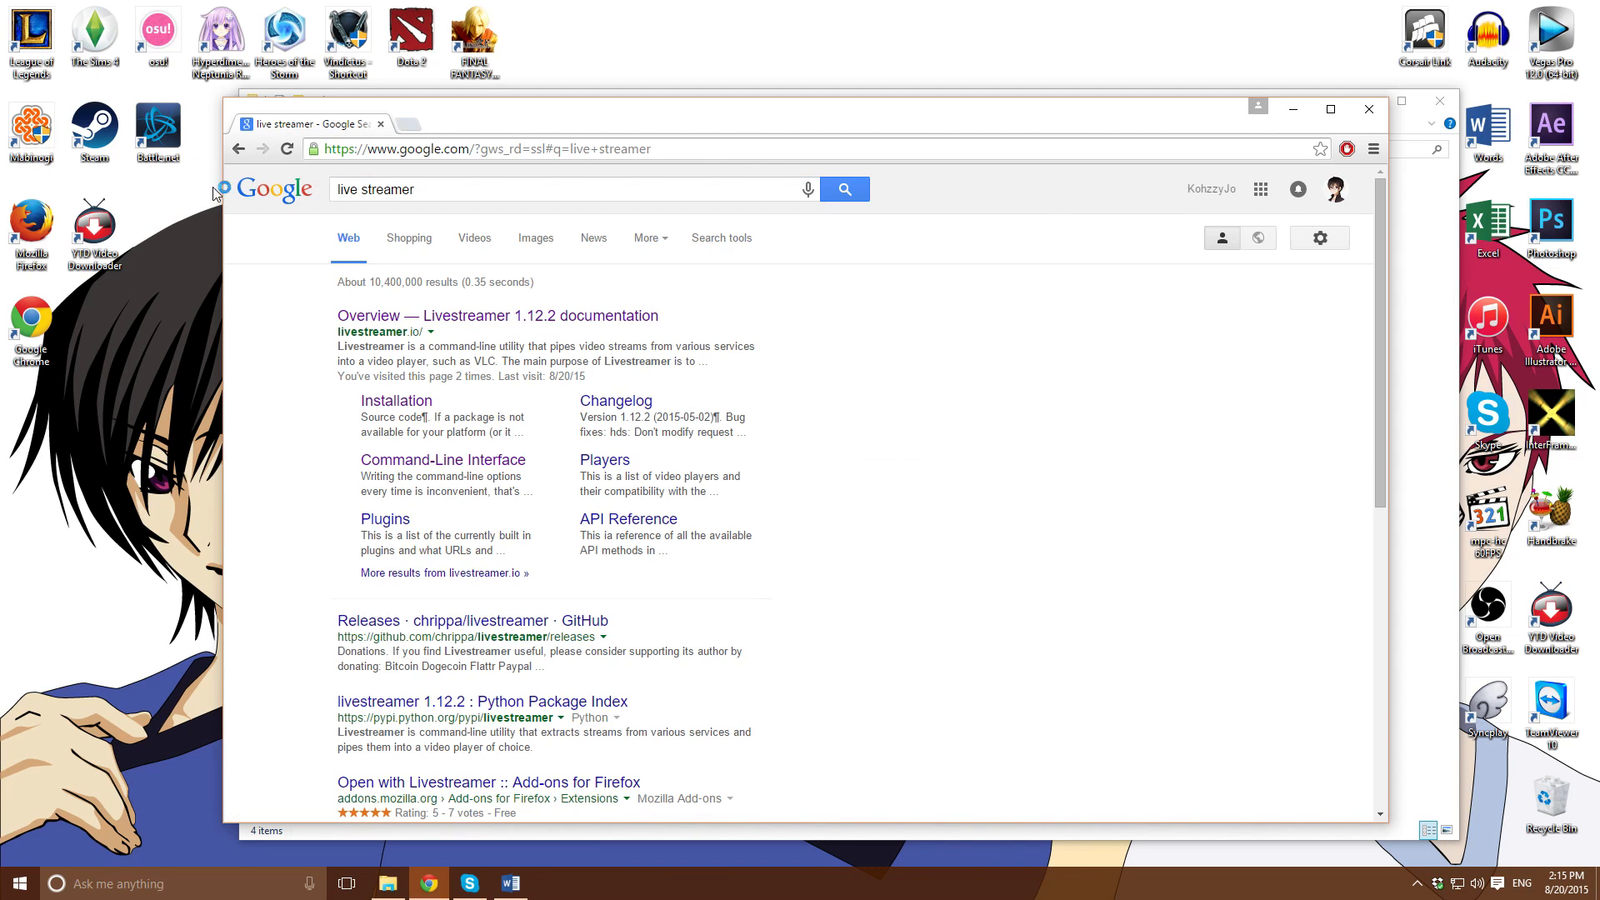
left_click(497, 315)
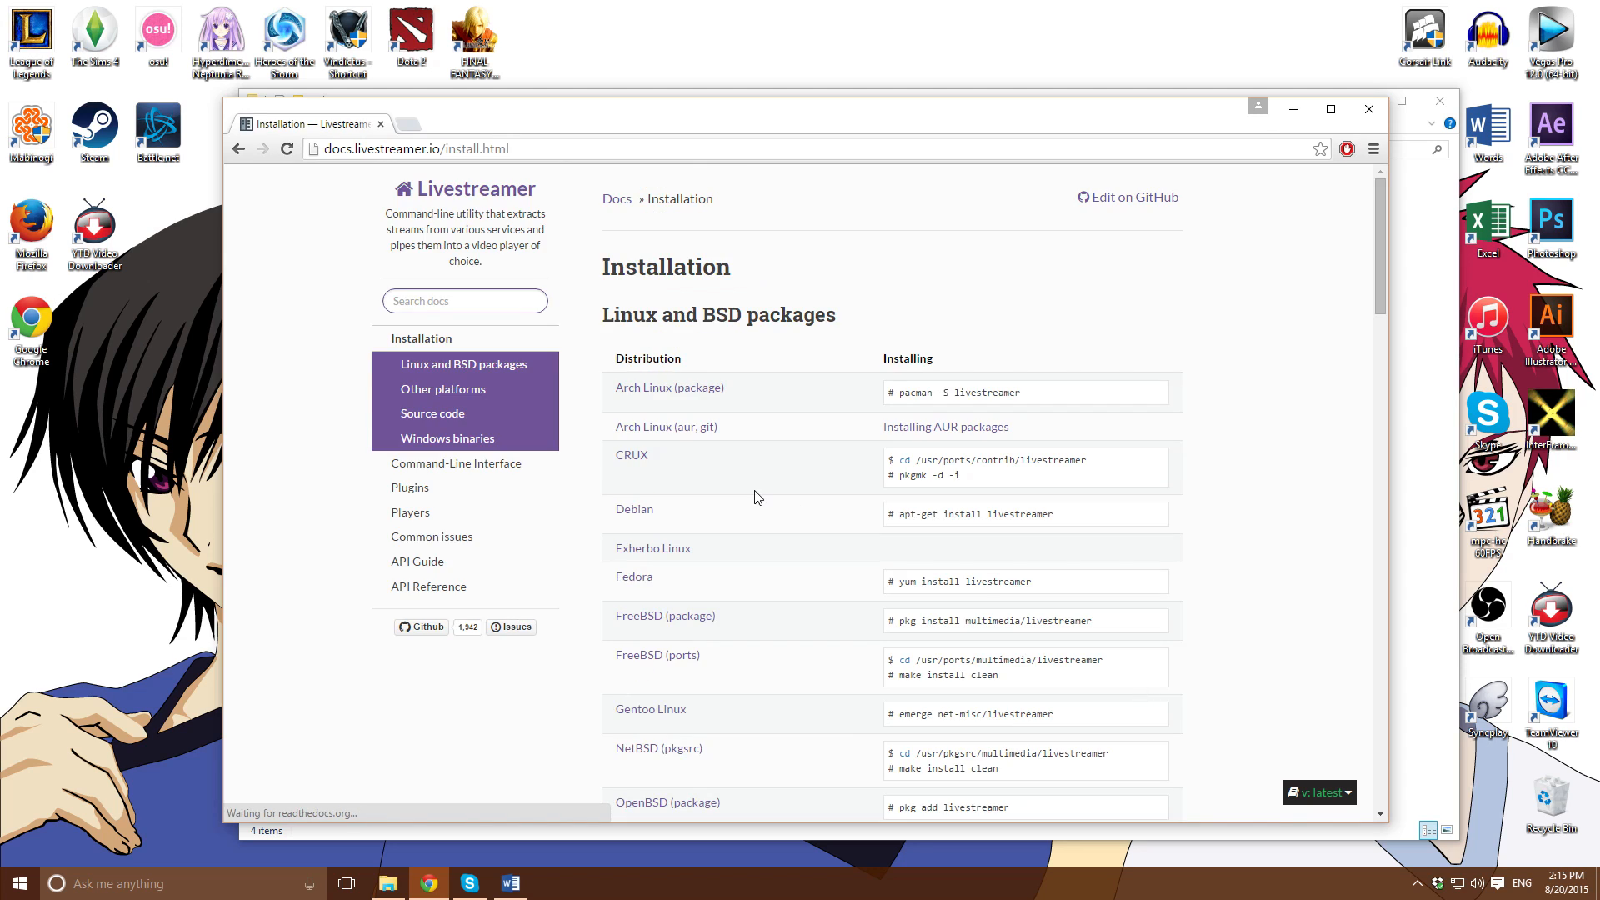
scroll("down", 3)
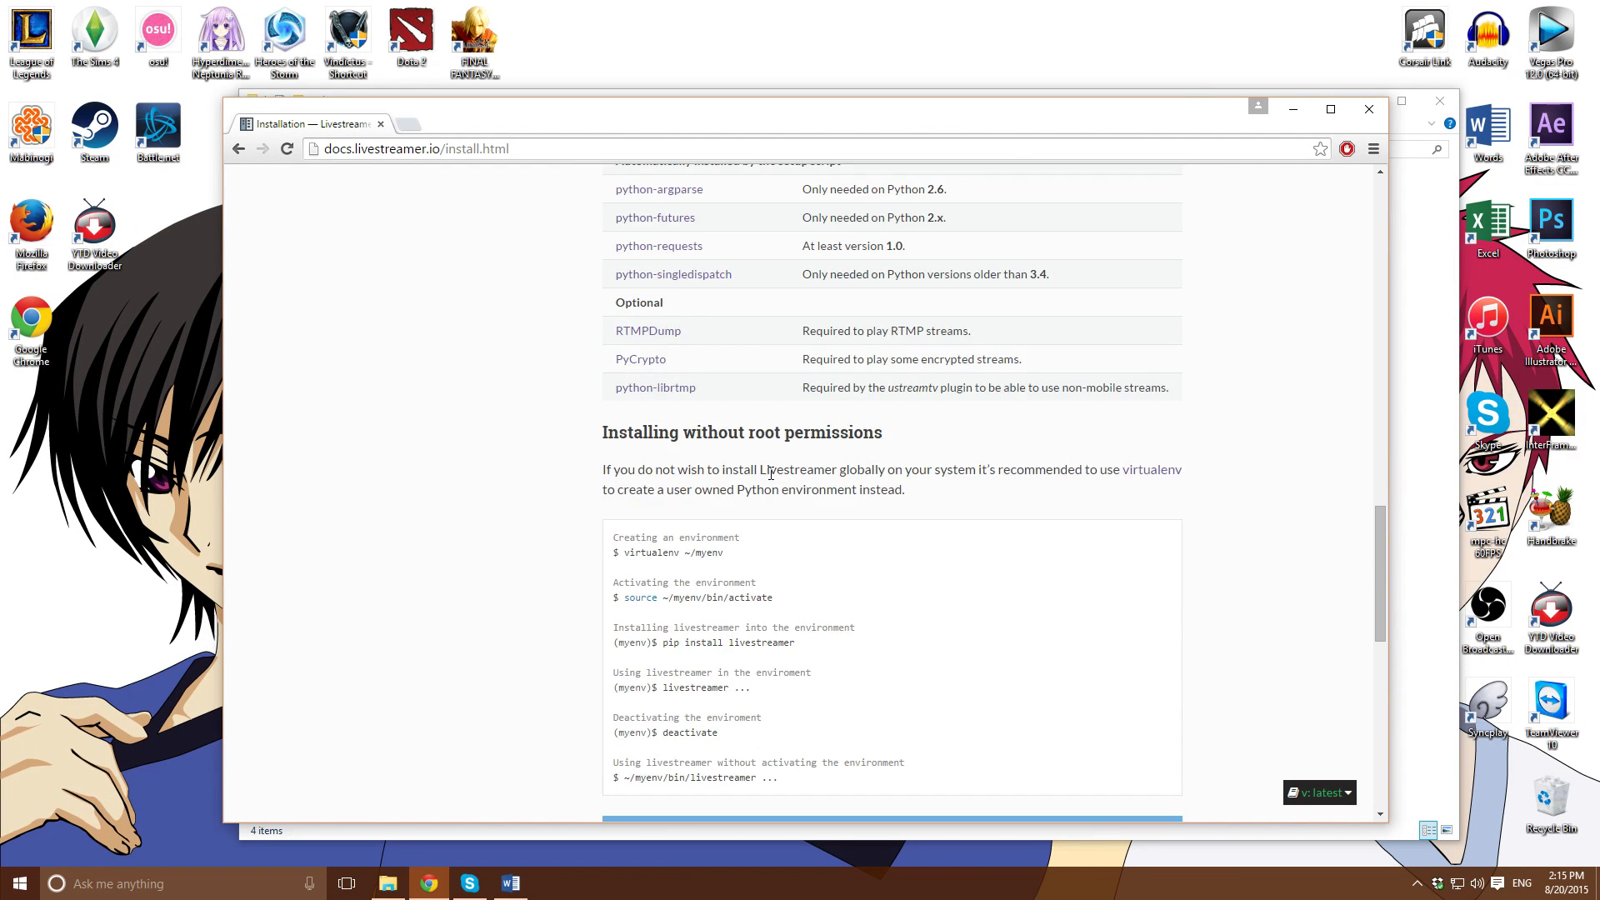
scroll("down", 3)
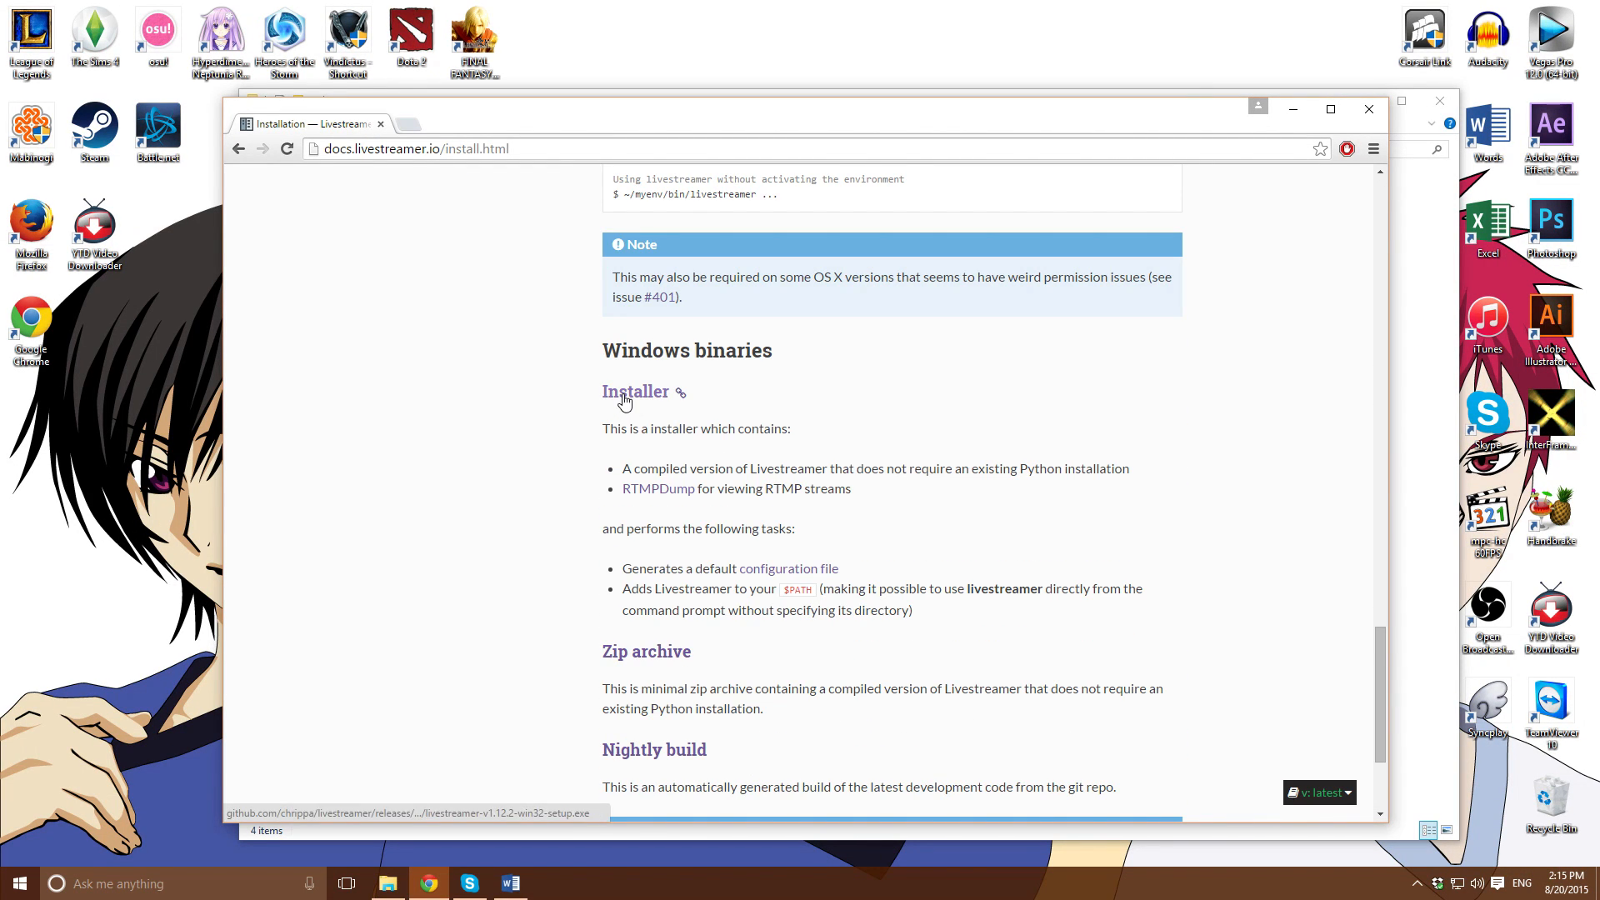
mouse_move(1110, 329)
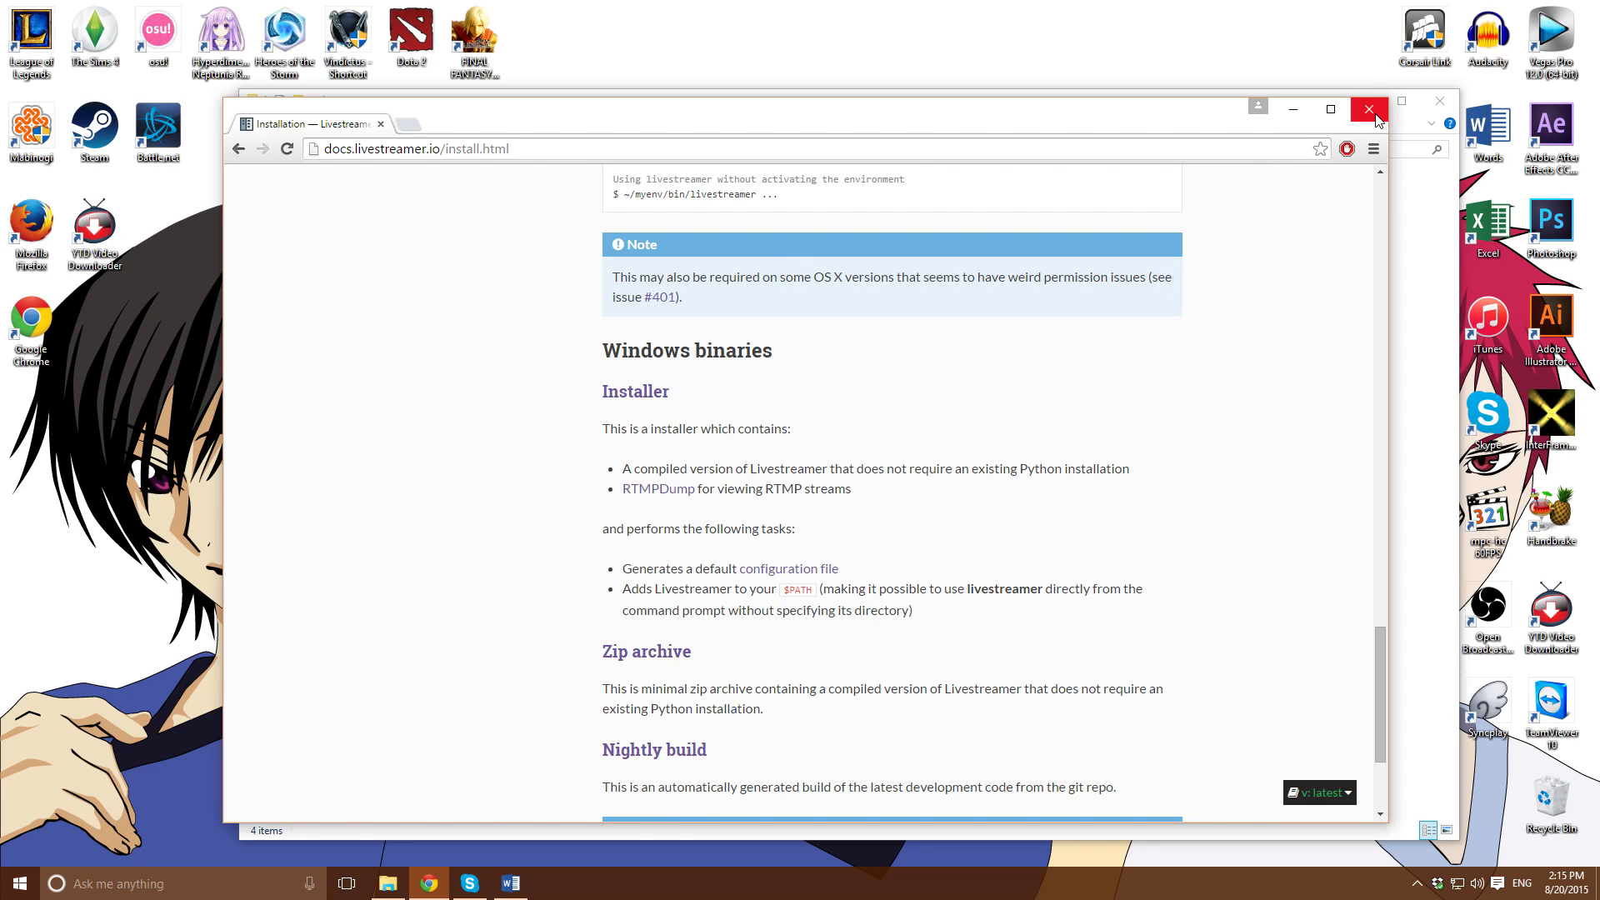
left_click(1369, 110)
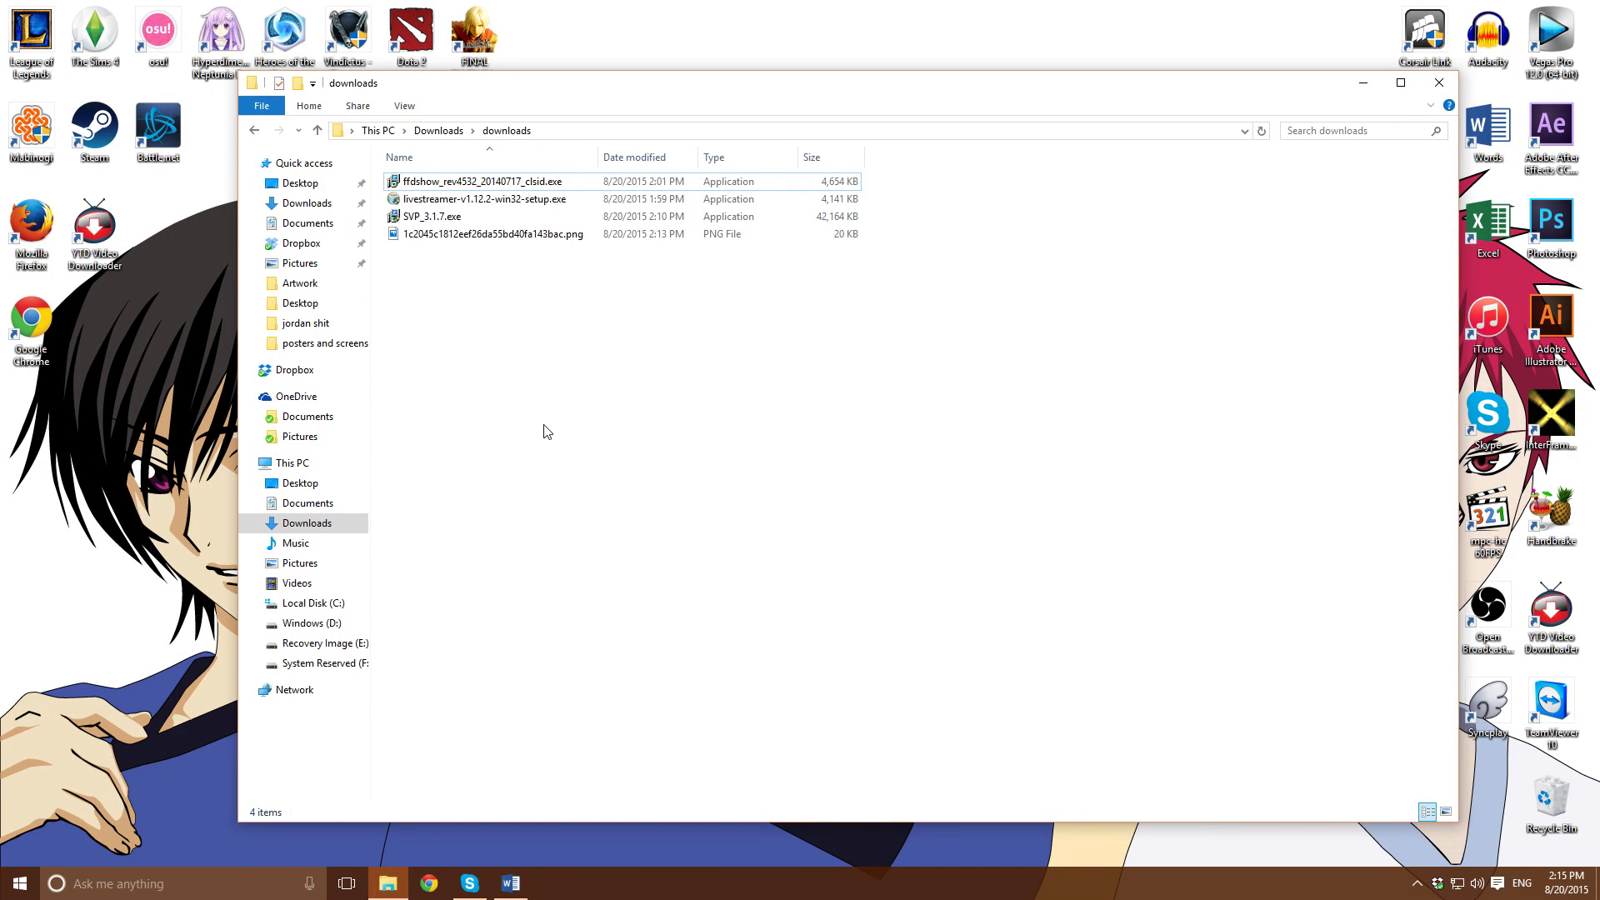
Run the ffdshow installer from the downloads folder with English as setup language
left_click(482, 180)
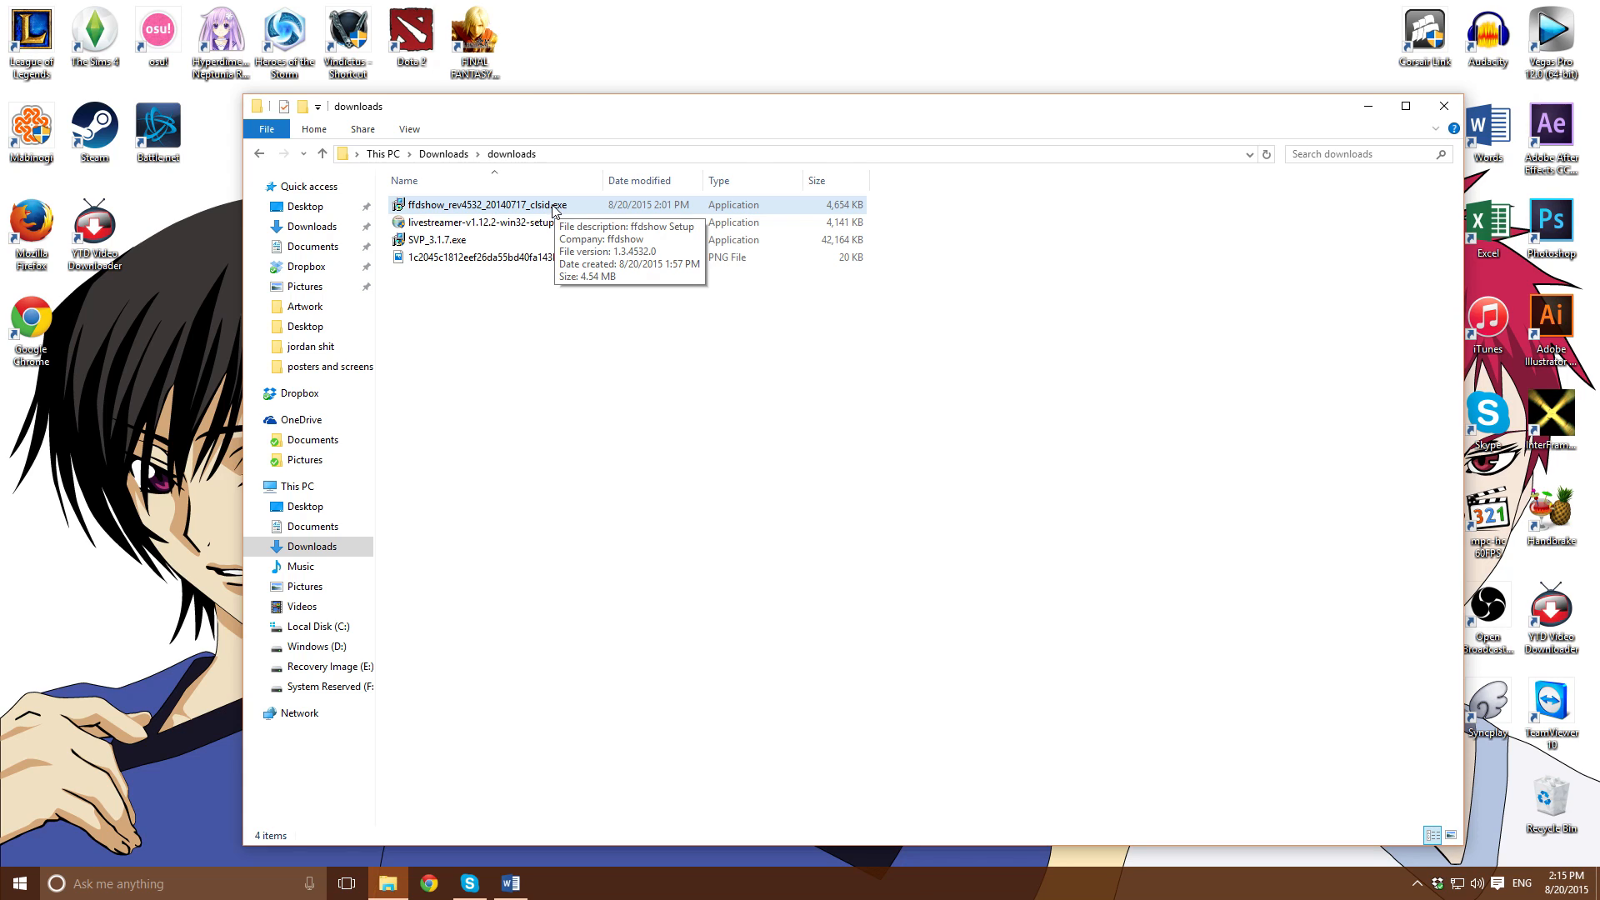
right_click(498, 203)
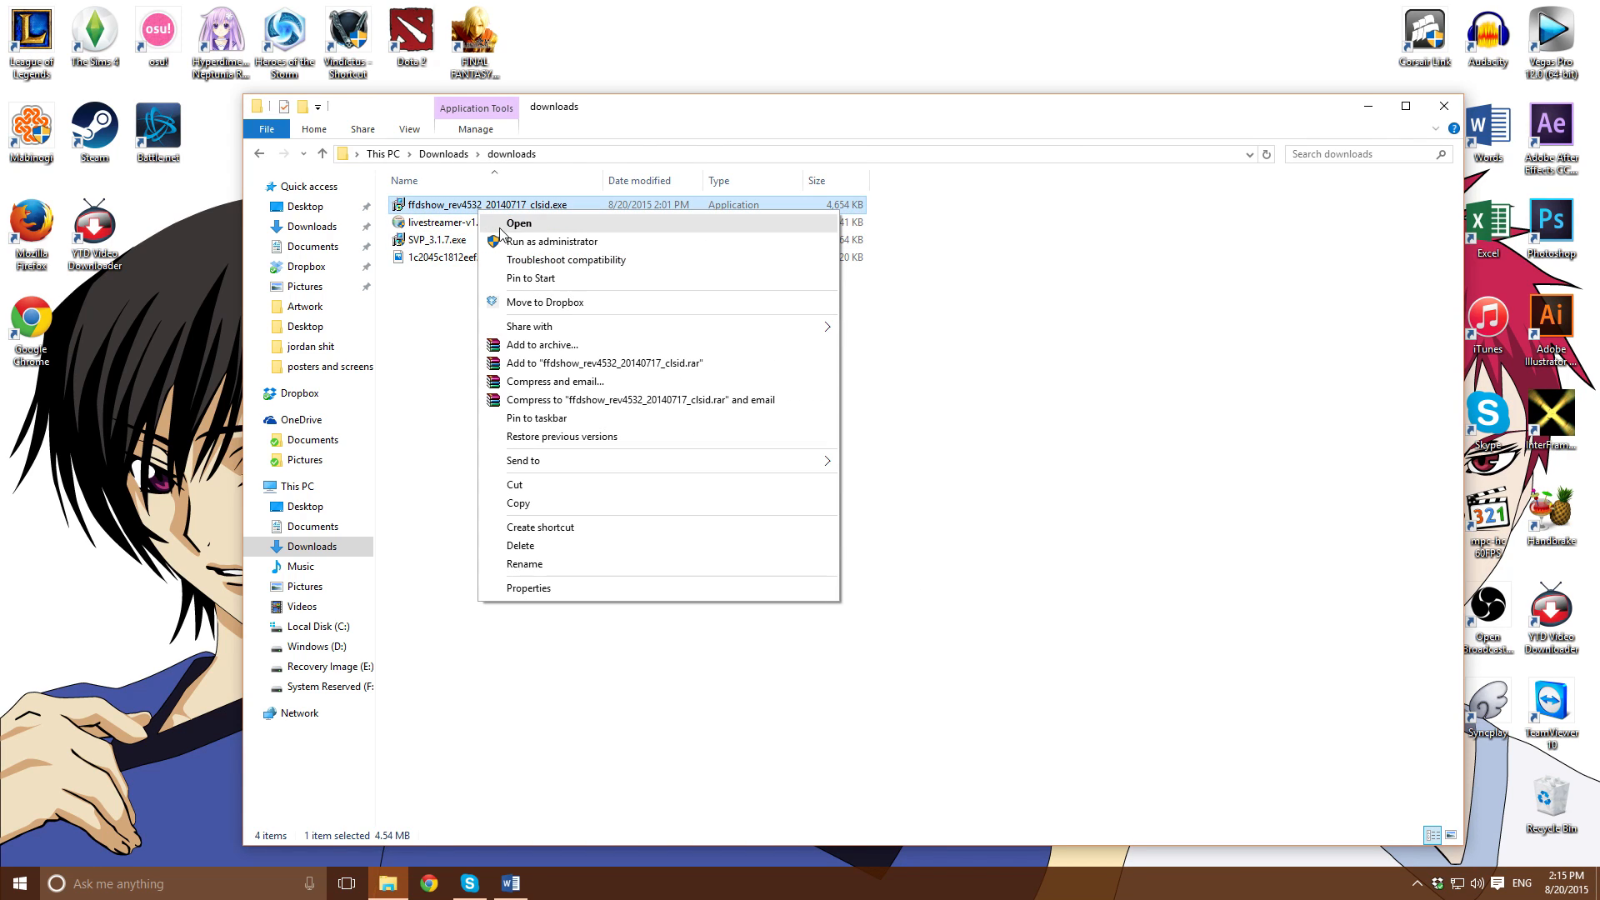
left_click(519, 222)
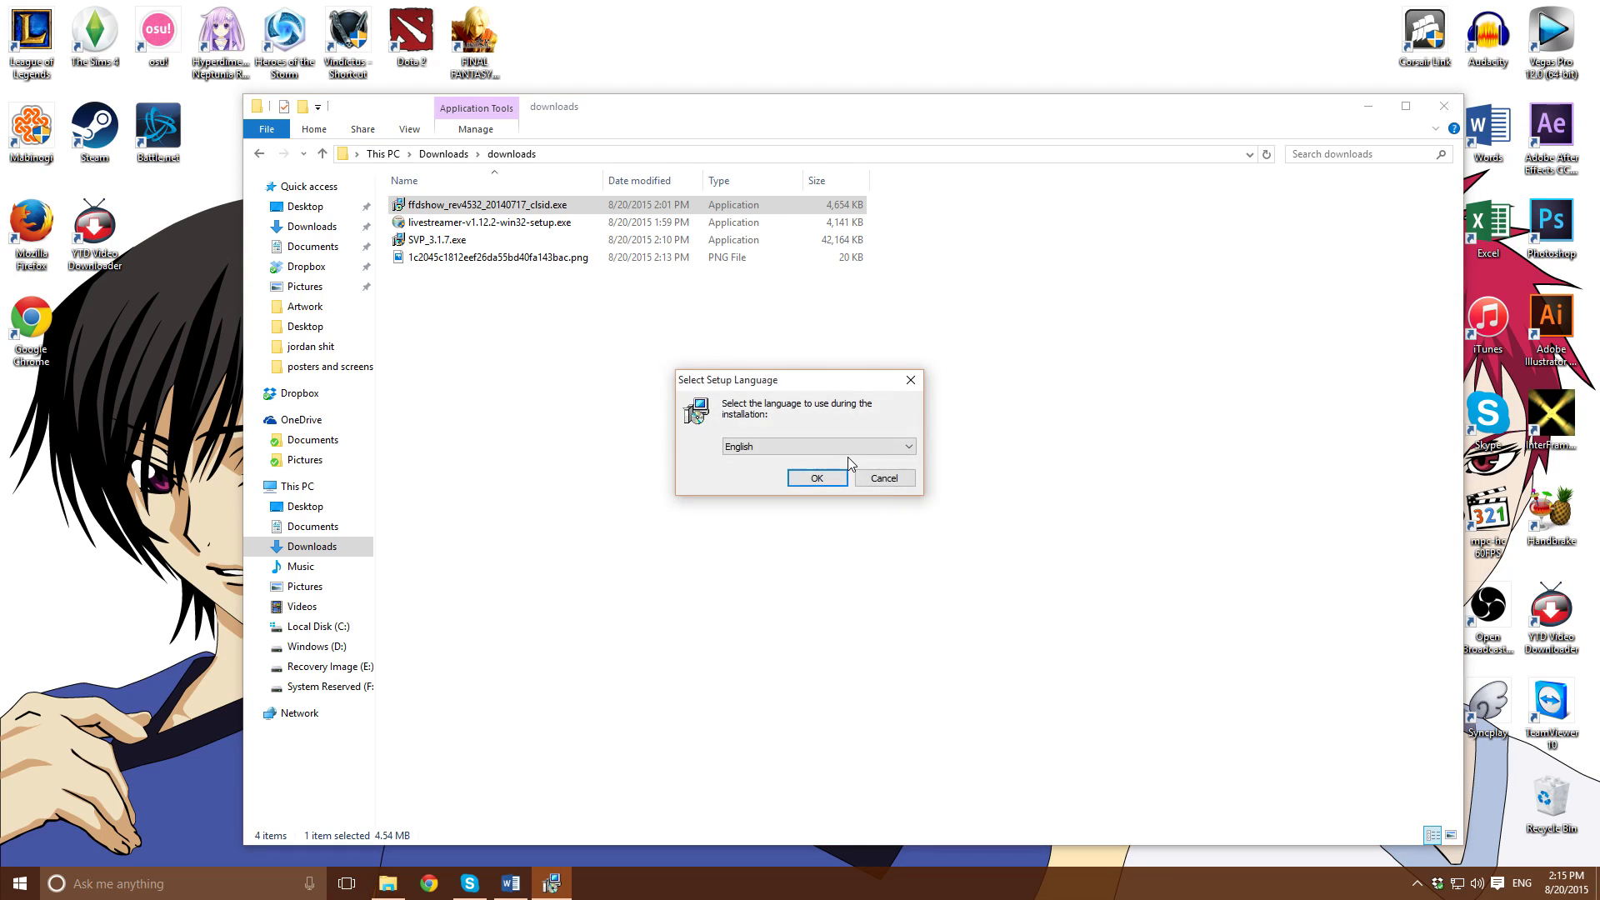
left_click(815, 479)
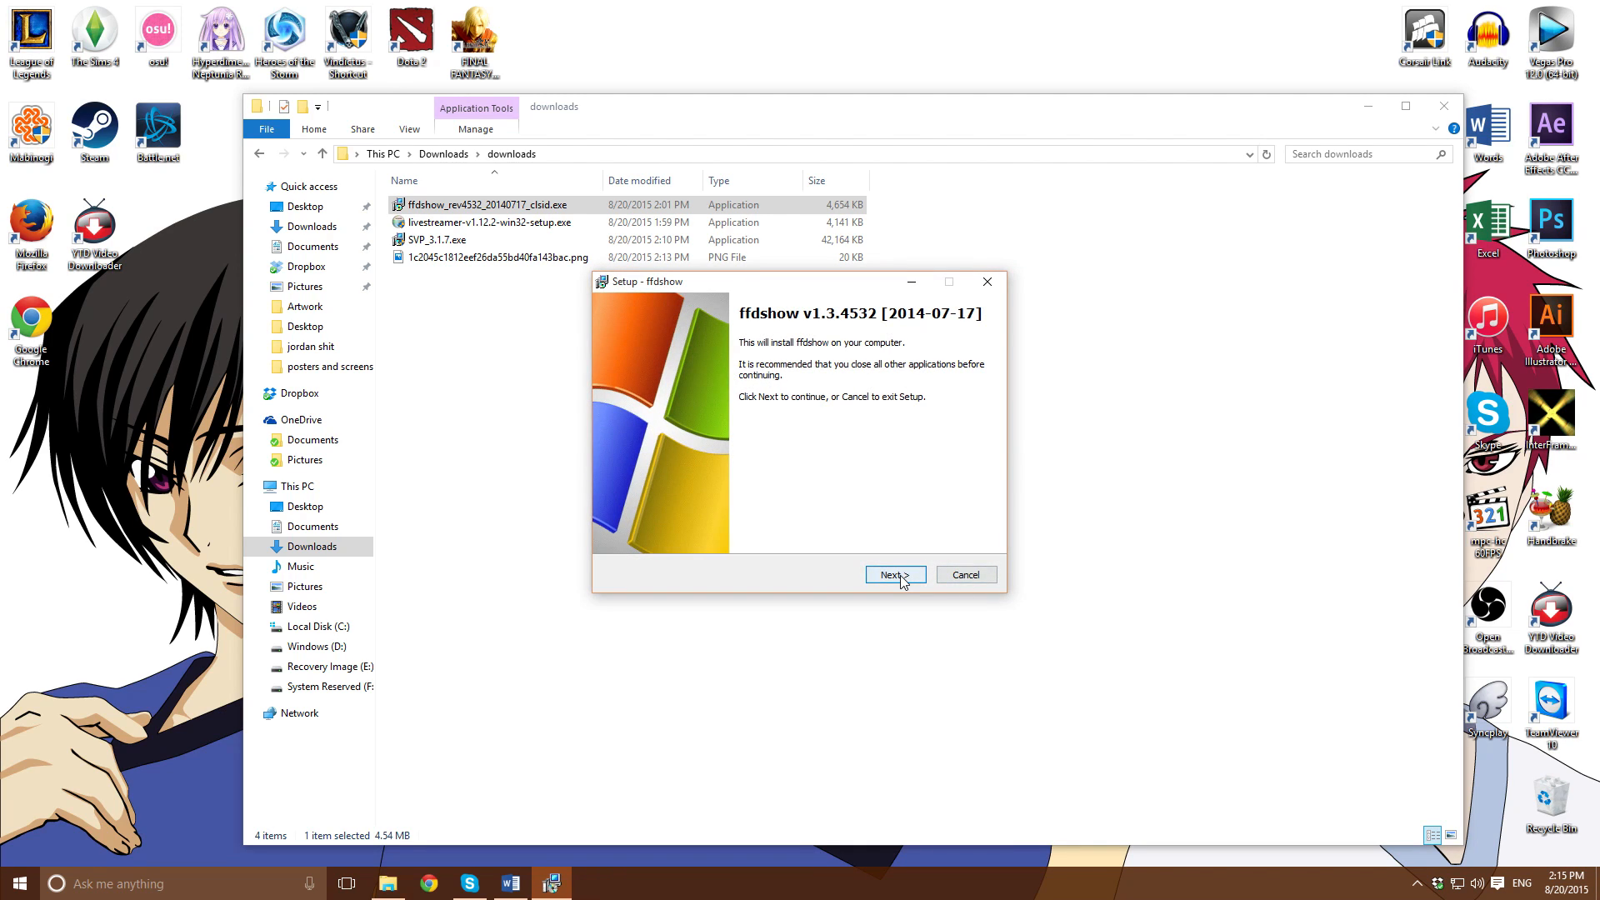
Advance through the welcome, default components and stereo speaker pages to Ready to Install
left_click(894, 575)
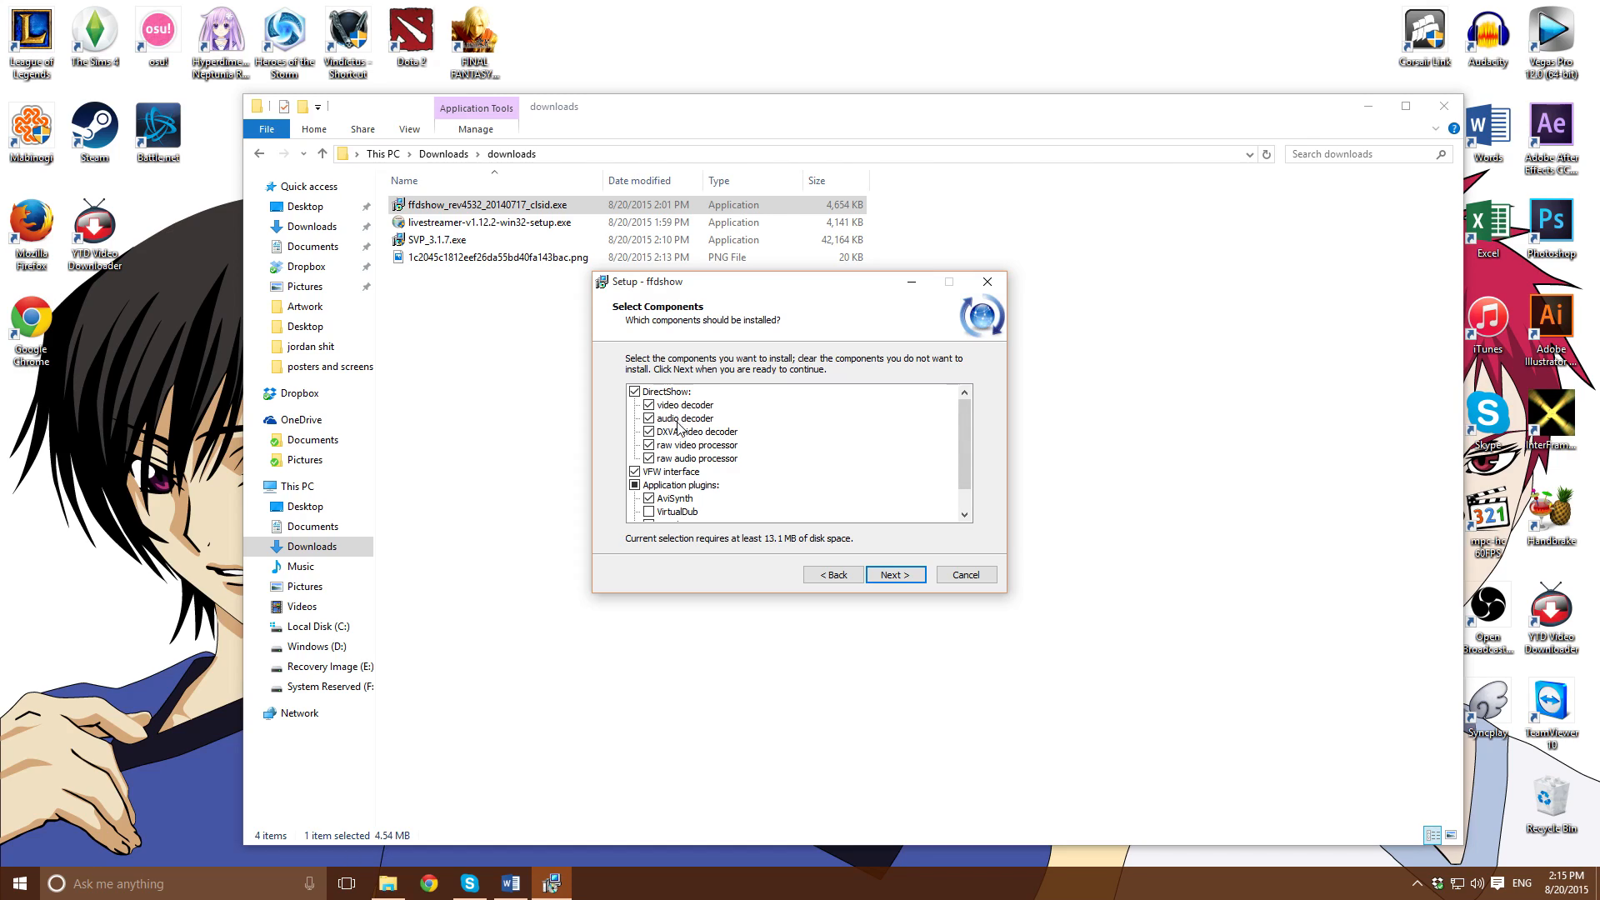
mouse_move(1005, 445)
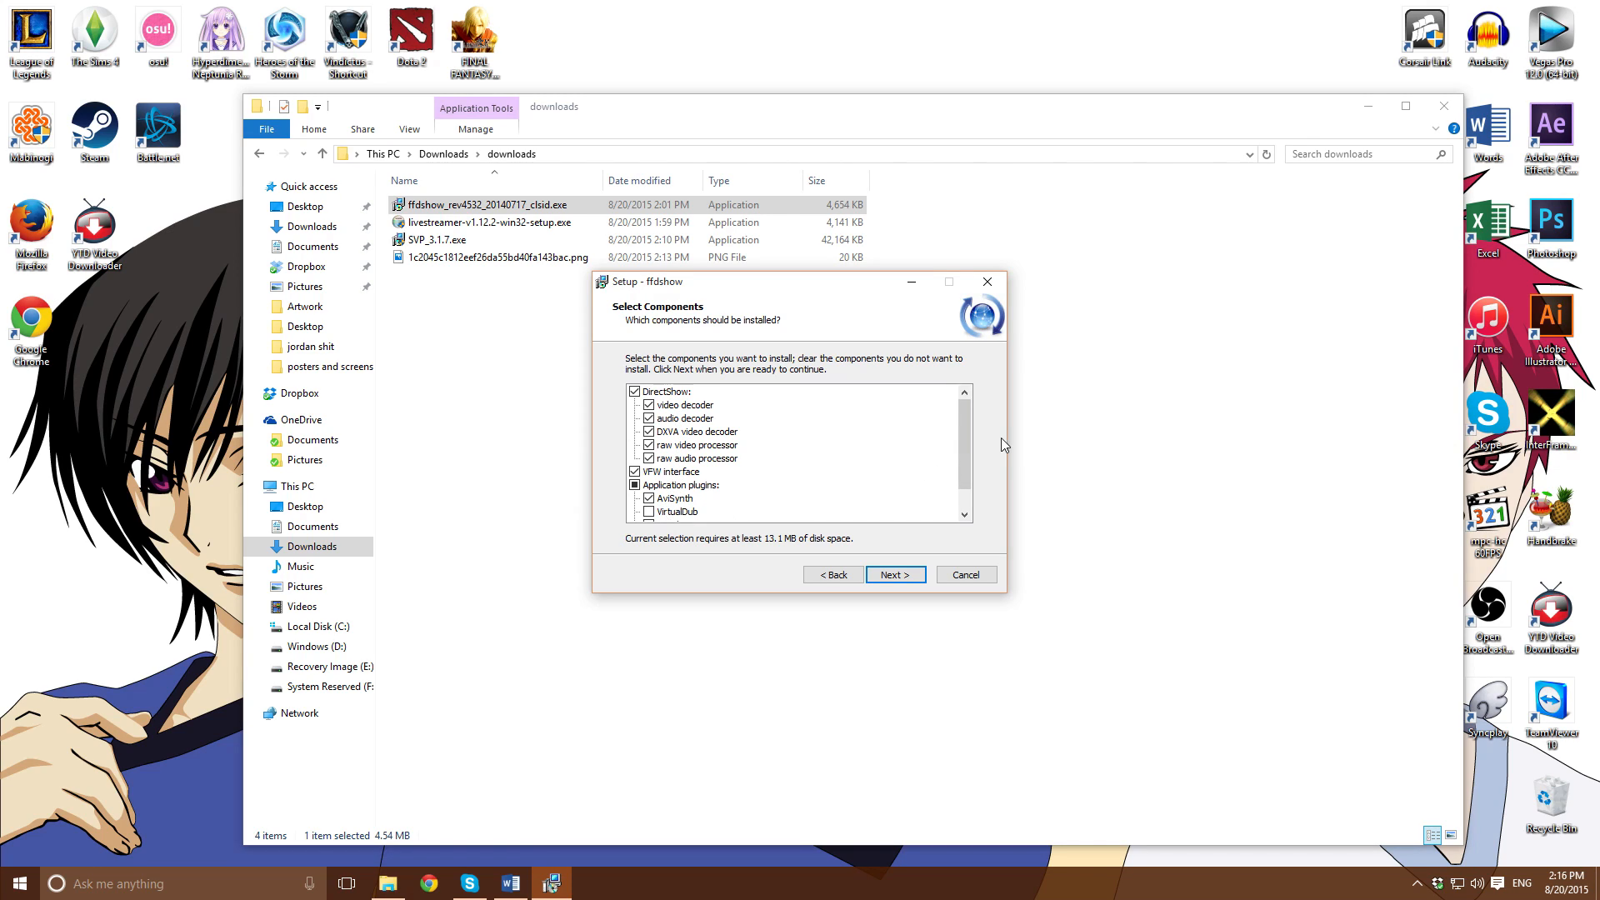
scroll("down", 3)
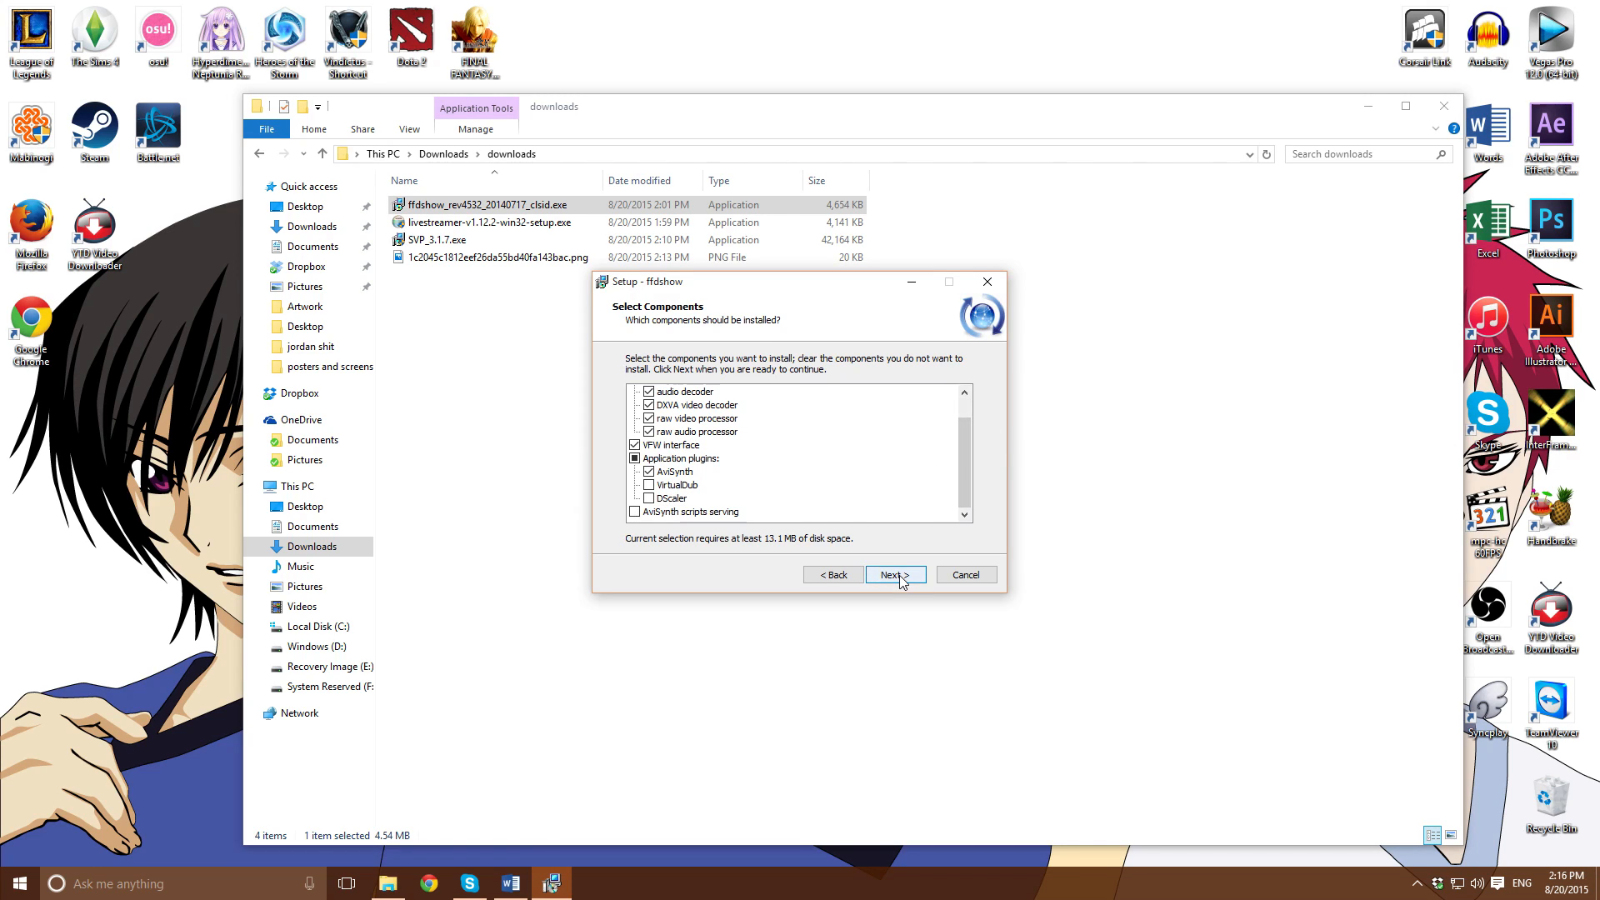
left_click(893, 573)
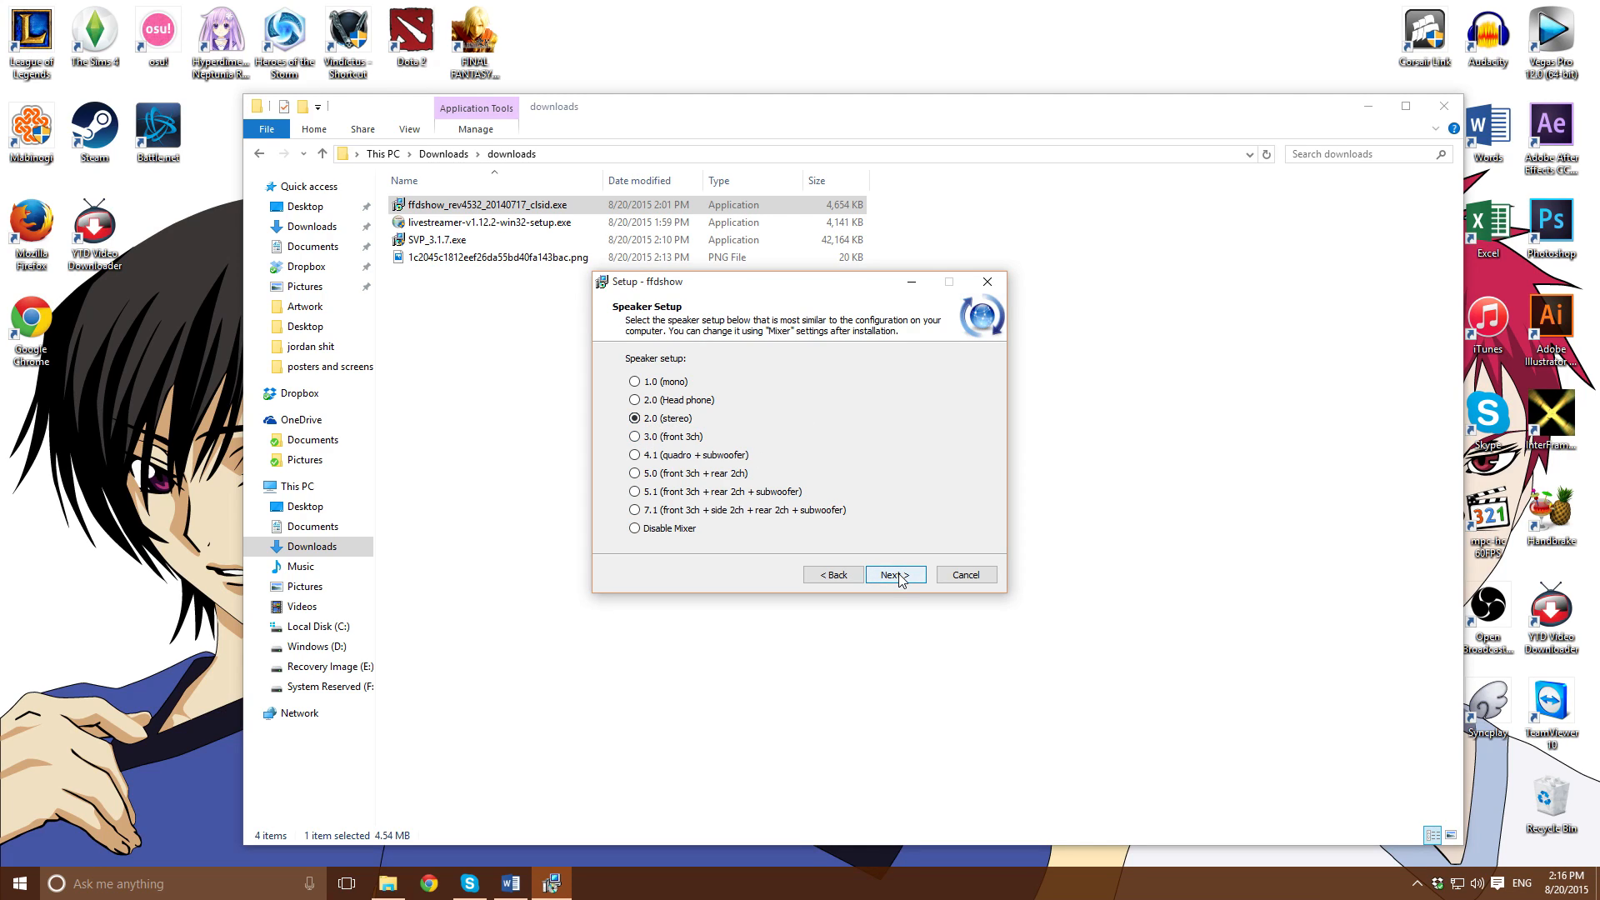
left_click(890, 575)
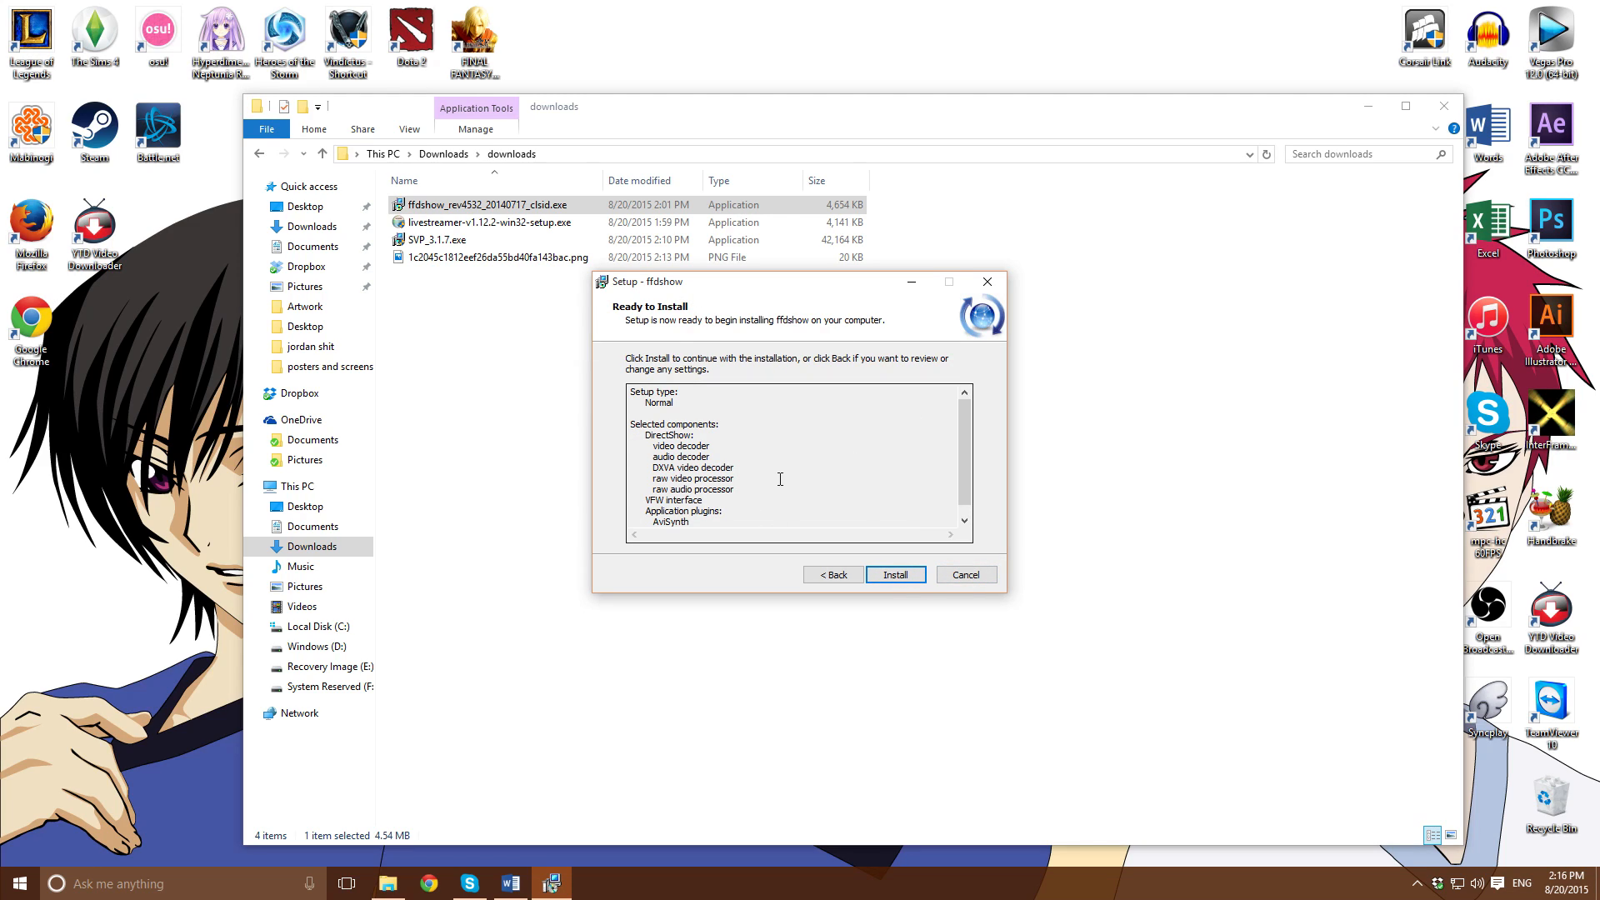
mouse_move(515, 285)
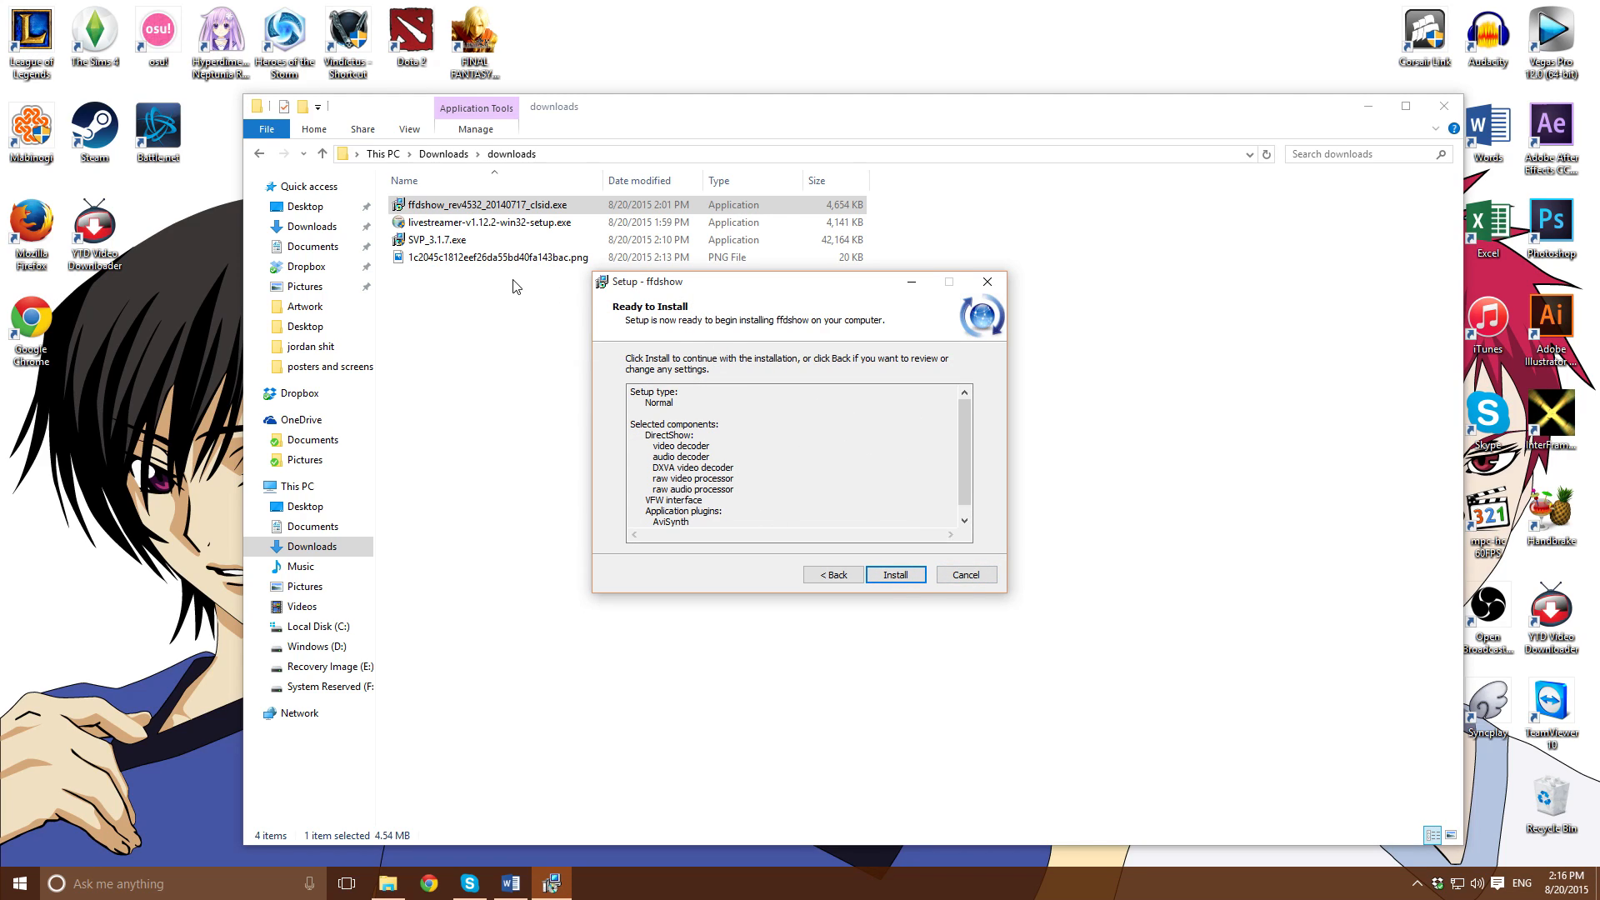
right_click(498, 257)
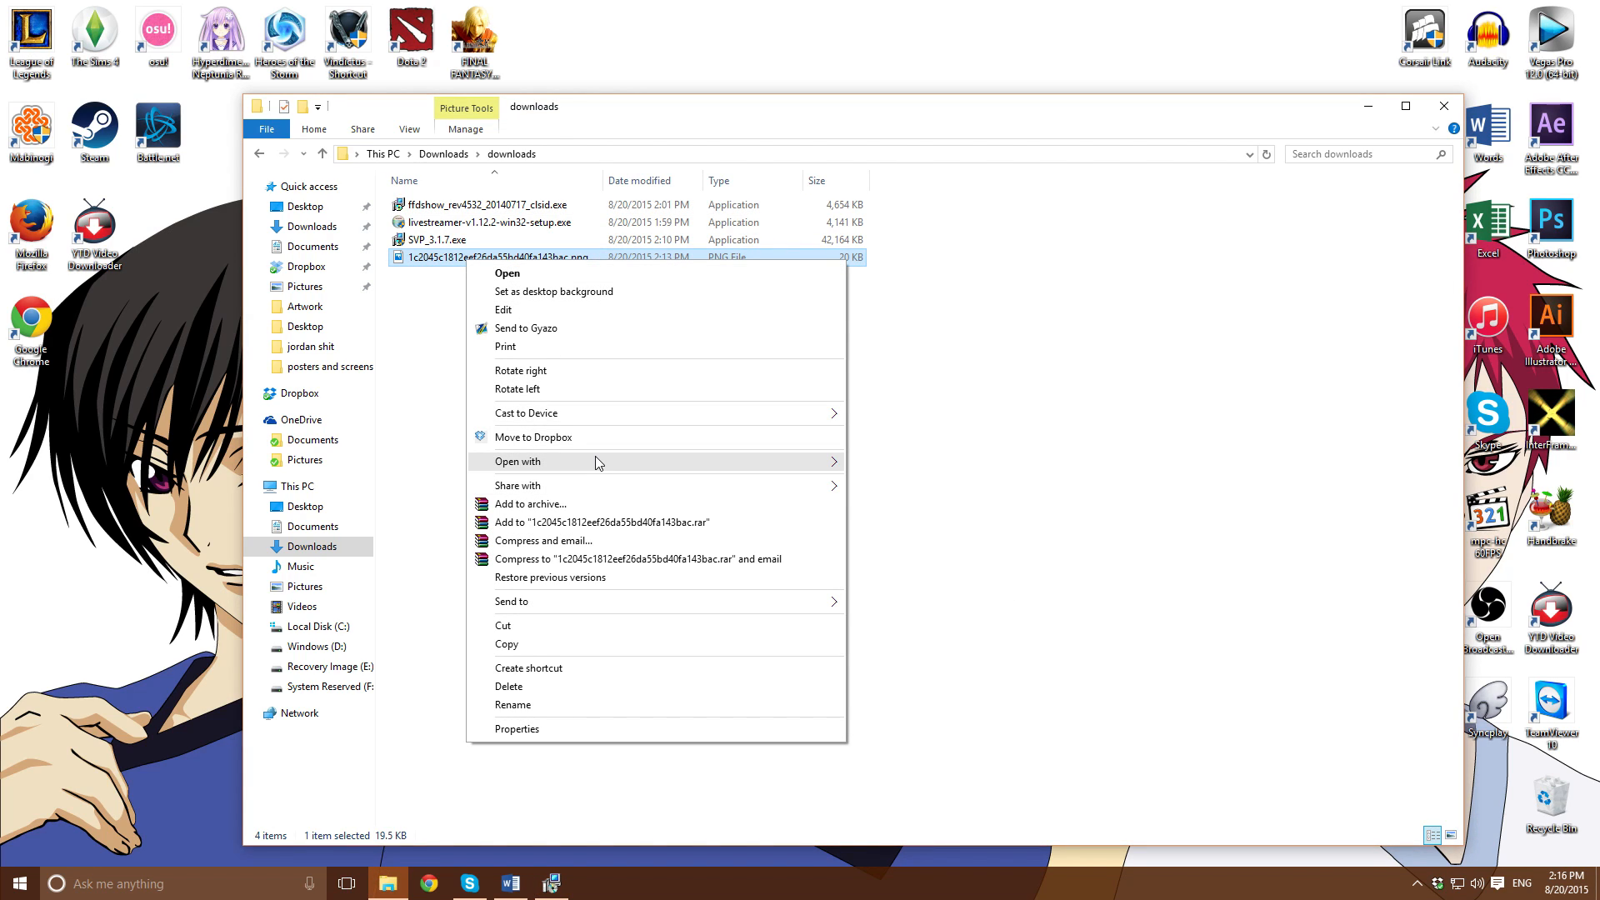
mouse_move(519, 462)
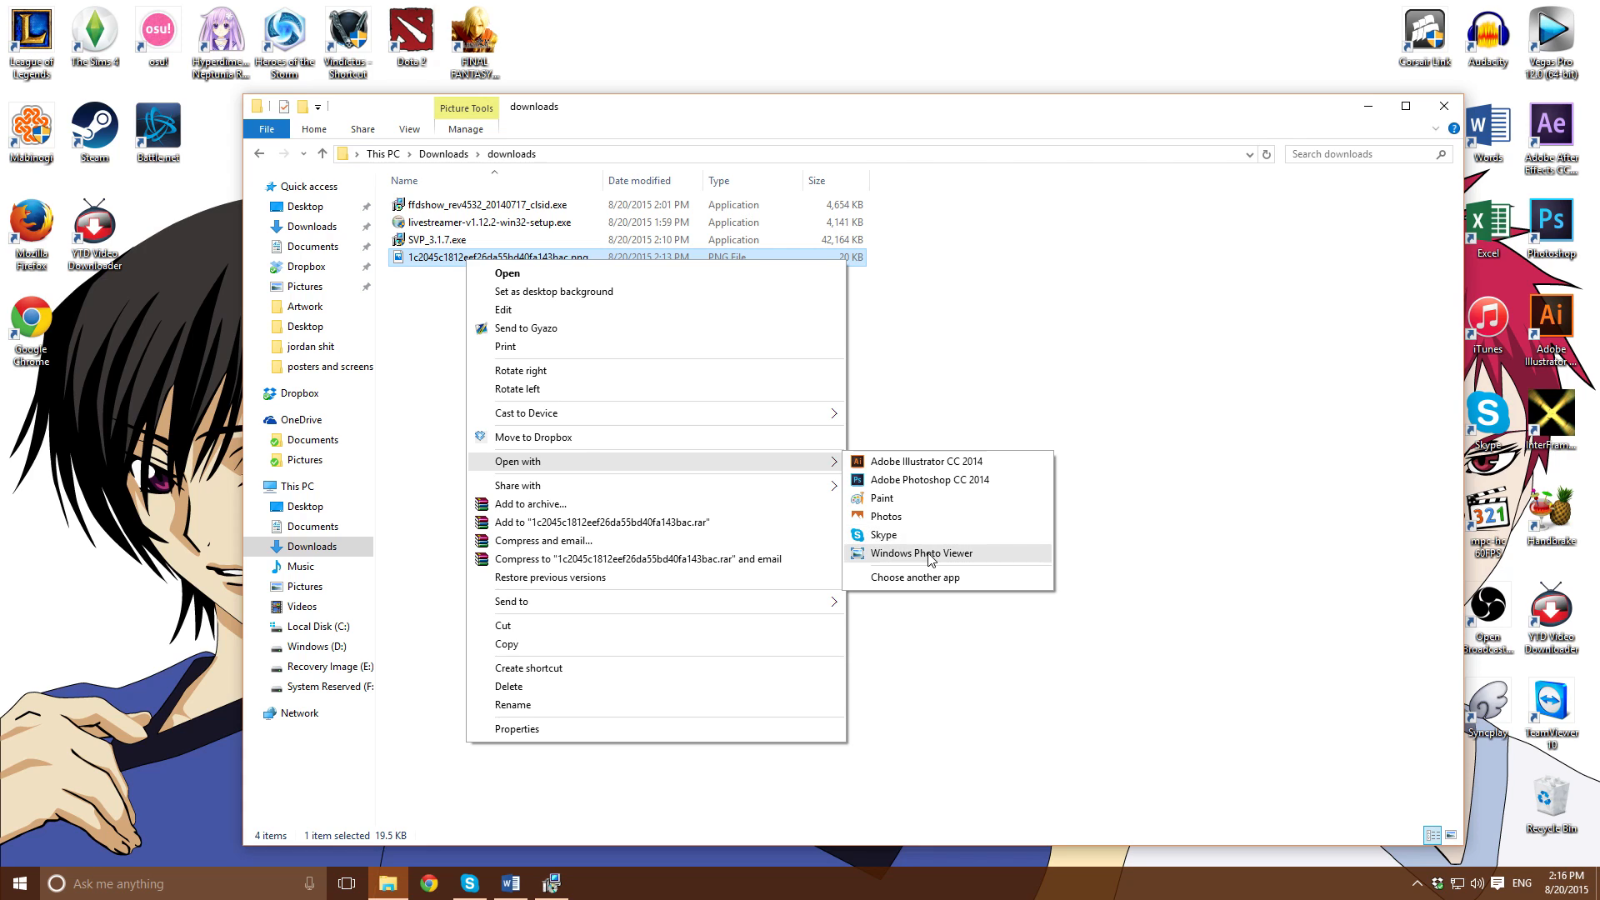
left_click(920, 553)
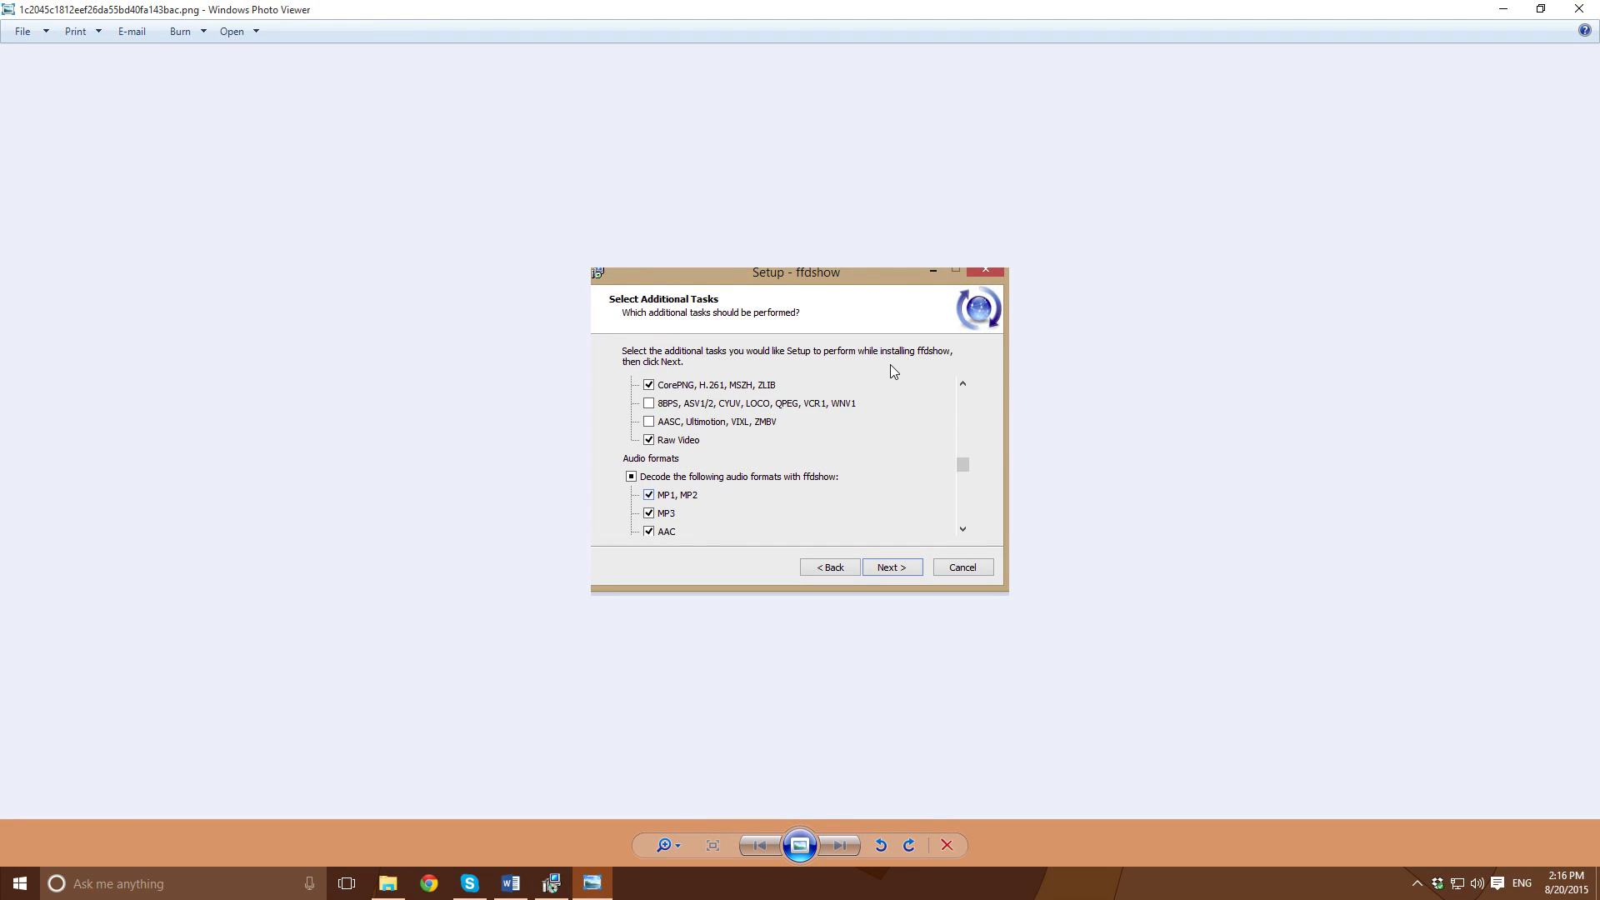
mouse_move(685, 451)
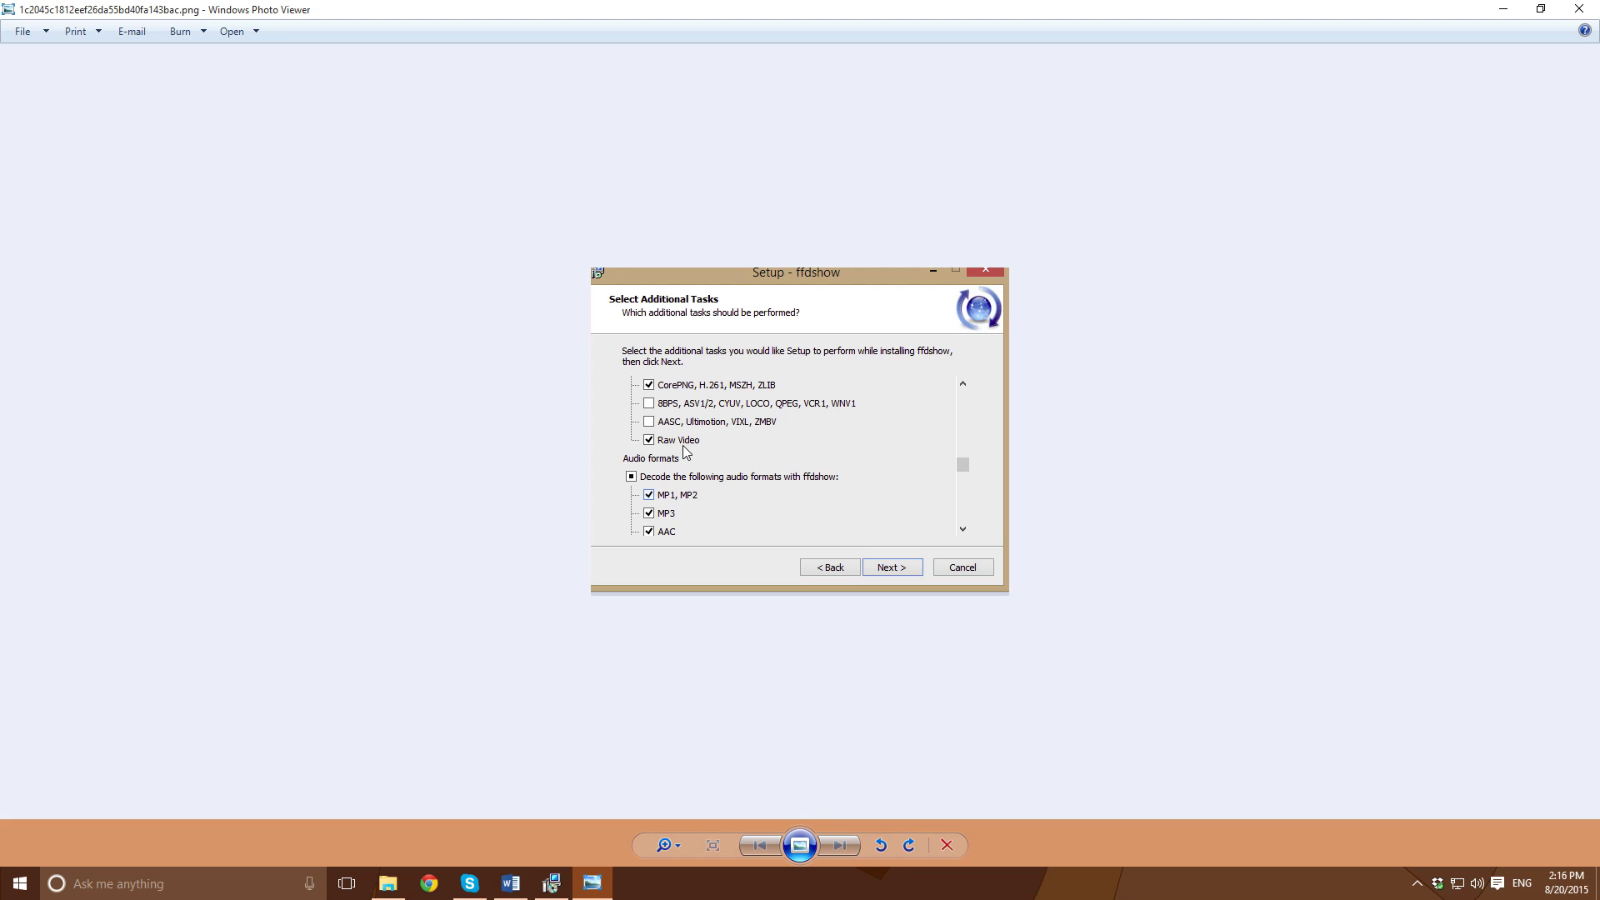
mouse_move(755, 498)
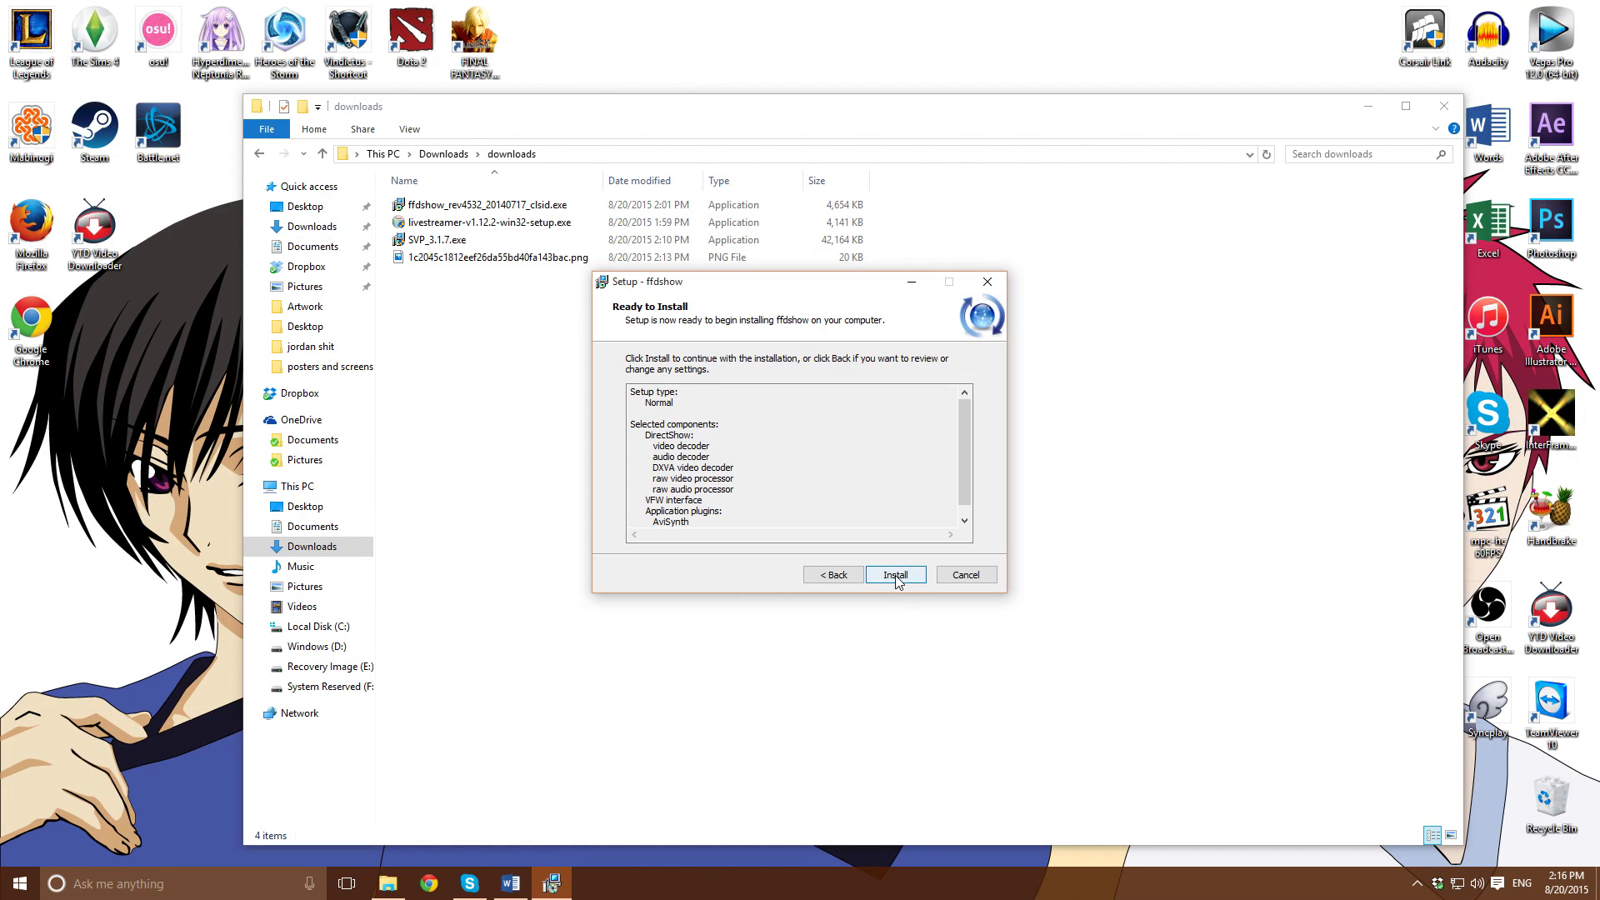
Install ffdshow and finish with 'Run video decoder configuration' ticked
left_click(894, 575)
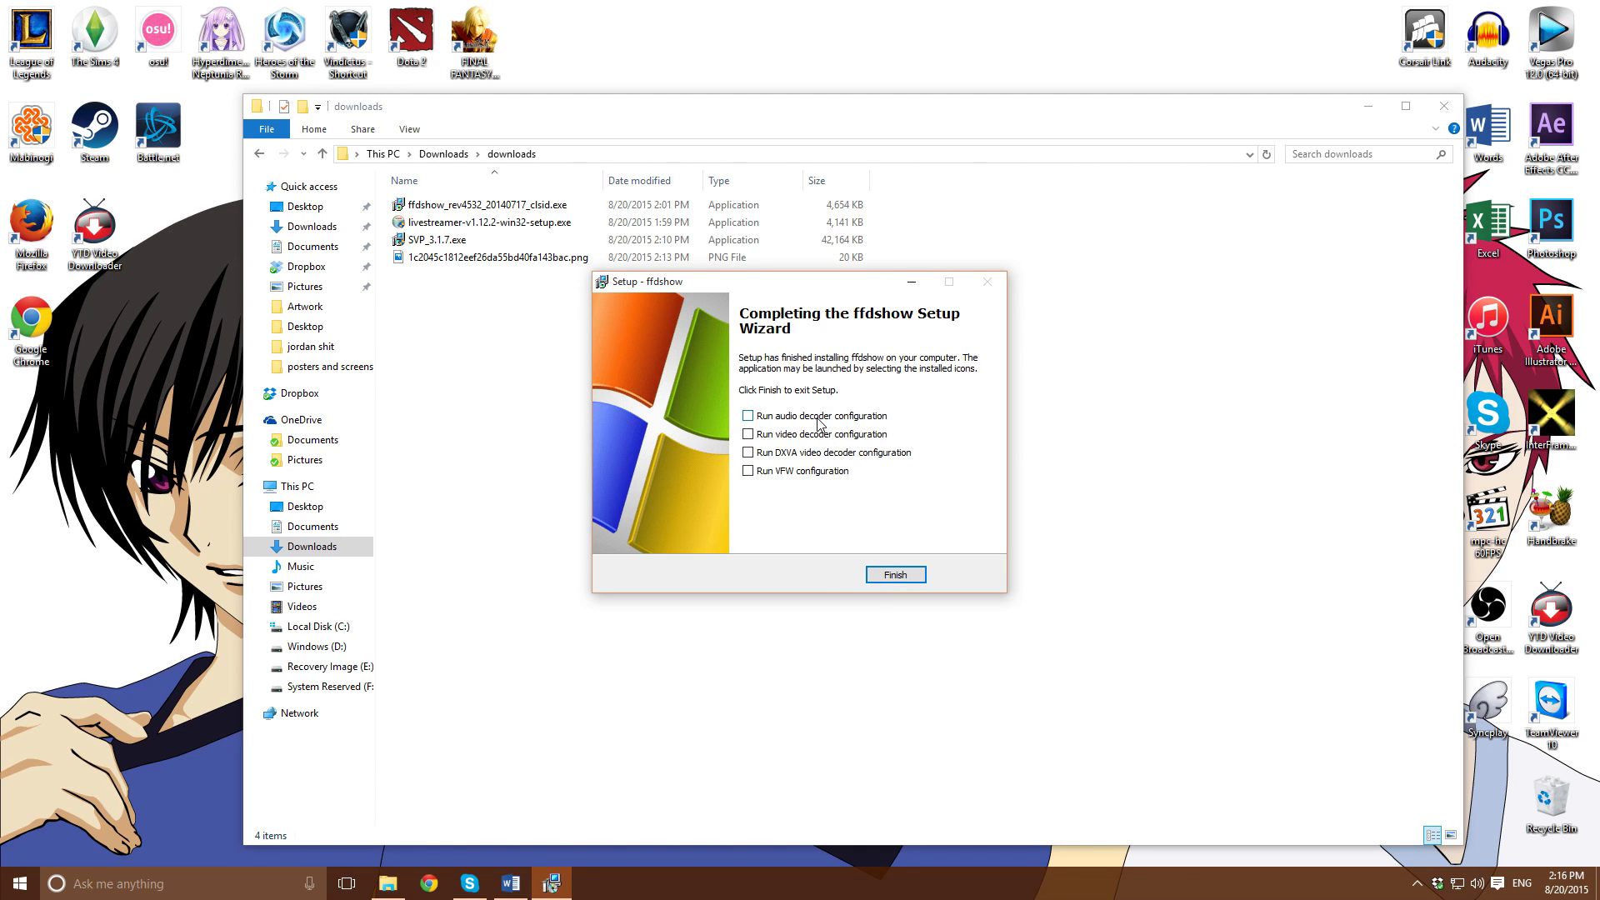
left_click(748, 433)
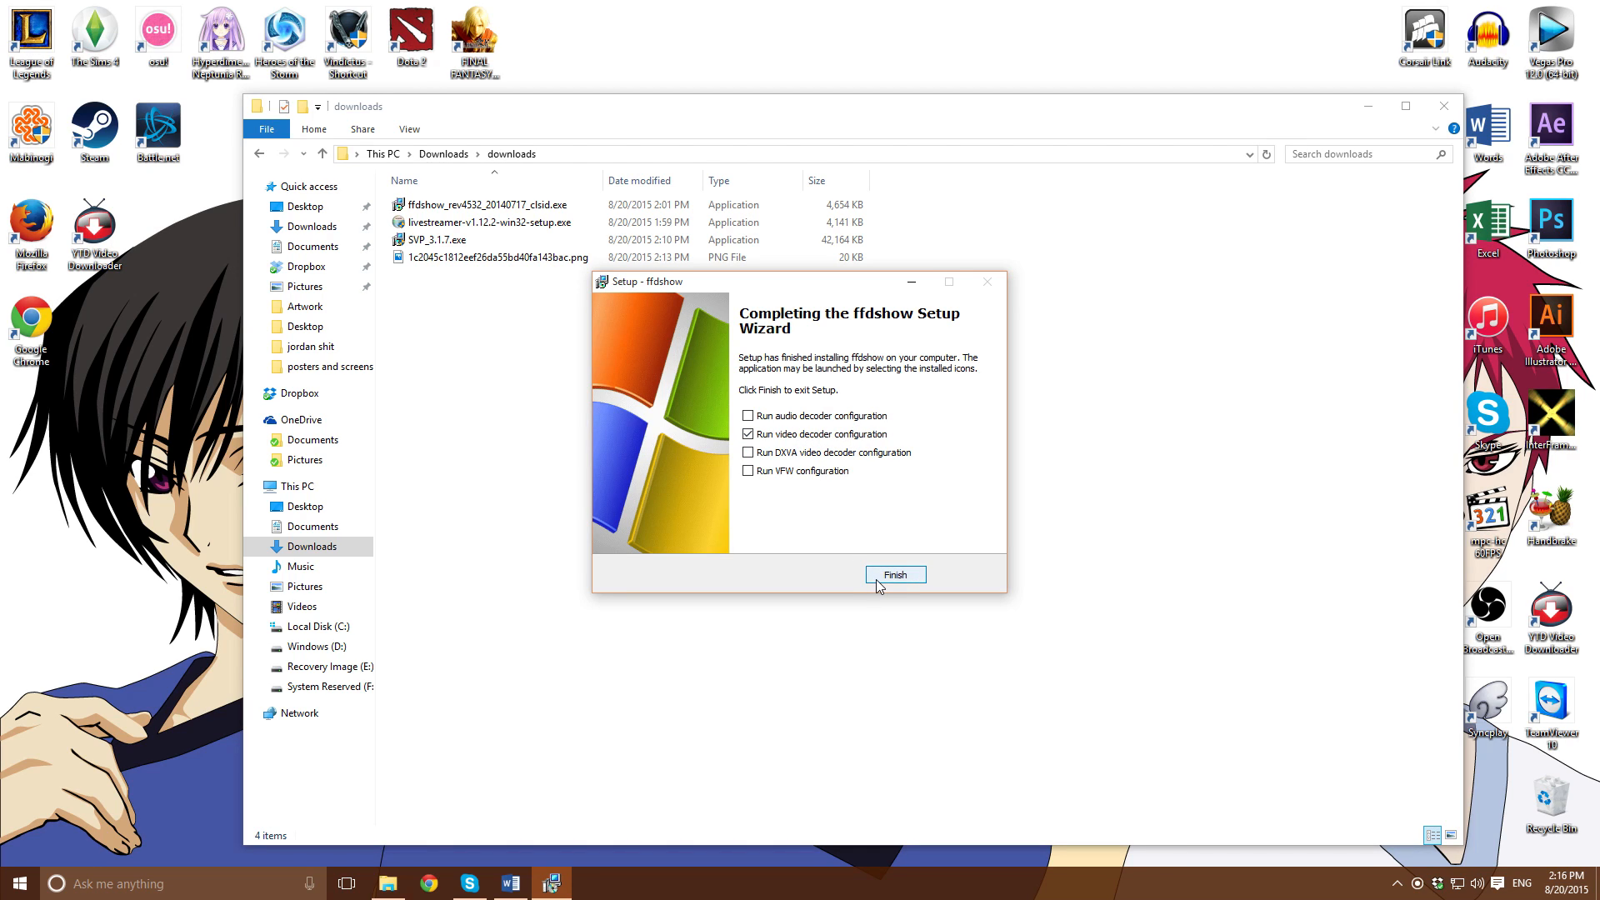
left_click(893, 573)
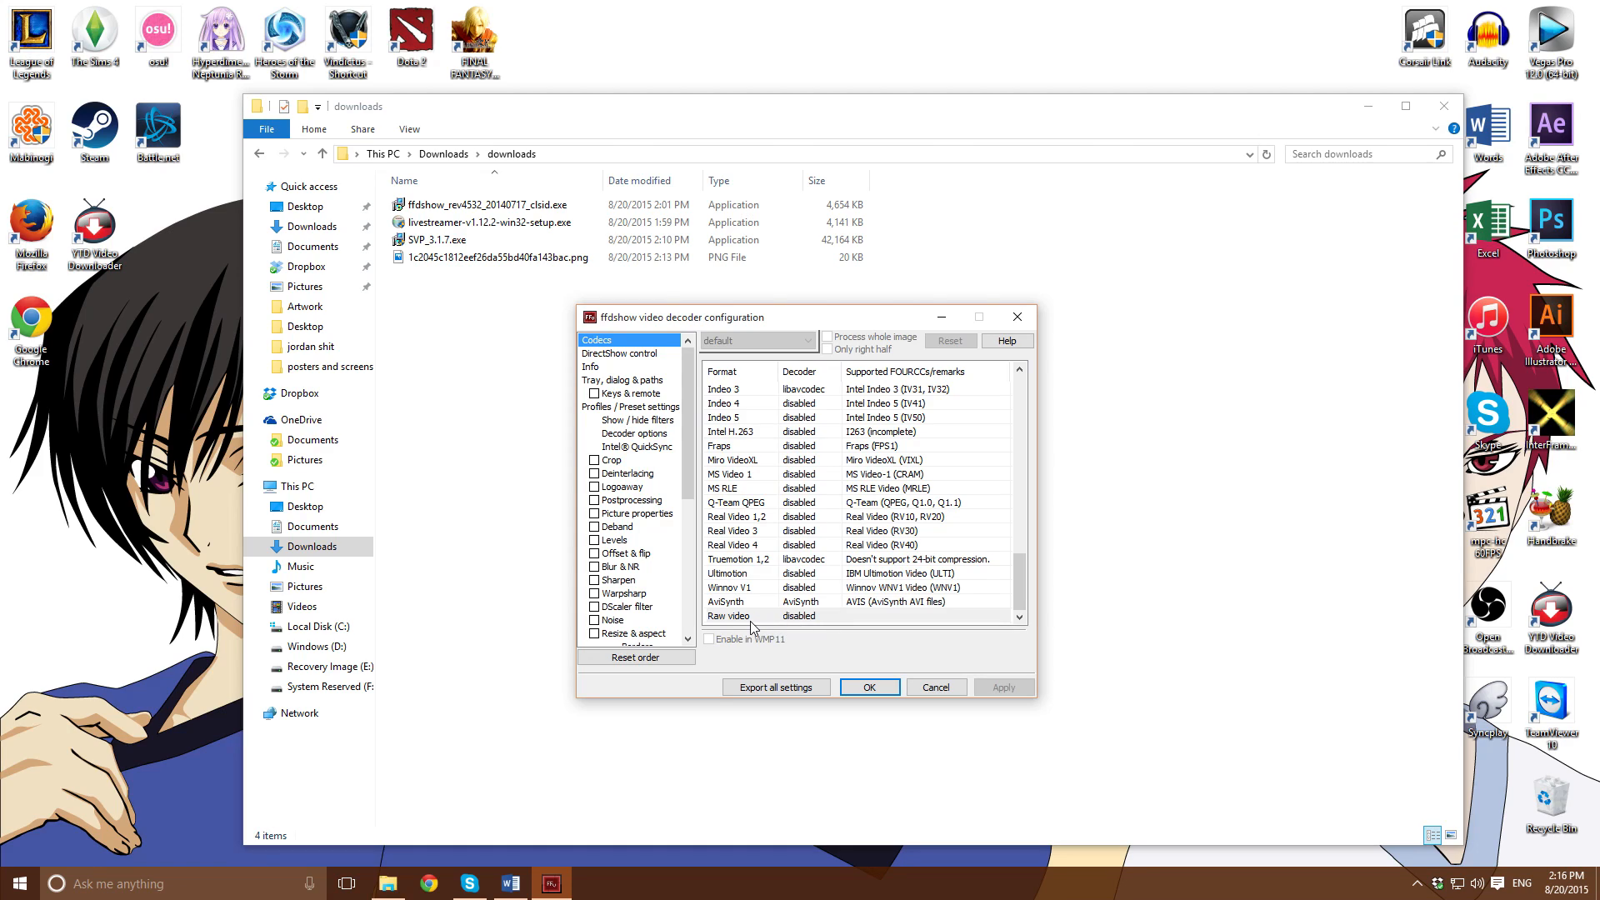
Set Raw video's decoder to 'all supported', save with OK, and select SVP_3.1.7.exe
left_click(799, 615)
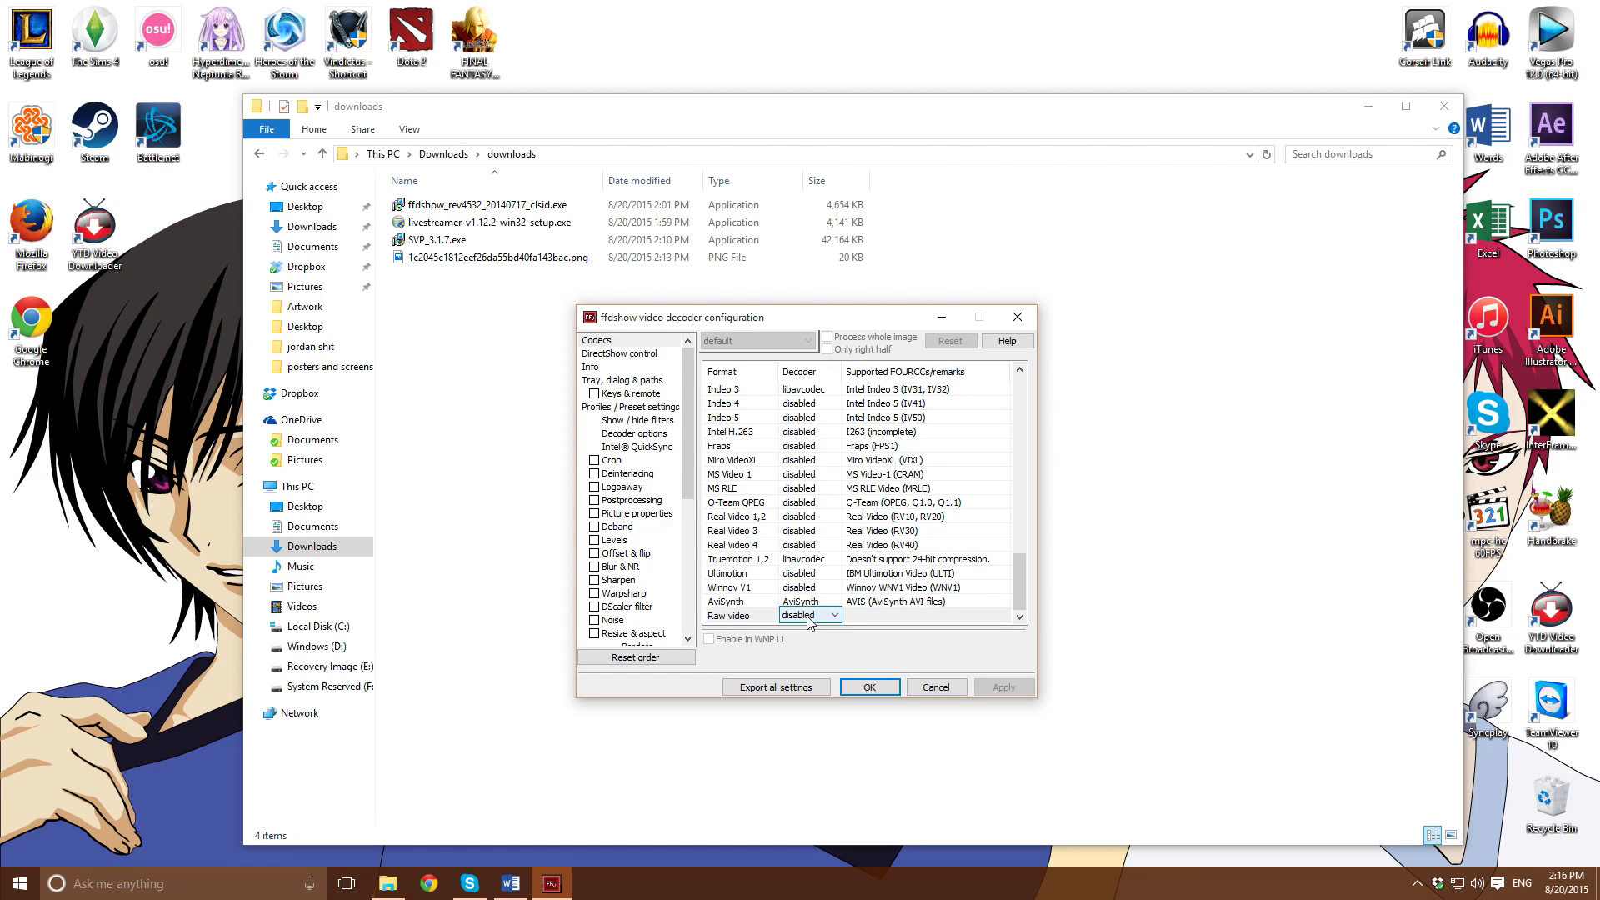
left_click(833, 615)
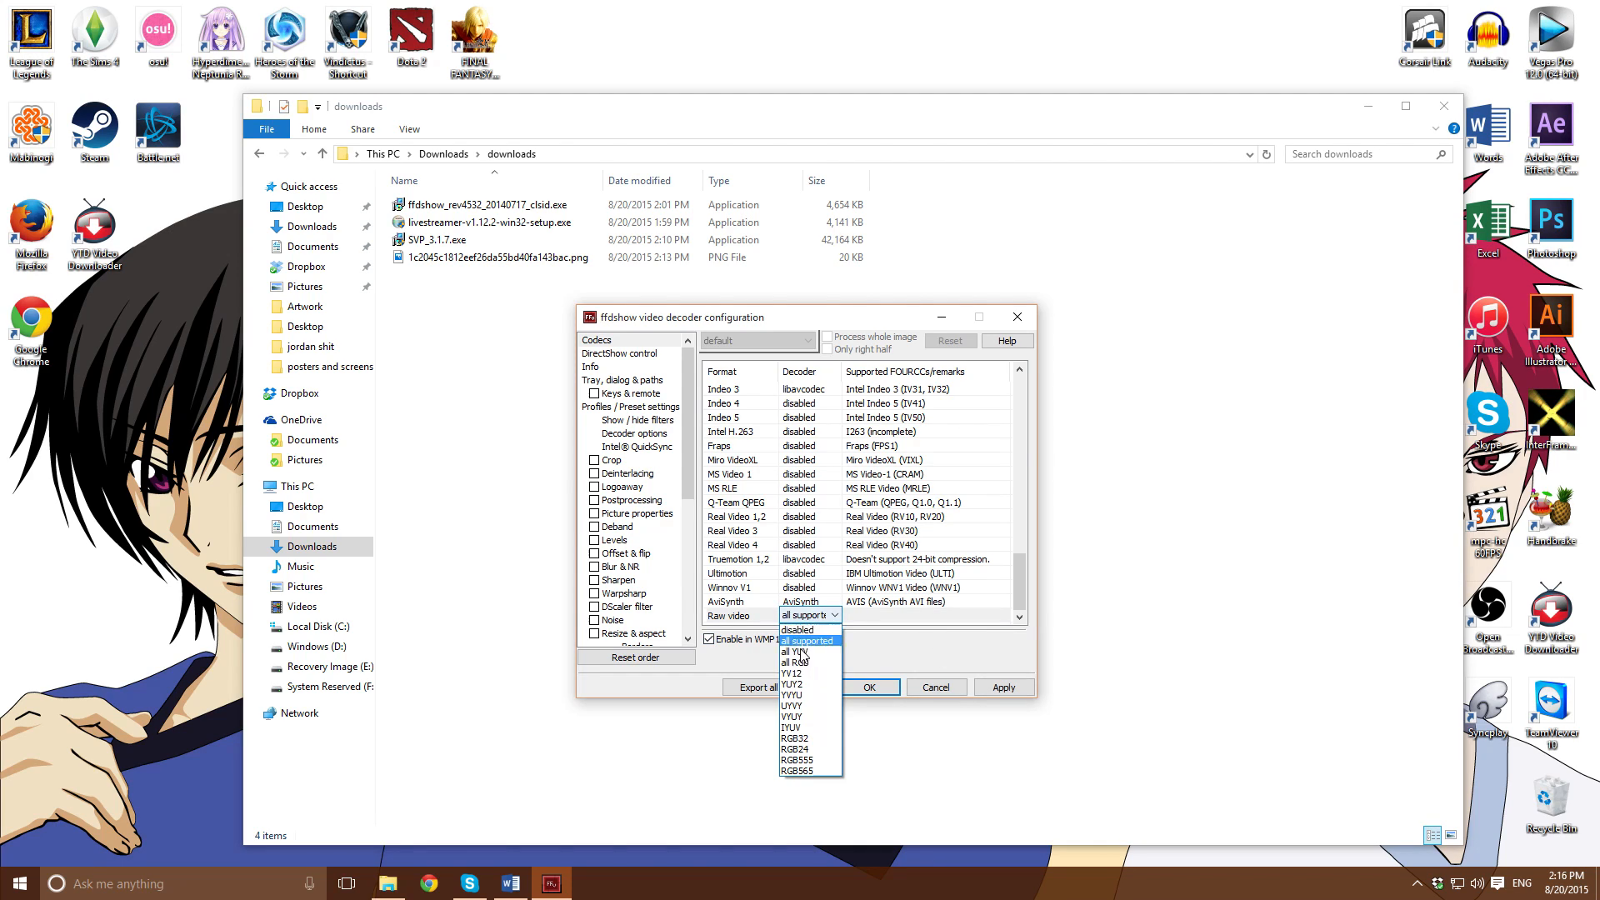
left_click(808, 640)
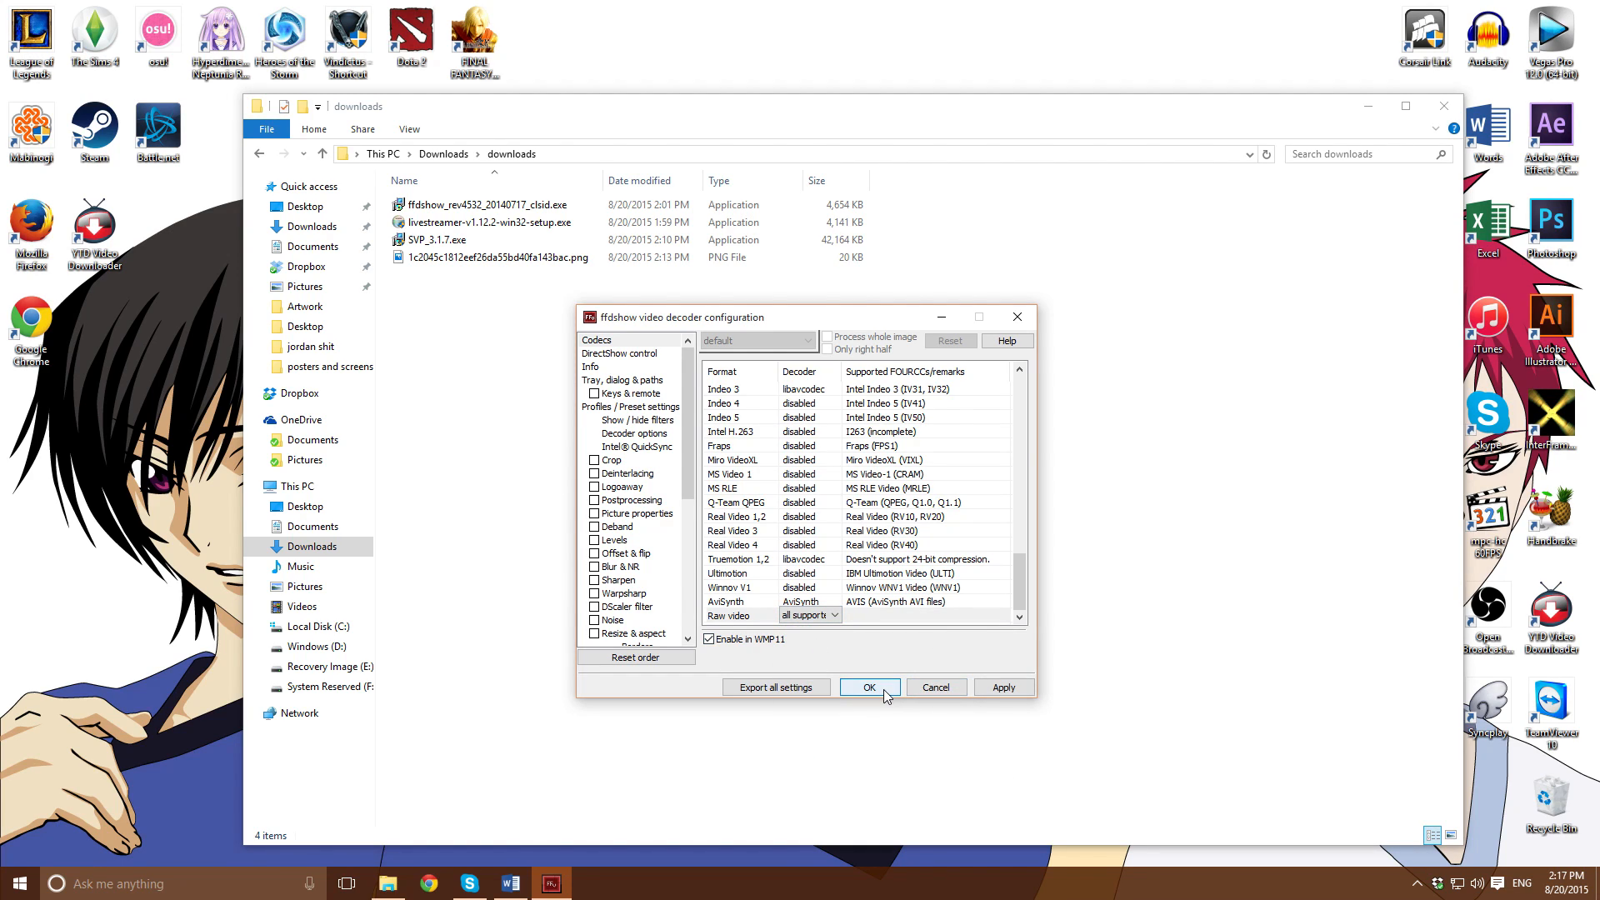
left_click(868, 686)
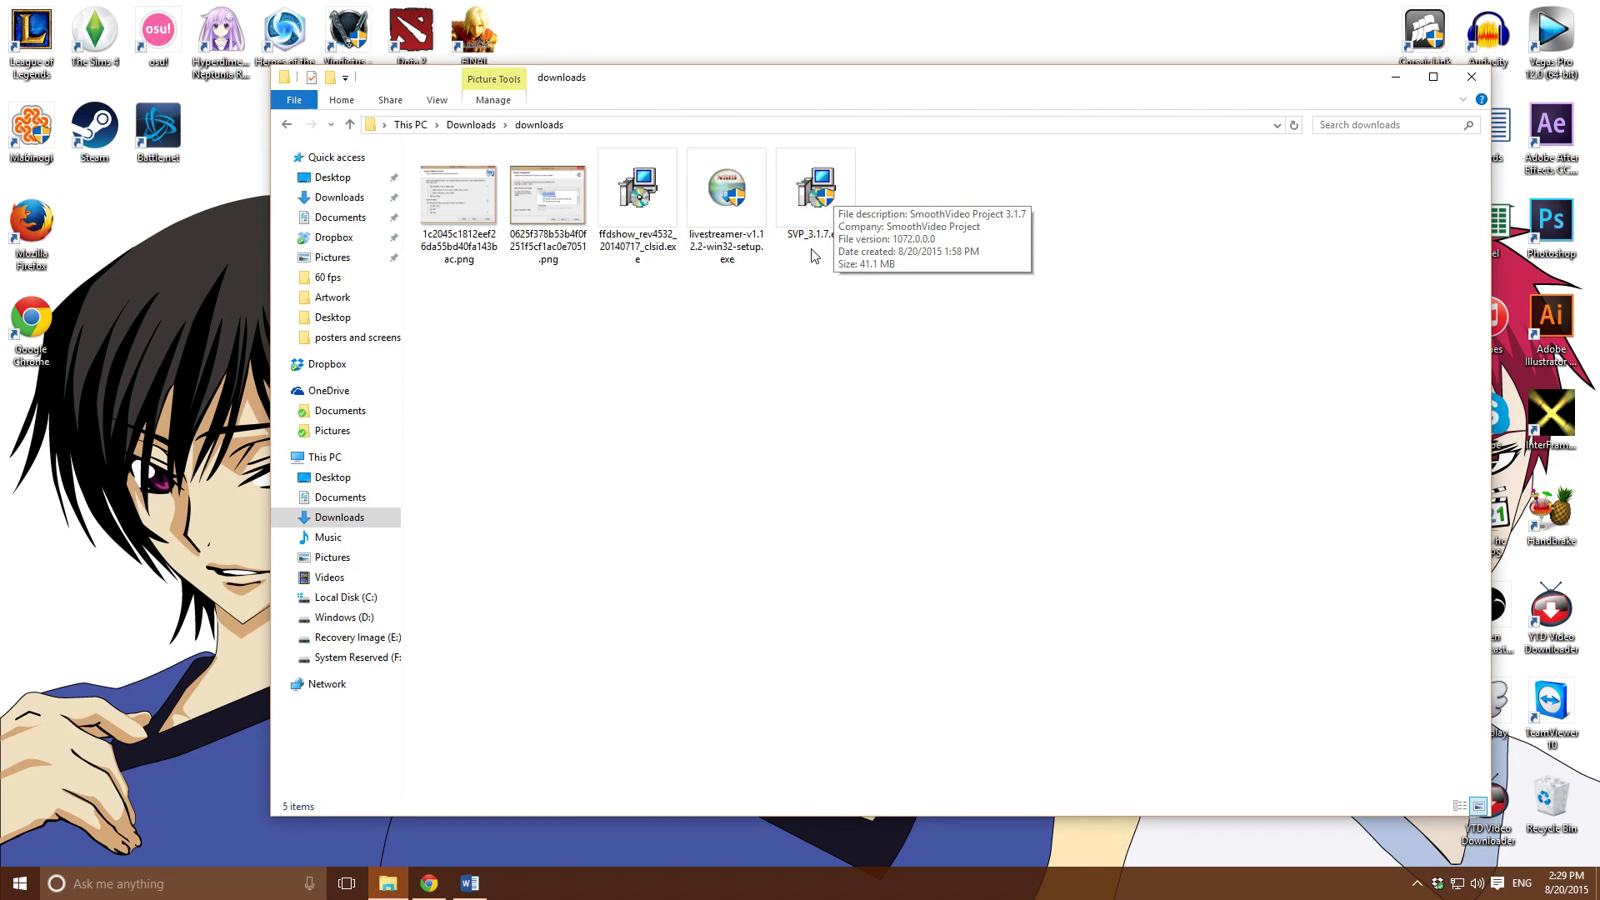
left_click(815, 189)
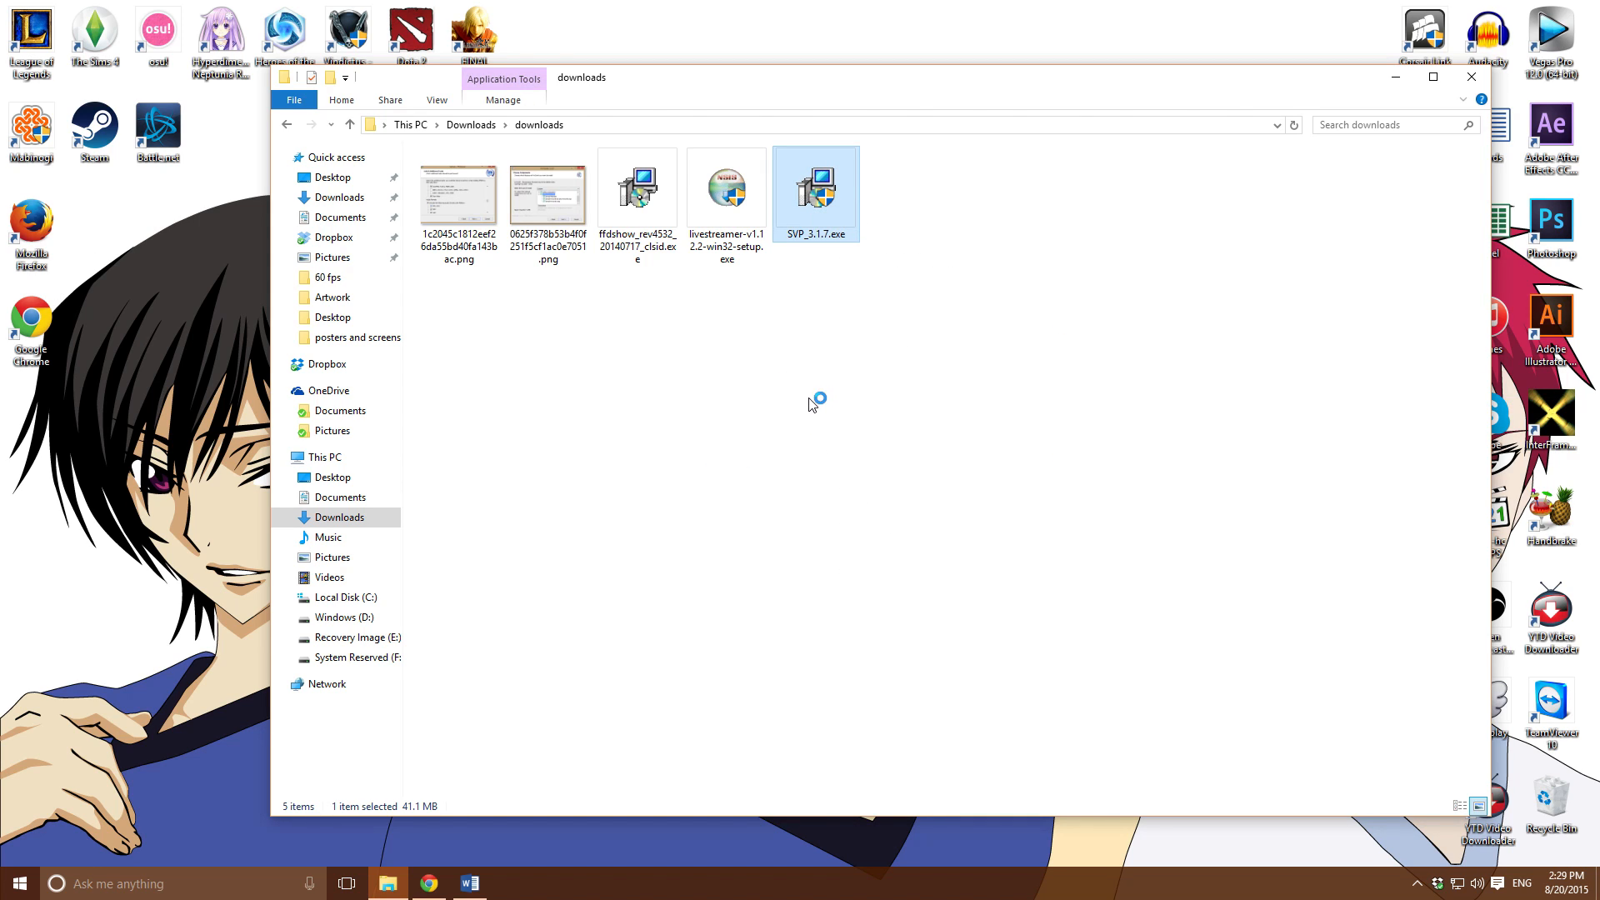
Launch SVP_3.1.7.exe, accept the license, keep the default folder and default components
double_click(815, 193)
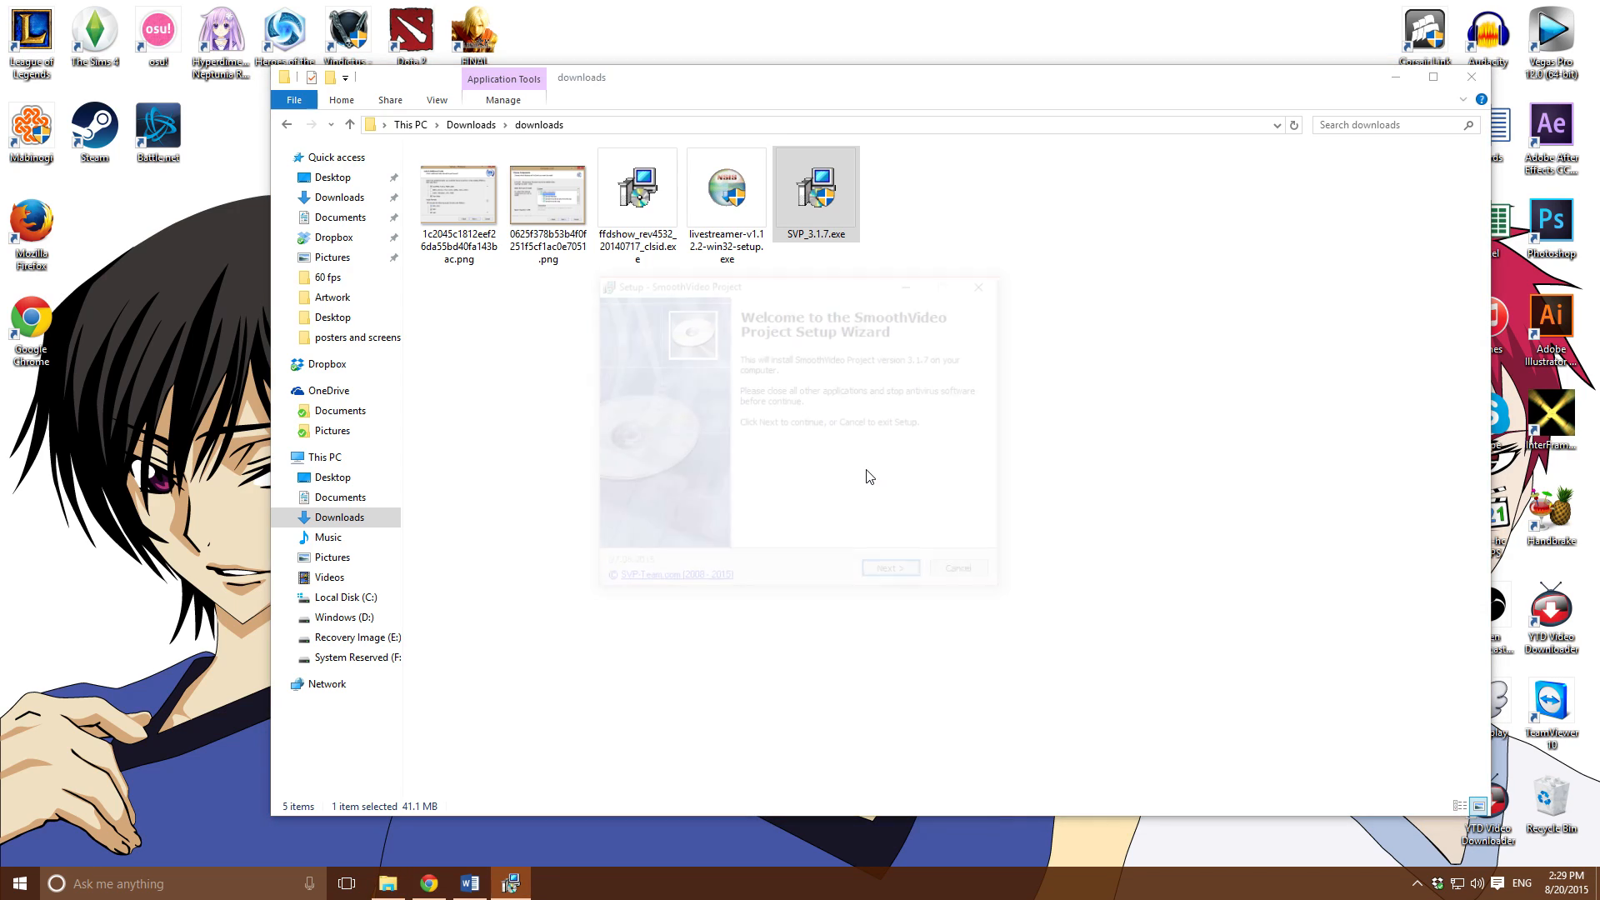
left_click(888, 567)
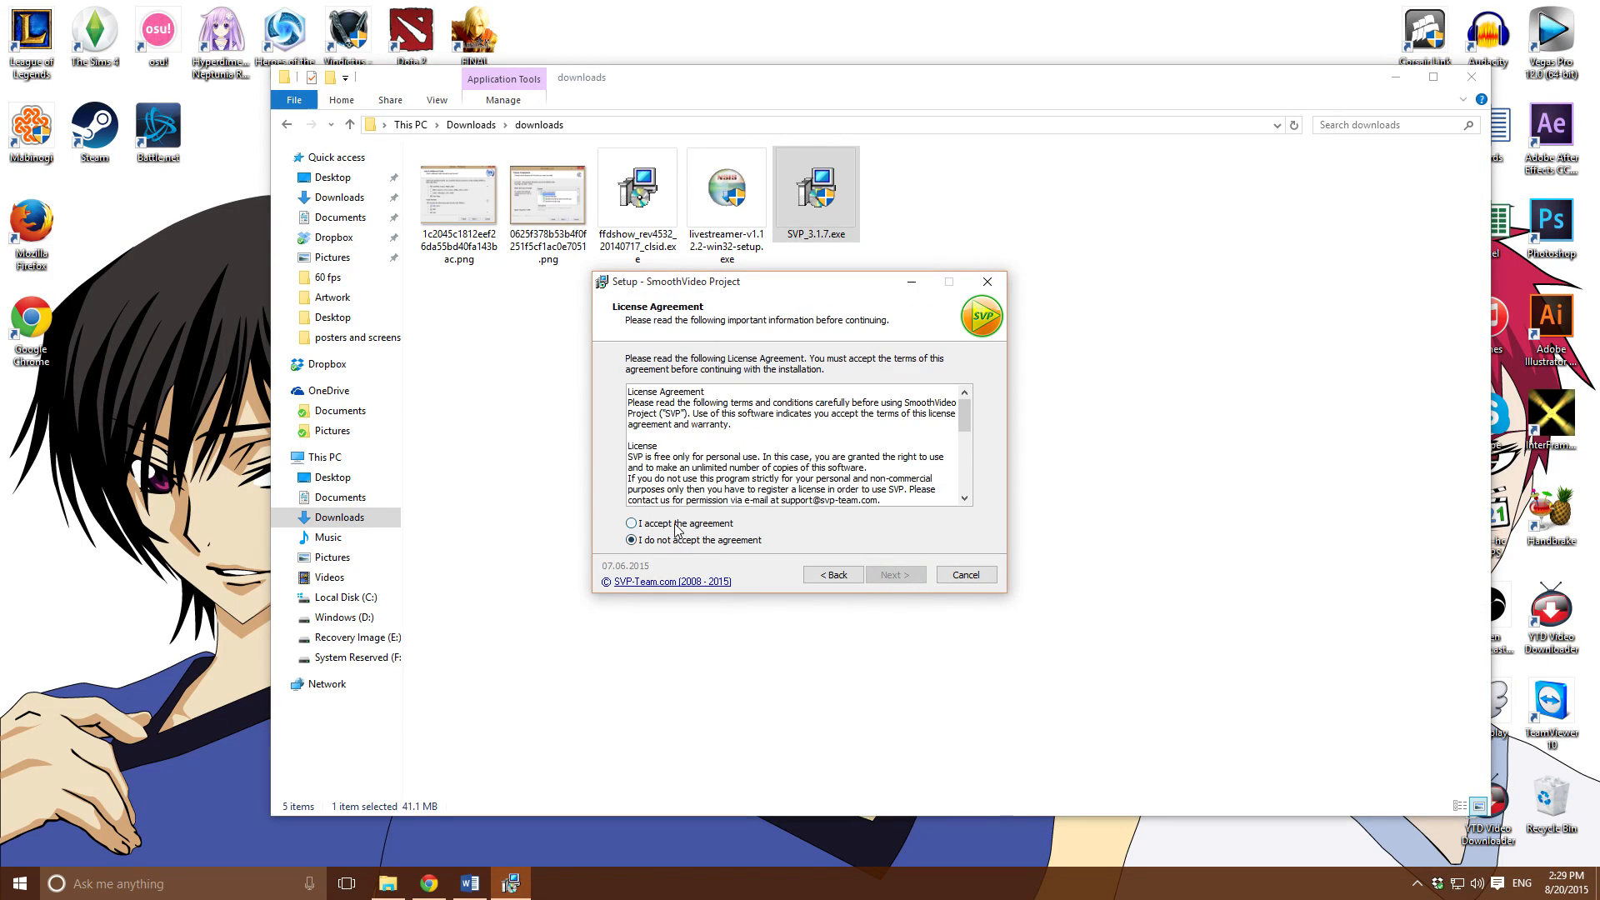
left_click(893, 575)
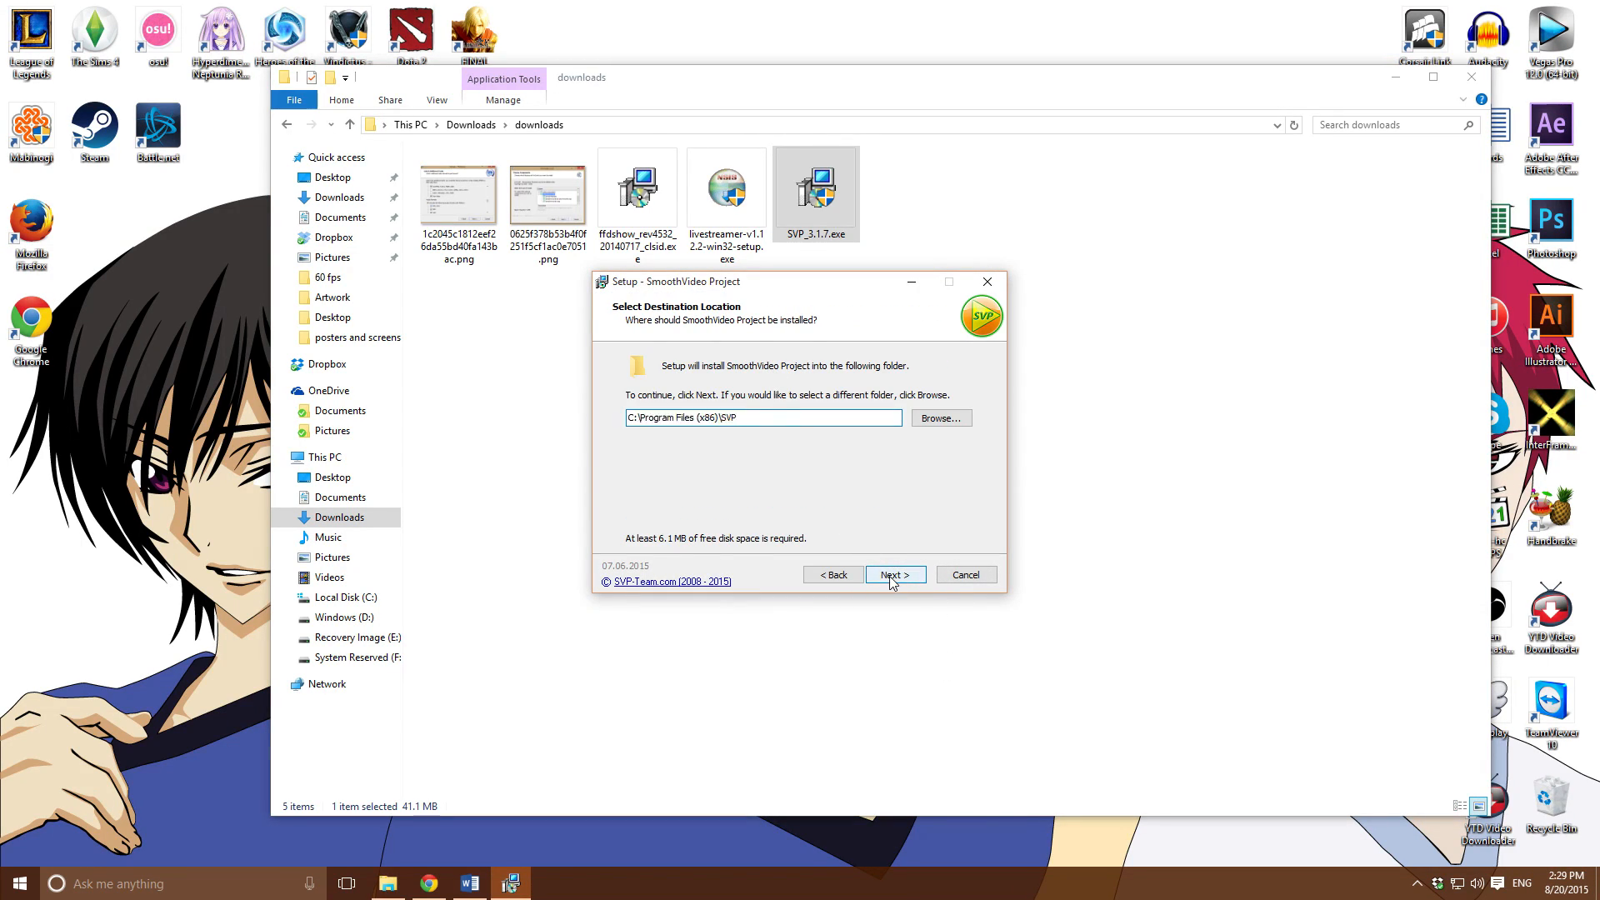
left_click(894, 575)
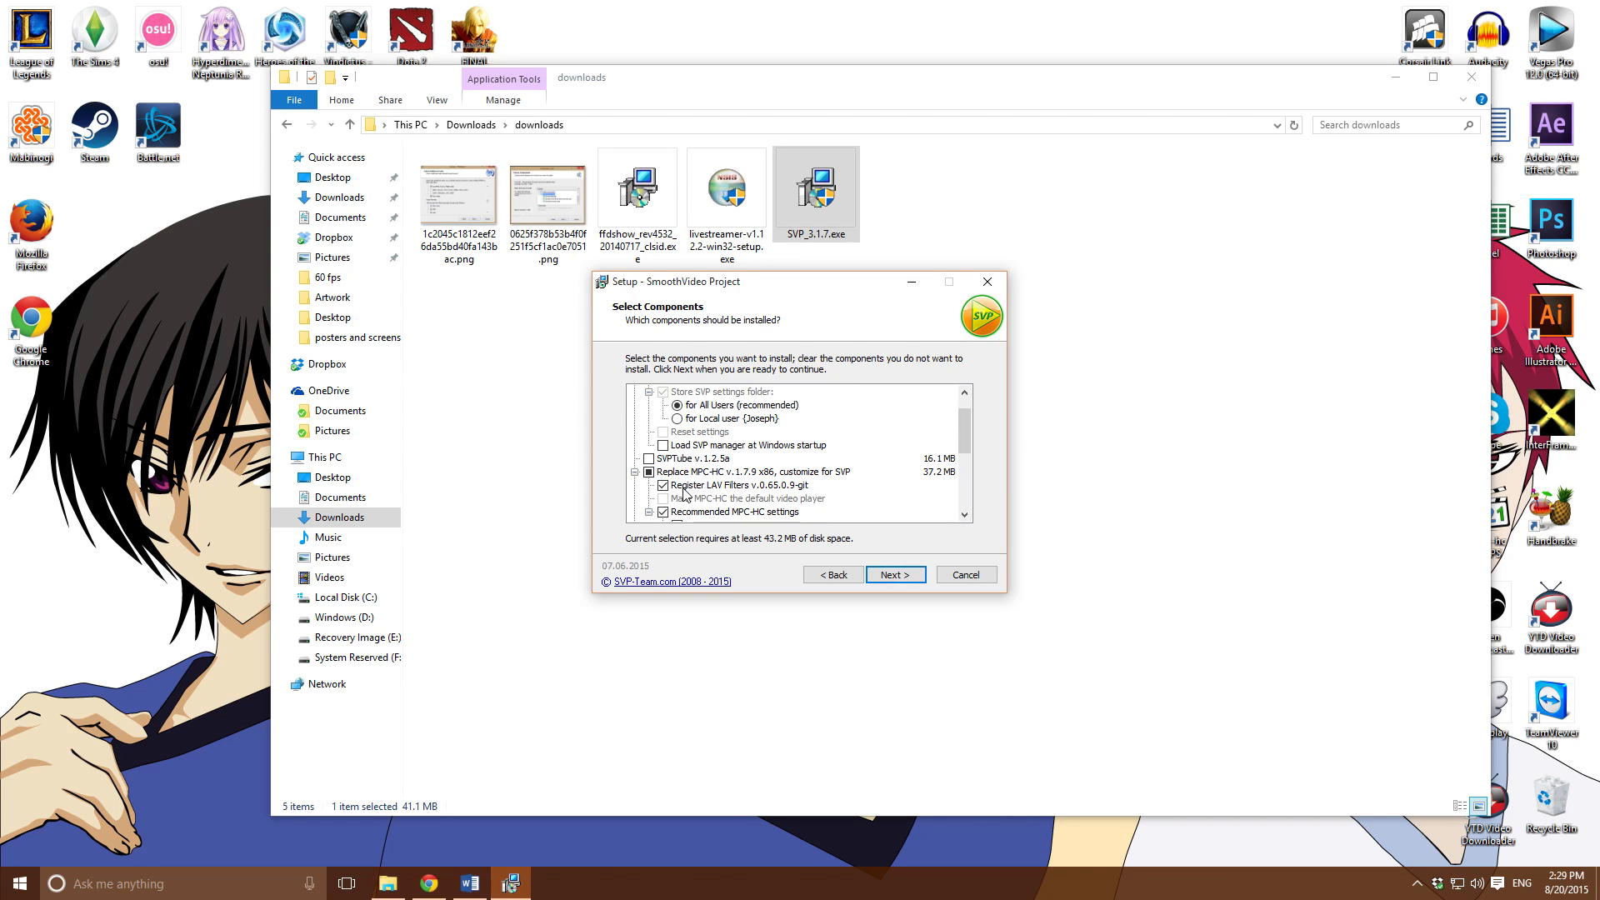
mouse_move(760, 502)
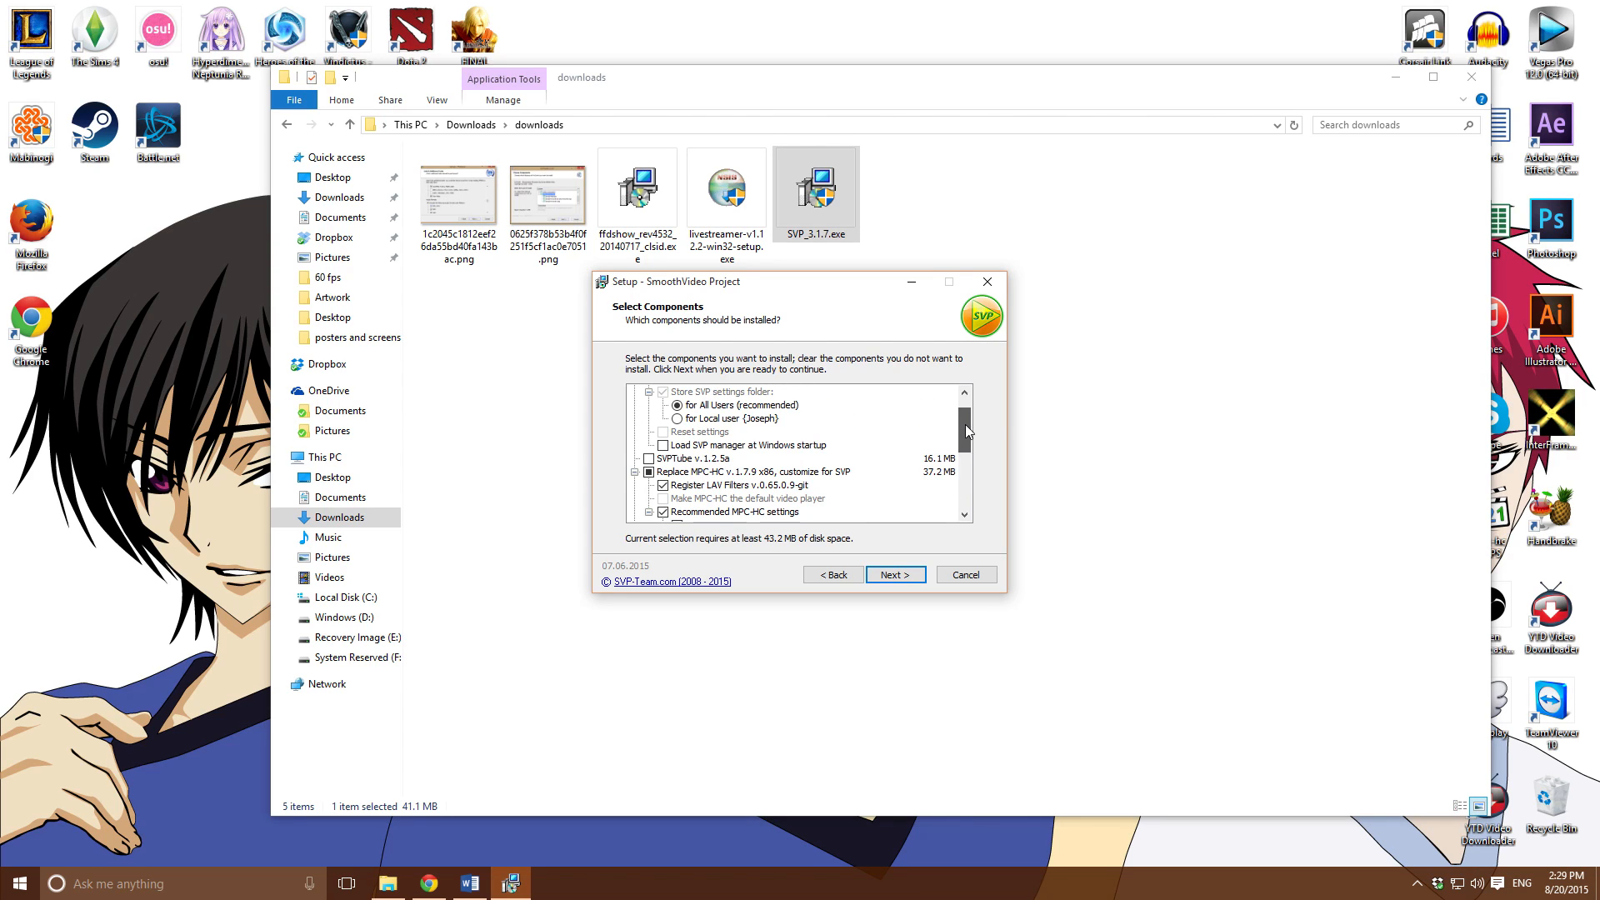
scroll("down", 3)
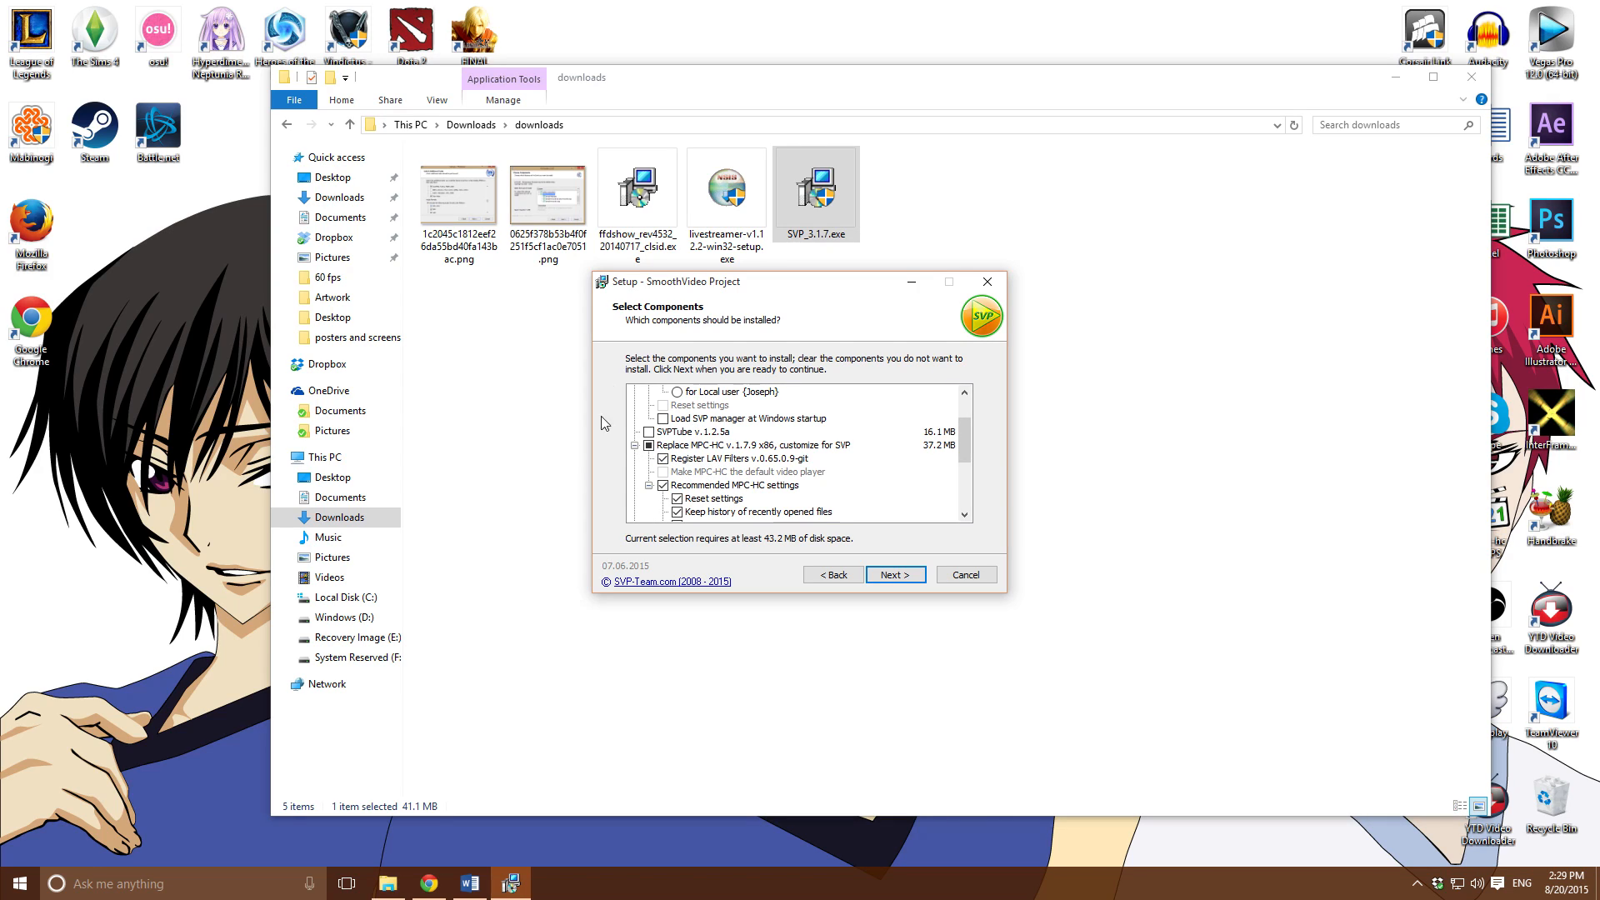
left_click(893, 574)
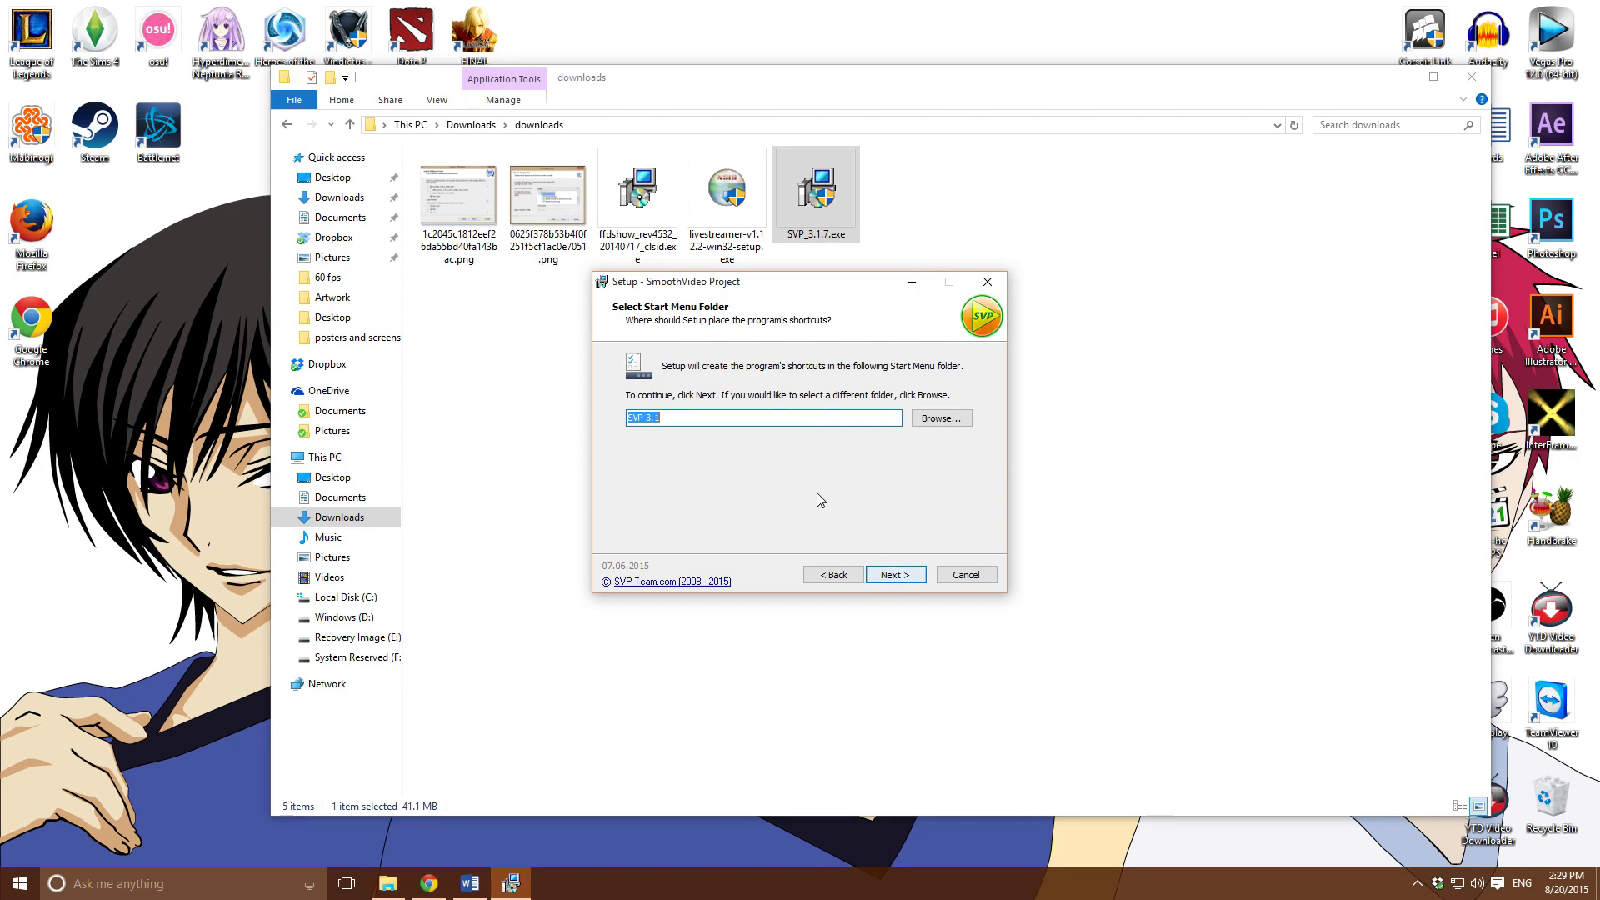
Keep the default Start Menu folder and leave ReClock and all other extras unticked
left_click(893, 575)
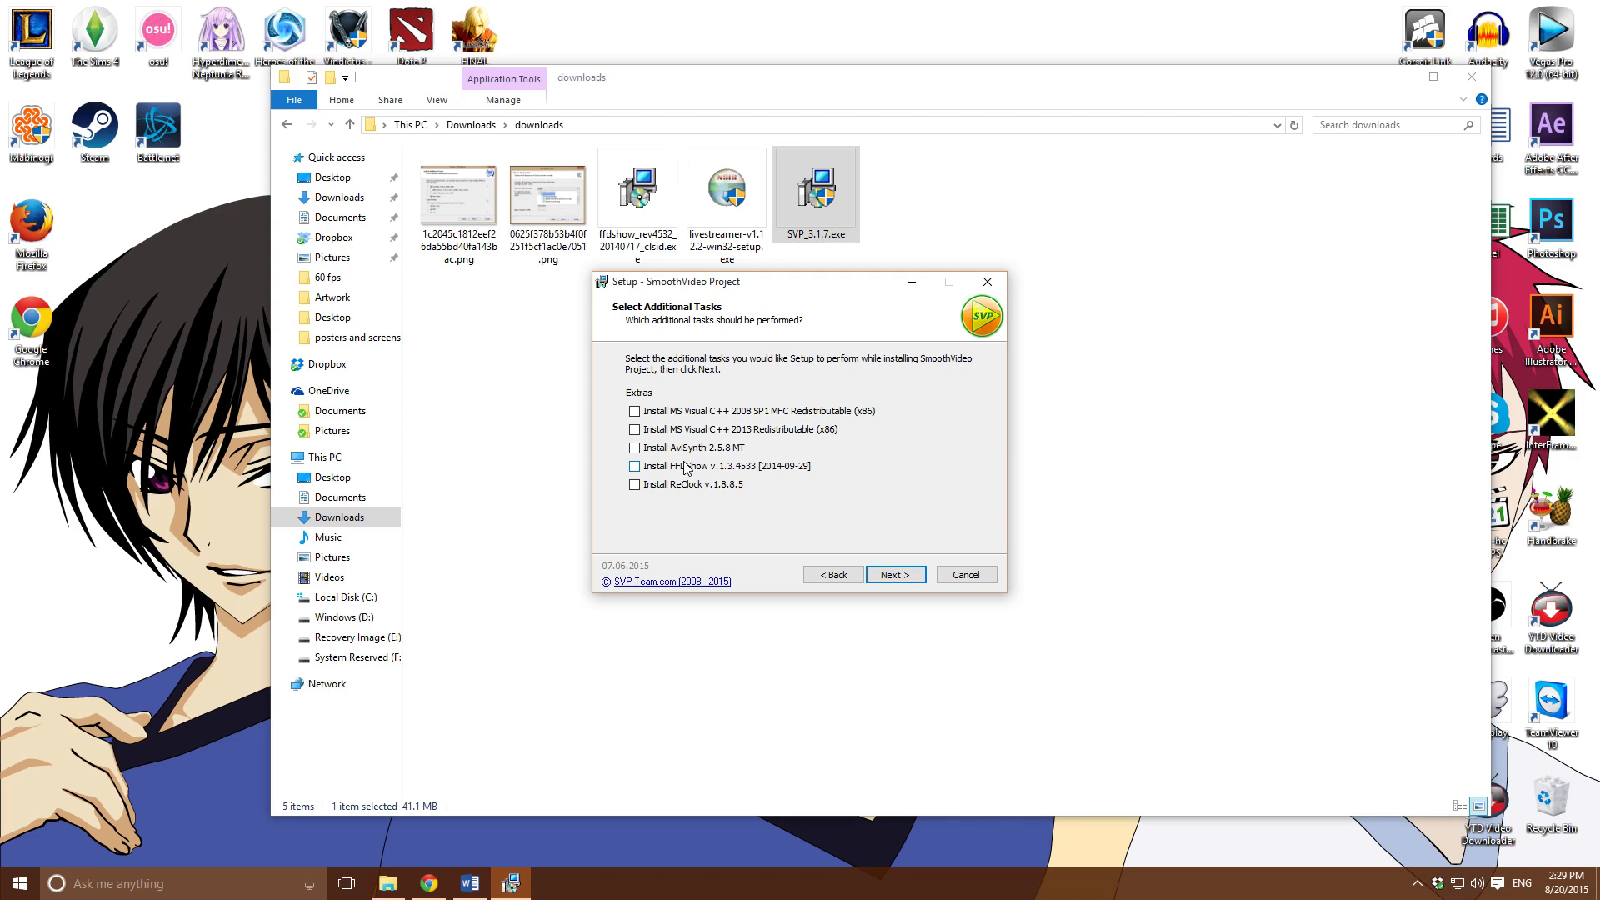
mouse_move(685, 472)
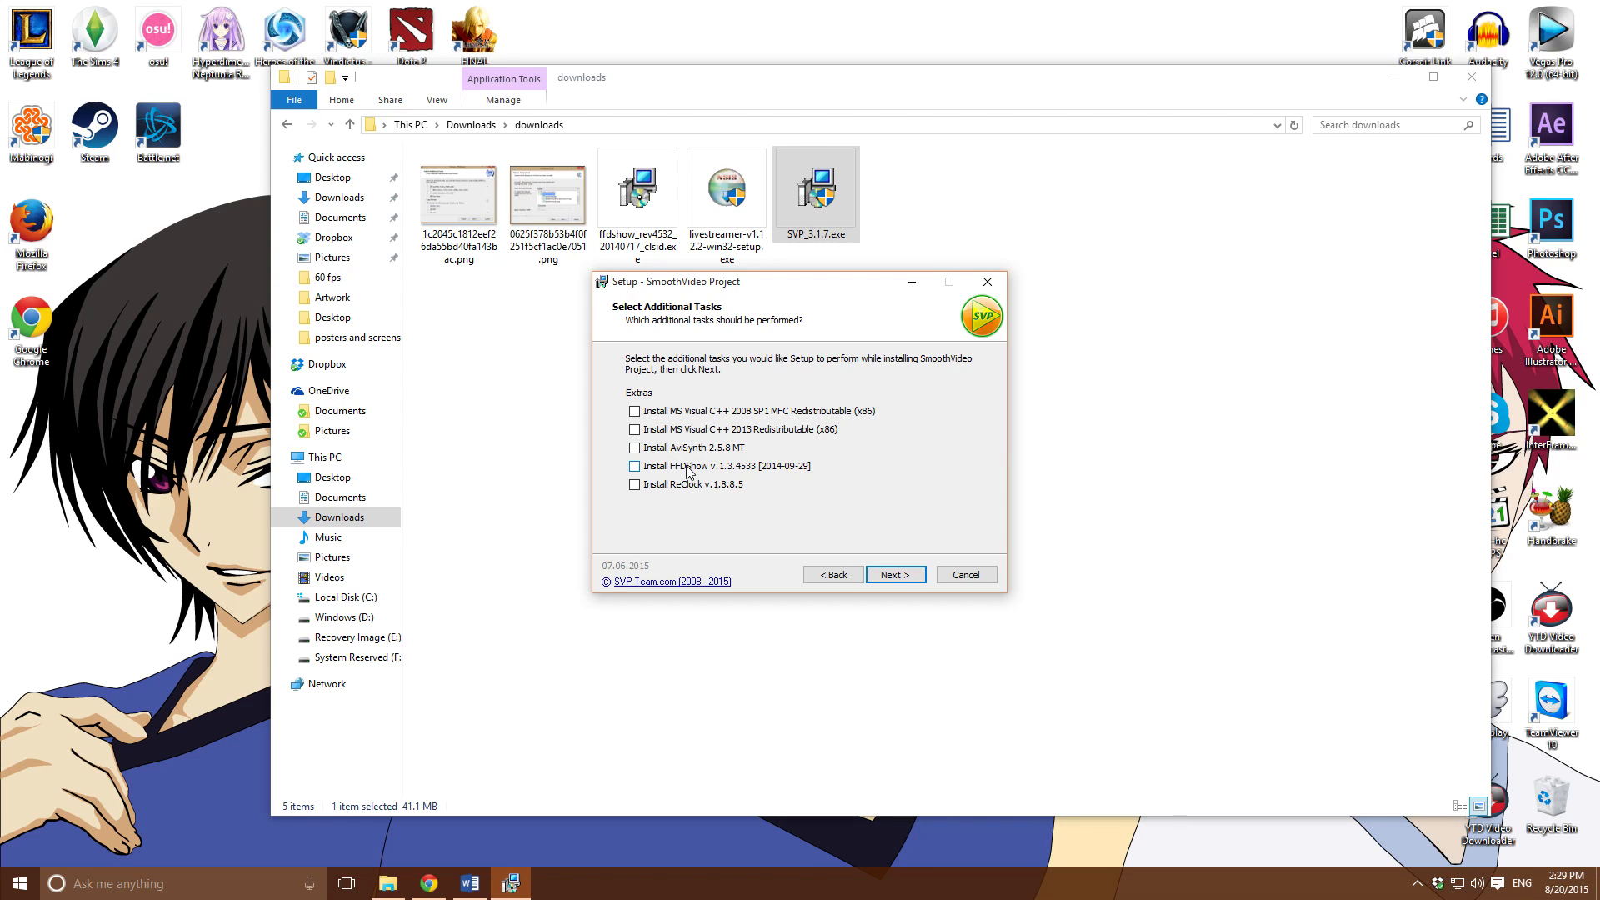
mouse_move(690, 475)
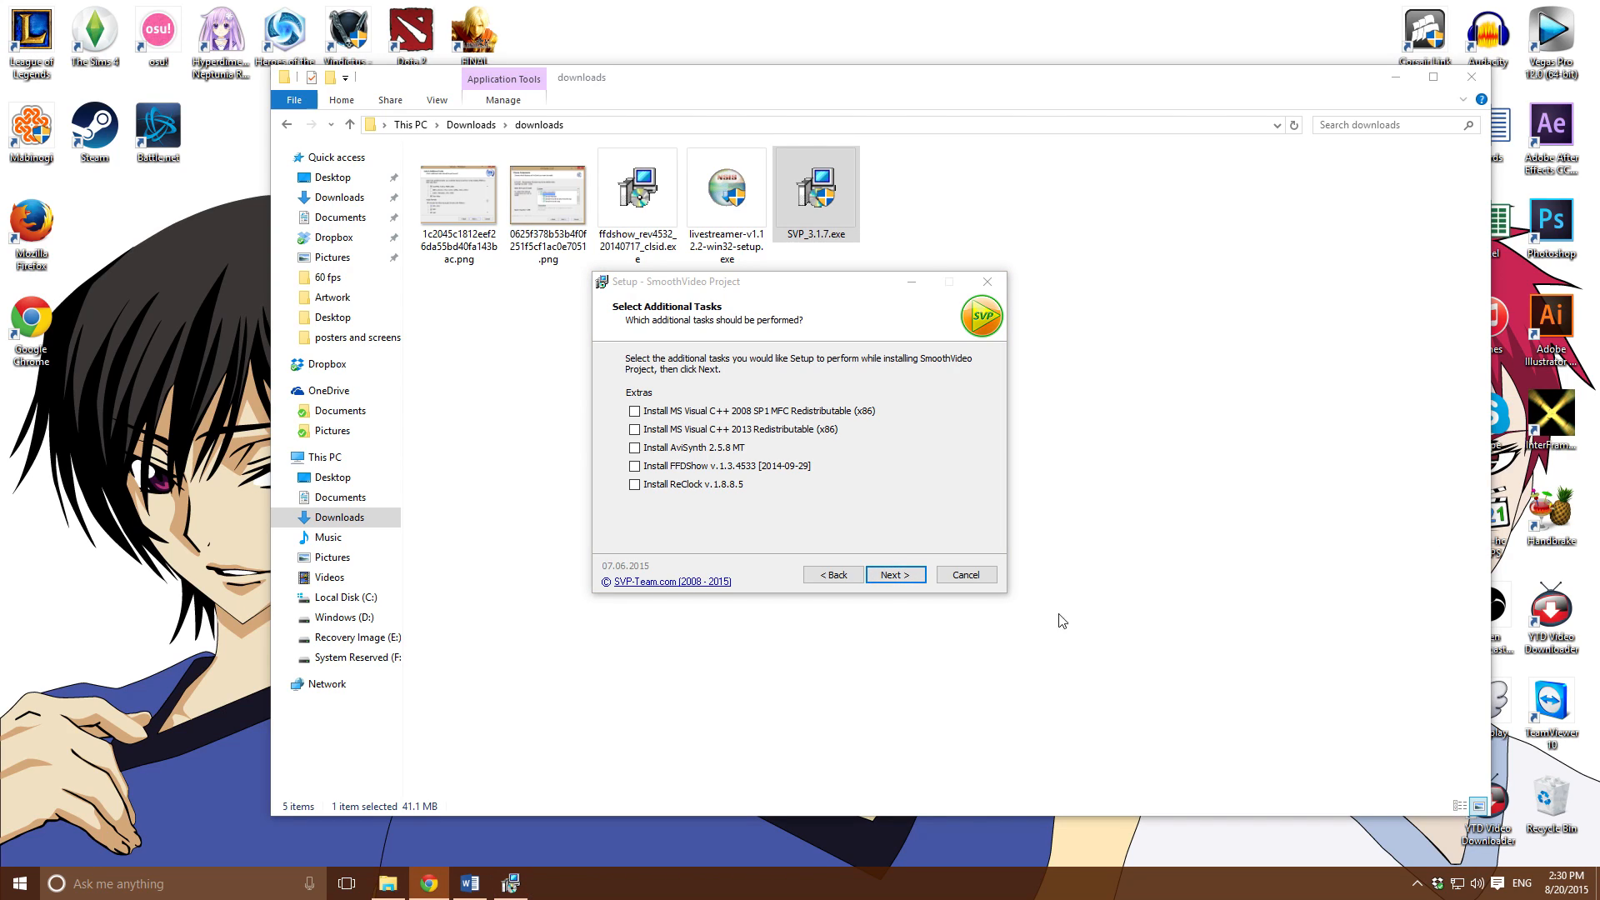
left_click(633, 483)
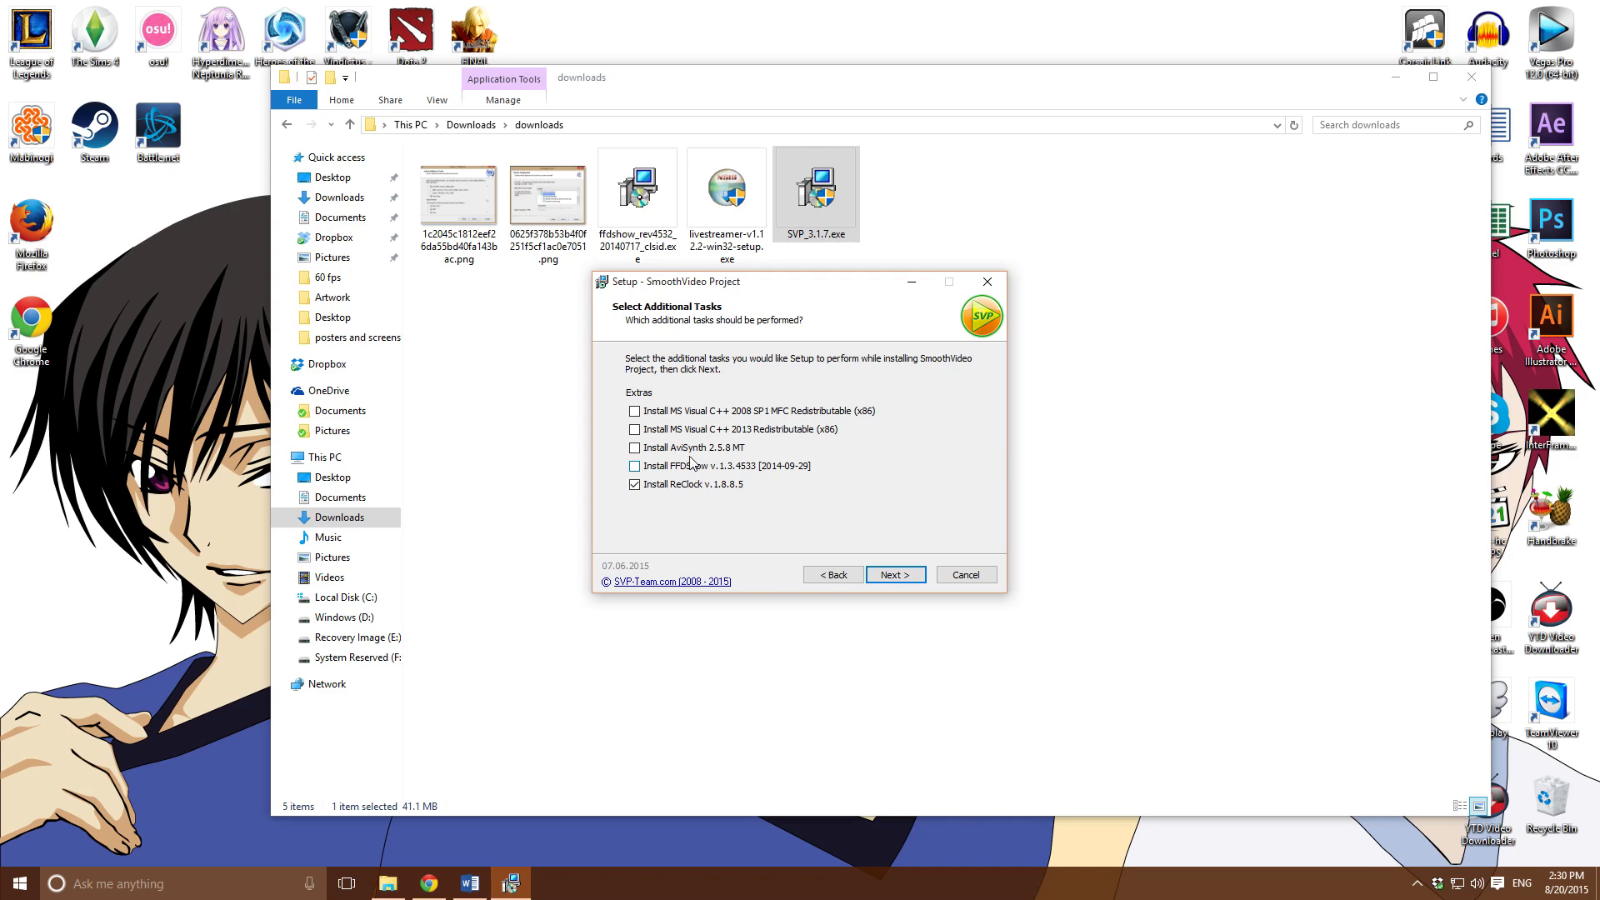
left_click(633, 483)
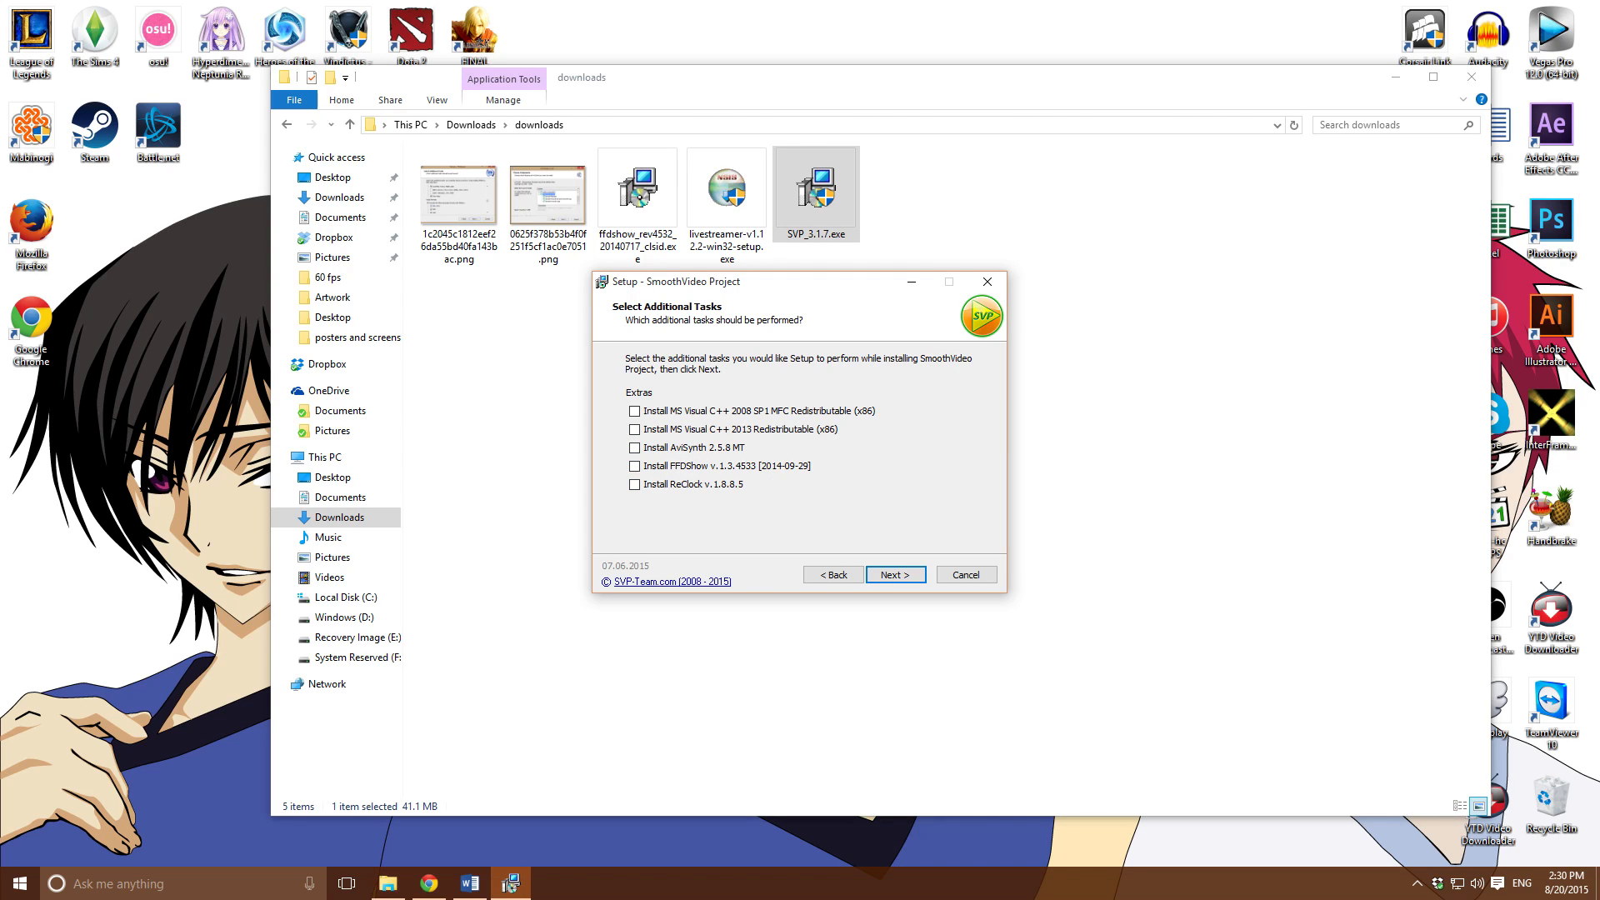
mouse_move(742, 353)
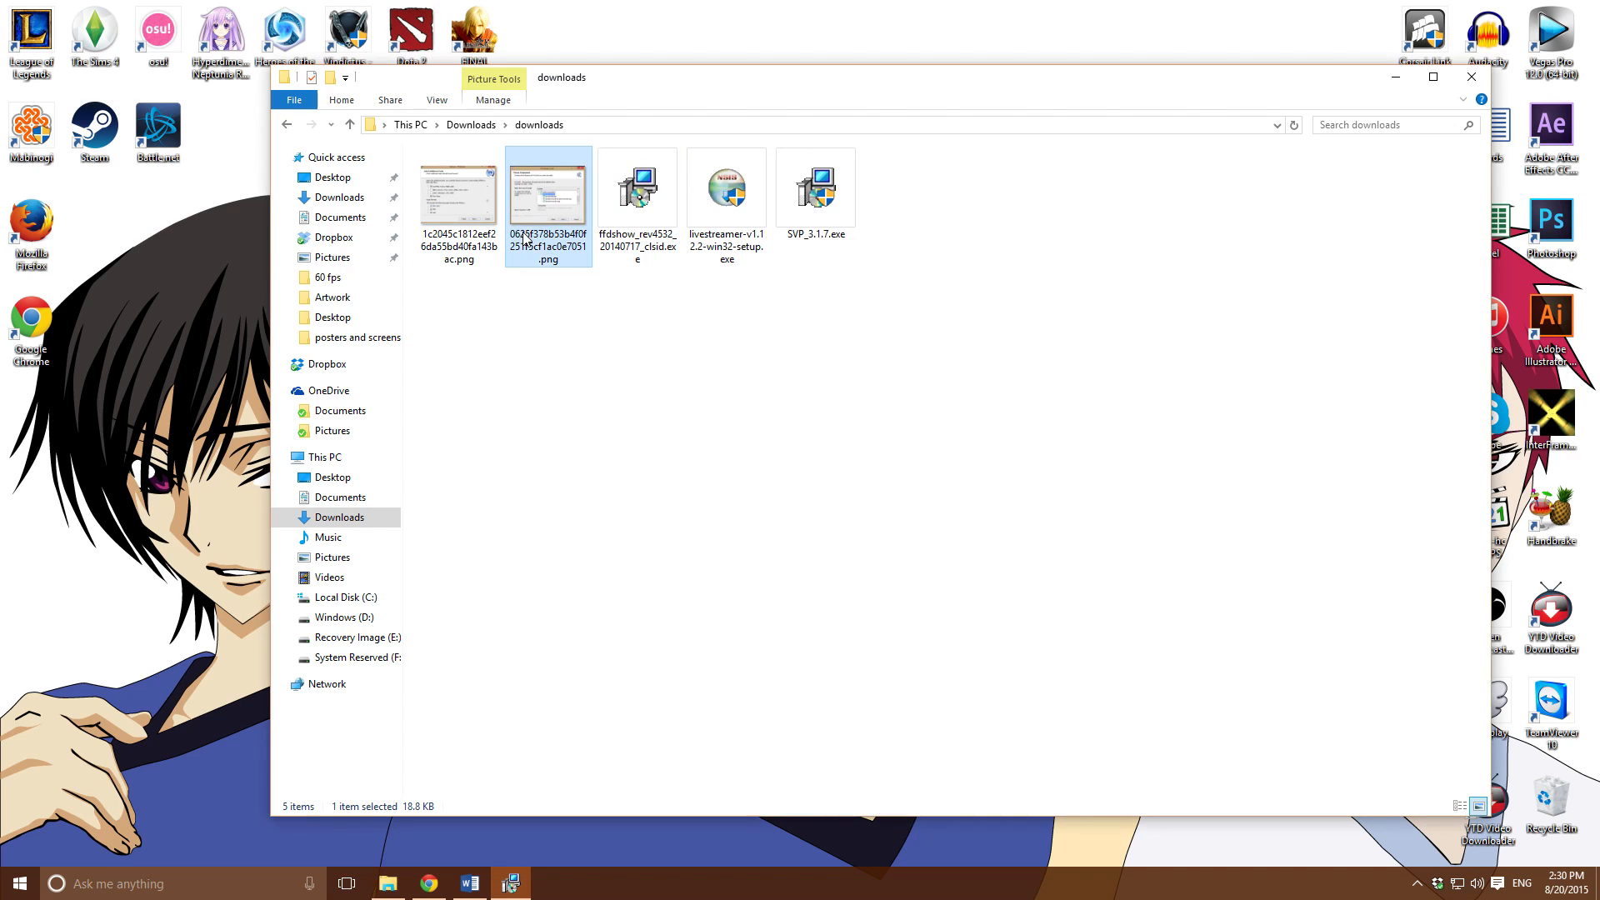
View the downloaded screenshot of AviSynth 2.5.8's custom component choices in Photos
double_click(548, 190)
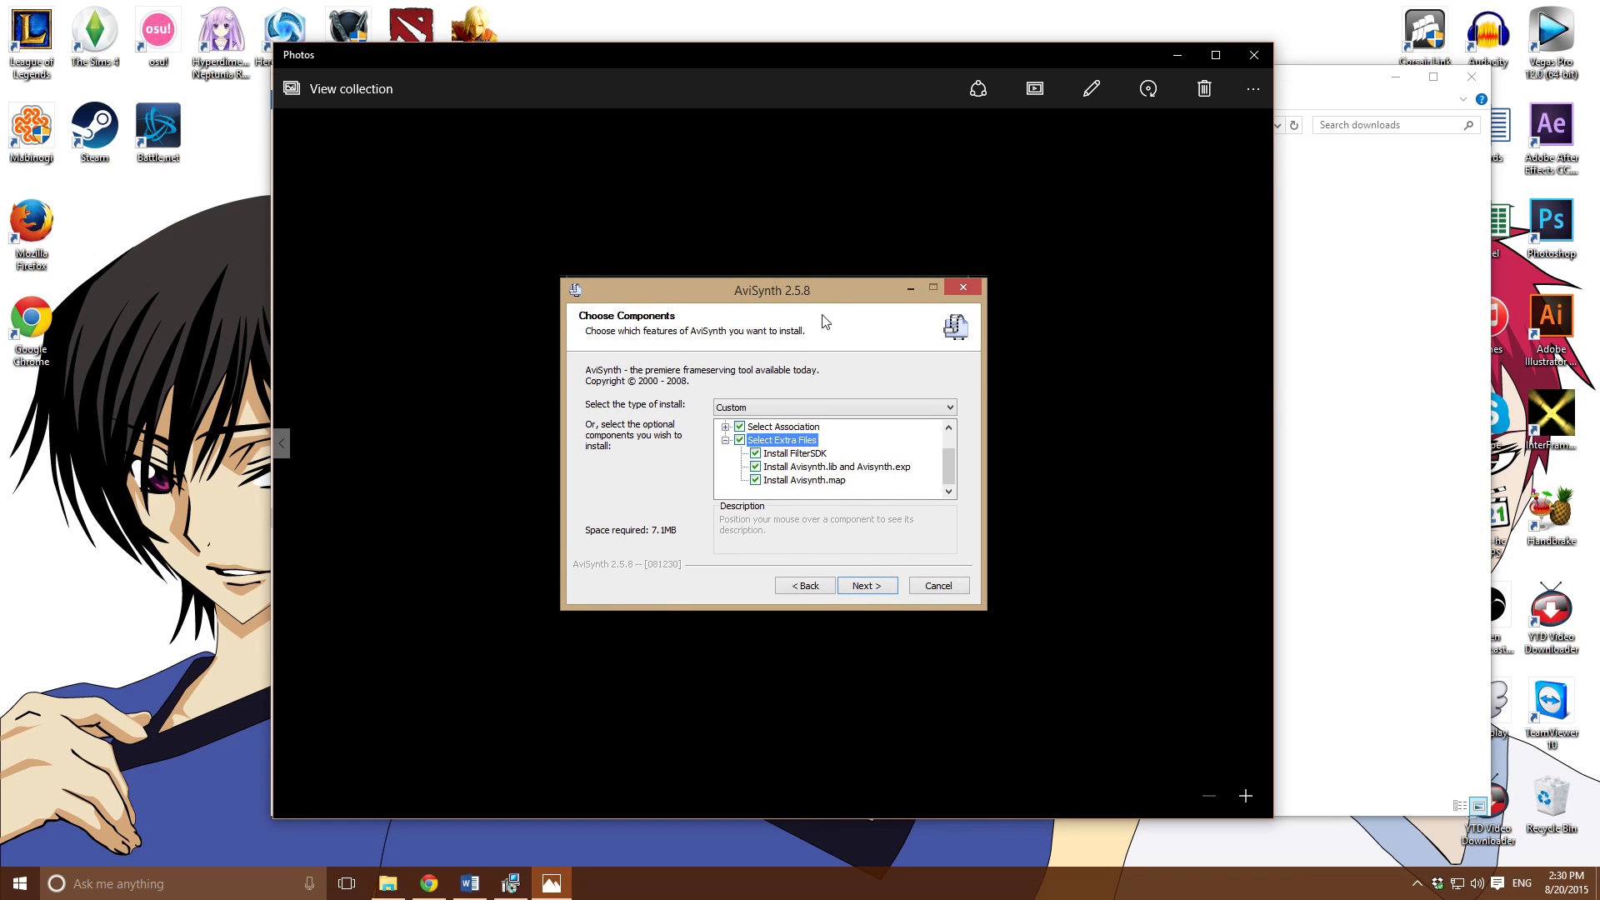
mouse_move(768, 496)
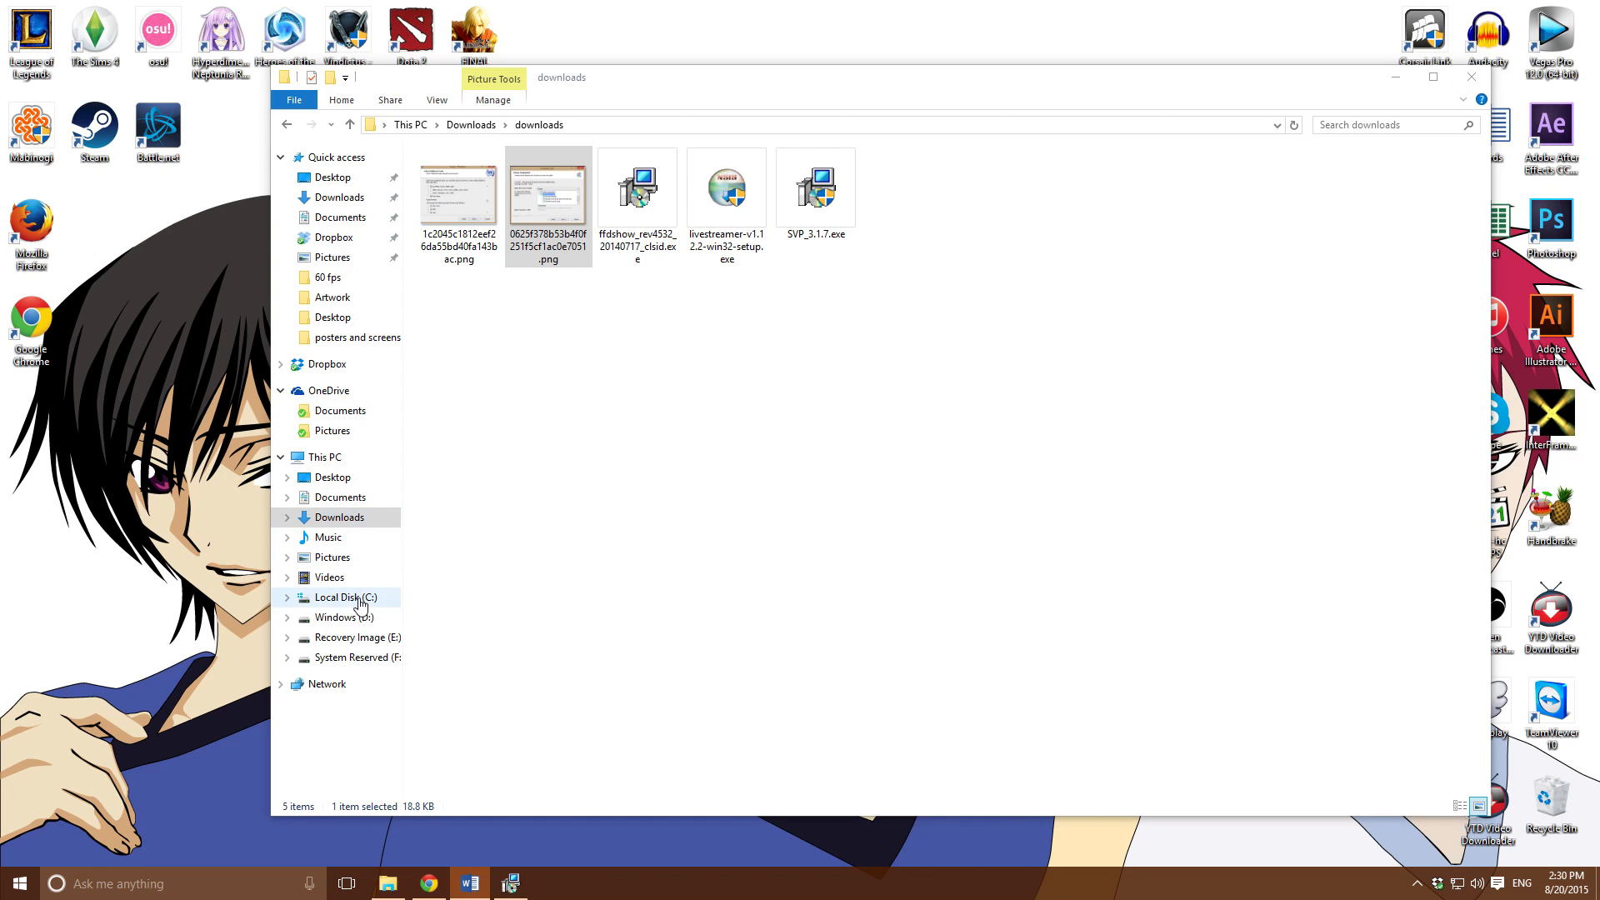
Navigate to C:\Program Files (x86)\SVP\MPC-HC and select mpc-hc.exe
left_click(344, 596)
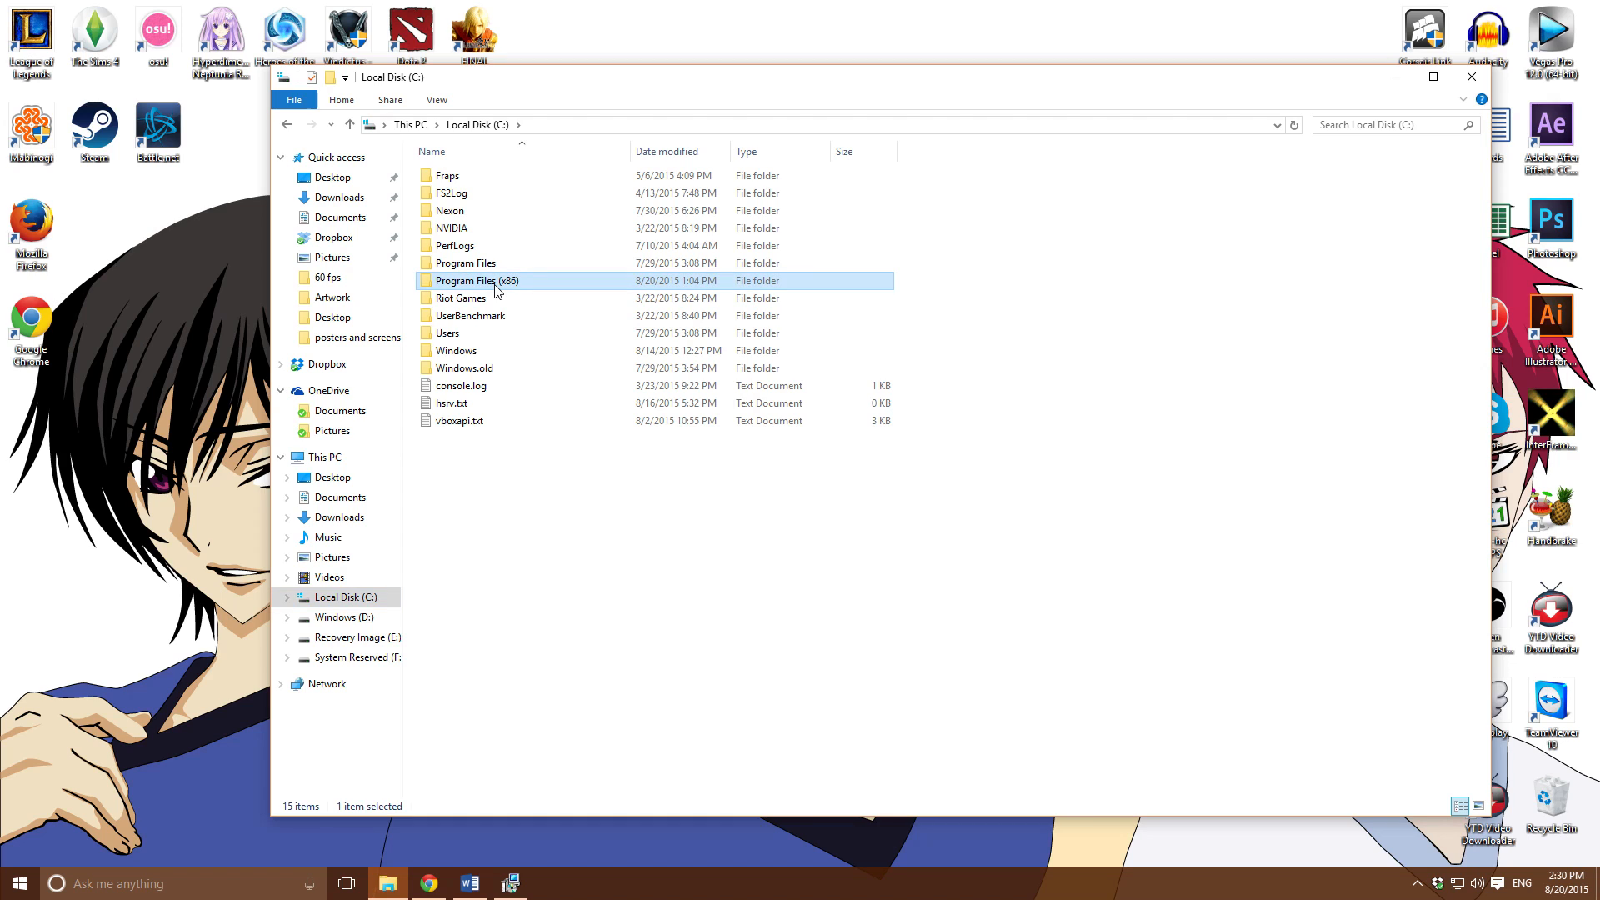
double_click(476, 280)
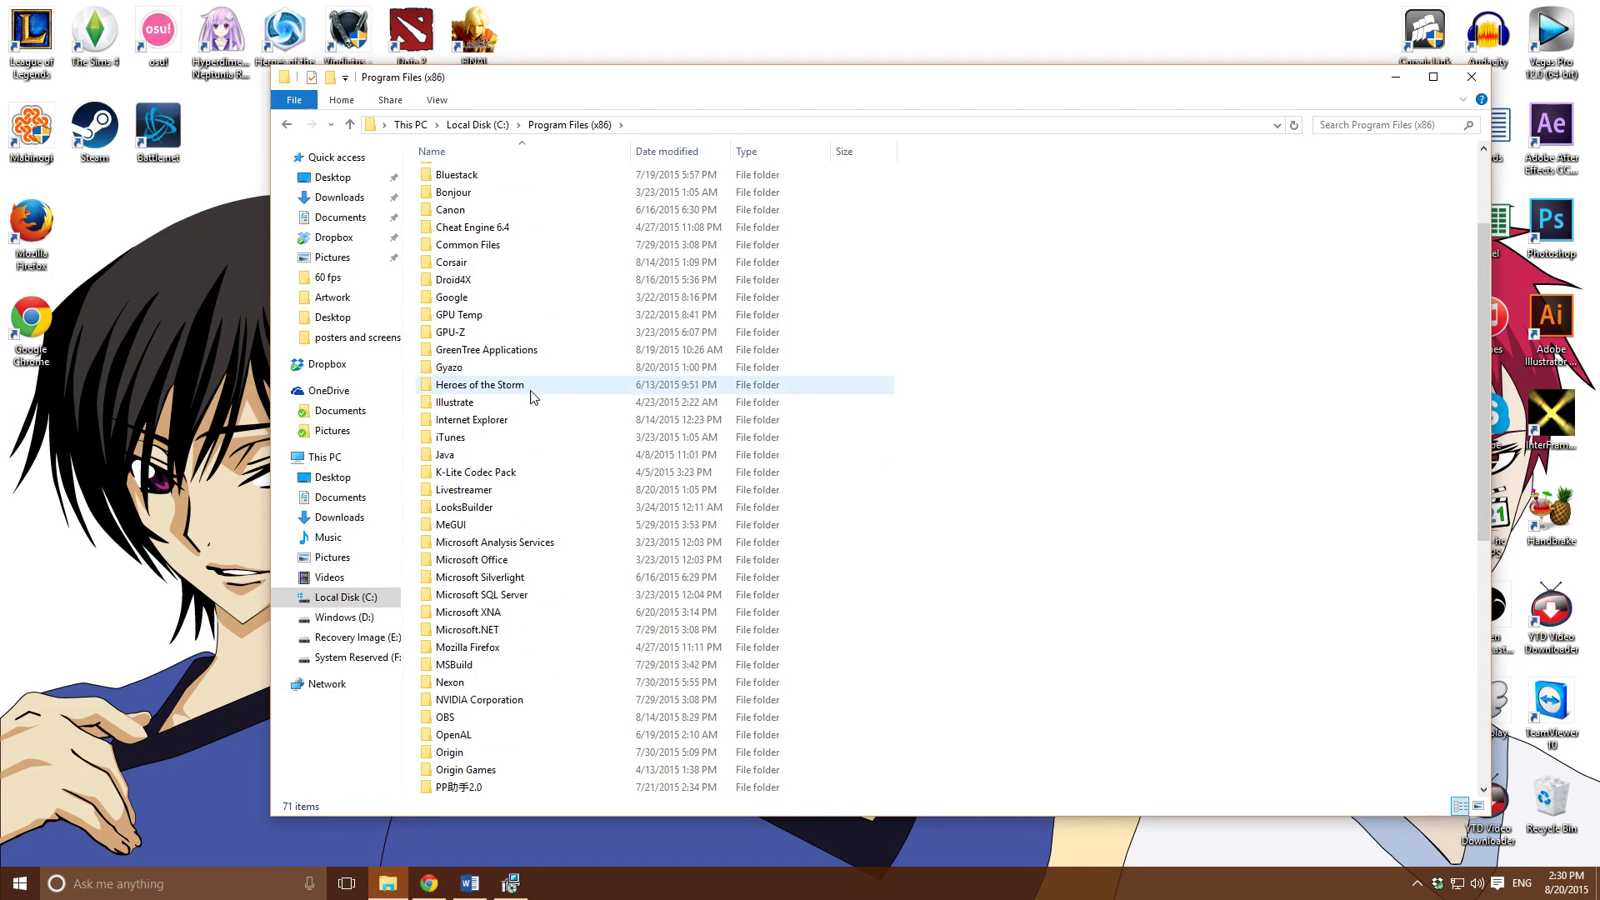
scroll("down", 3)
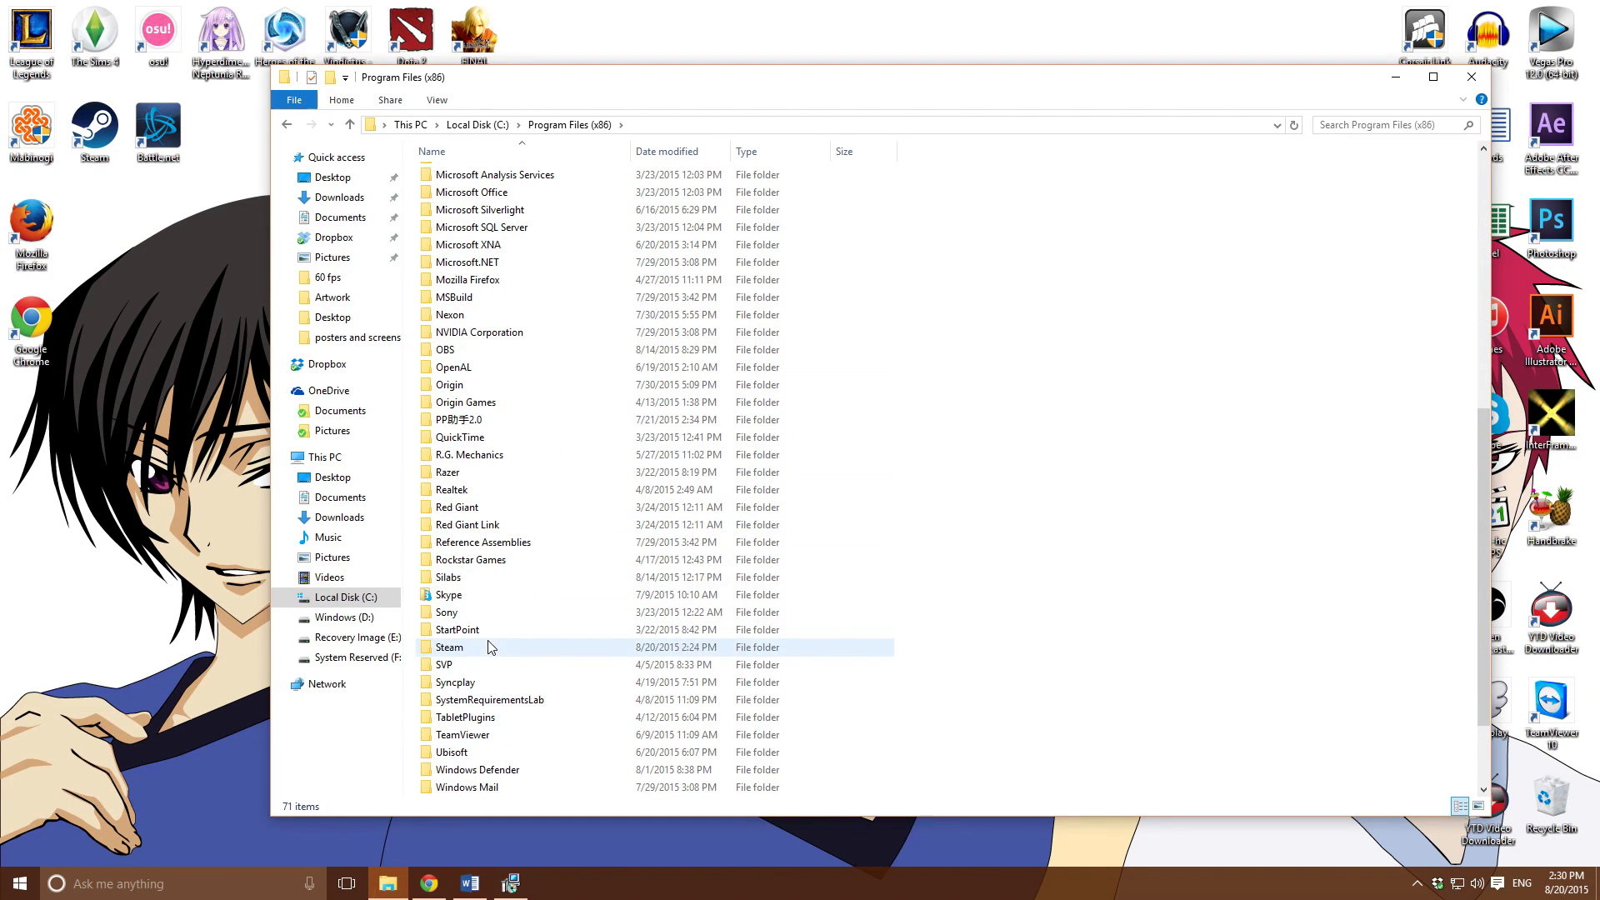
double_click(443, 665)
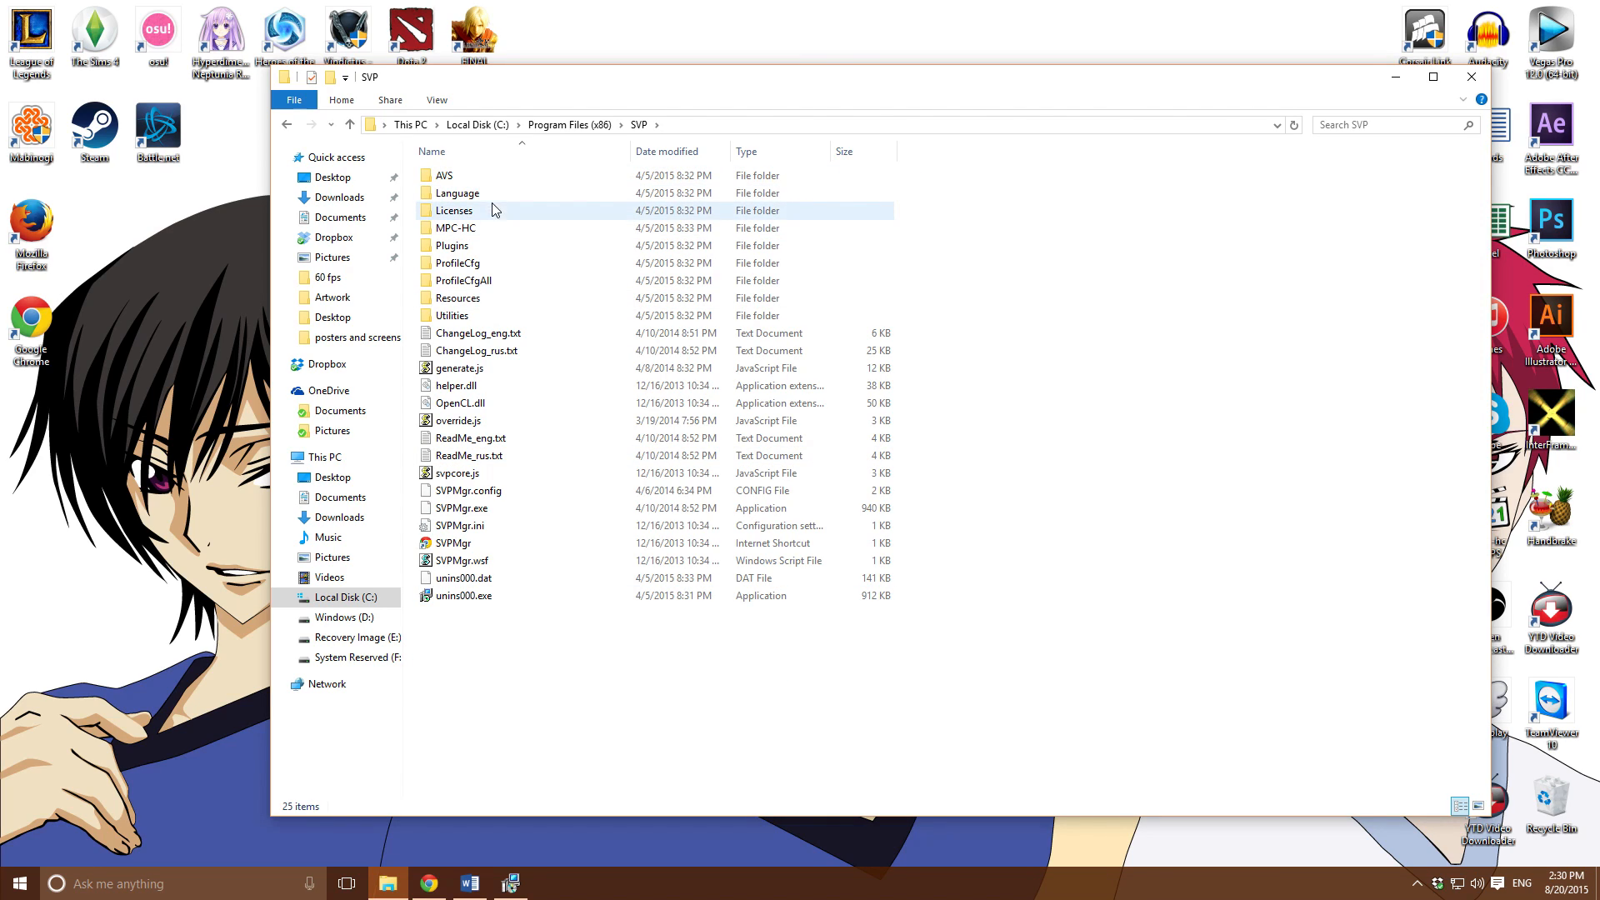
mouse_move(465, 233)
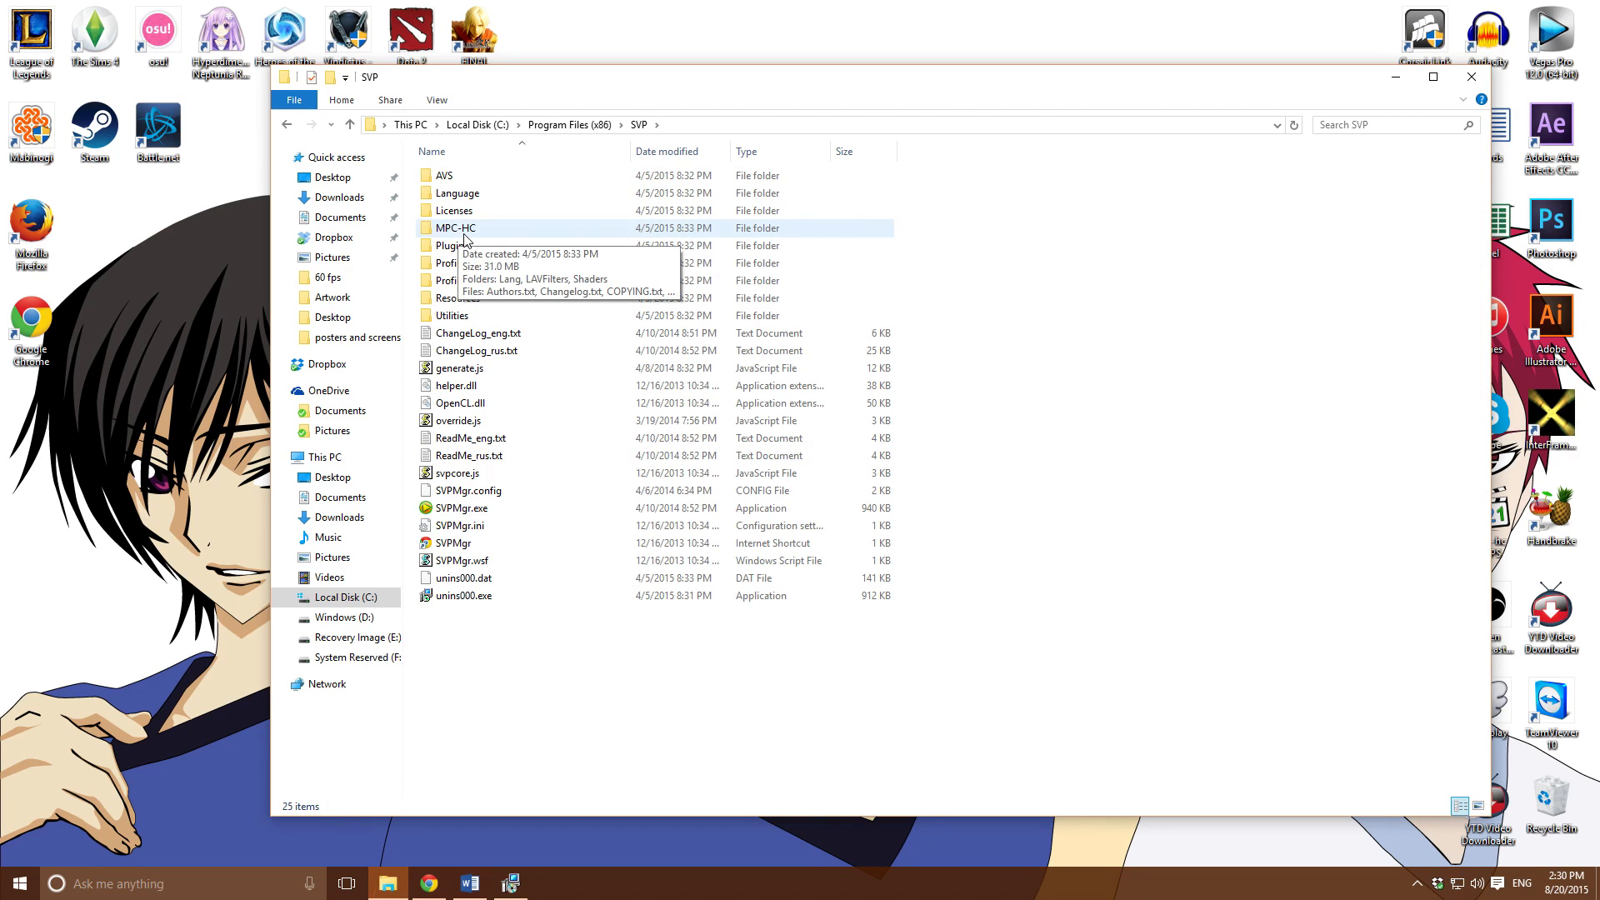
double_click(455, 228)
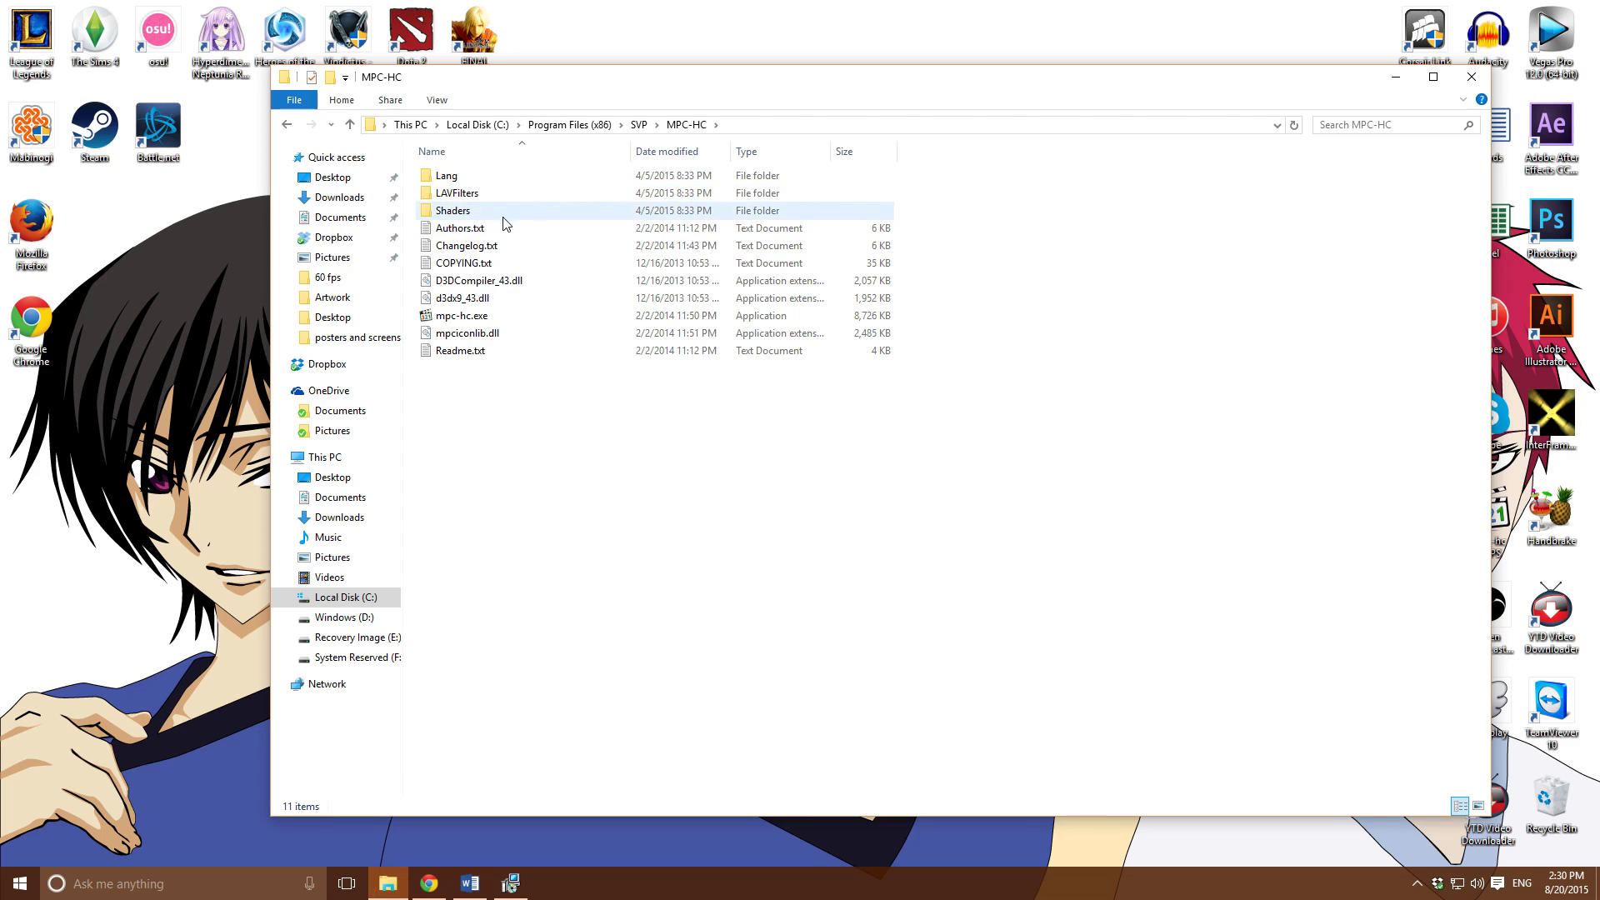
left_click(458, 315)
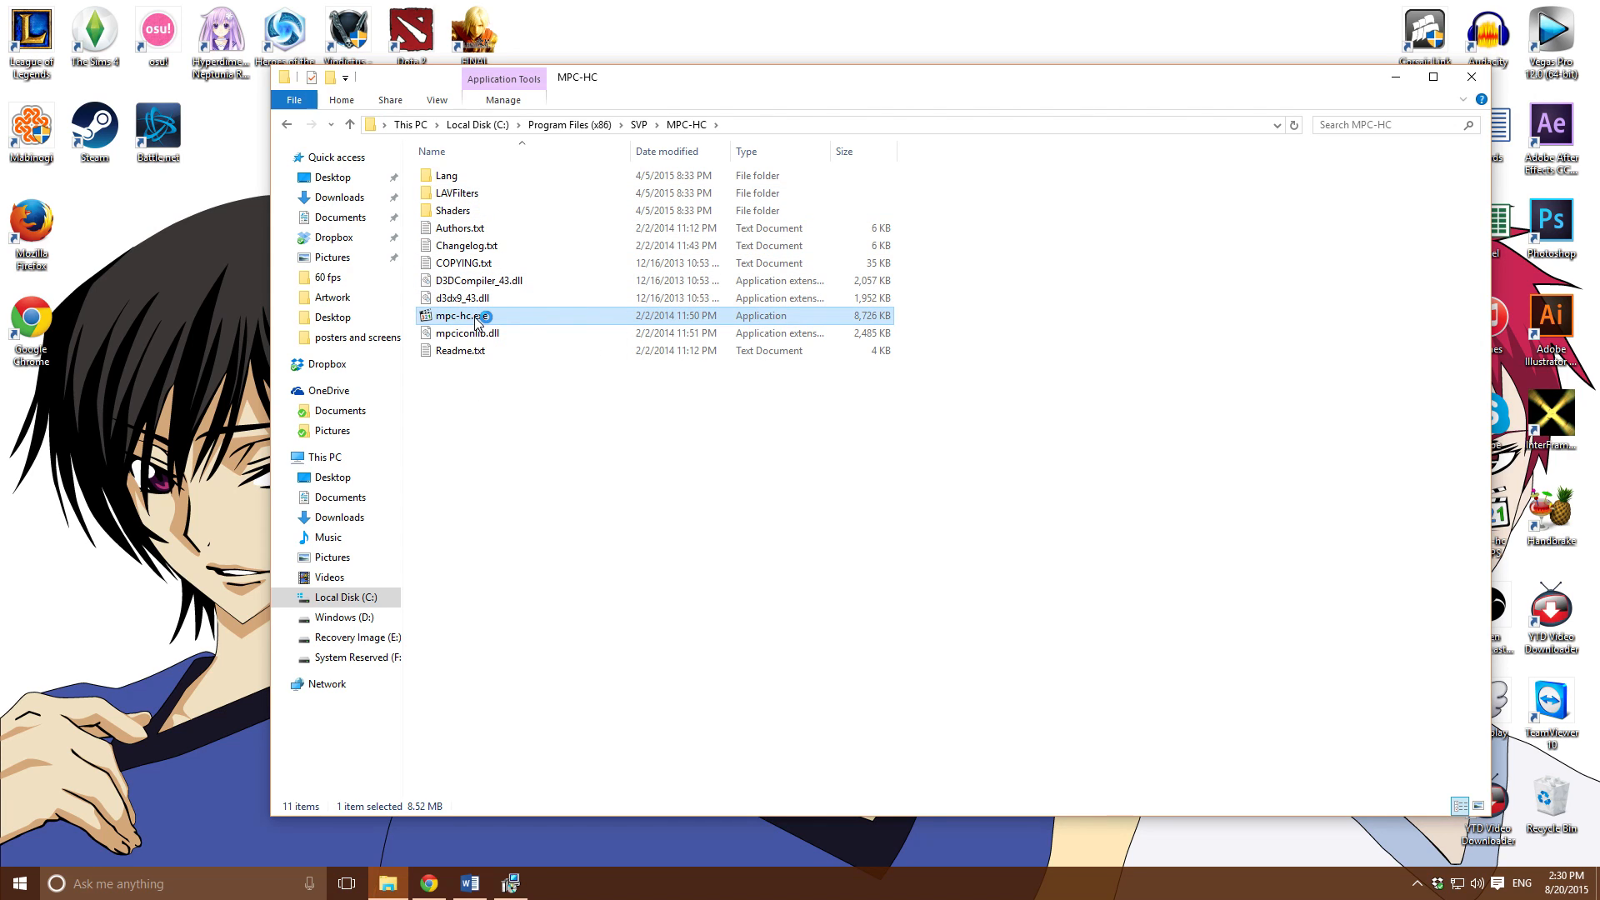
Launch mpc-hc.exe and bring up its Options from the View menu
double_click(456, 315)
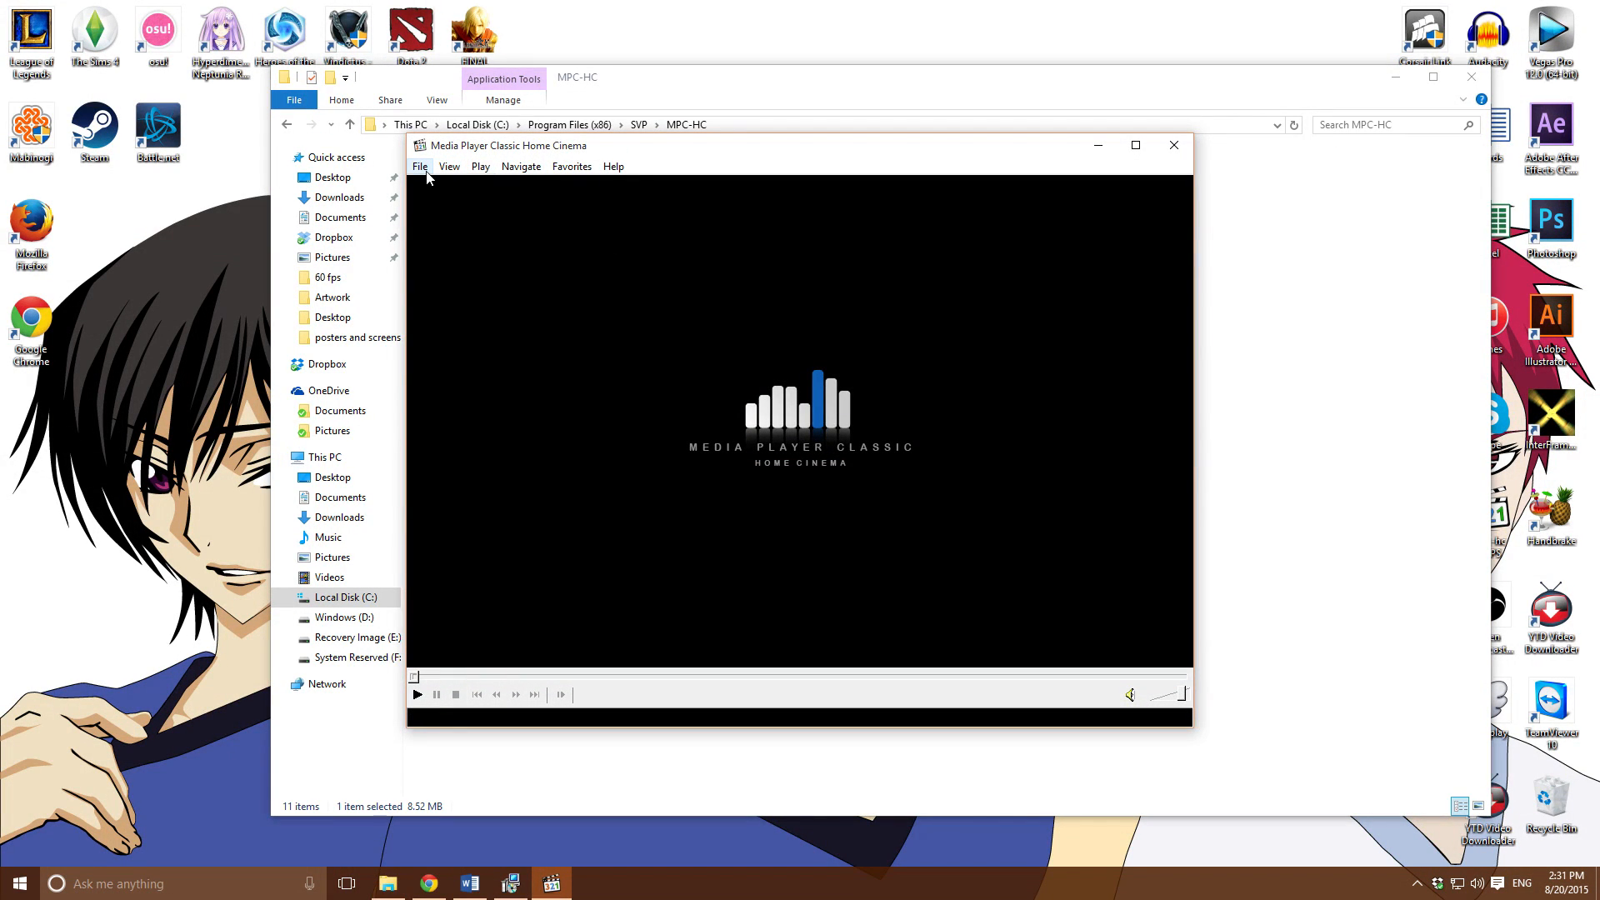
left_click(448, 167)
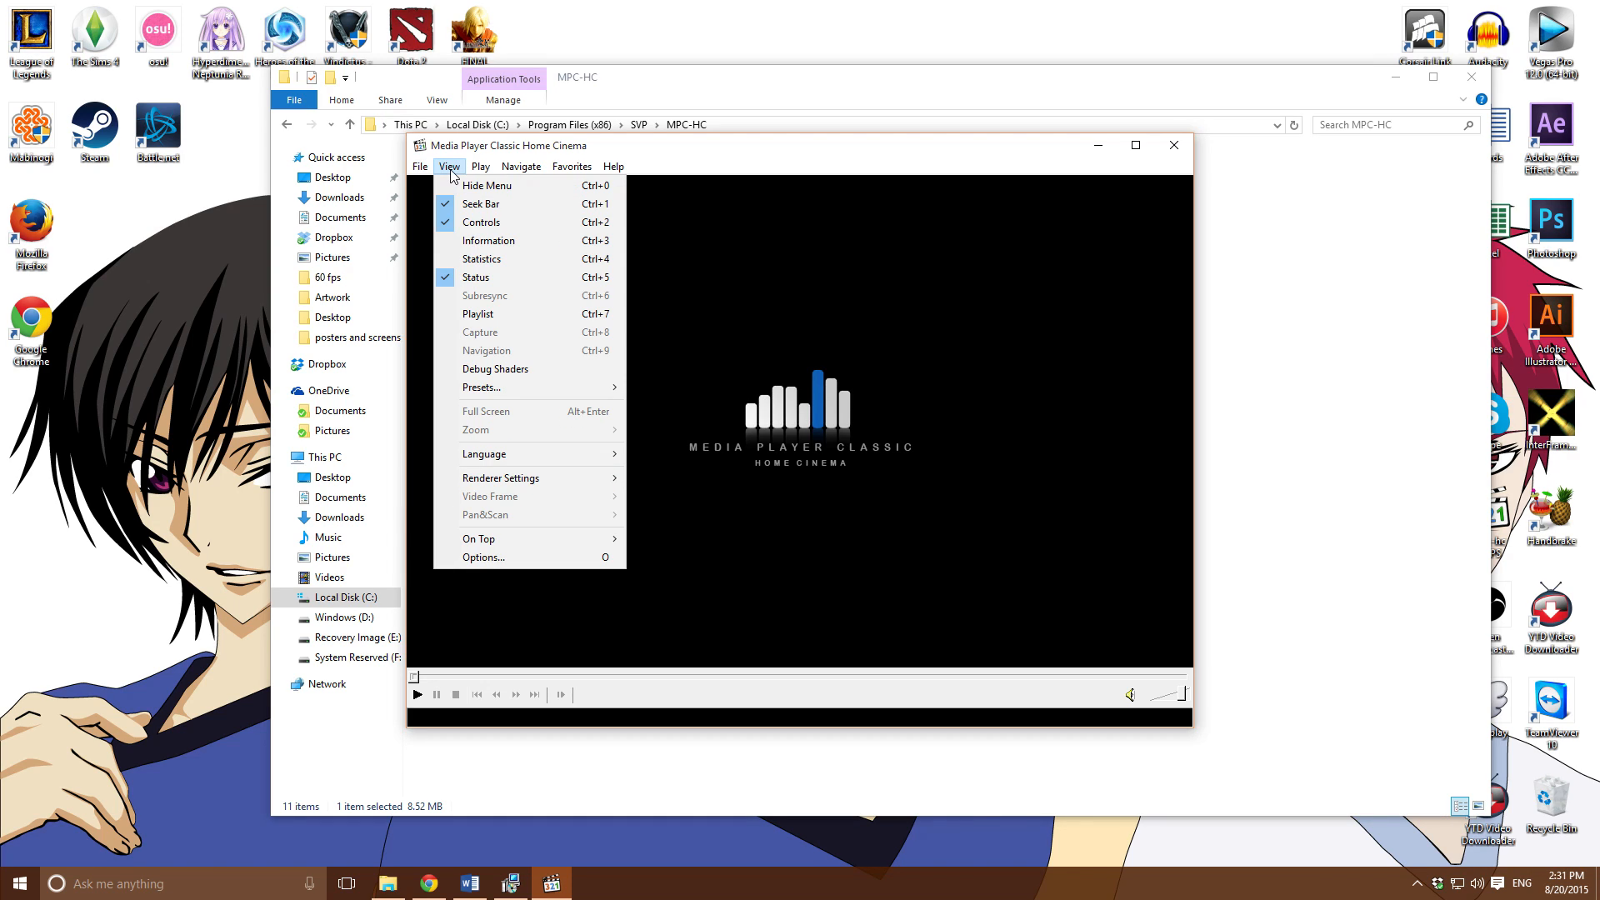
mouse_move(501, 507)
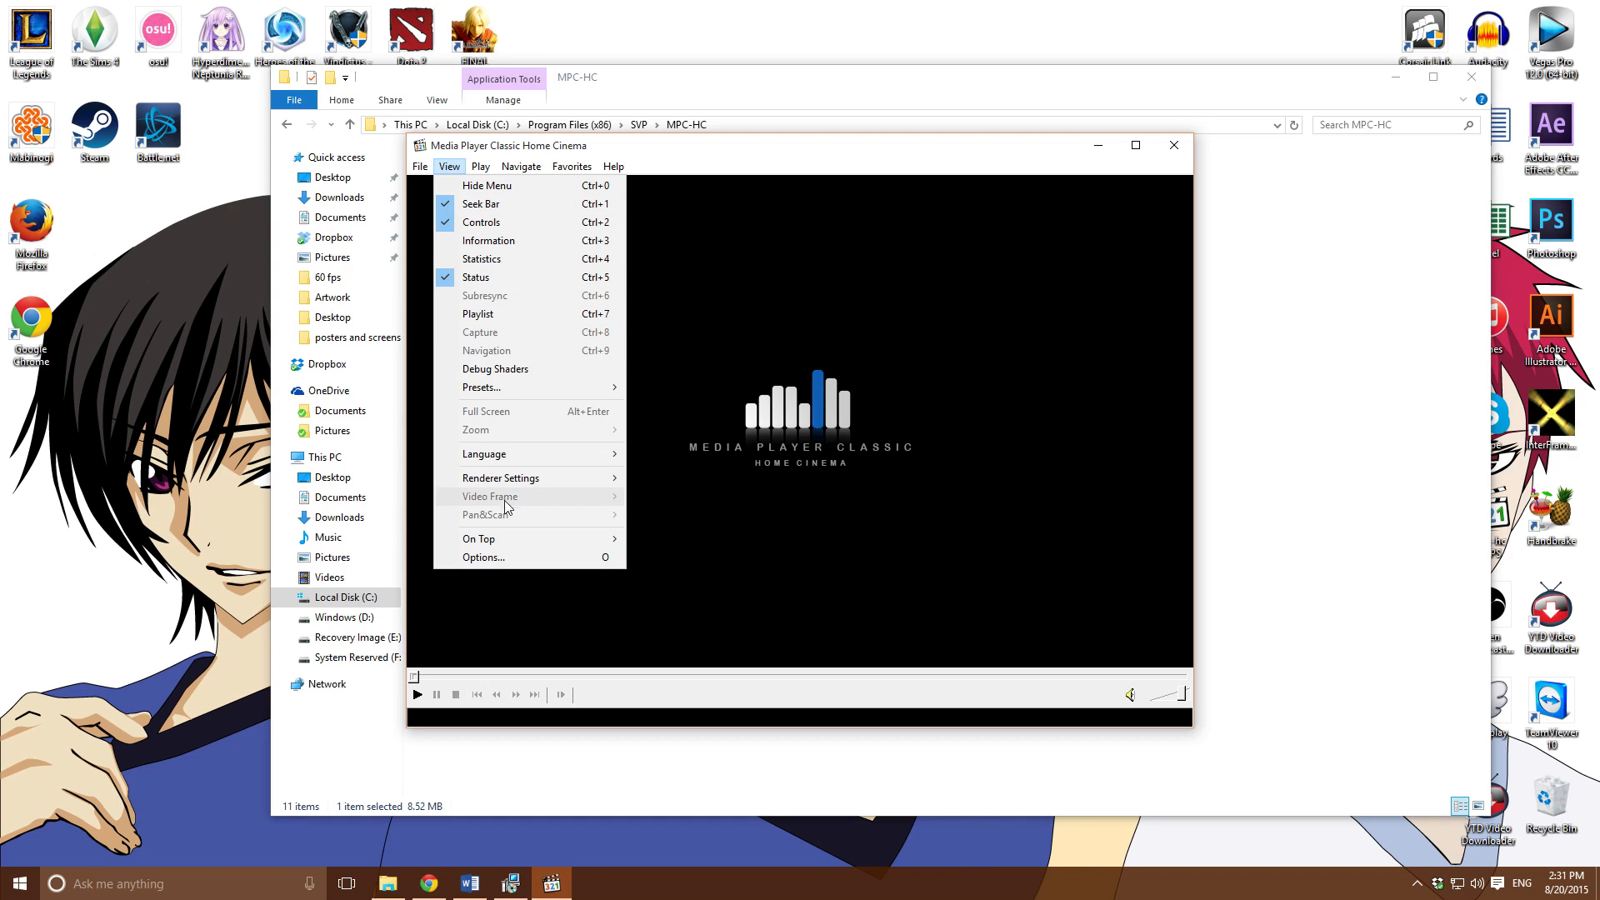
left_click(483, 557)
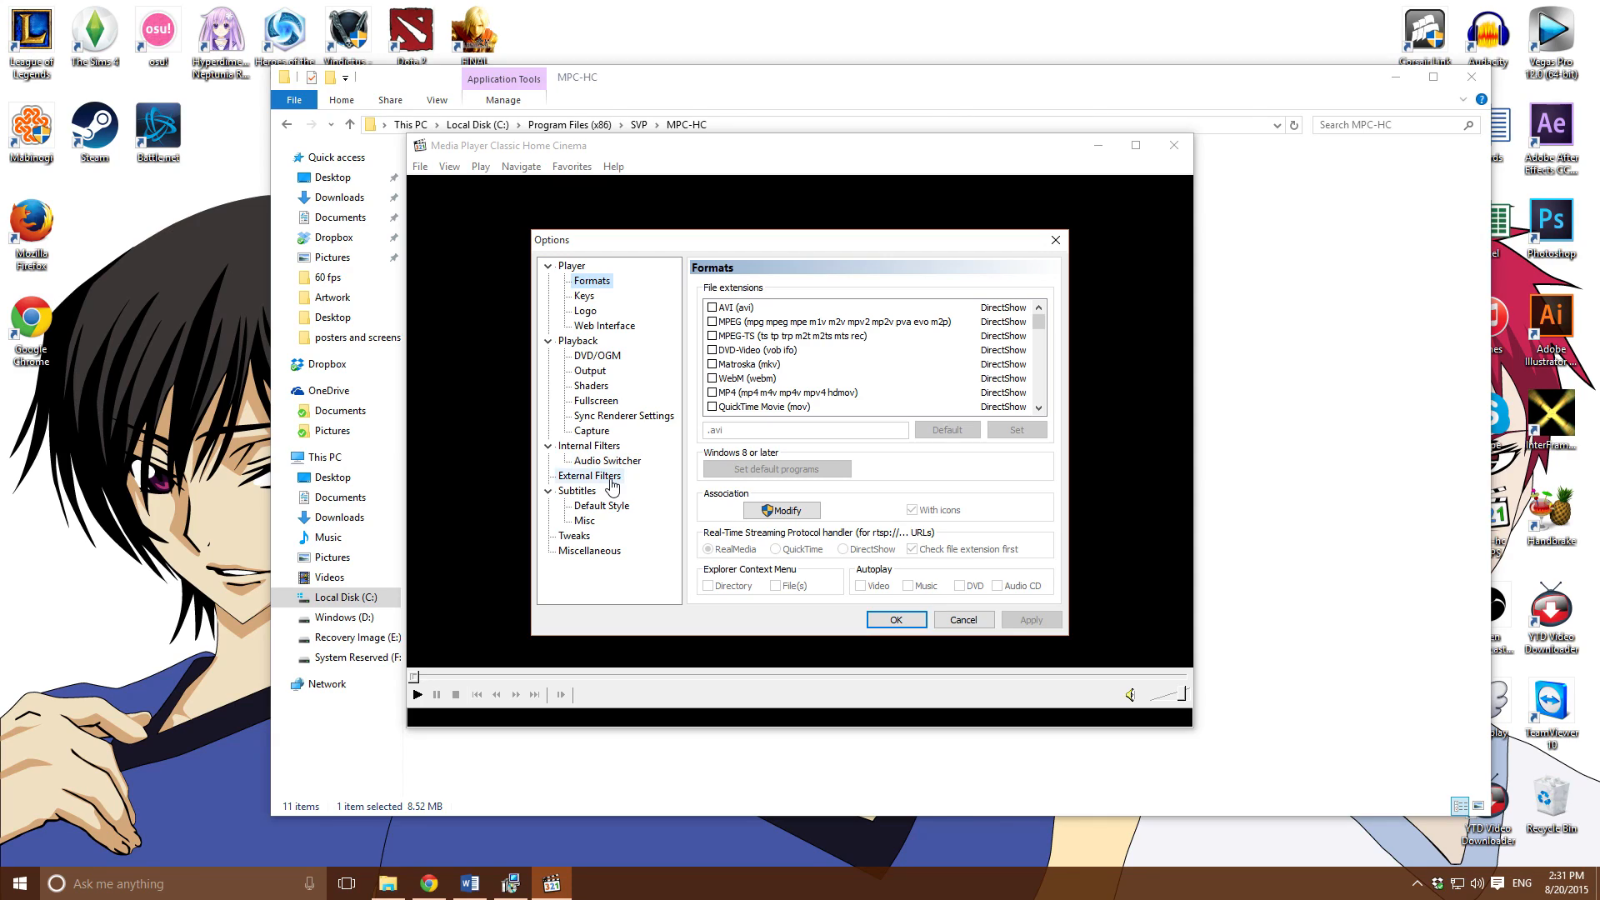
Look at External Filters, then Internal Filters, reaching the LAV video decoder settings
left_click(589, 475)
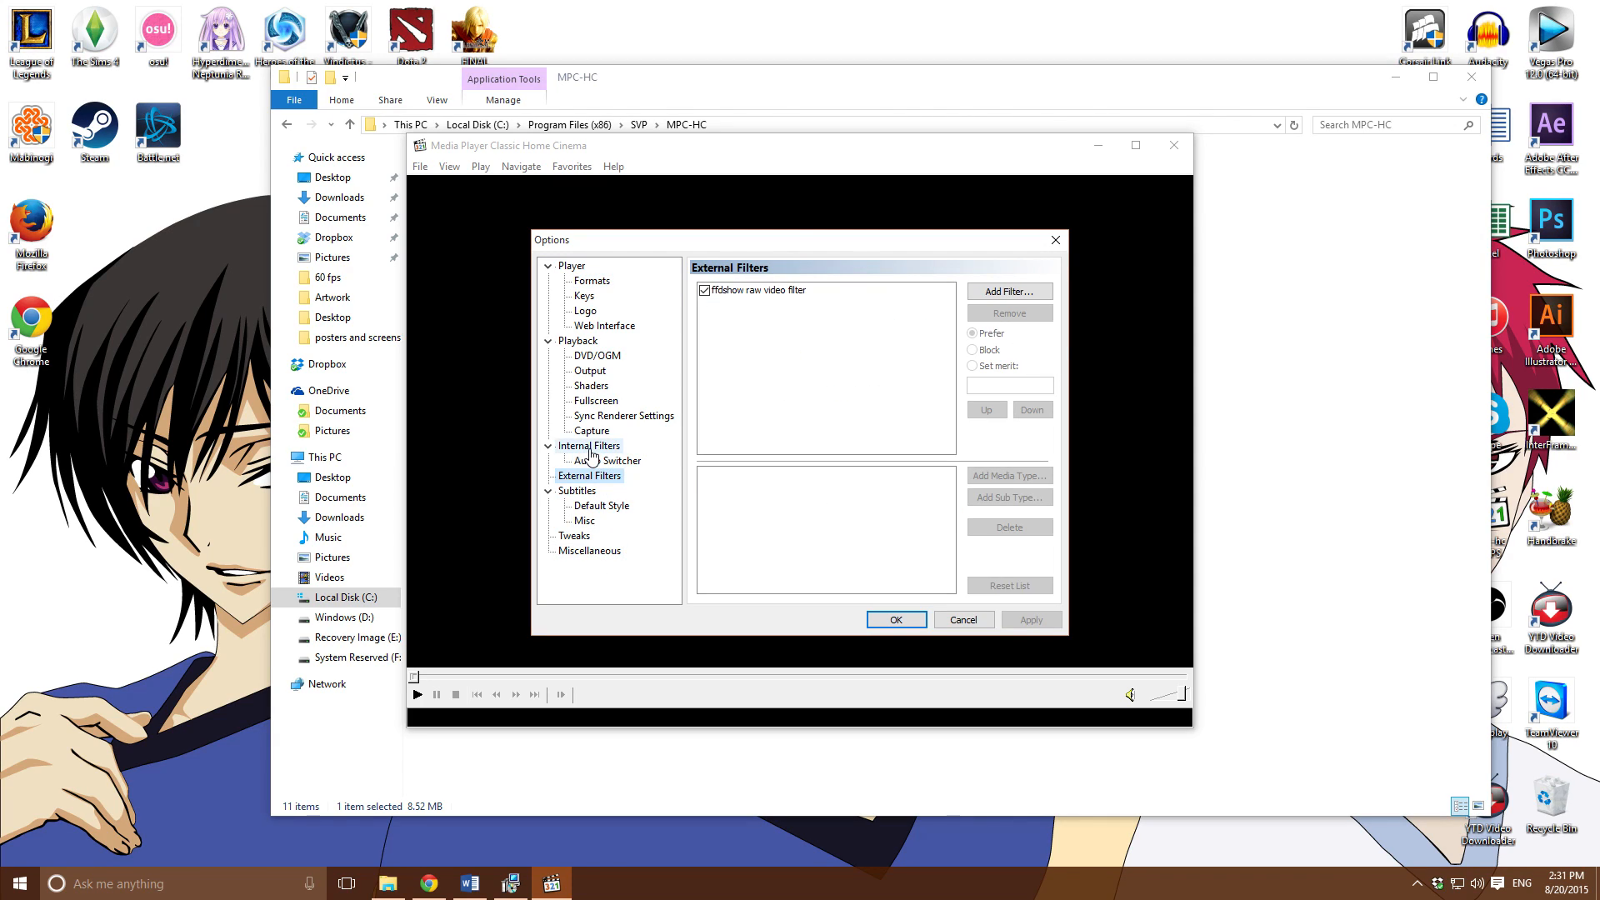
left_click(588, 447)
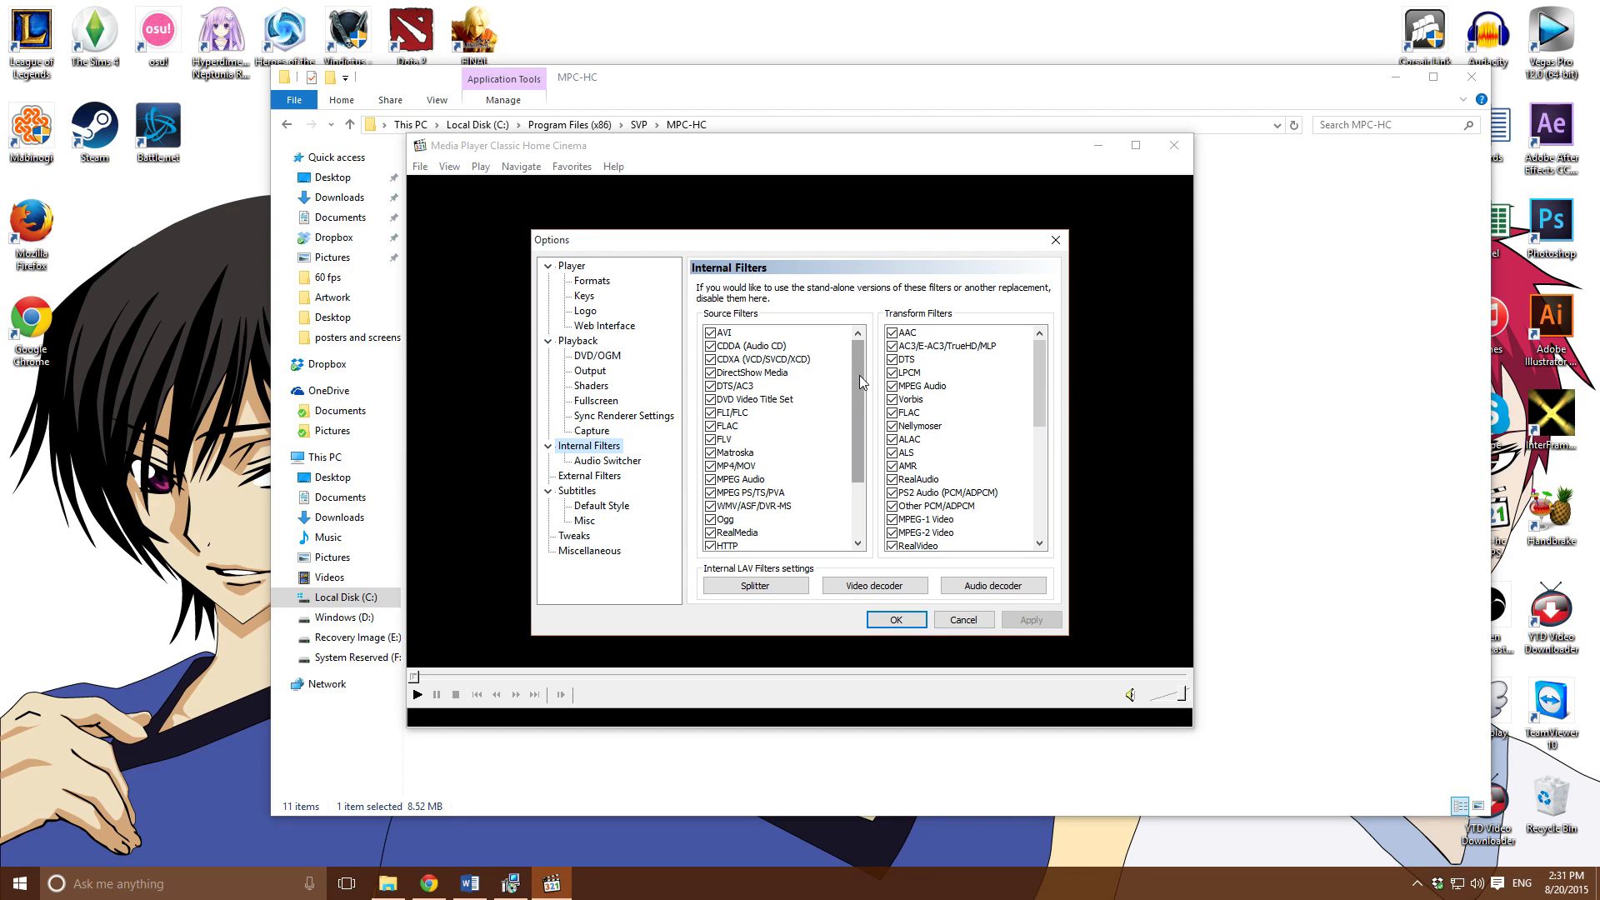
scroll("down", 3)
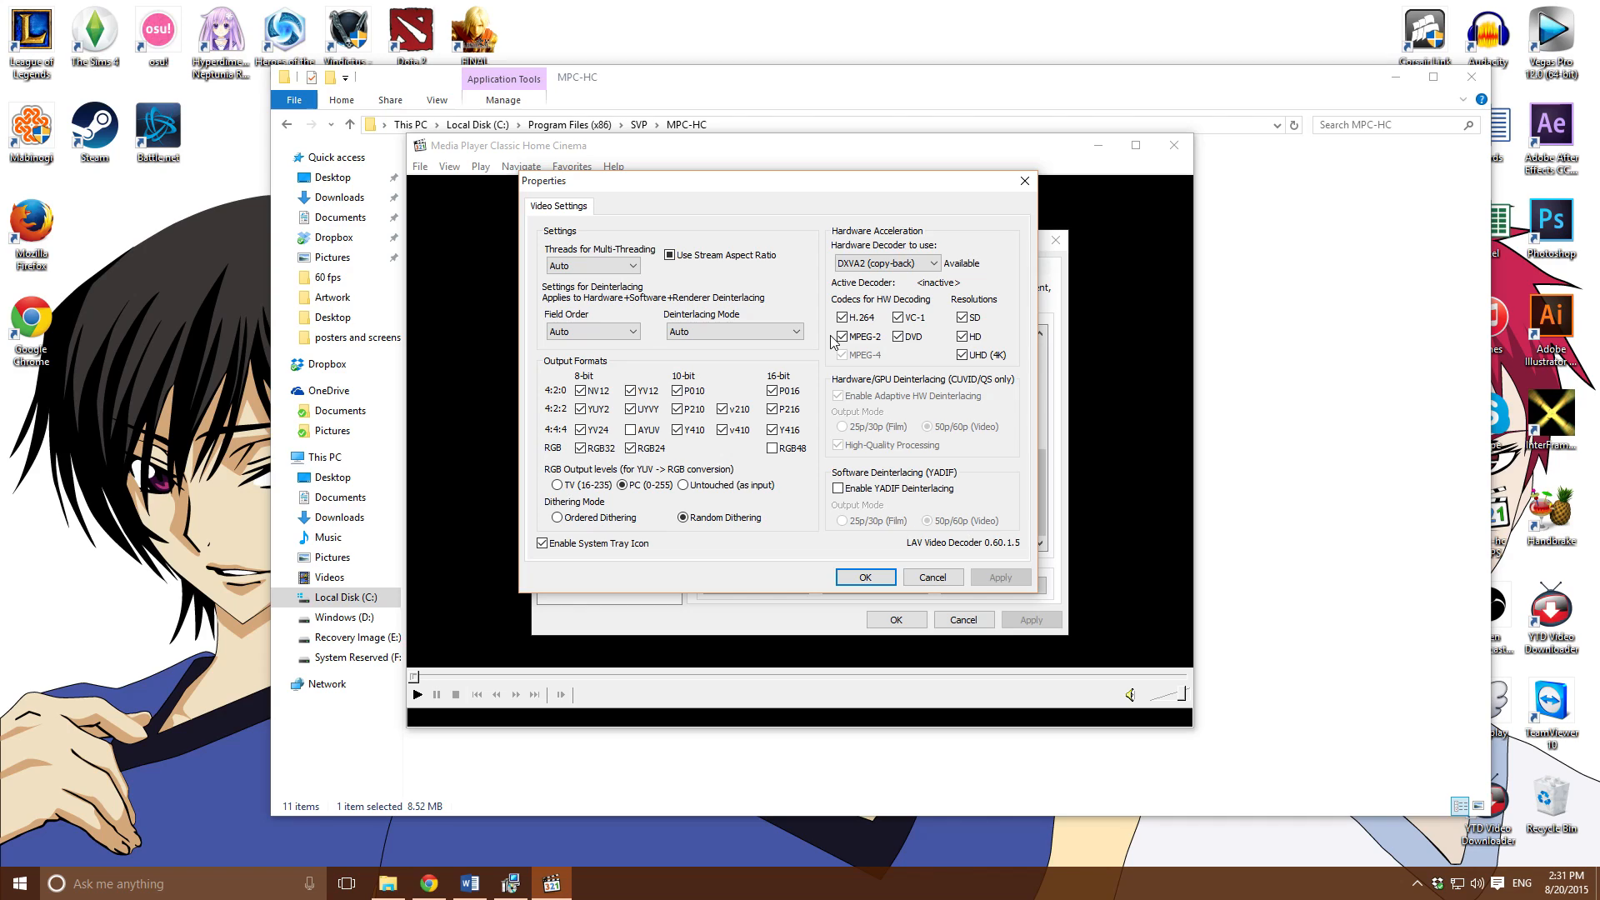
Try NVIDIA CUVID as hardware decoder, then set it back to DXVA2 (copy-back)
left_click(838, 337)
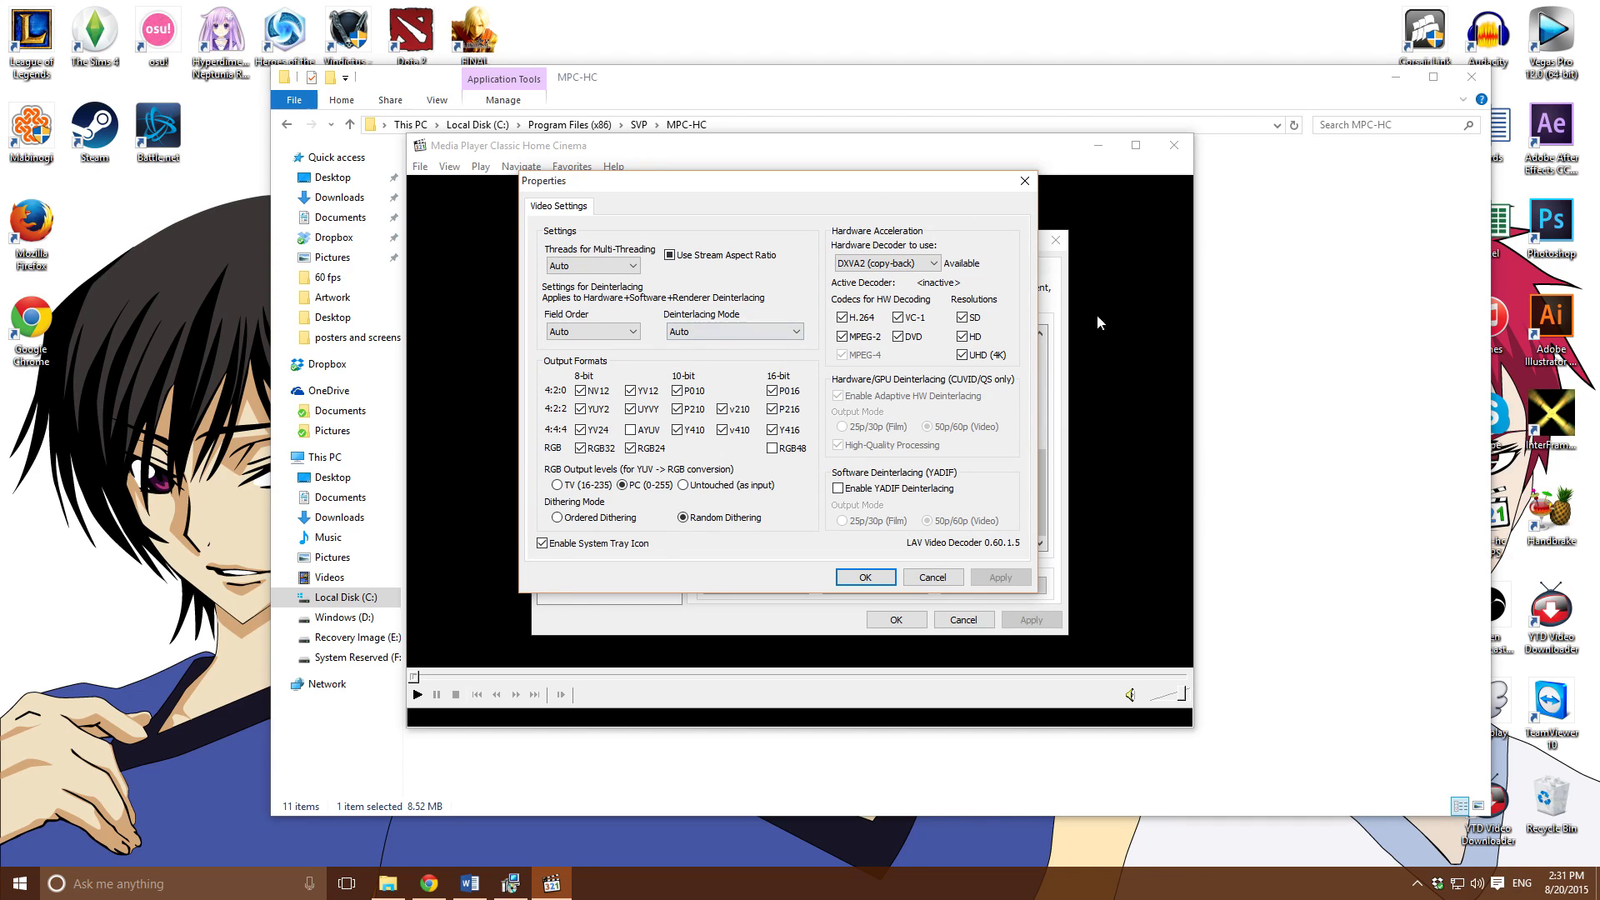
mouse_move(1142, 307)
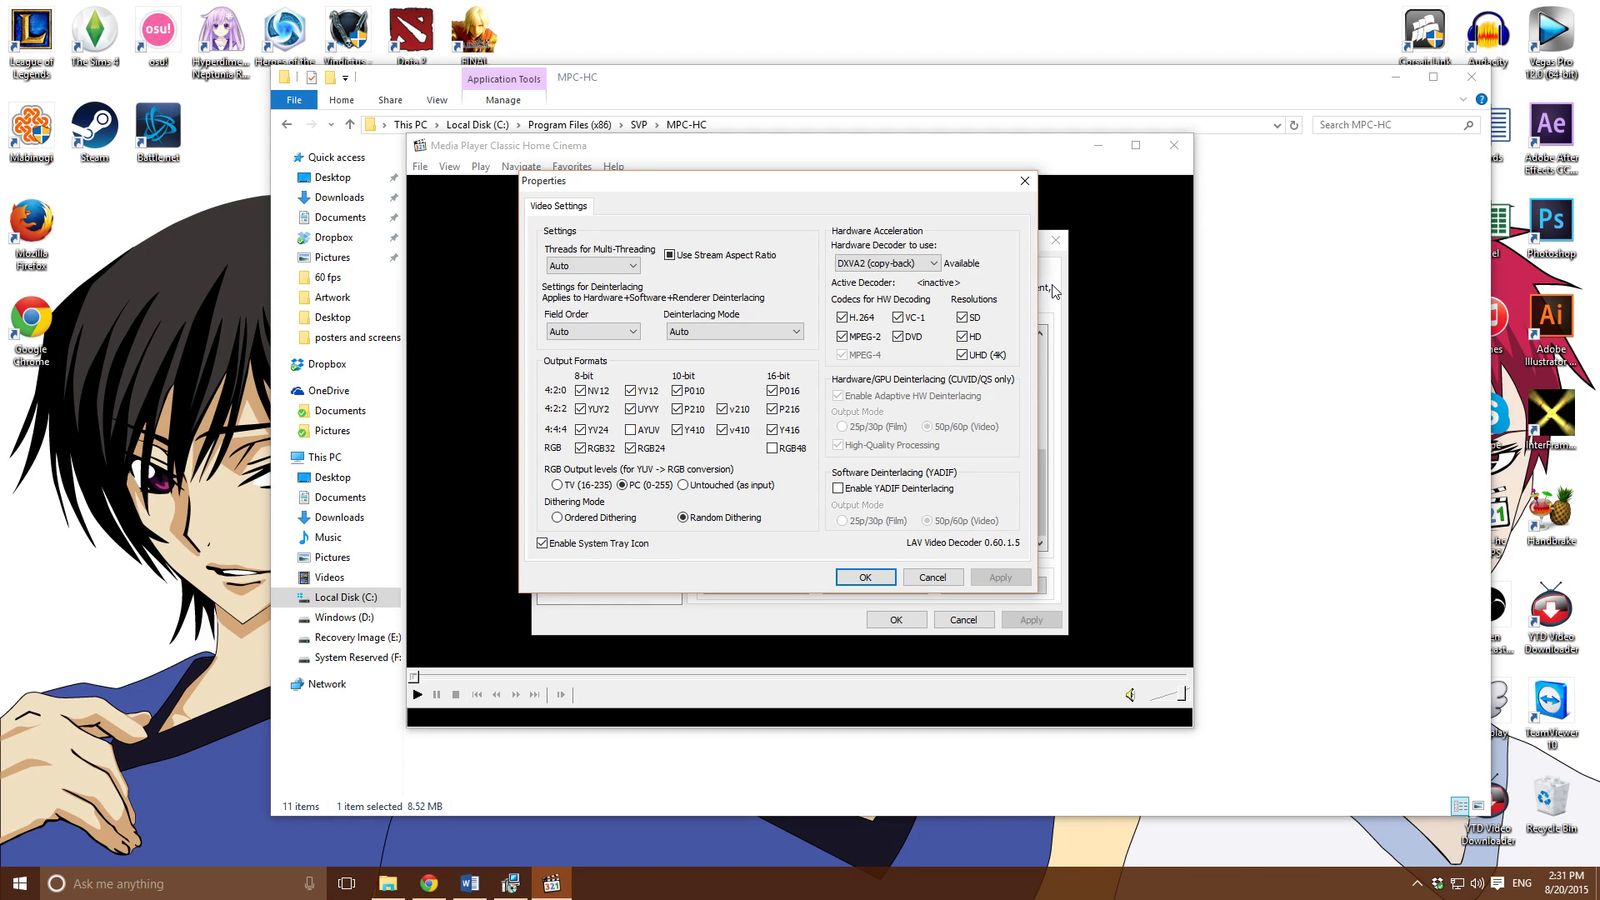
mouse_move(1020, 308)
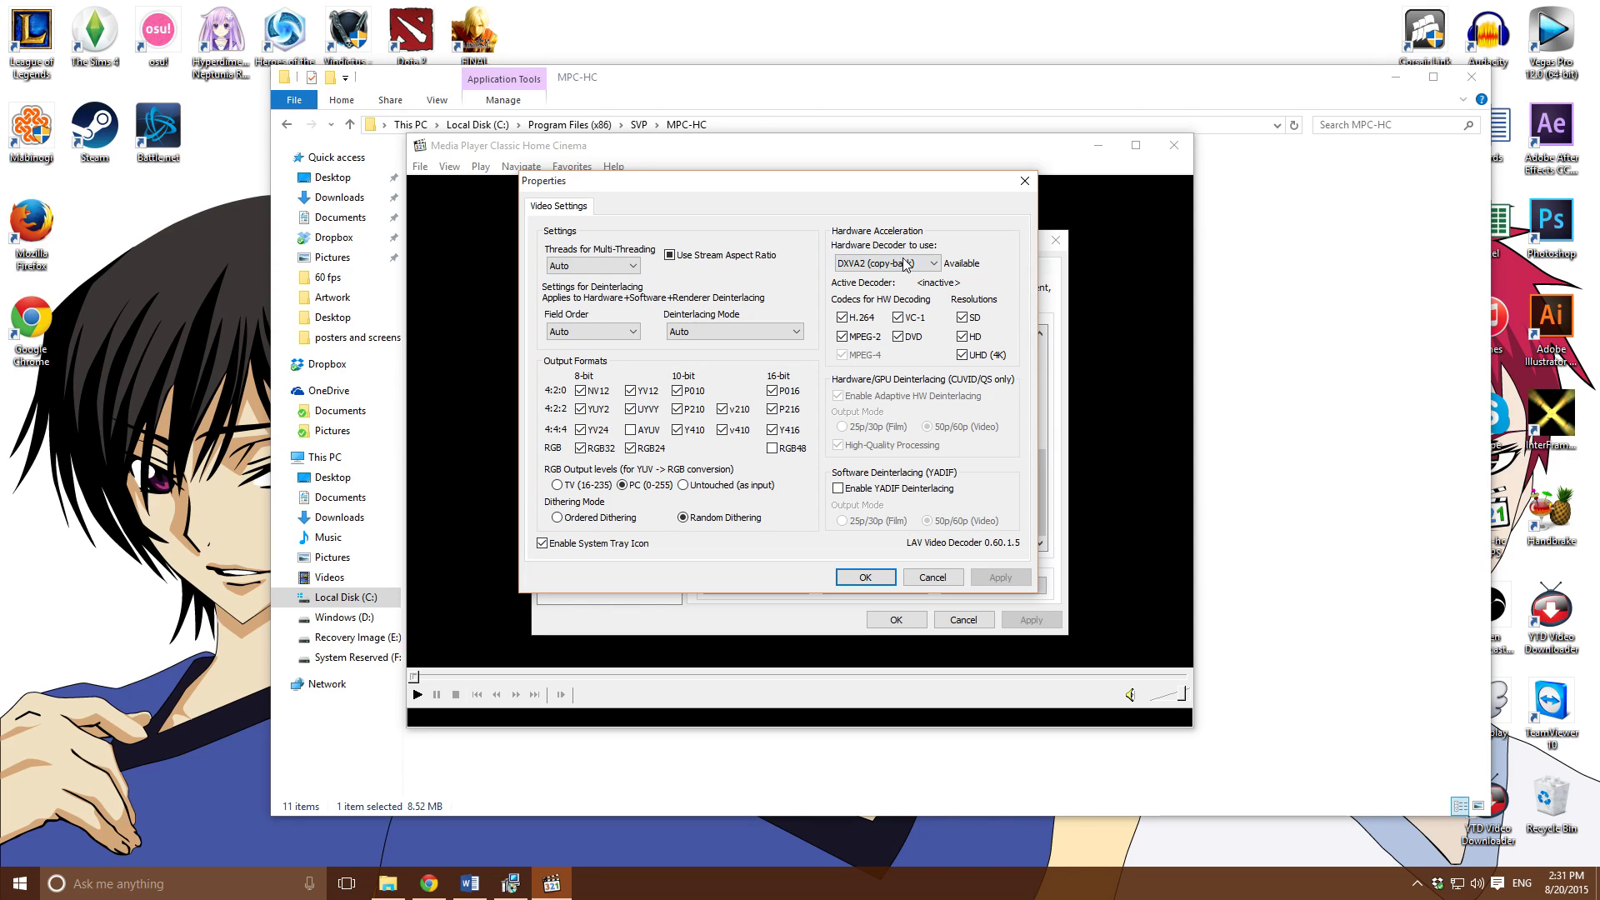
left_click(885, 262)
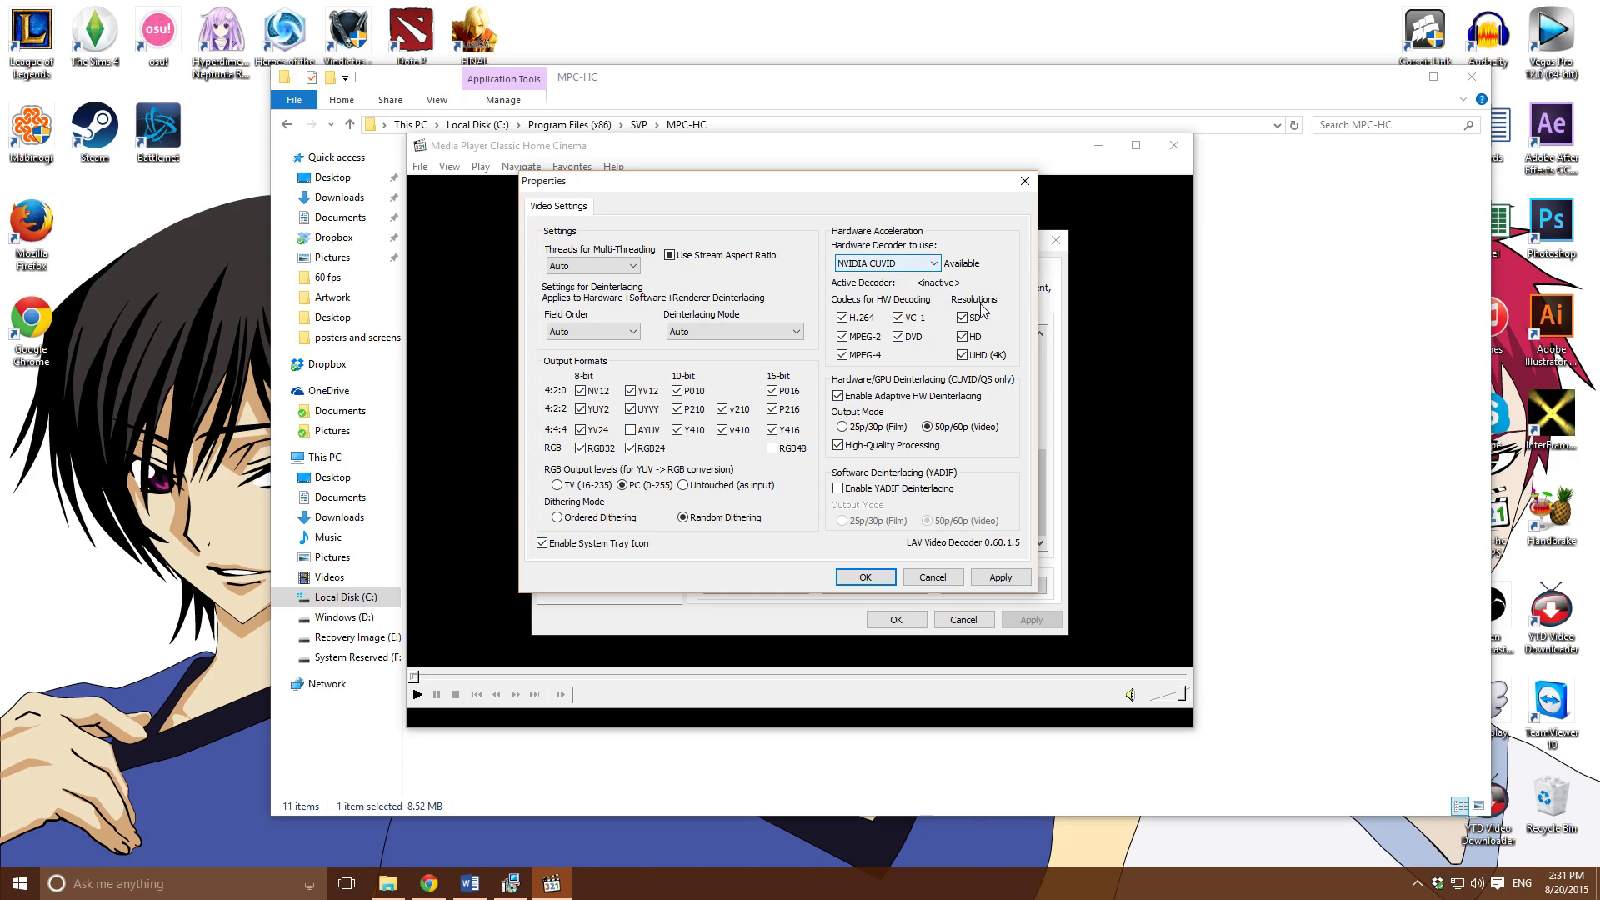
left_click(929, 262)
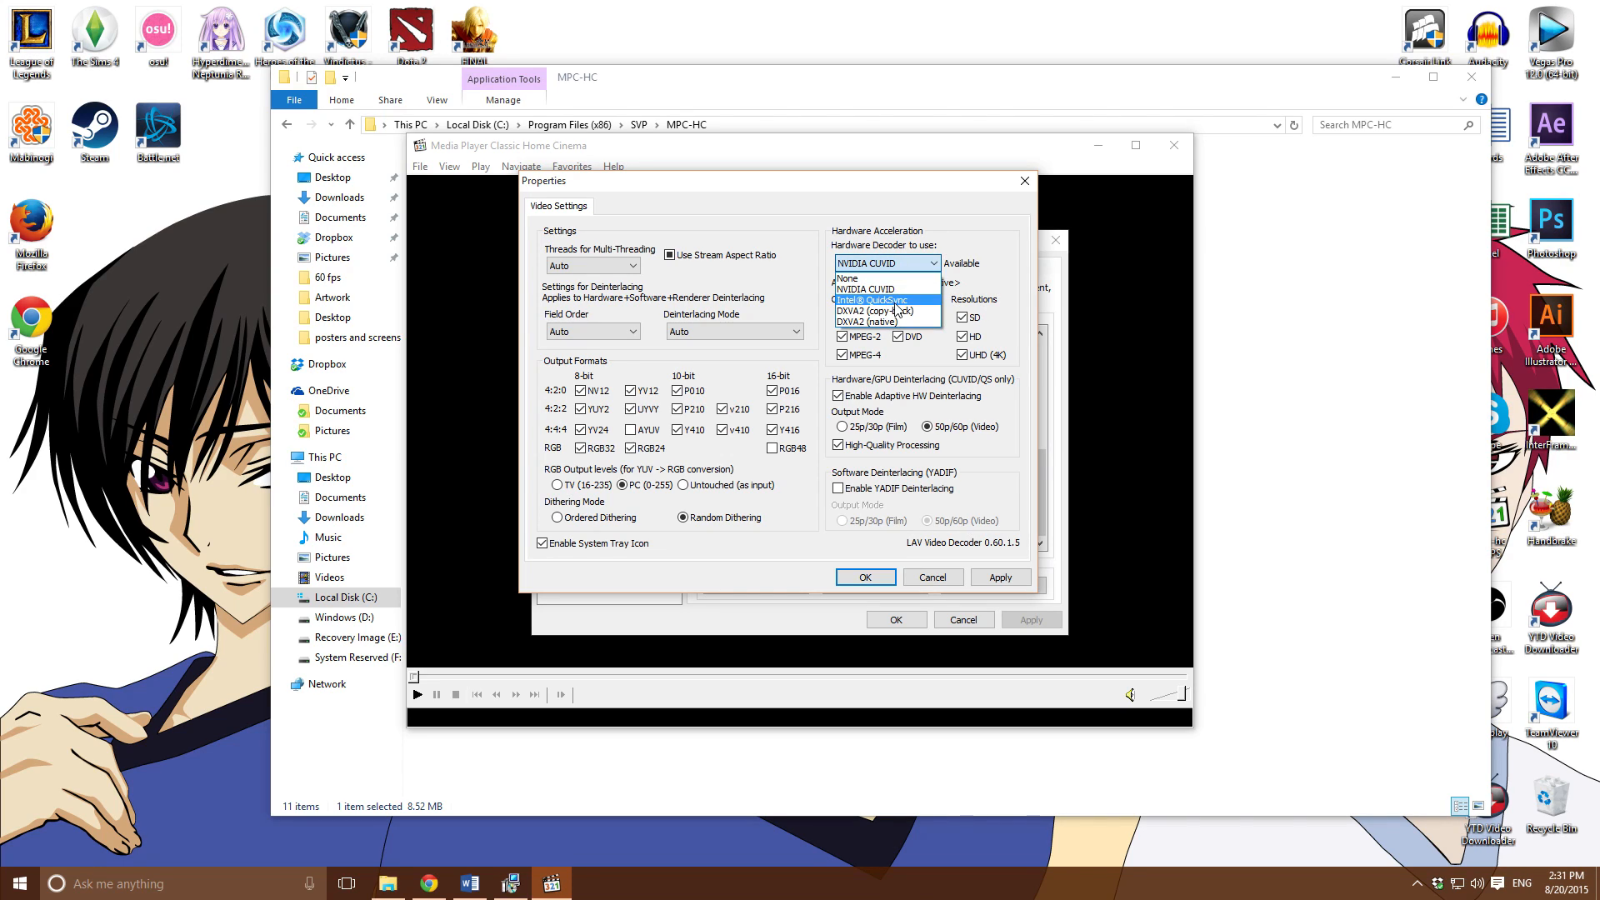
left_click(872, 311)
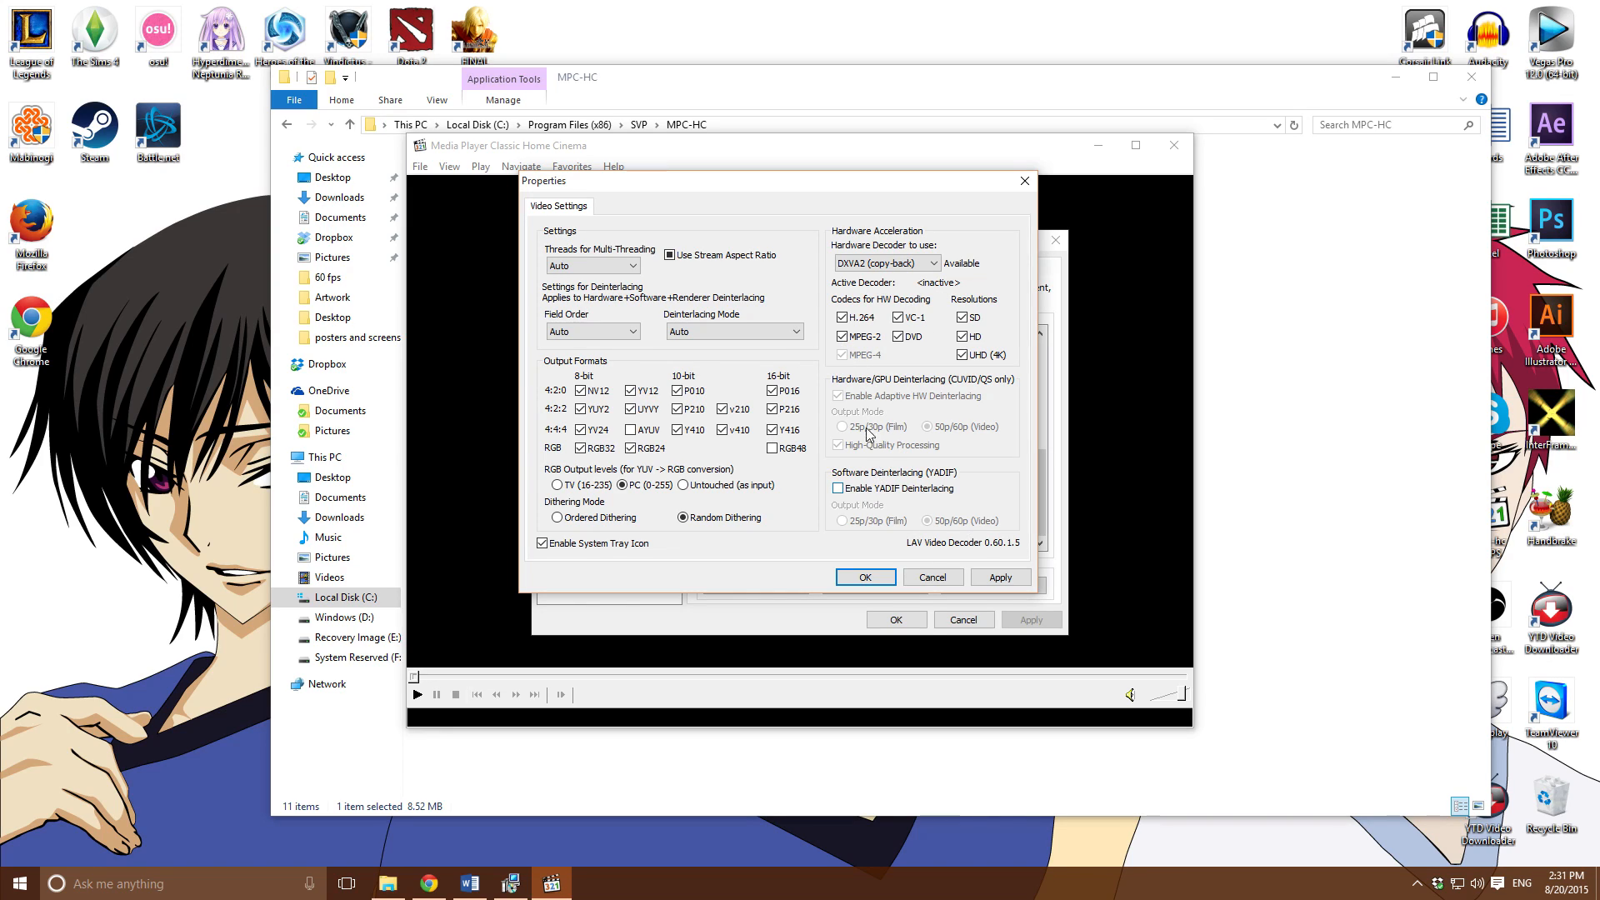
mouse_move(918, 501)
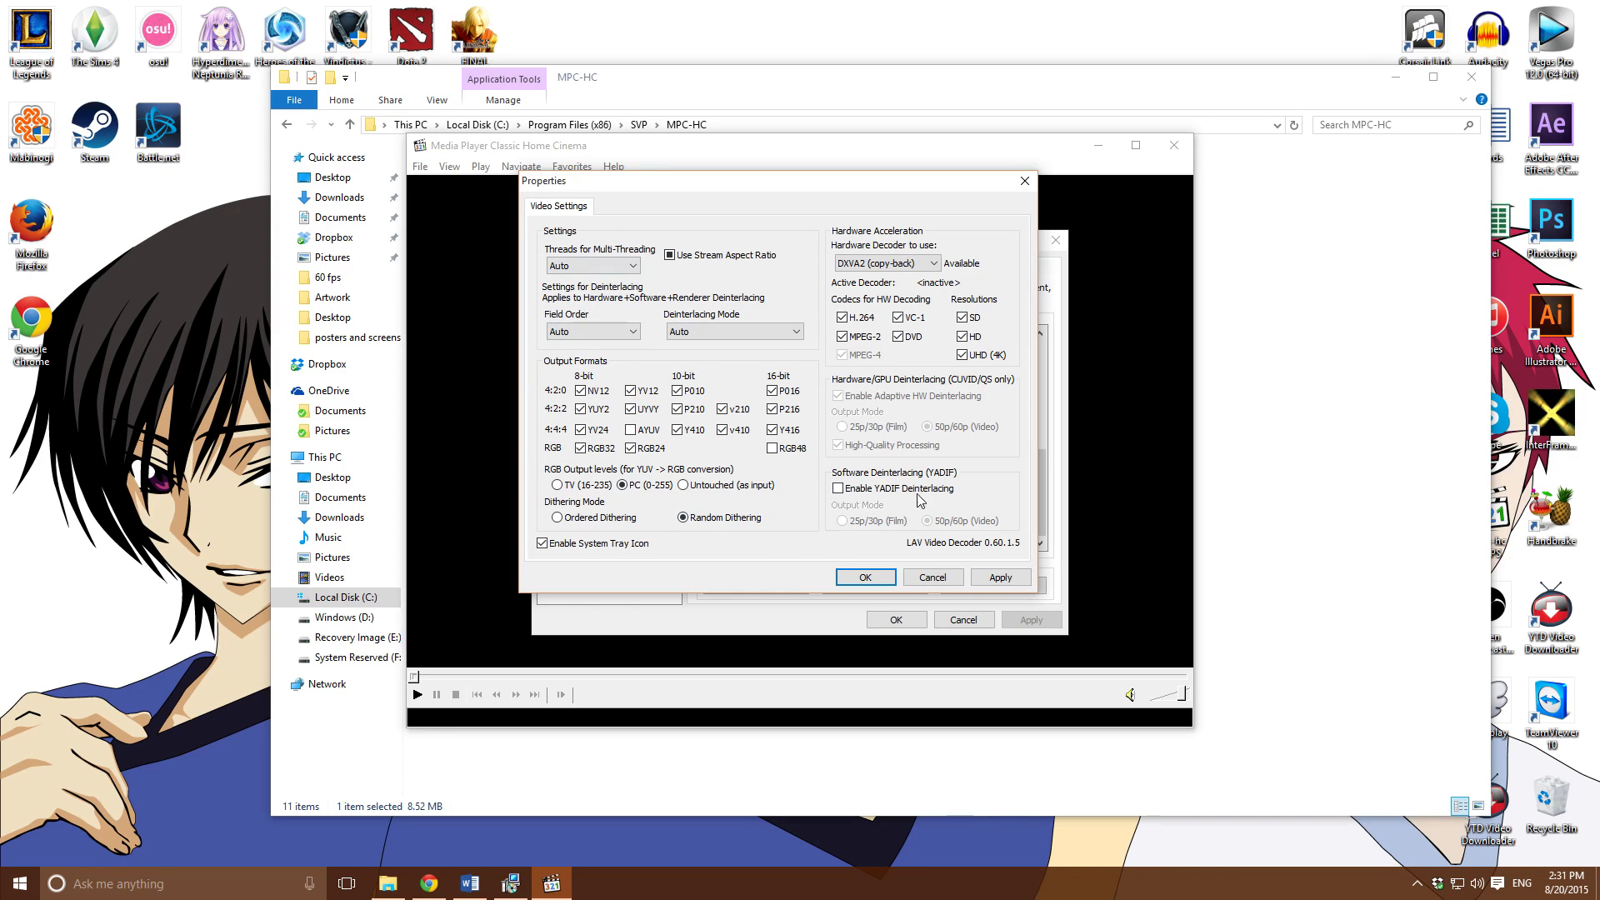
mouse_move(907, 615)
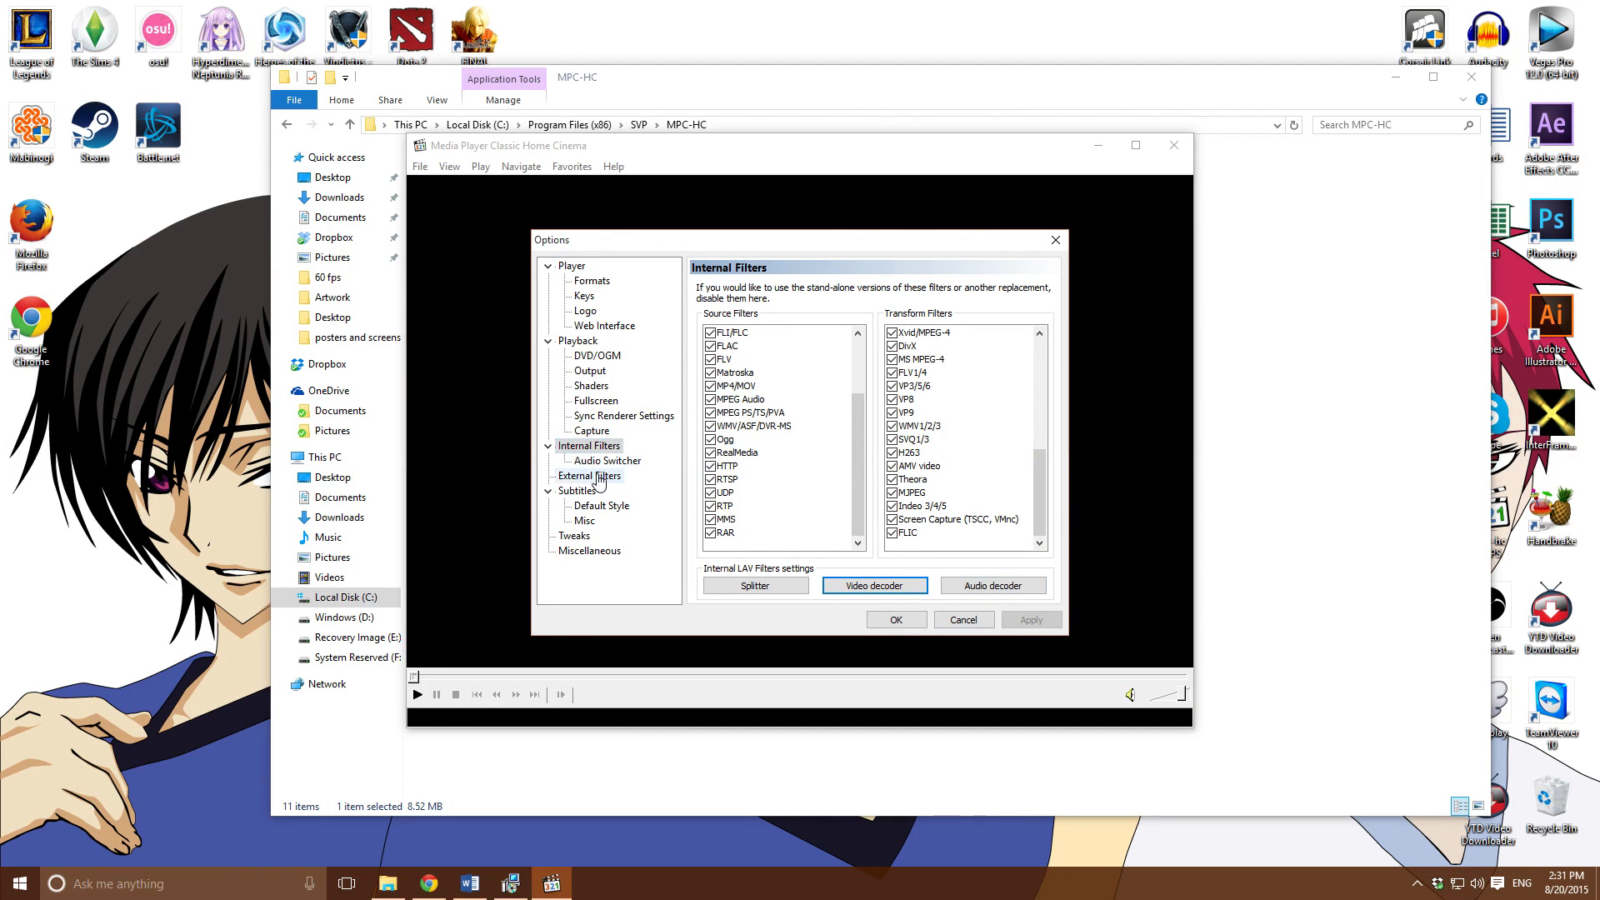
Check External Filters listing ffdshow raw video, start Add Filter, then cancel it
left_click(589, 475)
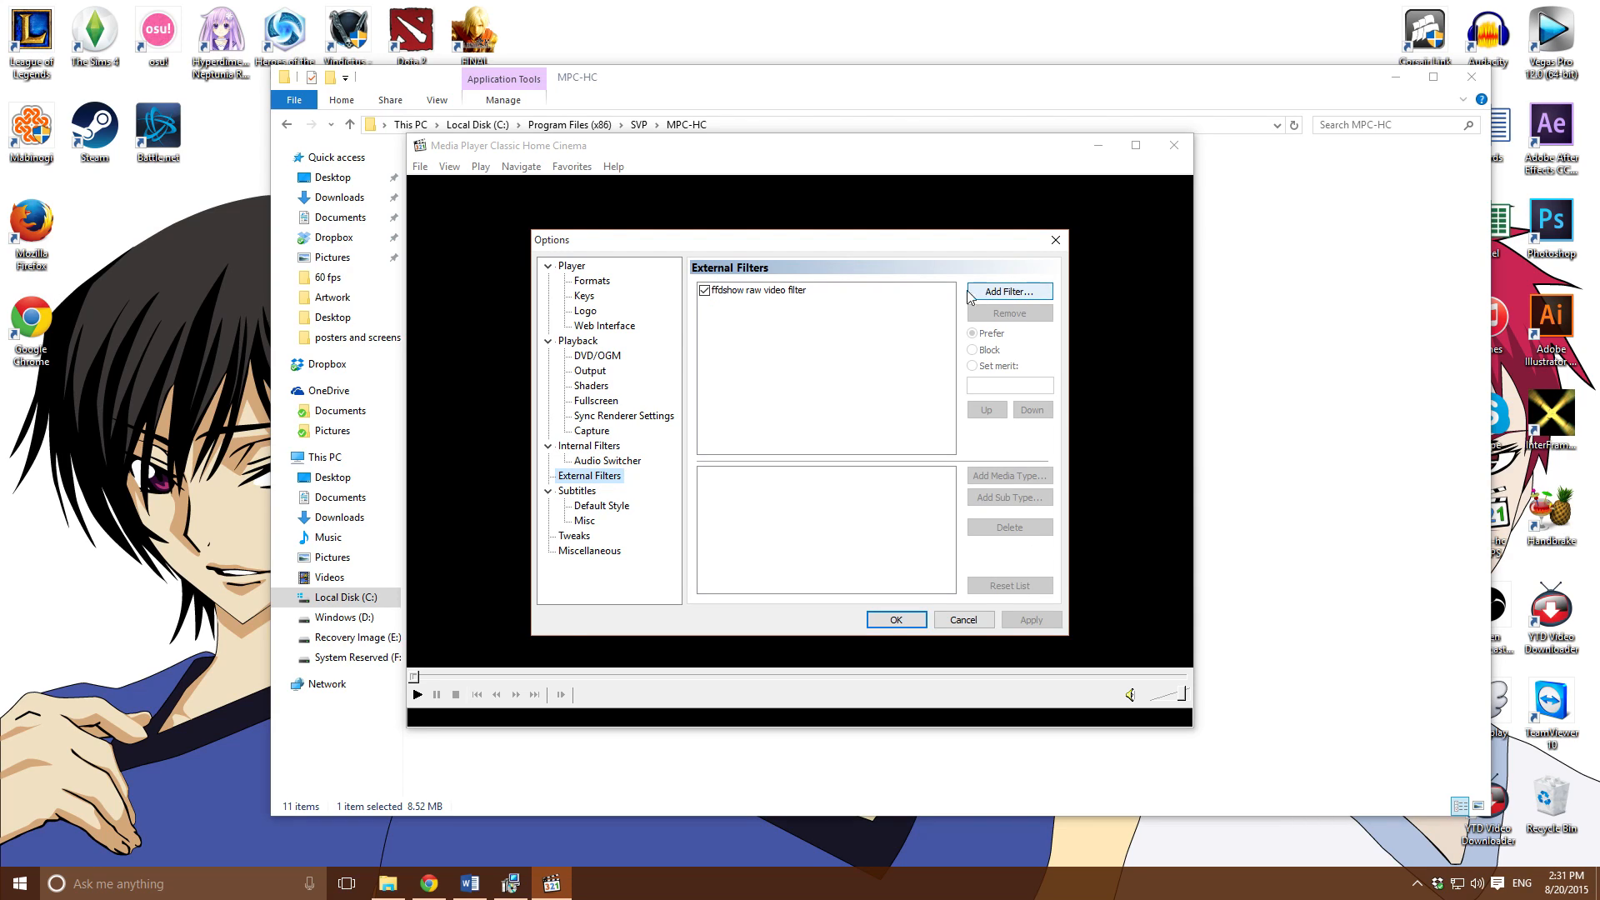
mouse_move(752, 302)
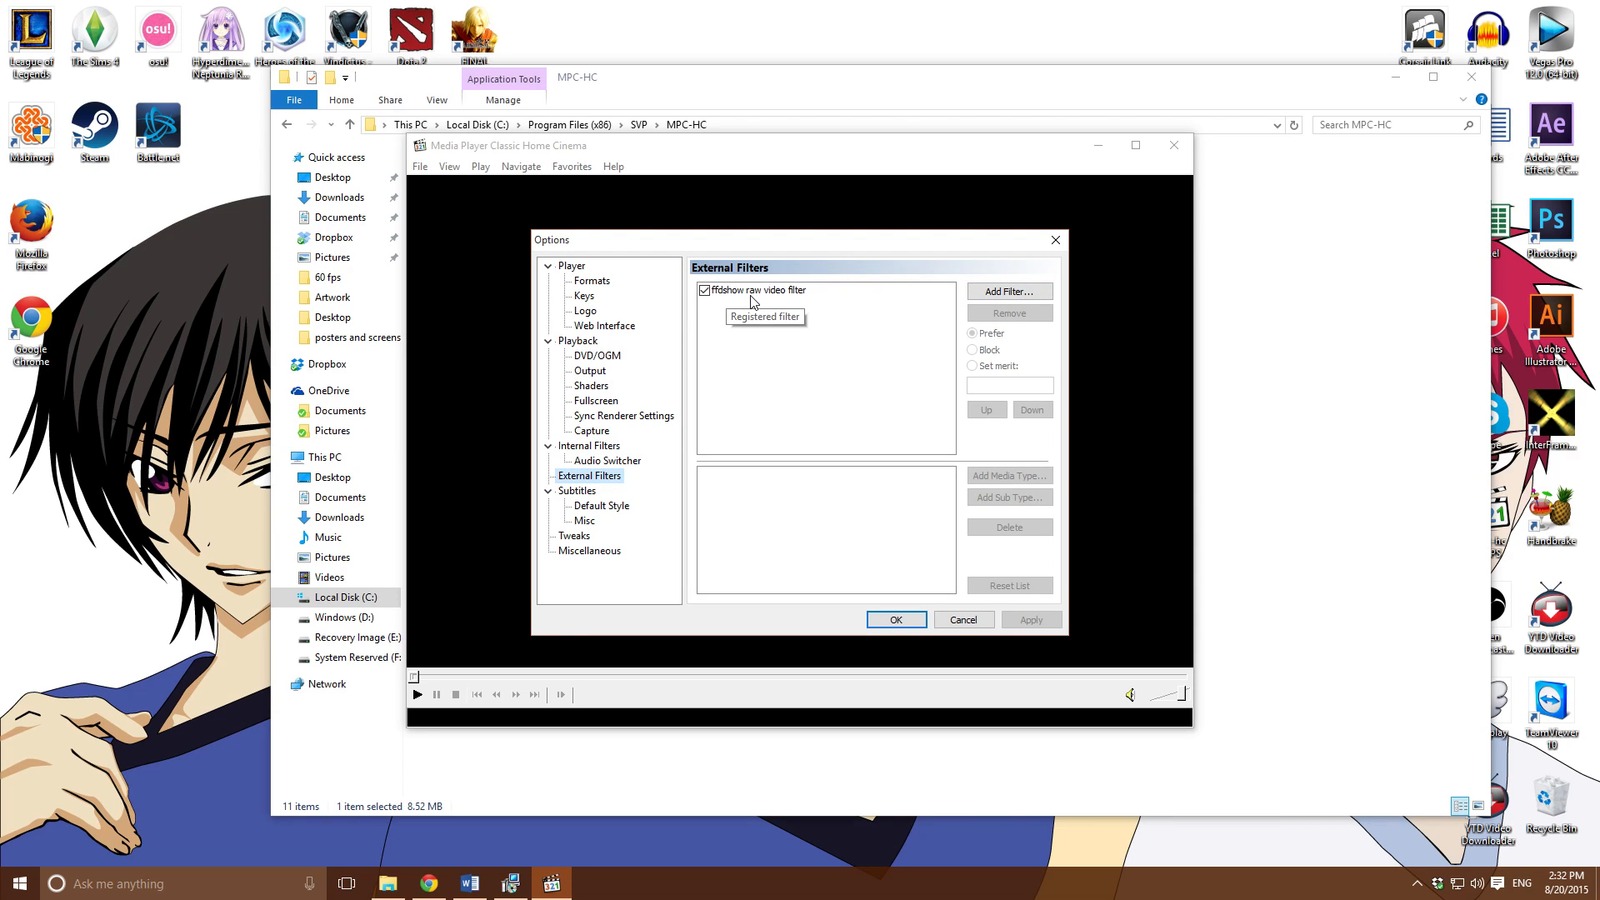
mouse_move(1010, 292)
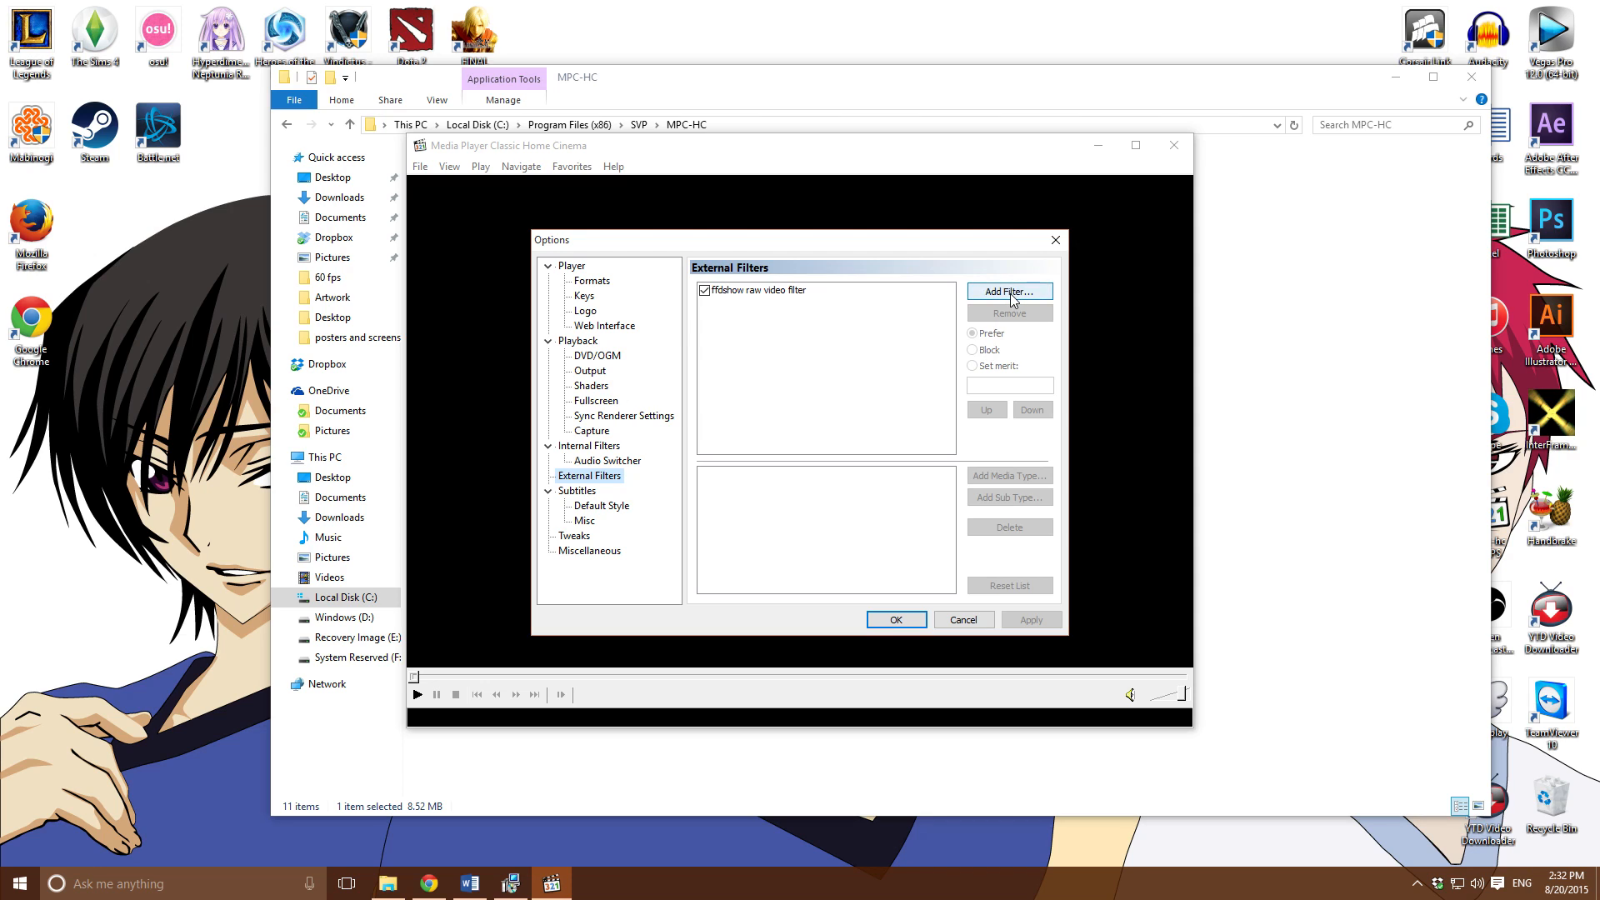
left_click(1007, 290)
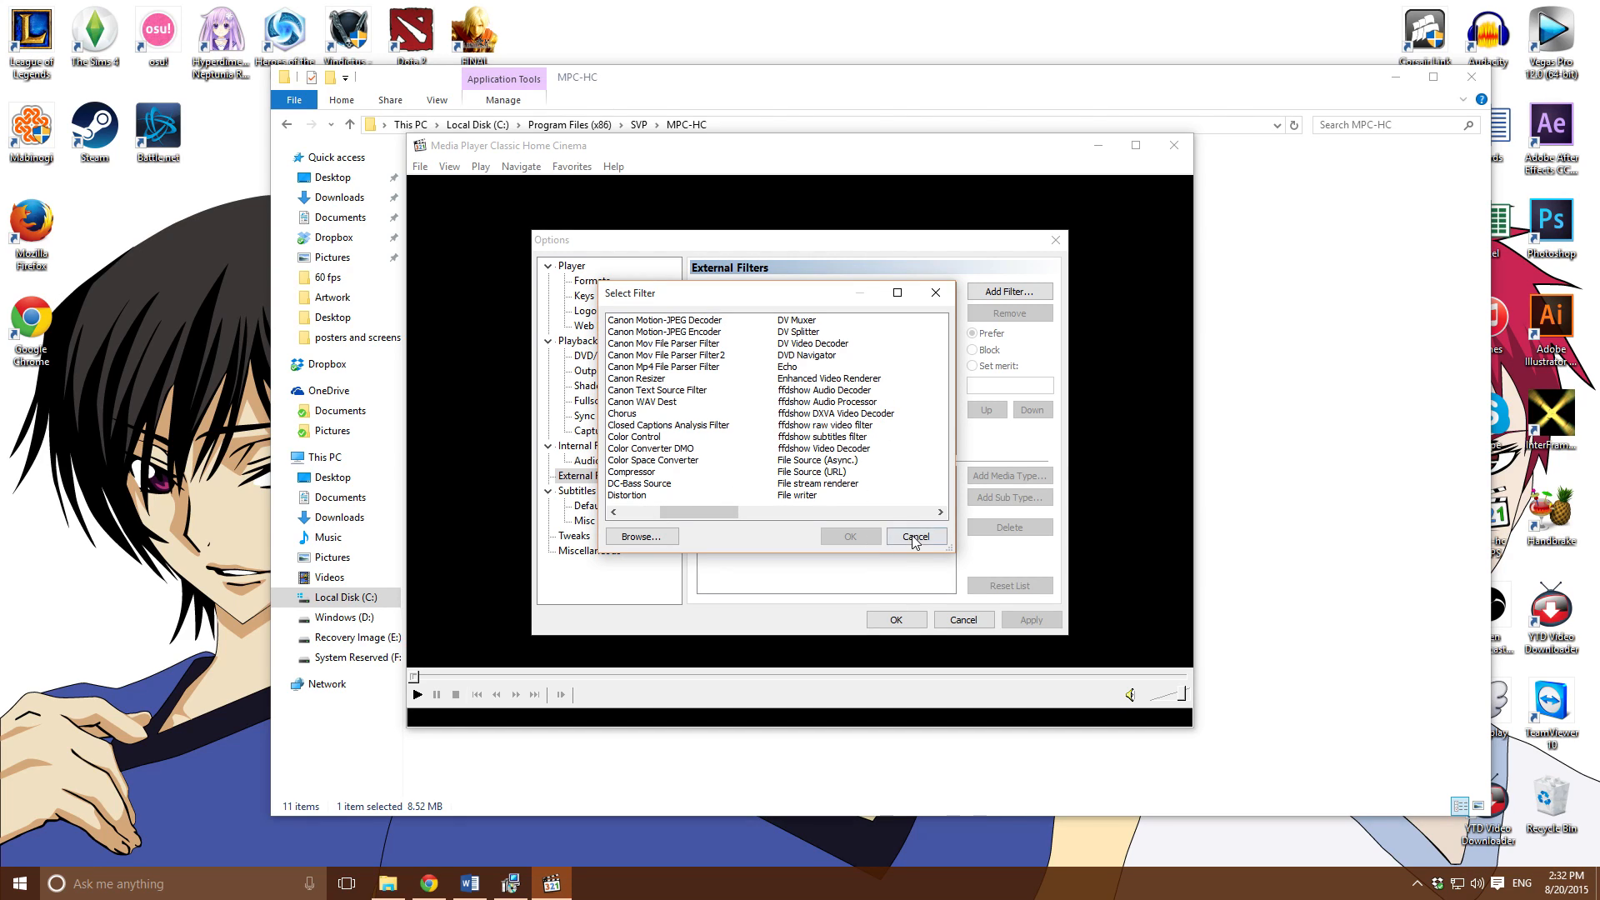
left_click(913, 536)
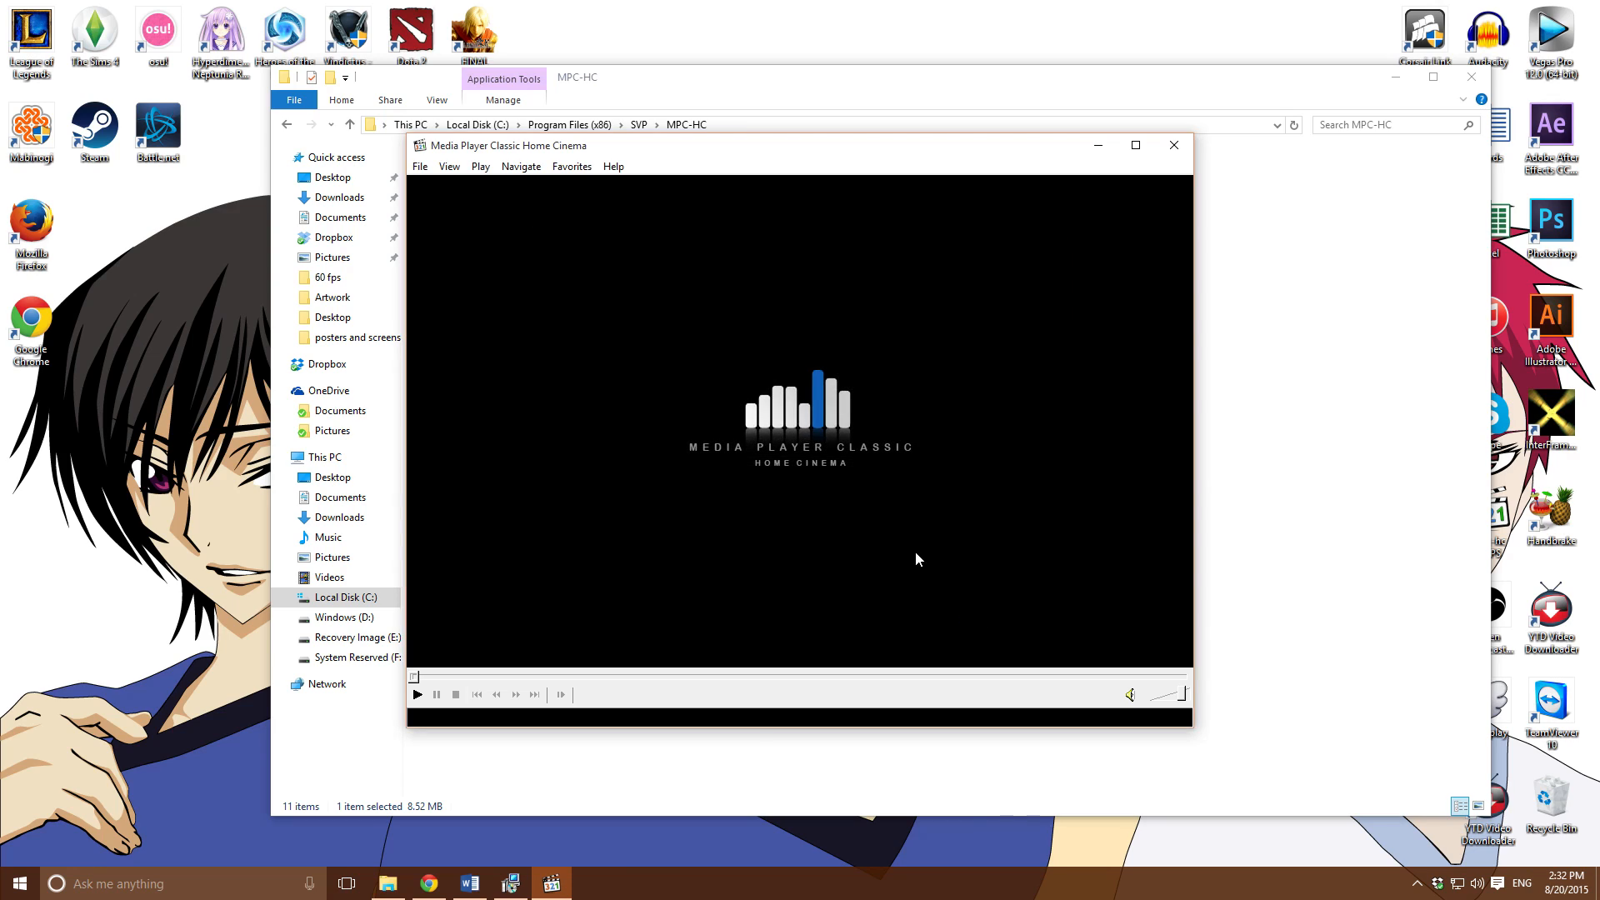
From the SVP tray icon's menu, open the 1920x1080@24 video profile settings
left_click(1172, 145)
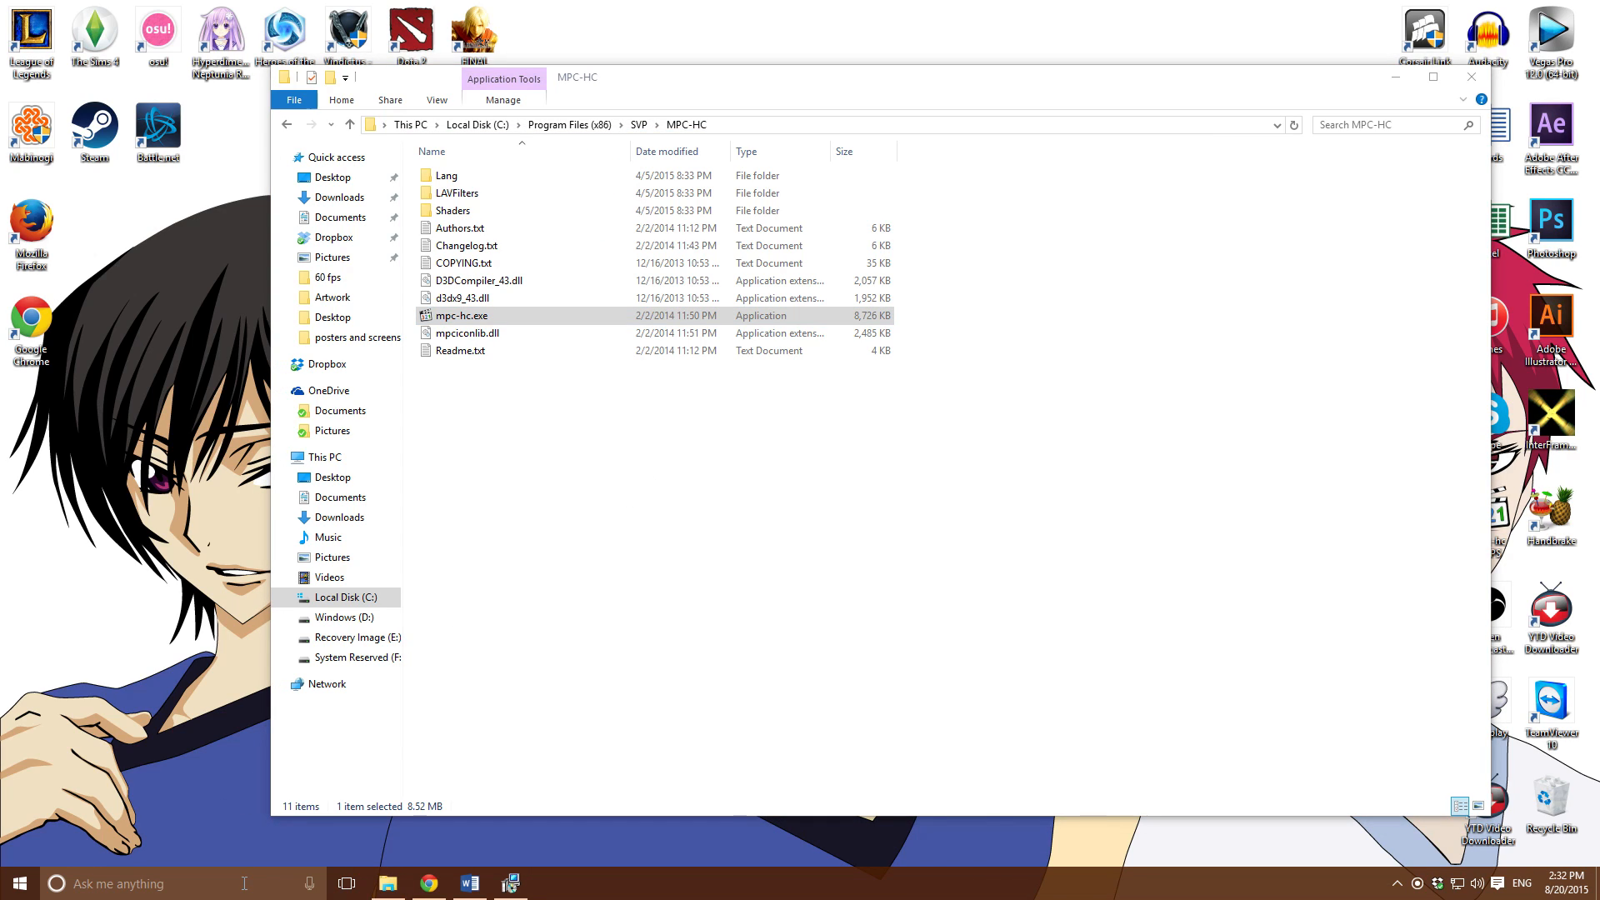
mouse_move(1415, 883)
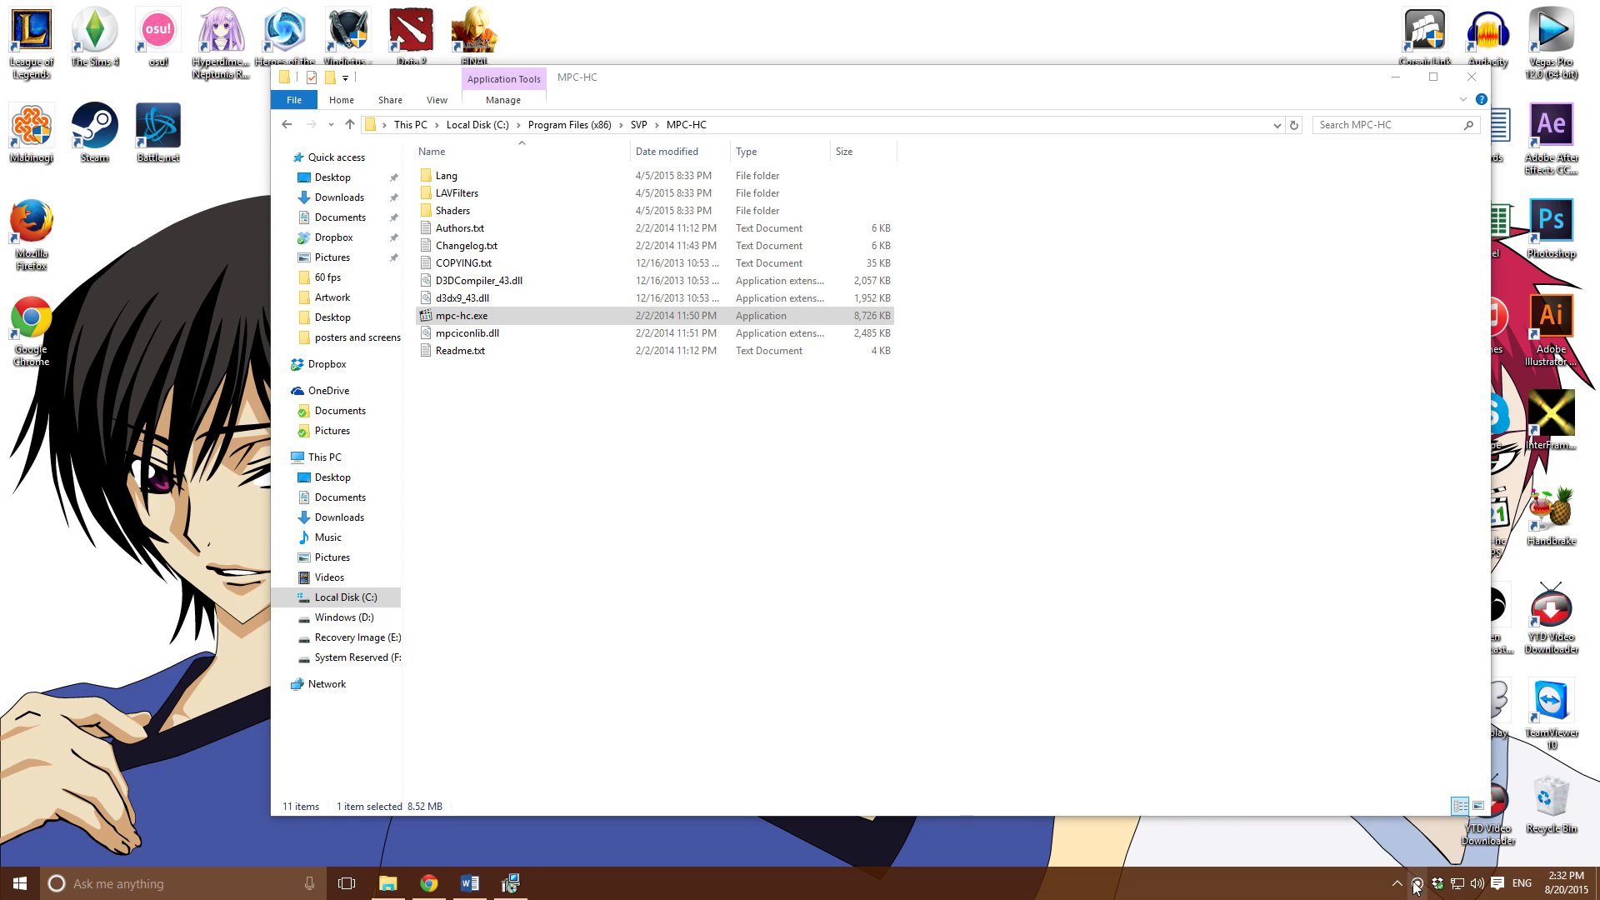
left_click(1396, 884)
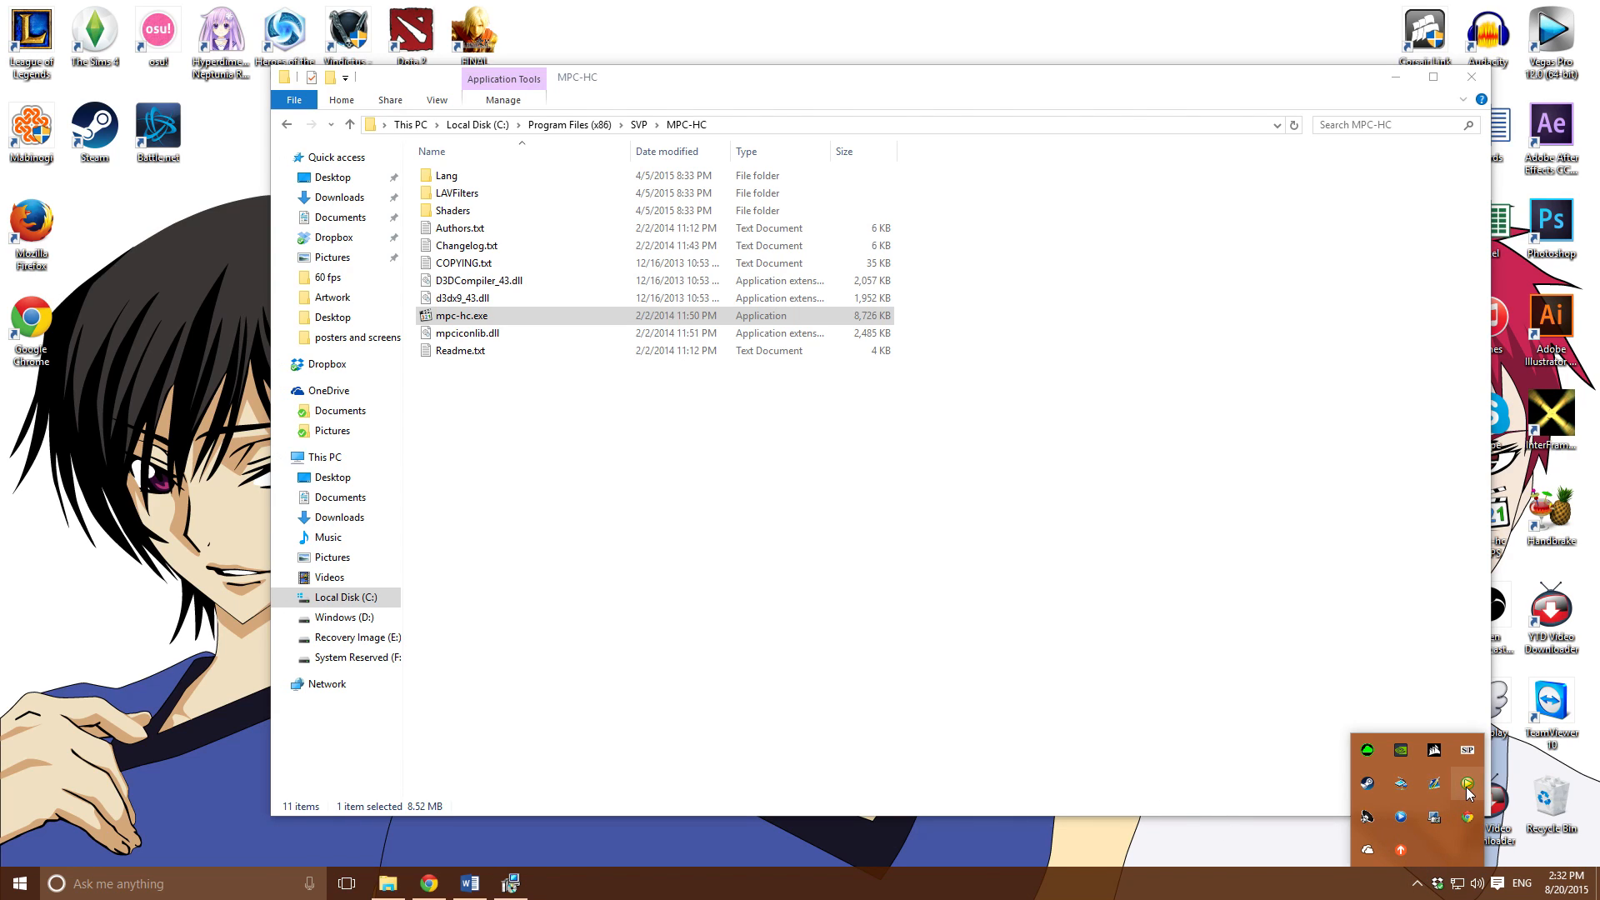
right_click(1467, 795)
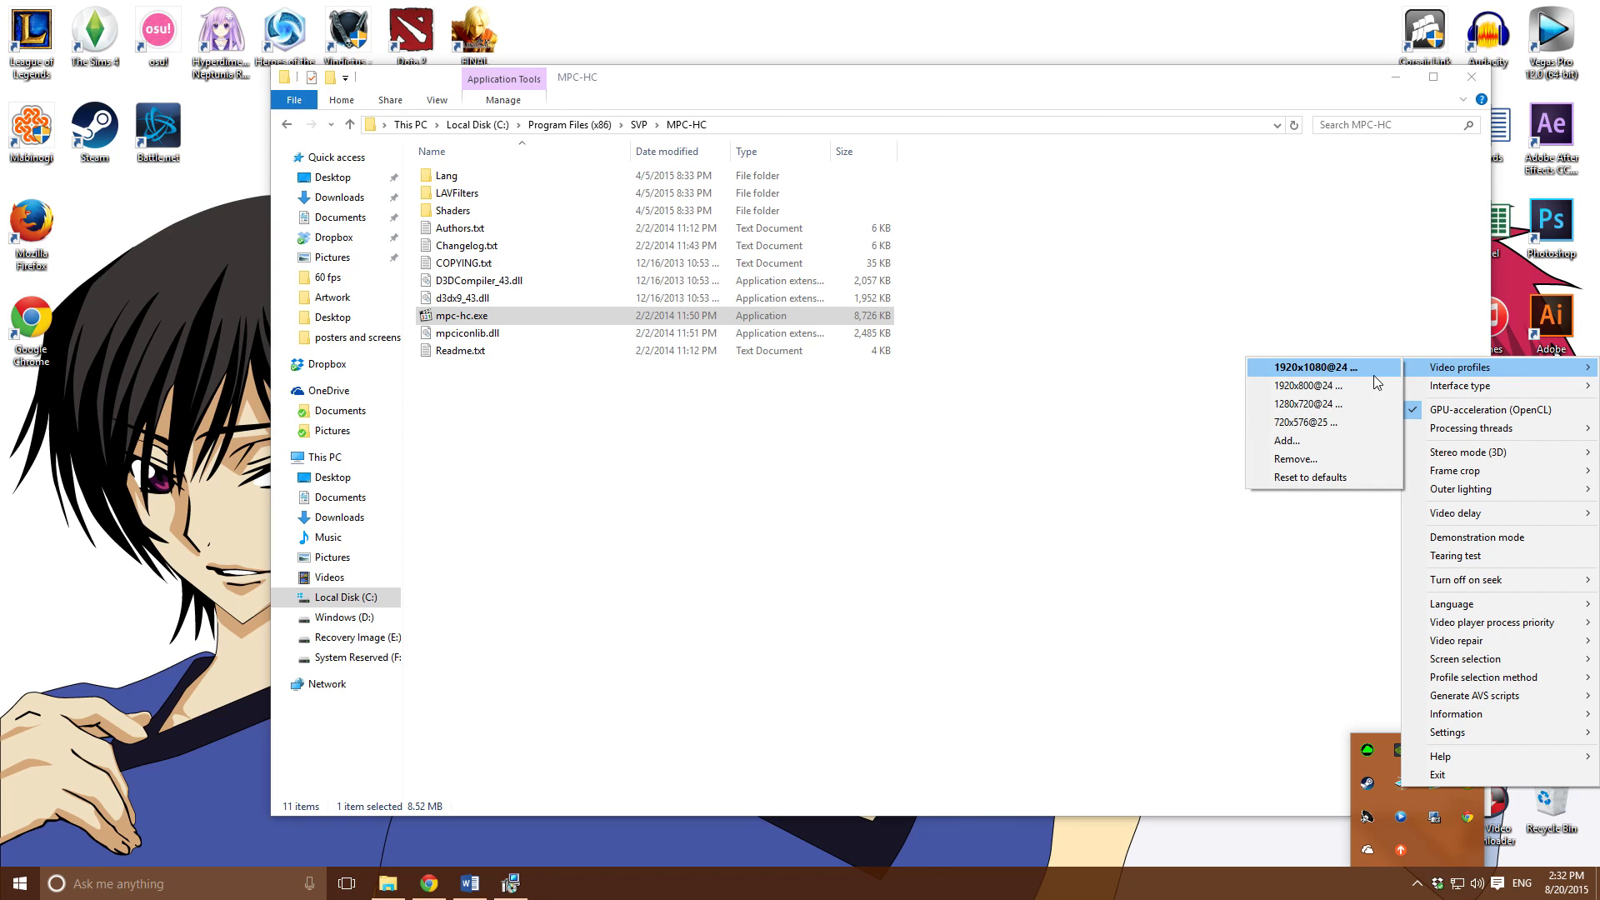
mouse_move(1340, 388)
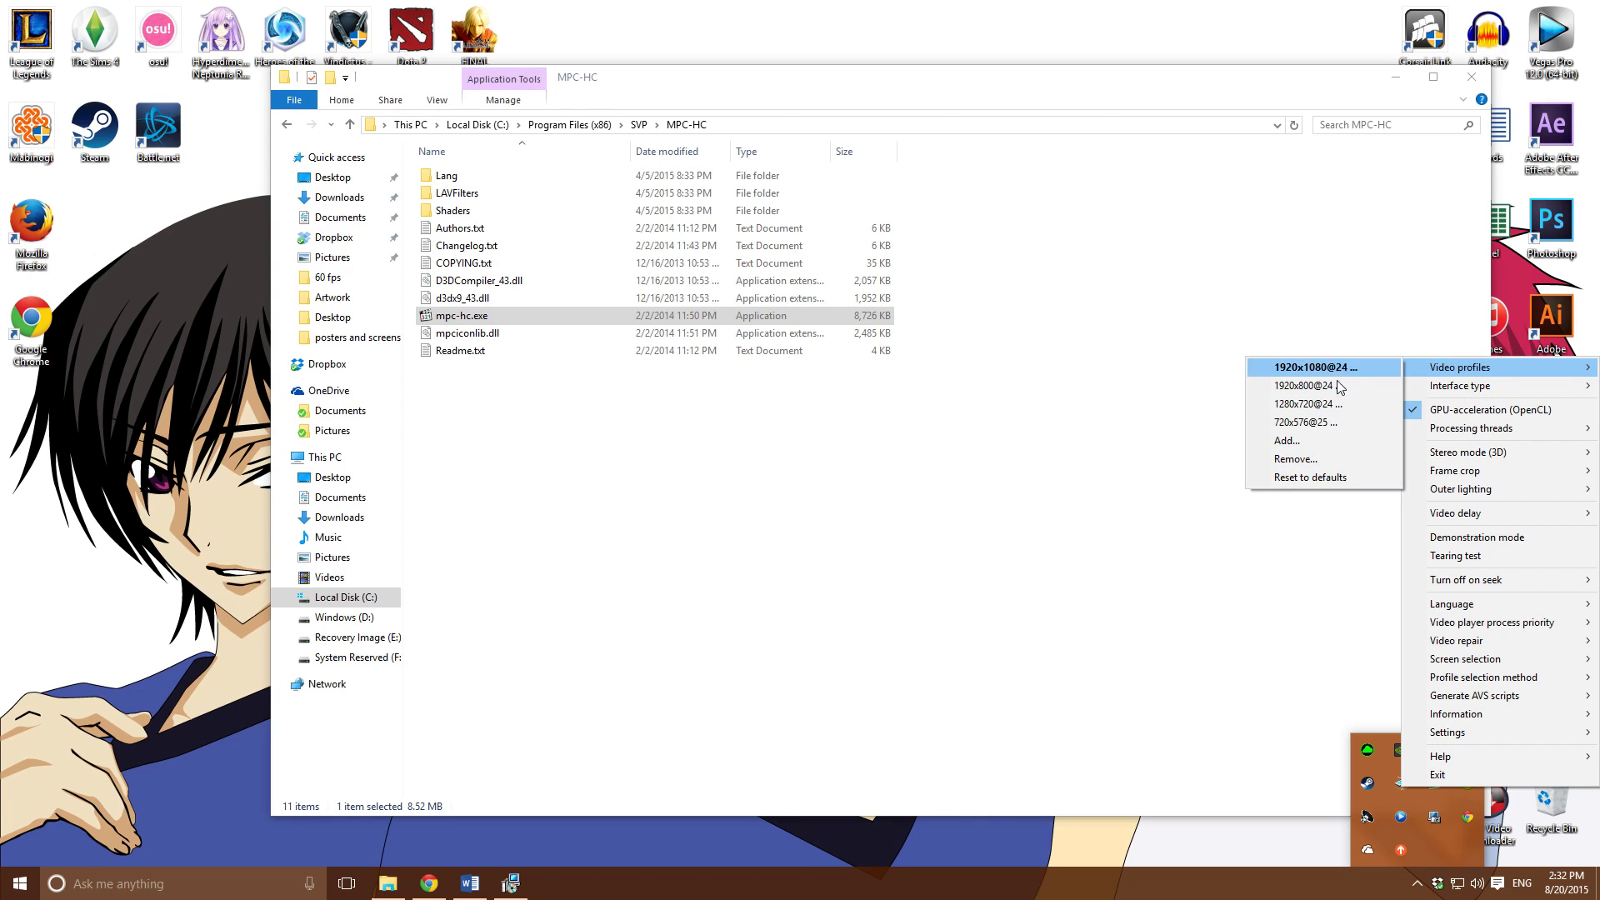
mouse_move(1343, 380)
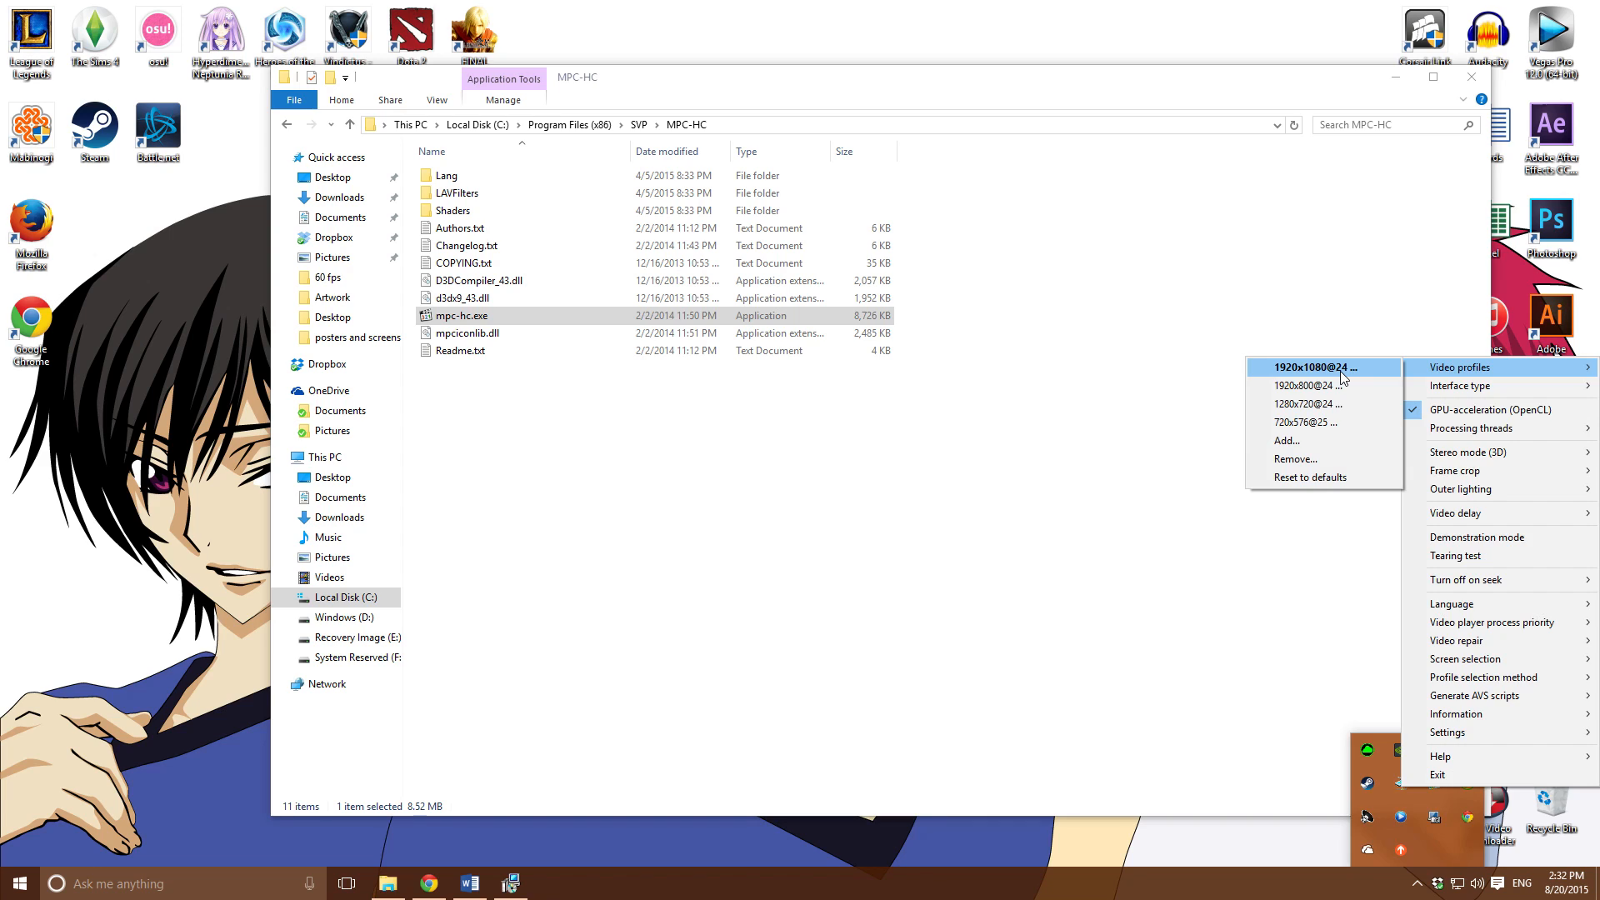
left_click(1315, 367)
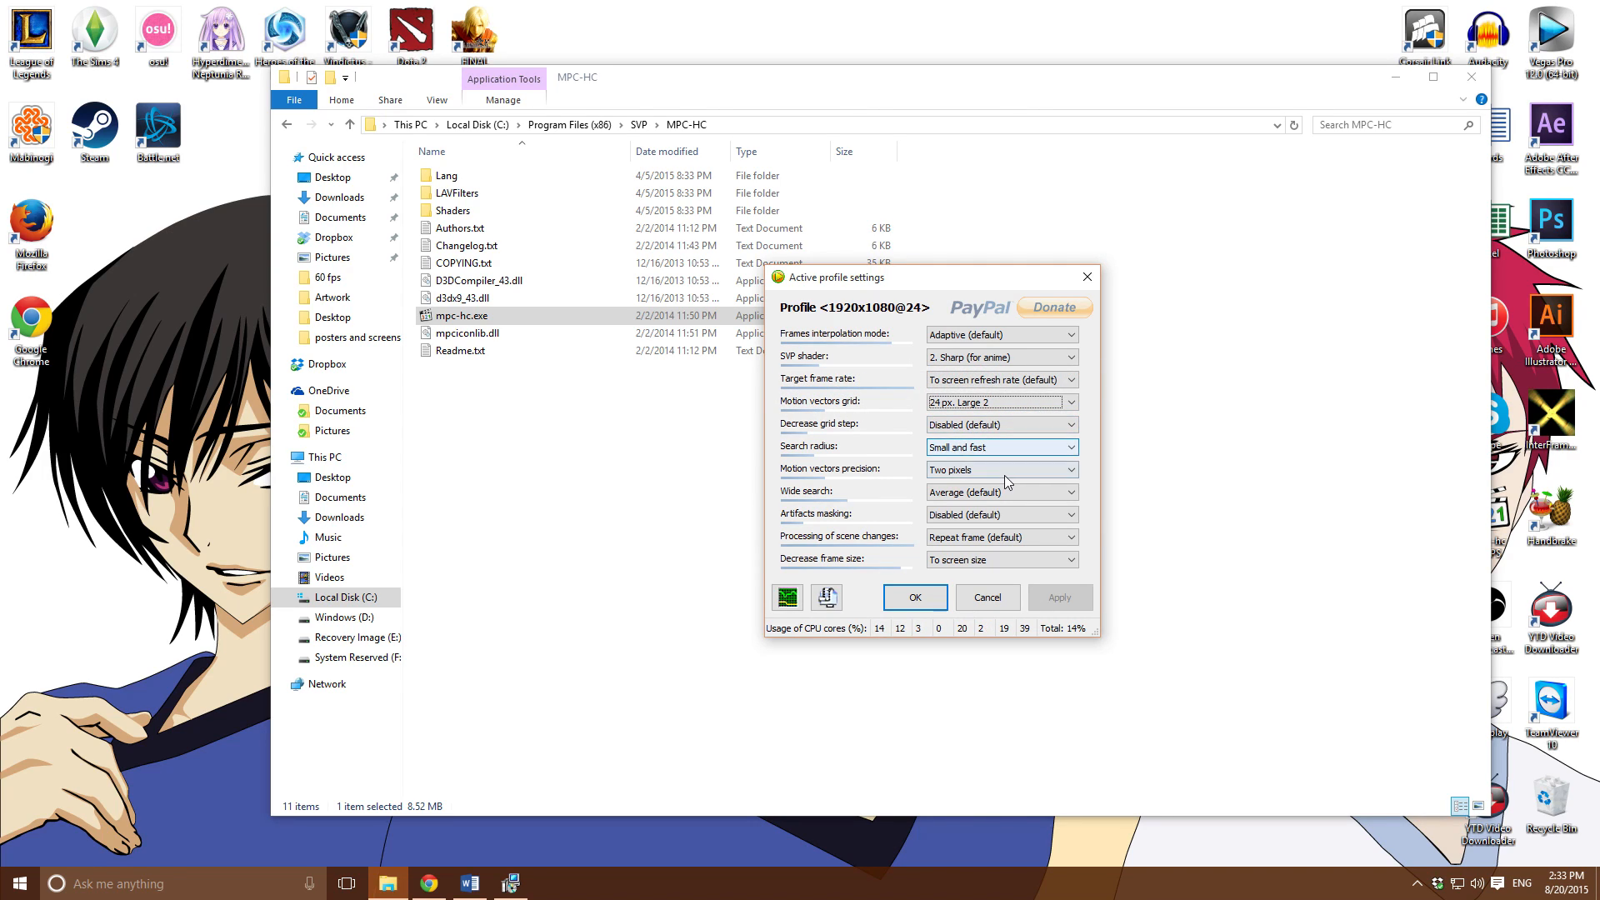
Review grid step and search radius, keep Small and fast, and confirm the profile with OK
left_click(1000, 468)
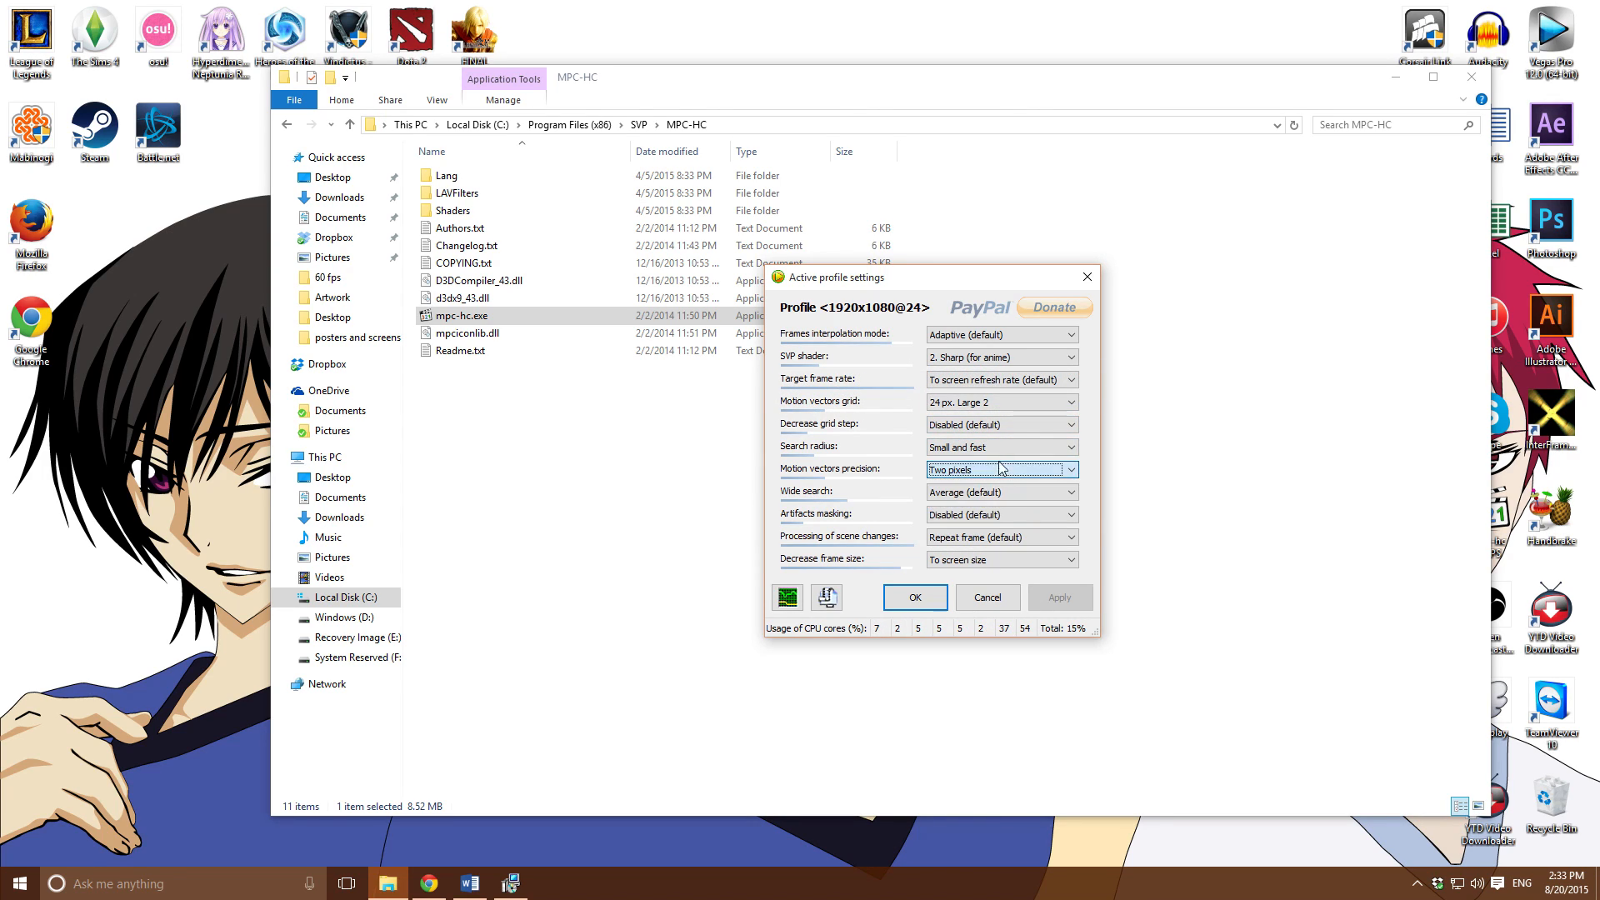
left_click(1000, 424)
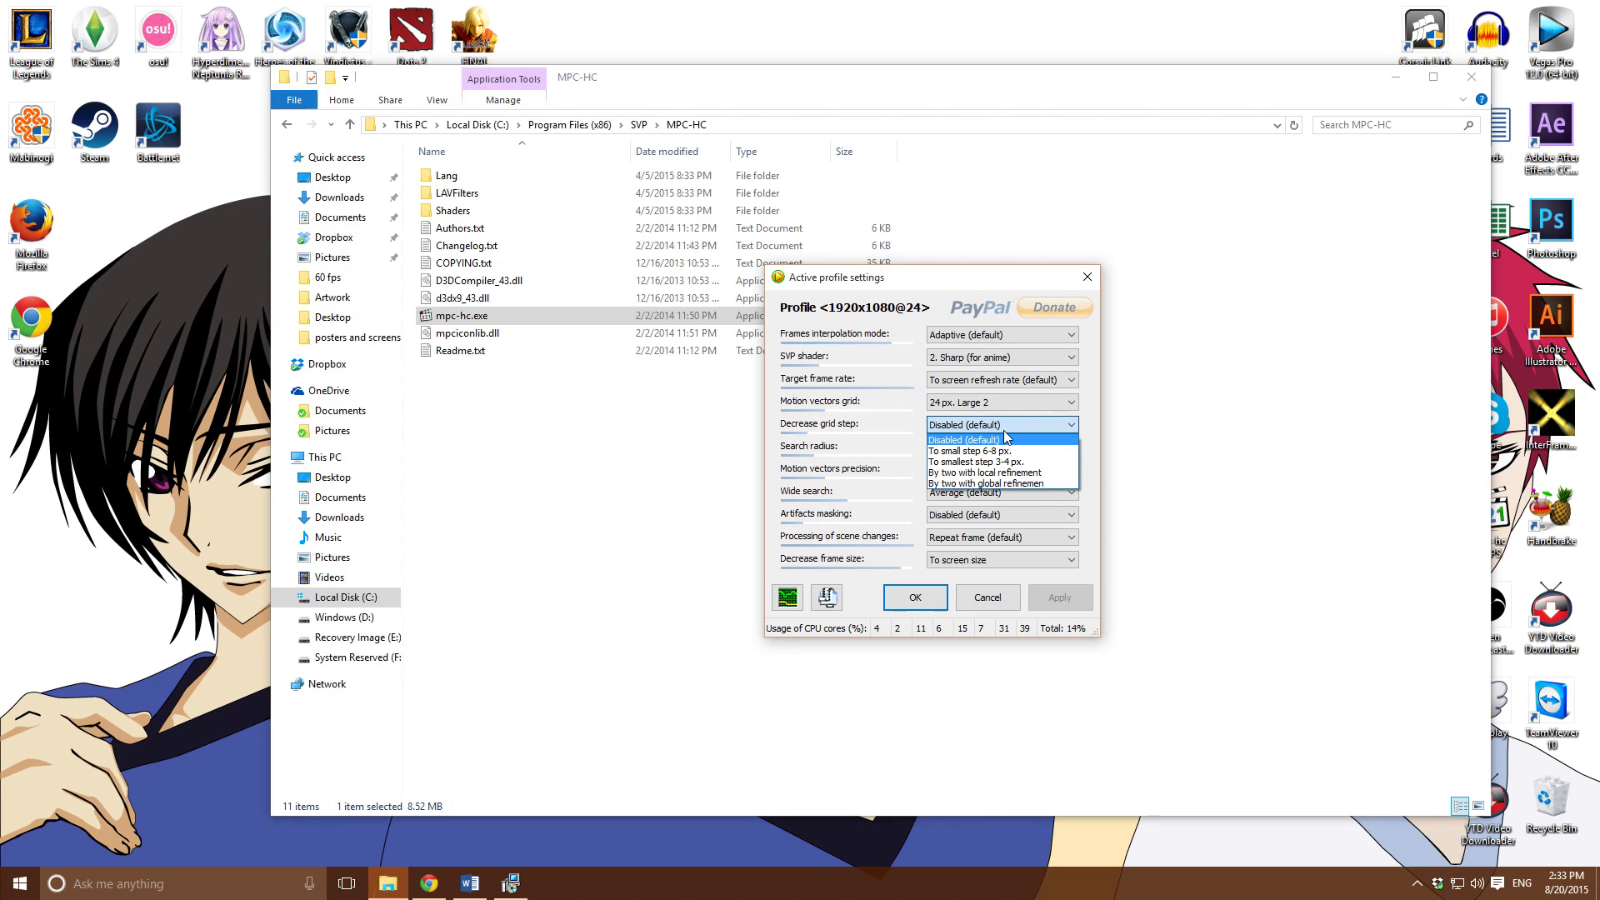
left_click(960, 439)
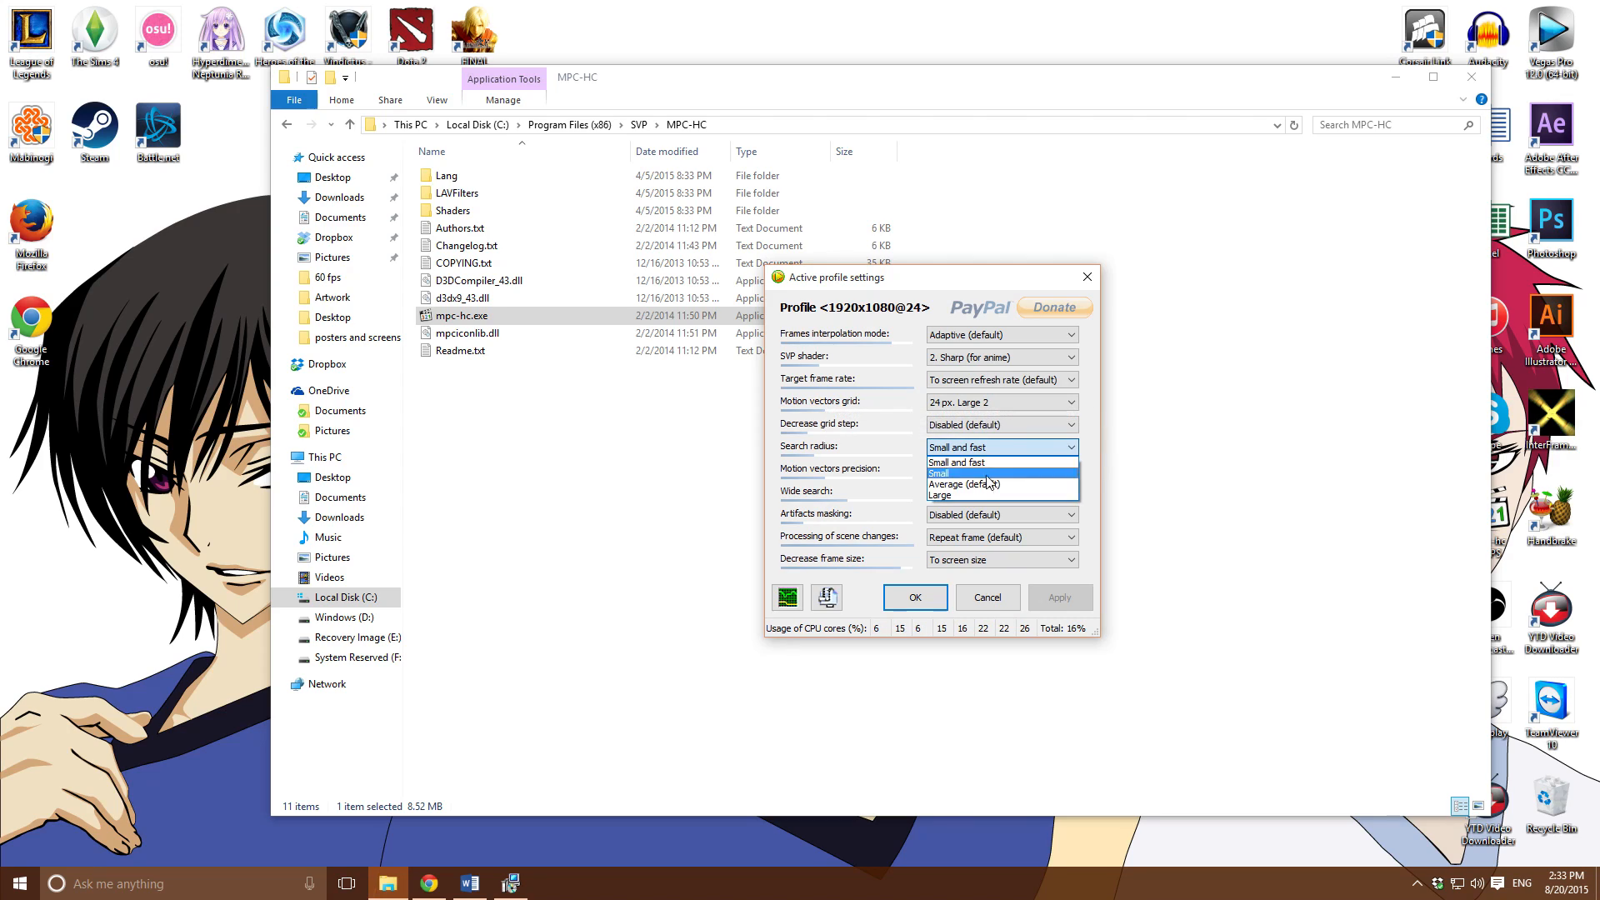
left_click(957, 461)
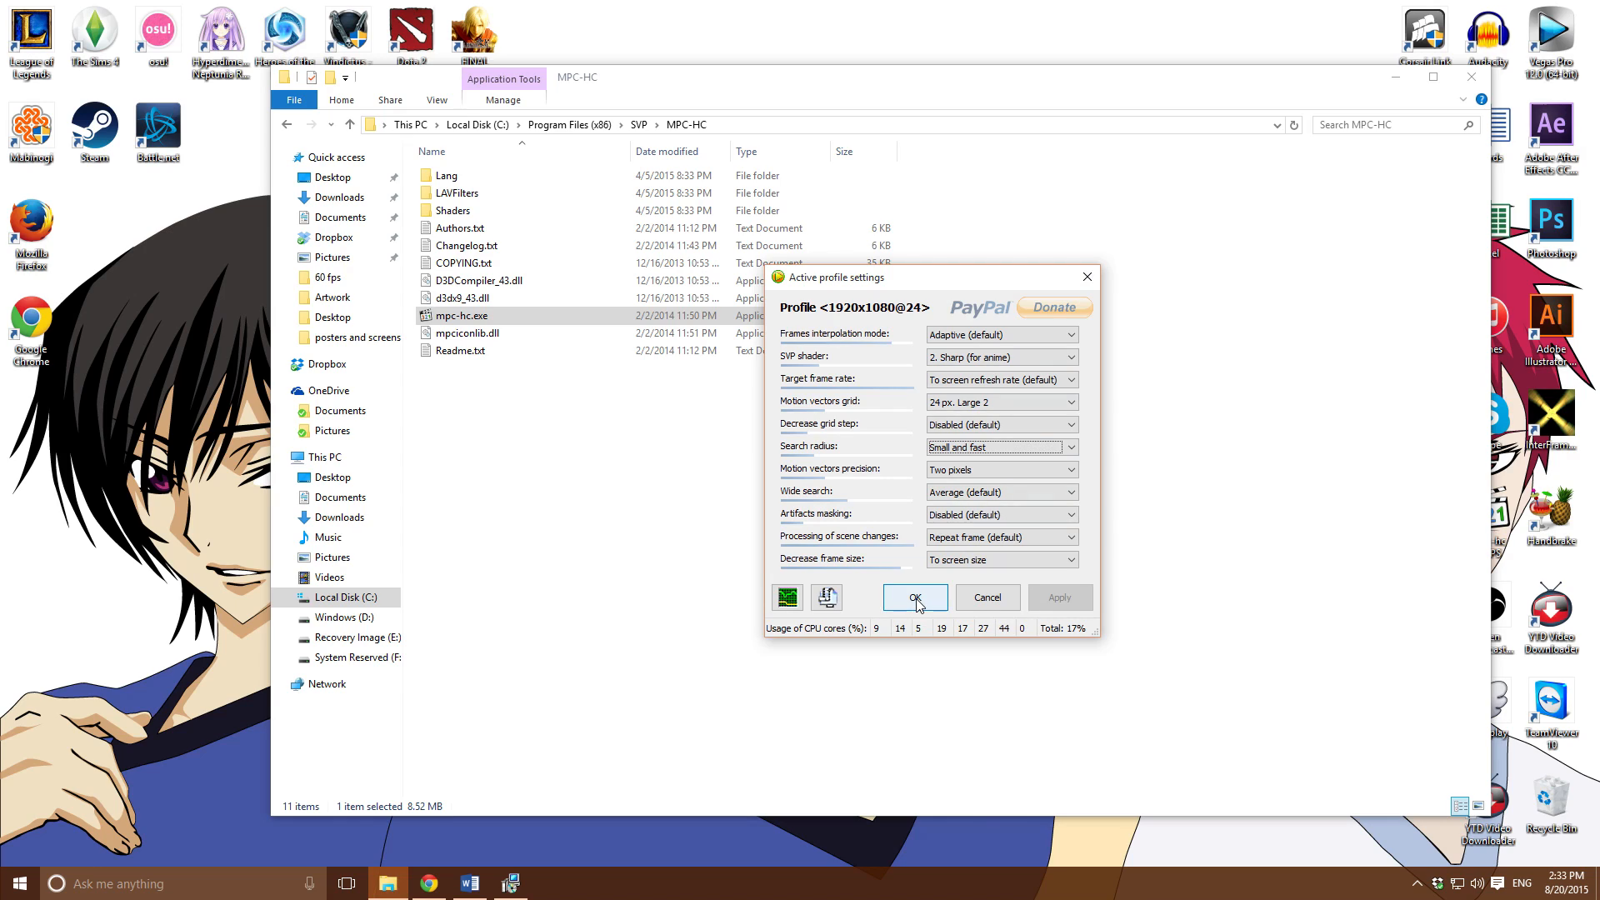
left_click(913, 596)
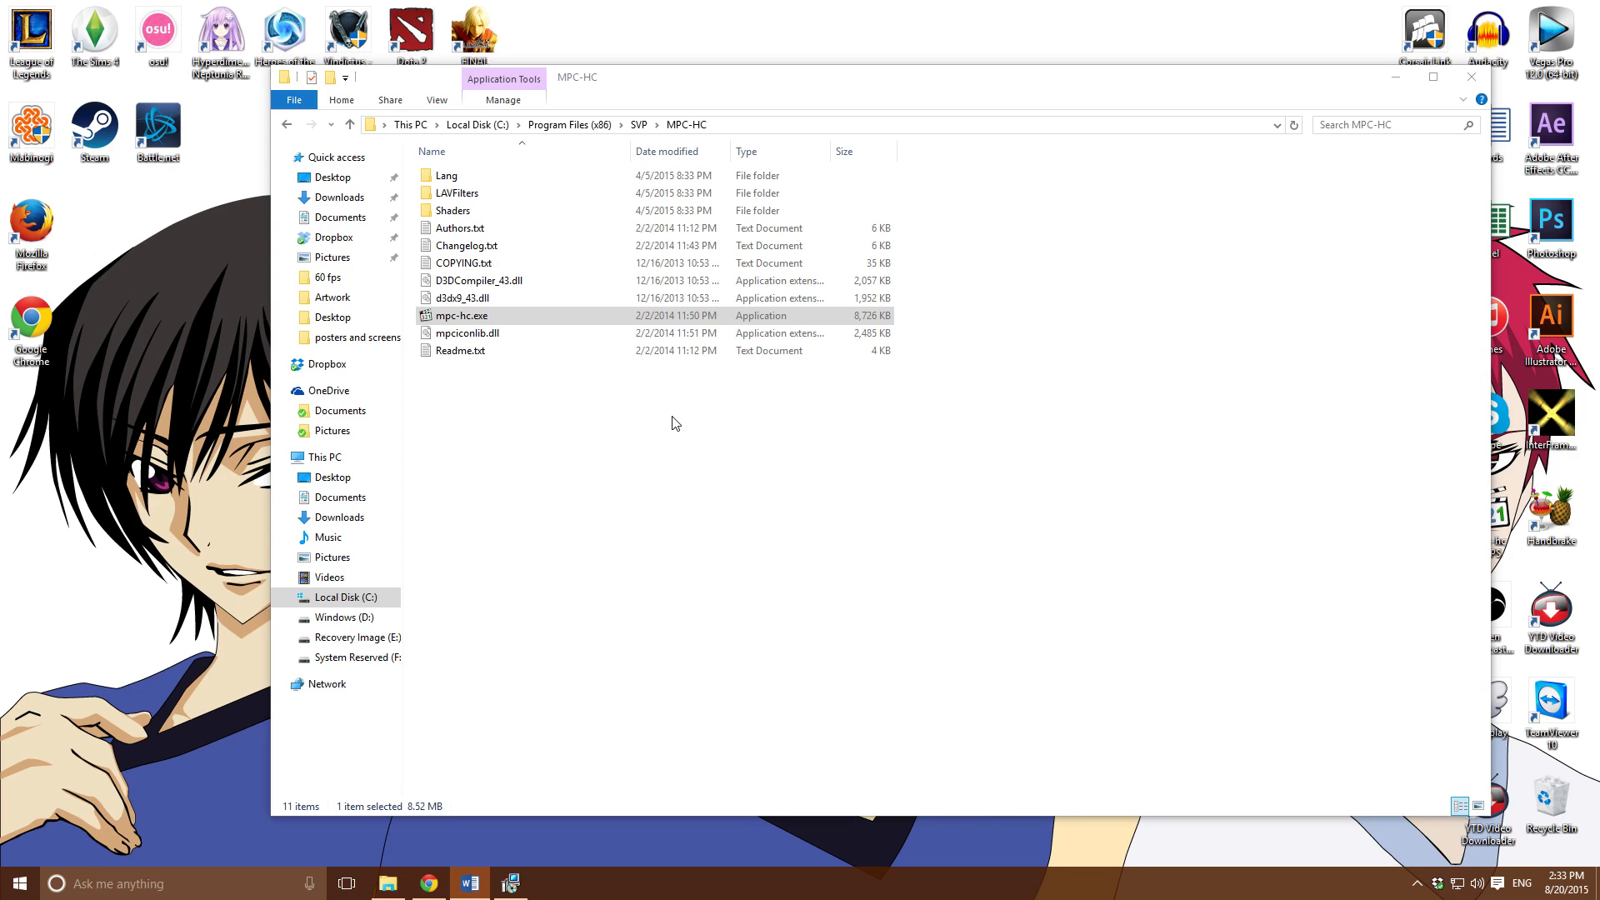
mouse_move(542, 515)
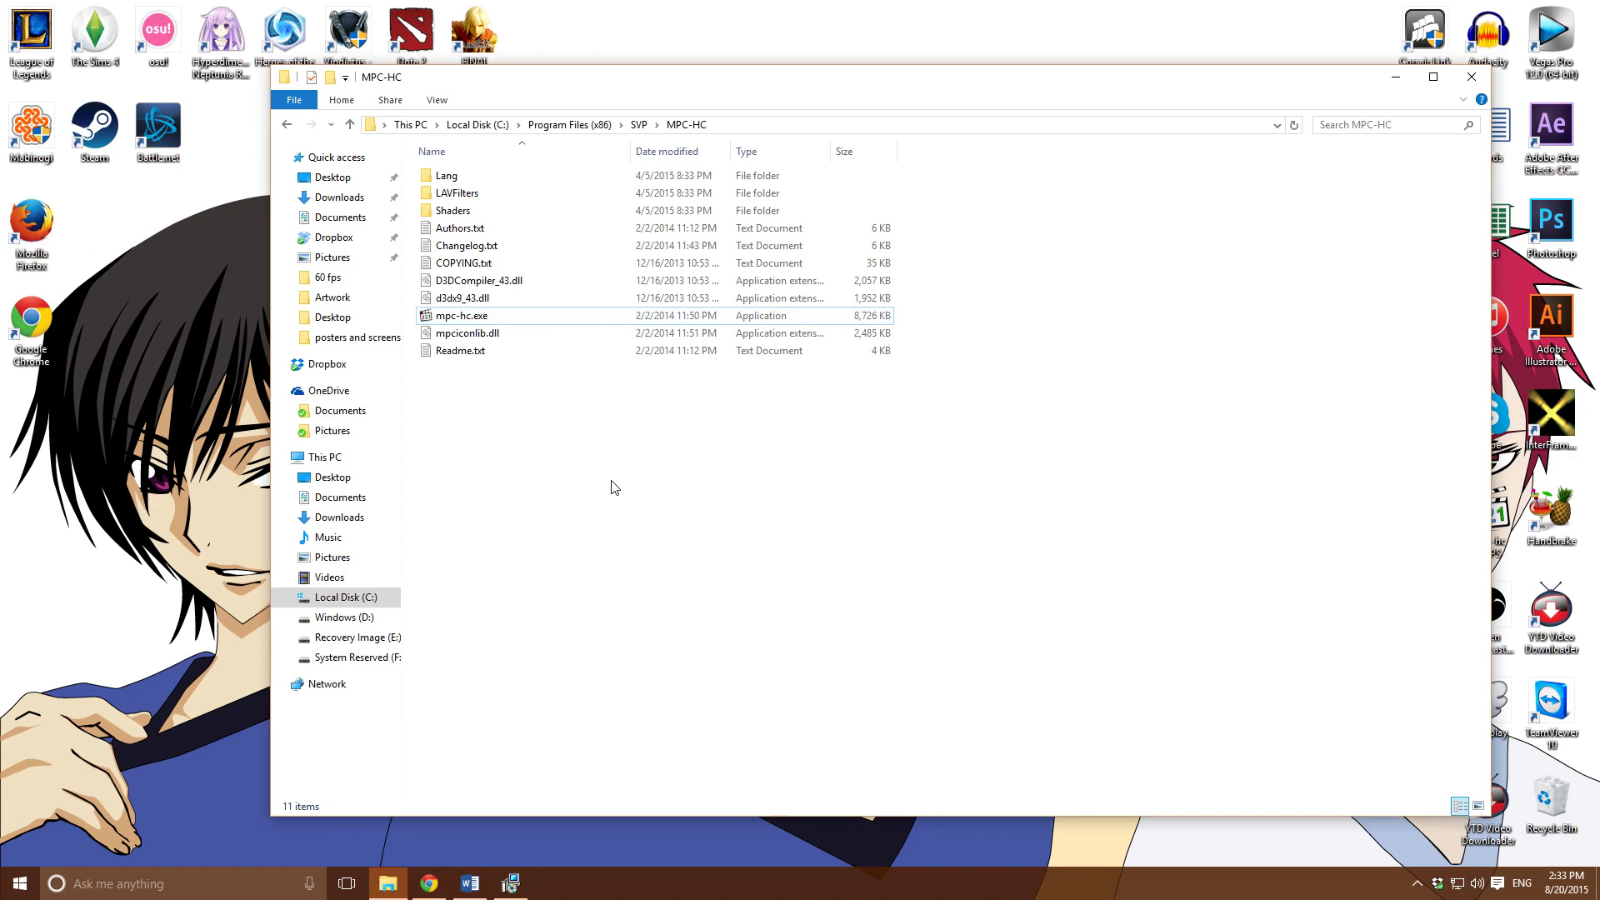
Run the Livestreamer 1.12.2 setup from Downloads as administrator
left_click(340, 517)
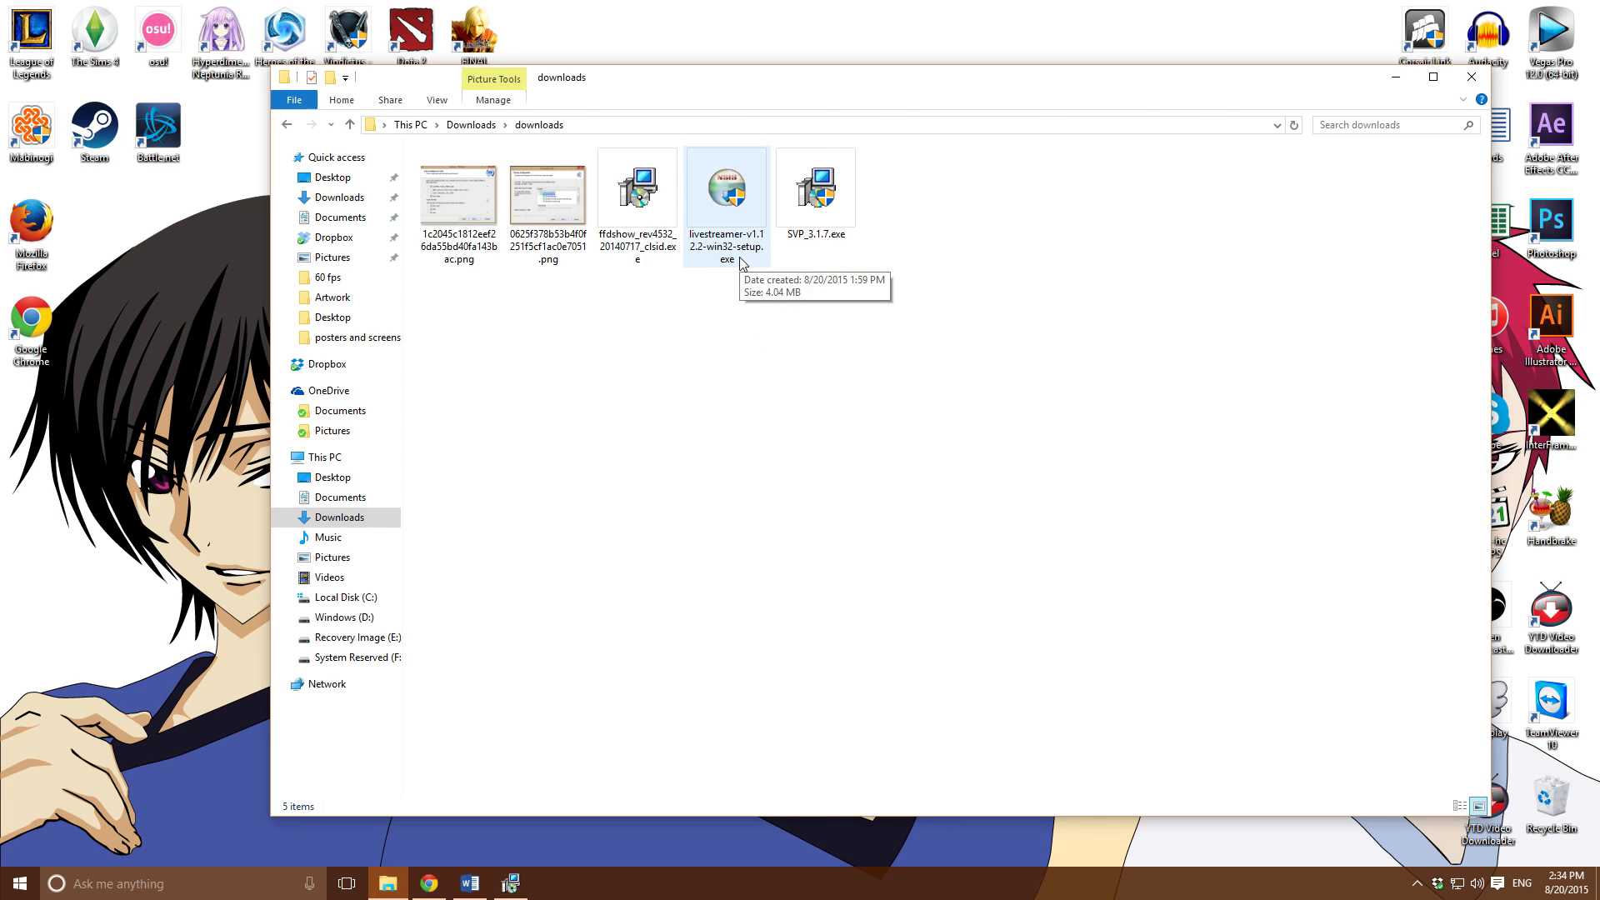
double_click(725, 190)
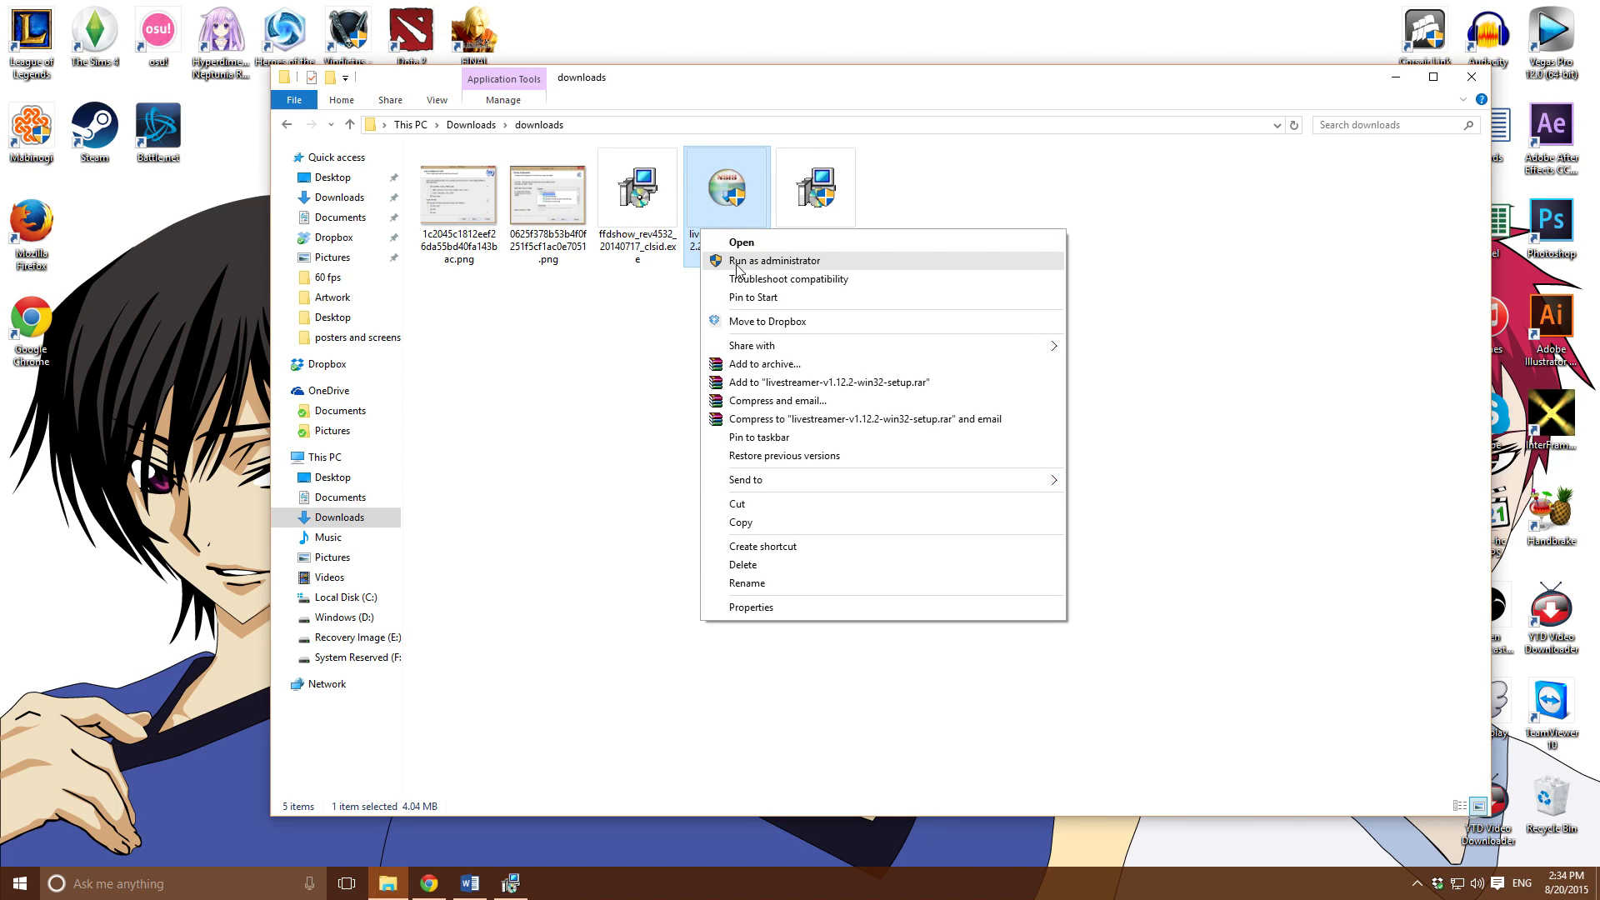
left_click(740, 242)
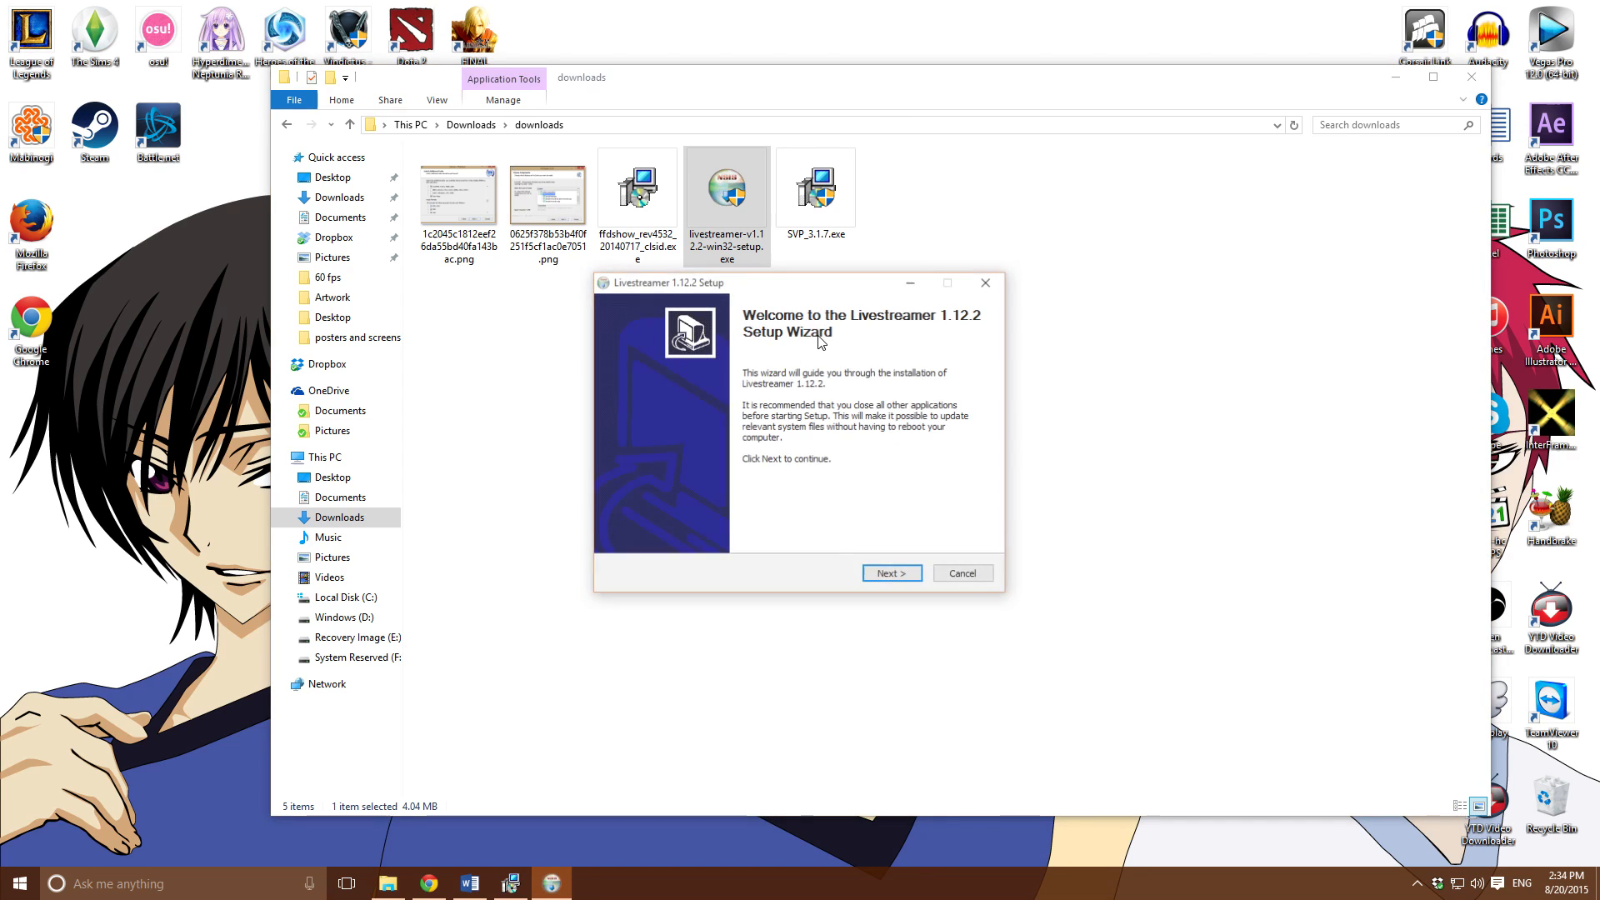
Advance to the license page, then cancel and confirm quitting the setup
left_click(890, 572)
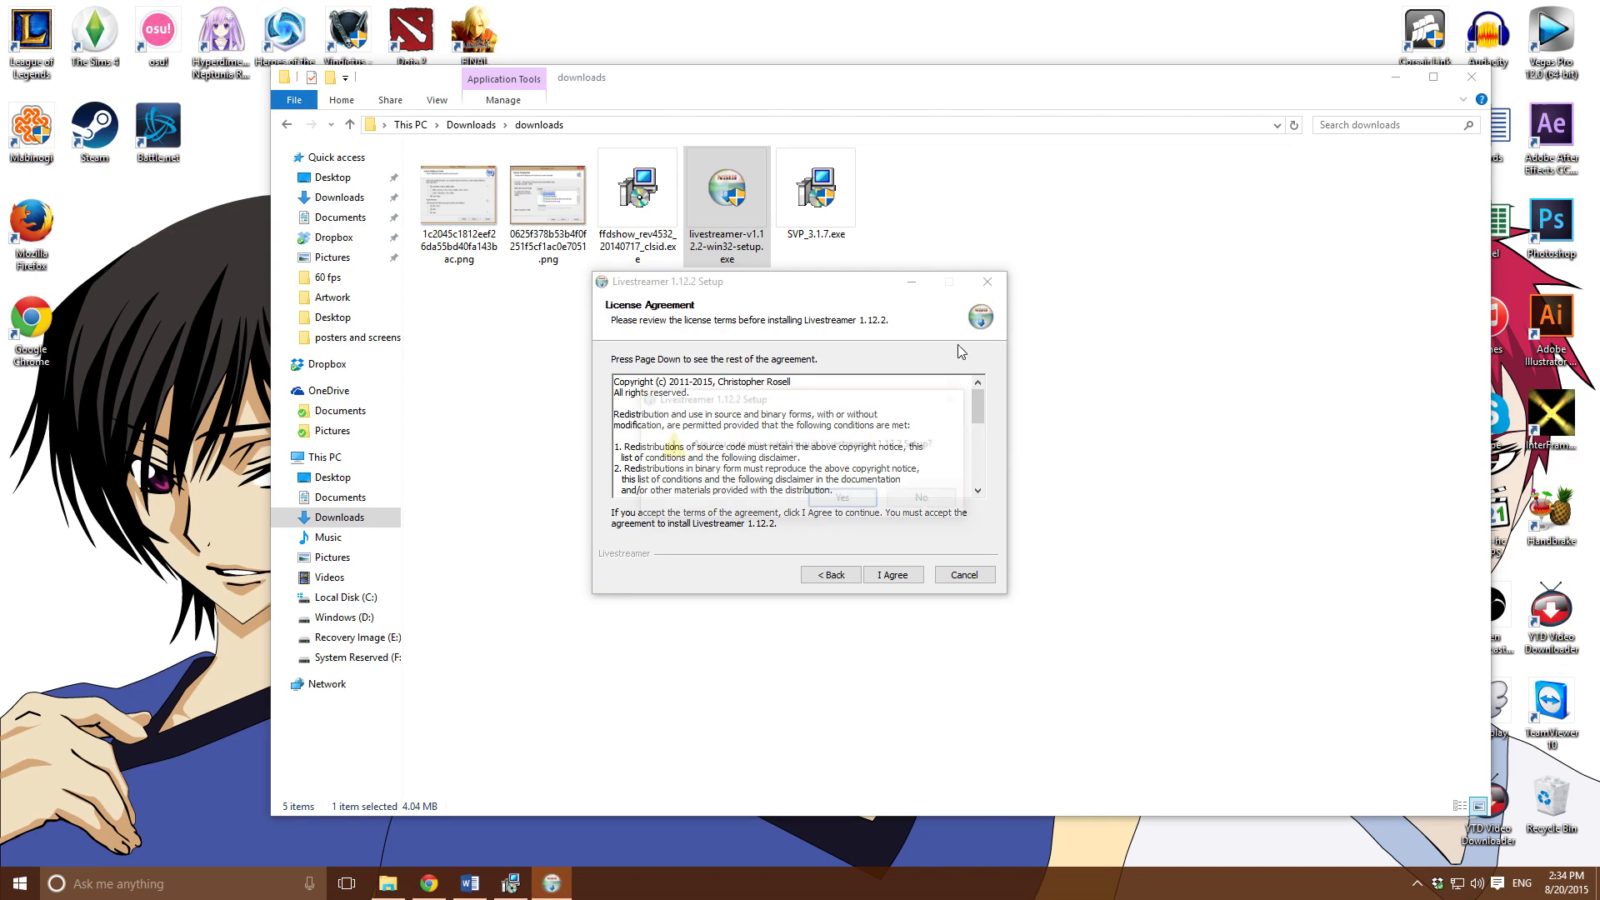
left_click(962, 575)
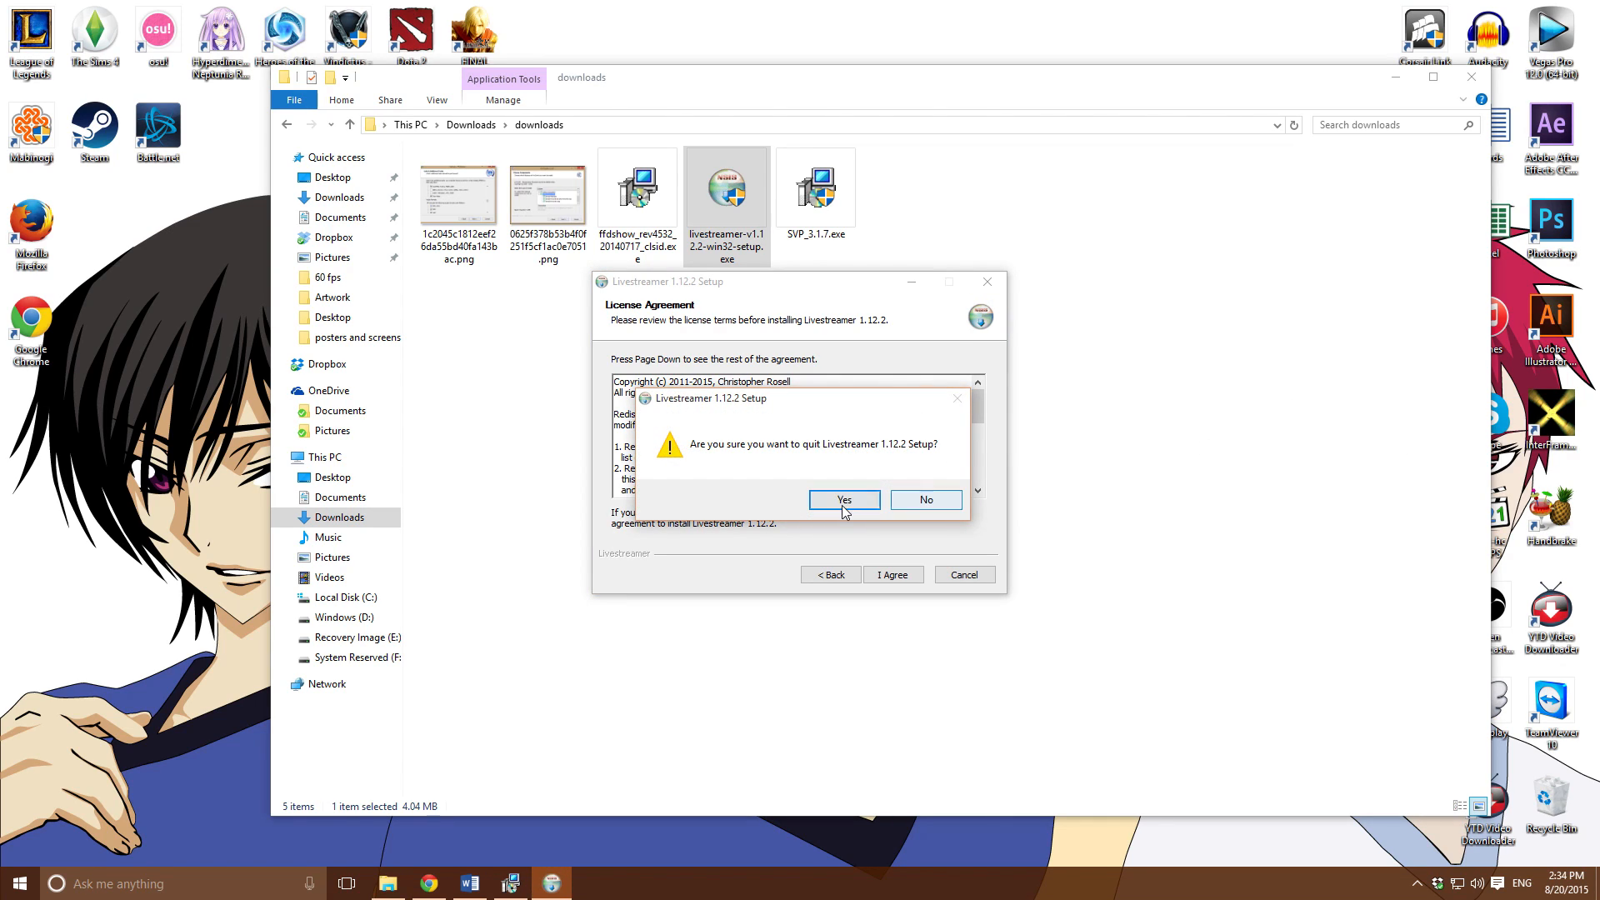
left_click(843, 498)
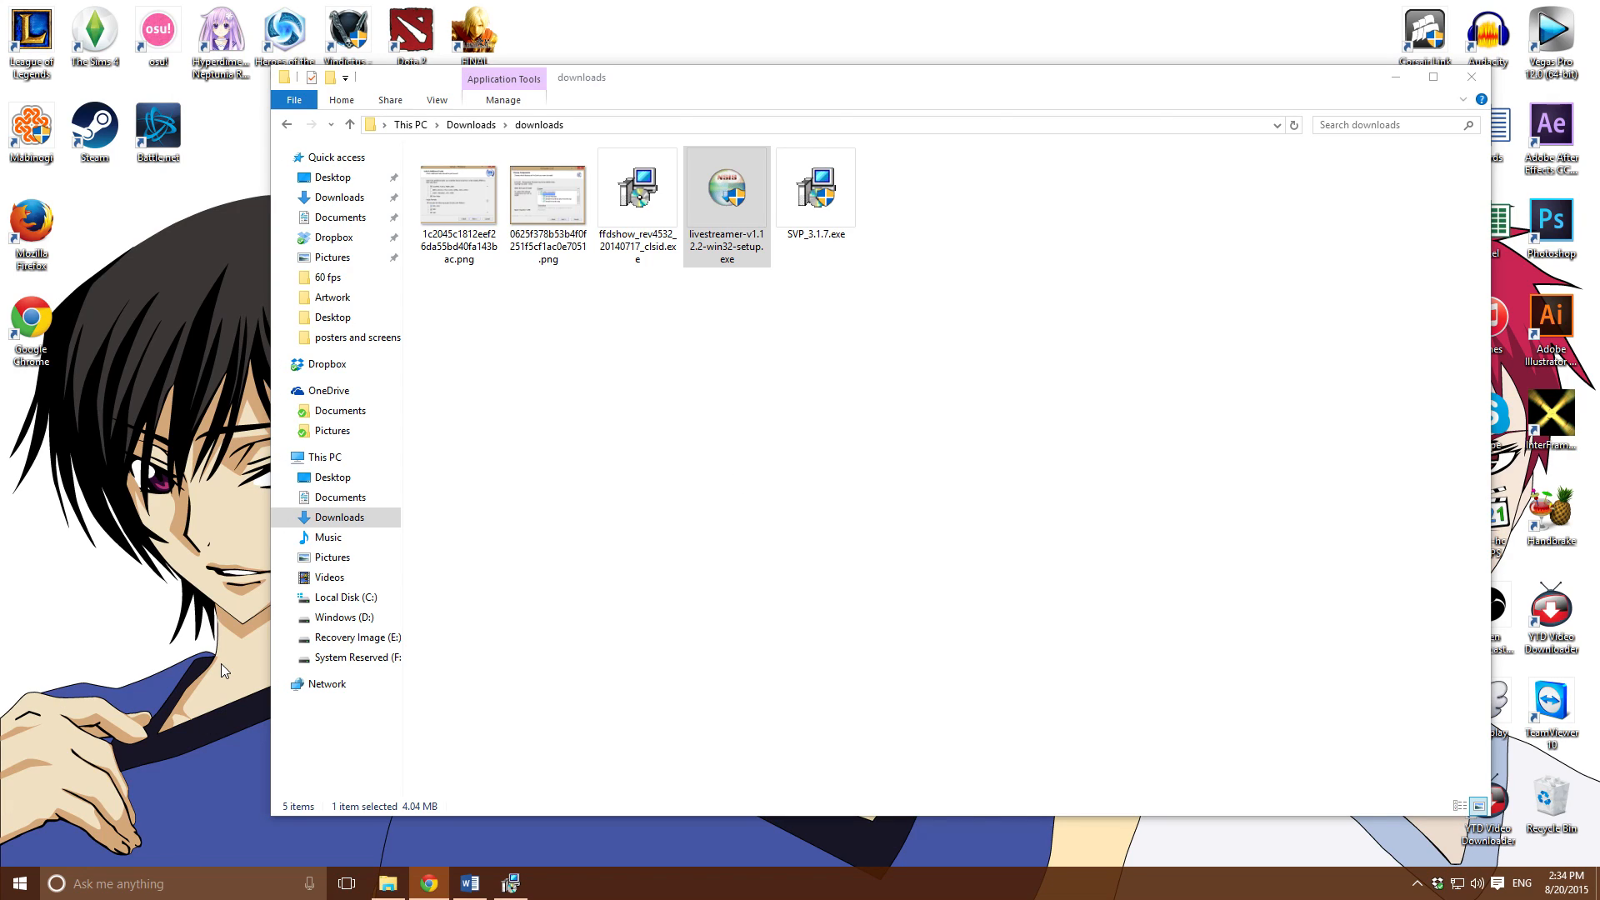
mouse_move(230, 649)
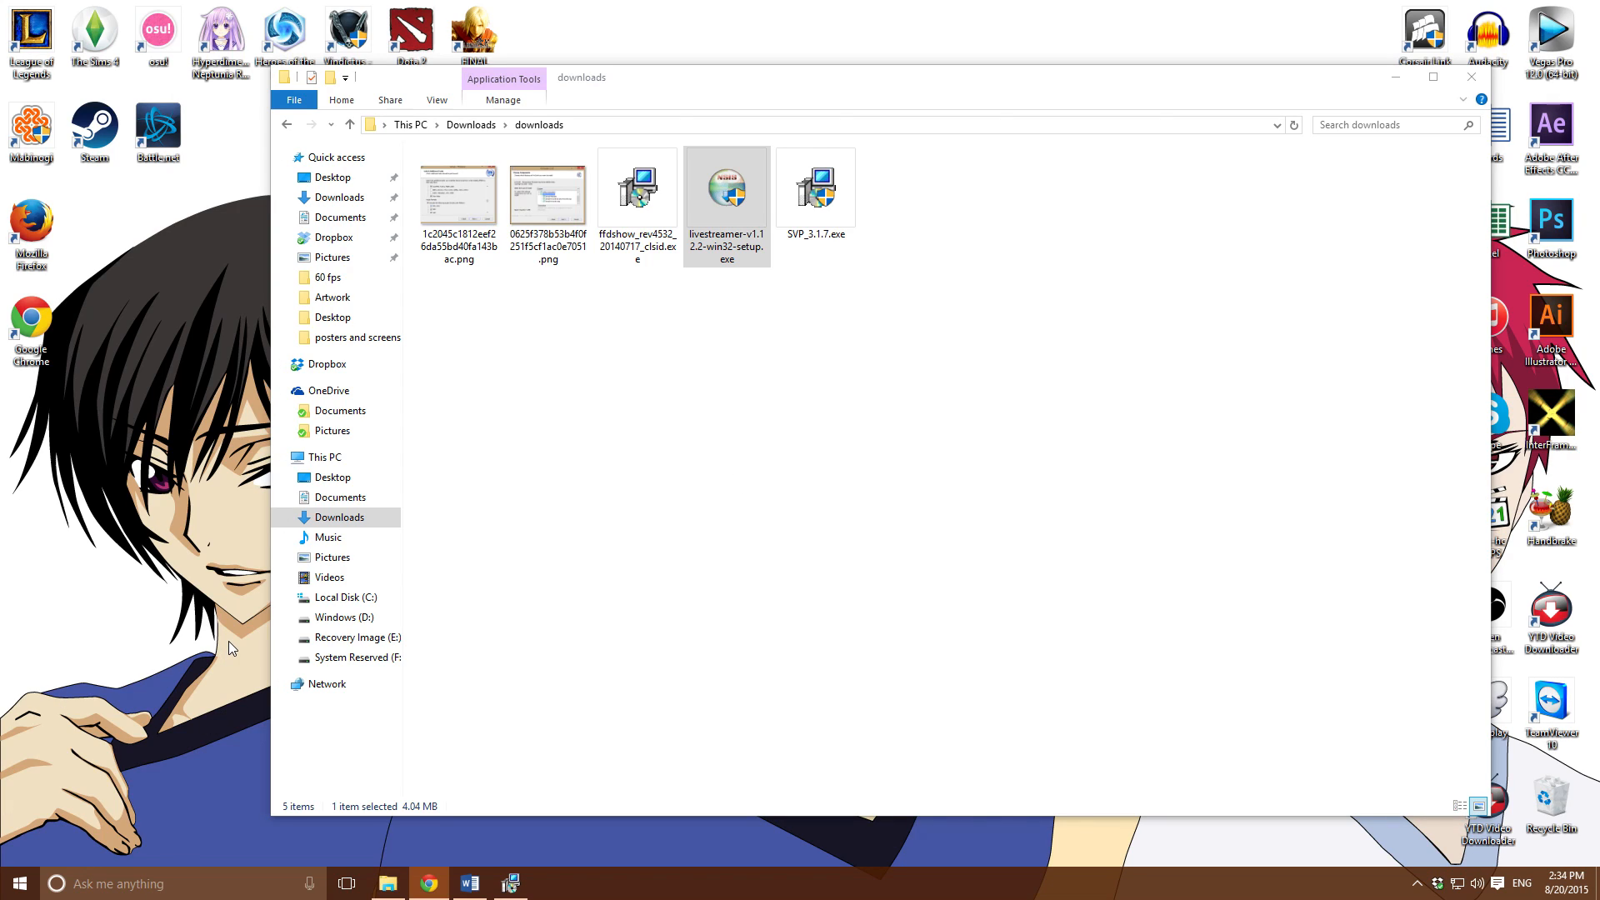
mouse_move(231, 637)
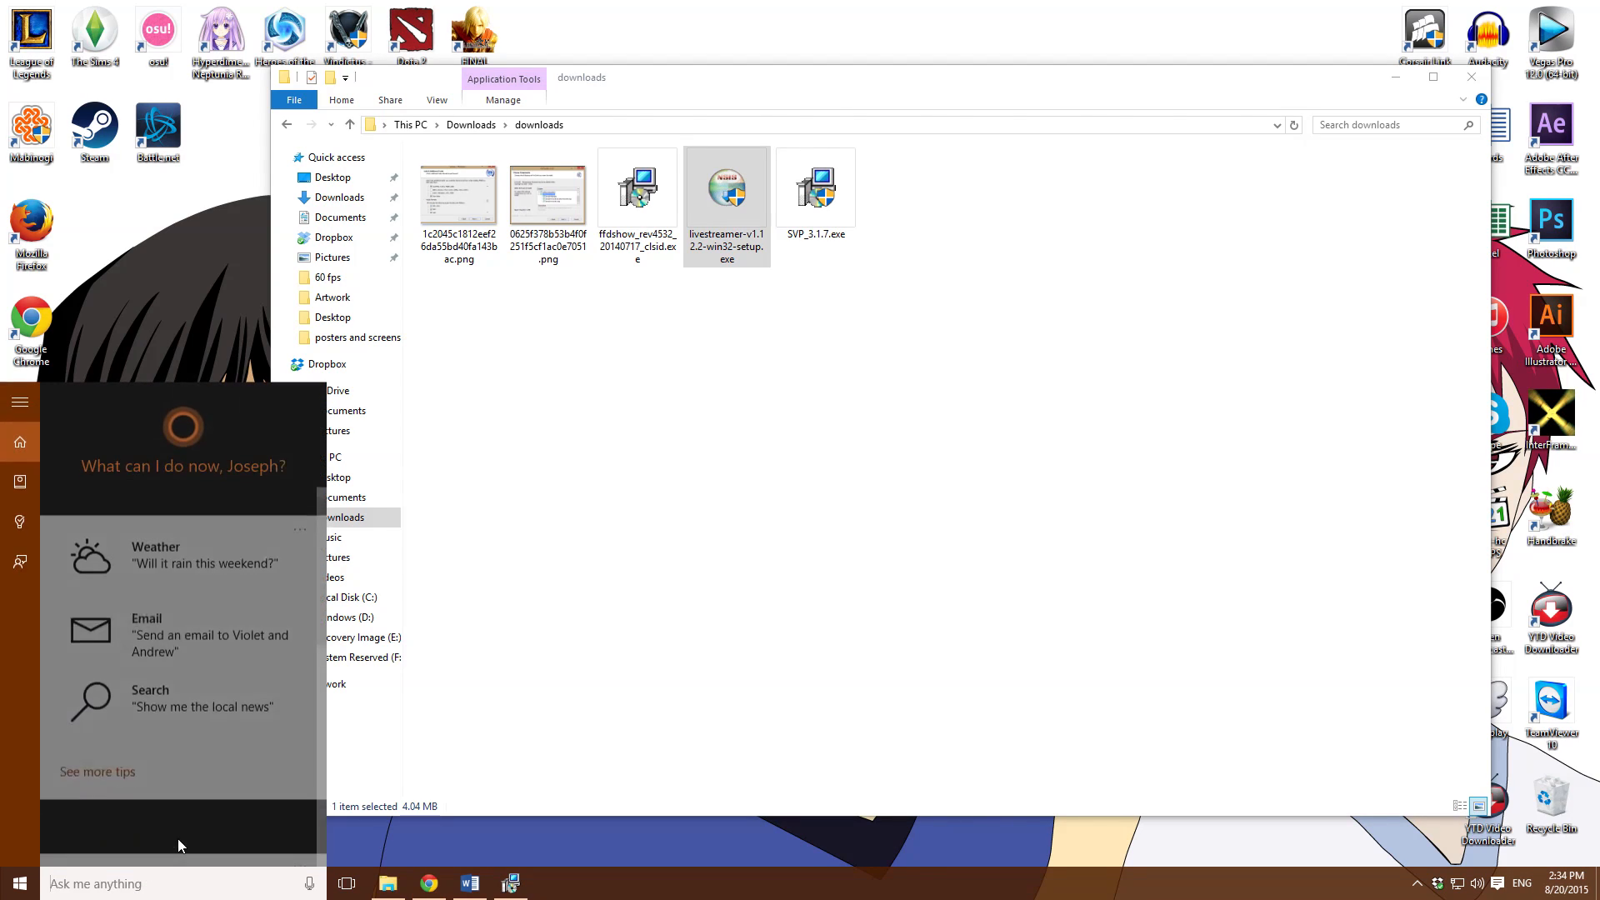
Go to %appdata%, enter the livestreamer folder and open livestreamerrc, getting the Open with chooser
scroll("down", 3)
type("%appdata%")
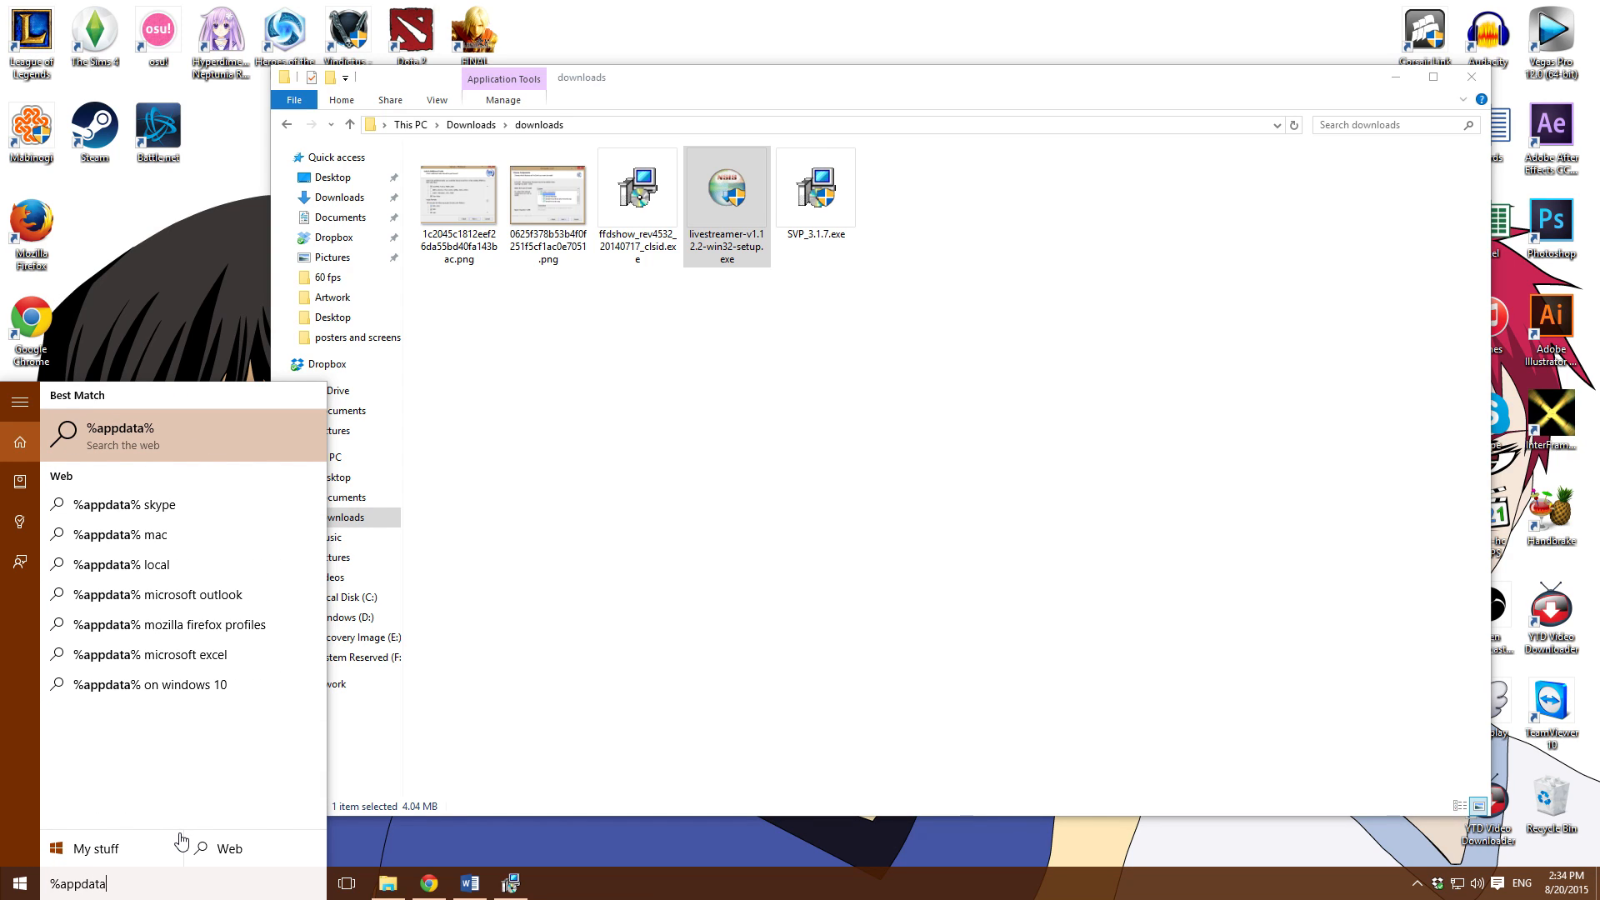
key("enter")
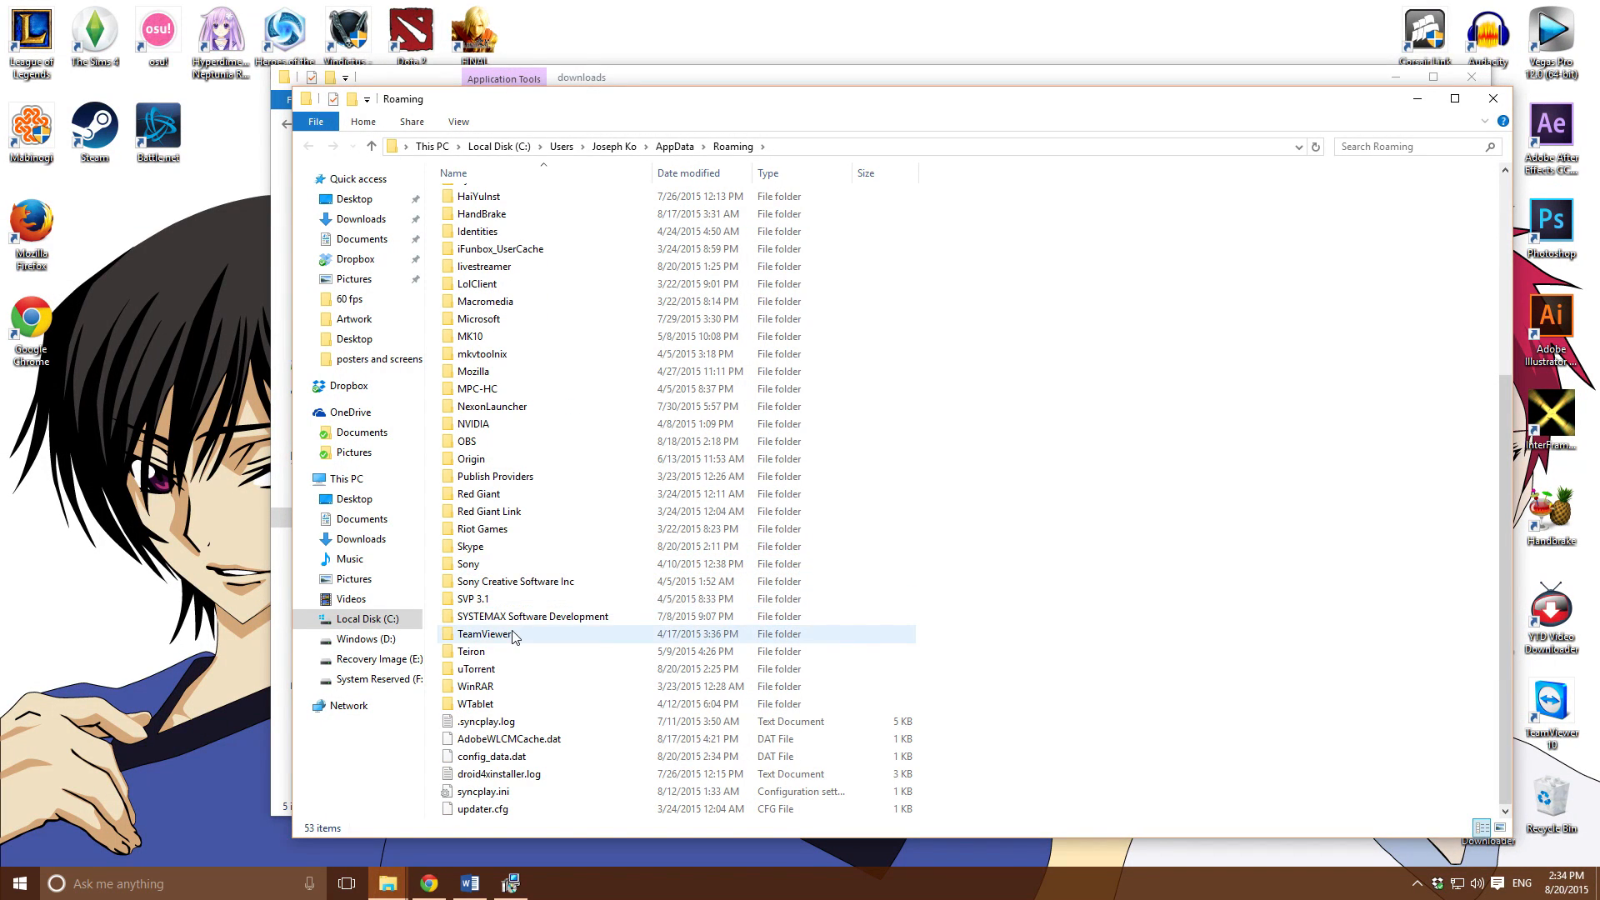
left_click(483, 266)
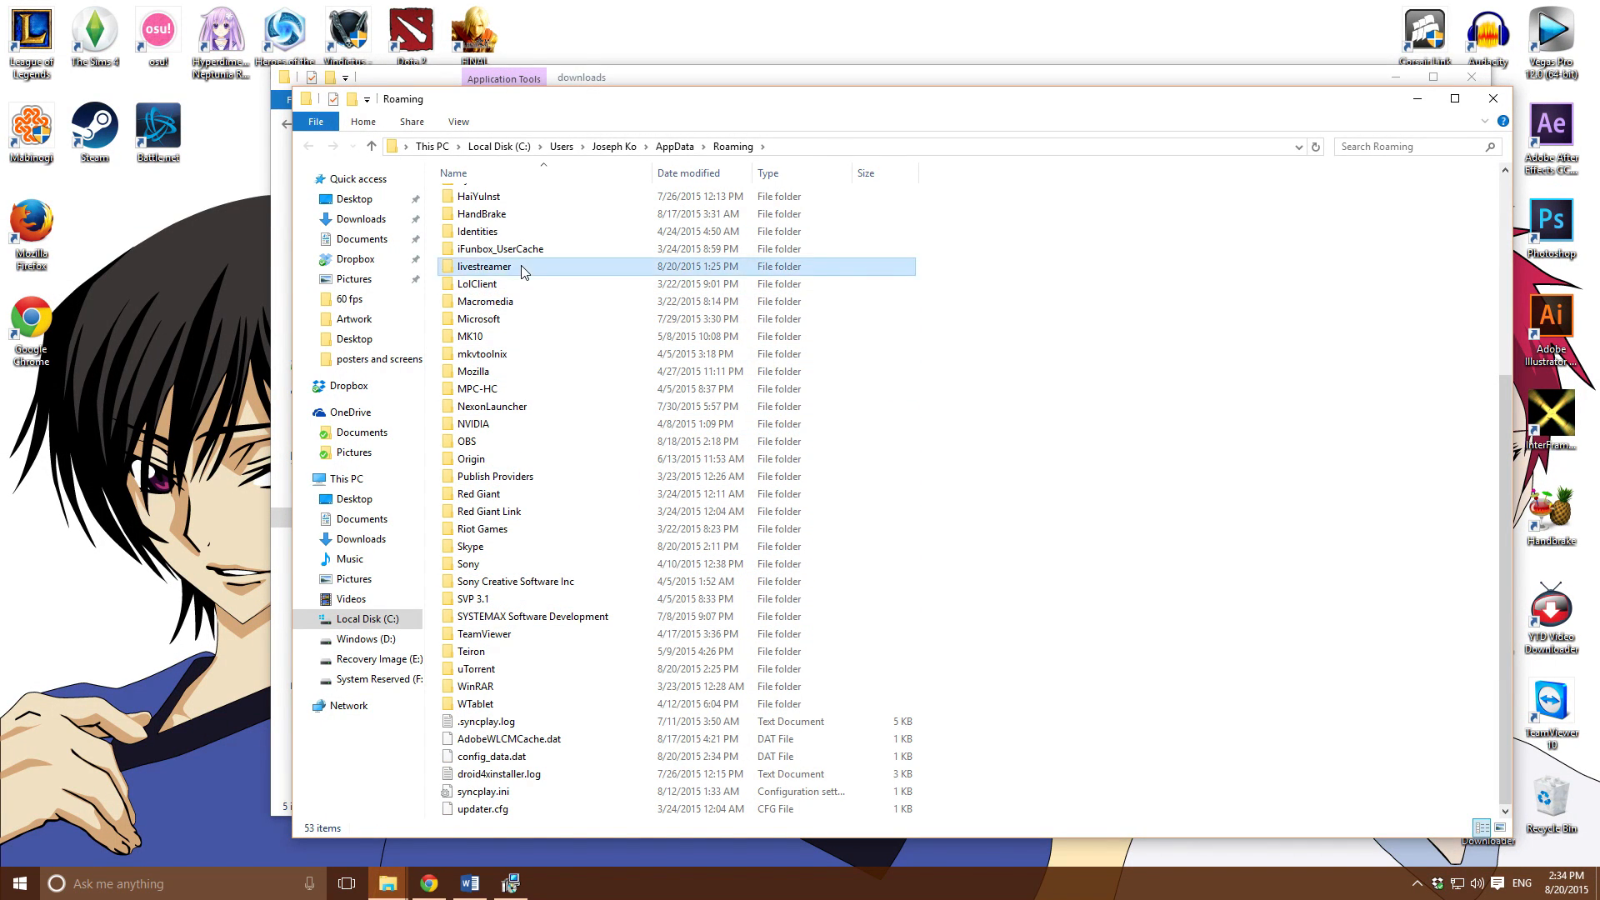
right_click(487, 215)
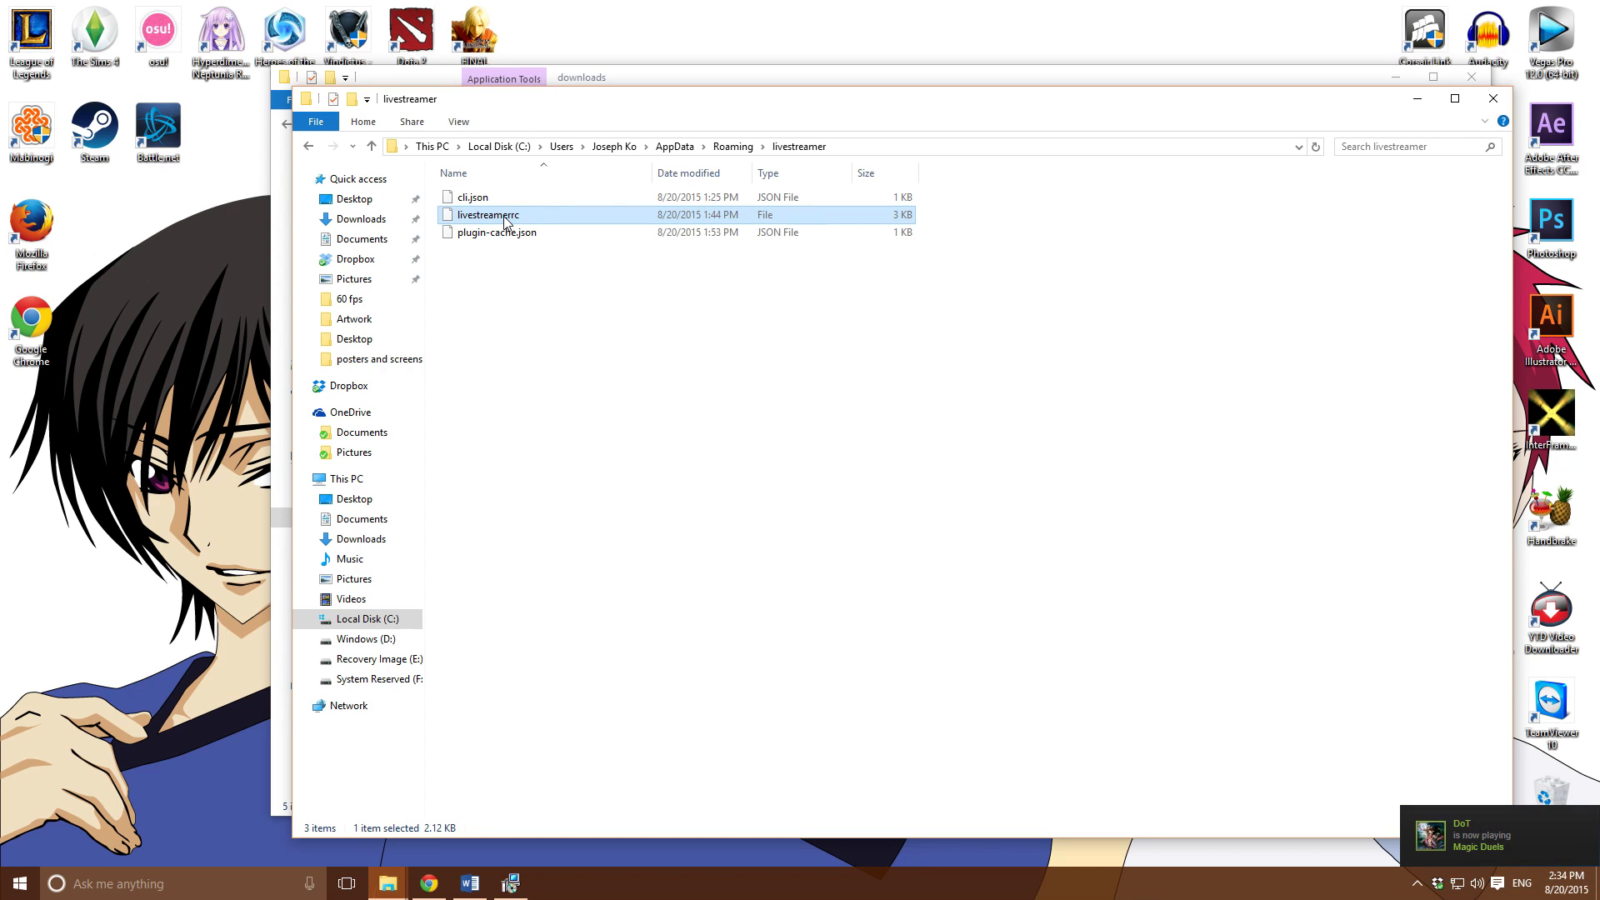
double_click(488, 215)
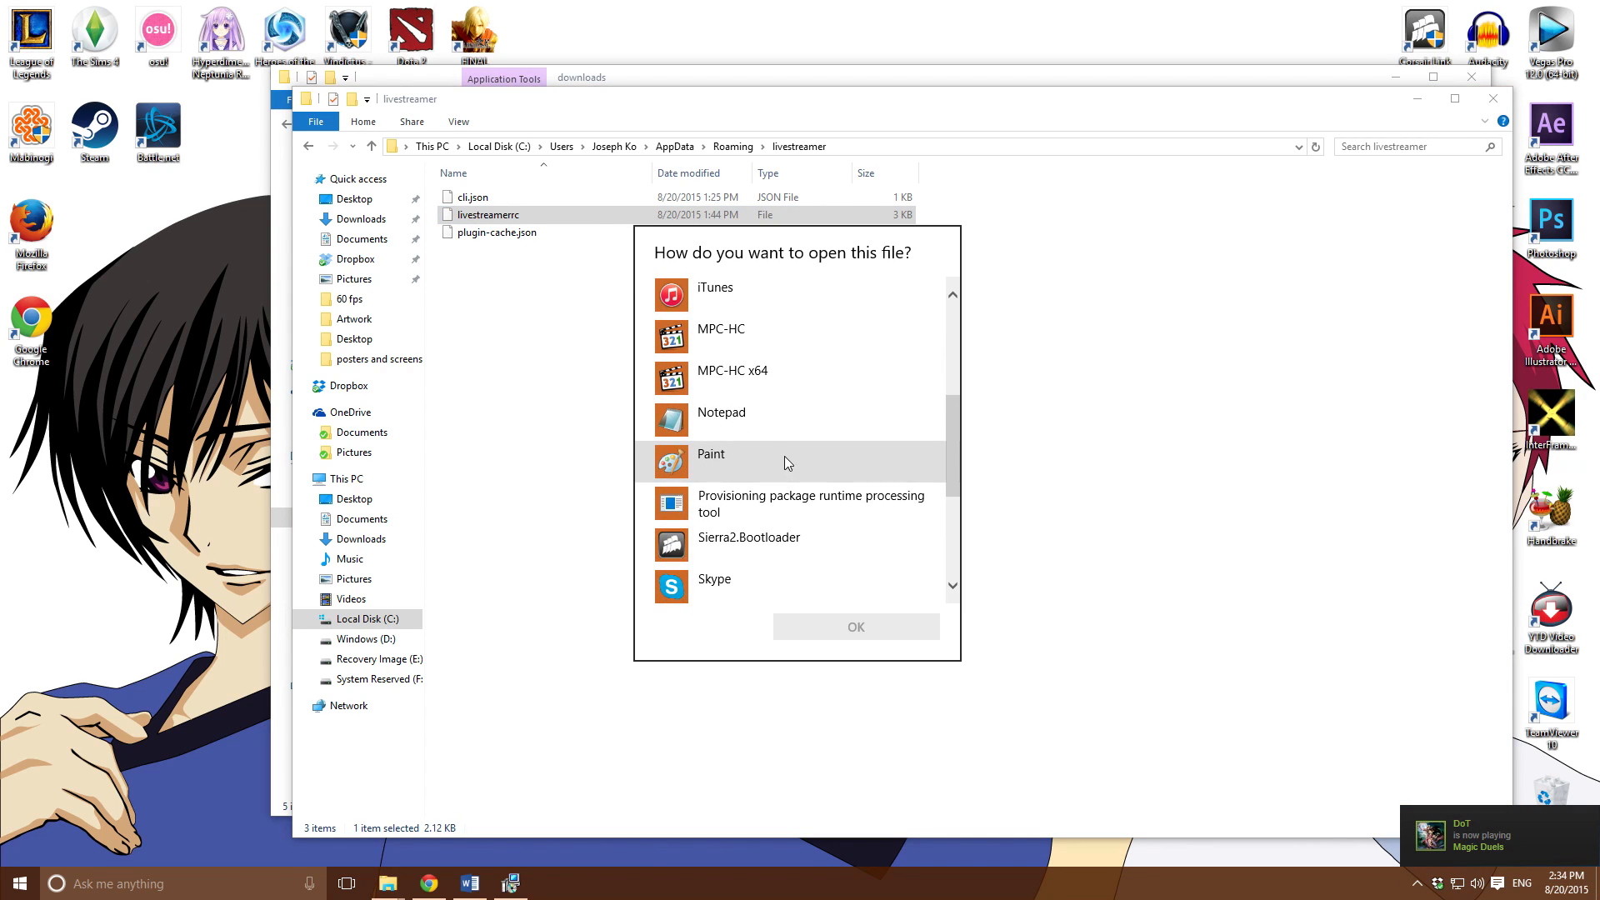
Open livestreamerrc in Notepad and select the C:\Program Files (x86)\SVP\MPC-HC\mpc-hc.exe player path
left_click(720, 412)
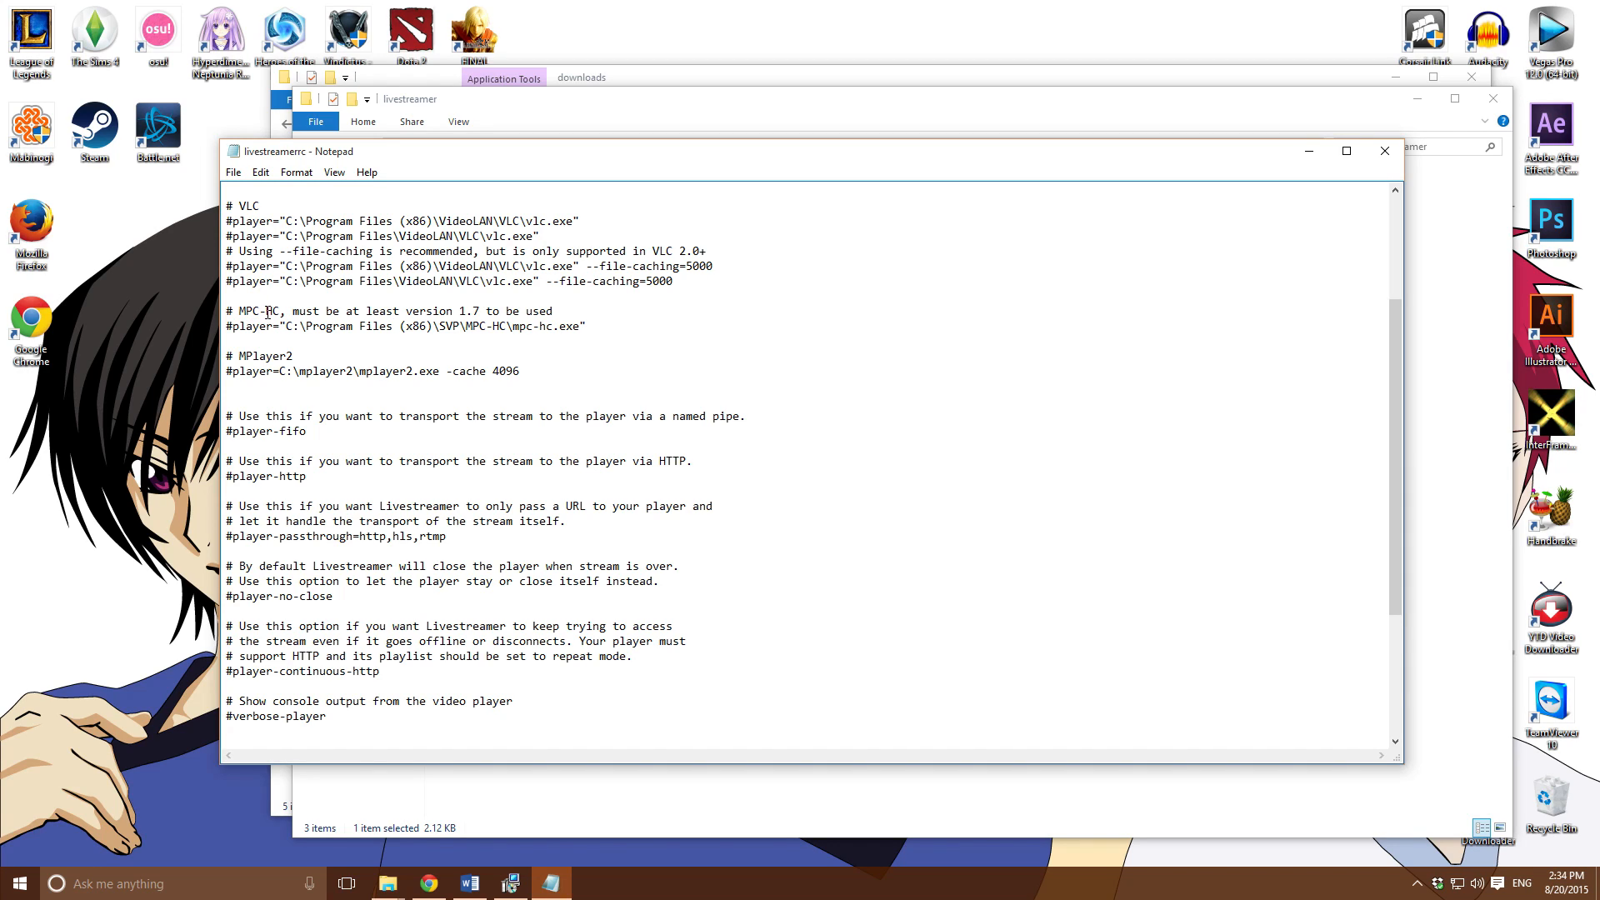
left_click_drag(290, 325, 587, 325)
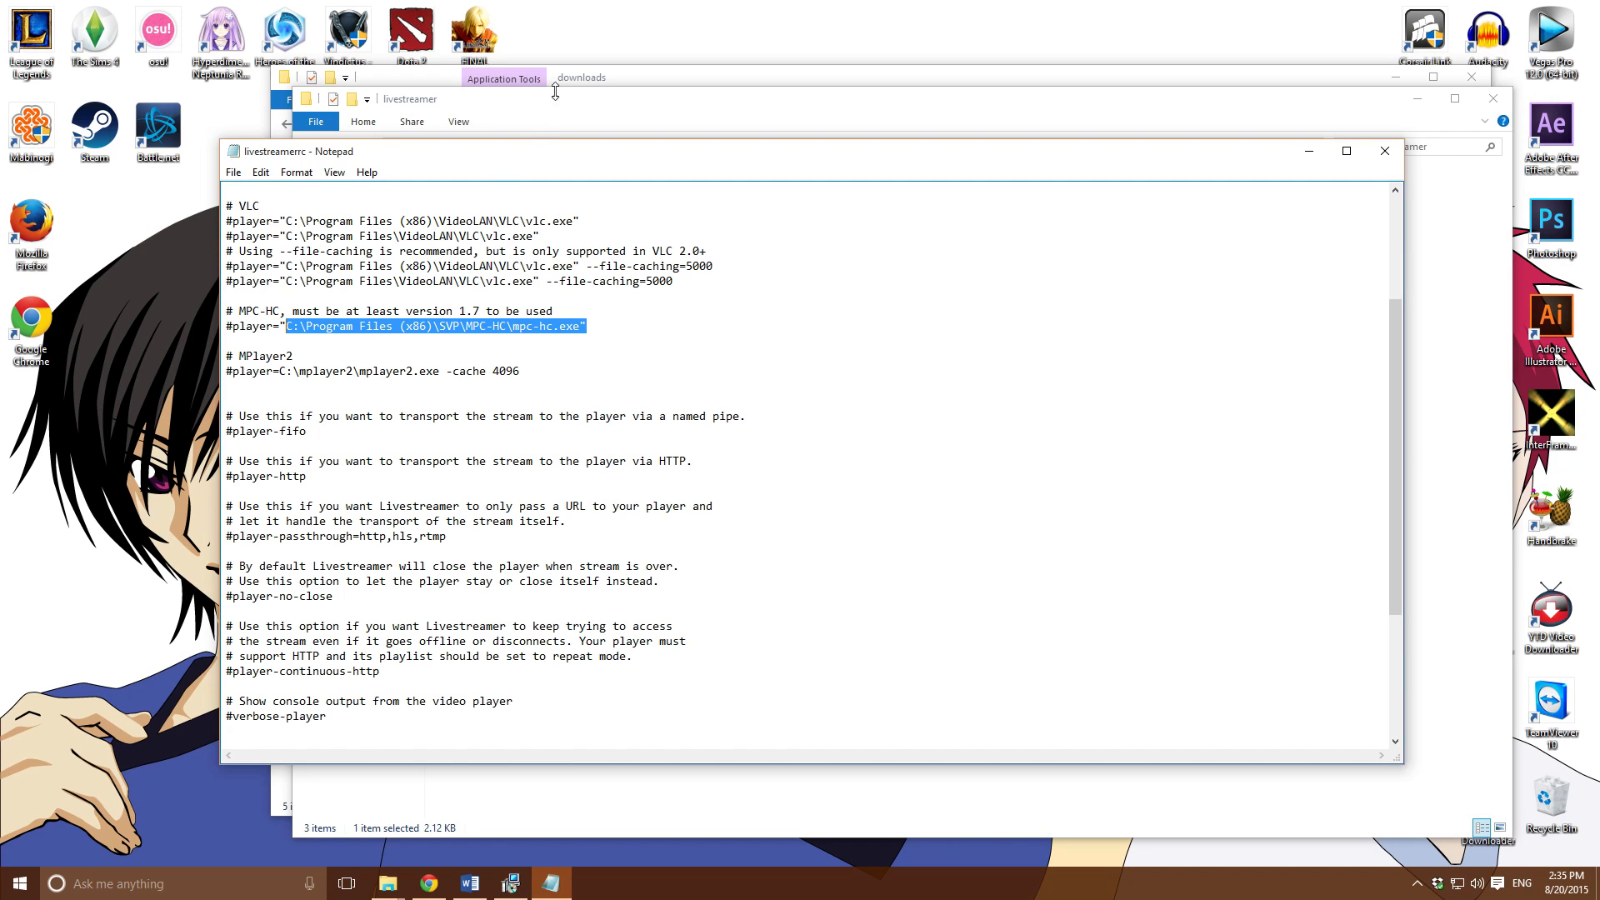
left_click(581, 78)
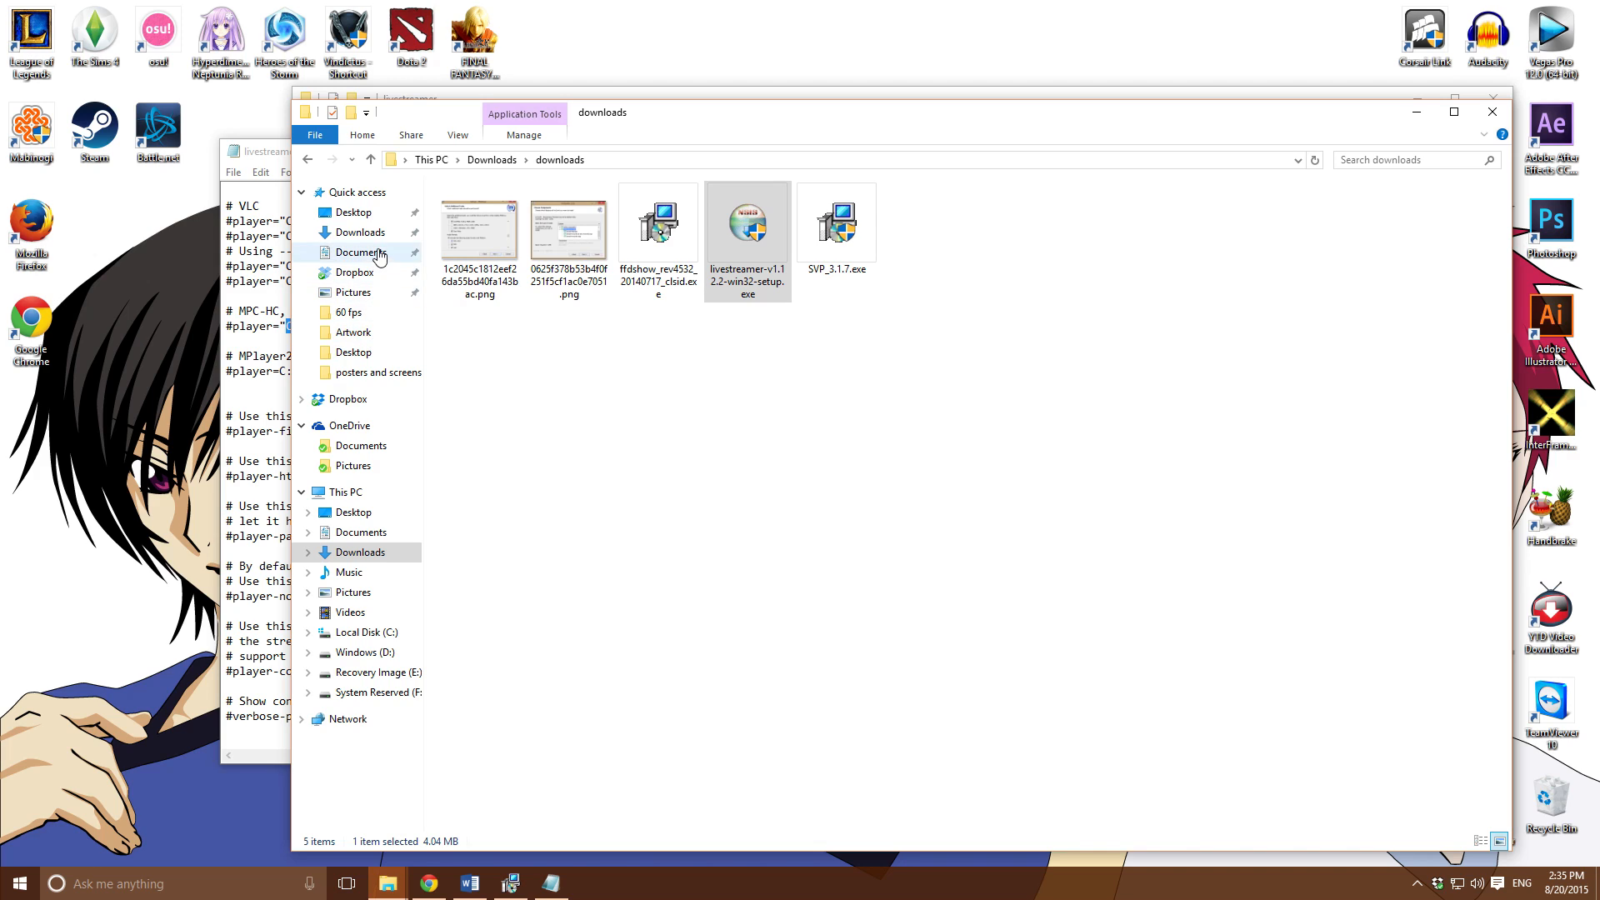
Browse This PC > Local Disk (C:) > Program Files (x86) > SVP > MPC-HC, then close Notepad
left_click(346, 490)
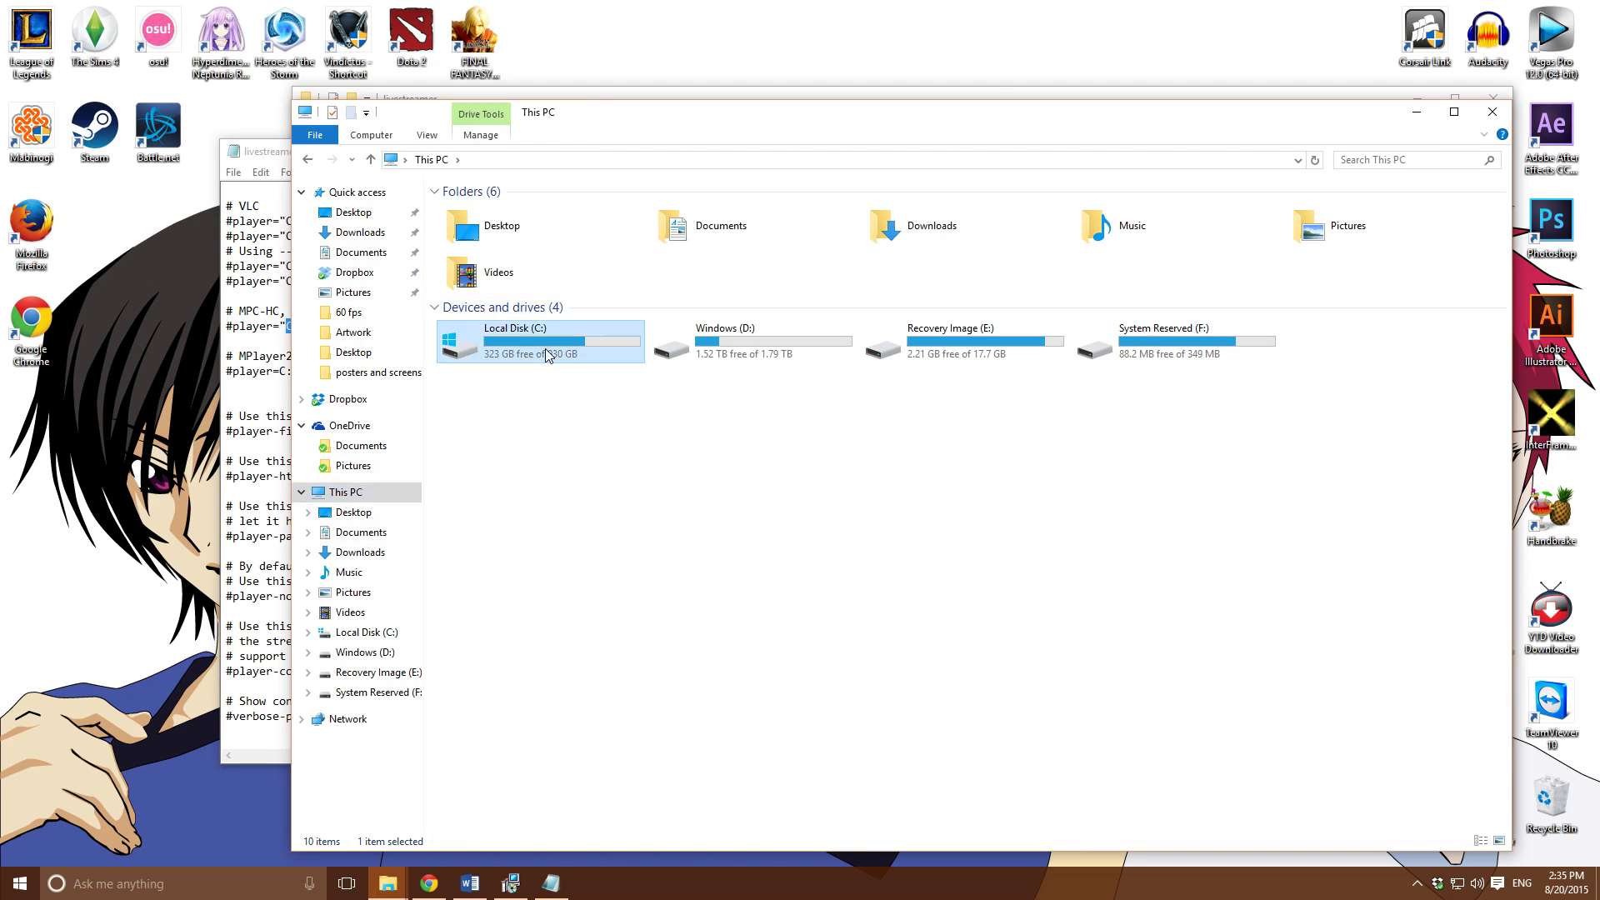
double_click(515, 328)
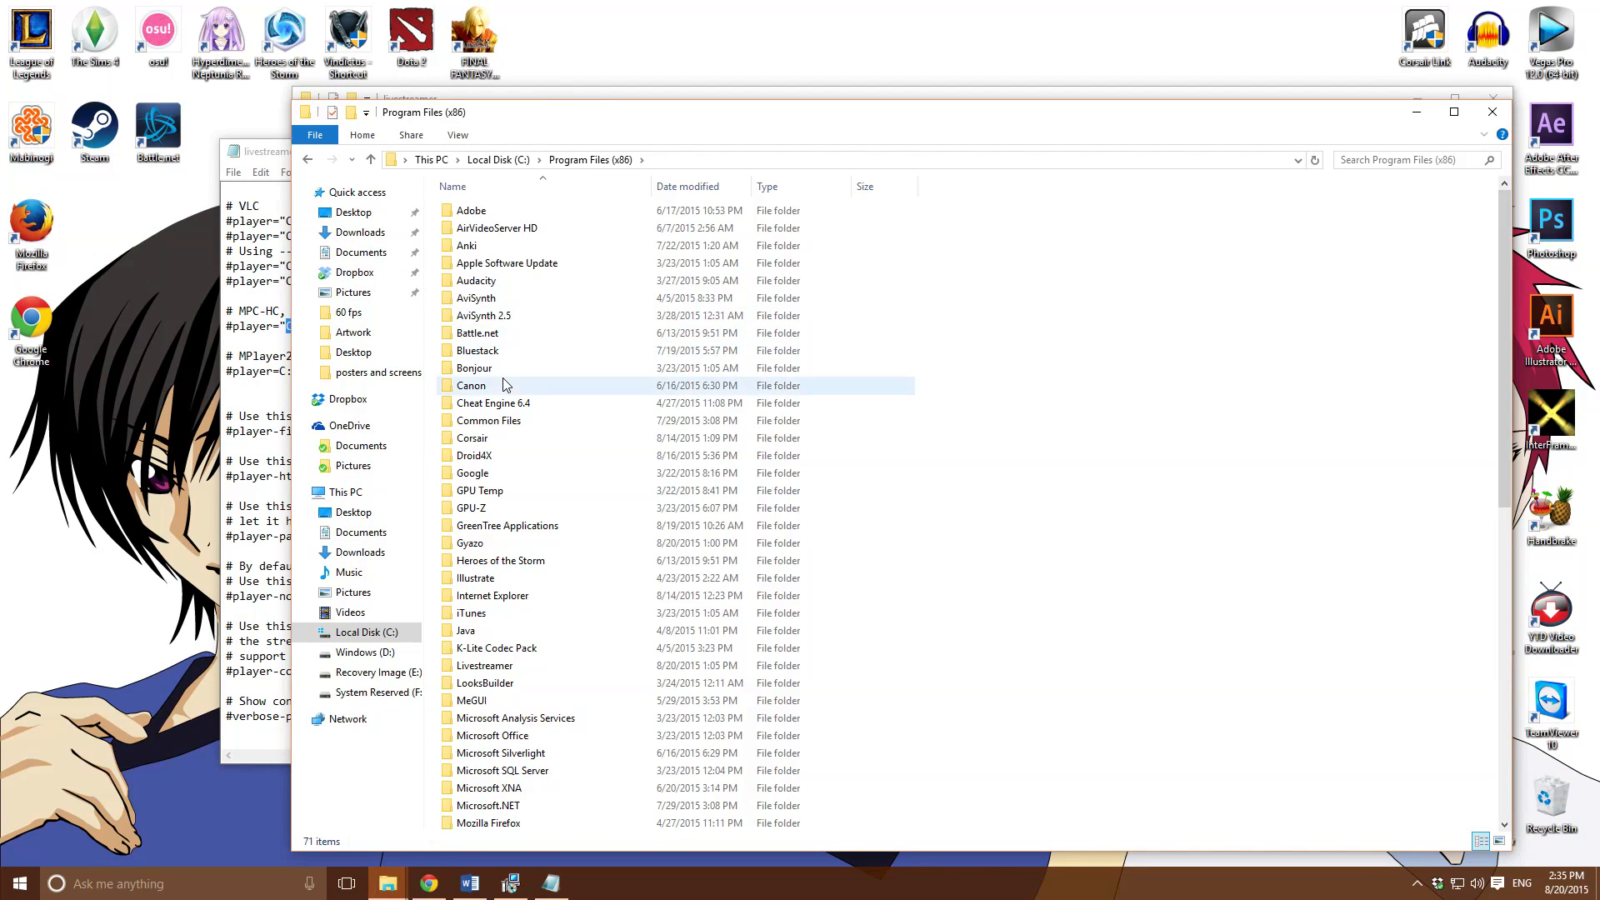
scroll("down", 3)
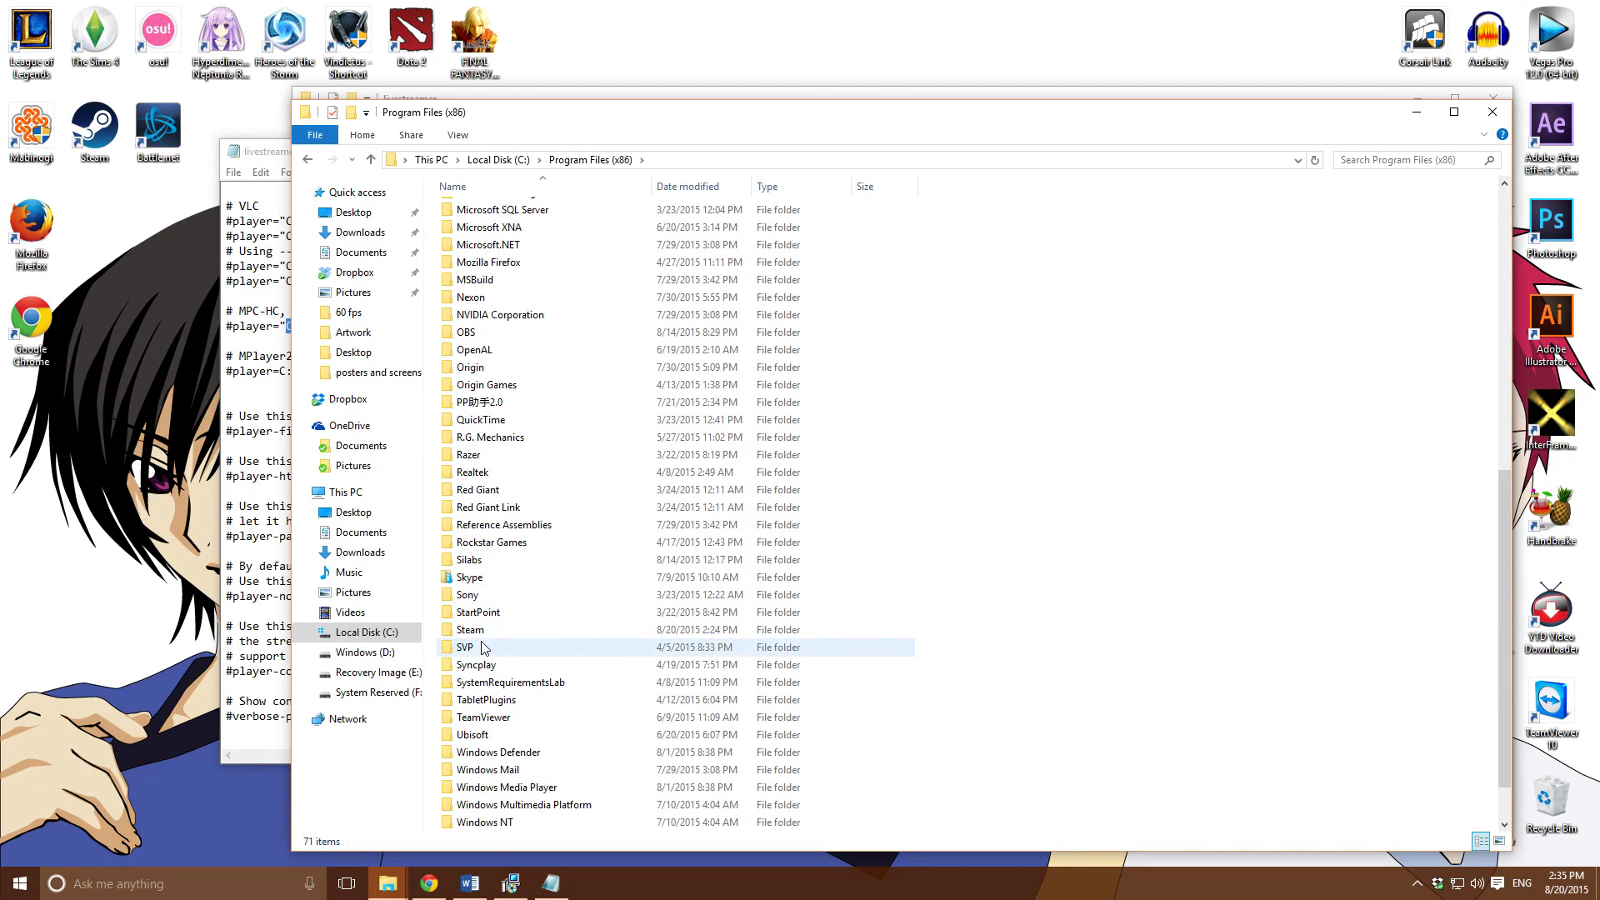
double_click(465, 647)
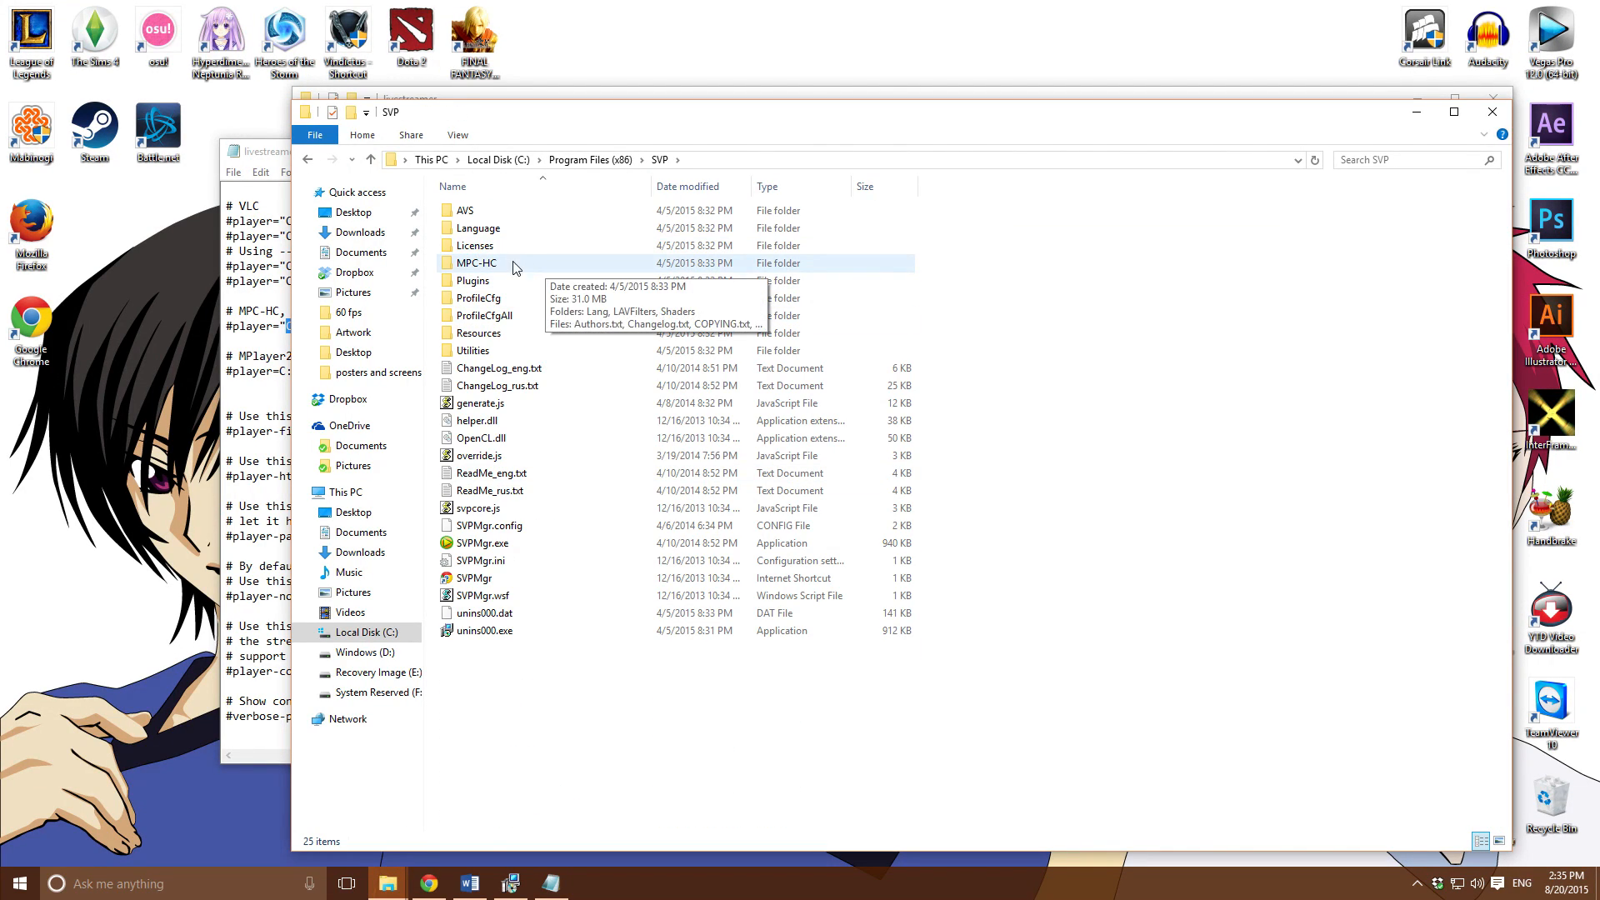
double_click(475, 264)
type("C:\\Program Files (x86)\\SVP\\MPC-HC\\mpc-hc.exe")
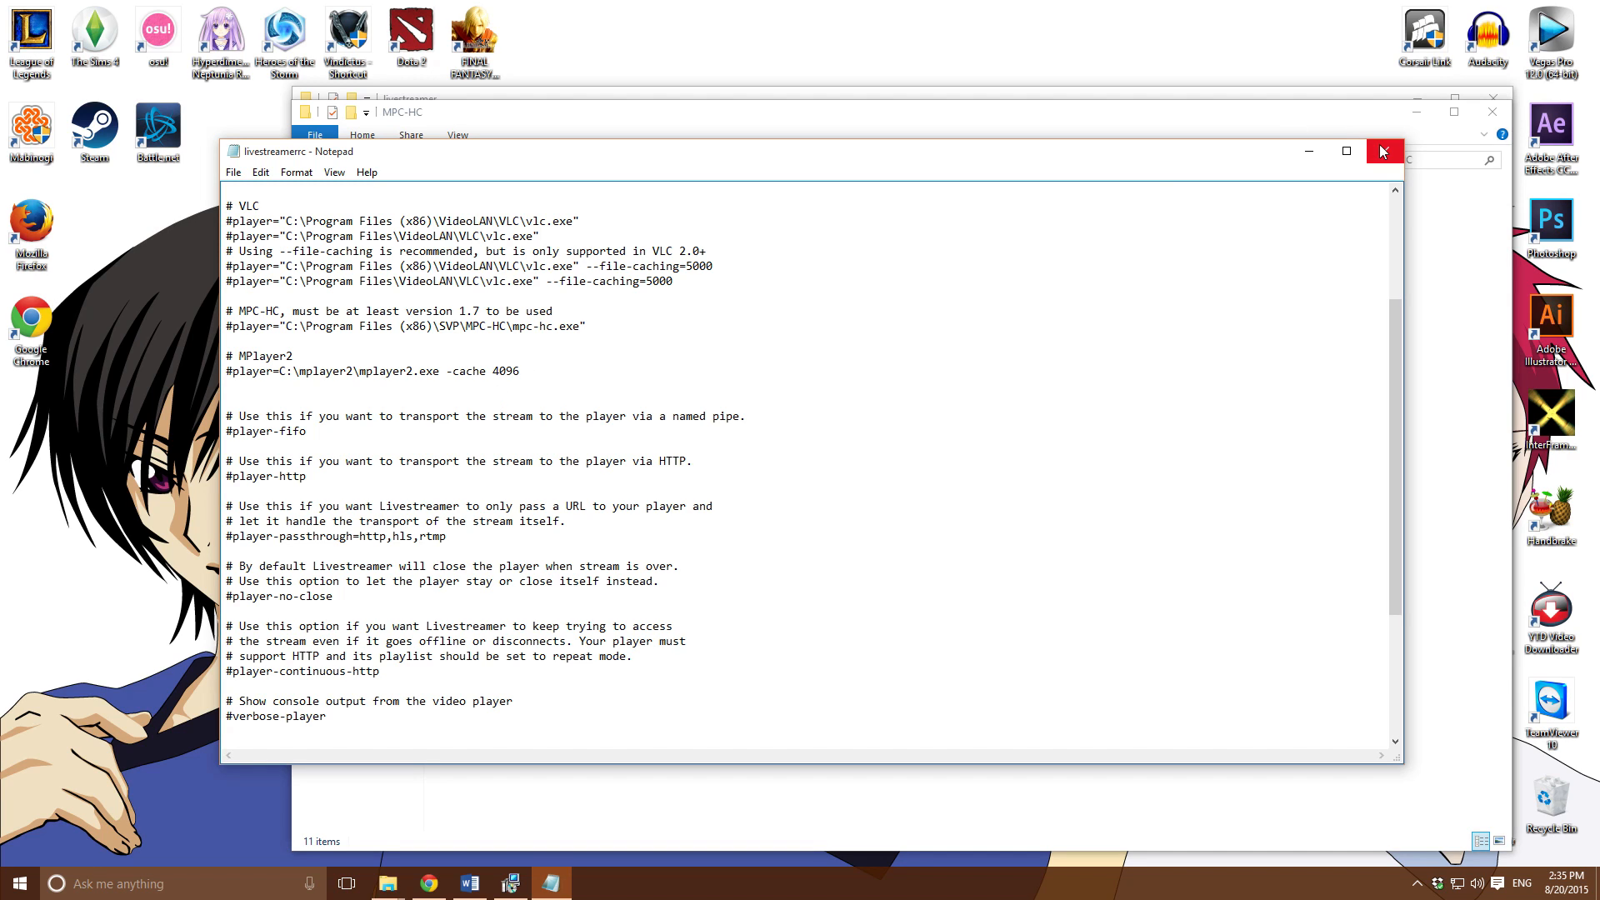
left_click(1383, 152)
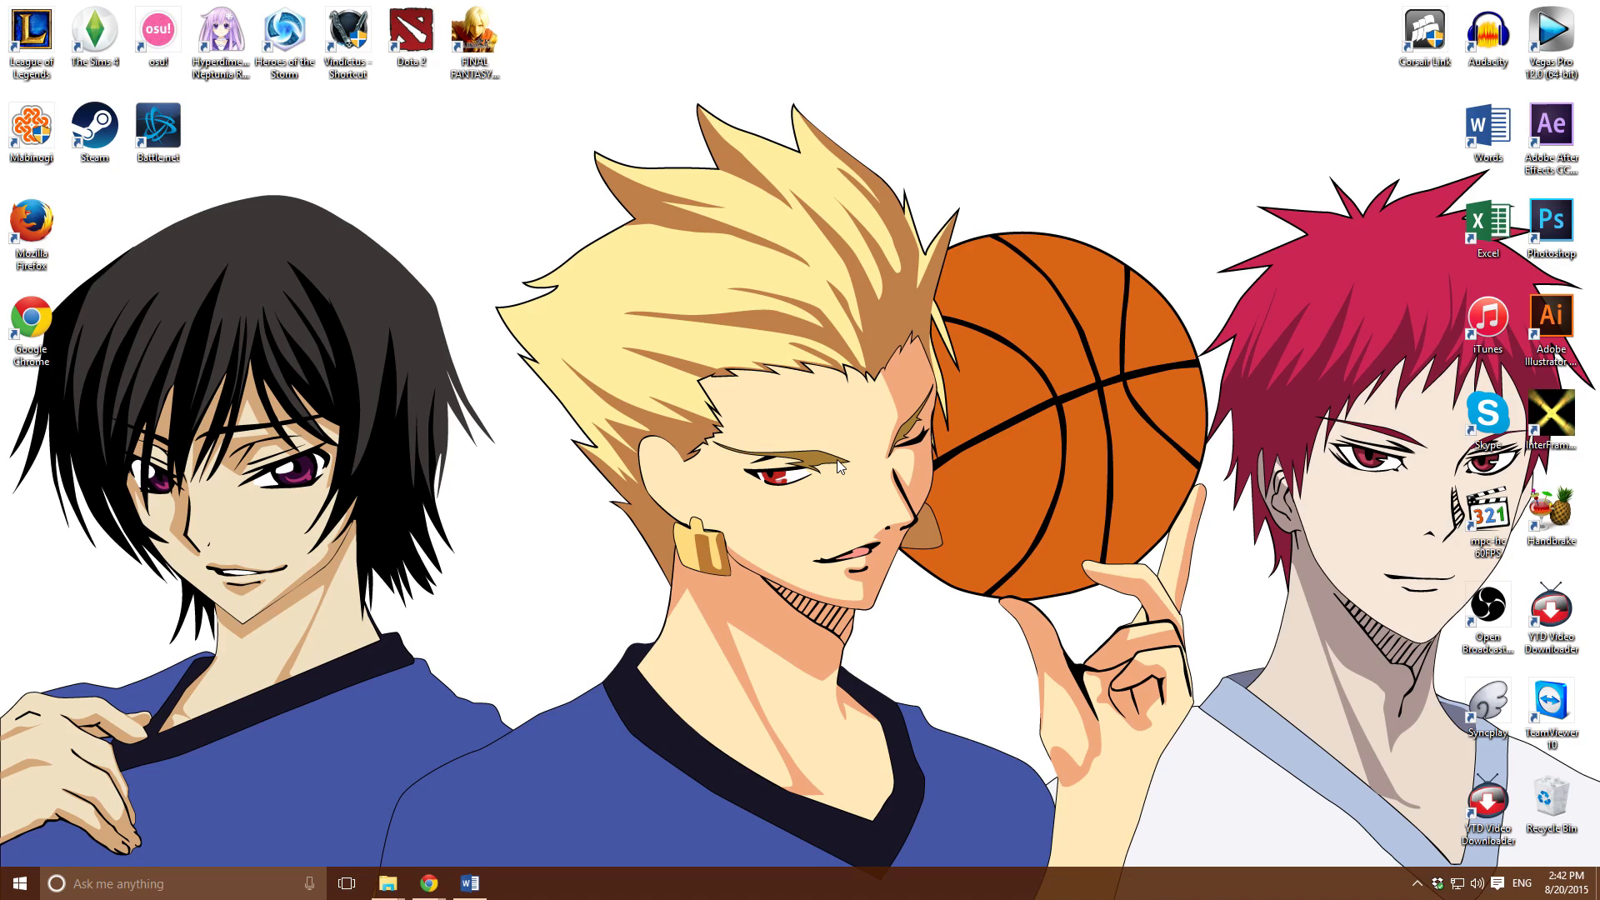
mouse_move(747, 526)
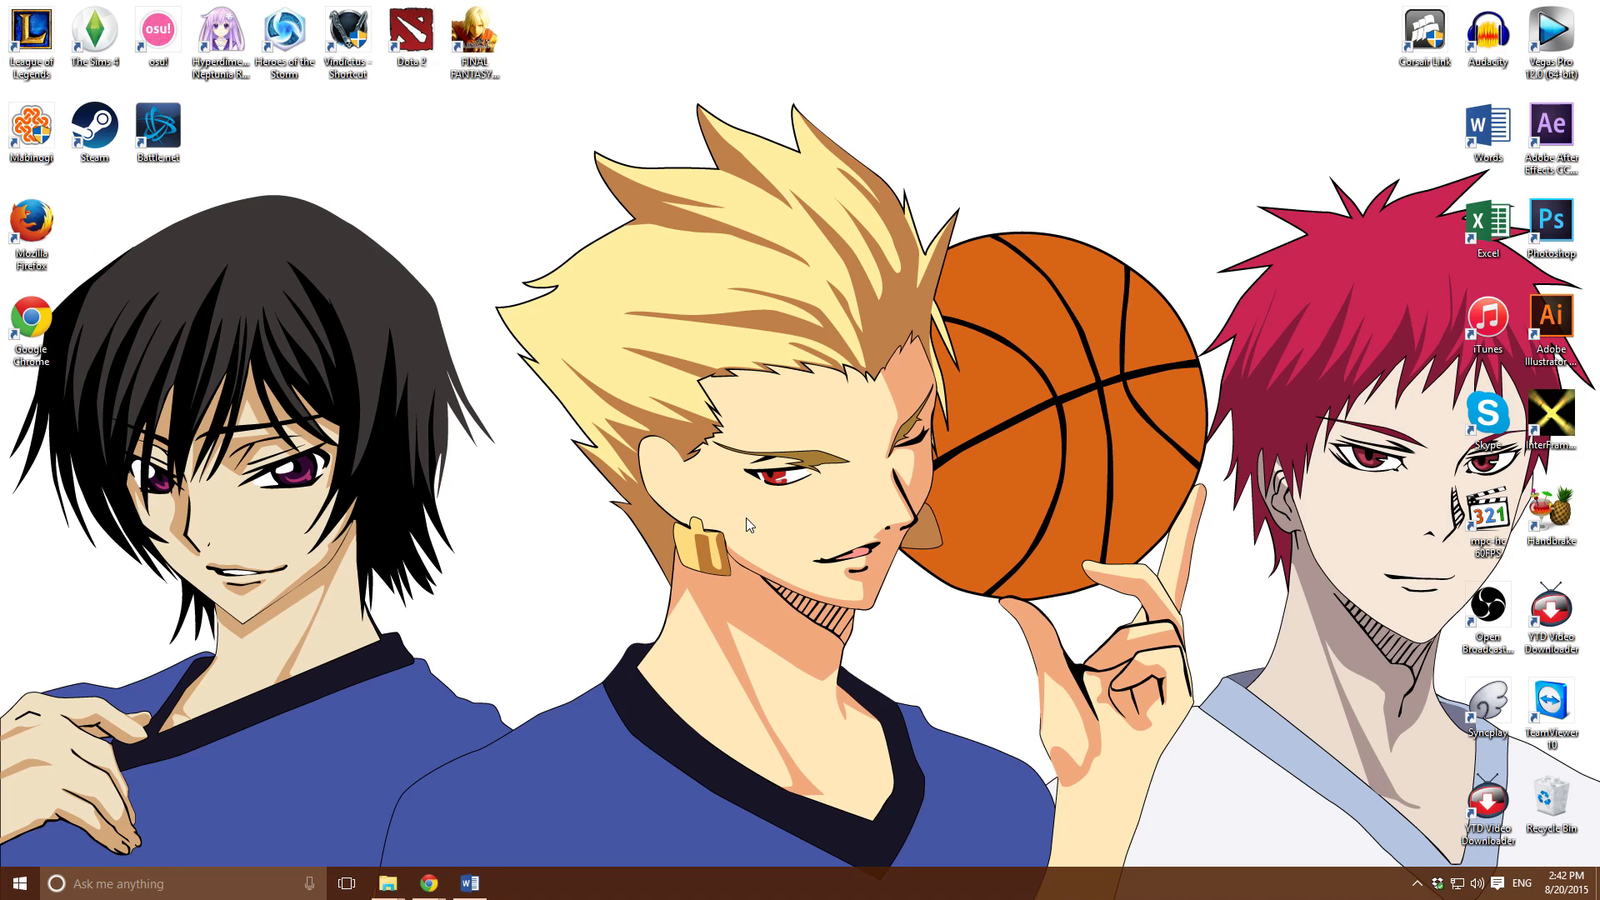
Launch Command Prompt from Start search and move it toward the screen centre
type("cmd")
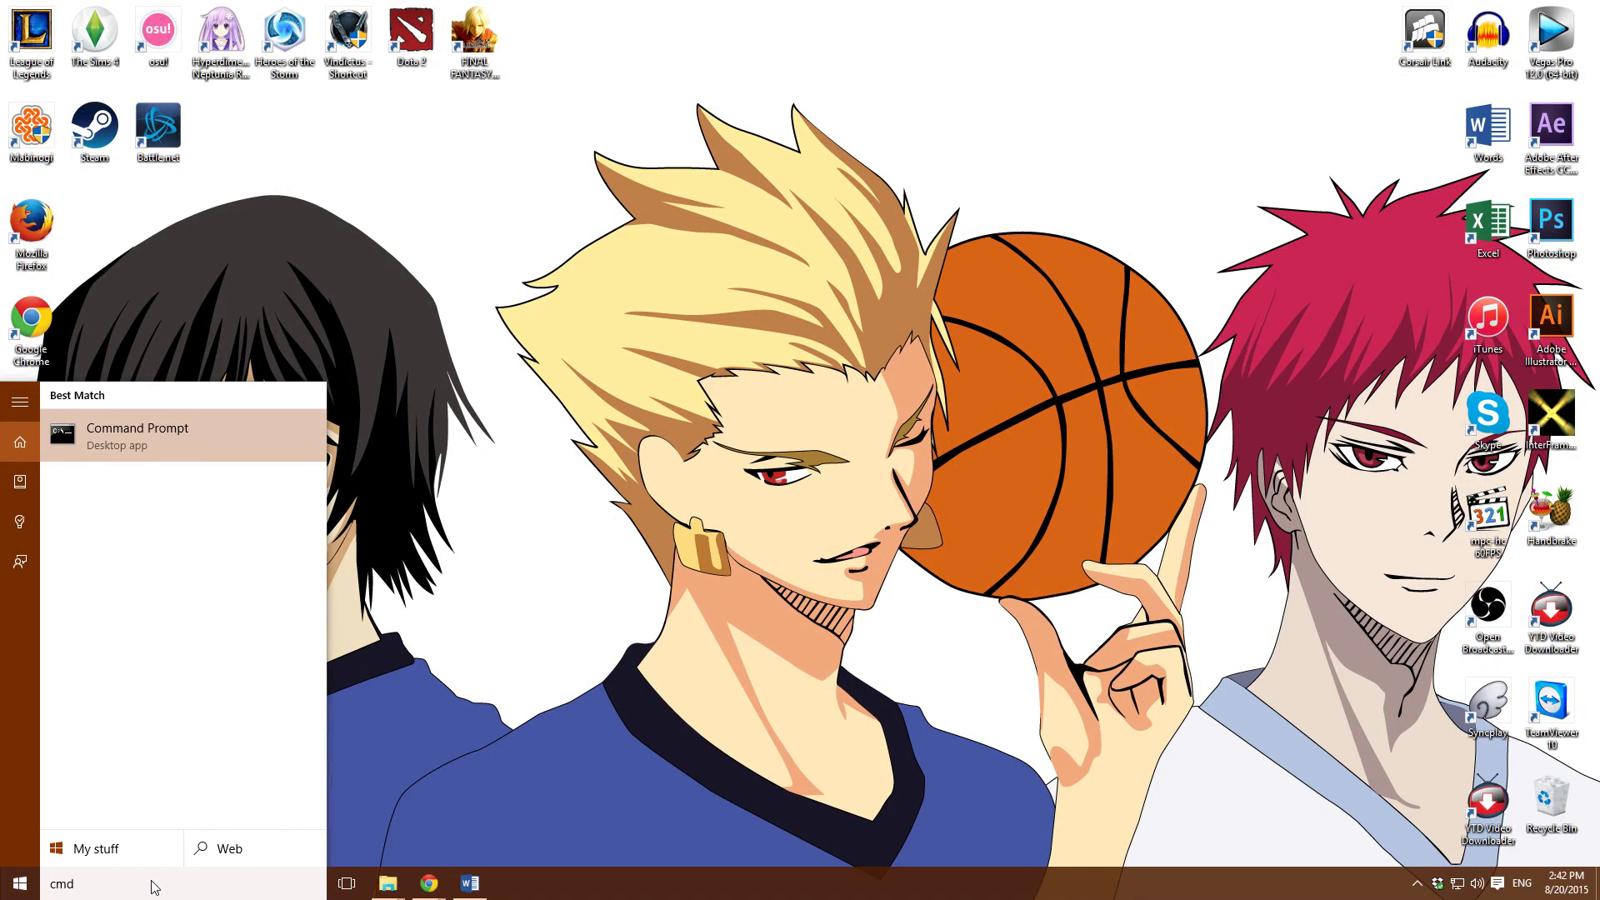
left_click(138, 435)
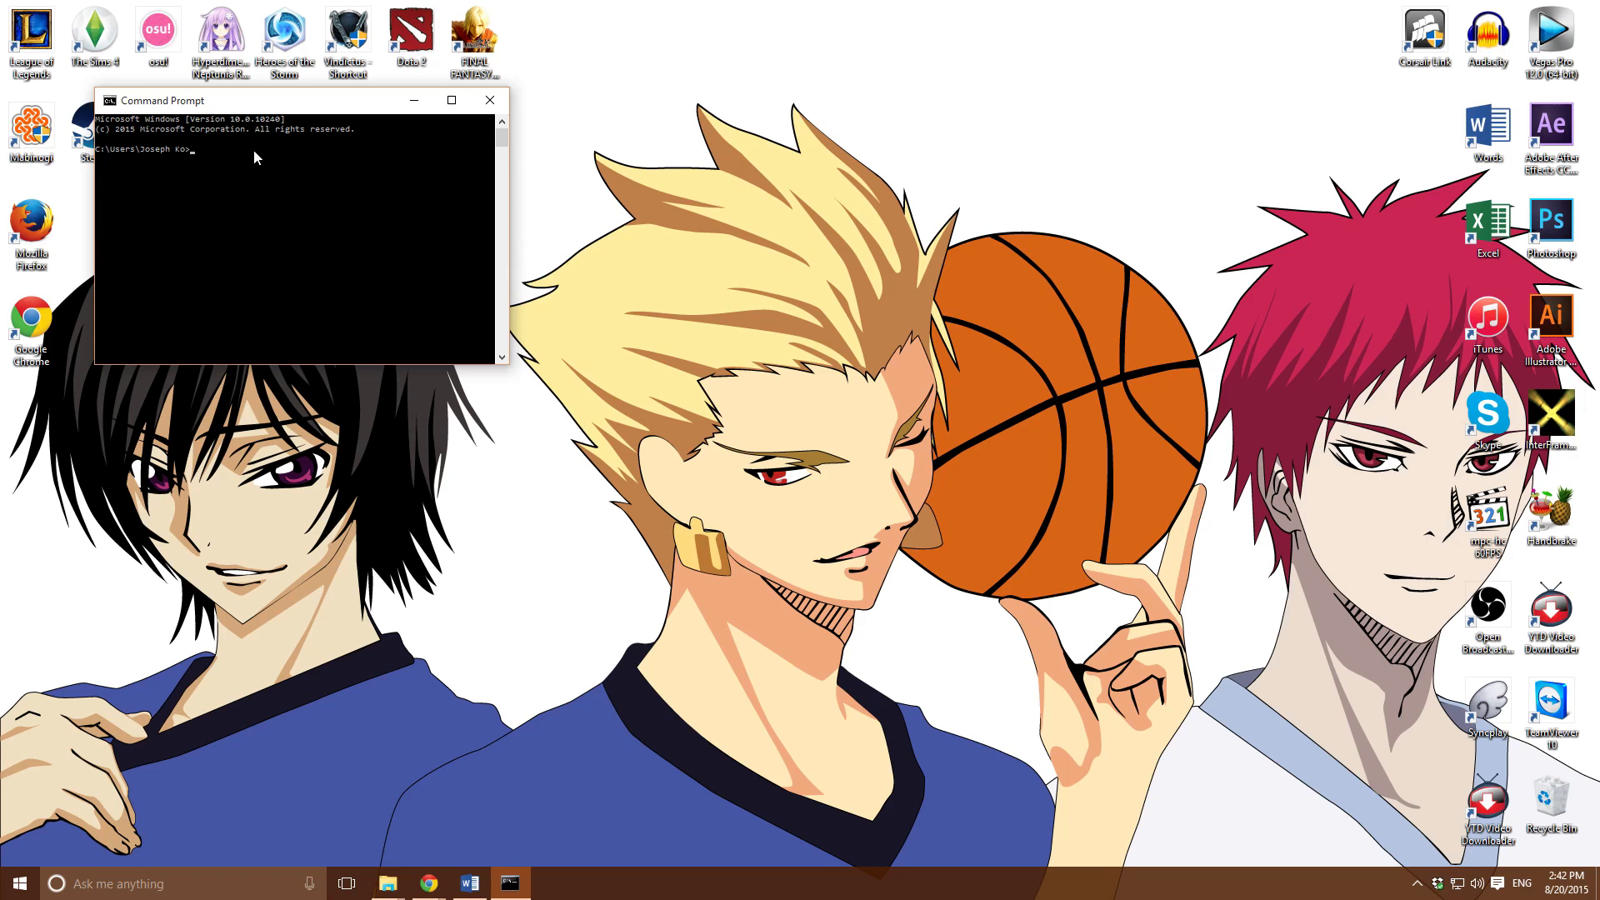
left_click_drag(297, 100, 704, 270)
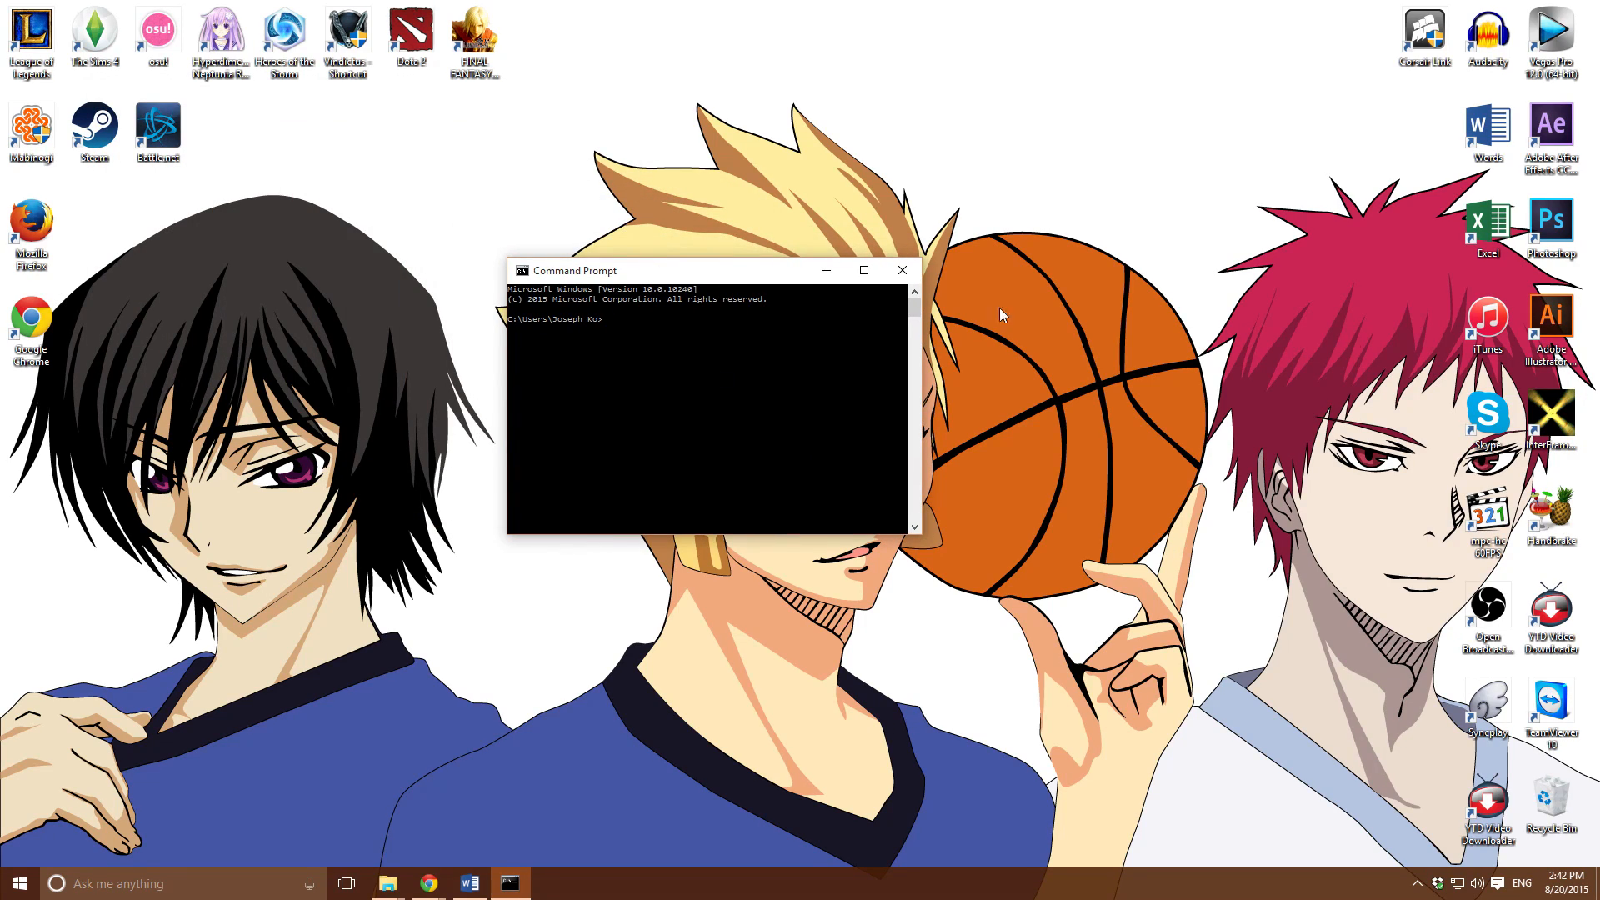
mouse_move(600, 338)
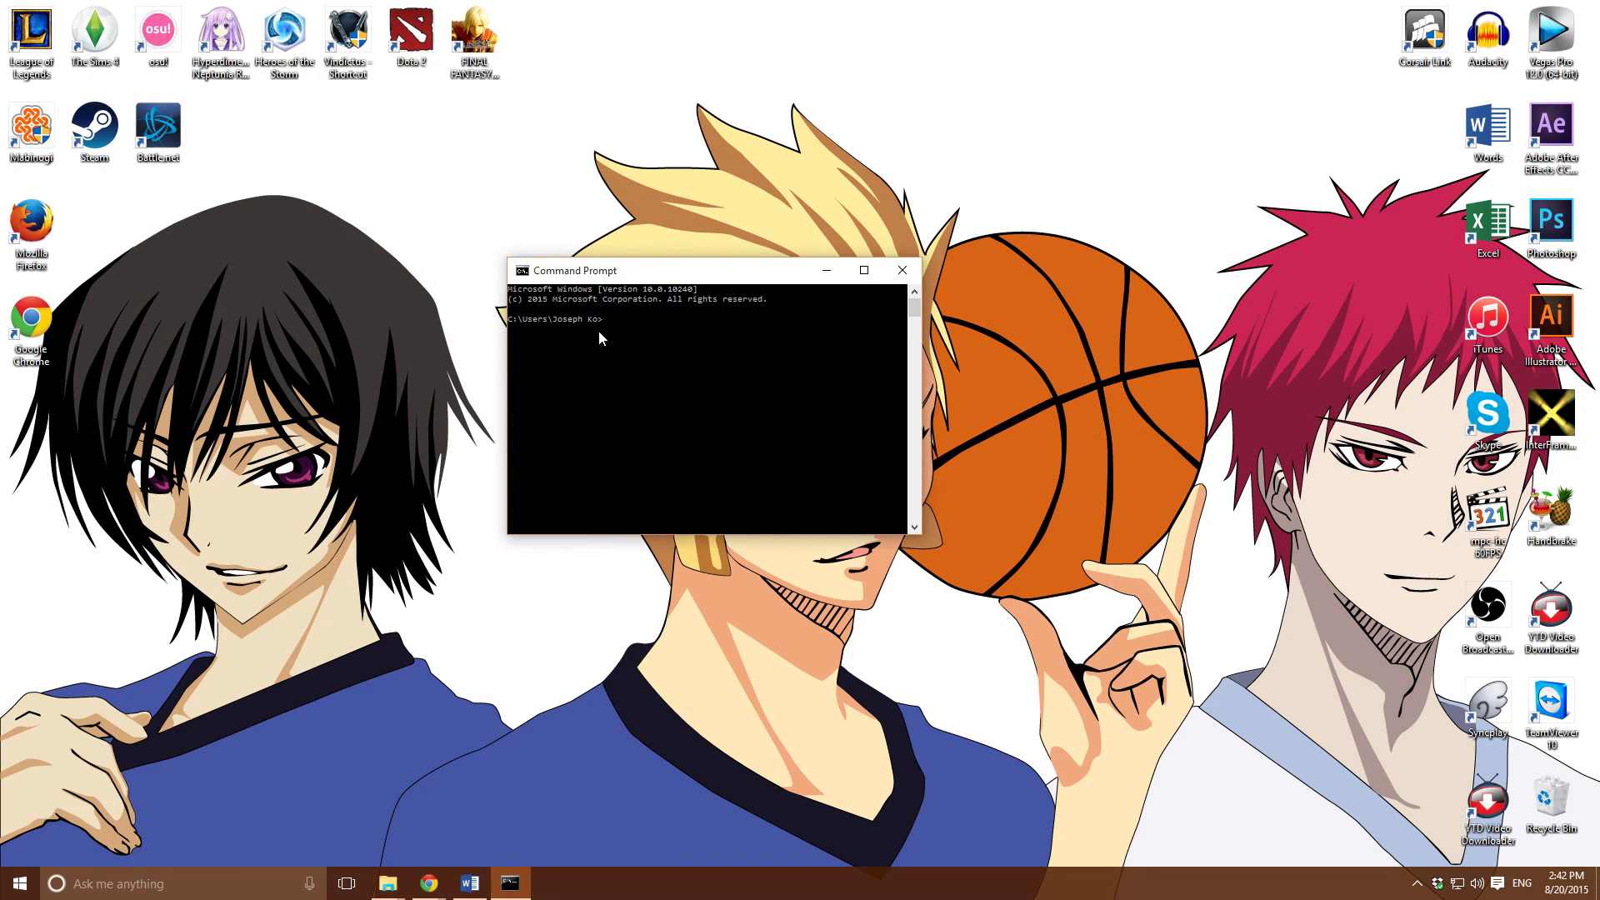
Begin typing a livestreamer command at the prompt, returning from the browser
type("livestr")
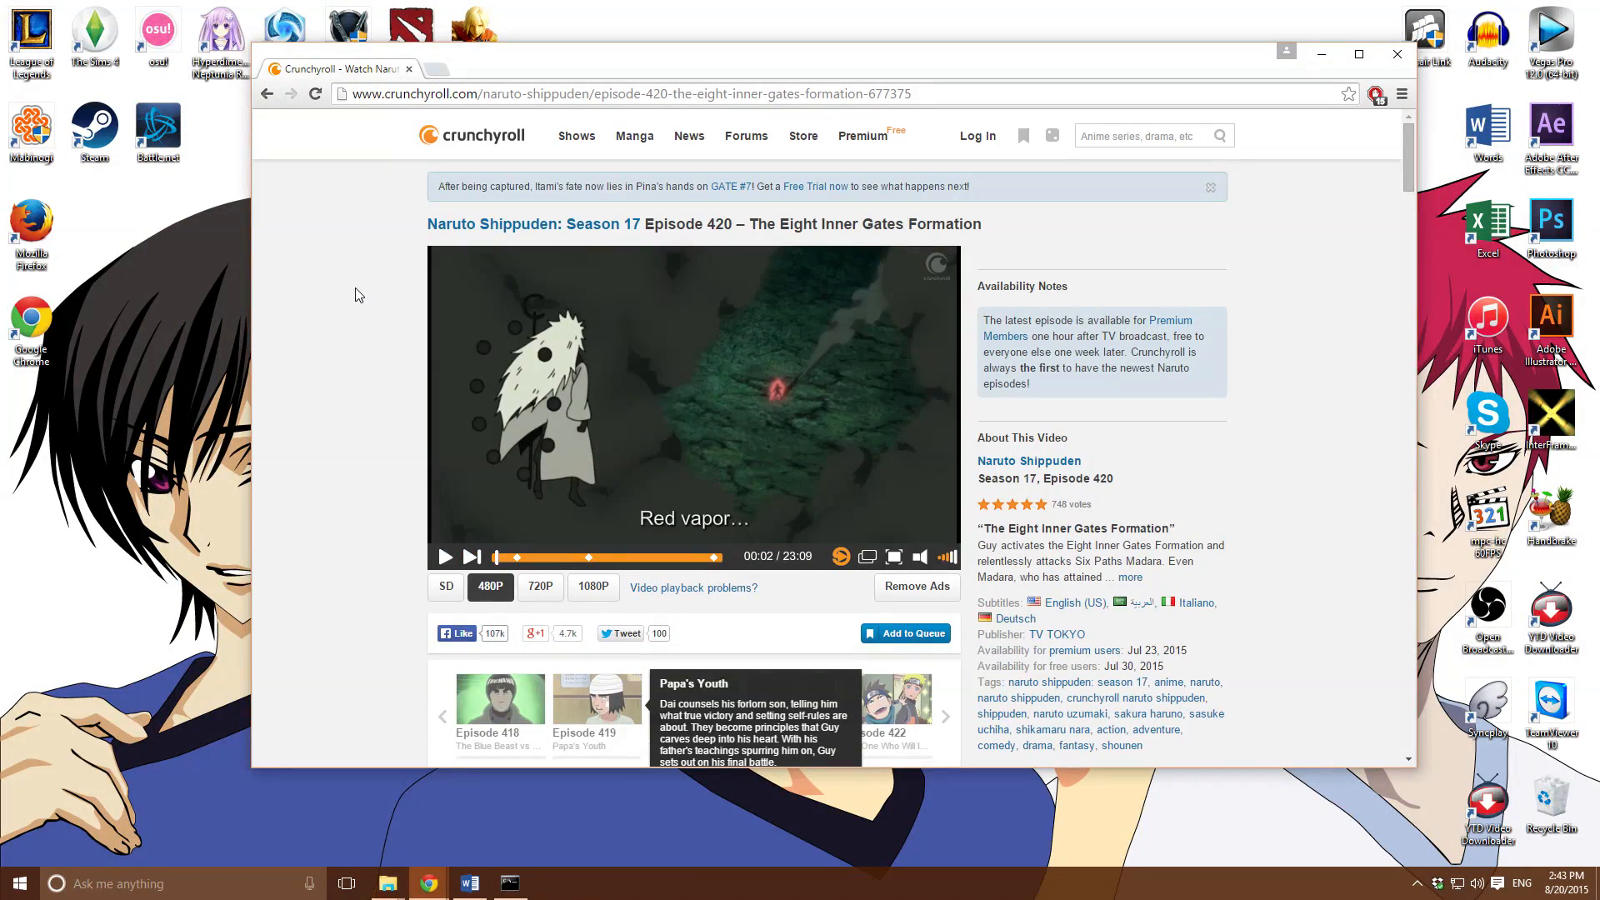
left_click(634, 93)
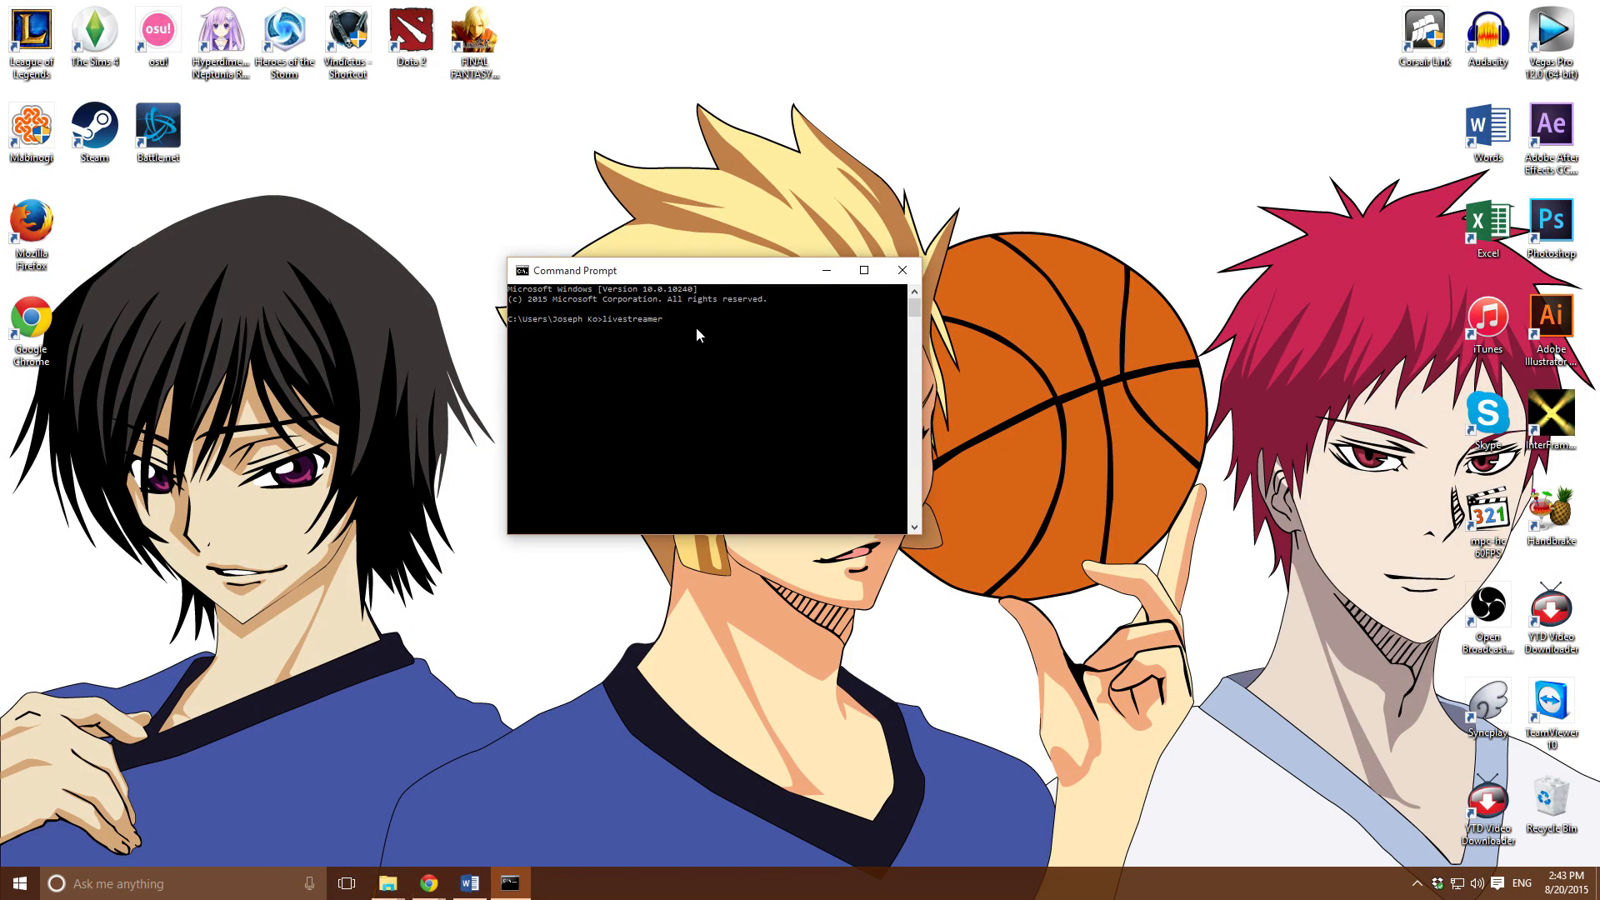
Enter the livestreamer command with the Crunchyroll Naruto Shippuden episode 420 URL, ultra quality and Crunchyroll username
type("http://www.crunchyroll.com/naruto-shippuden/episode-420-the-eight-inner-gates-formation-677375")
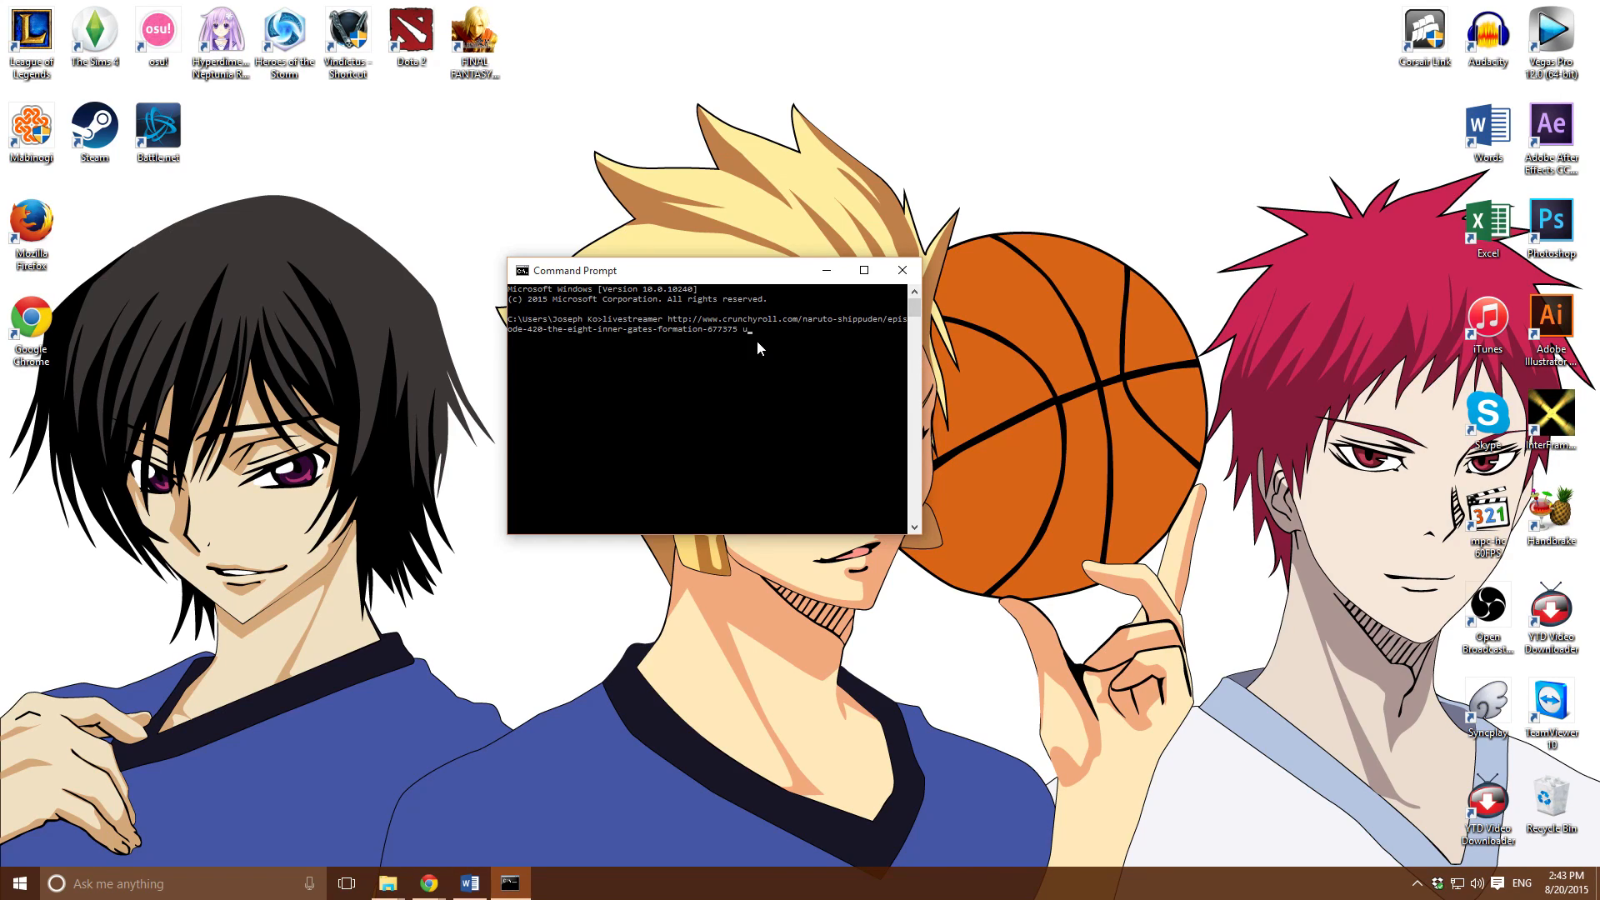
type("ultra --")
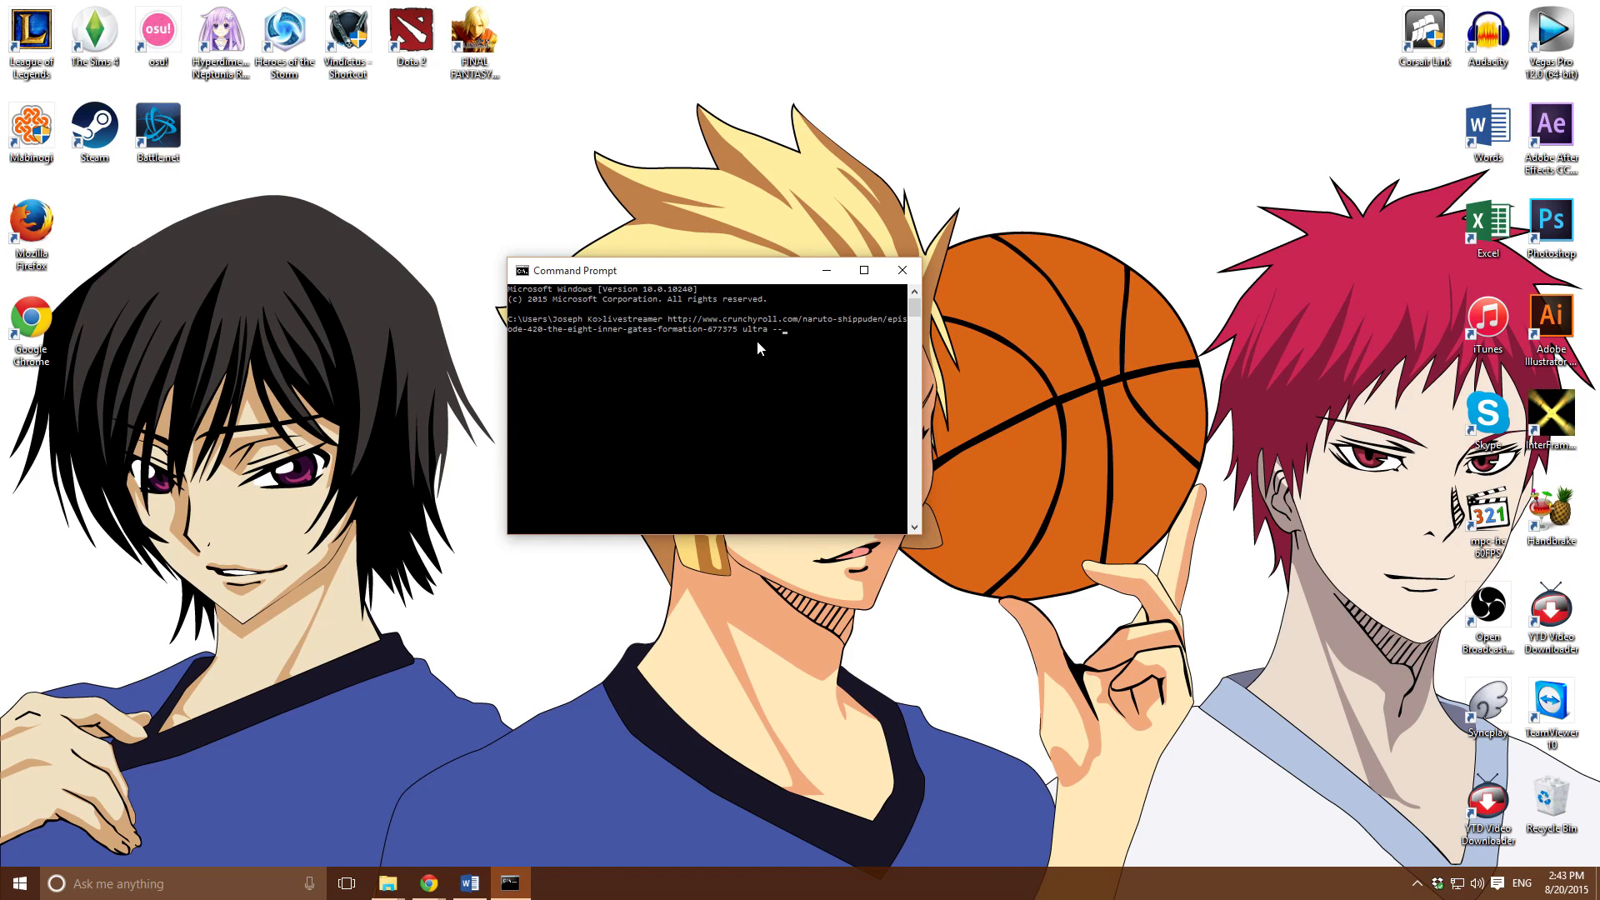
type("crunc")
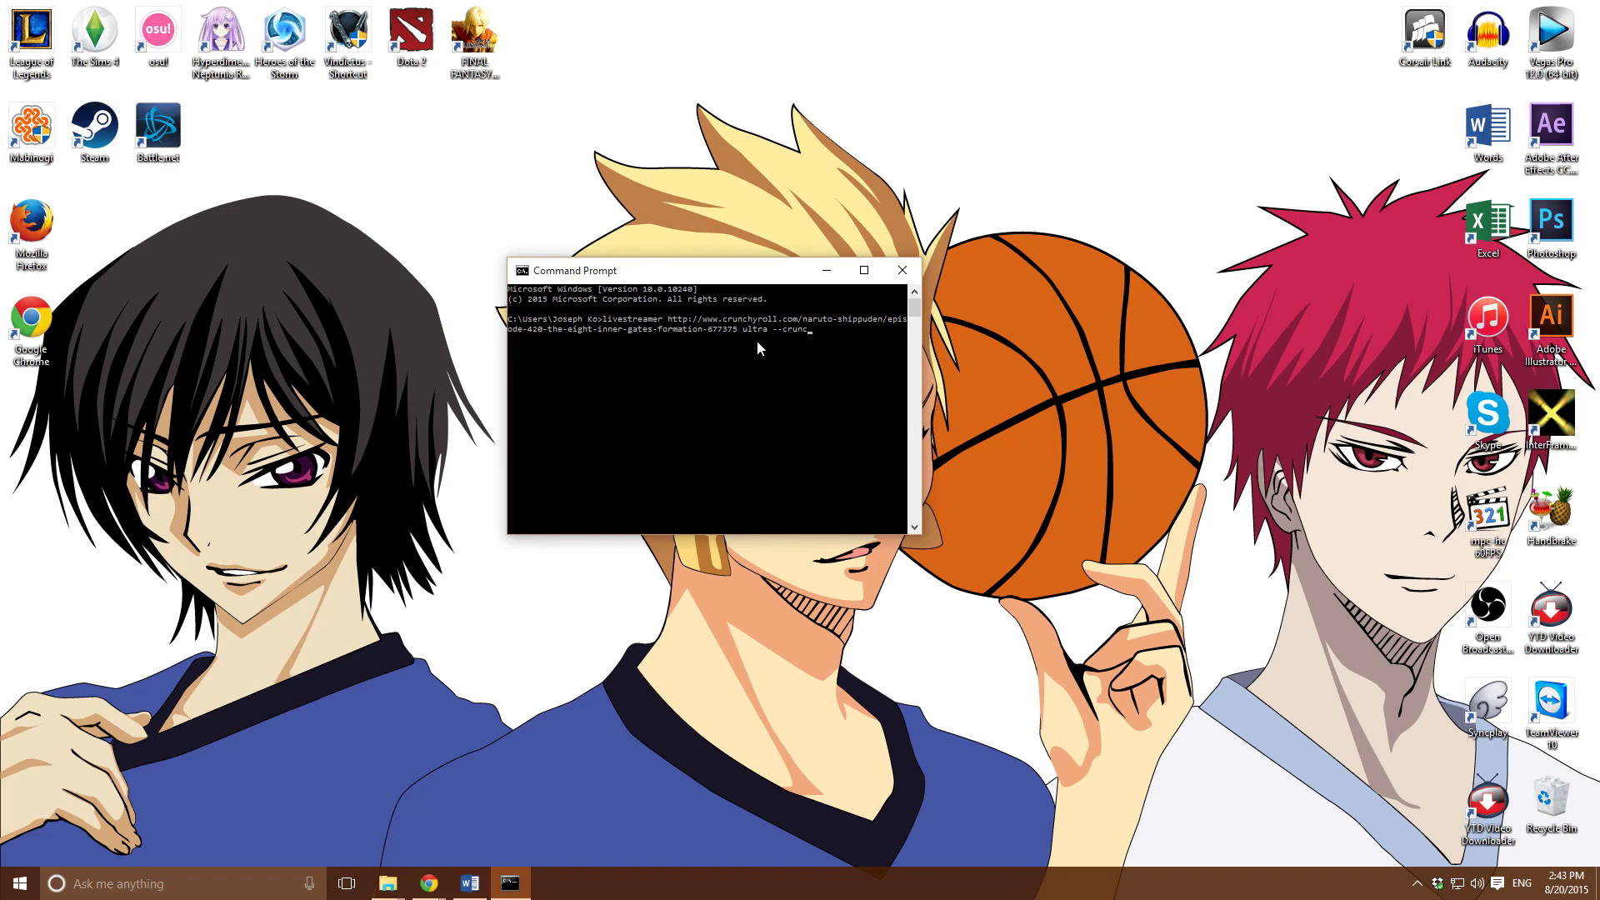
type("hyroll")
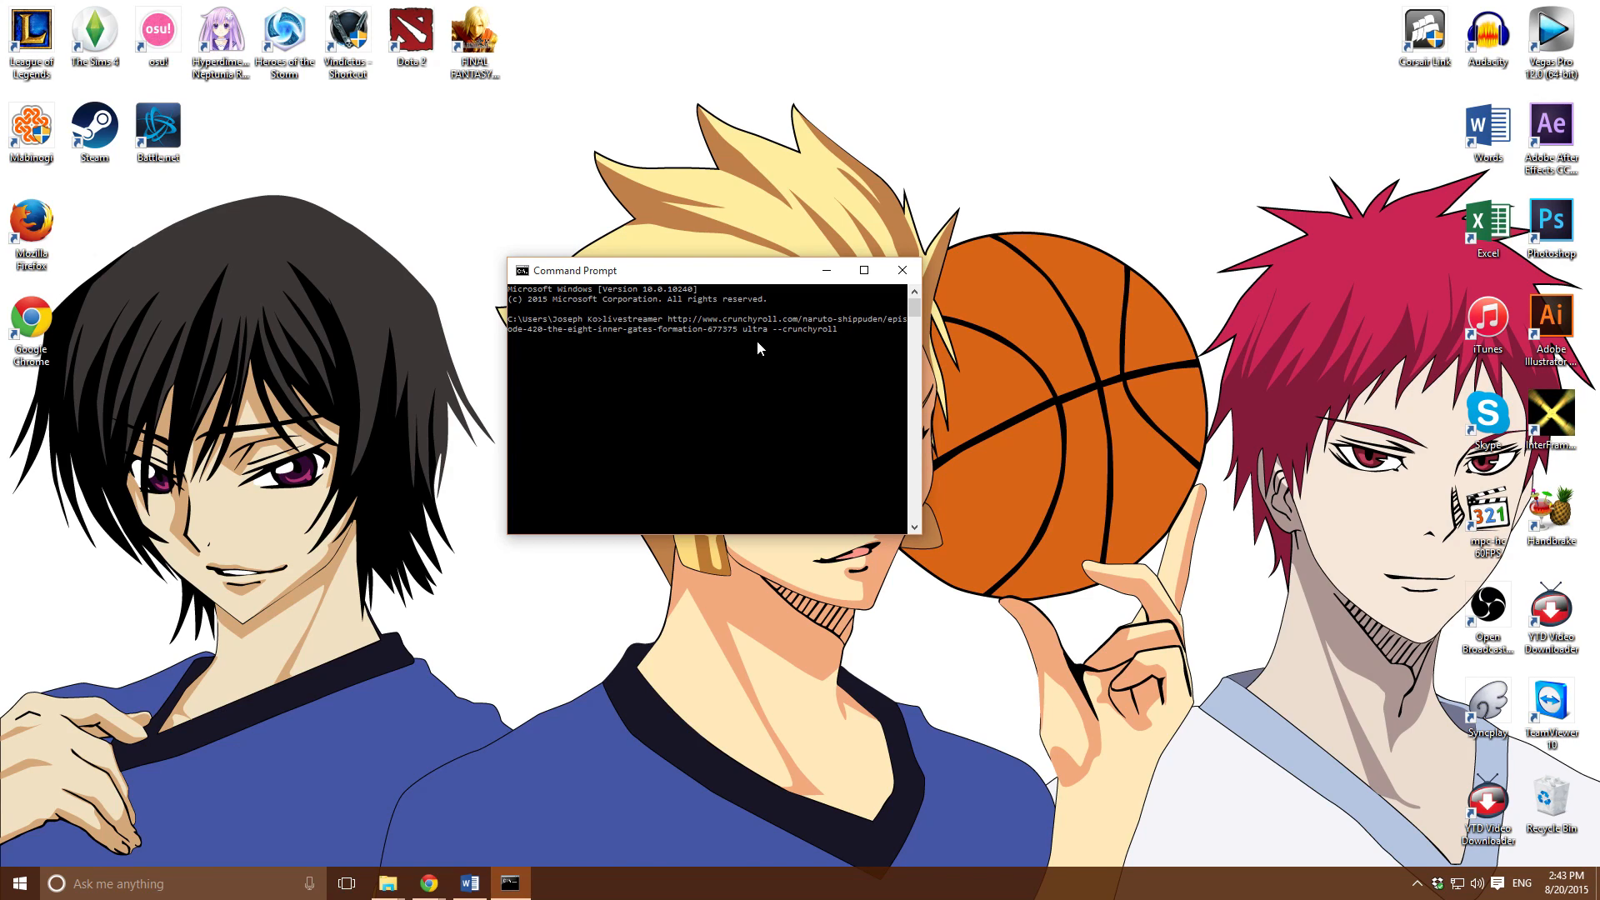
type("-username")
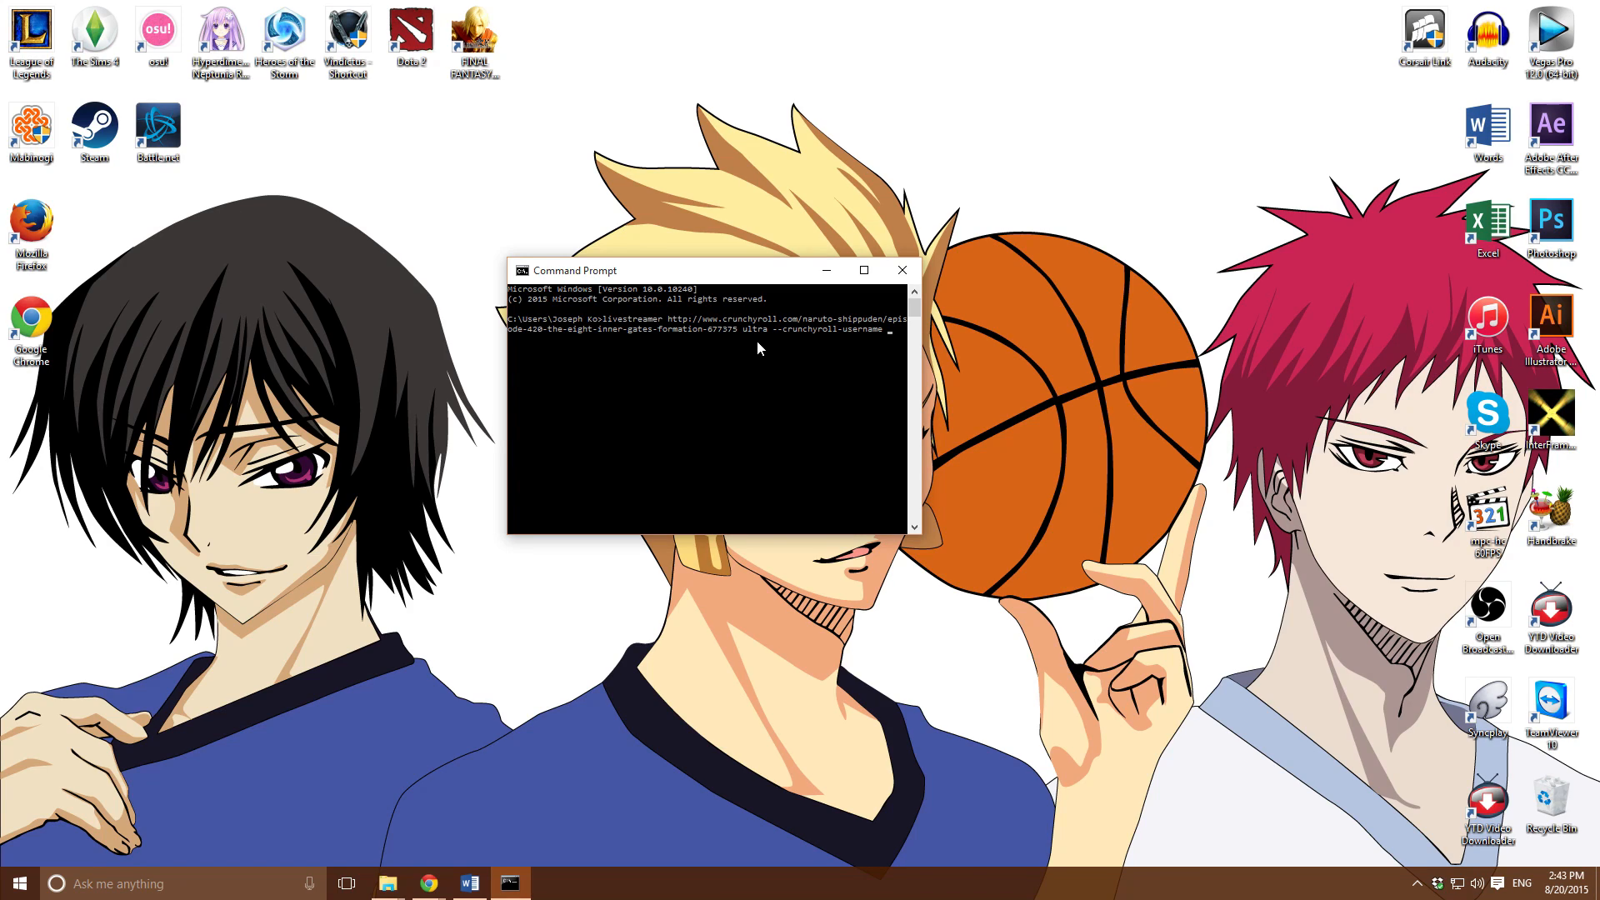
type("John")
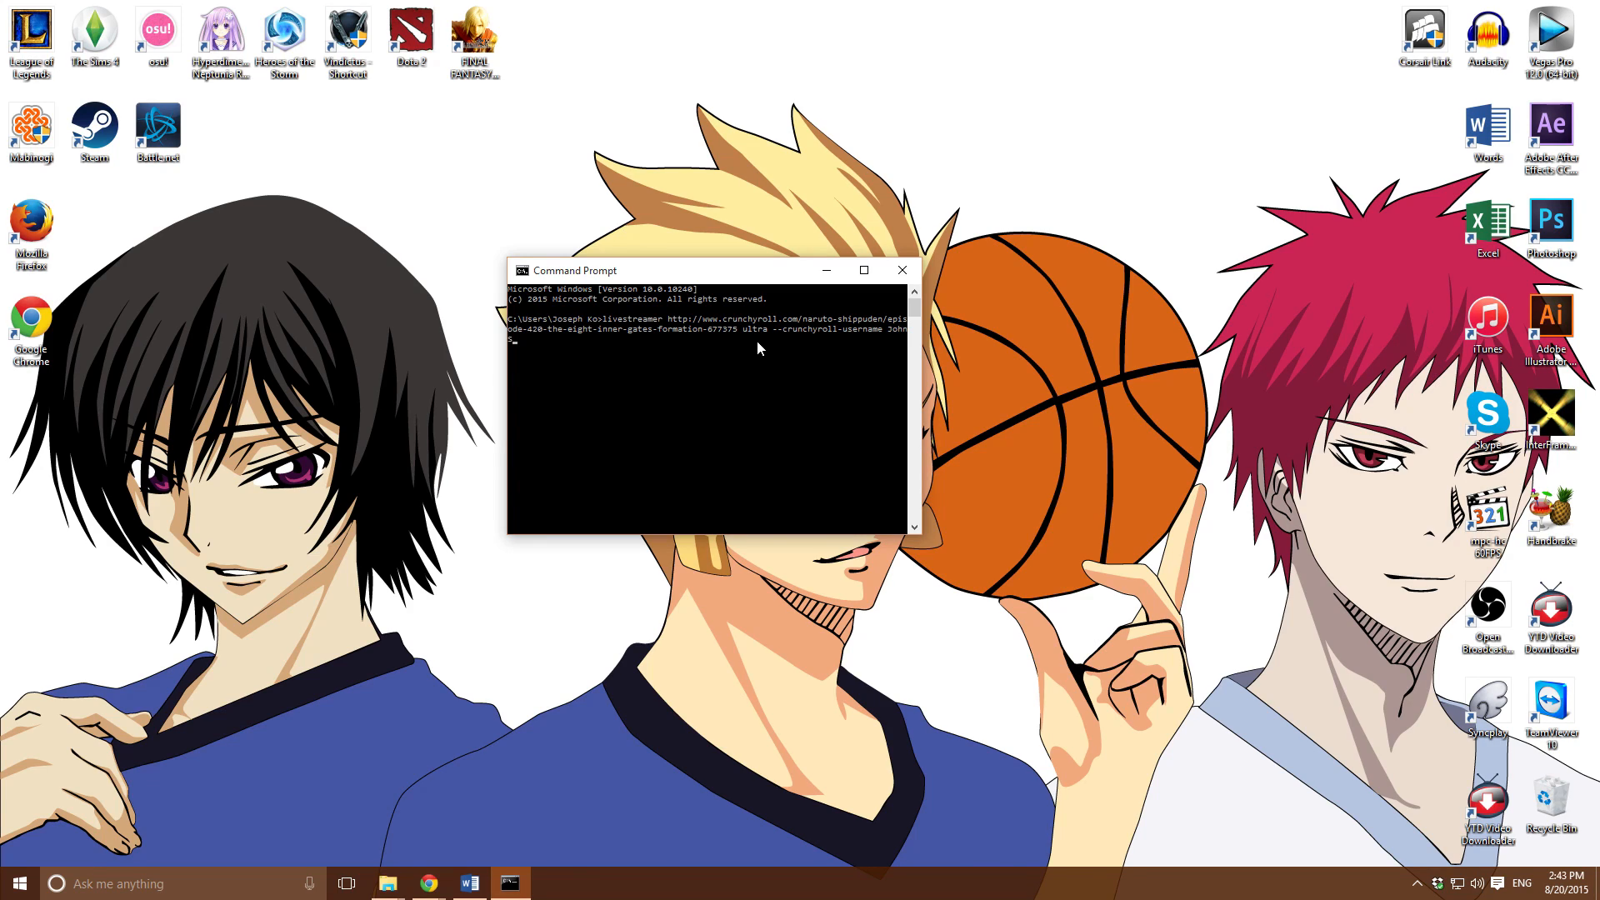
type("smit")
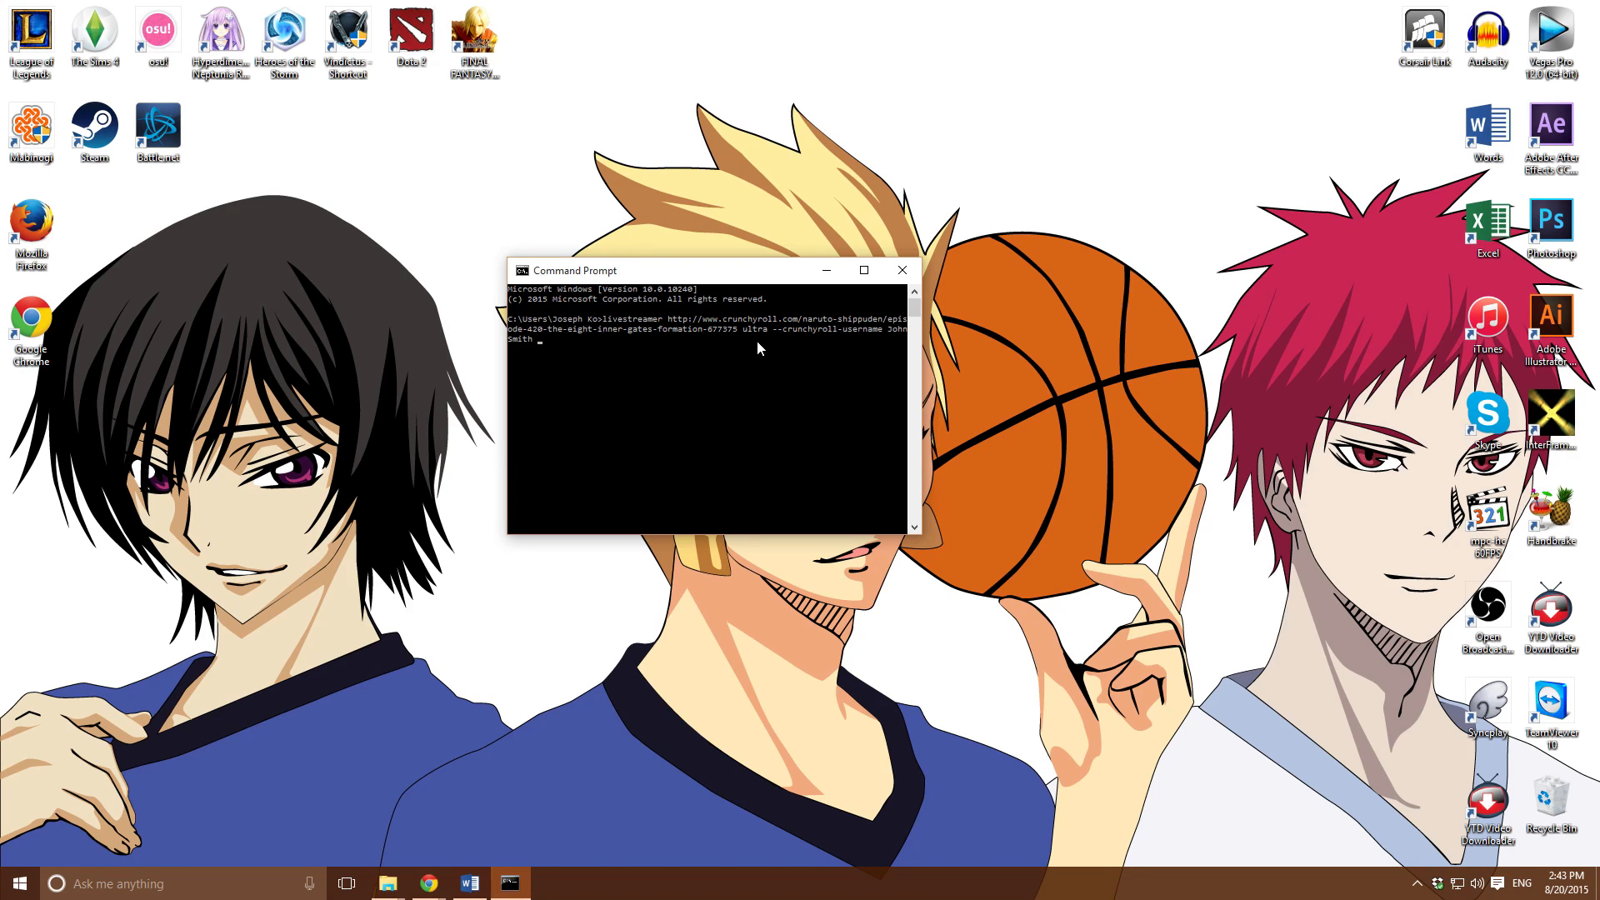
Add the Crunchyroll password and --player path to SVP's mpc-hc.exe, repositioning the command window
type("--")
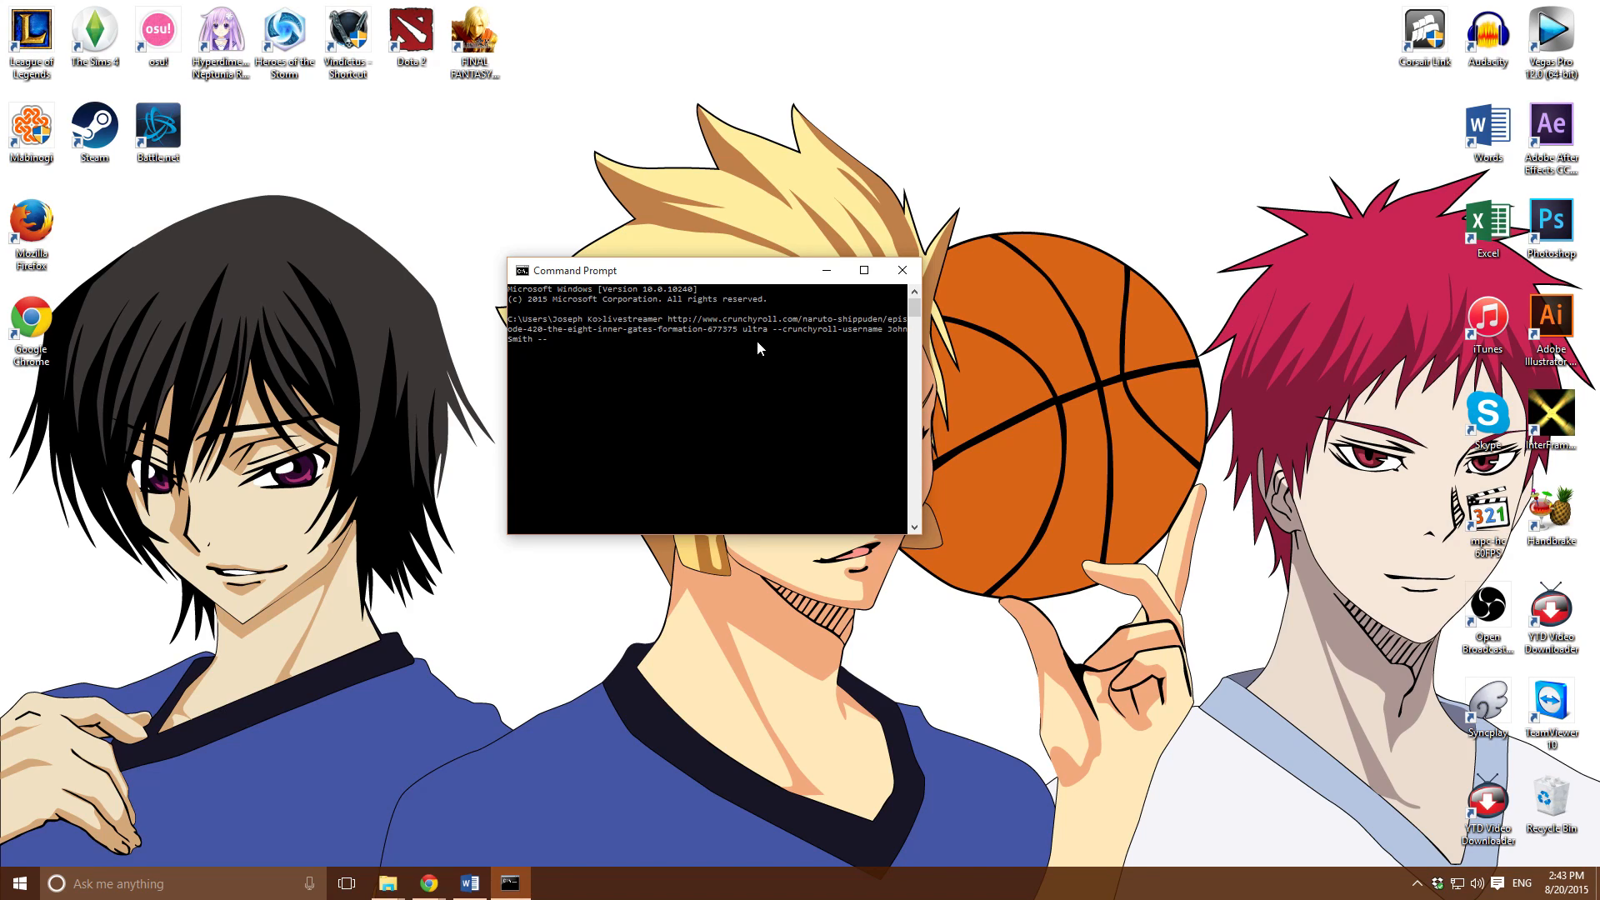
type("crunchy")
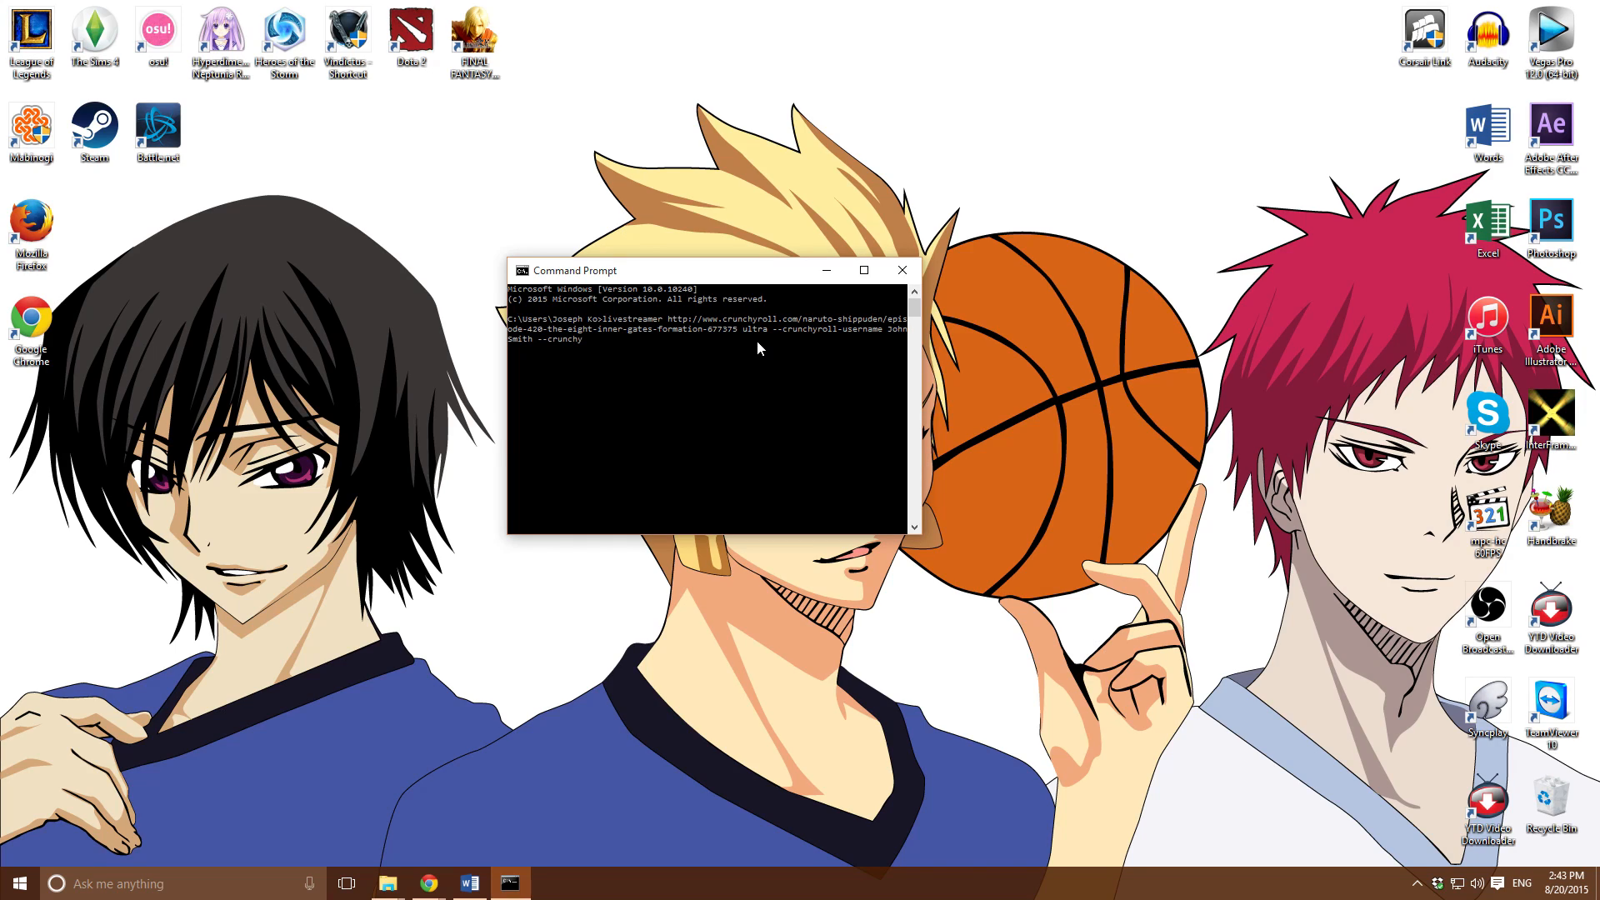
type("roll")
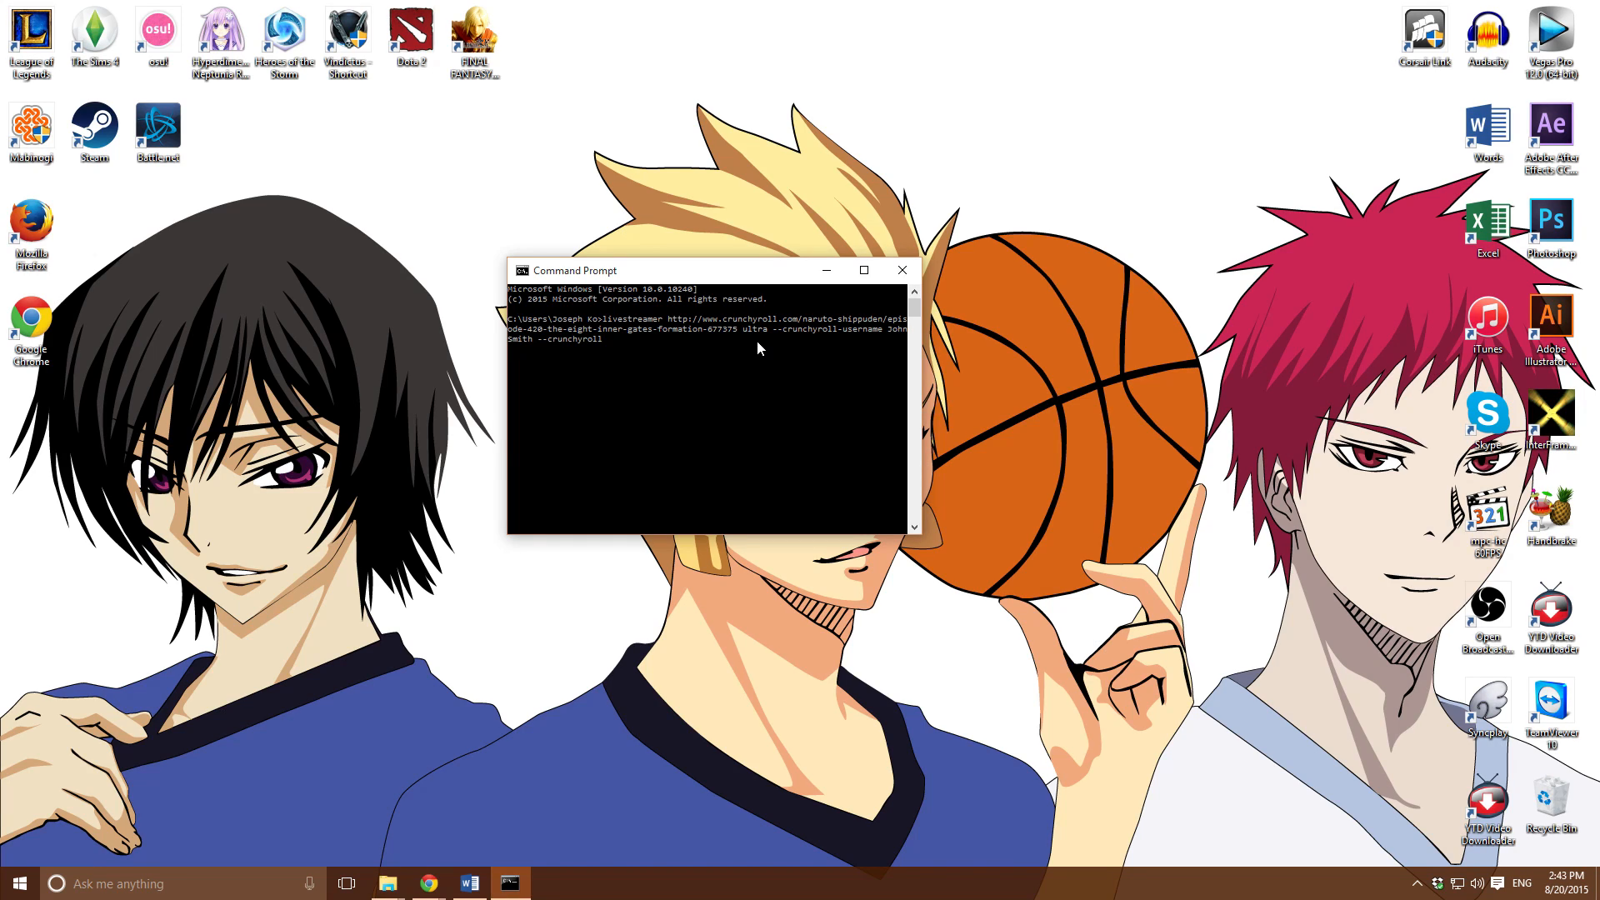
type("pawa")
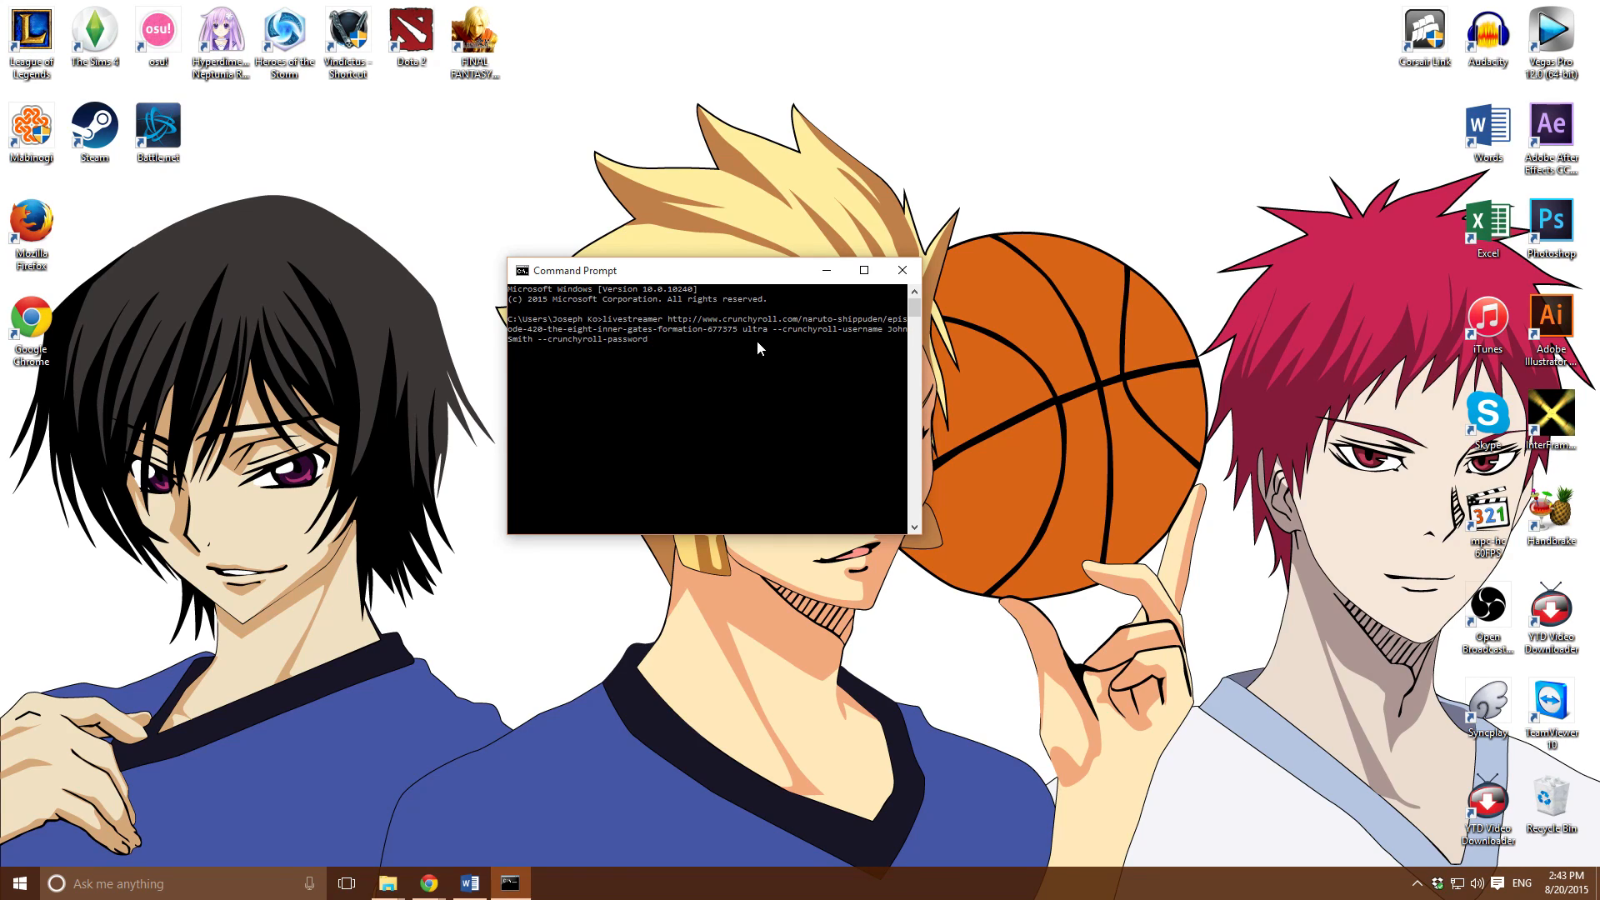
type("MaryJane")
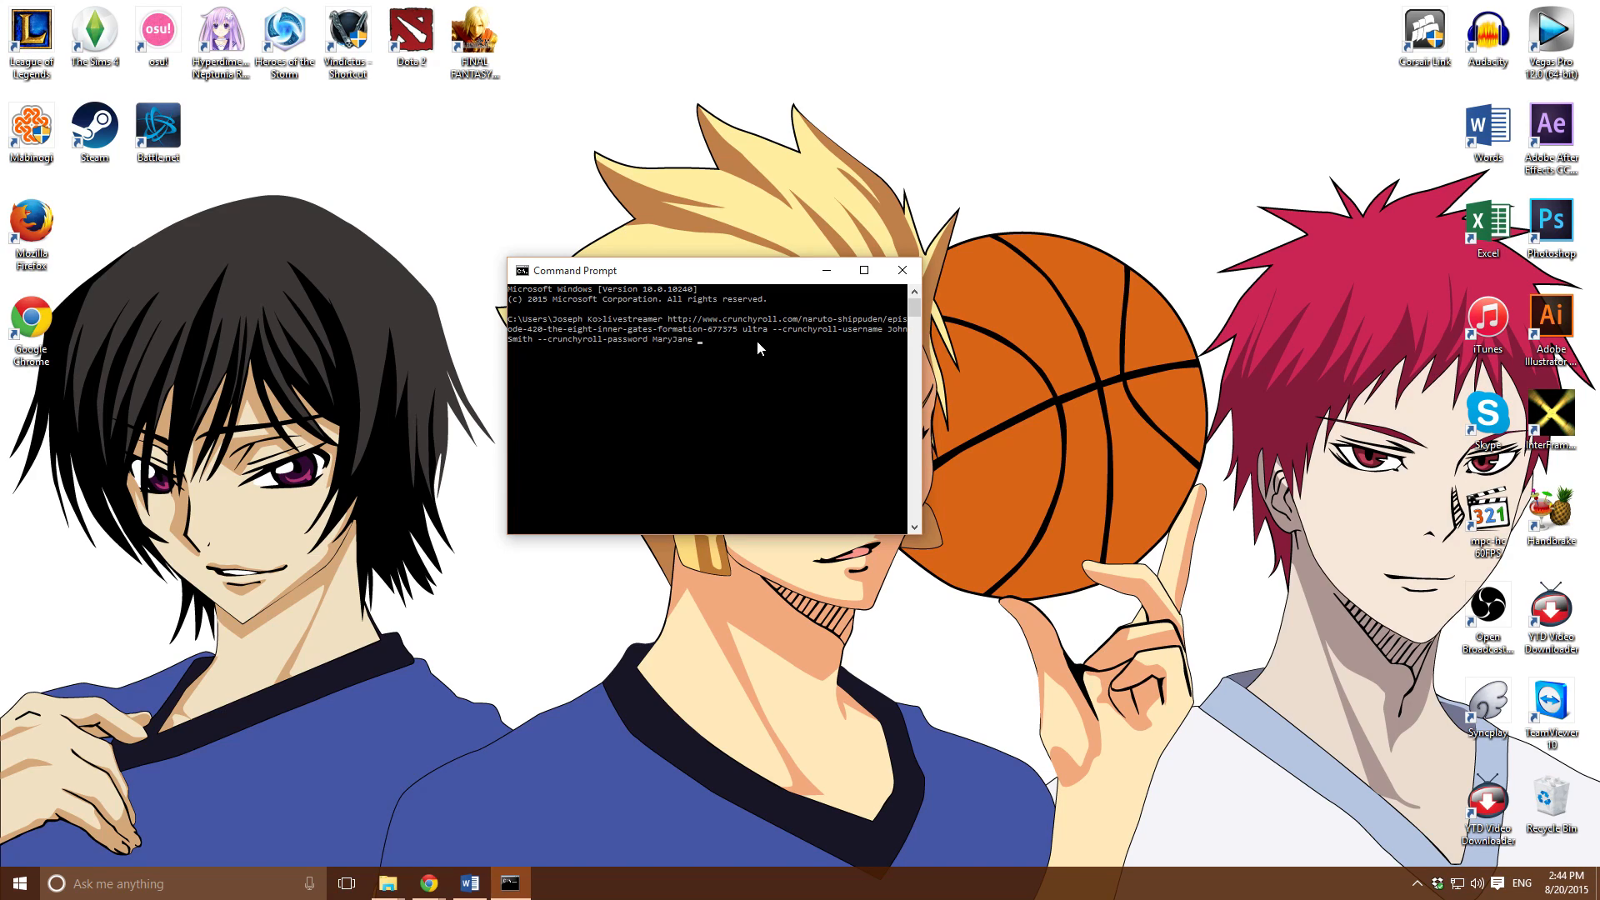
type("--plat")
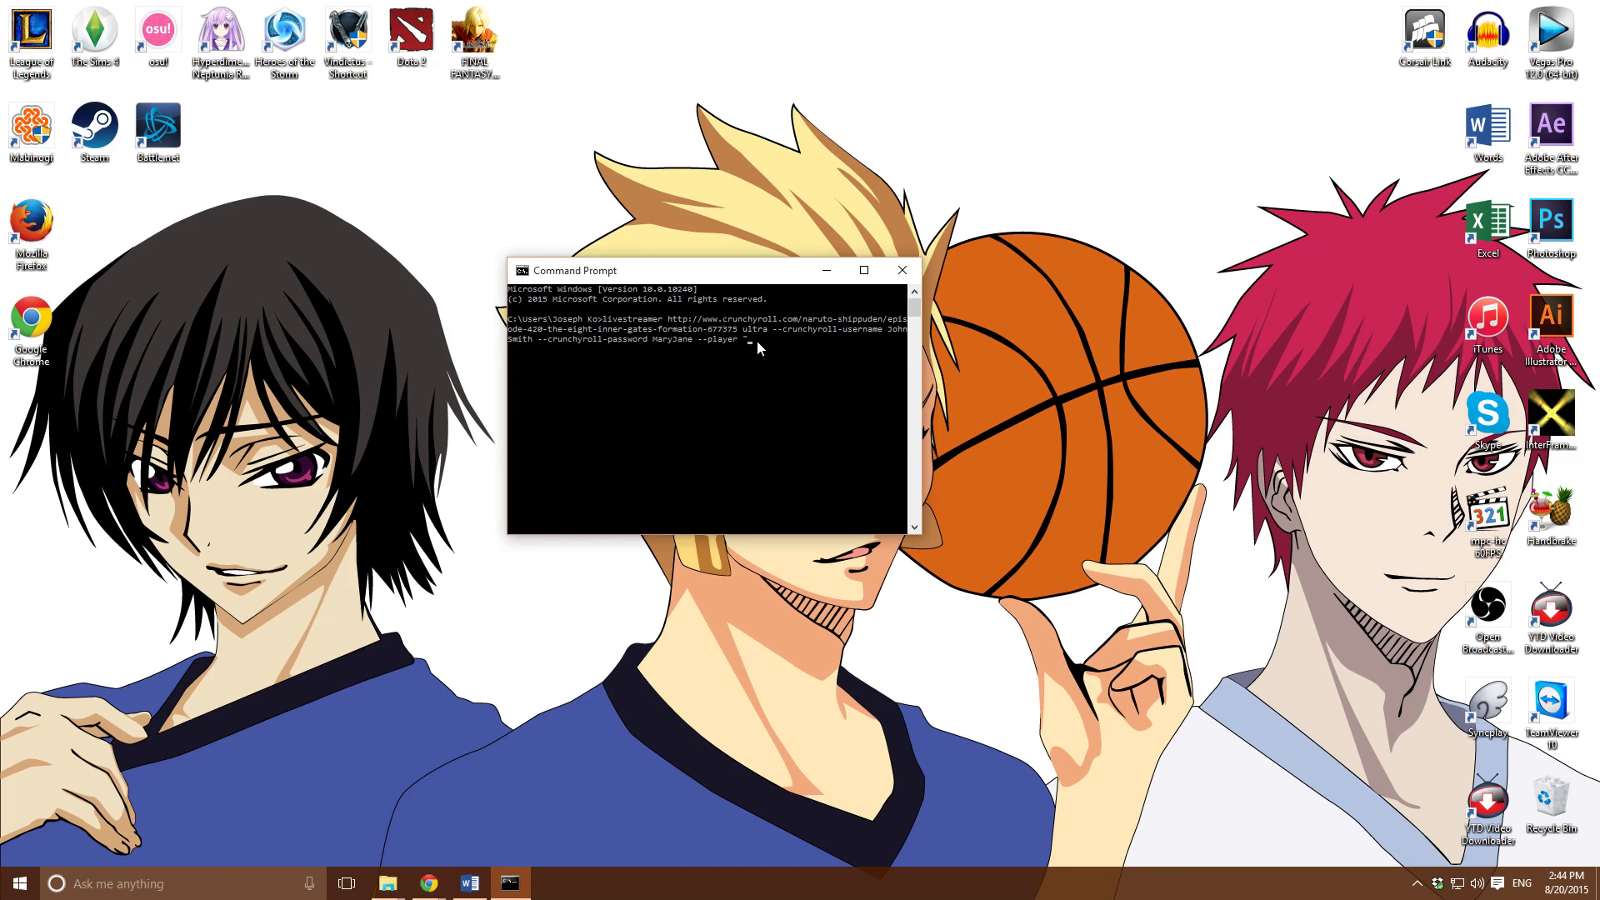
type("C")
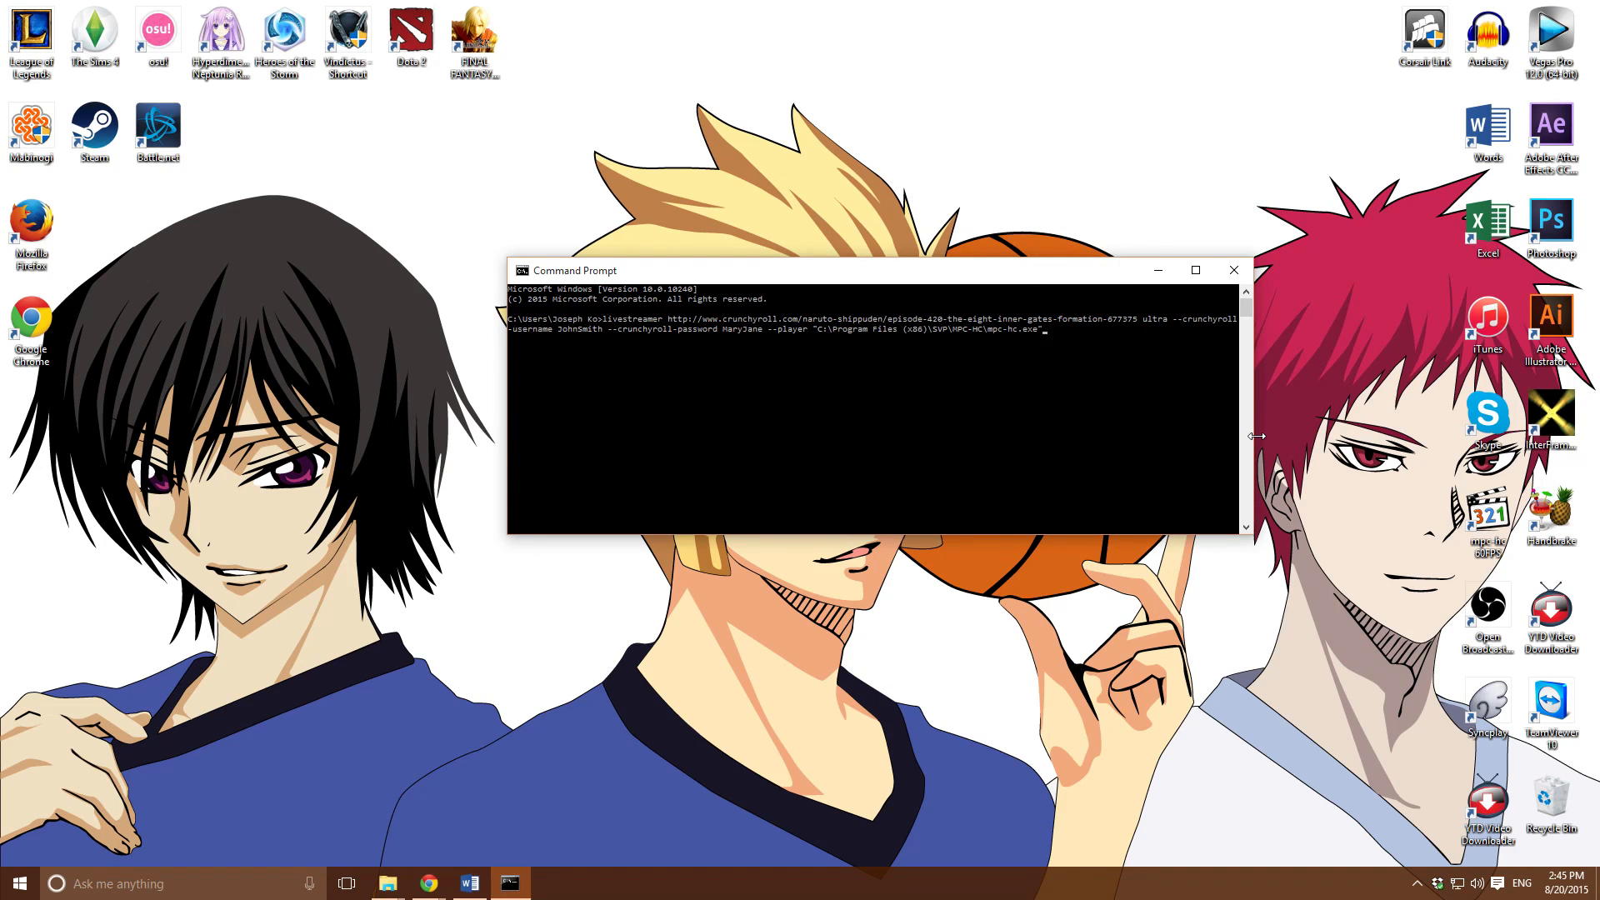
left_click_drag(1260, 435, 979, 520)
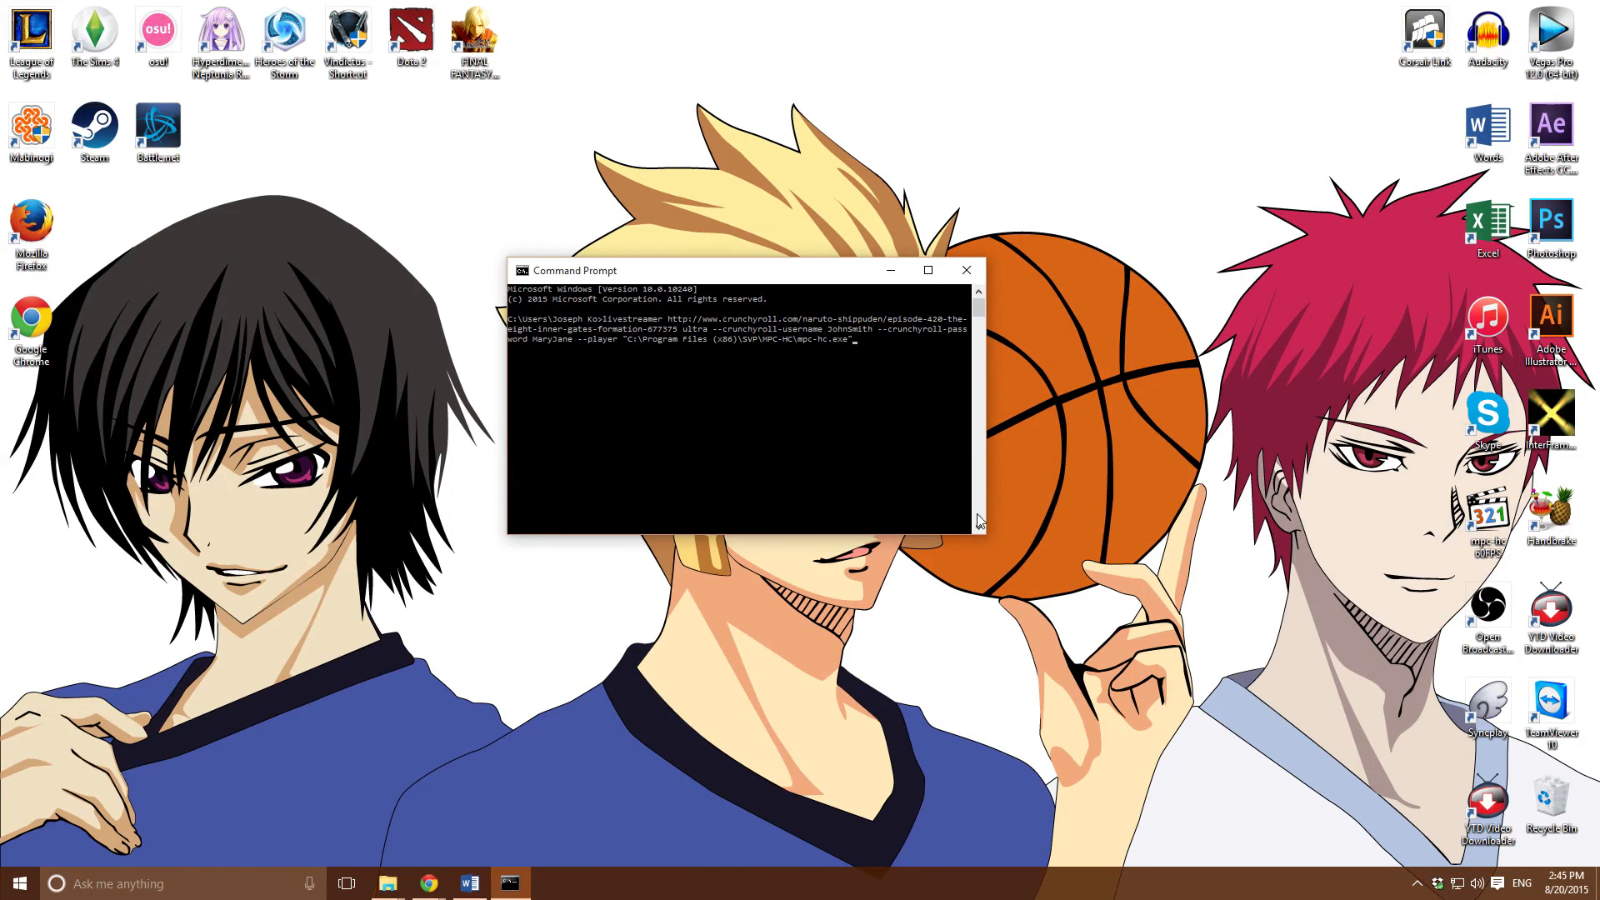
left_click_drag(715, 270, 715, 259)
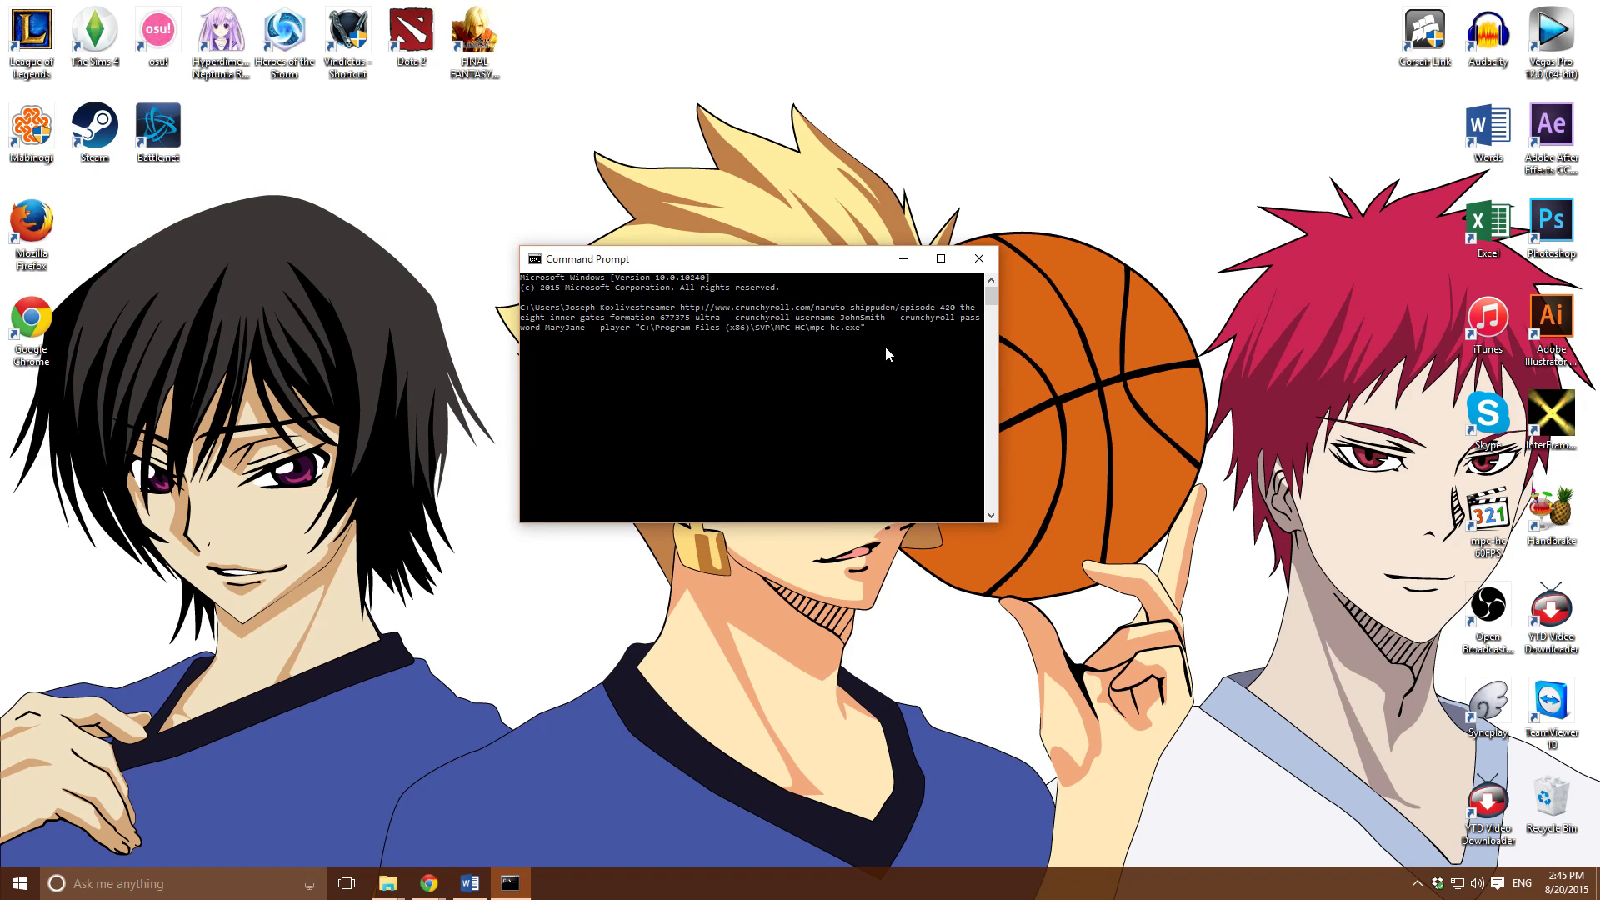
mouse_move(1170, 722)
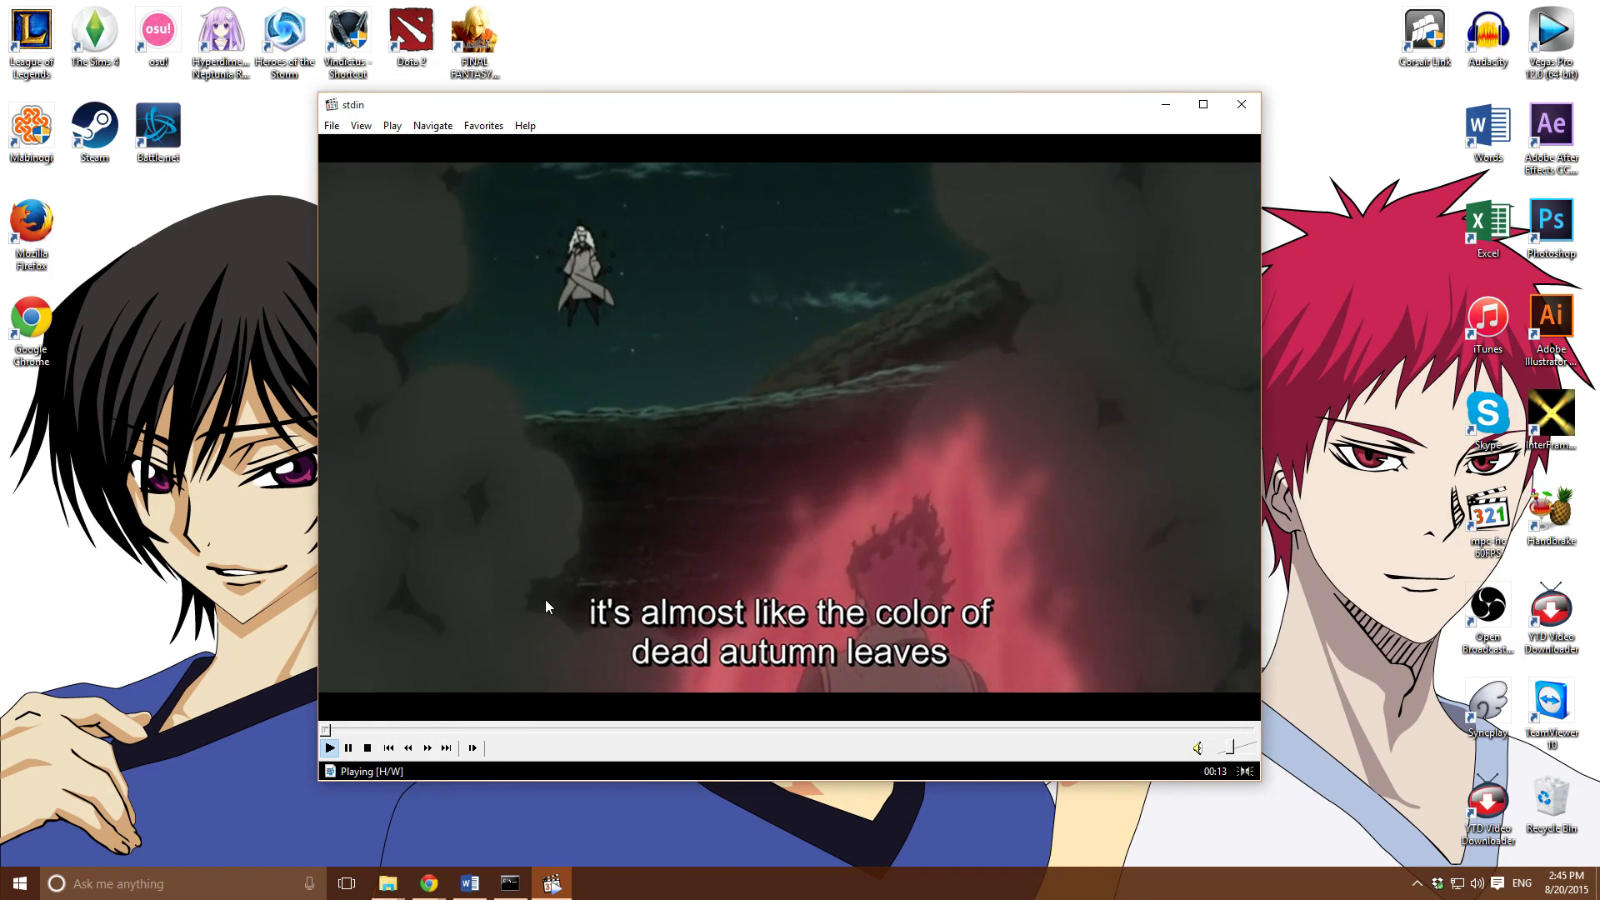
mouse_move(348, 748)
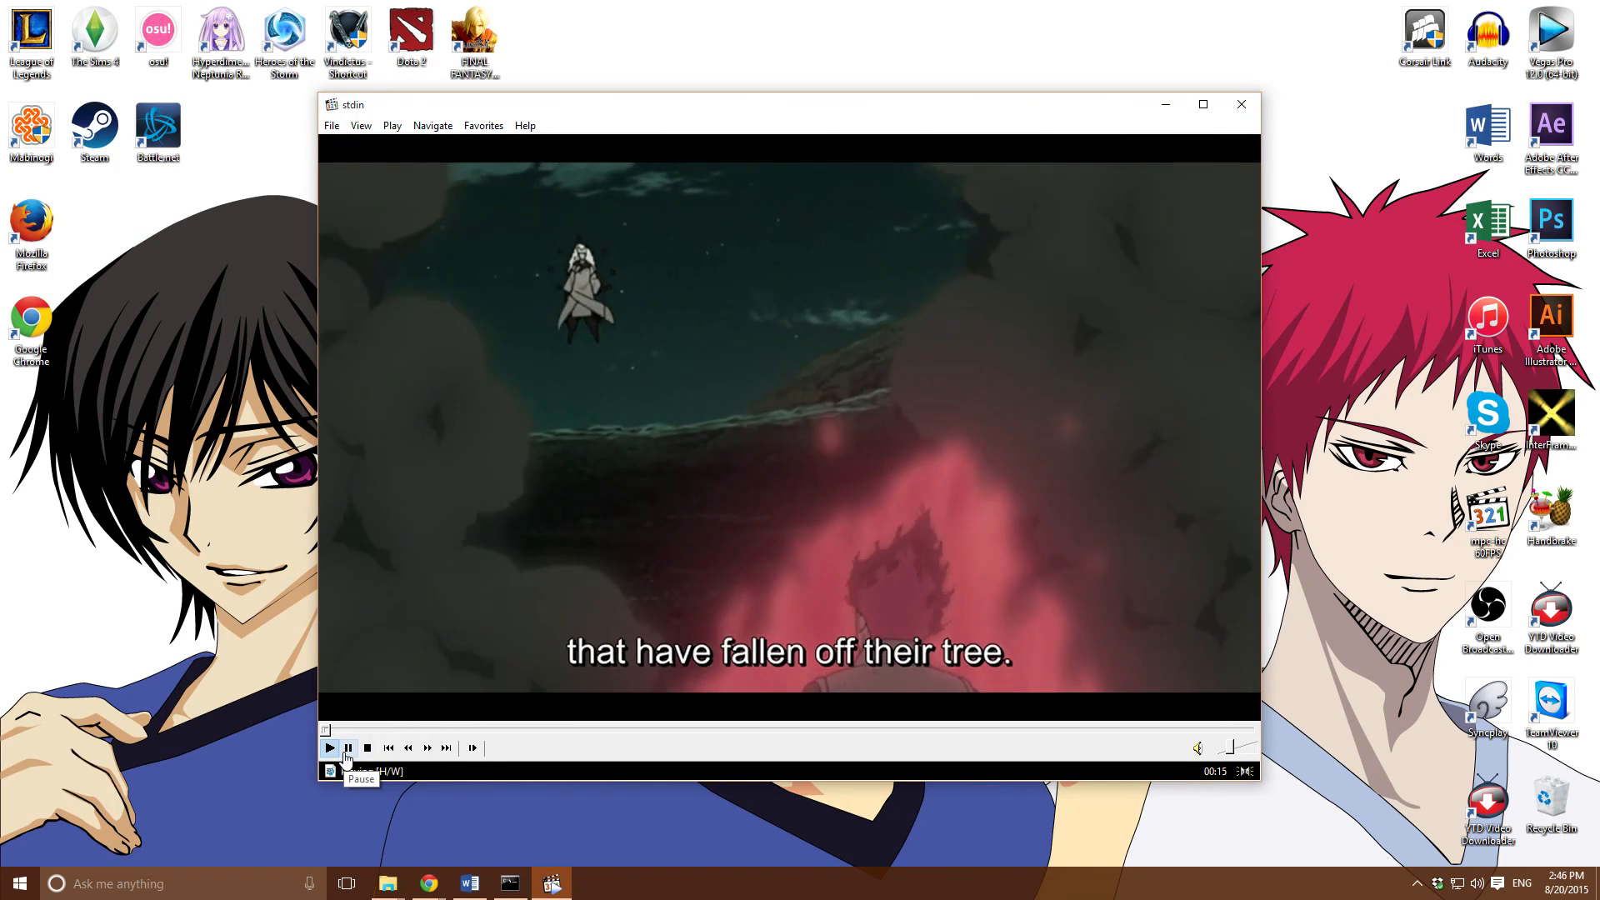
Pause and resume the streamed Naruto Shippuden episode in MPC-HC
left_click(329, 748)
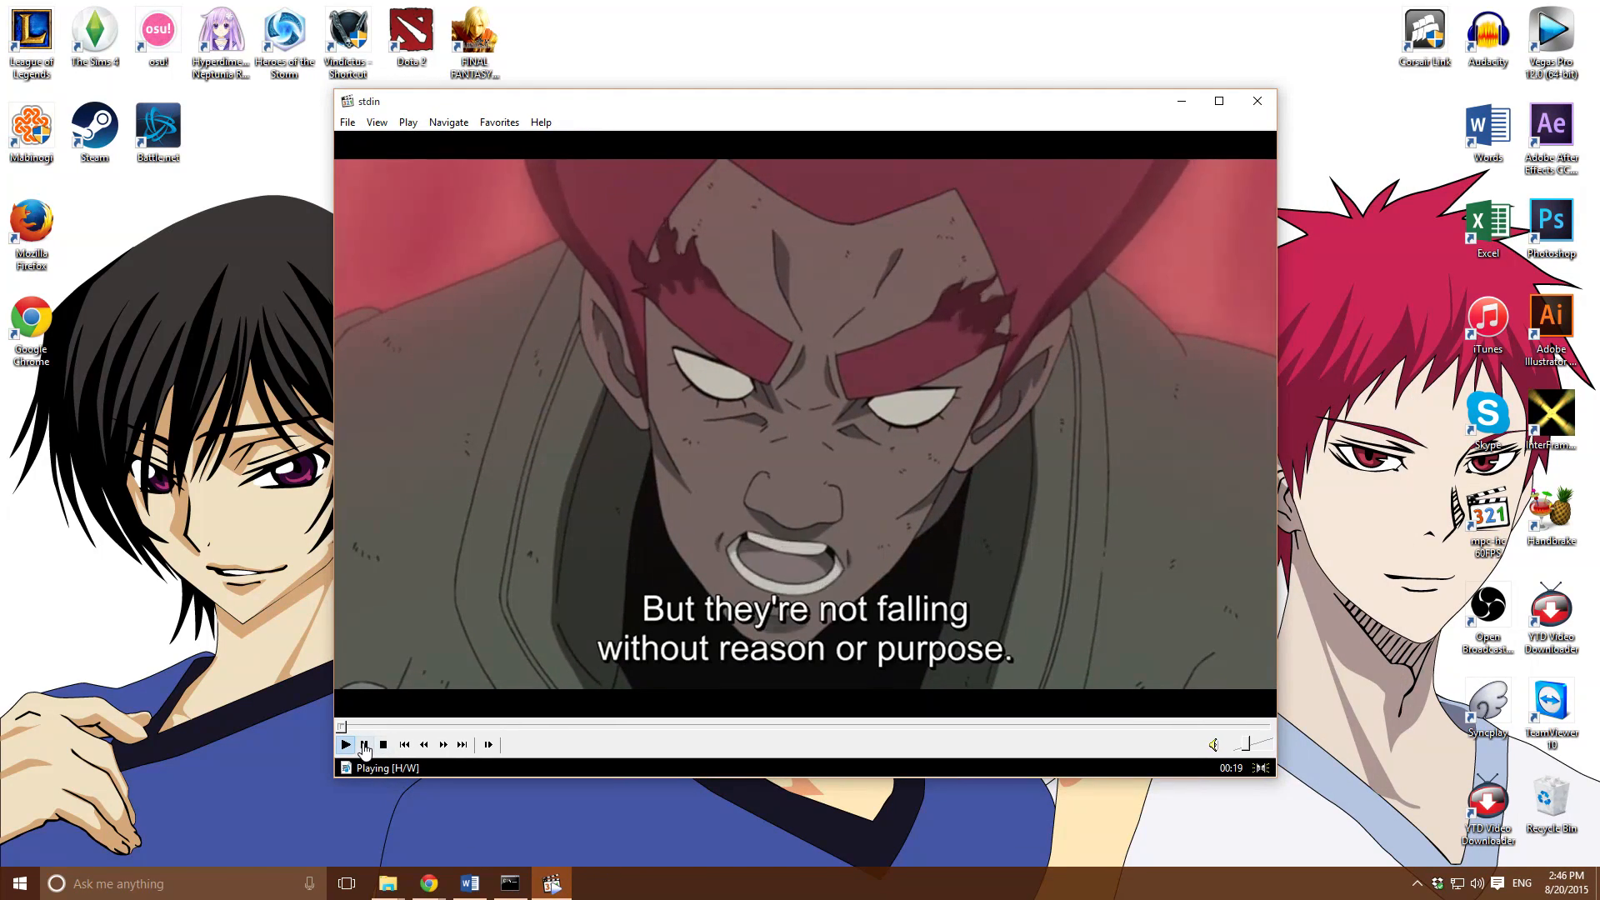
left_click(346, 744)
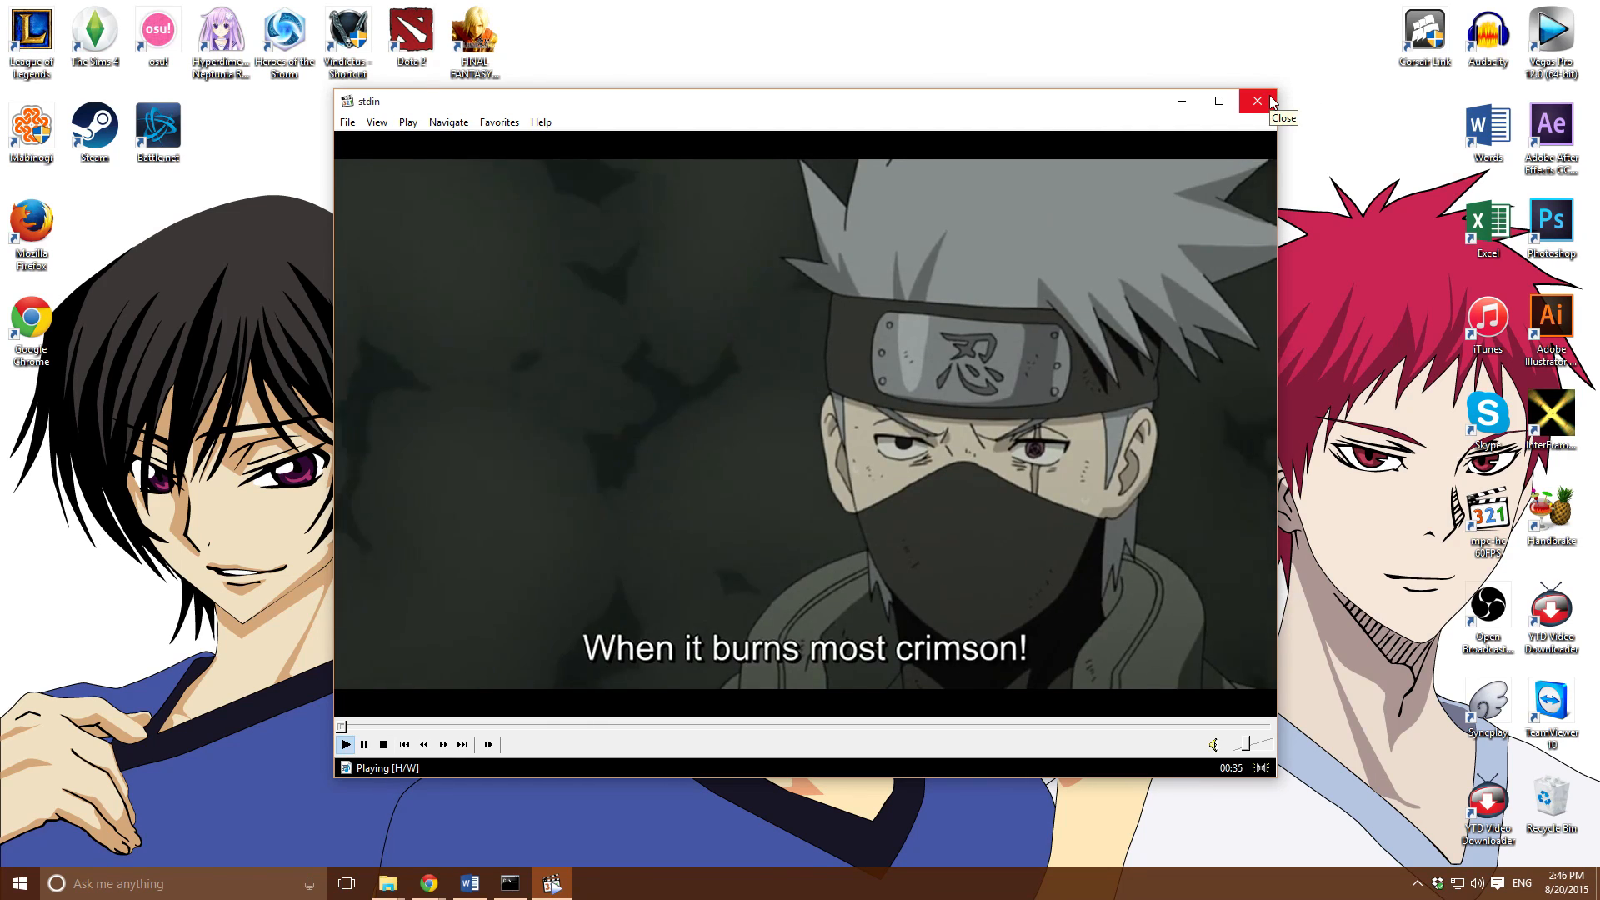
mouse_move(1056, 254)
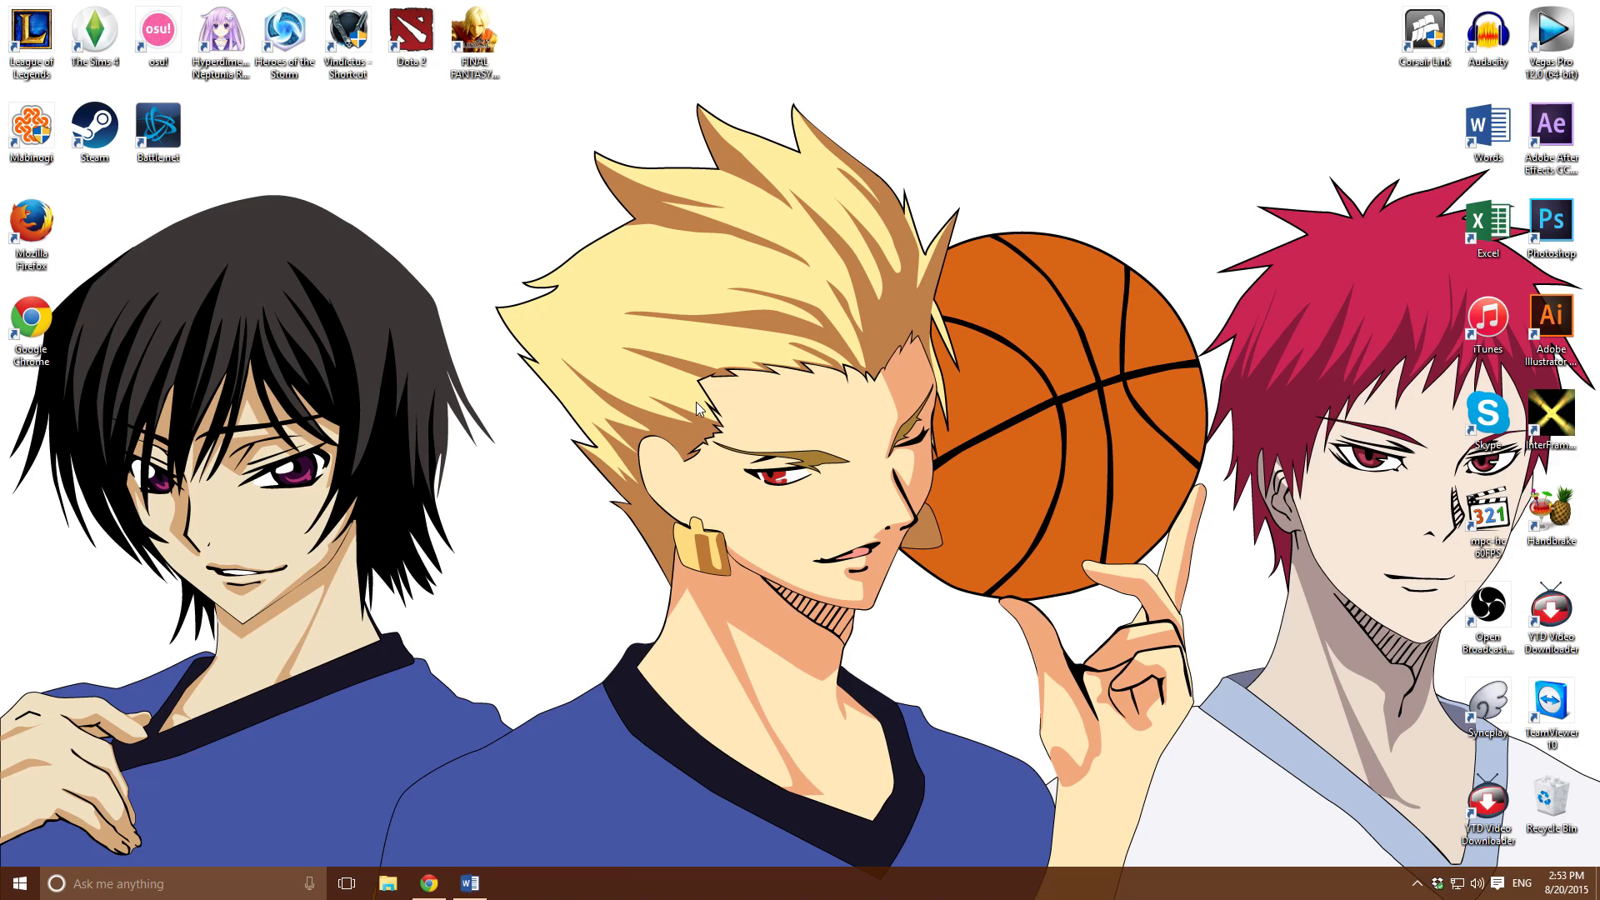
mouse_move(1008, 415)
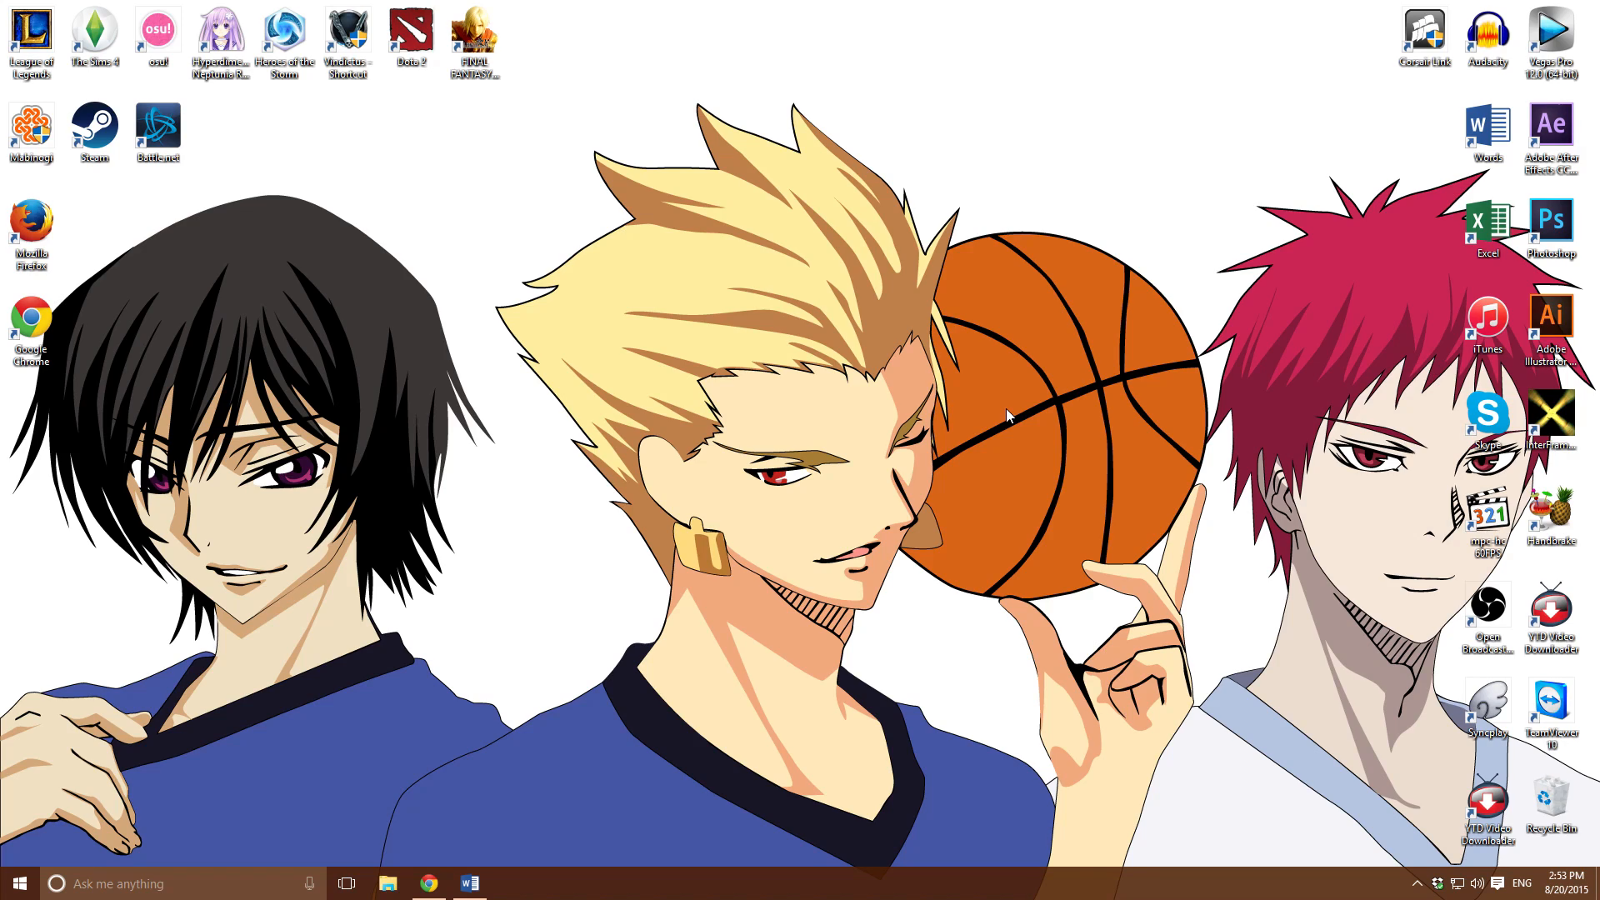
mouse_move(1312, 527)
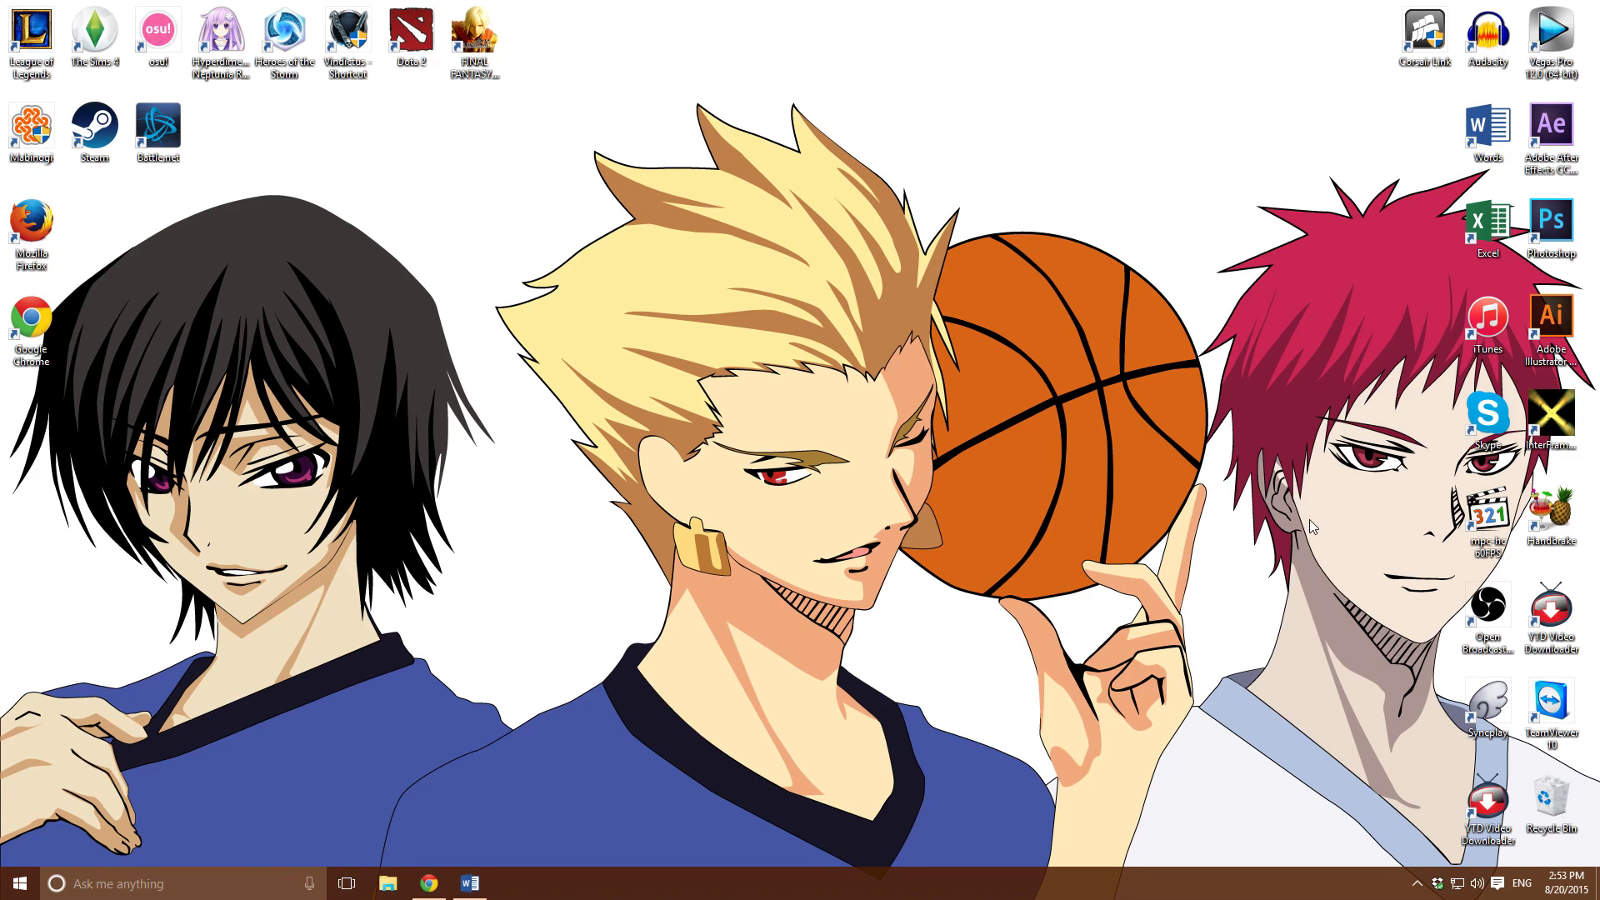
mouse_move(1081, 403)
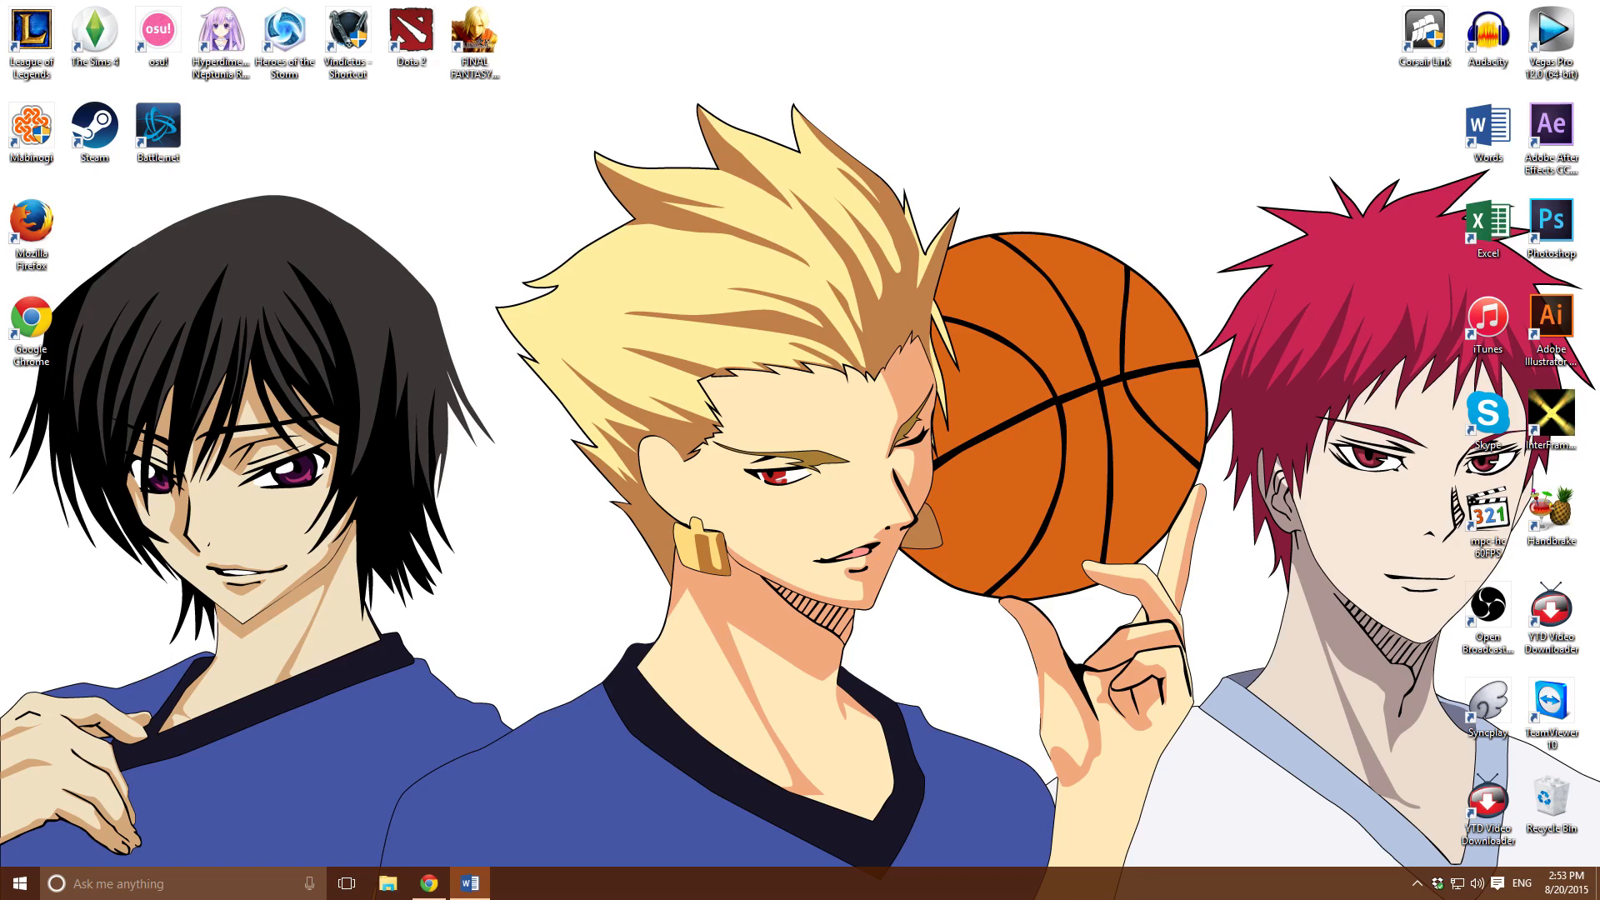
mouse_move(1100, 233)
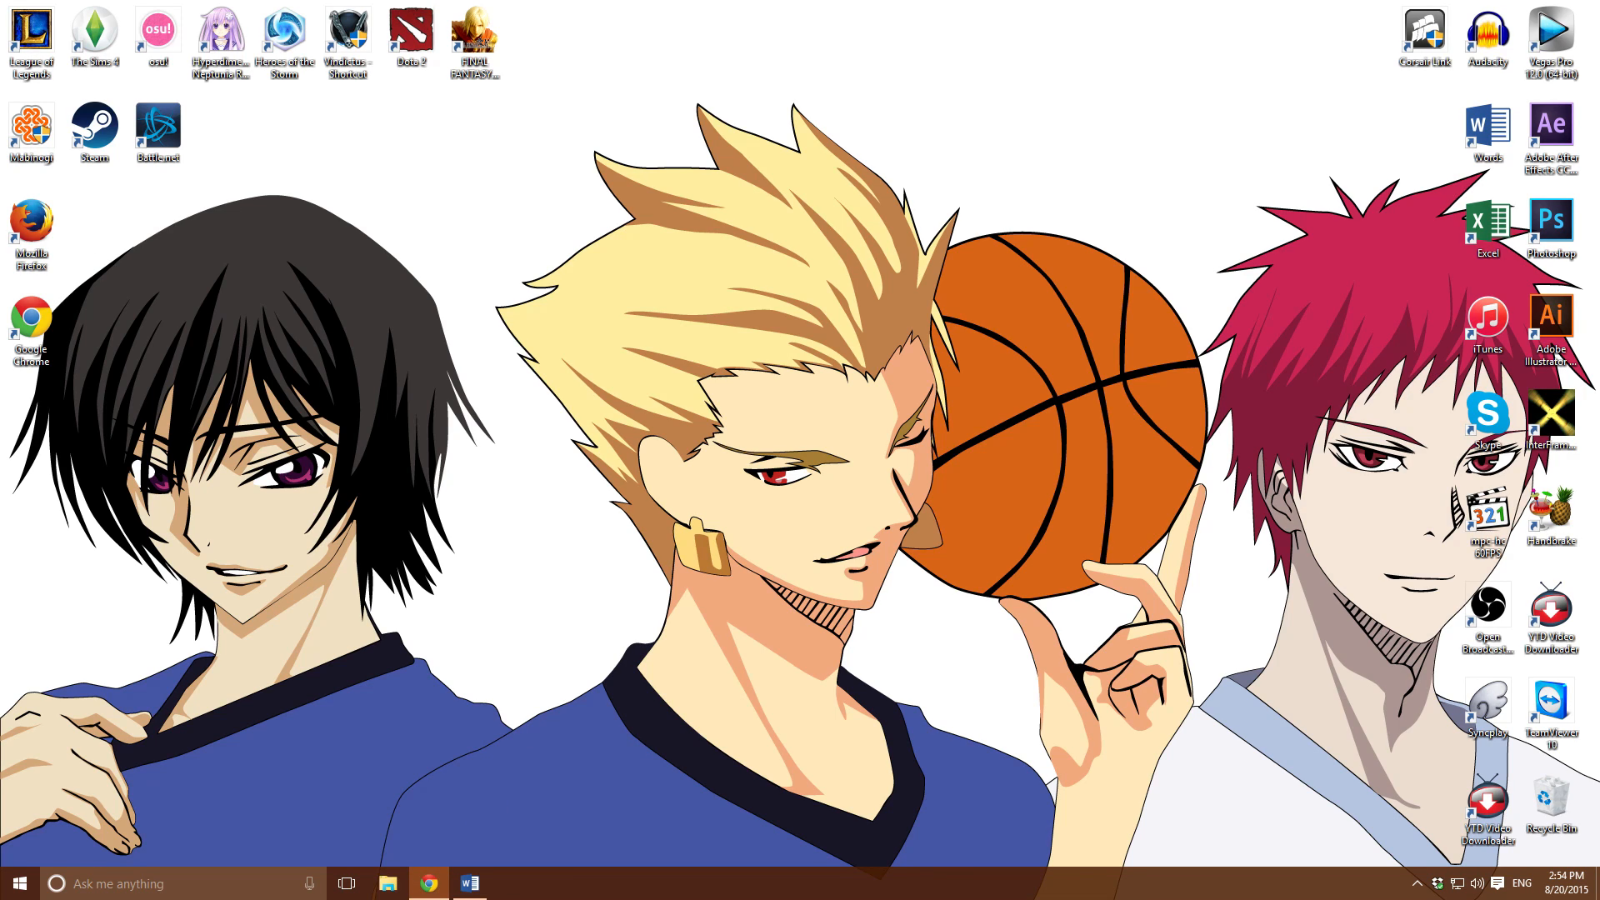
Load the KissAnime homepage by entering kissanime in Chrome's address bar
left_click(428, 883)
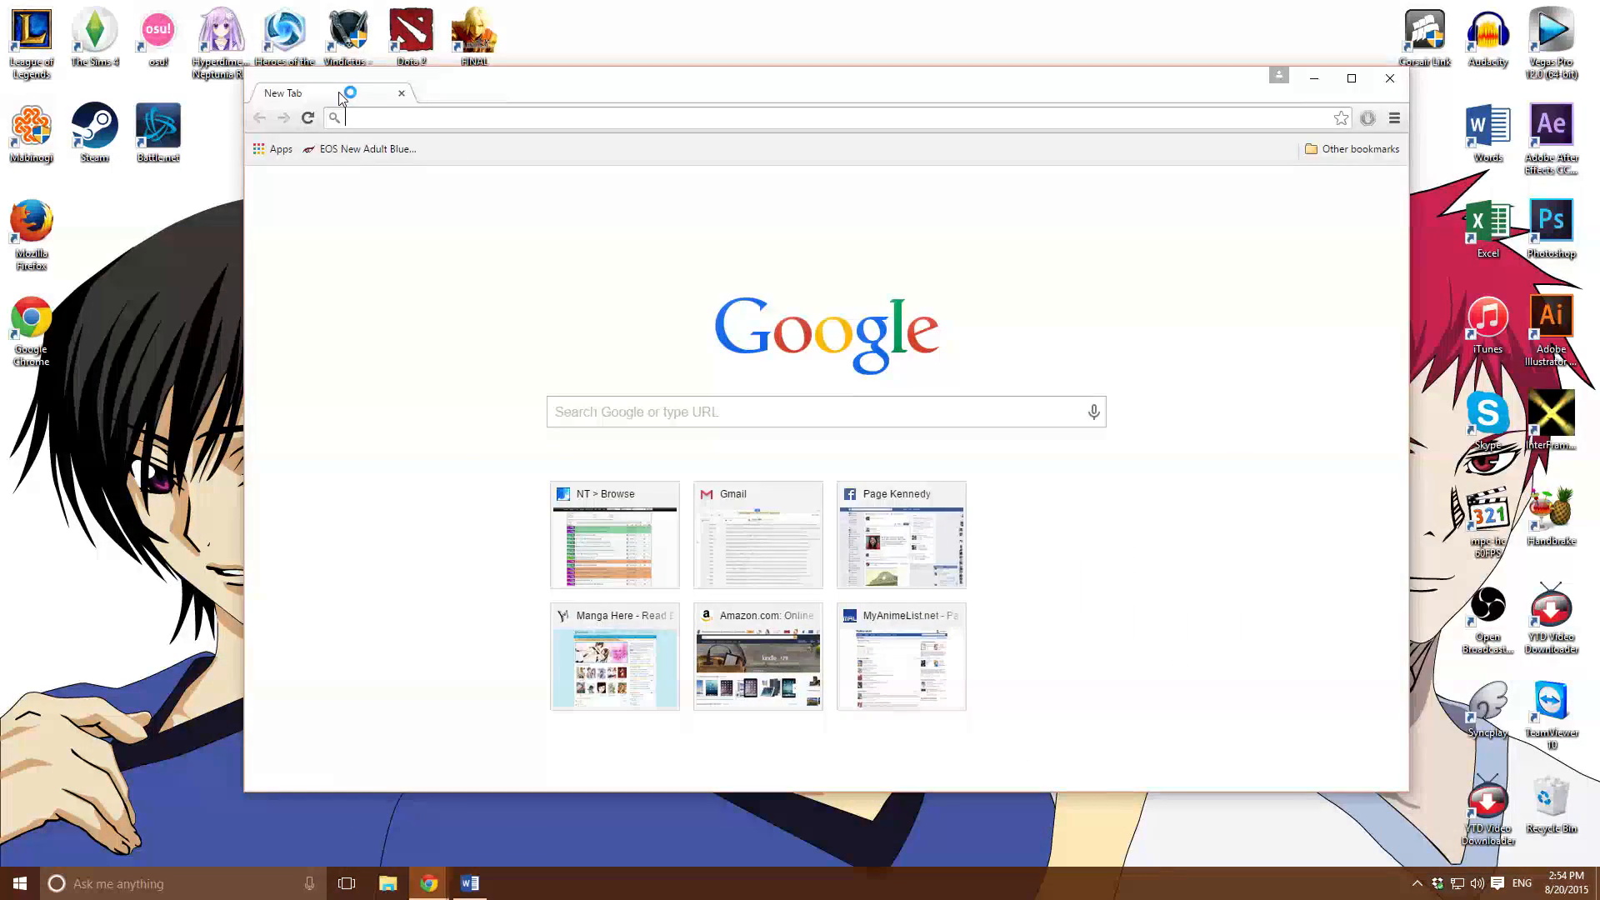
type("kdcusa.com")
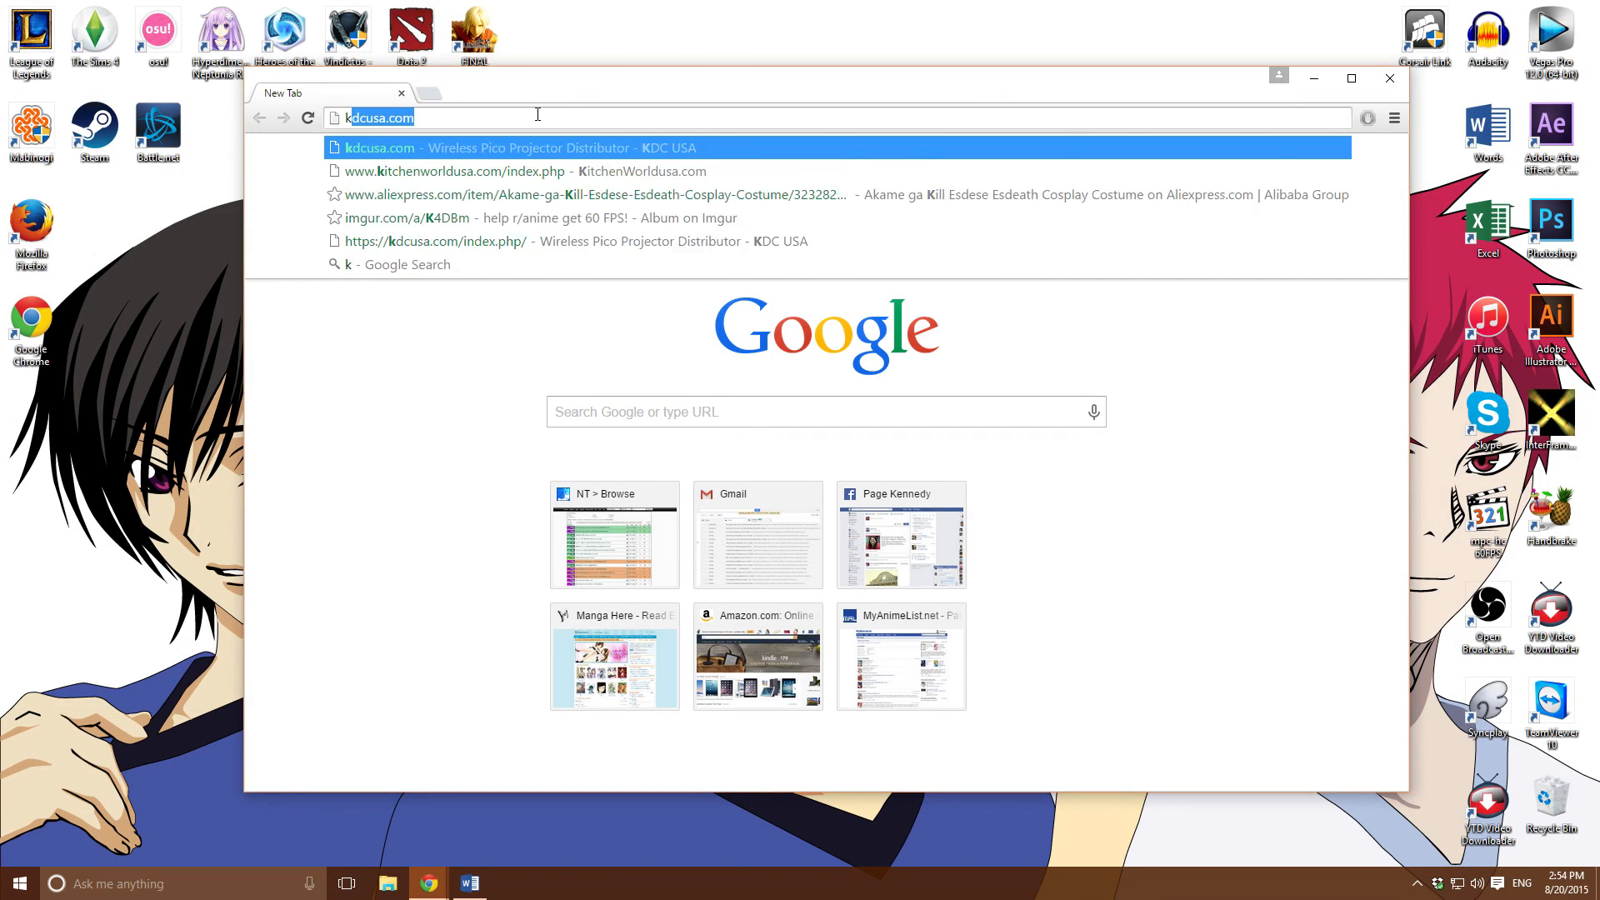
type("kissanime.com")
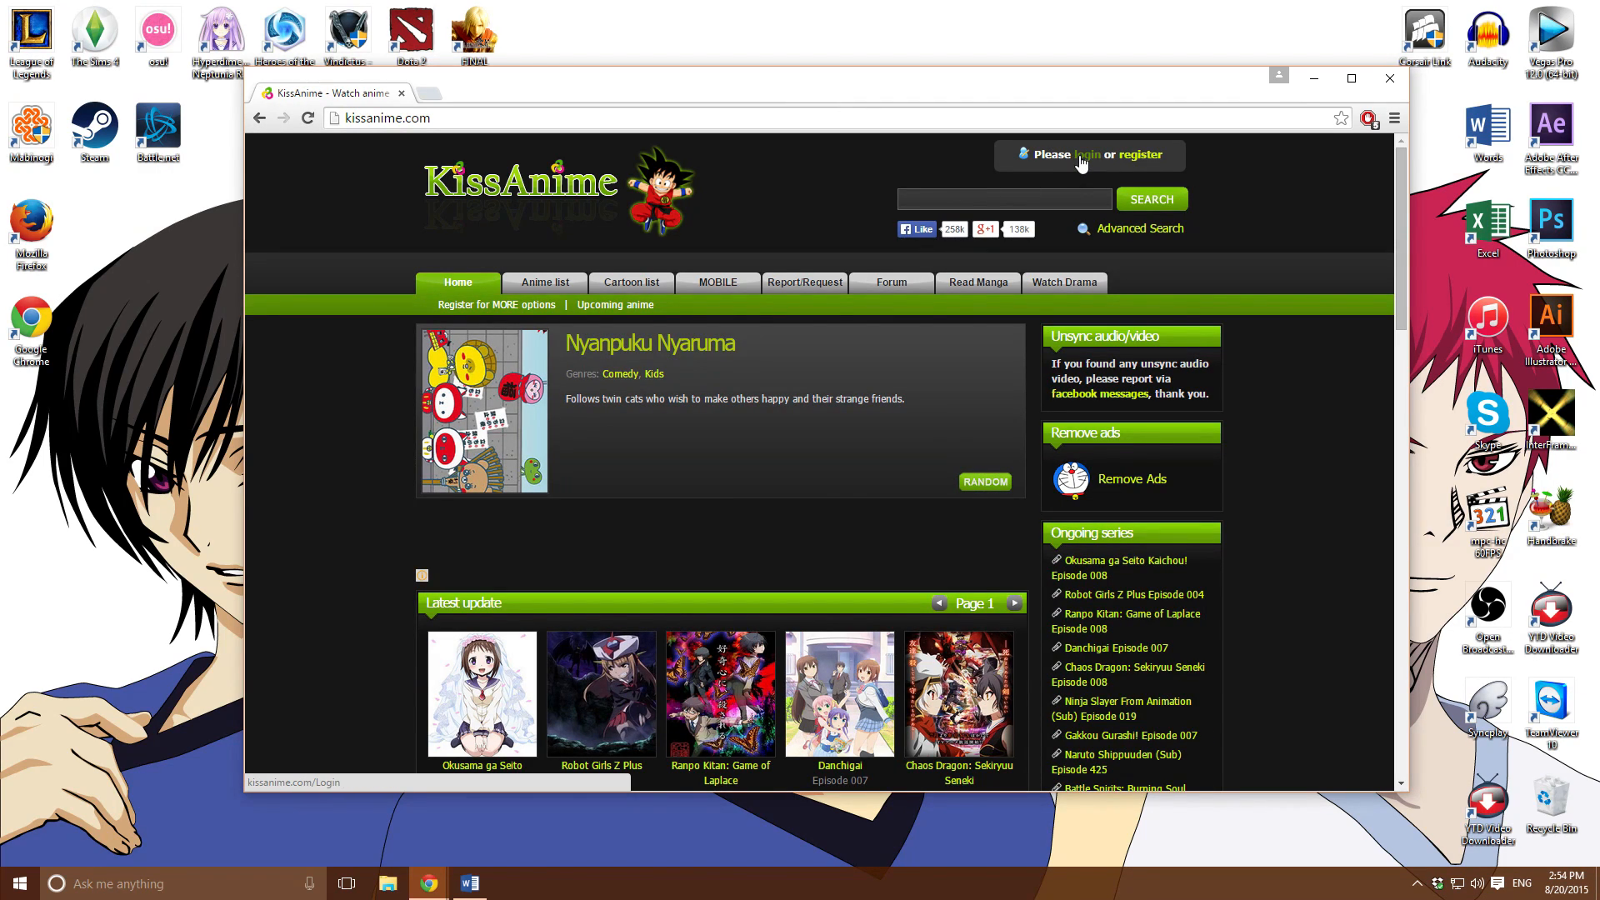
Log in to KissAnime and filter the full anime list to titles starting with F
left_click(1085, 155)
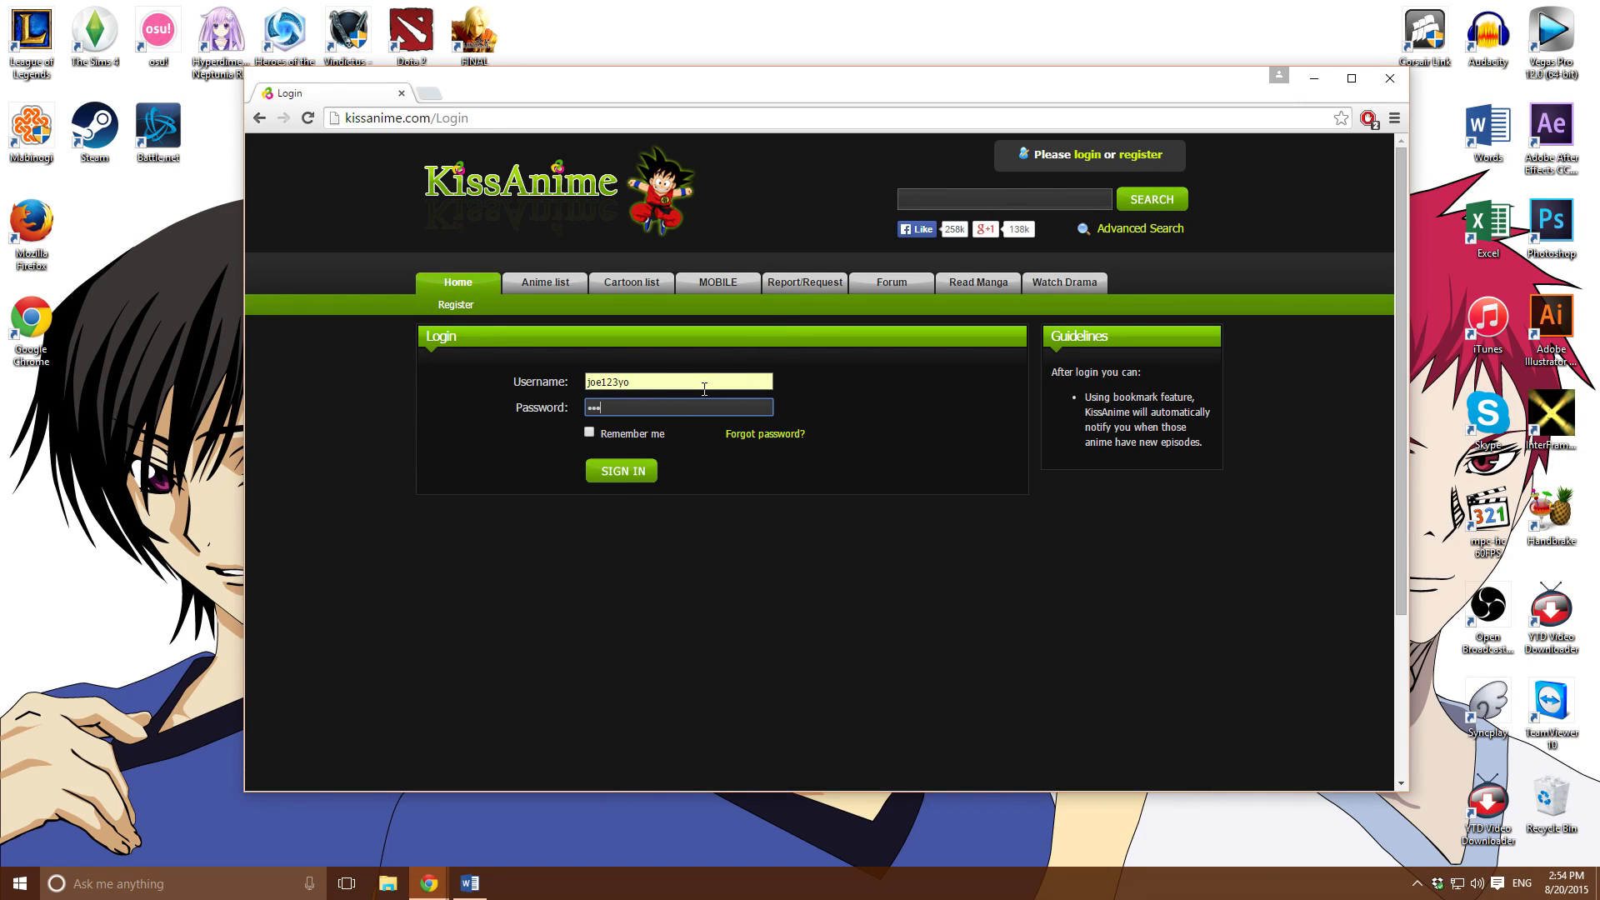
left_click(620, 470)
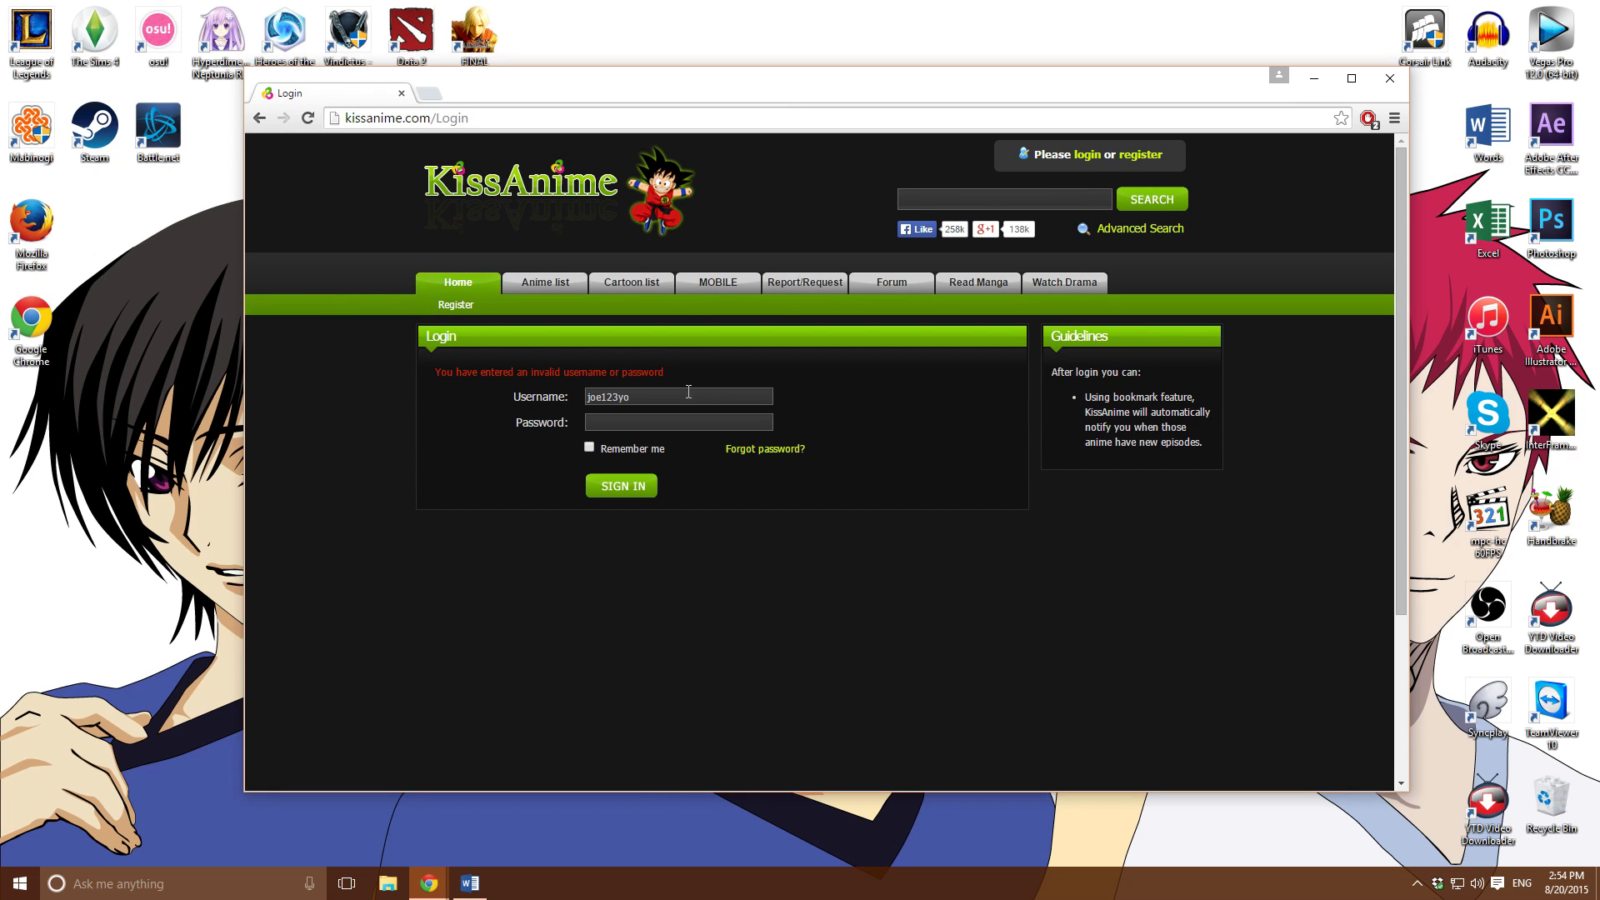
left_click(543, 284)
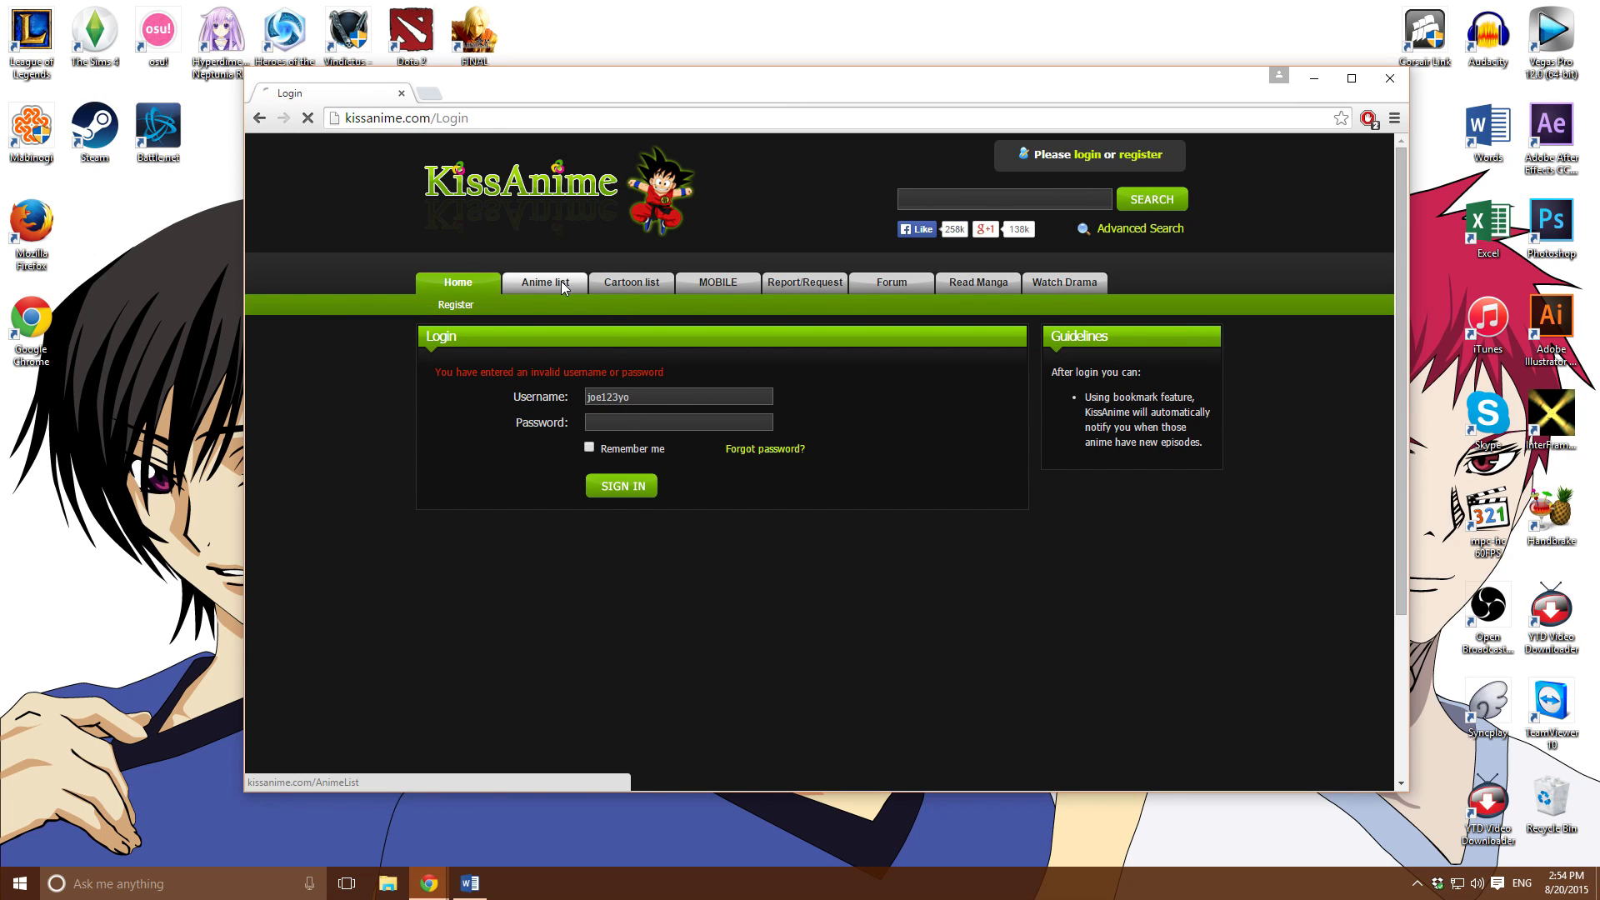
left_click(543, 283)
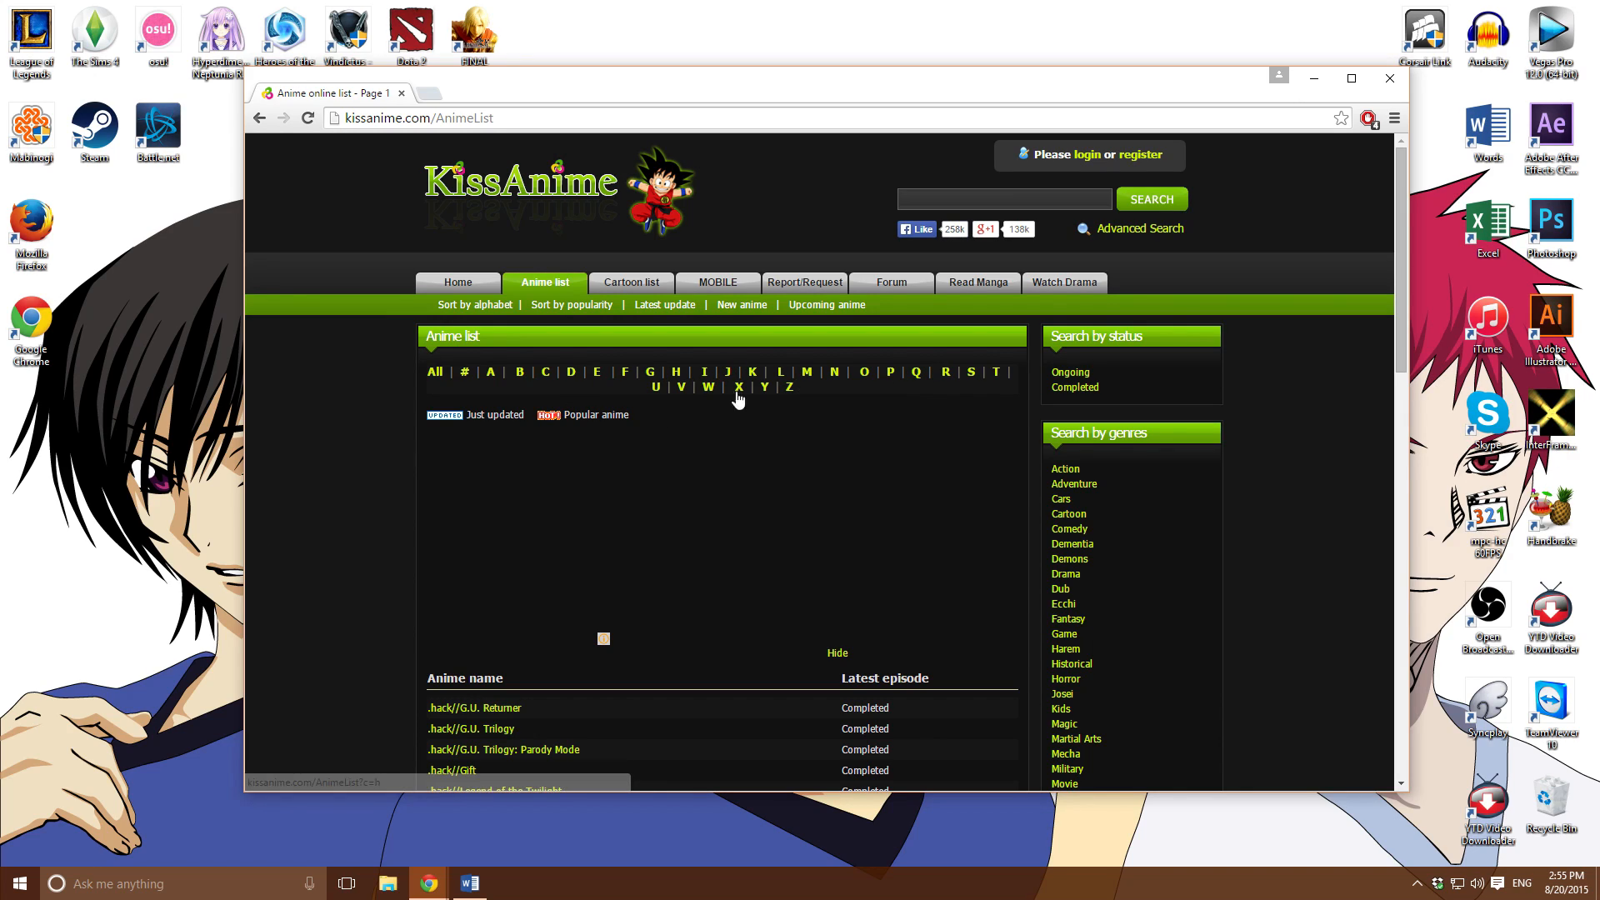
mouse_move(970, 372)
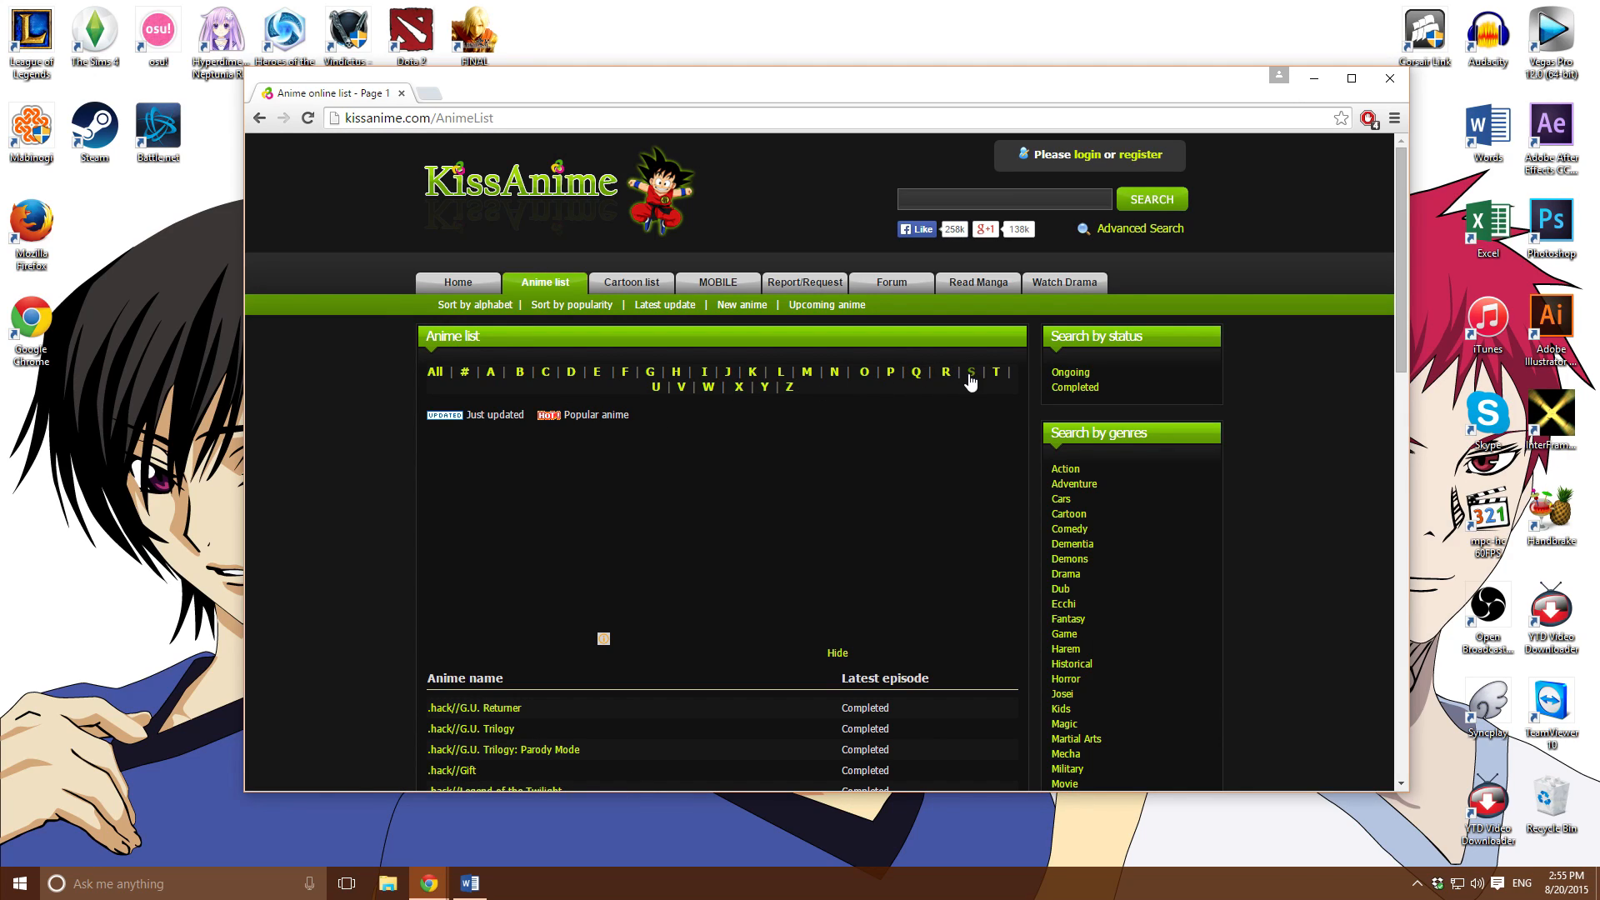
mouse_move(623, 370)
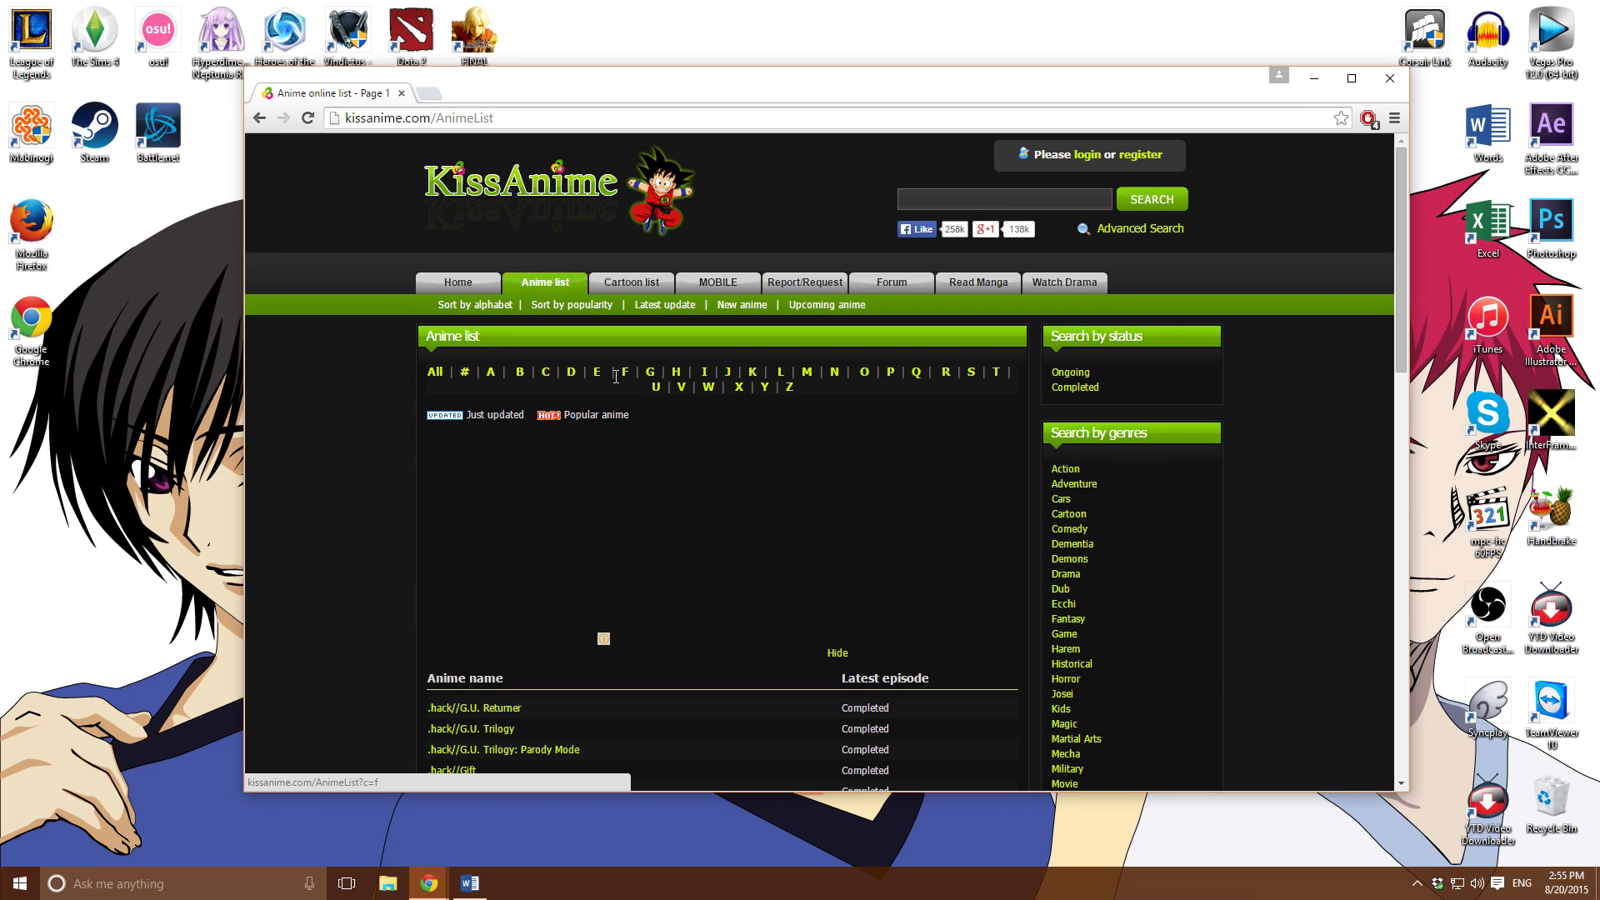
left_click(623, 372)
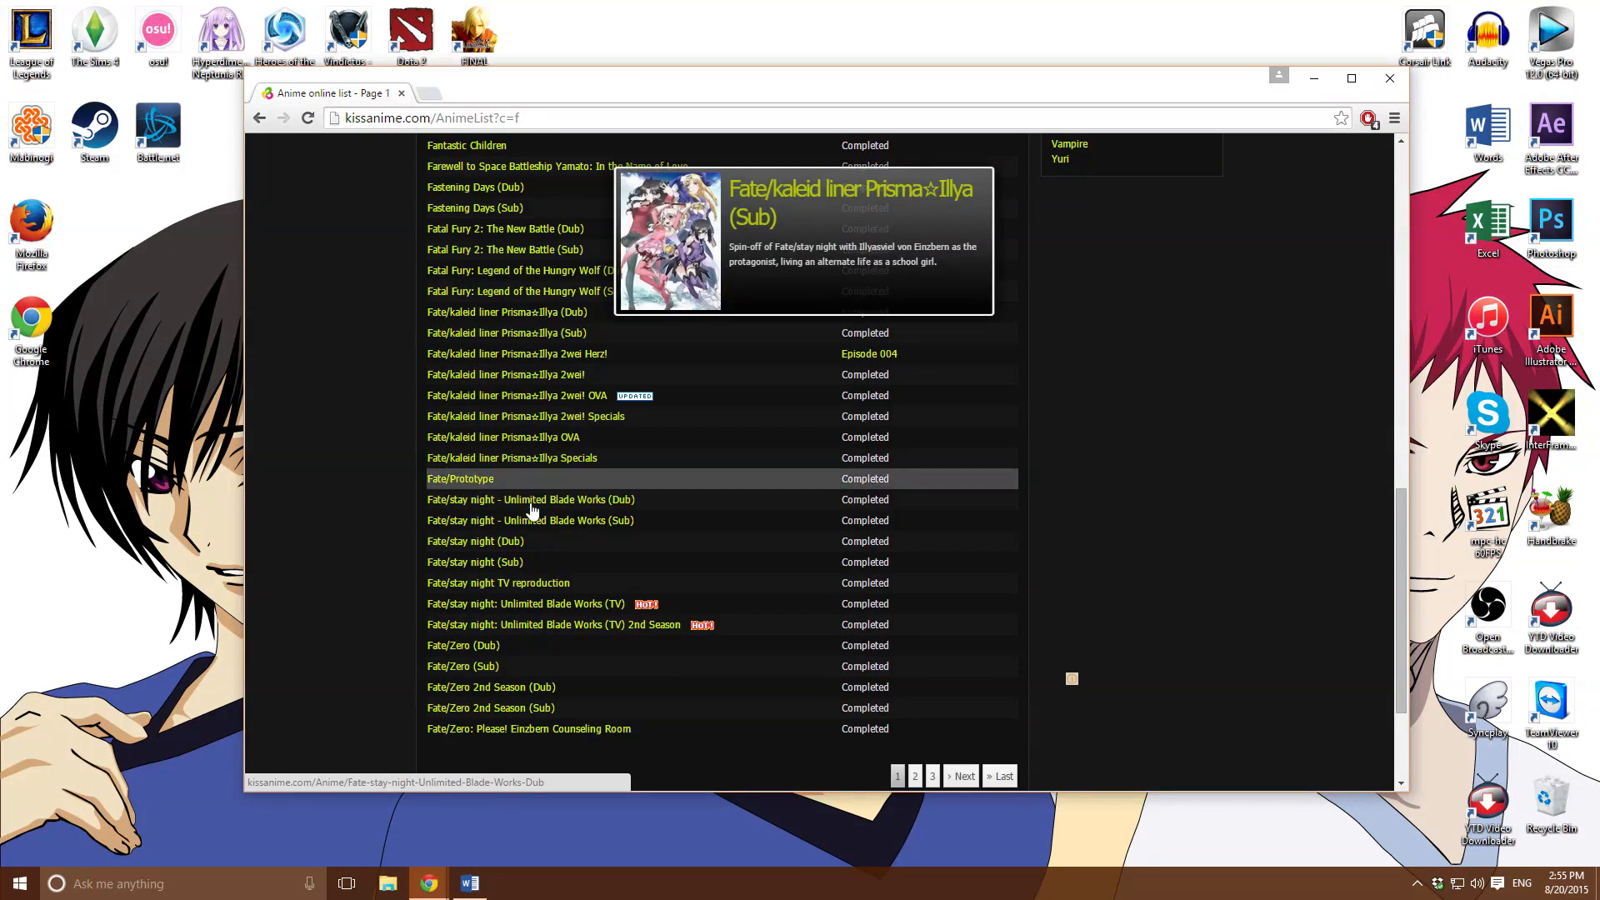
mouse_move(530, 520)
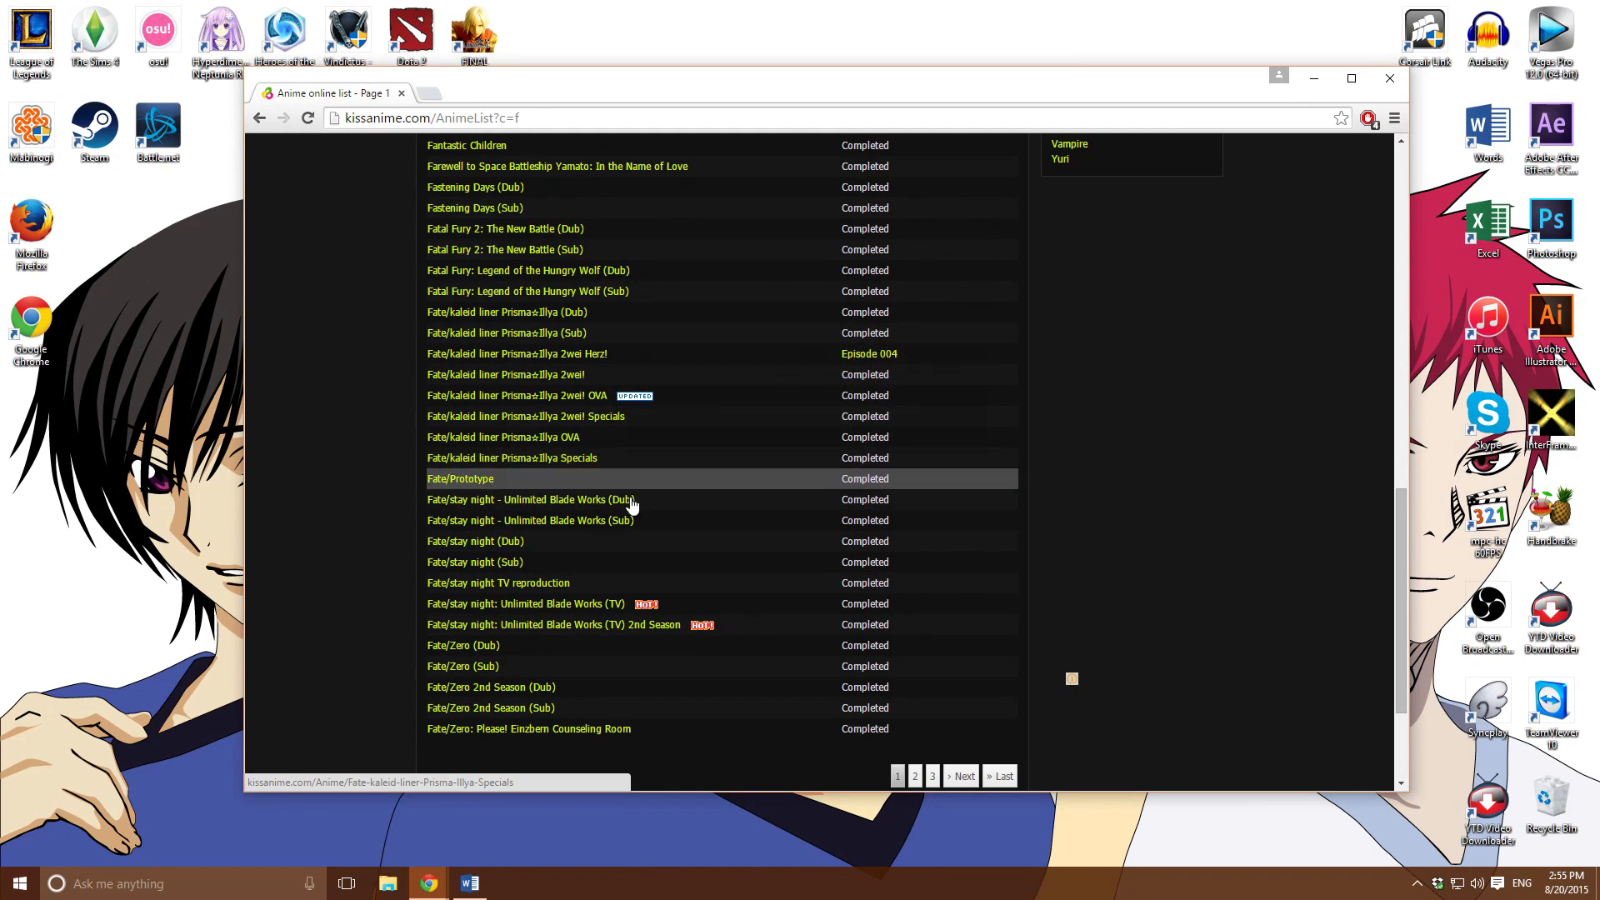
mouse_move(548, 520)
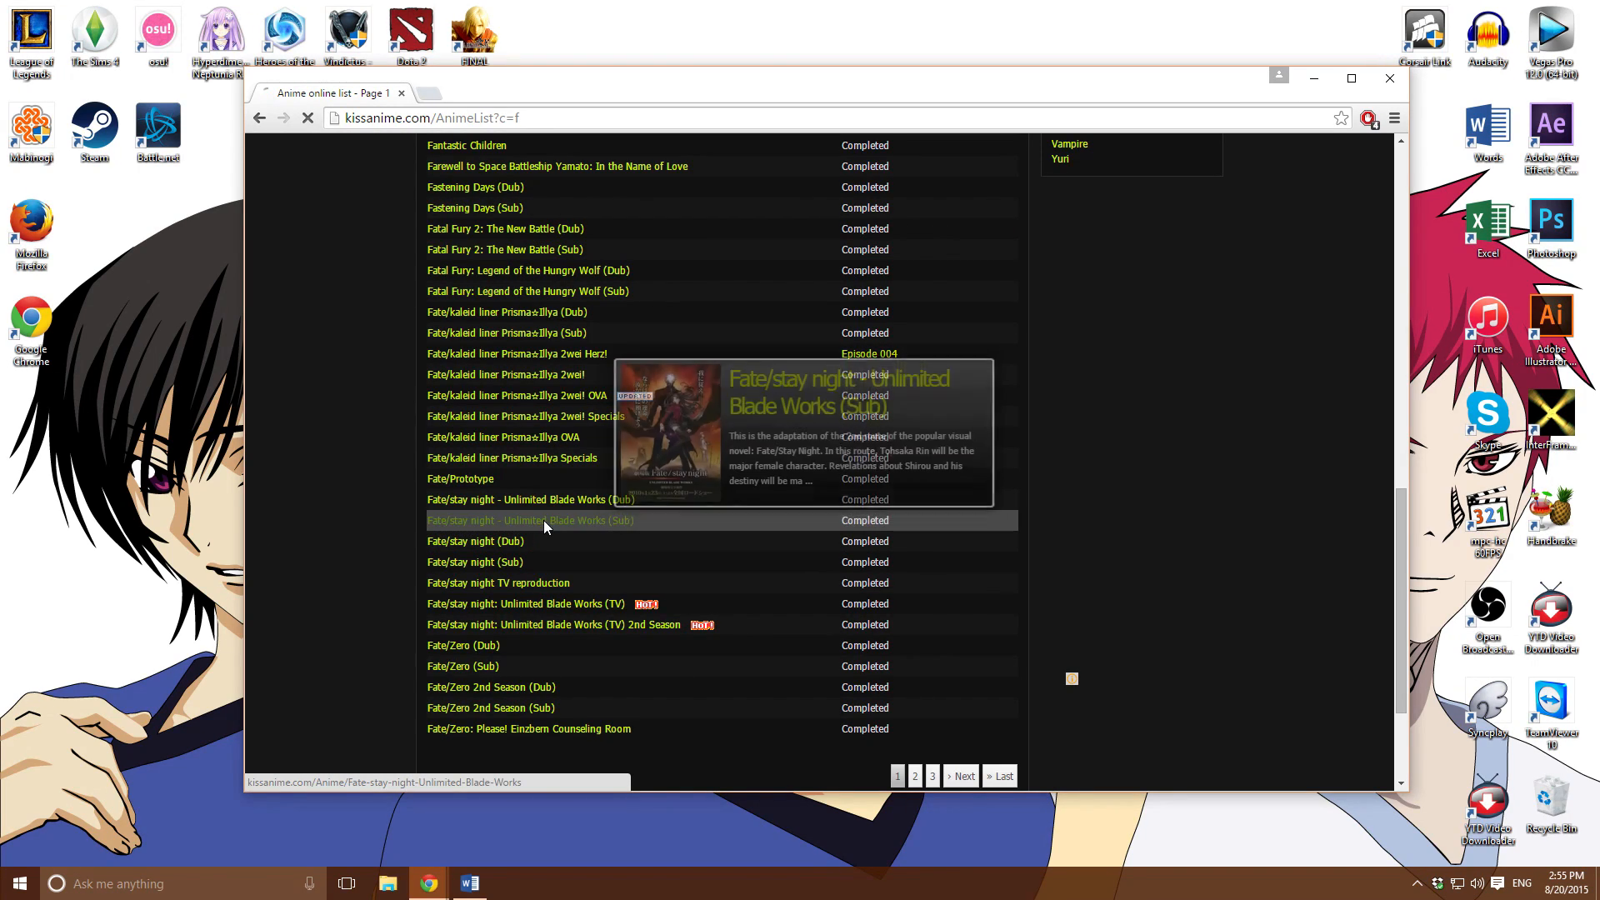
Go from the Unlimited Blade Works (Sub) page to the 2014 TV series page listing episodes 000–012
left_click(530, 520)
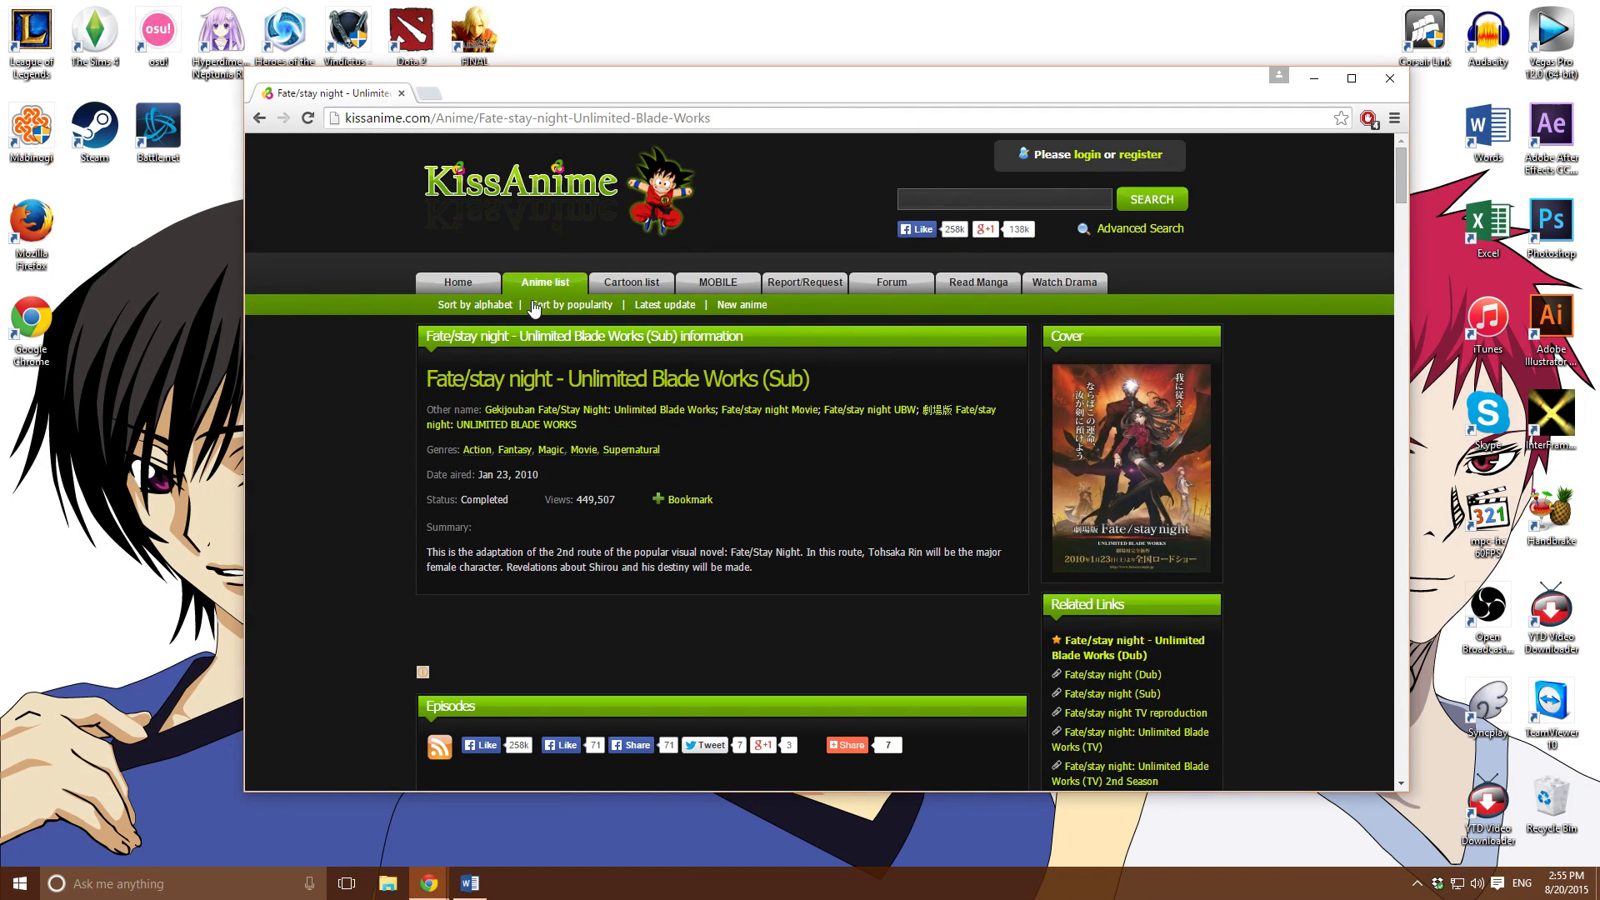
scroll("down", 3)
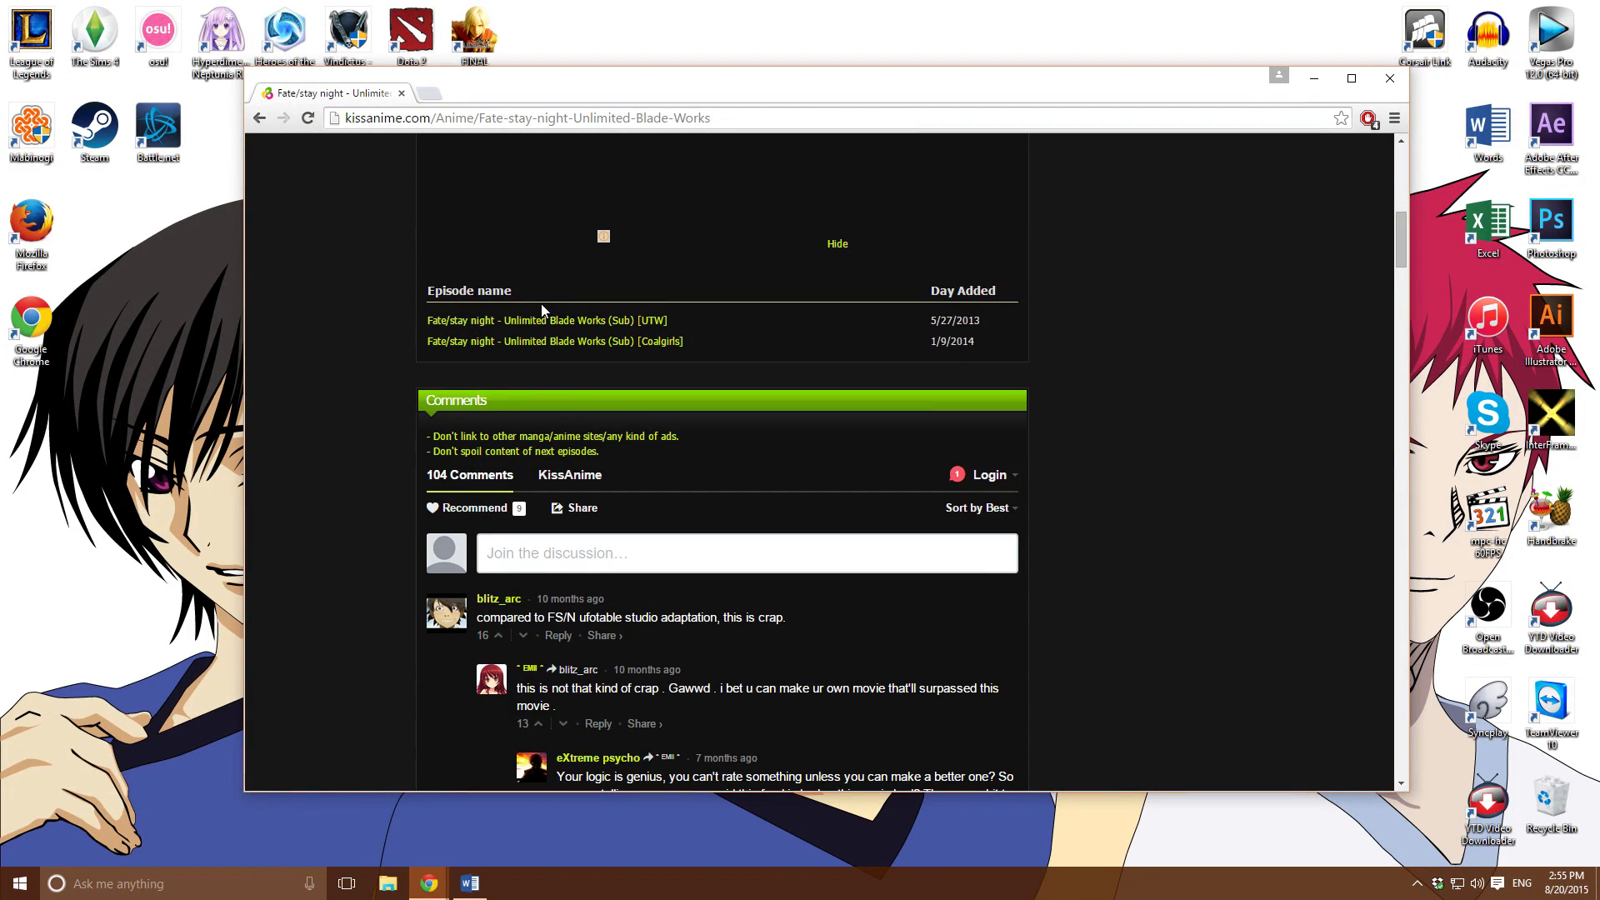
mouse_move(602, 325)
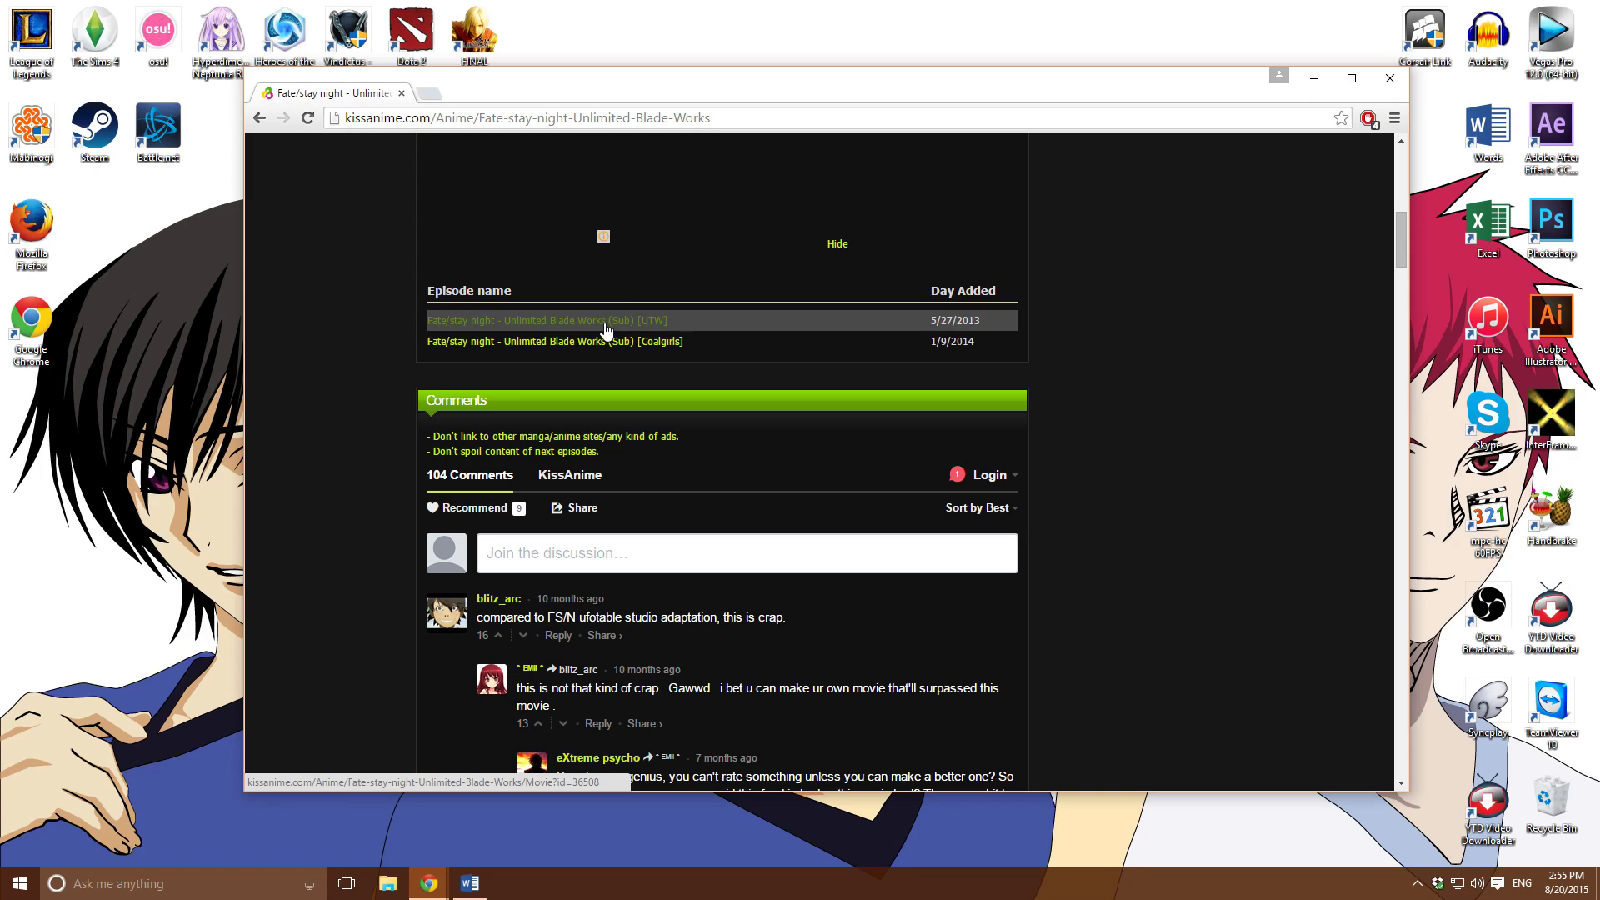
left_click(546, 320)
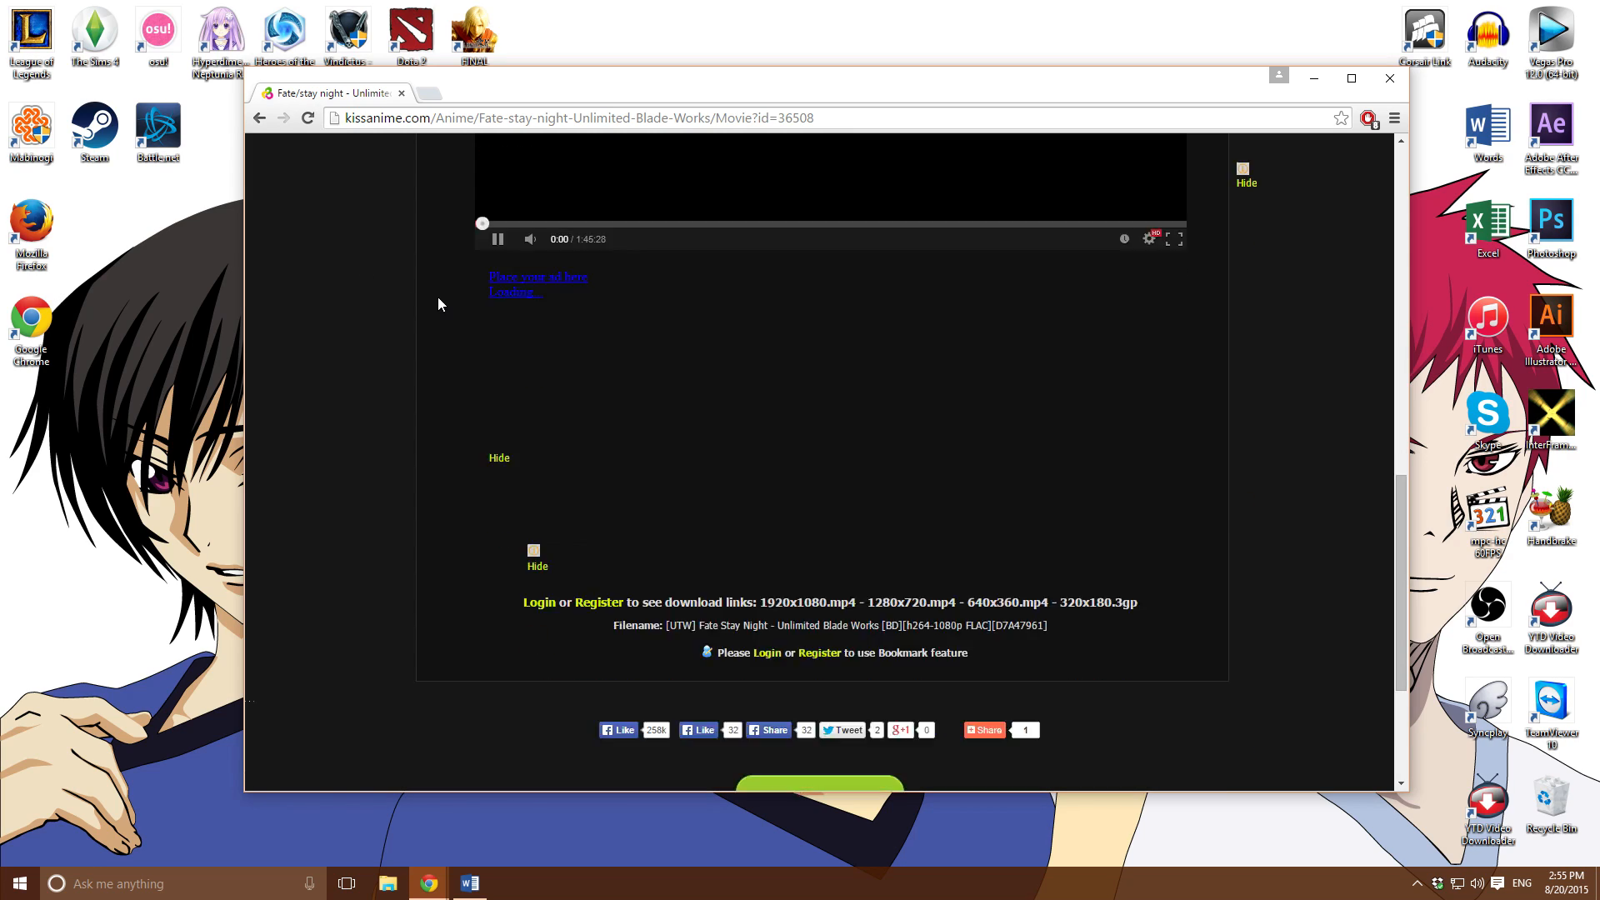
scroll("down", 3)
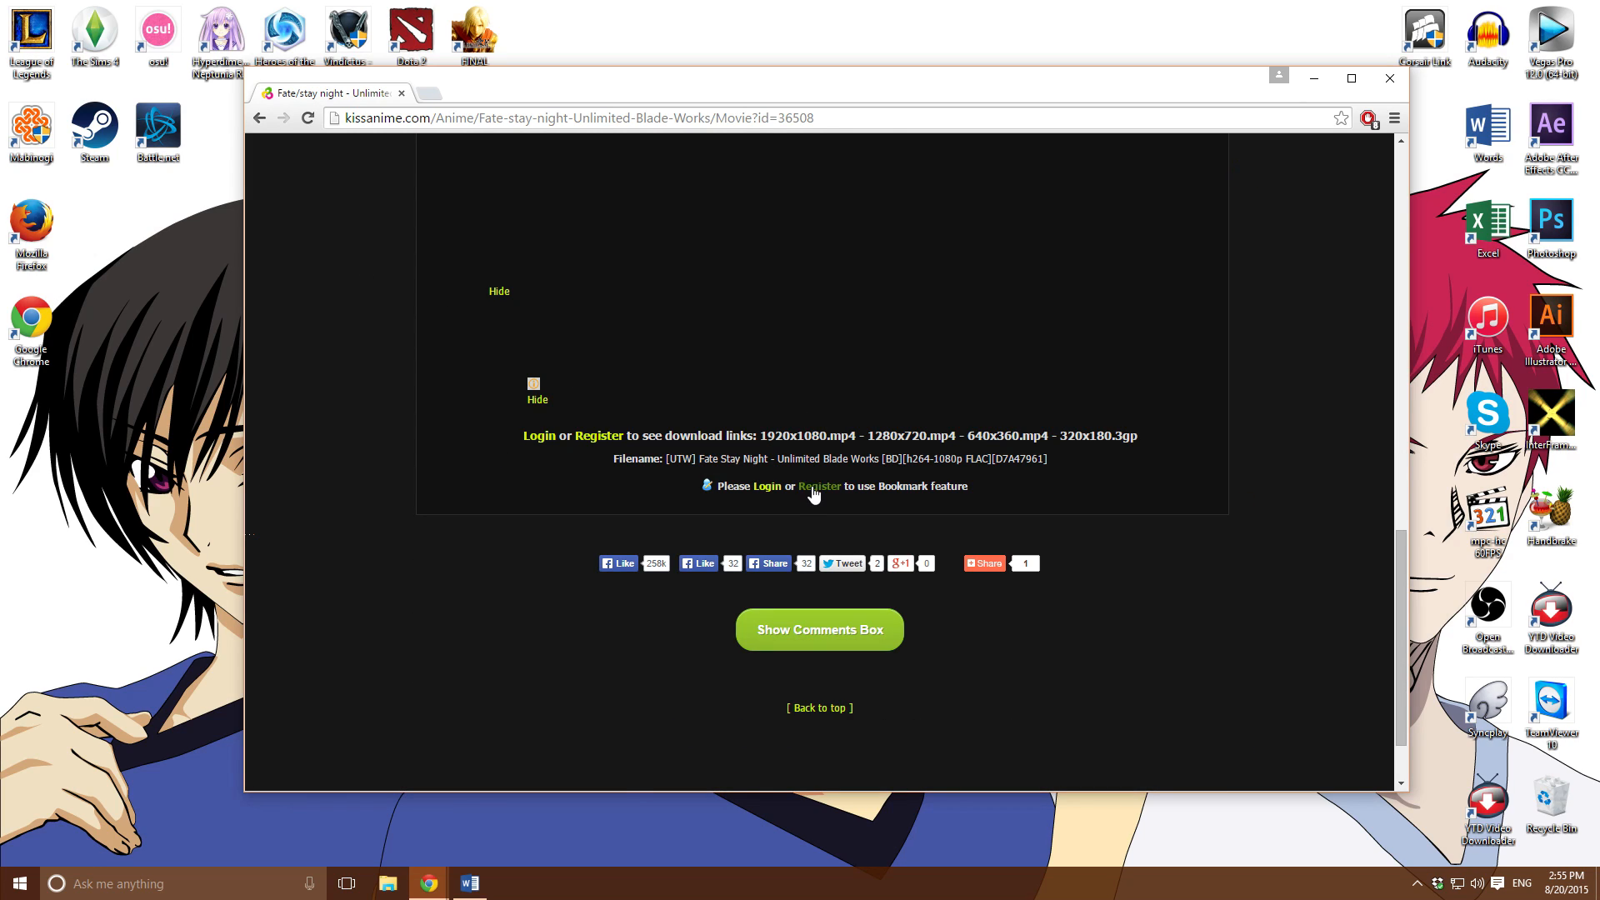
left_click(817, 485)
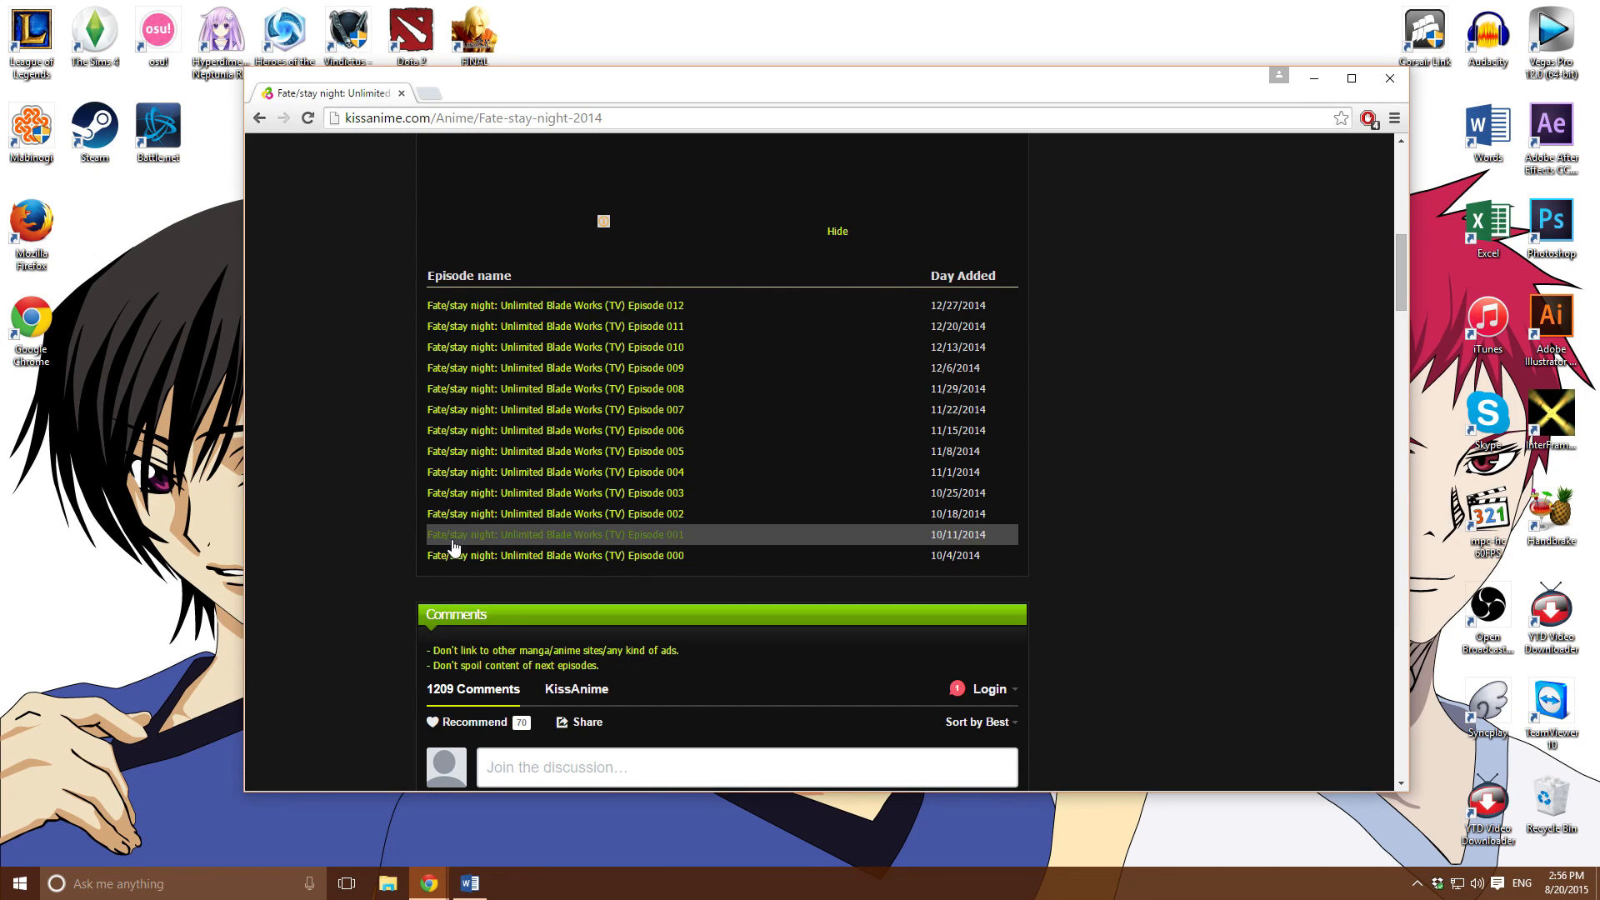
mouse_move(470, 563)
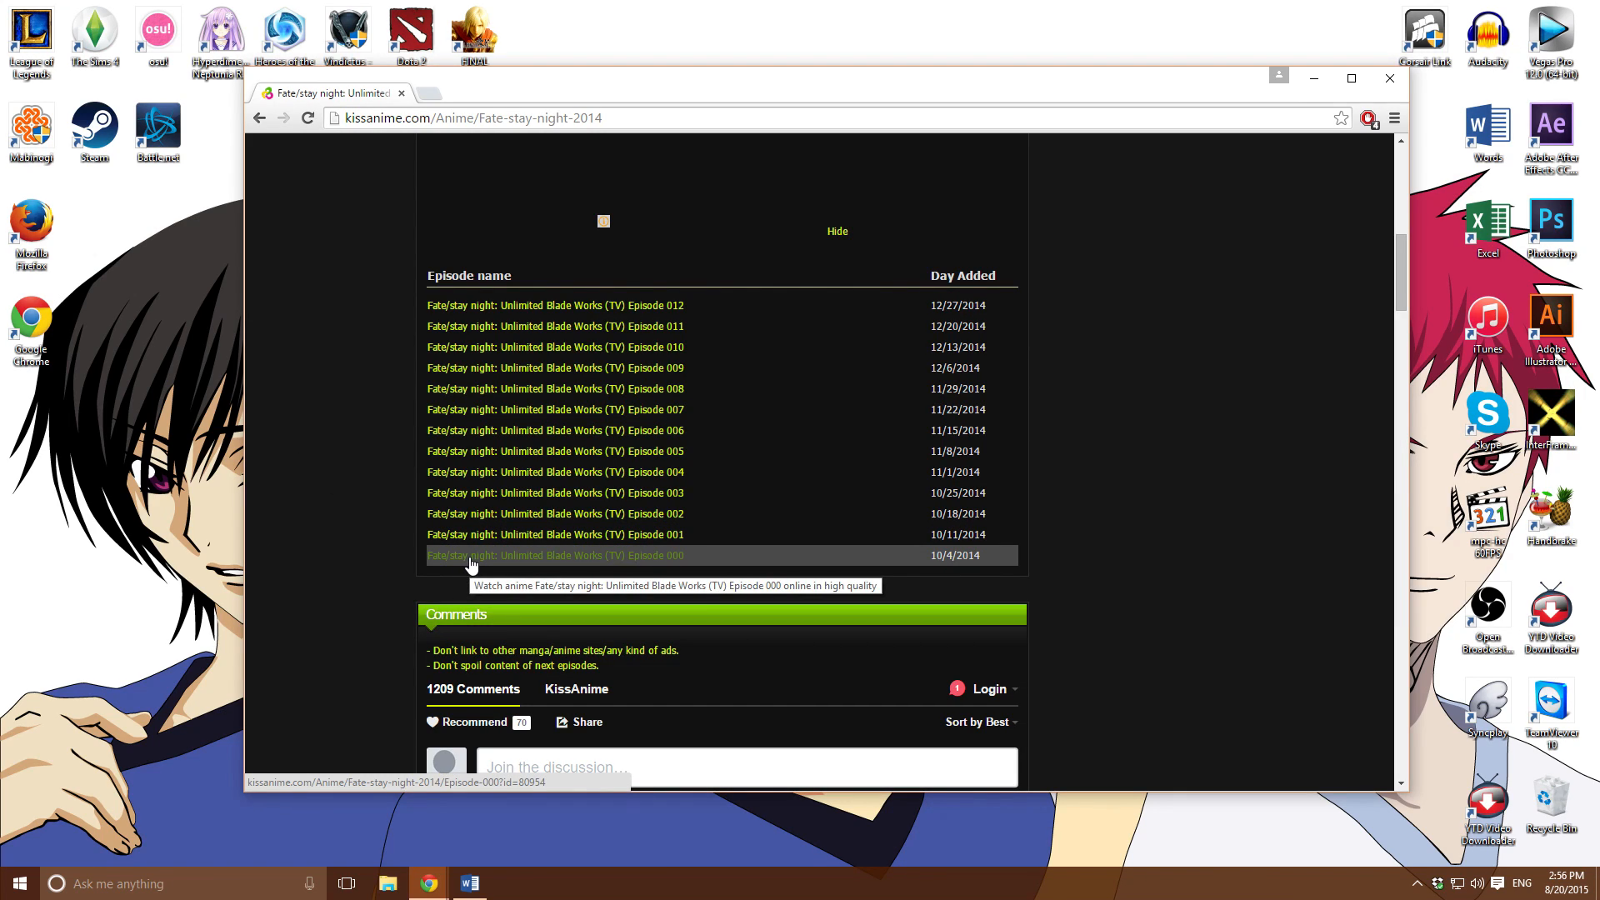
Start Episode 000 playing on KissAnime and scroll down to its download links
left_click(555, 555)
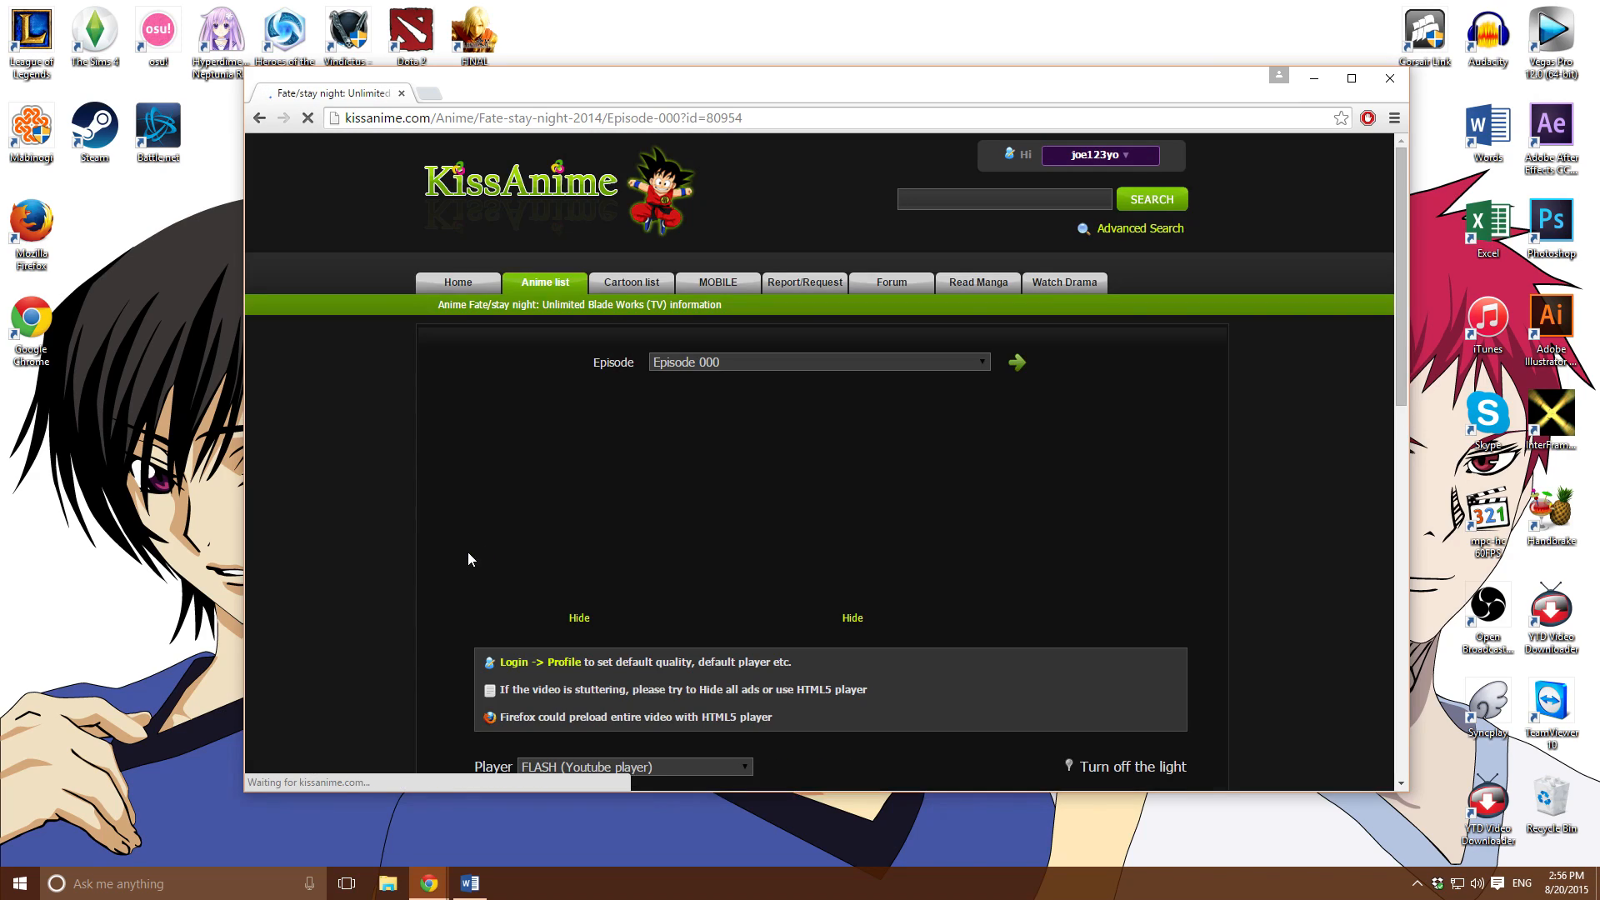
left_click(1015, 362)
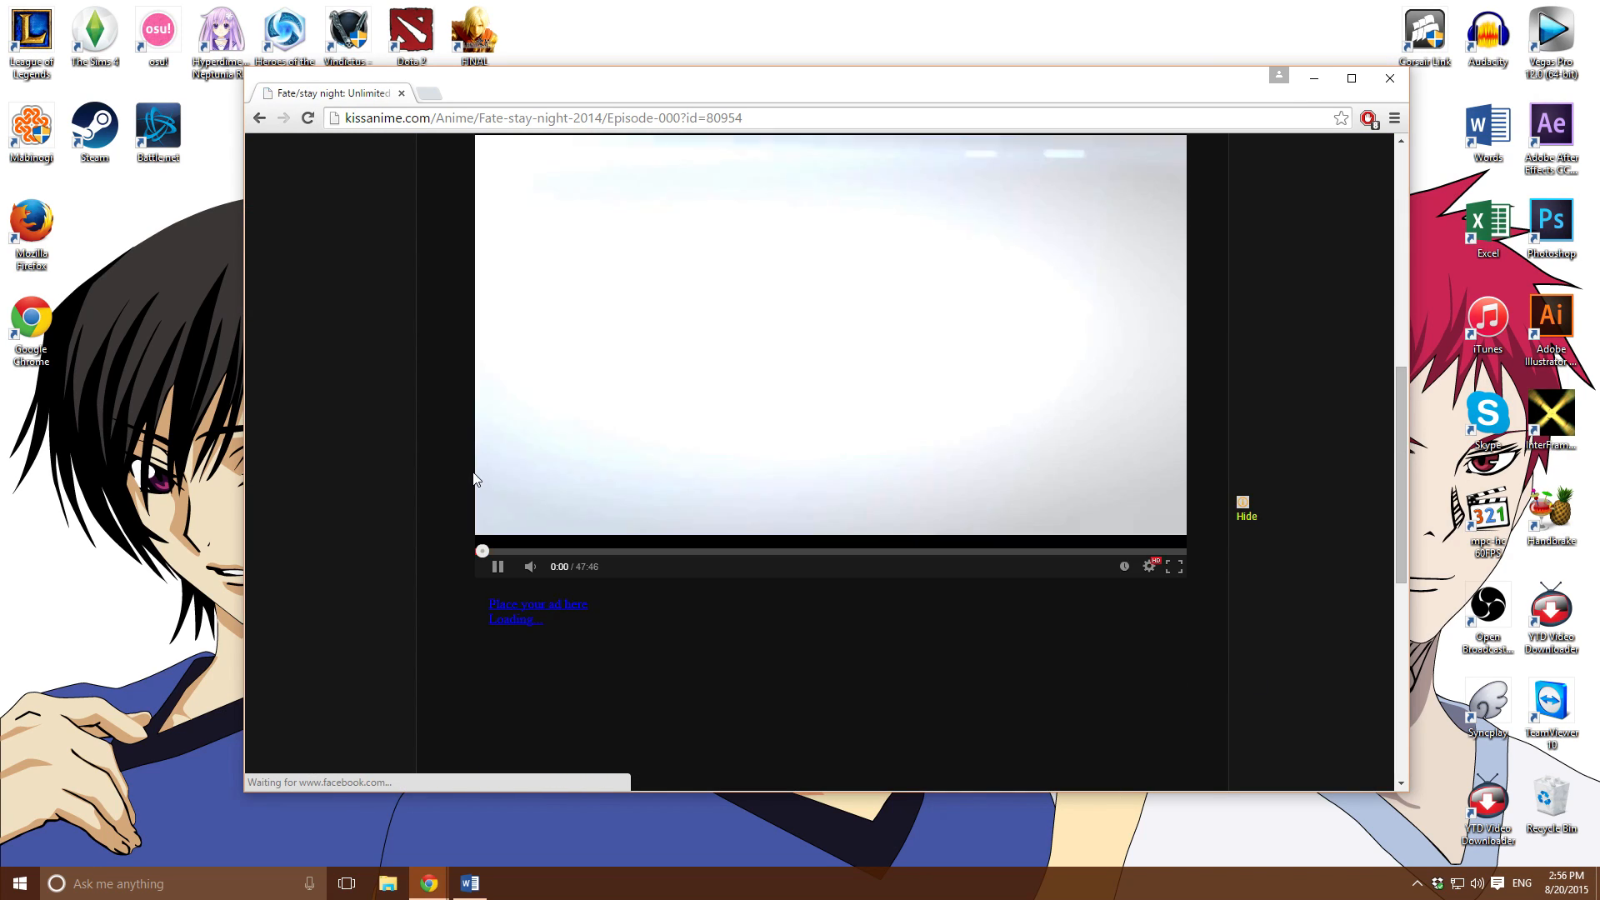
left_click(499, 567)
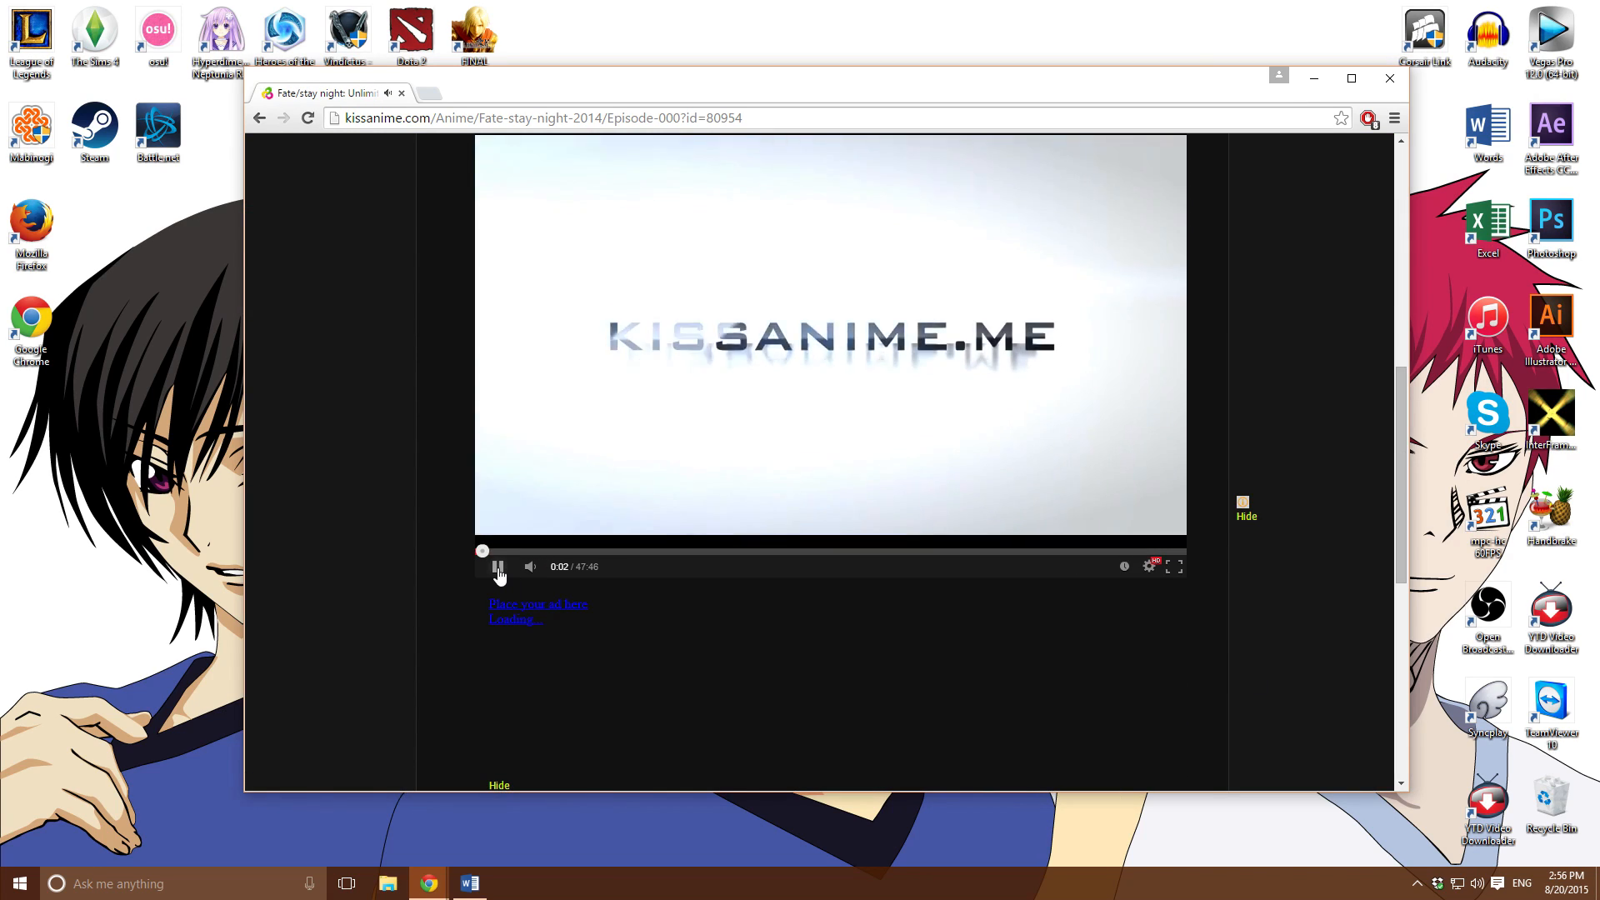
scroll("down", 3)
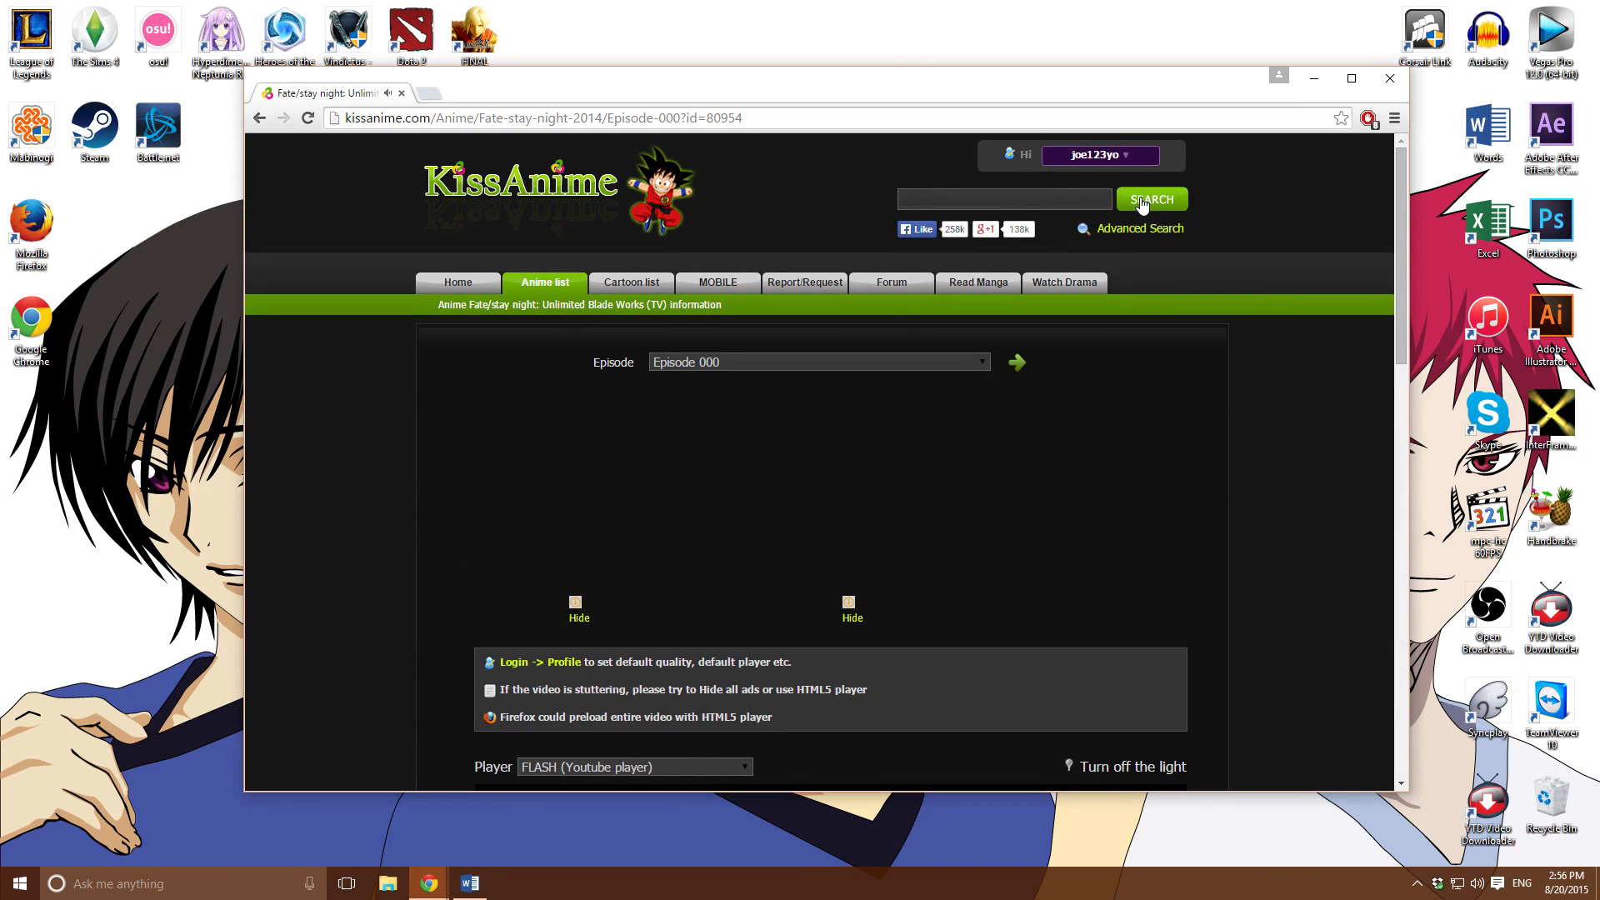
scroll("down", 3)
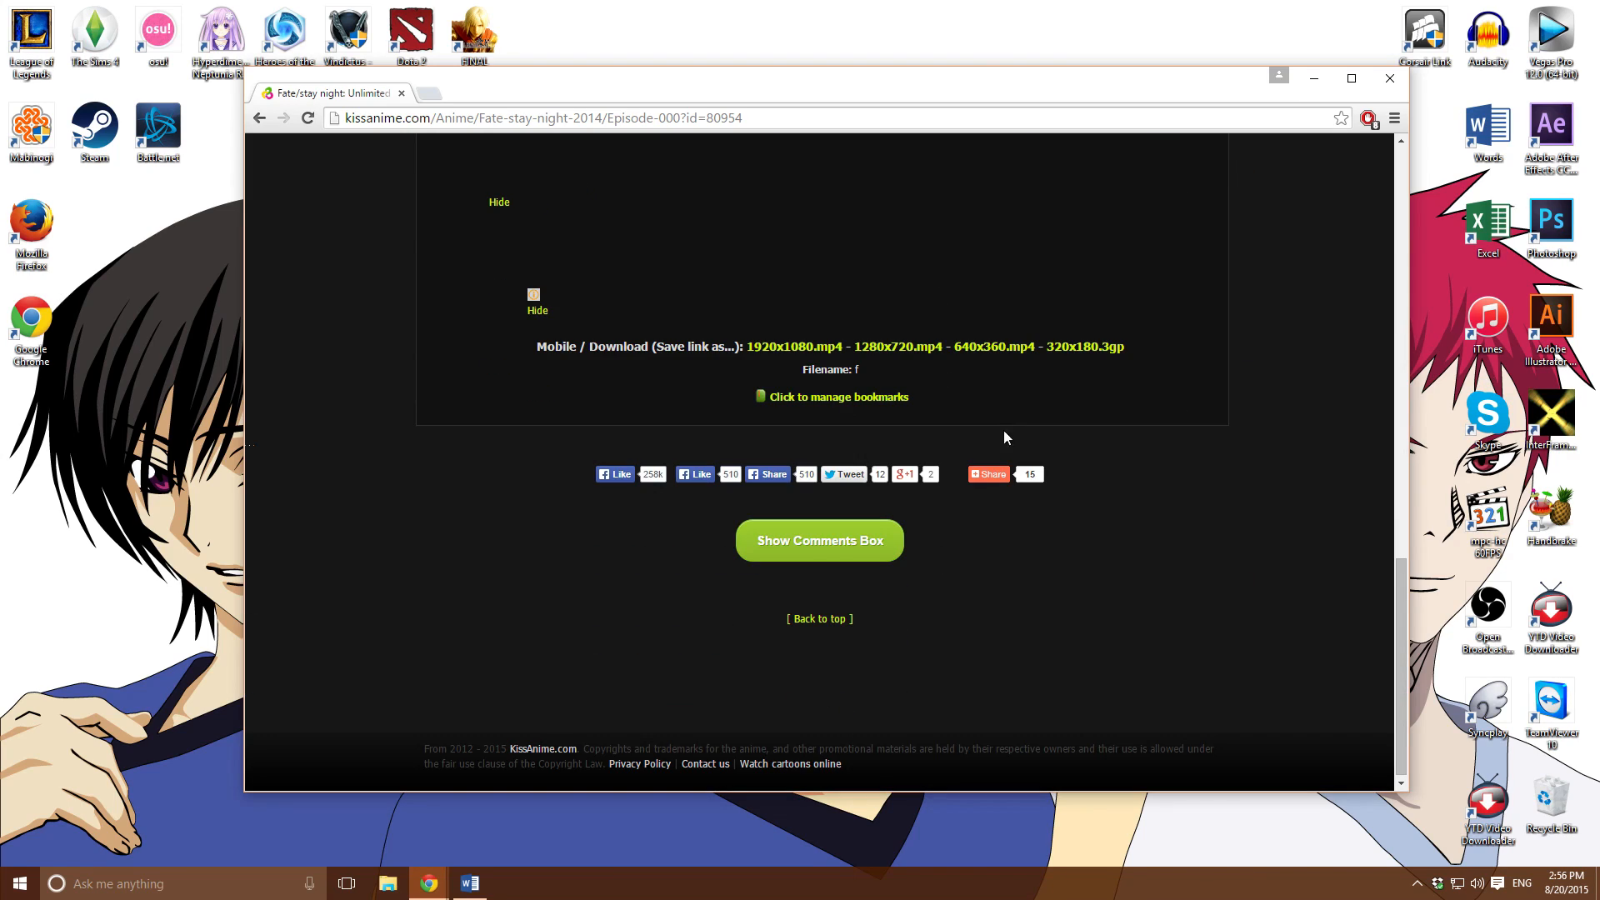
mouse_move(805, 351)
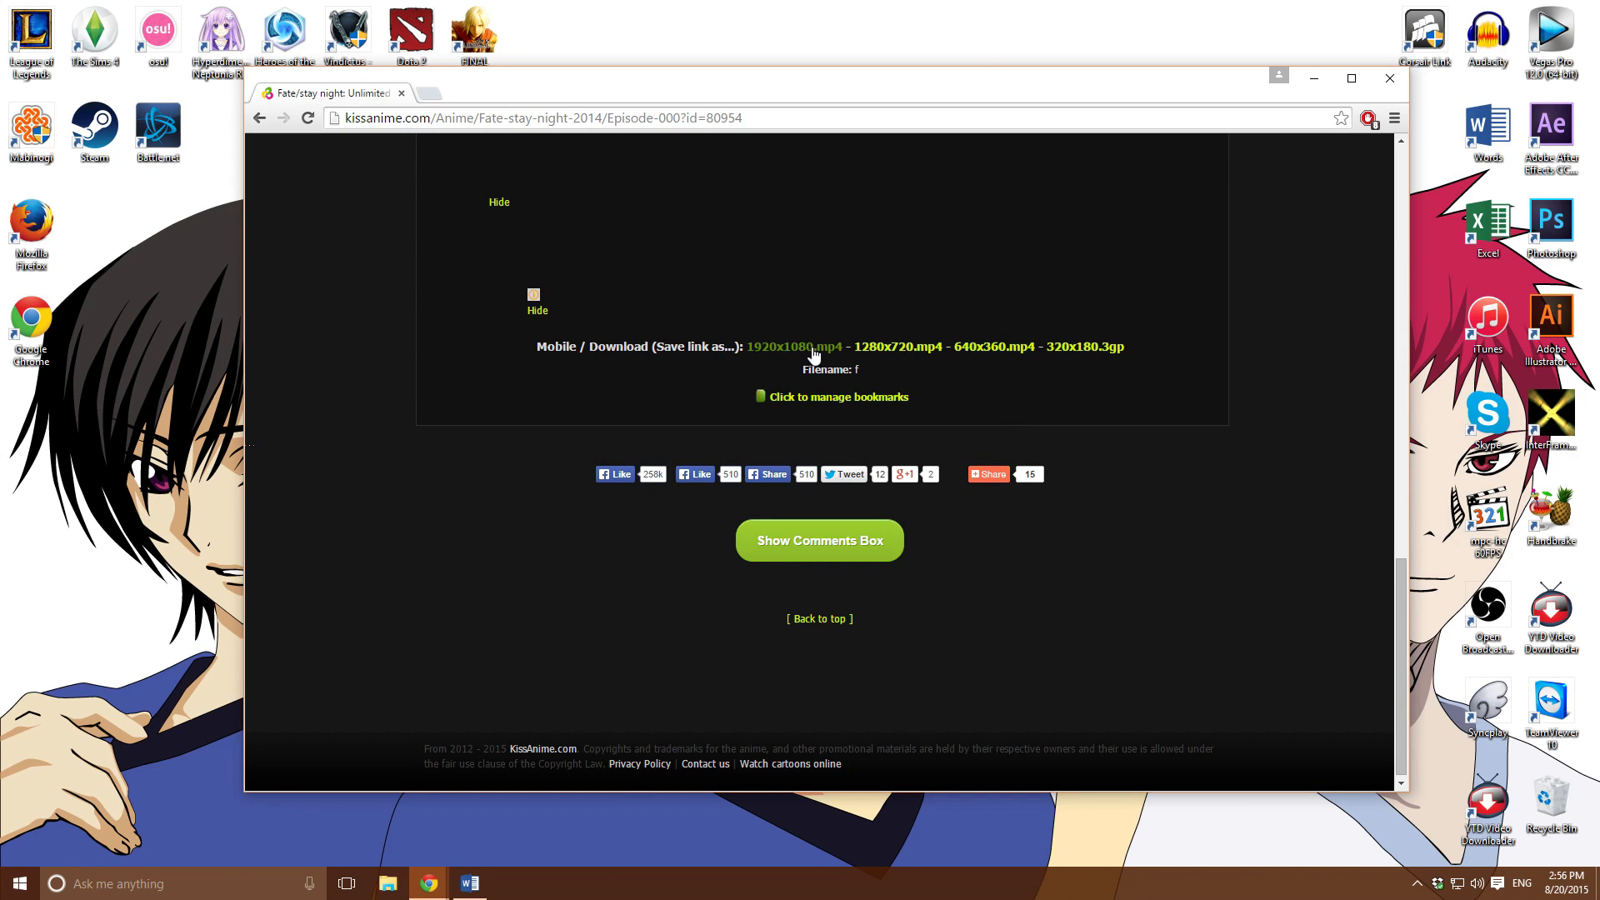
mouse_move(793, 347)
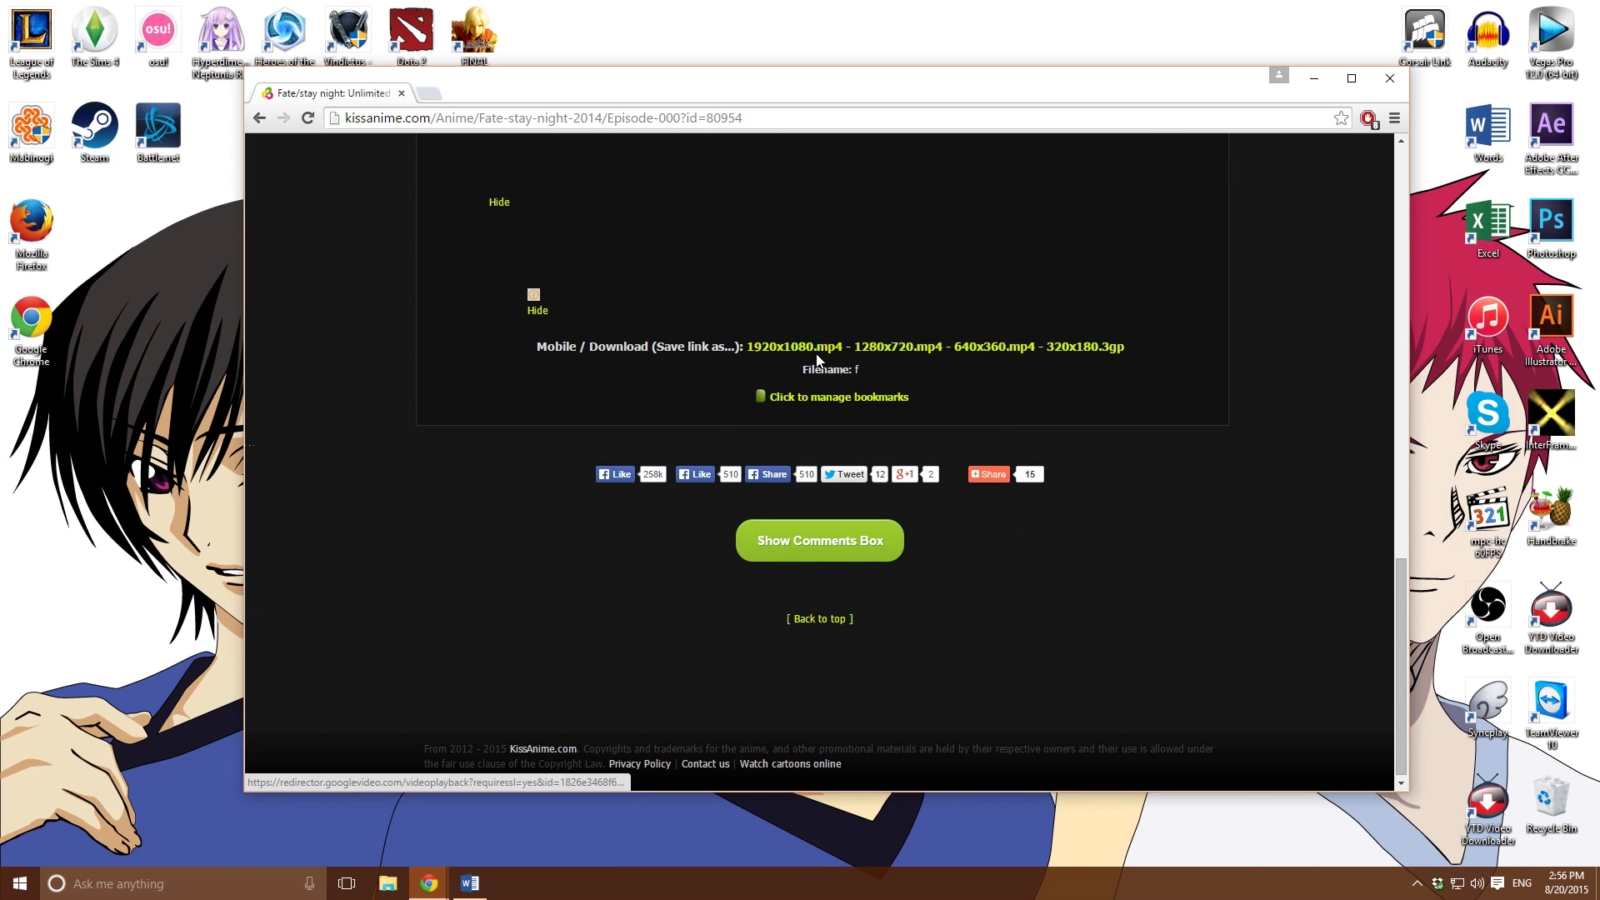
Choose Save link as on the 1920x1080.mp4 download link
right_click(895, 346)
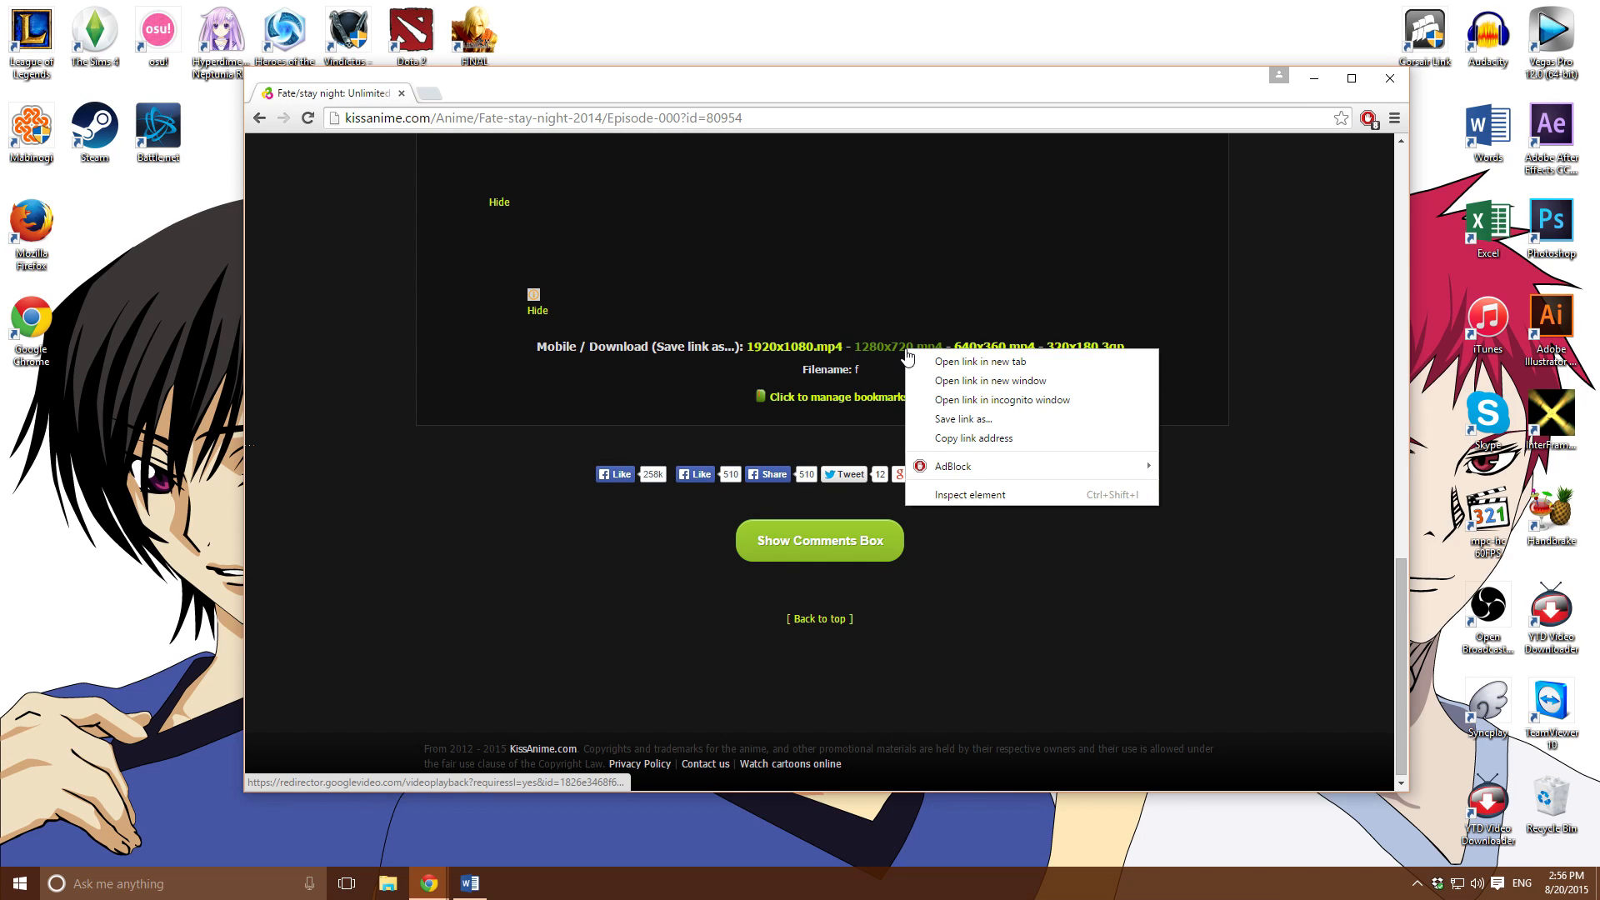
mouse_move(975, 425)
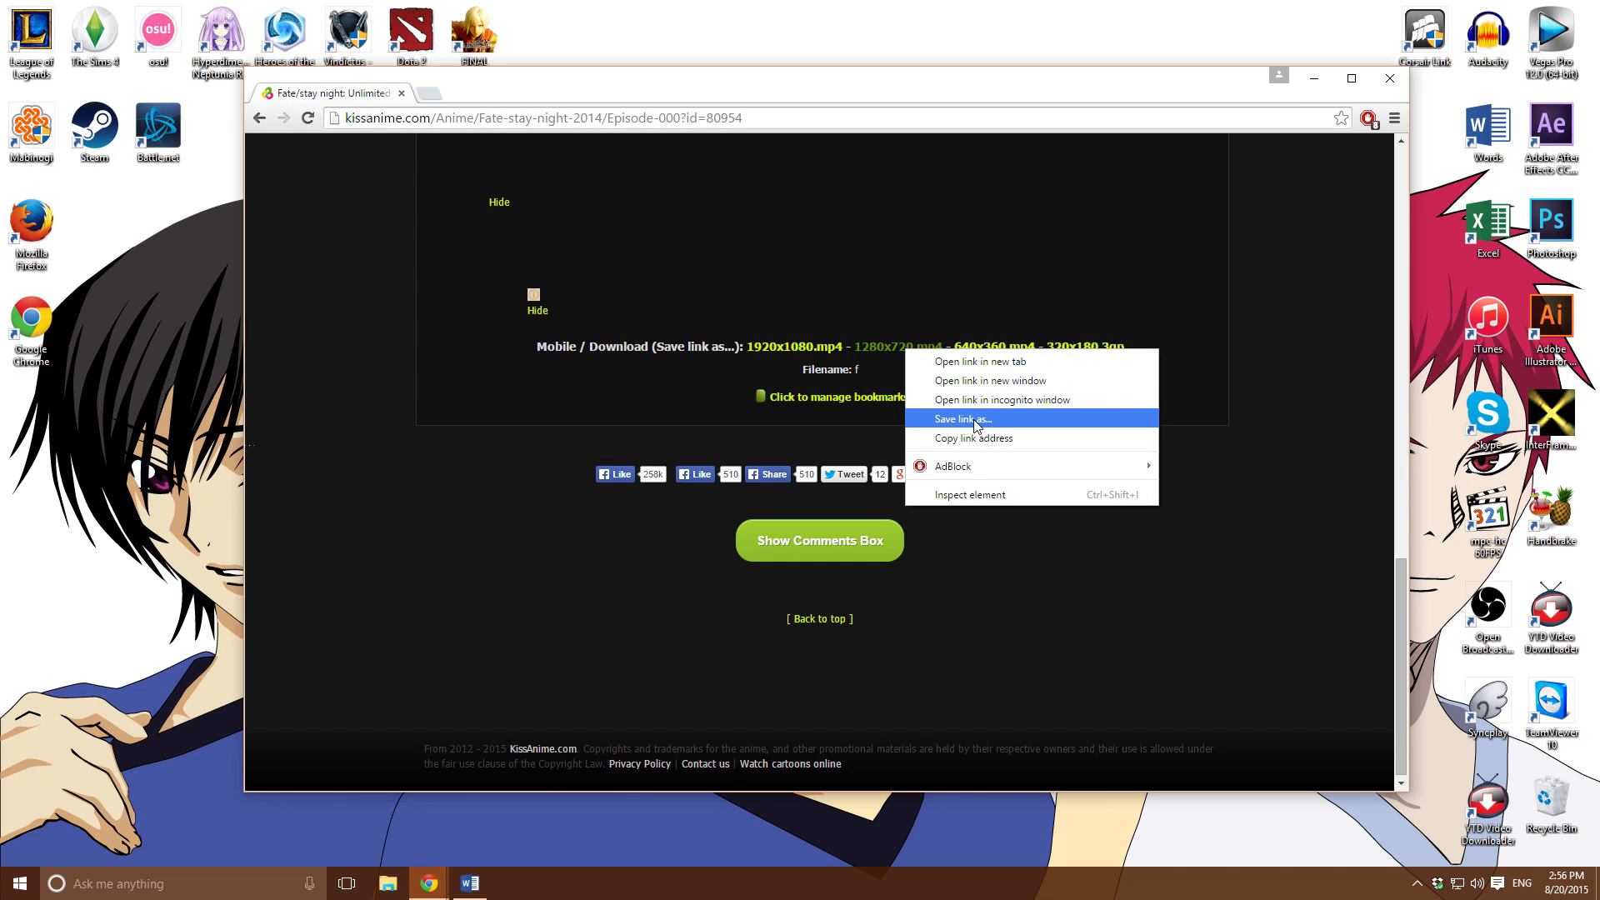
left_click(960, 421)
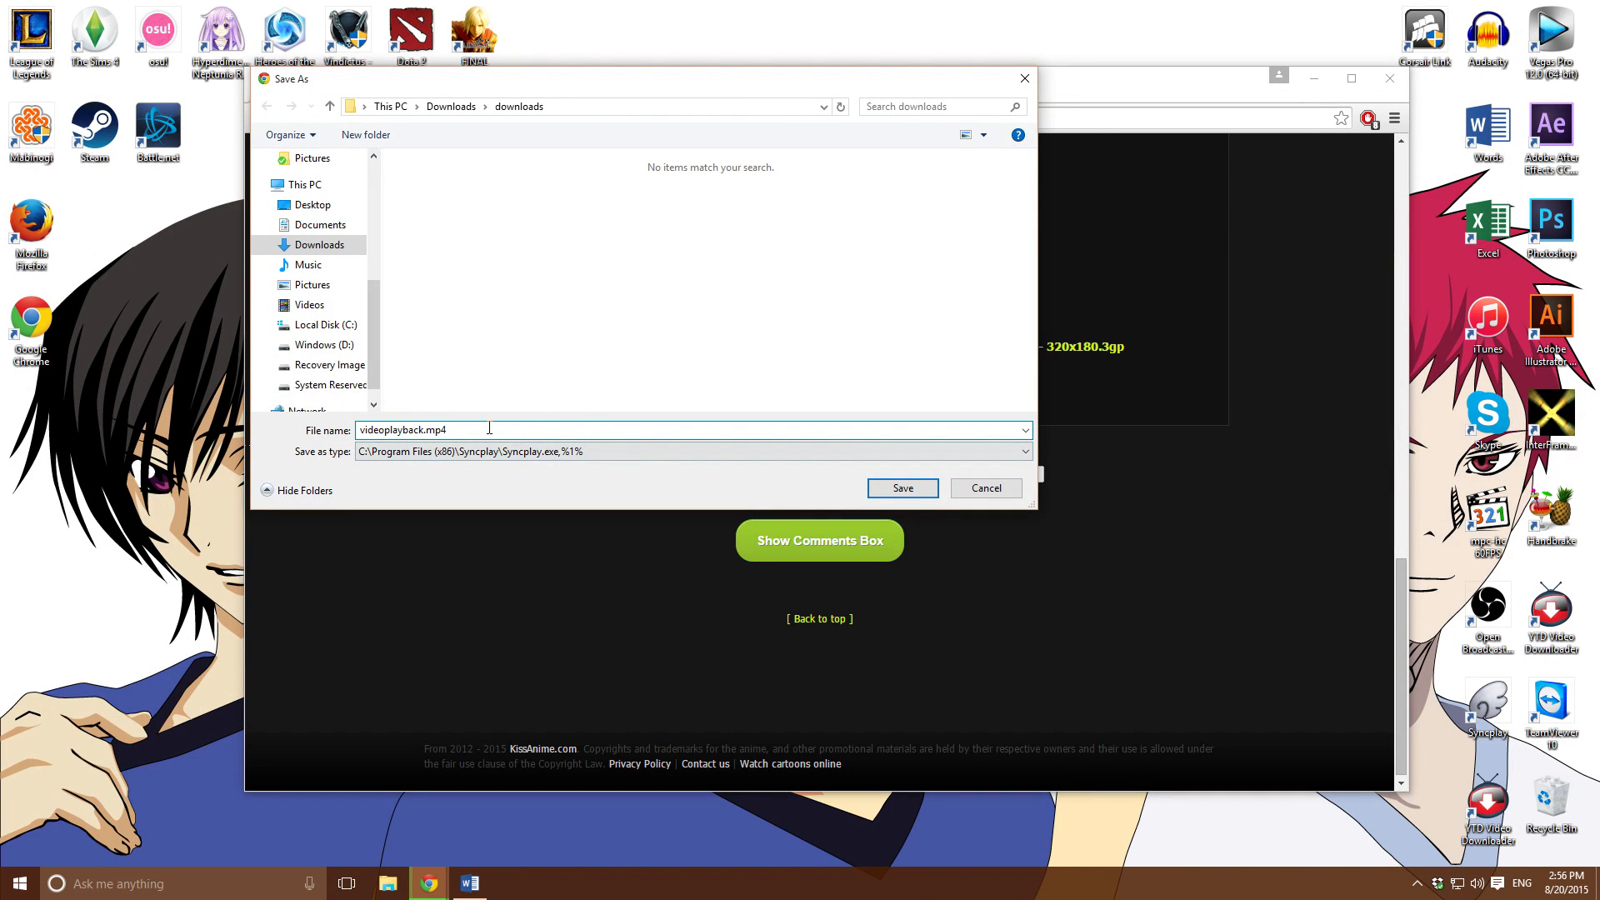
Save the 1080p episode into the downloads folder as ubw 0
type("ubw")
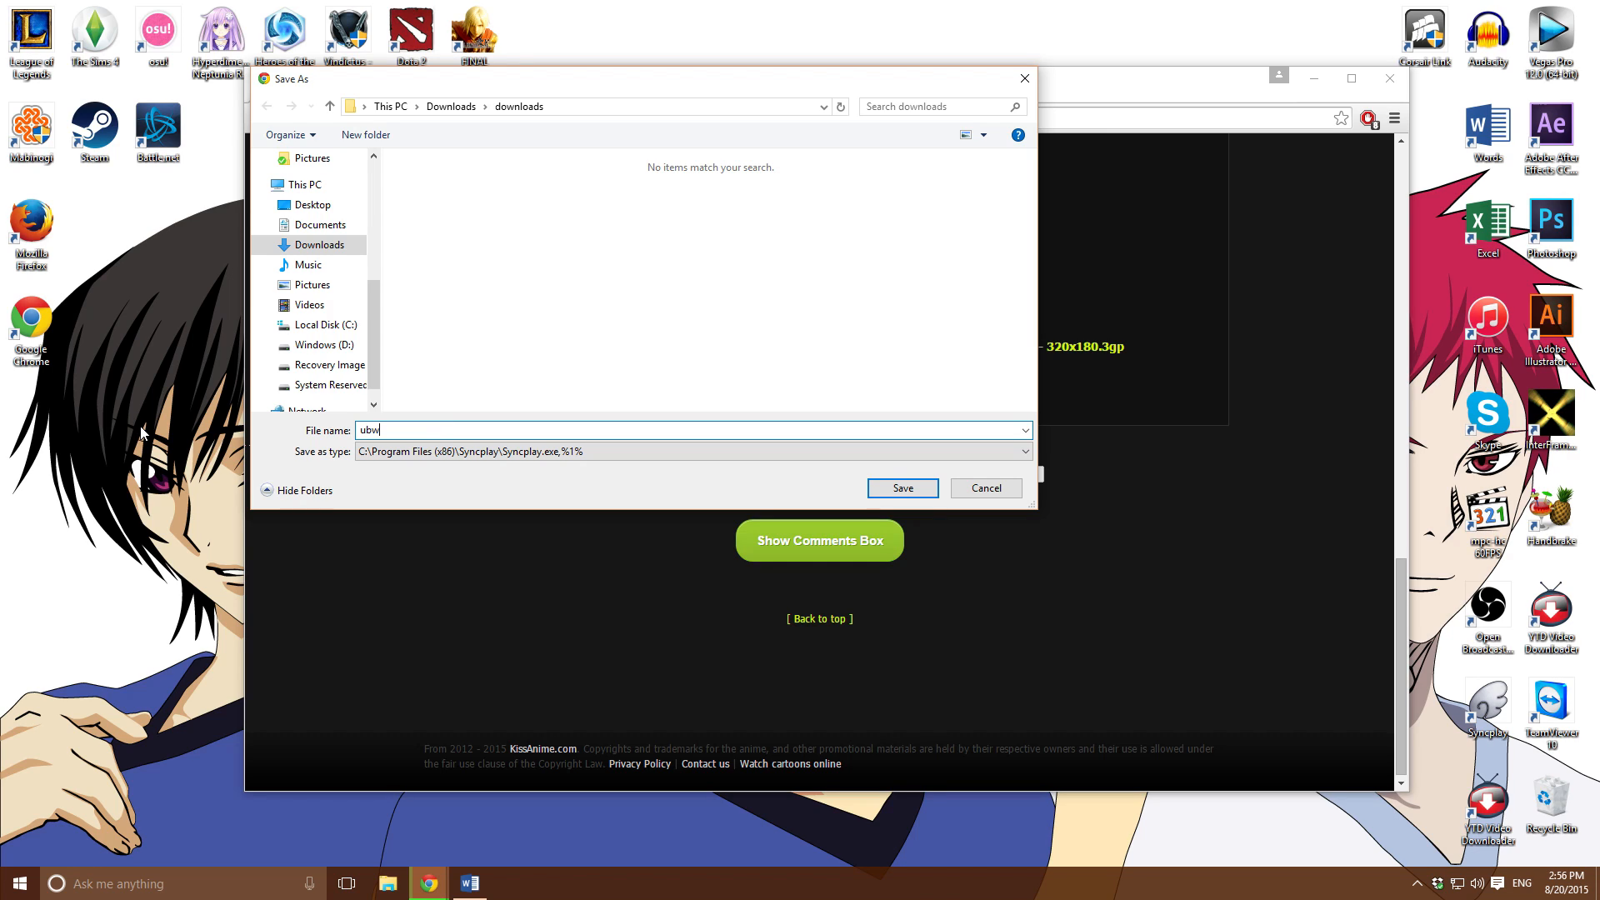
type("0")
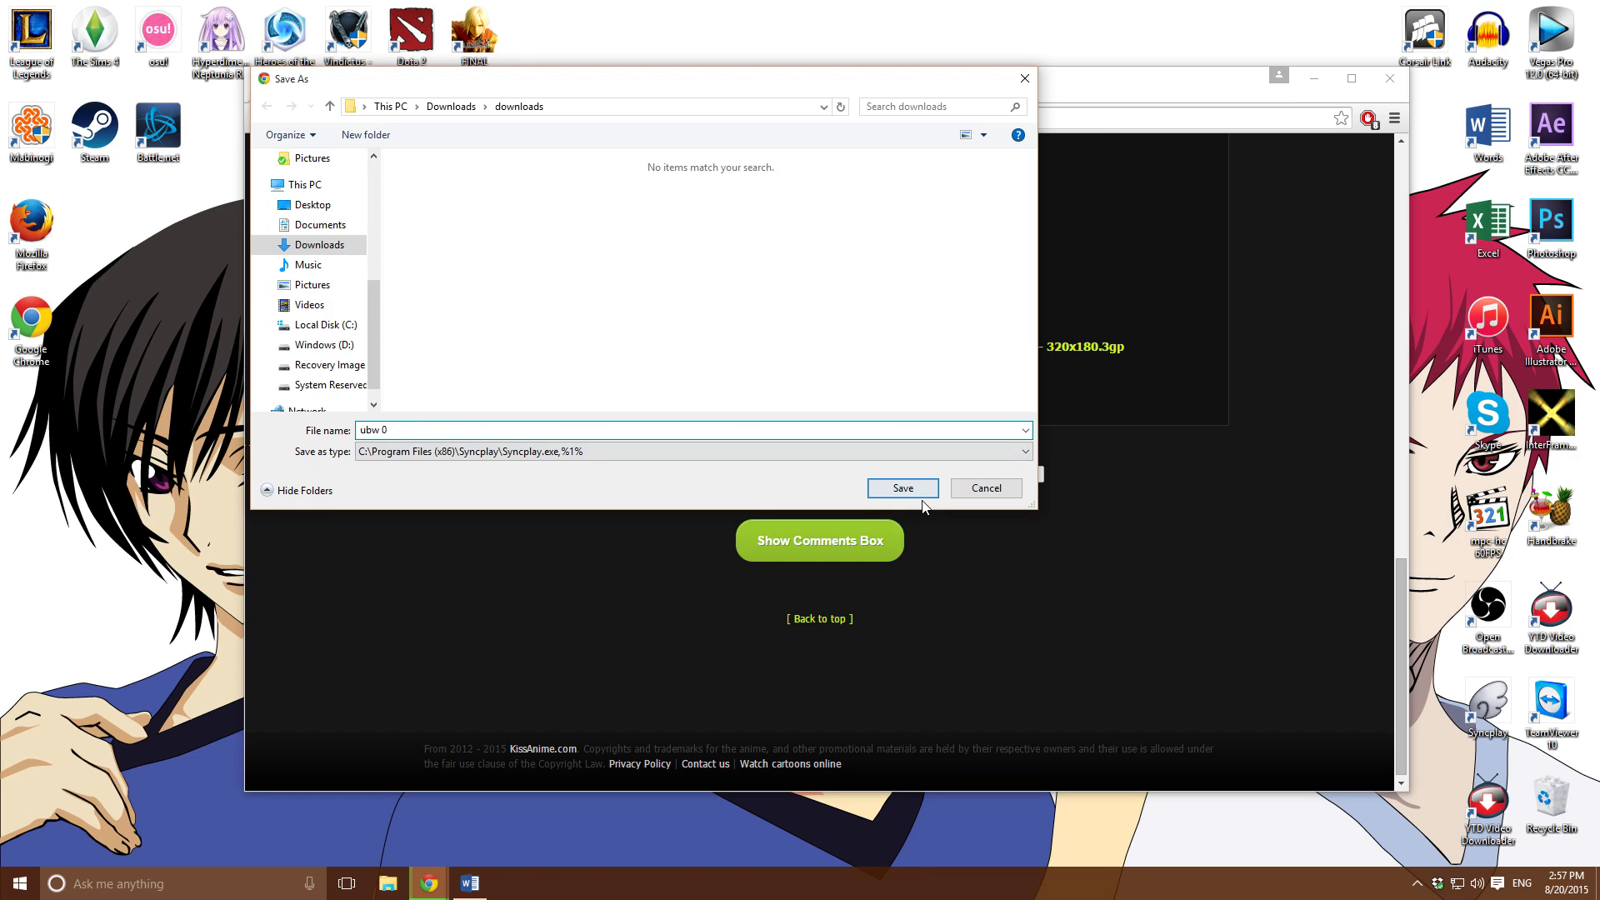
left_click(902, 489)
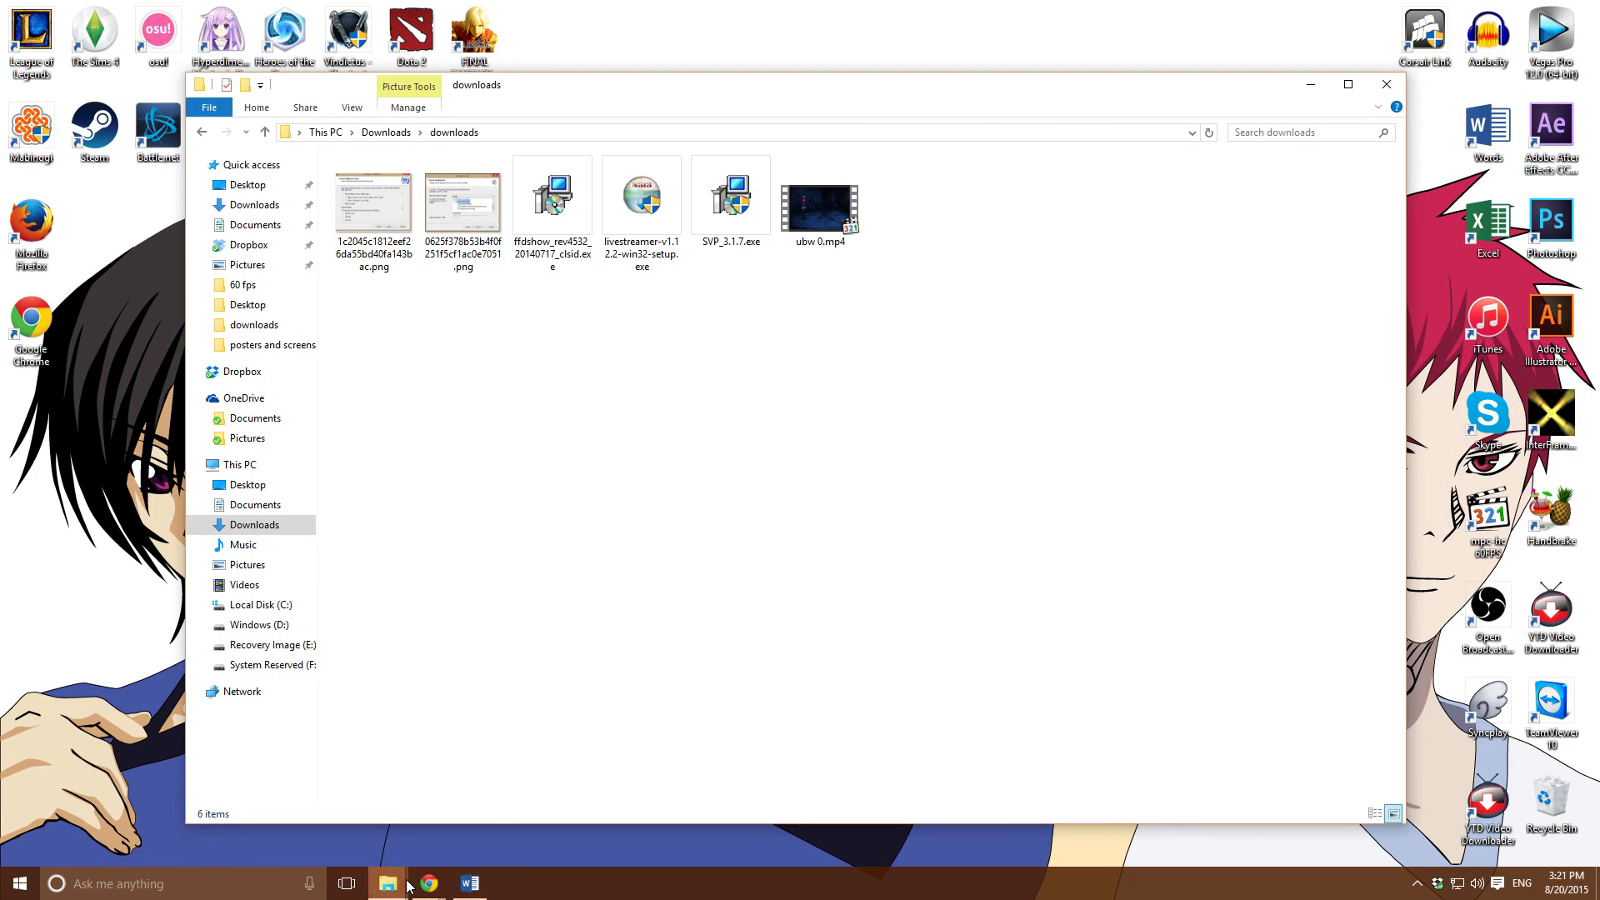
mouse_move(387, 883)
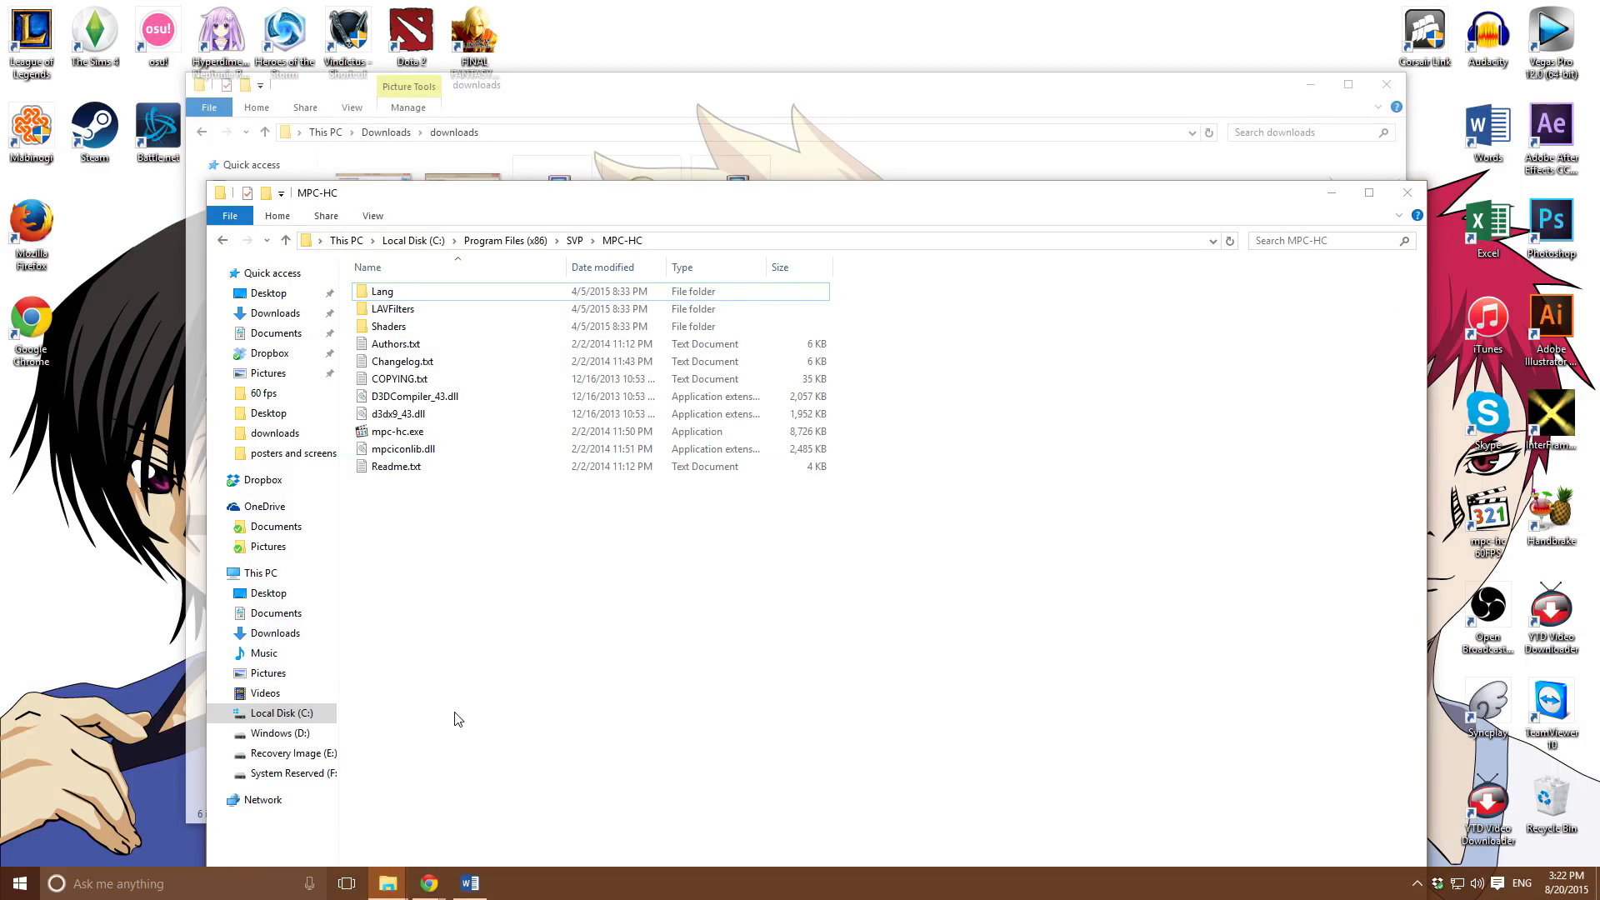
Launch SVP's bundled mpc-hc.exe and load ubw 0.mp4 into it
left_click(397, 430)
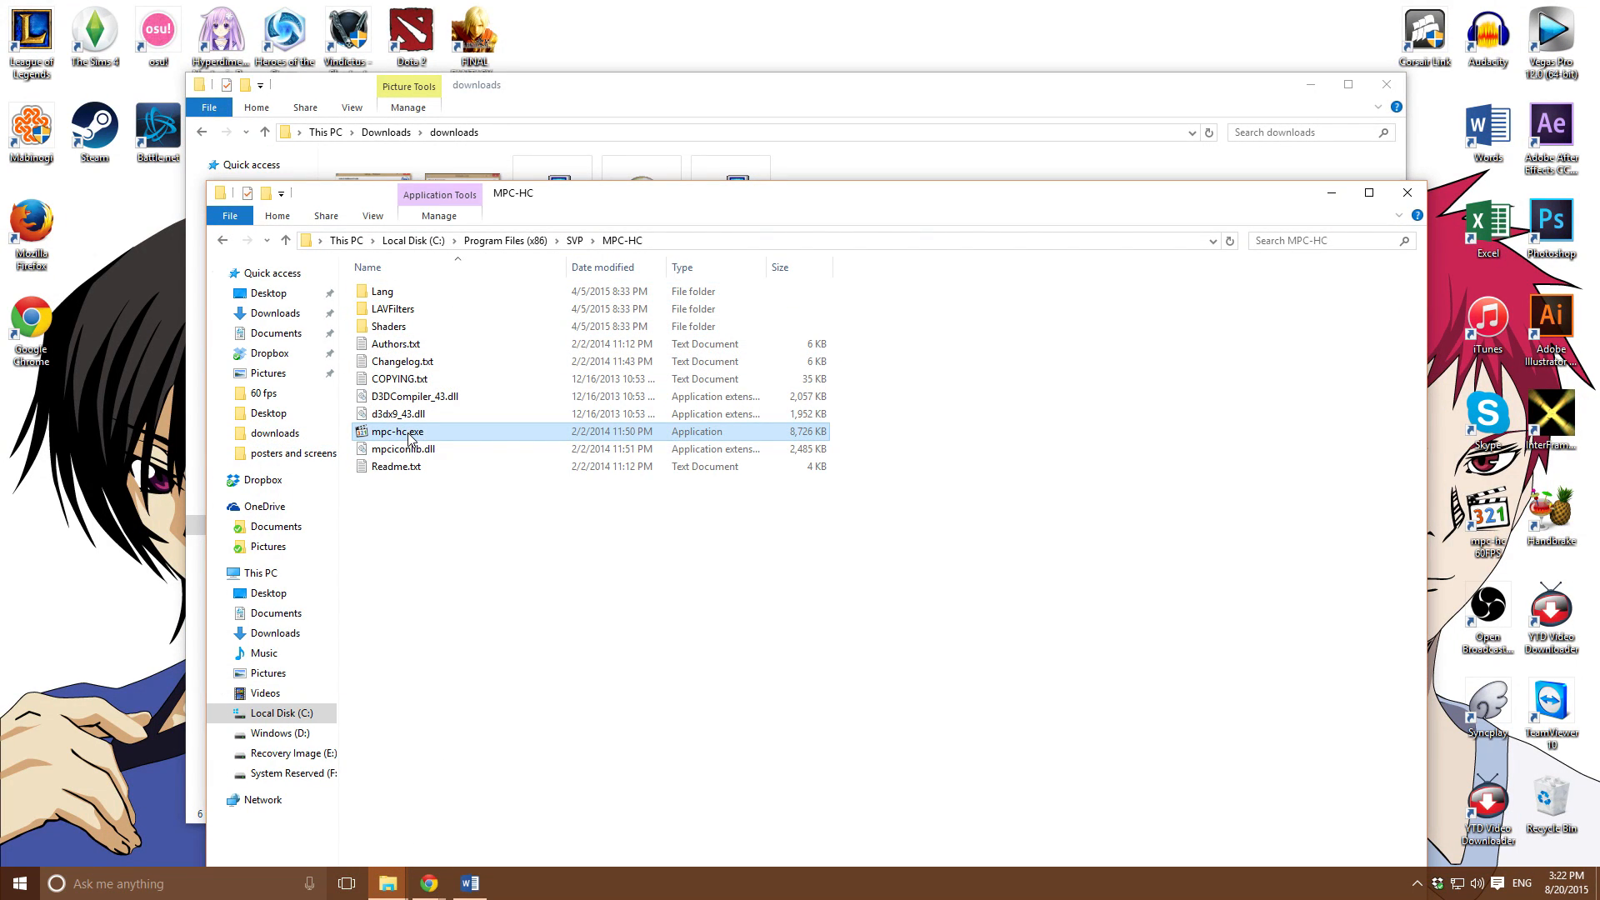
mouse_move(432, 440)
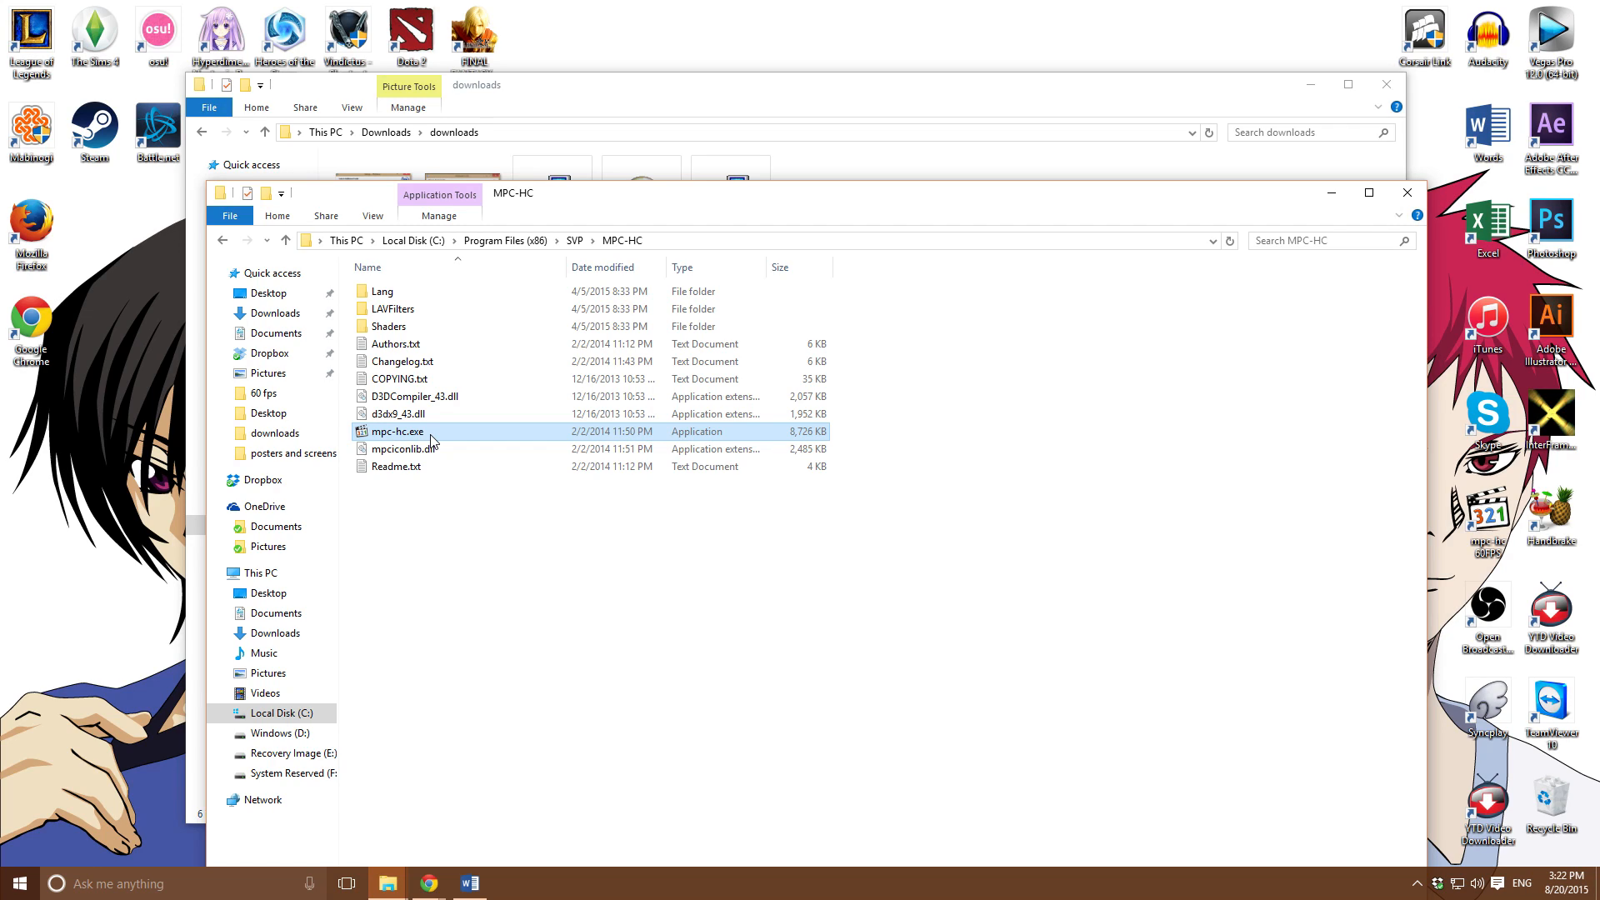
mouse_move(1477, 565)
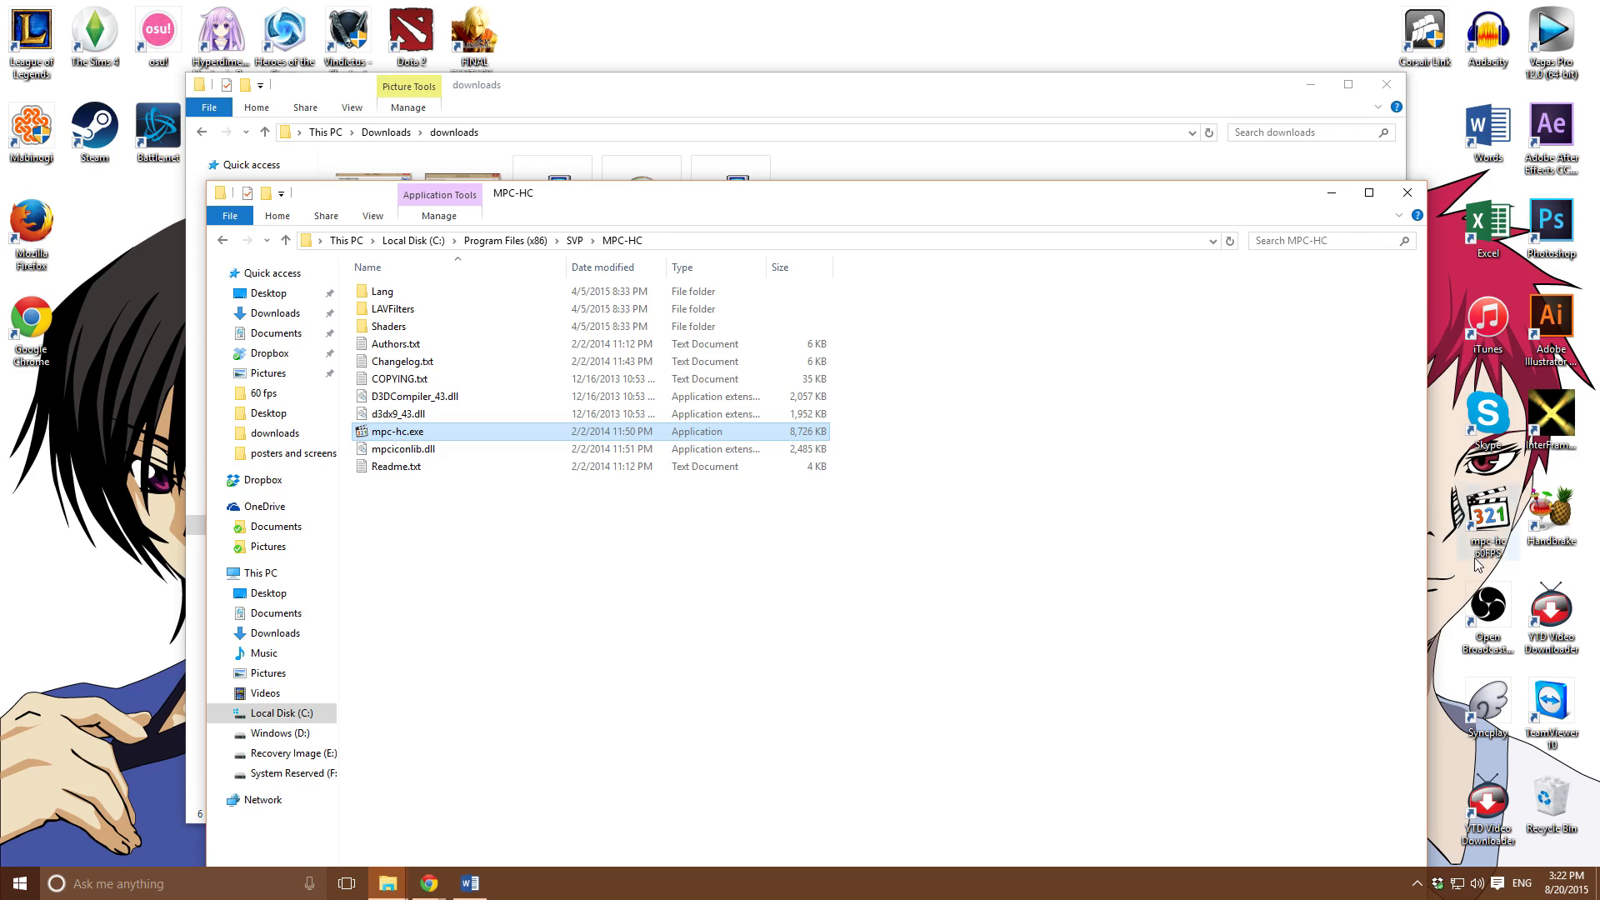
mouse_move(1323, 393)
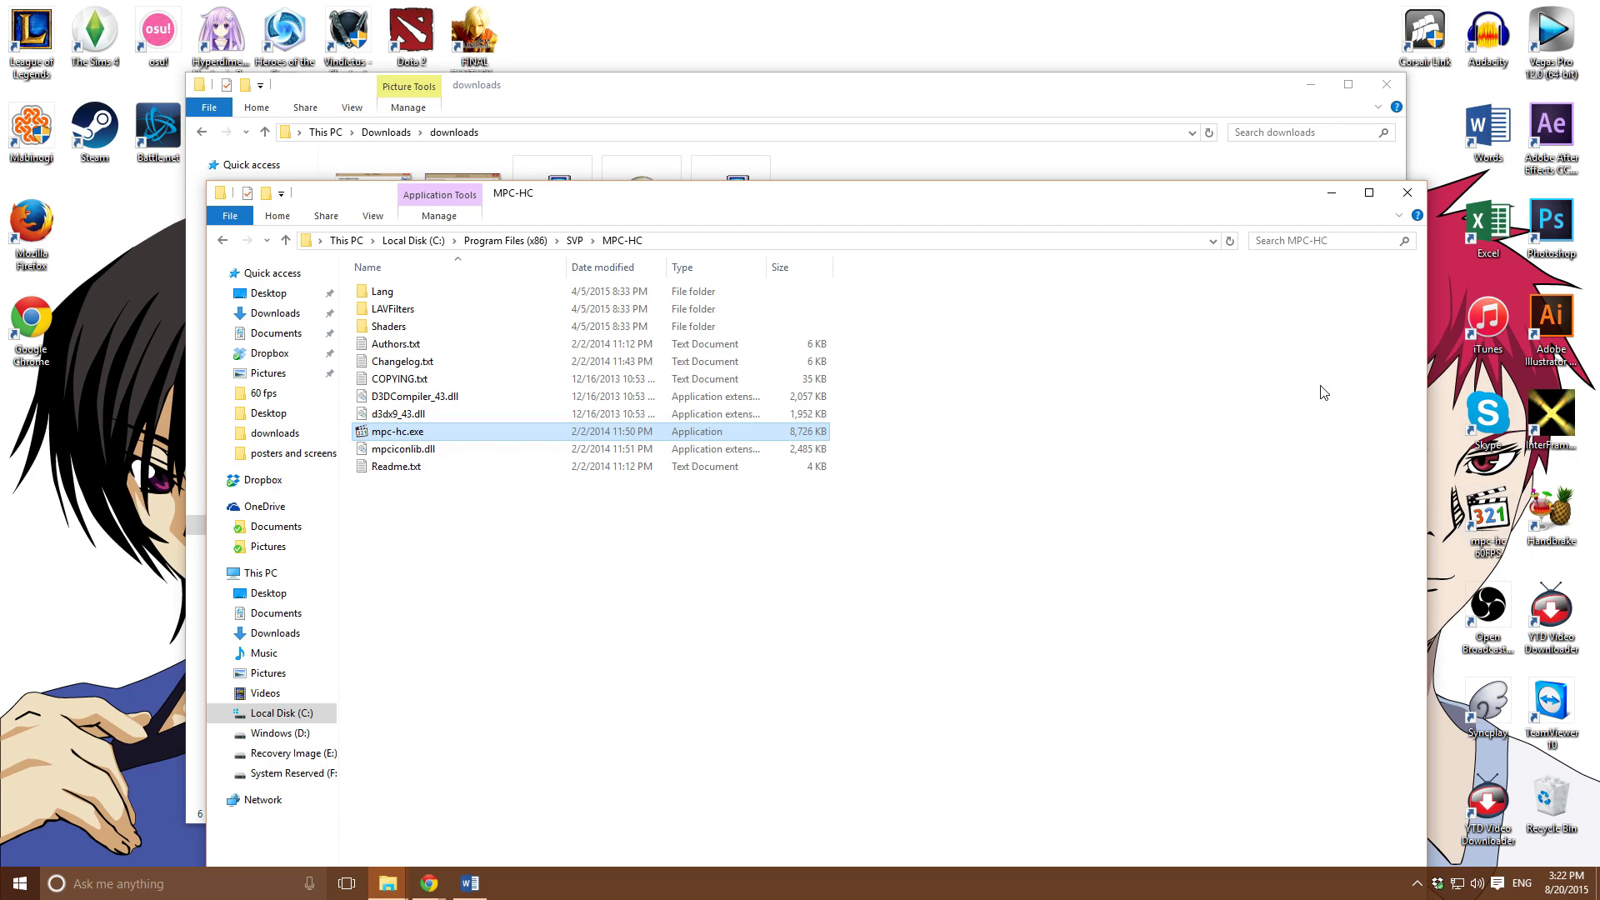
mouse_move(1330, 193)
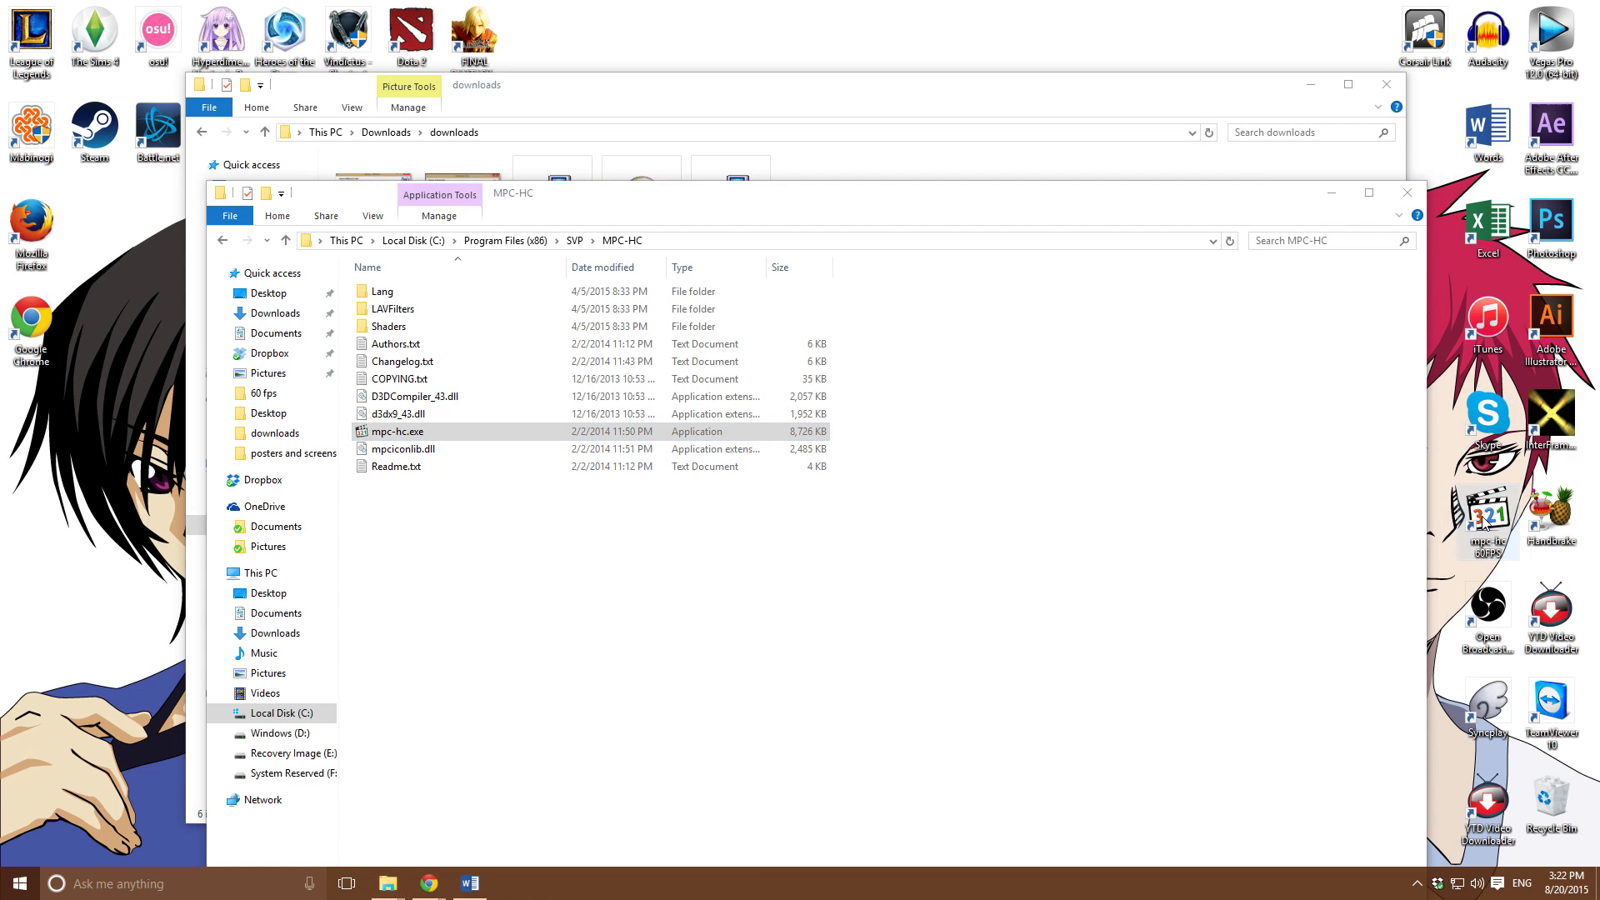
double_click(397, 430)
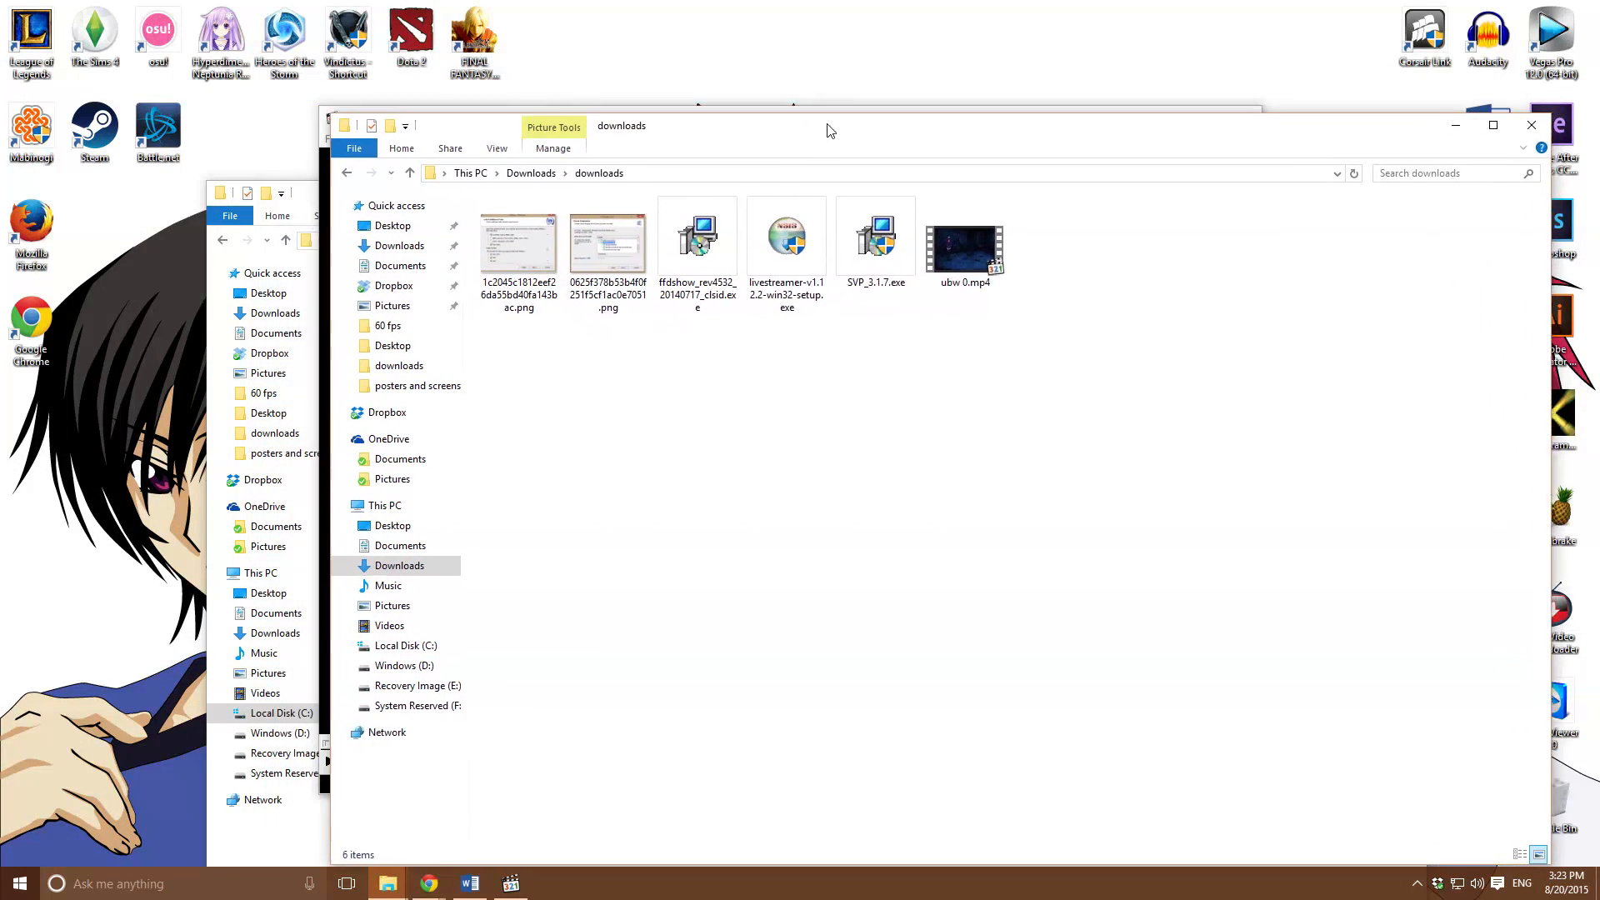
double_click(964, 241)
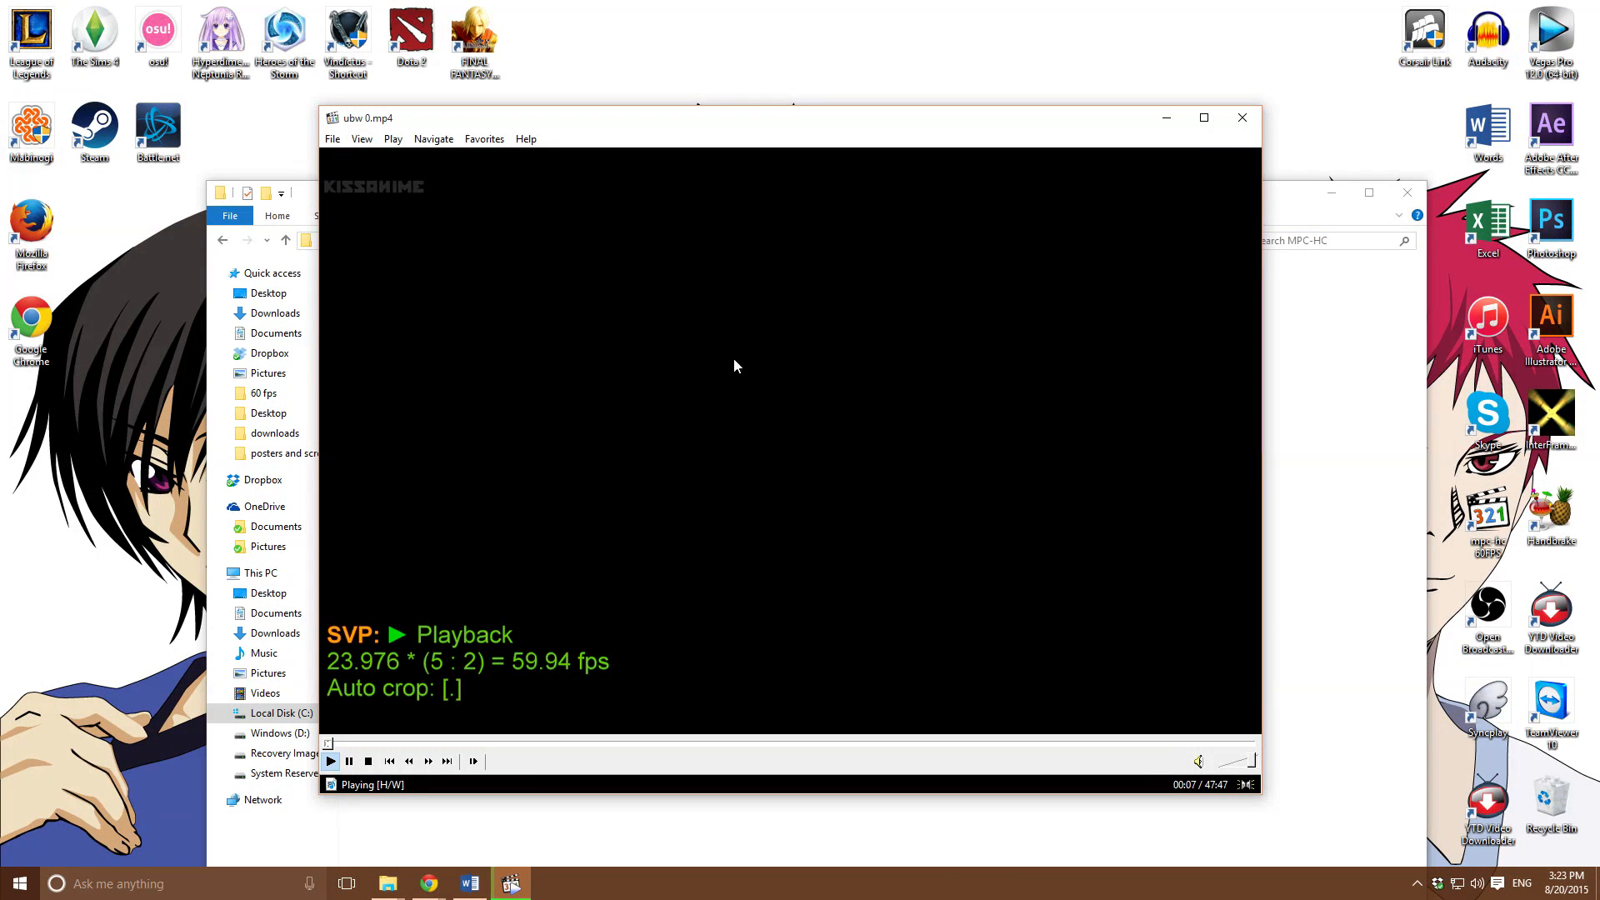
mouse_move(396, 748)
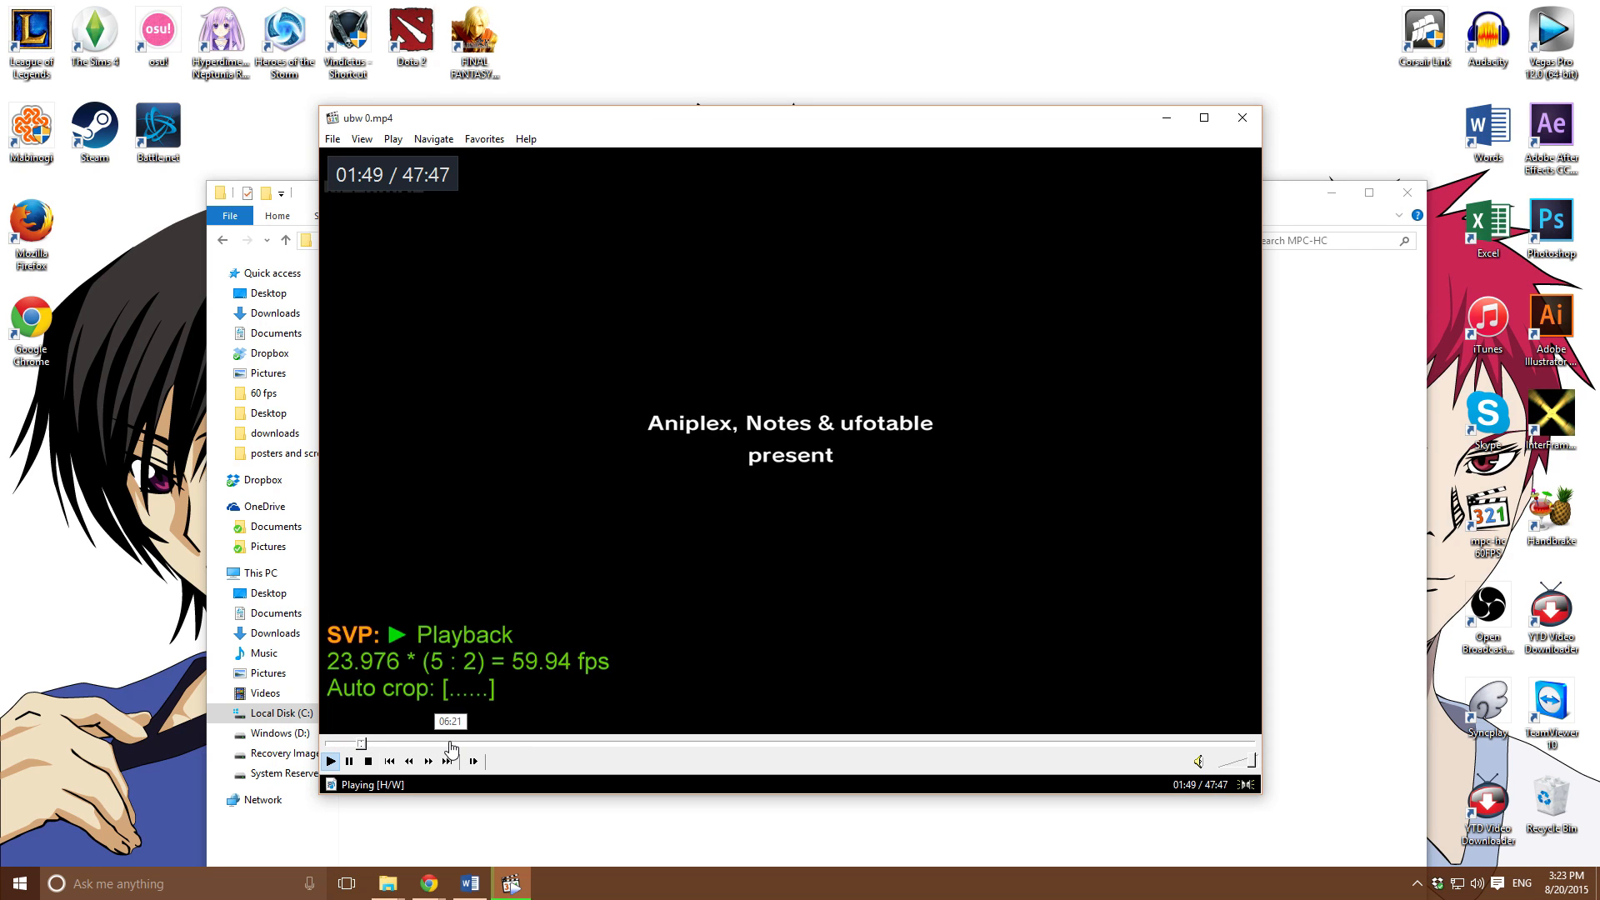
Seek ubw 0.mp4 to about 37:36 and lower volume to 40% while SVP interpolates to 59.94 fps
left_click(777, 743)
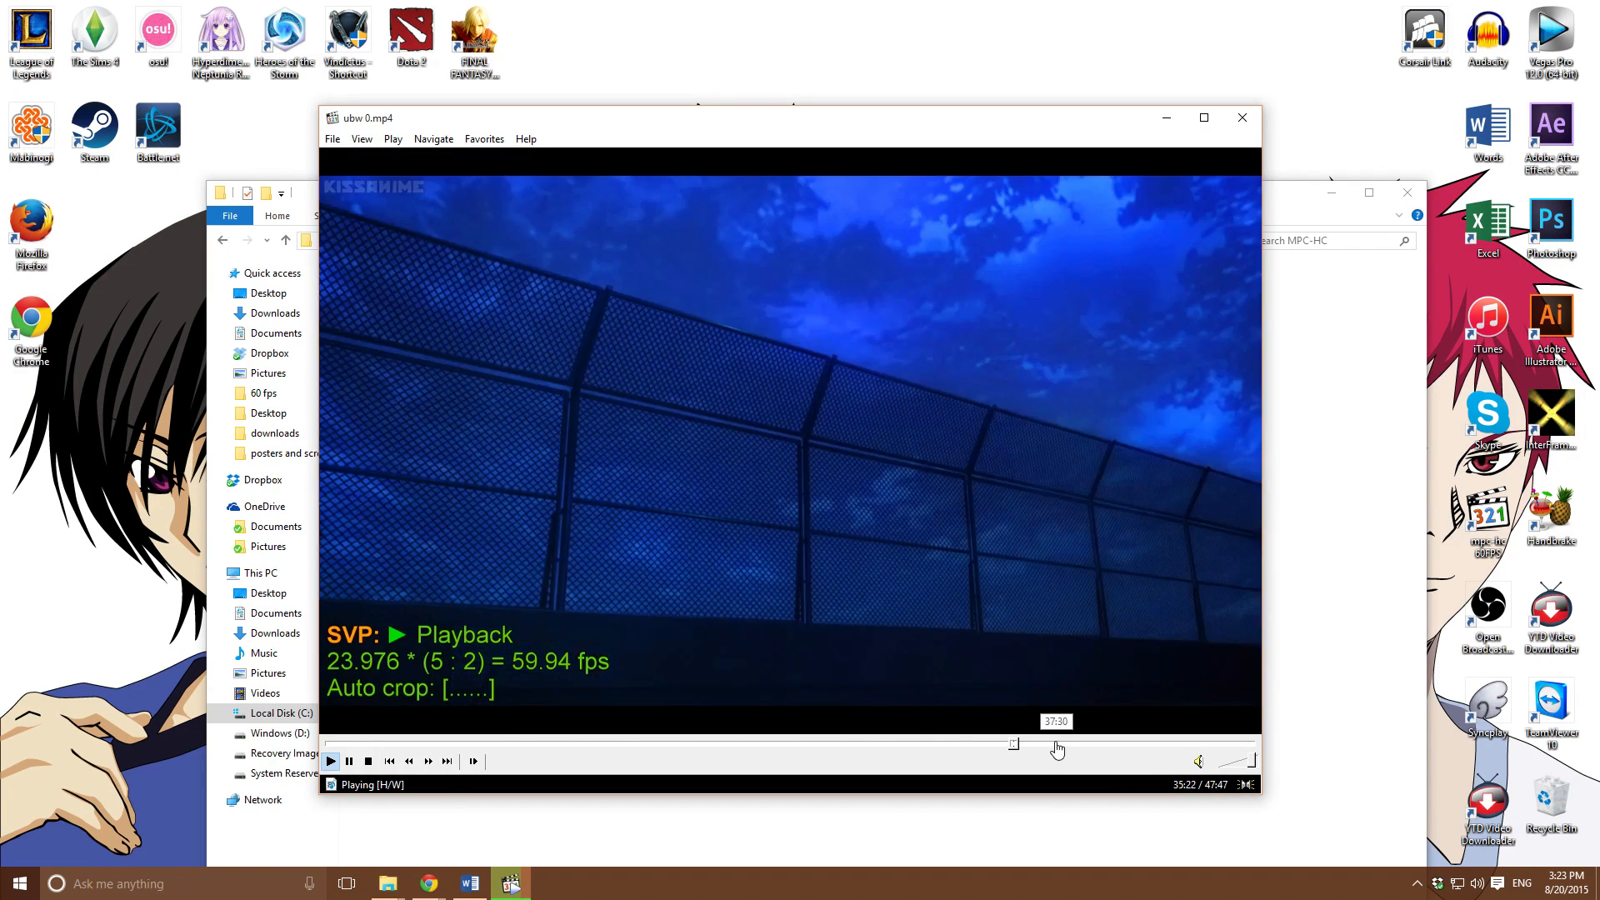
left_click(1058, 744)
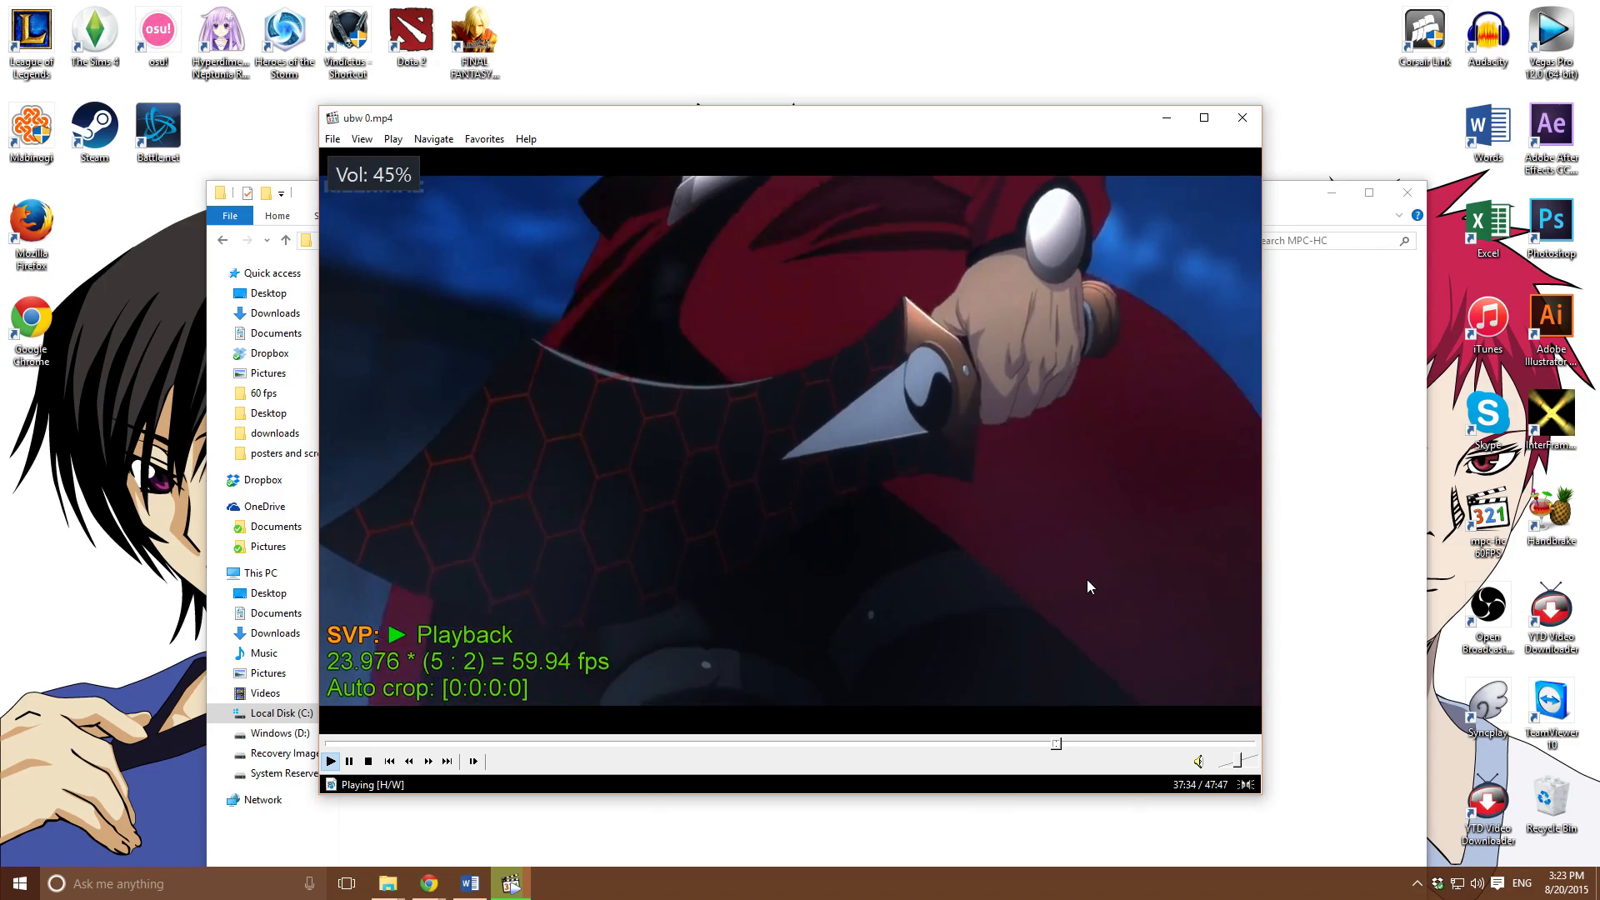
scroll("down", 3)
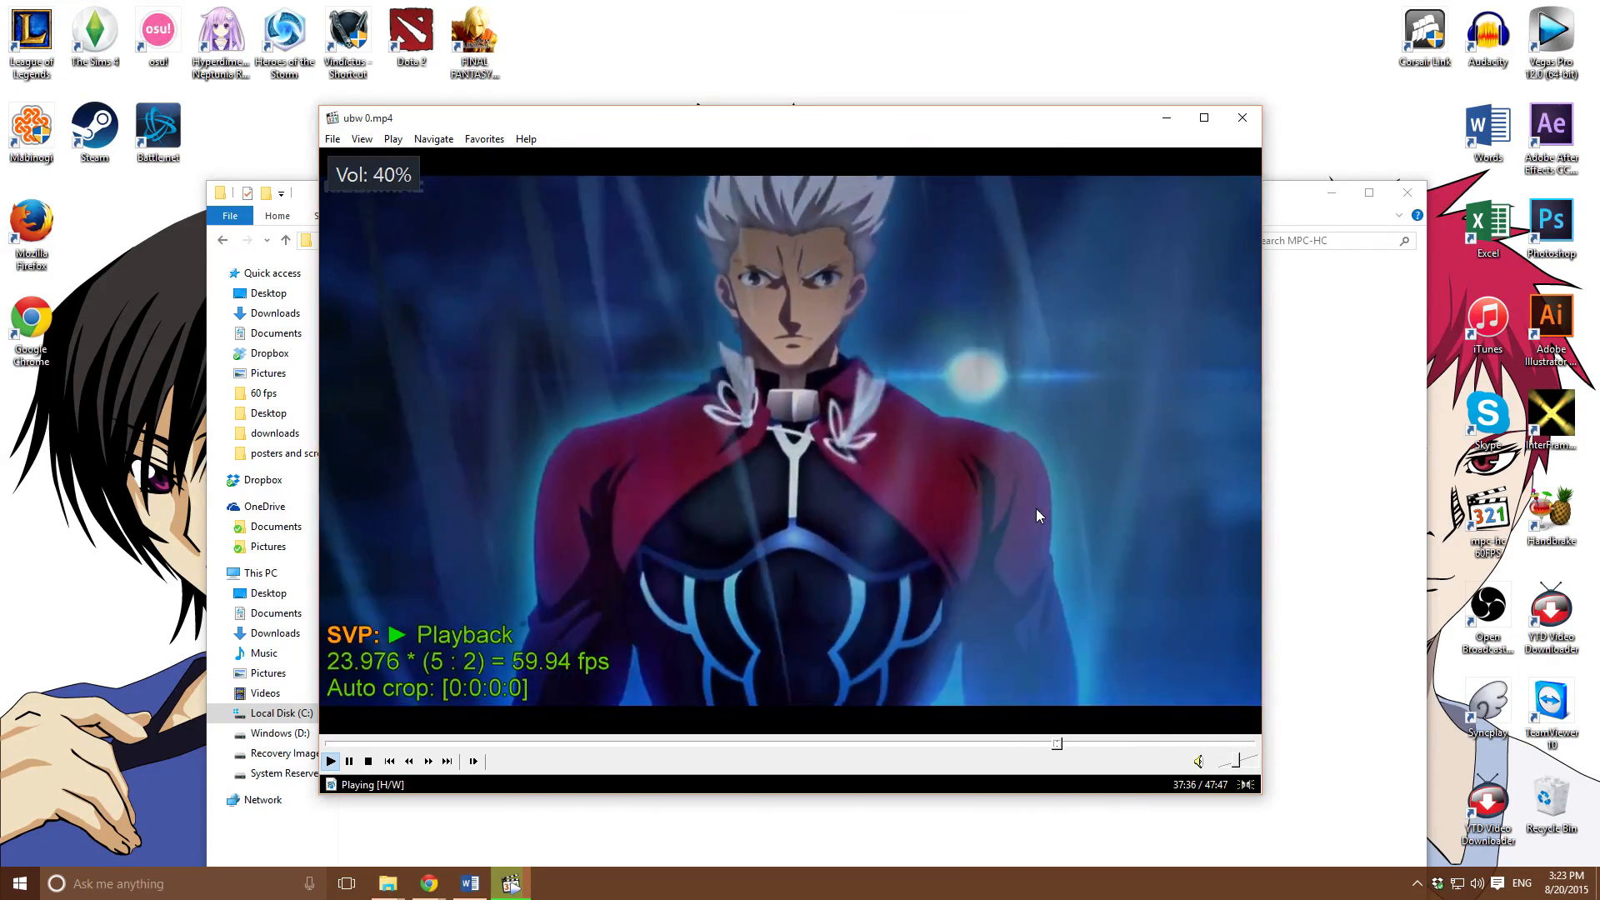